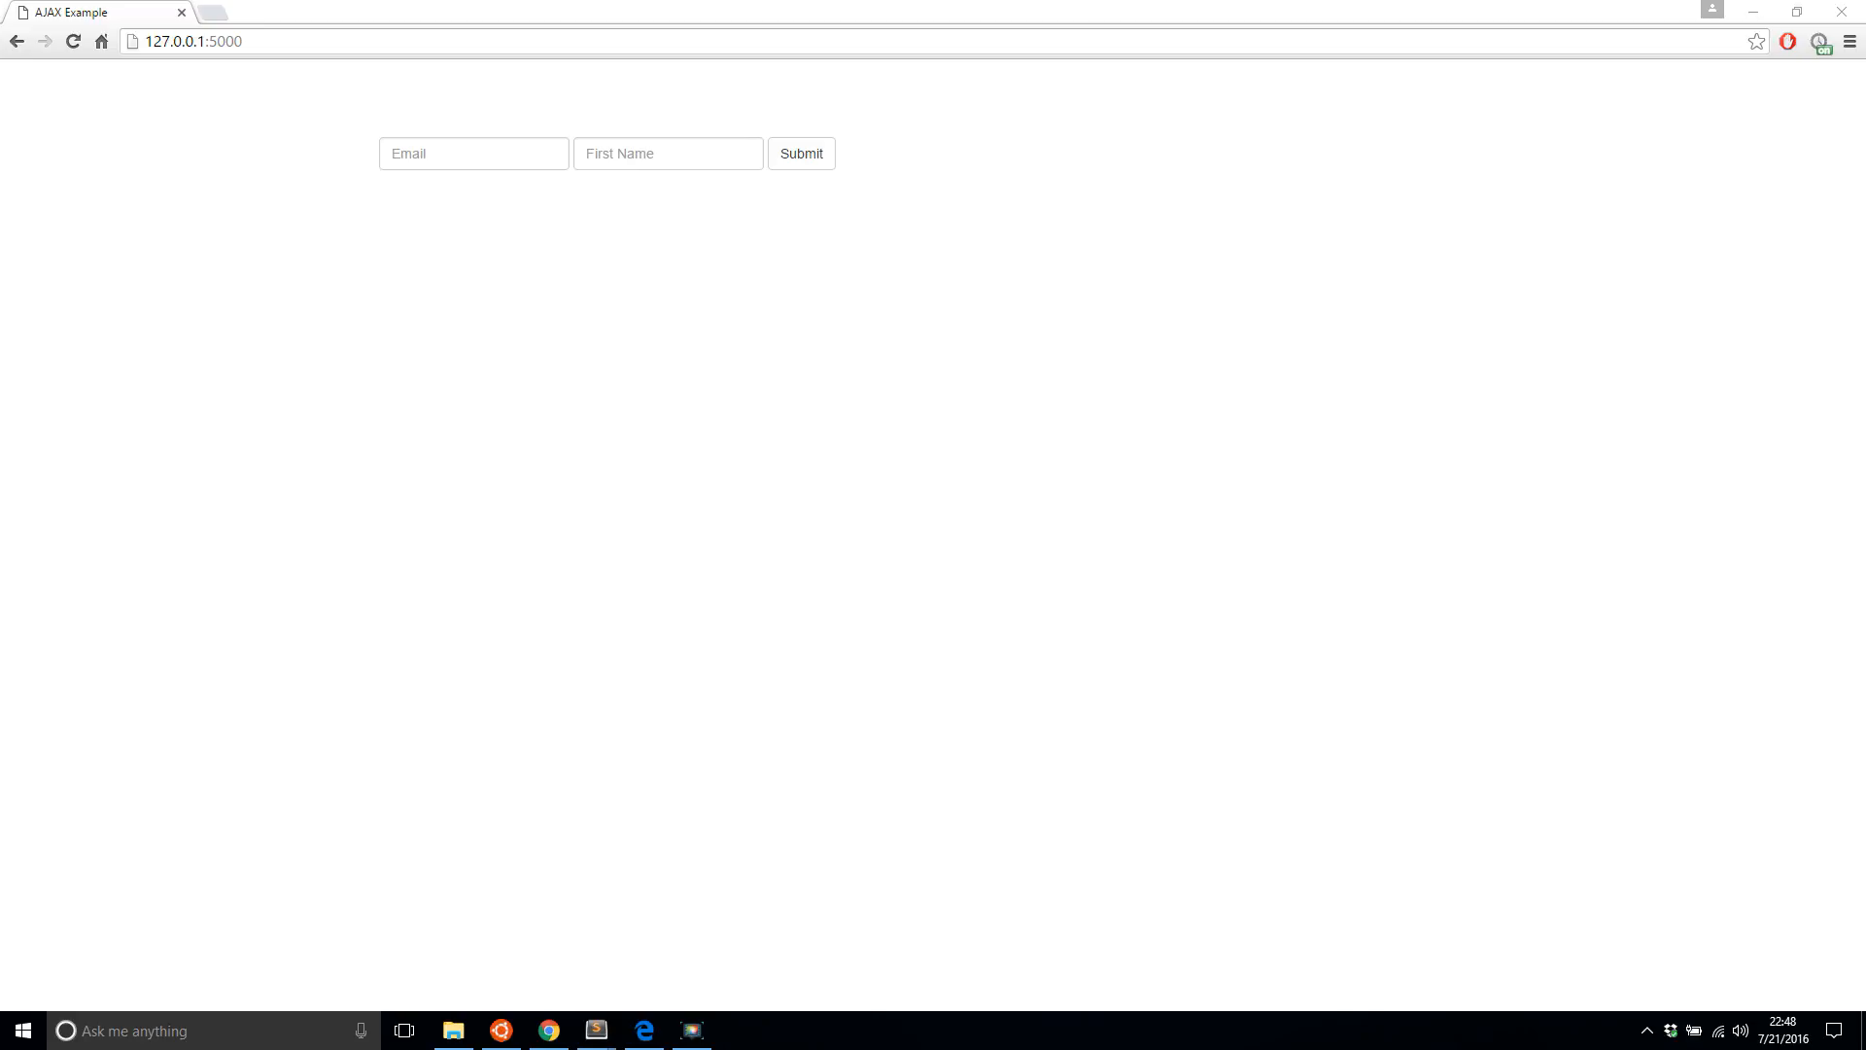
Step: Bring up the flask_cheatsheet.pdf tab in Microsoft Edge
{"action": "left_click", "coordinate": [653, 1031]}
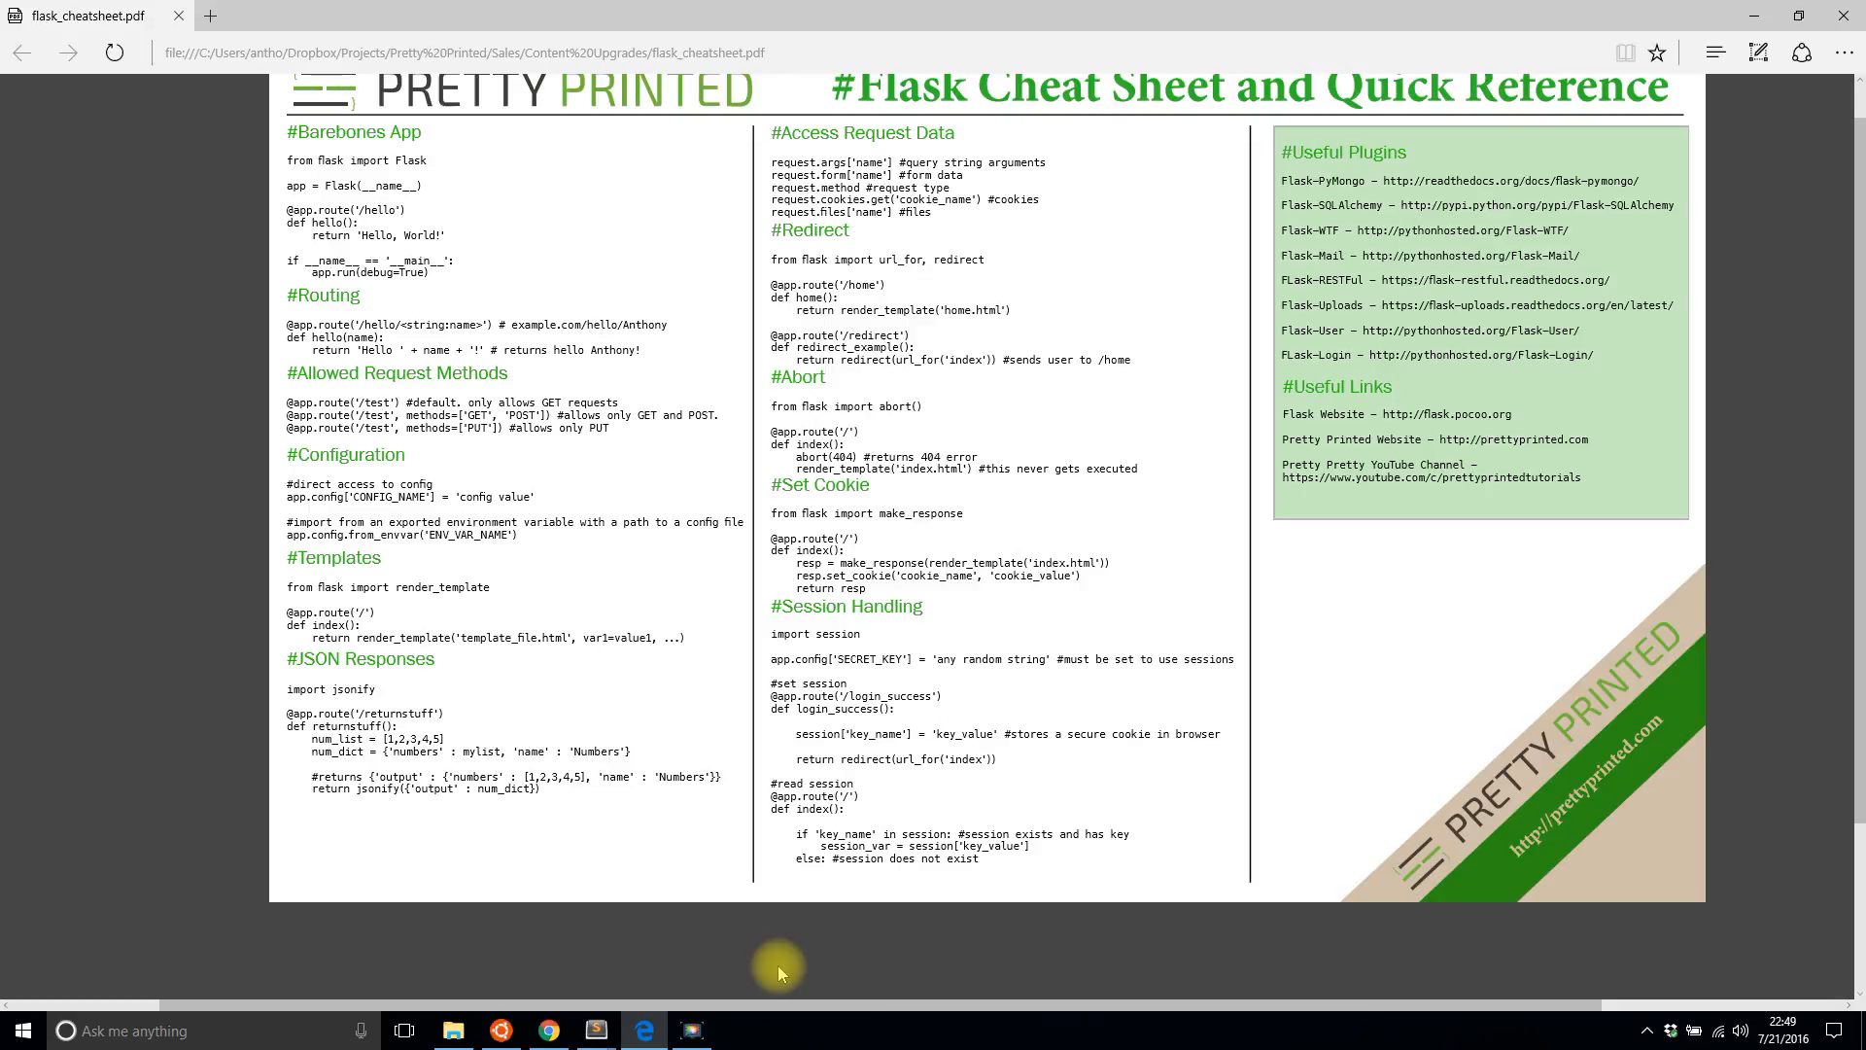
{"action": "mouse_move", "coordinate": [943, 925]}
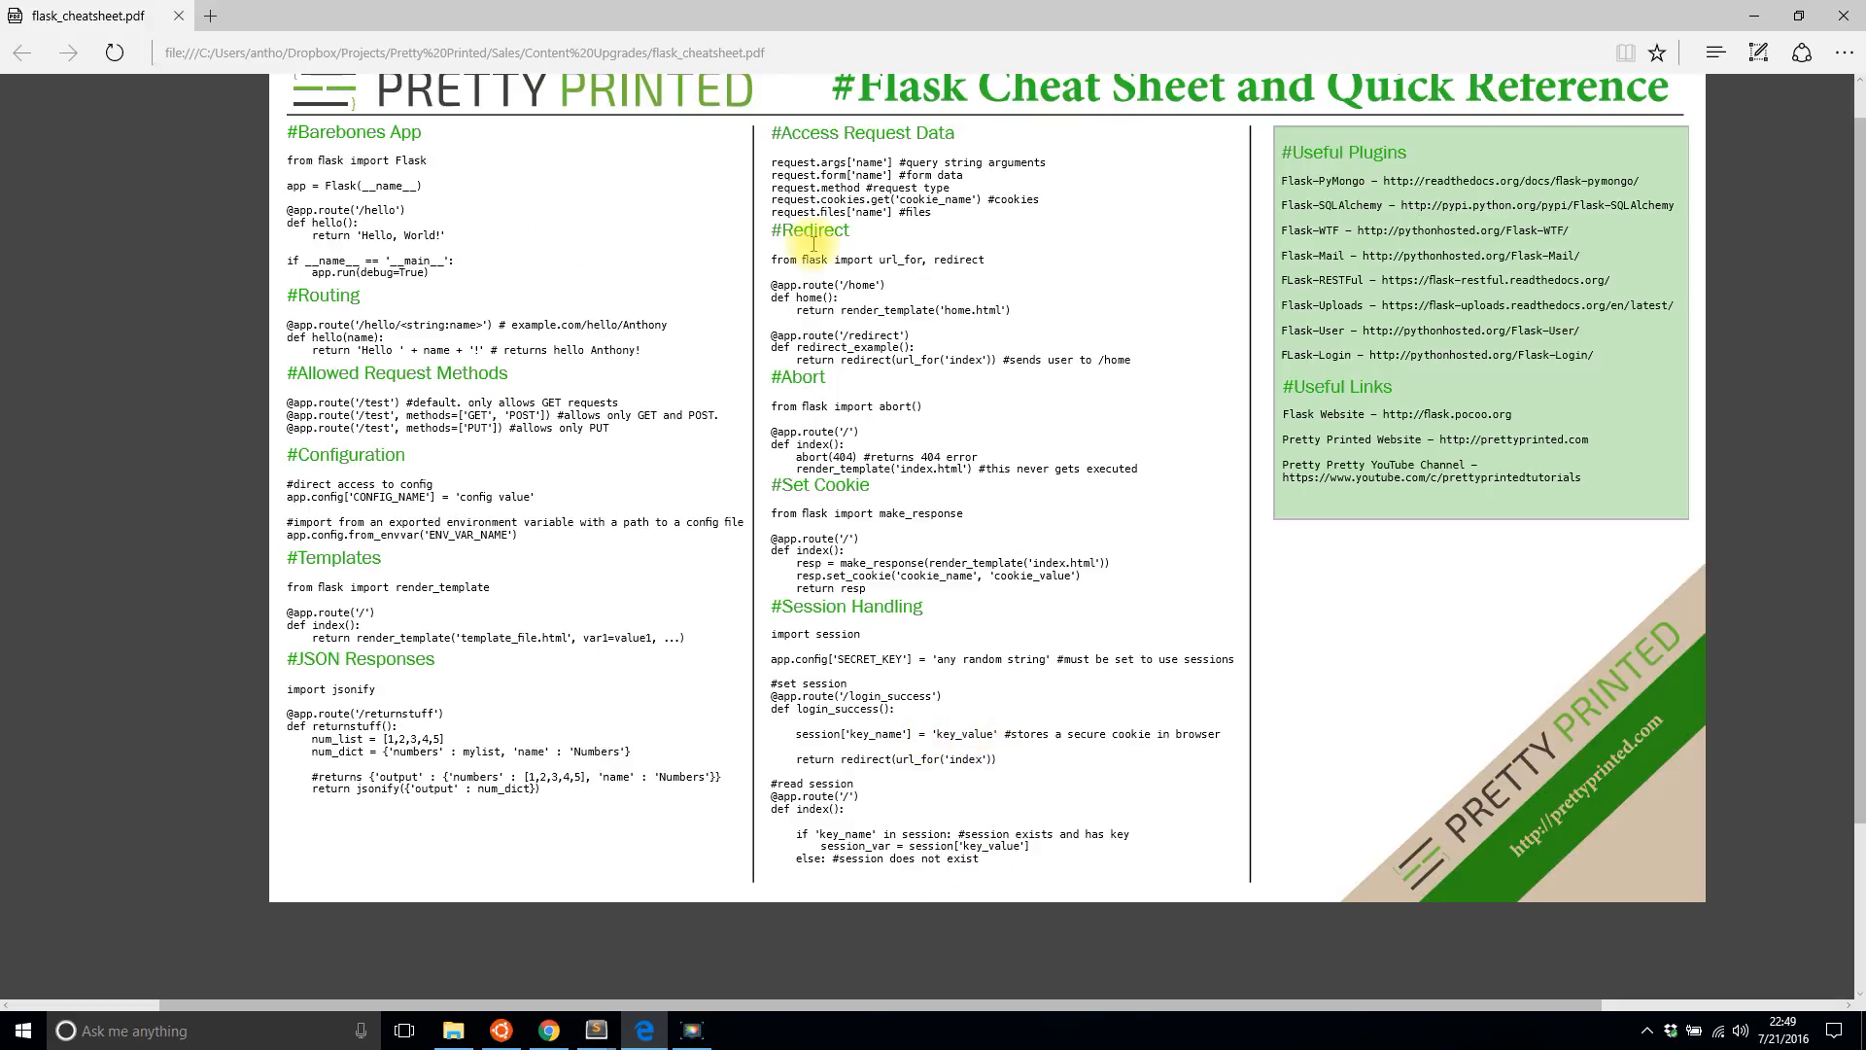
{"action": "mouse_move", "coordinate": [1358, 204]}
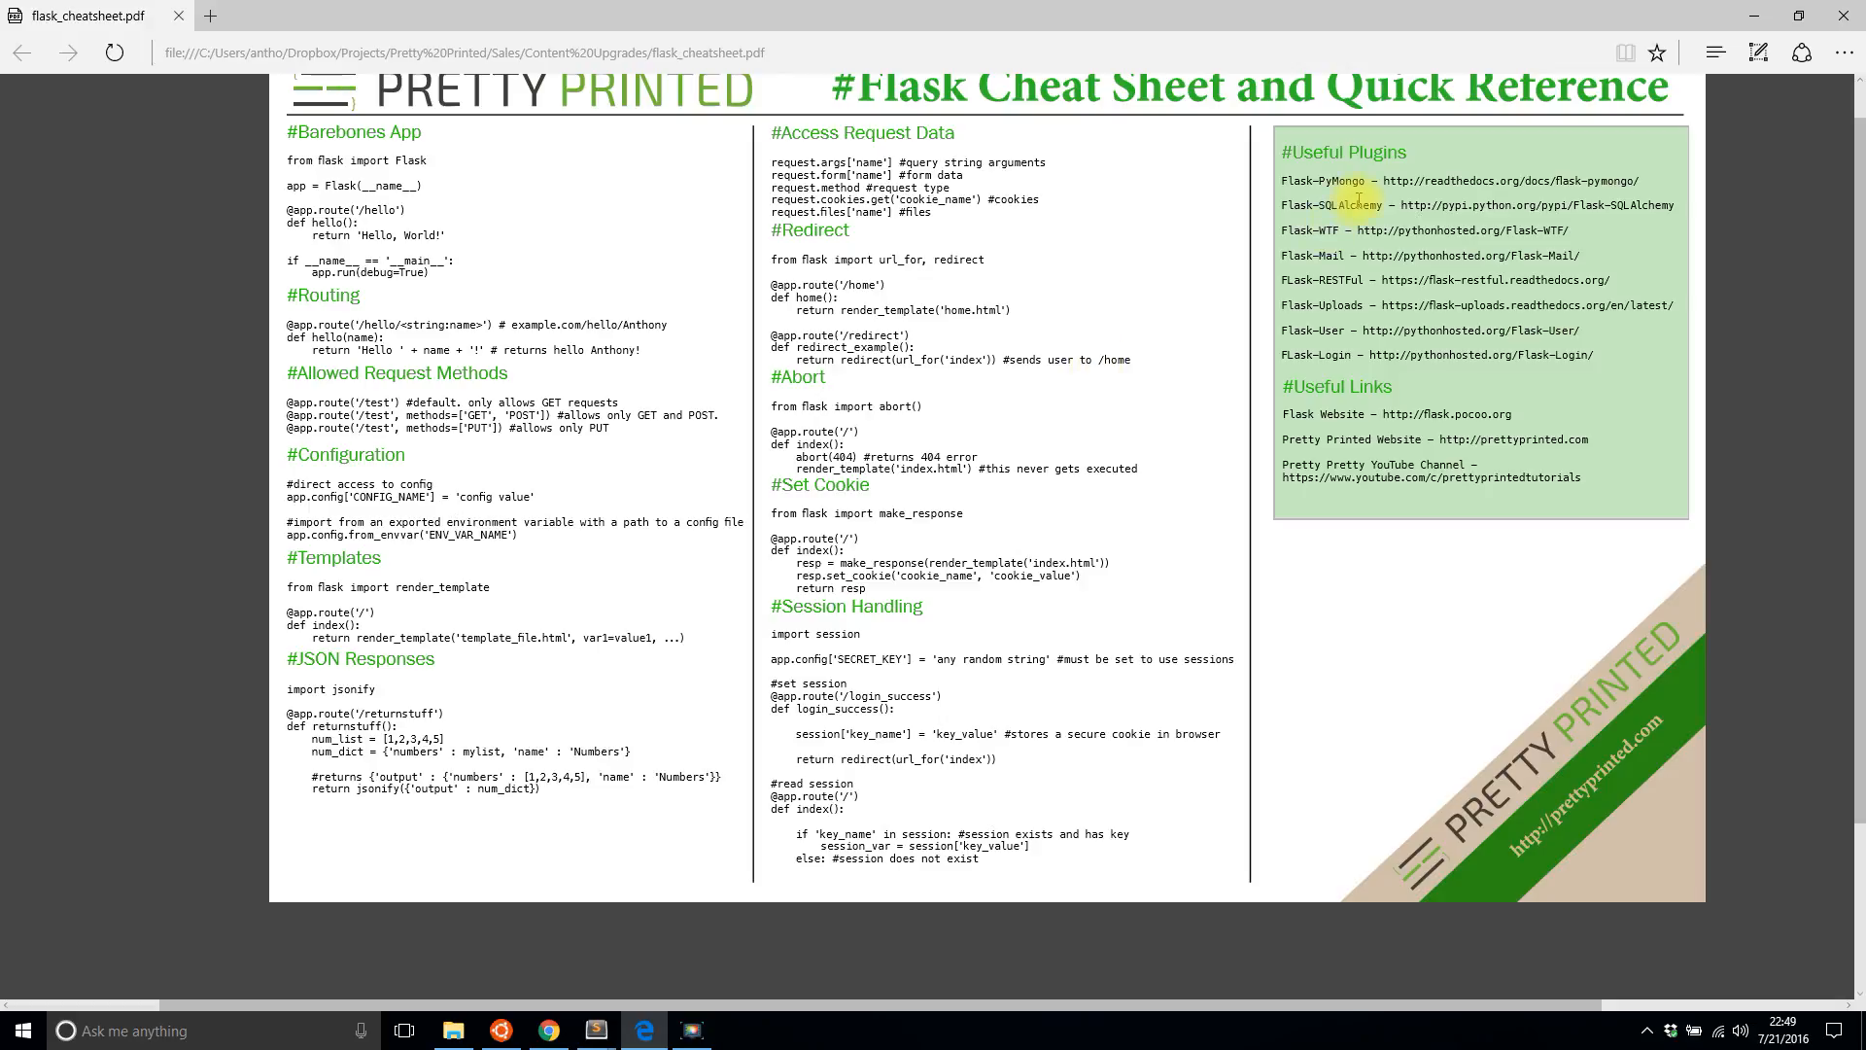
{"action": "mouse_move", "coordinate": [1518, 76]}
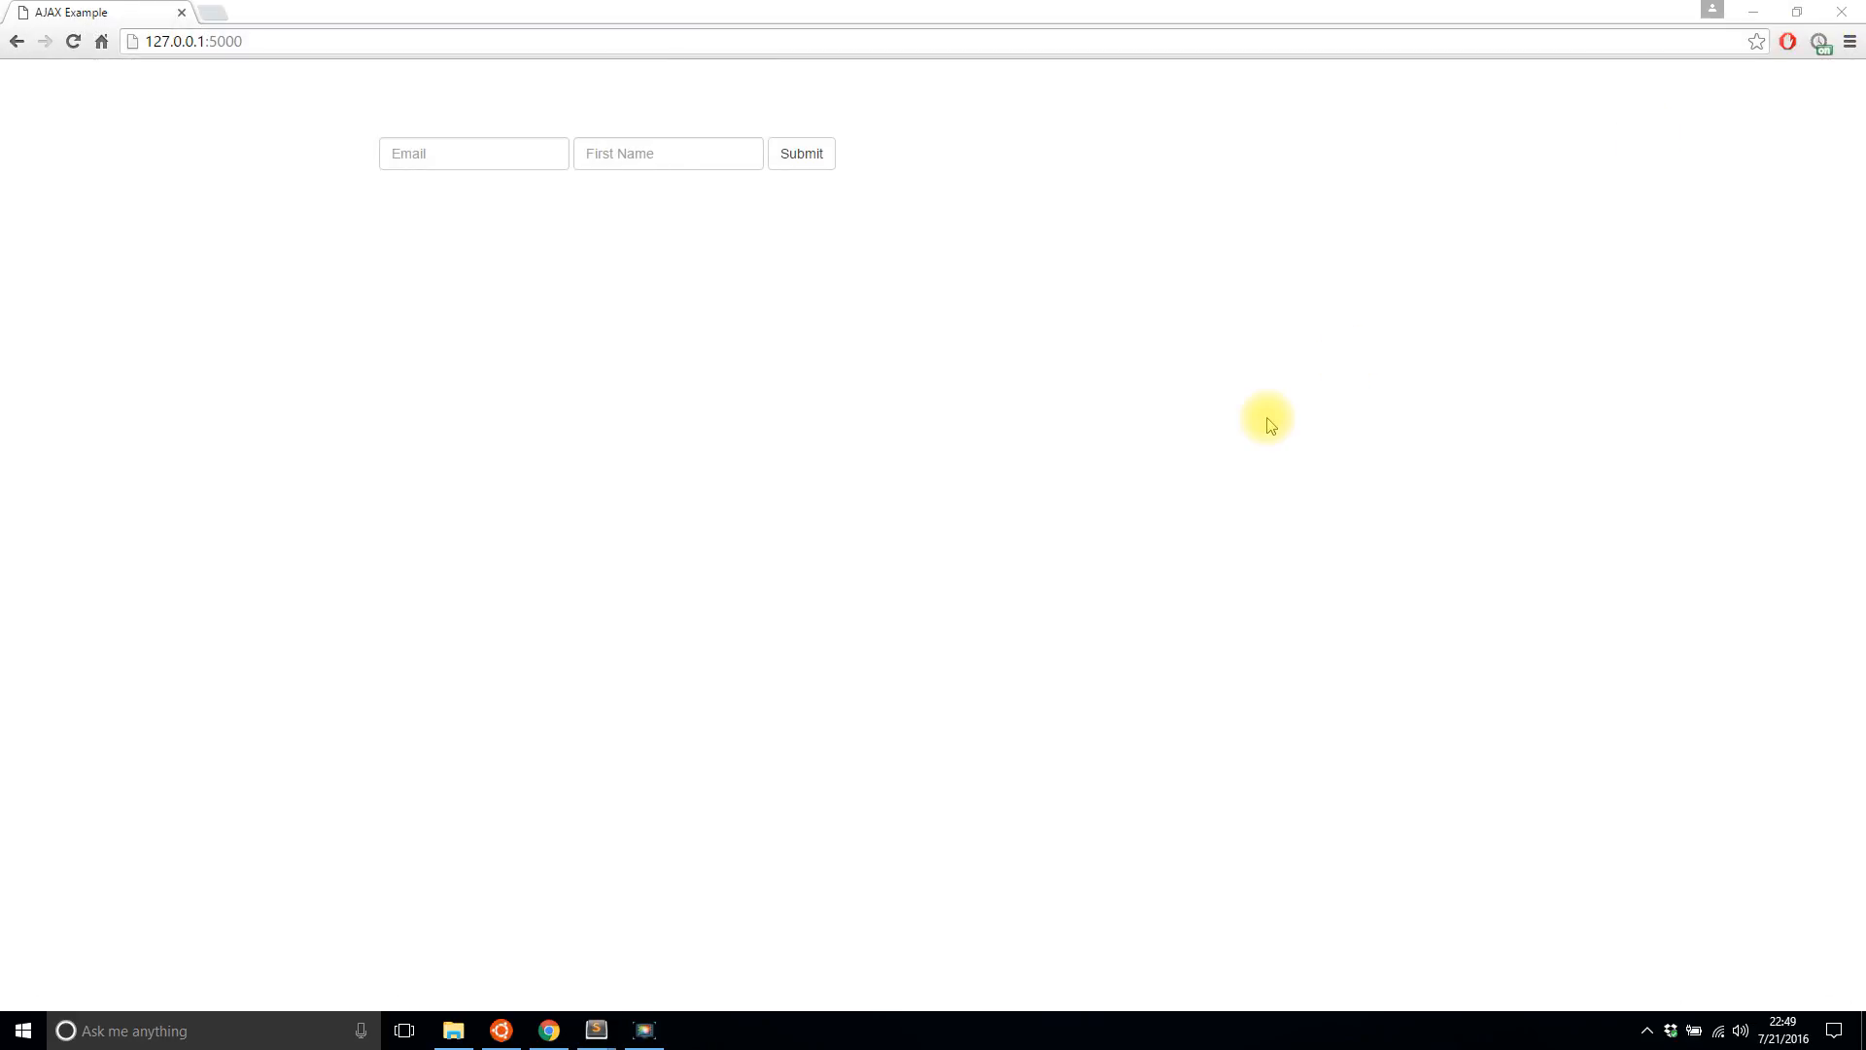
{"action": "mouse_move", "coordinate": [1119, 531]}
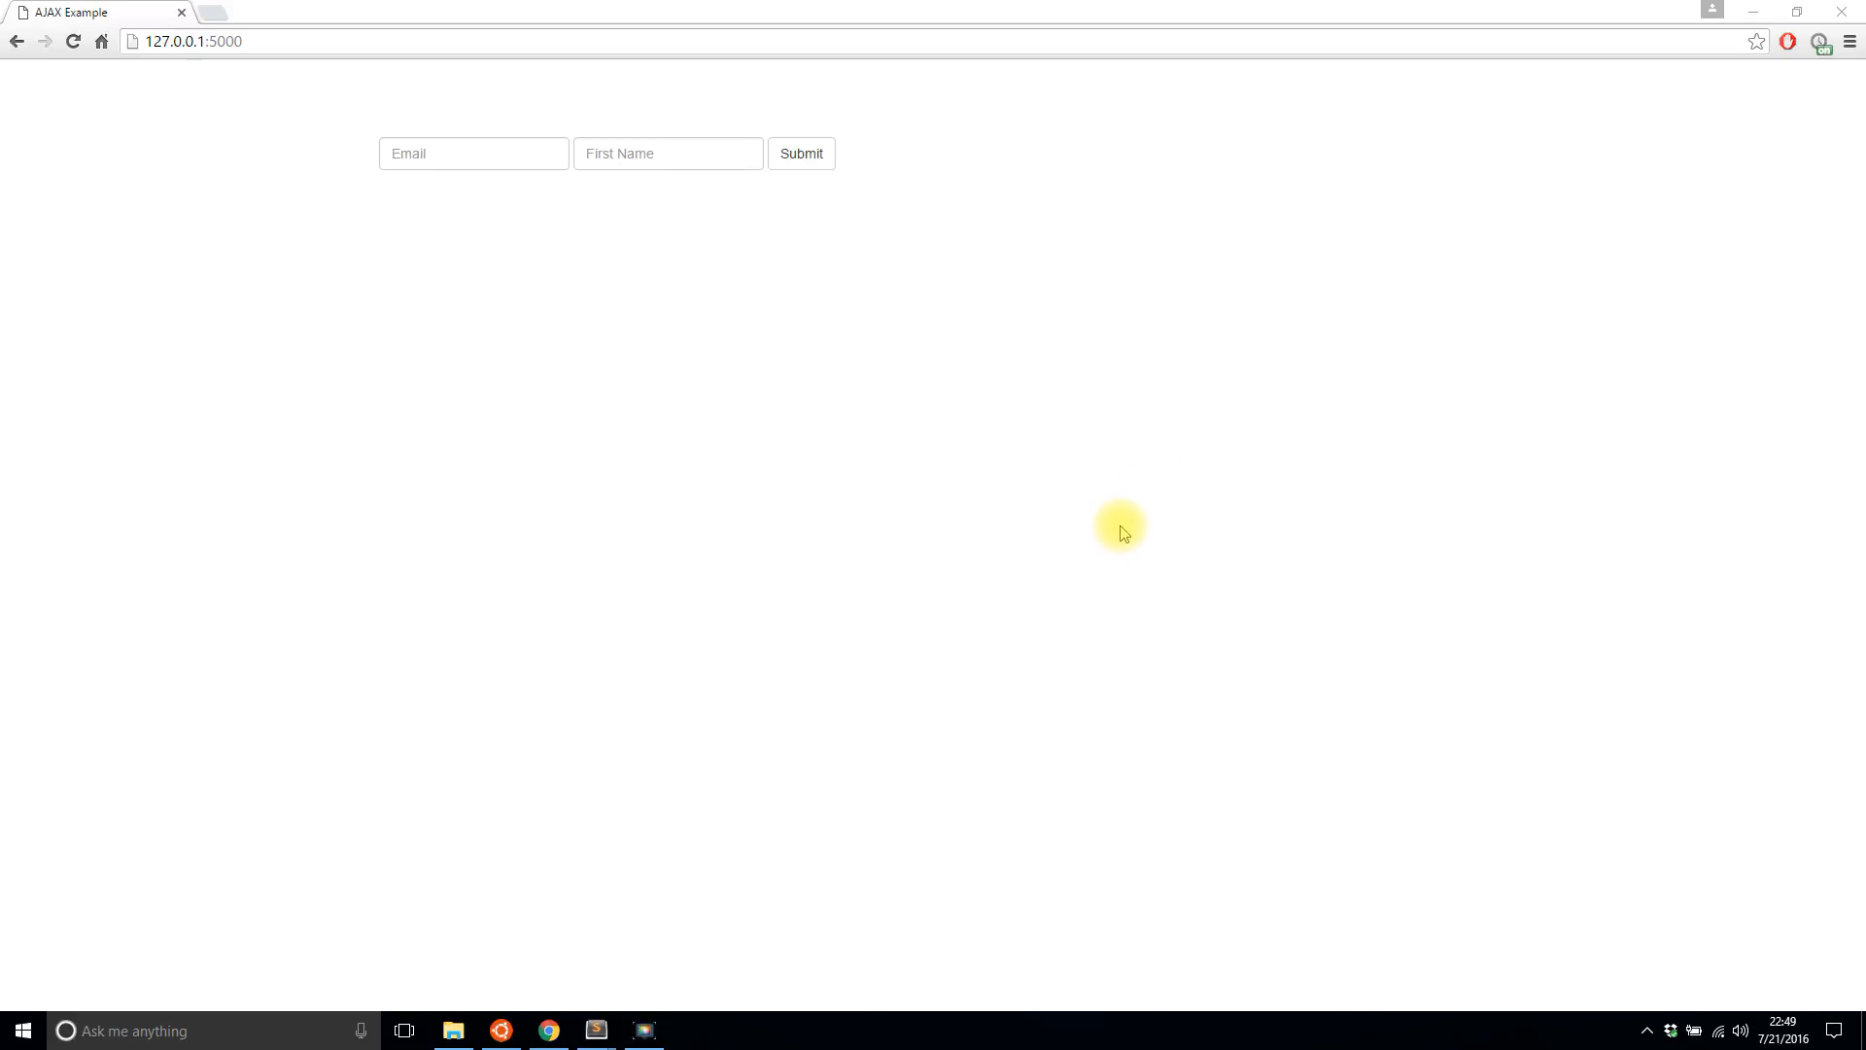
{"action": "mouse_move", "coordinate": [416, 450]}
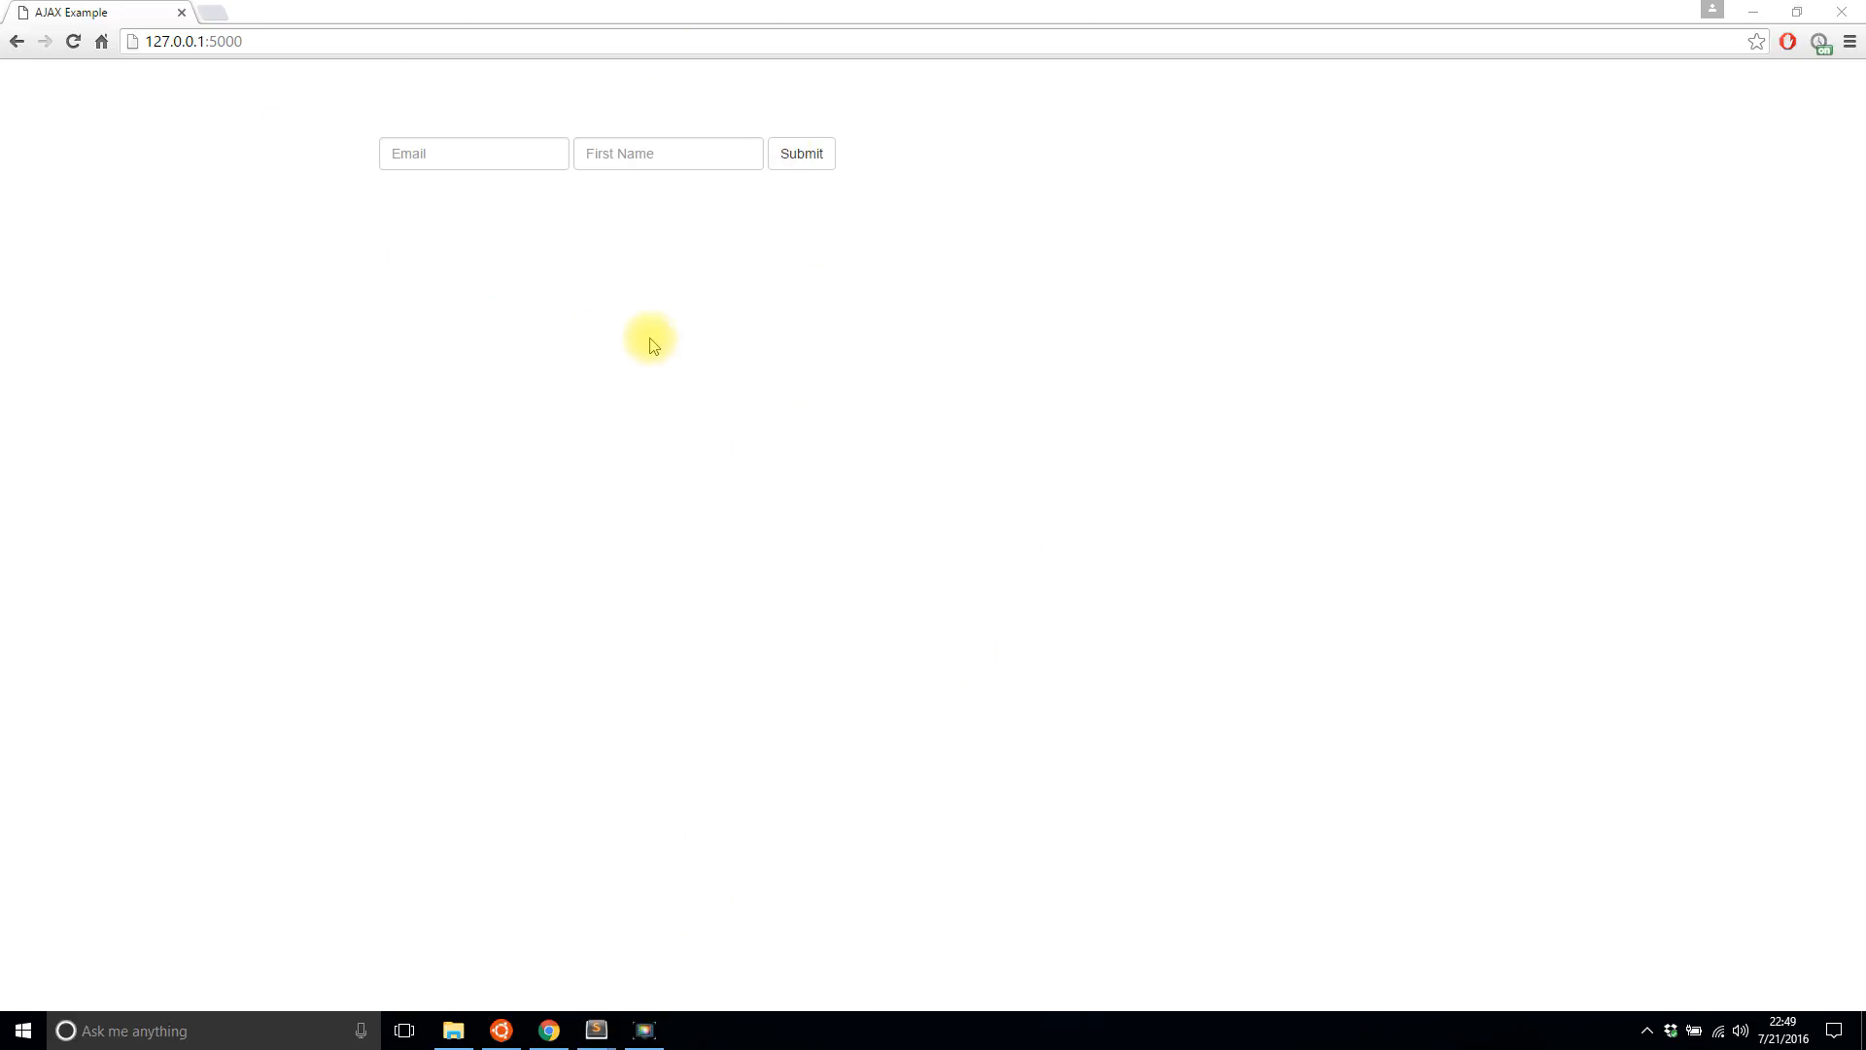
{"action": "mouse_move", "coordinate": [628, 304]}
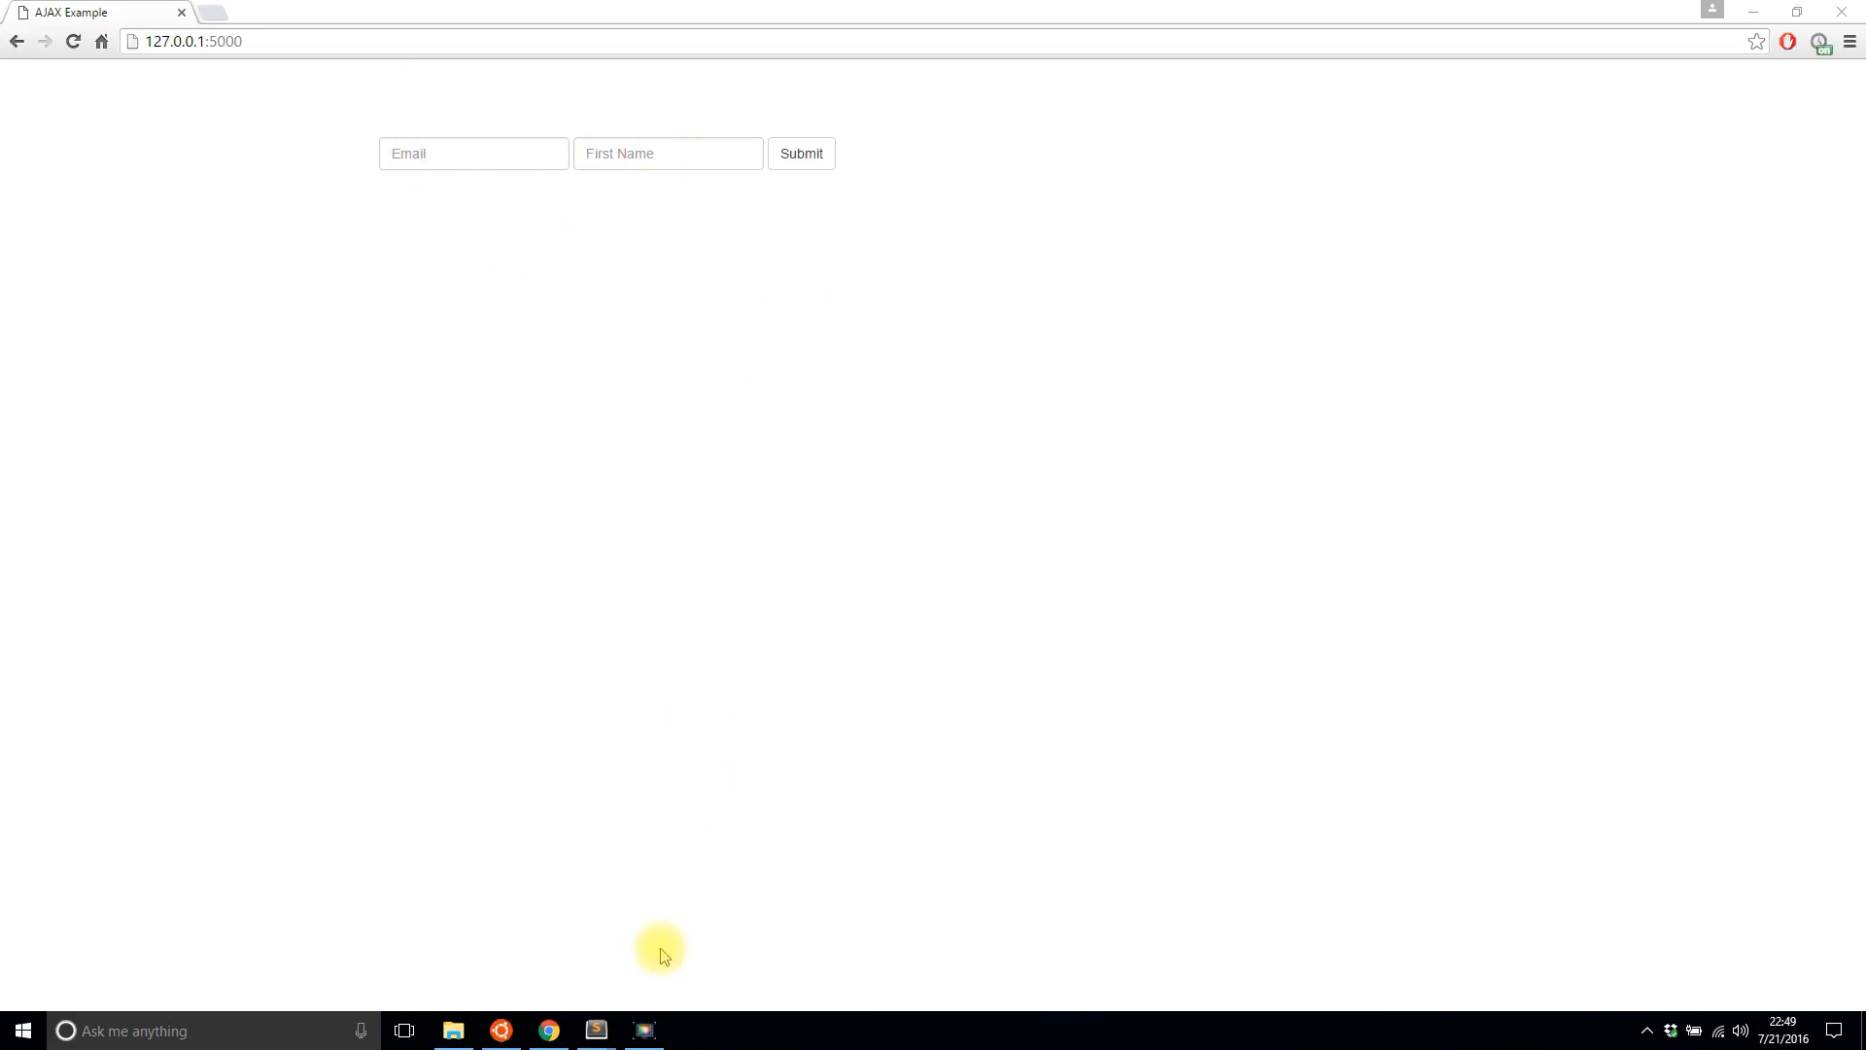
Step: Review form.html from the email and name inputs down to the hidden success and error alert divs
{"action": "left_click", "coordinate": [643, 1030]}
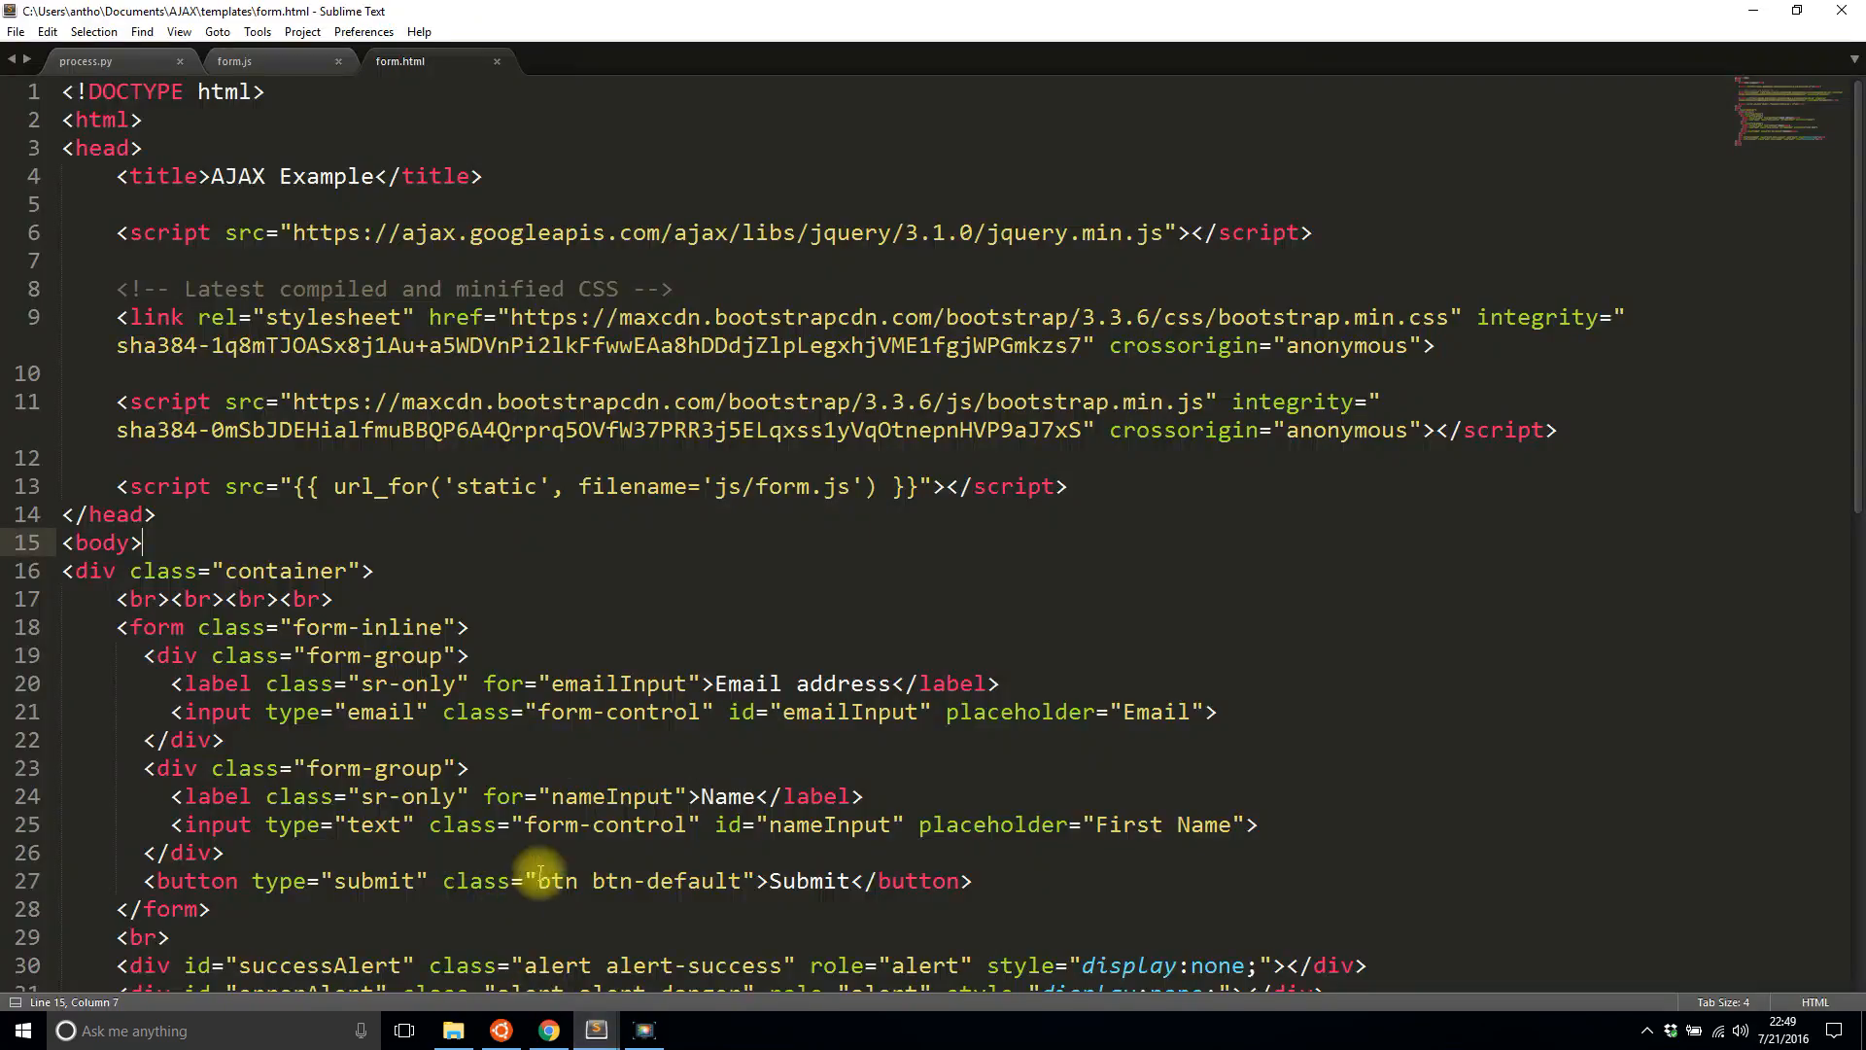
{"action": "scroll", "scroll_direction": "down", "scroll_amount": 3}
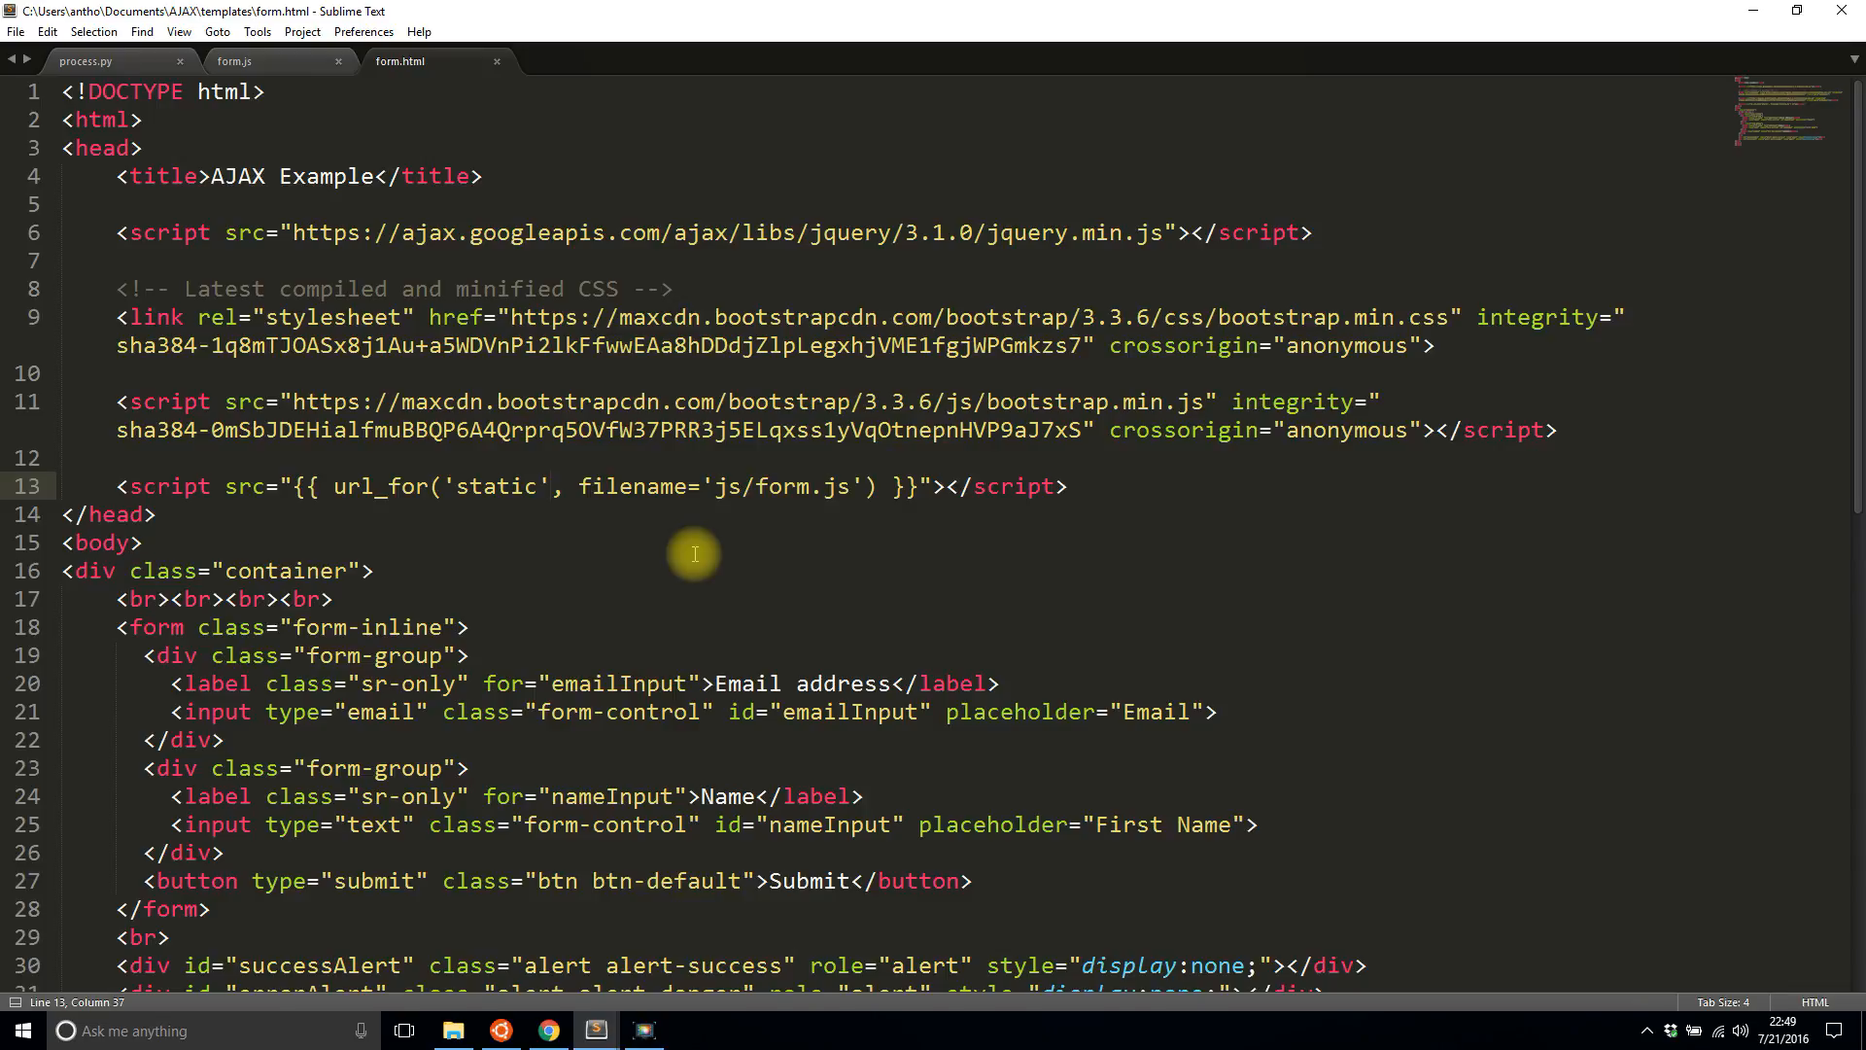
{"action": "scroll", "scroll_direction": "down", "scroll_amount": 3}
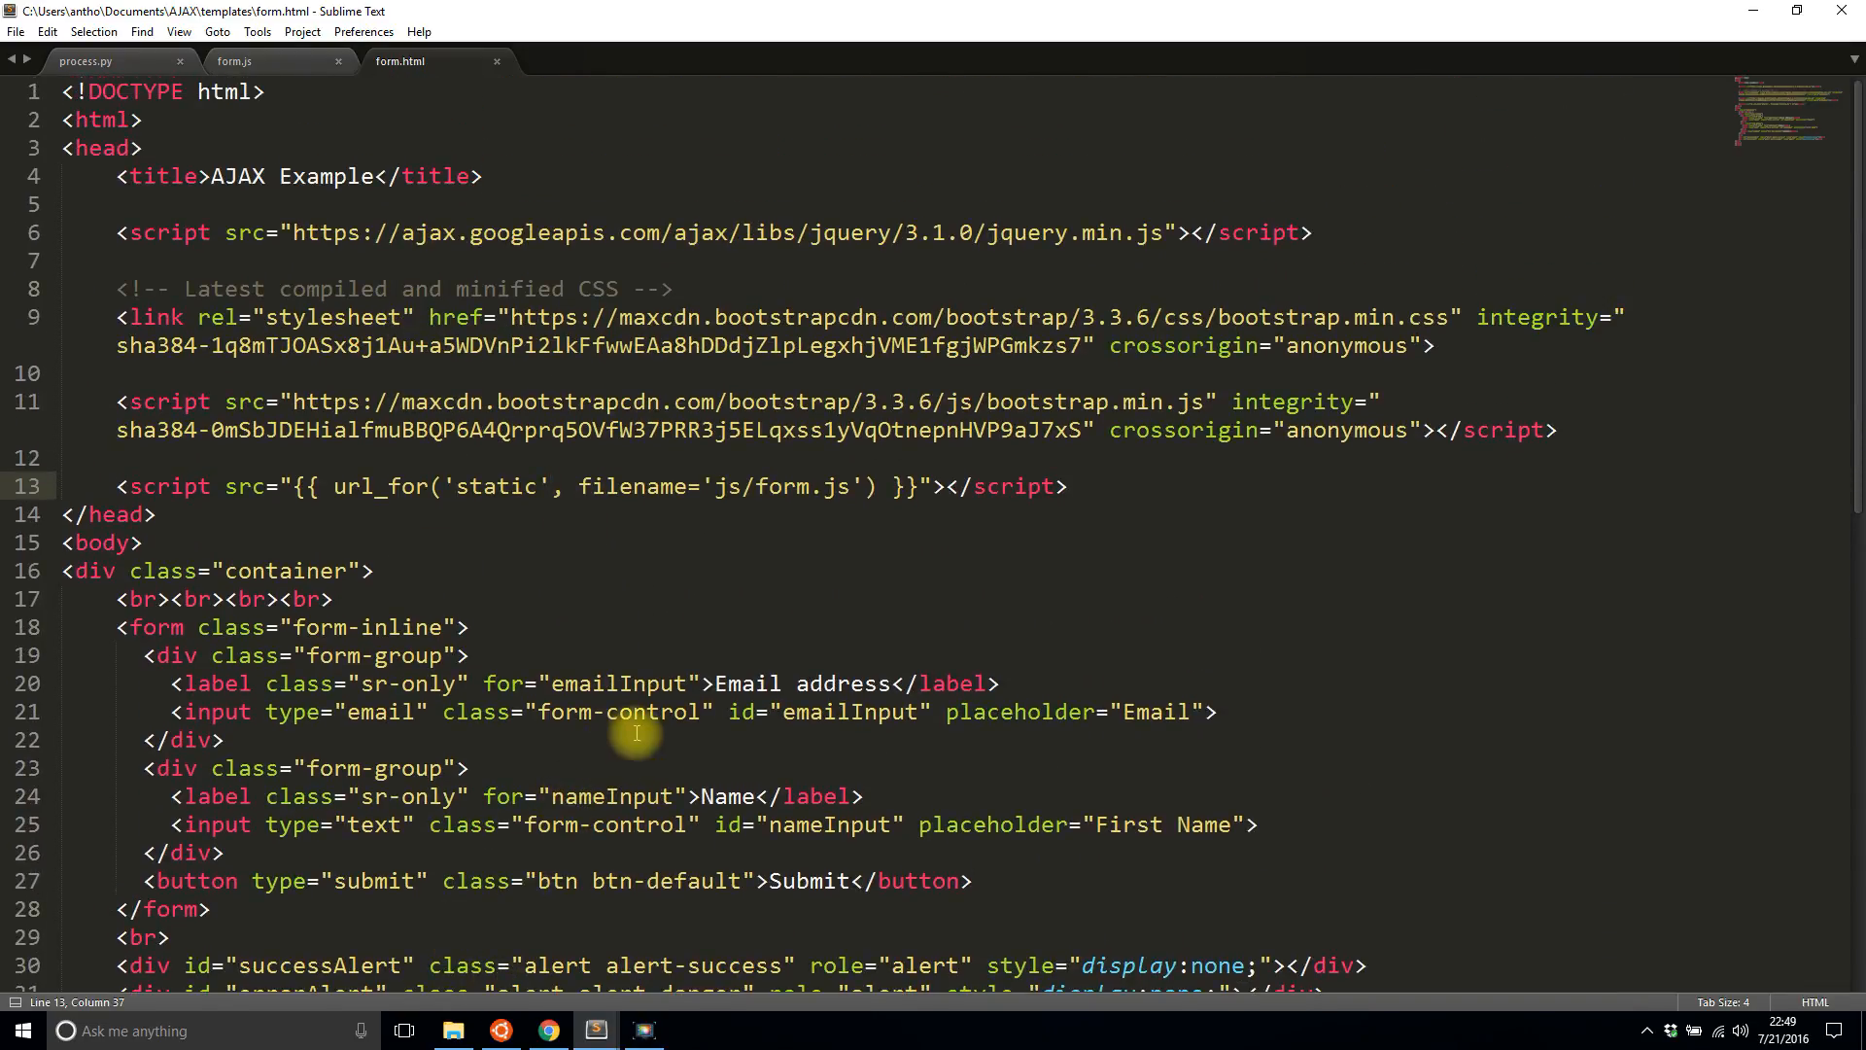
{"action": "scroll", "scroll_direction": "down", "scroll_amount": 3}
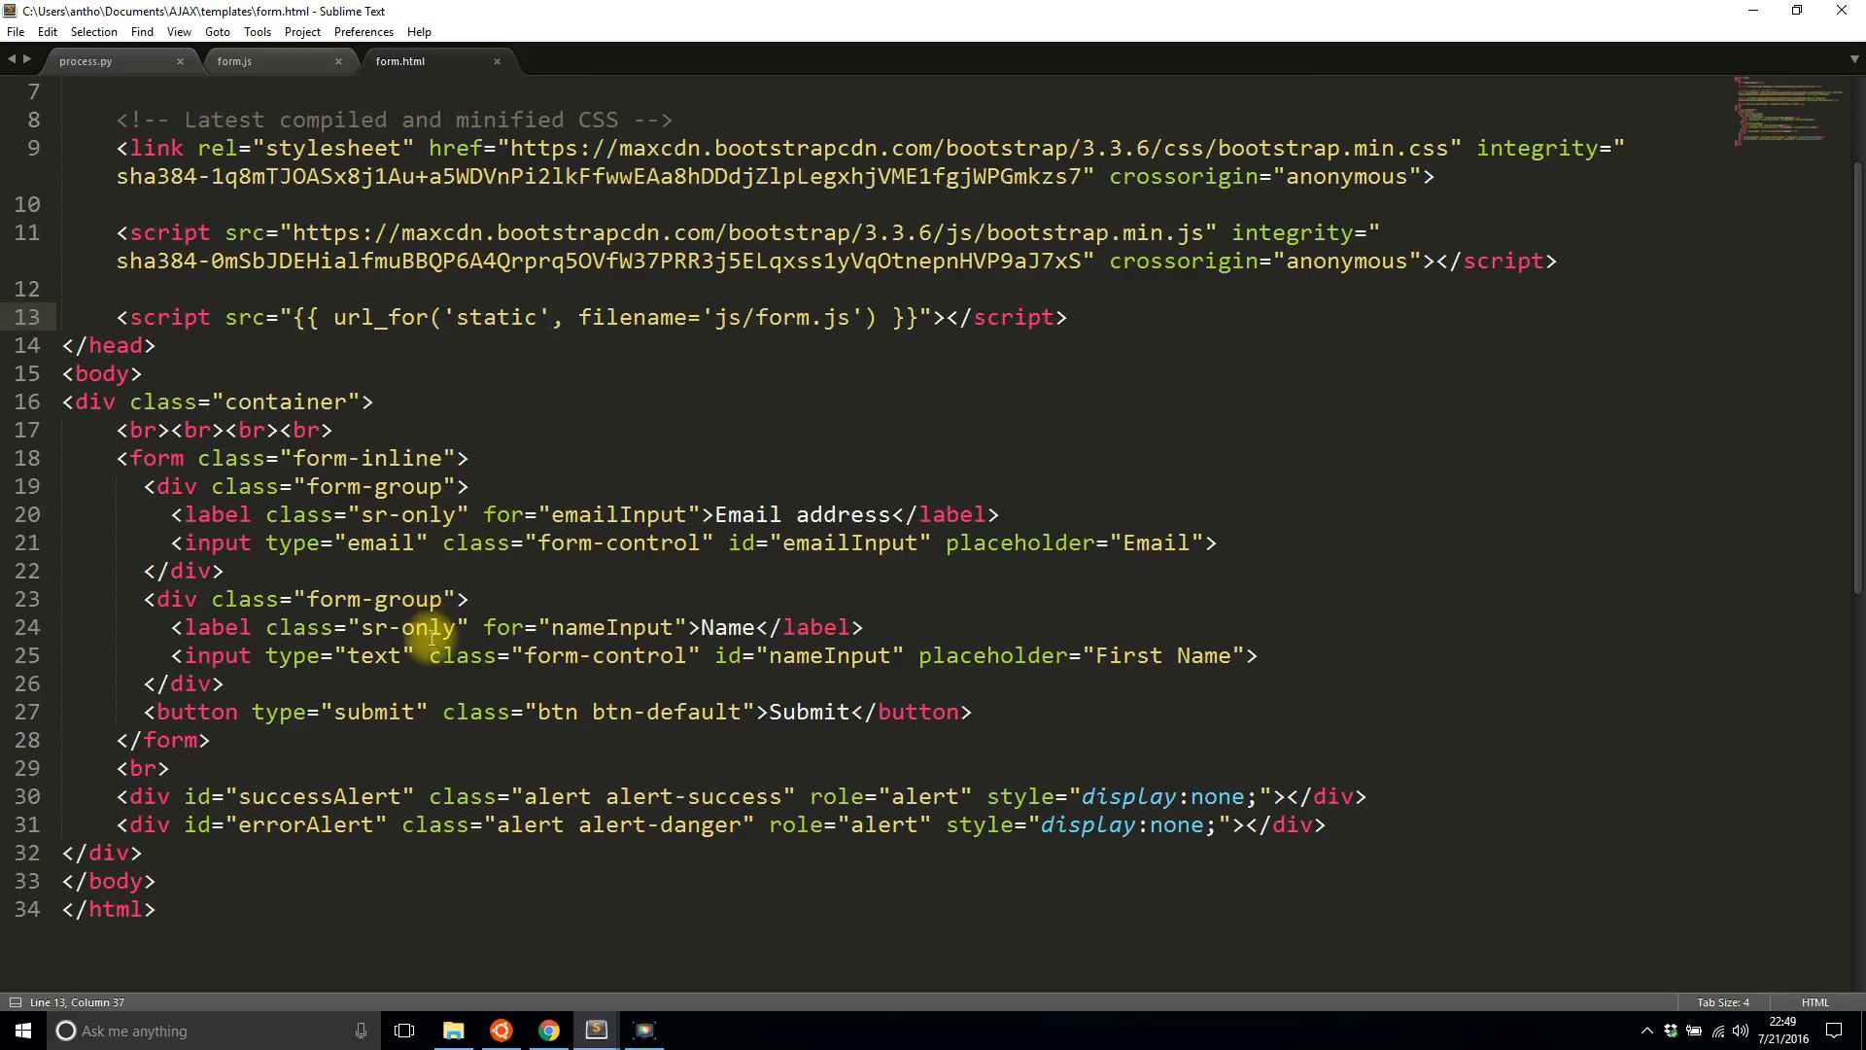
{"action": "mouse_move", "coordinate": [401, 731]}
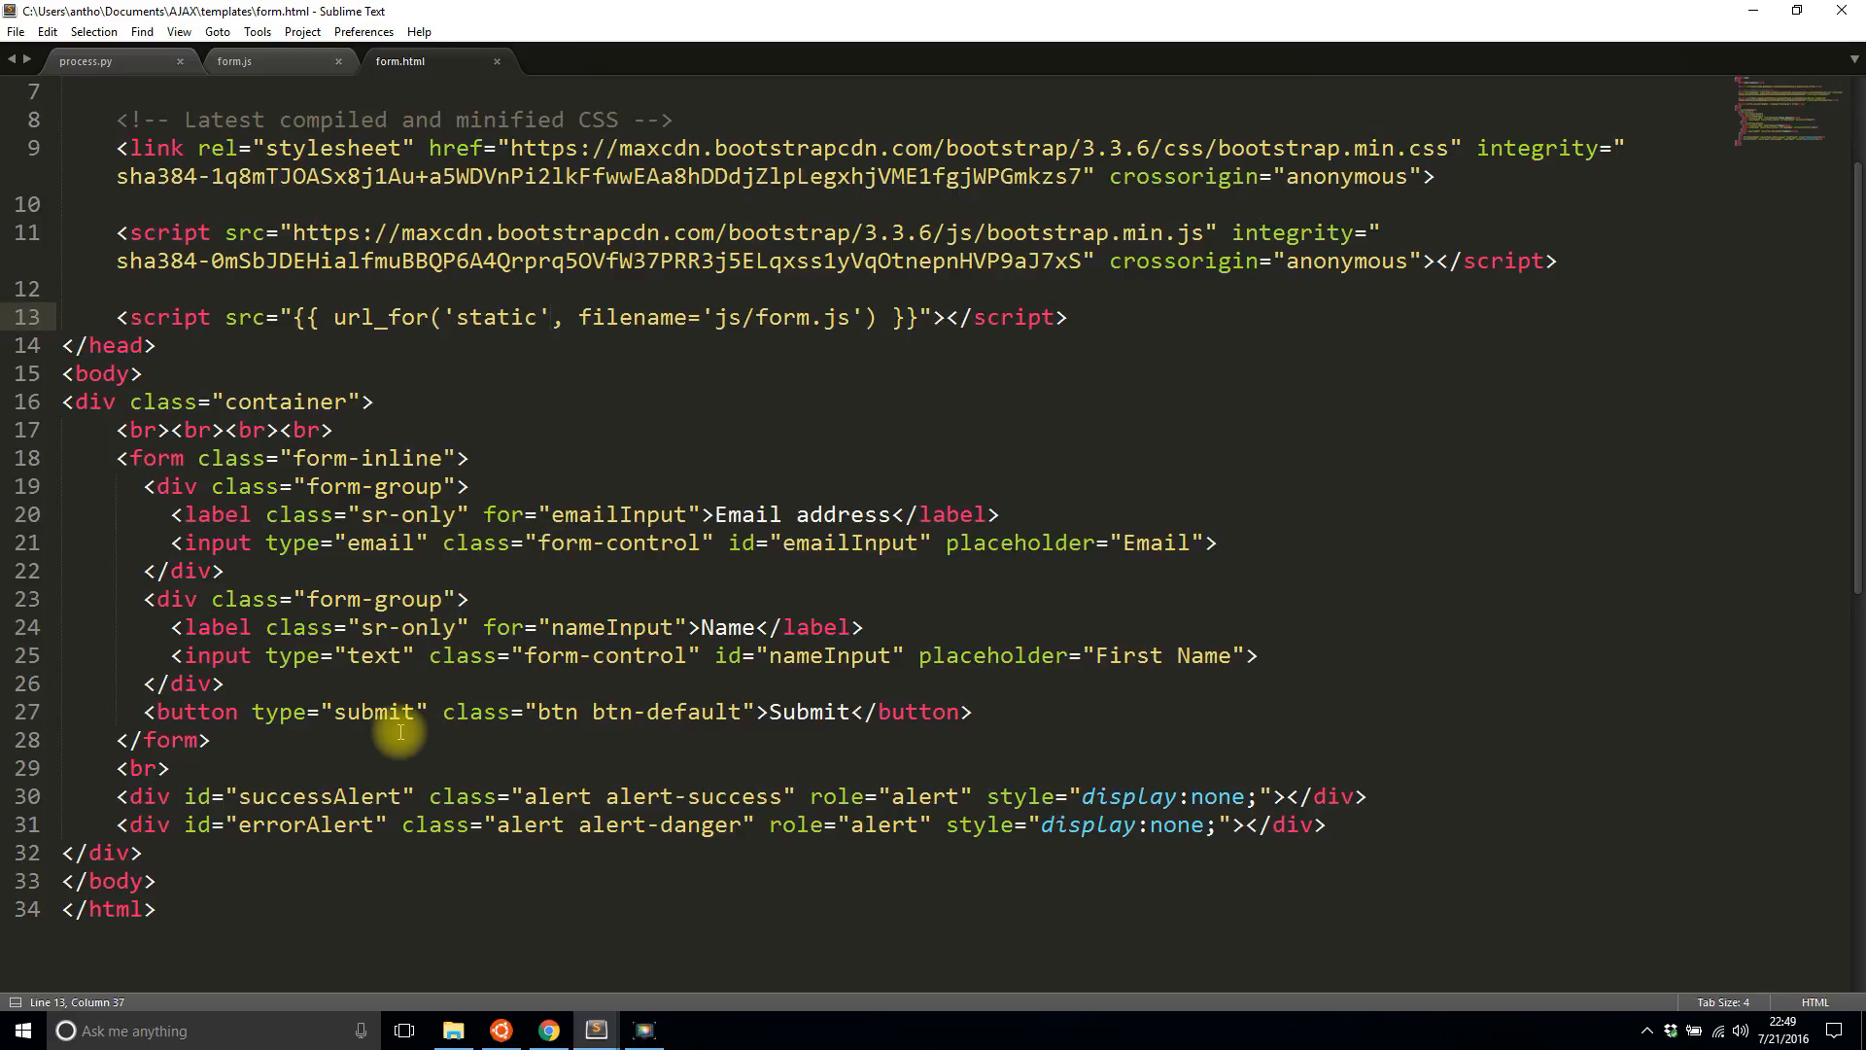
{"action": "scroll", "scroll_direction": "down", "scroll_amount": 3}
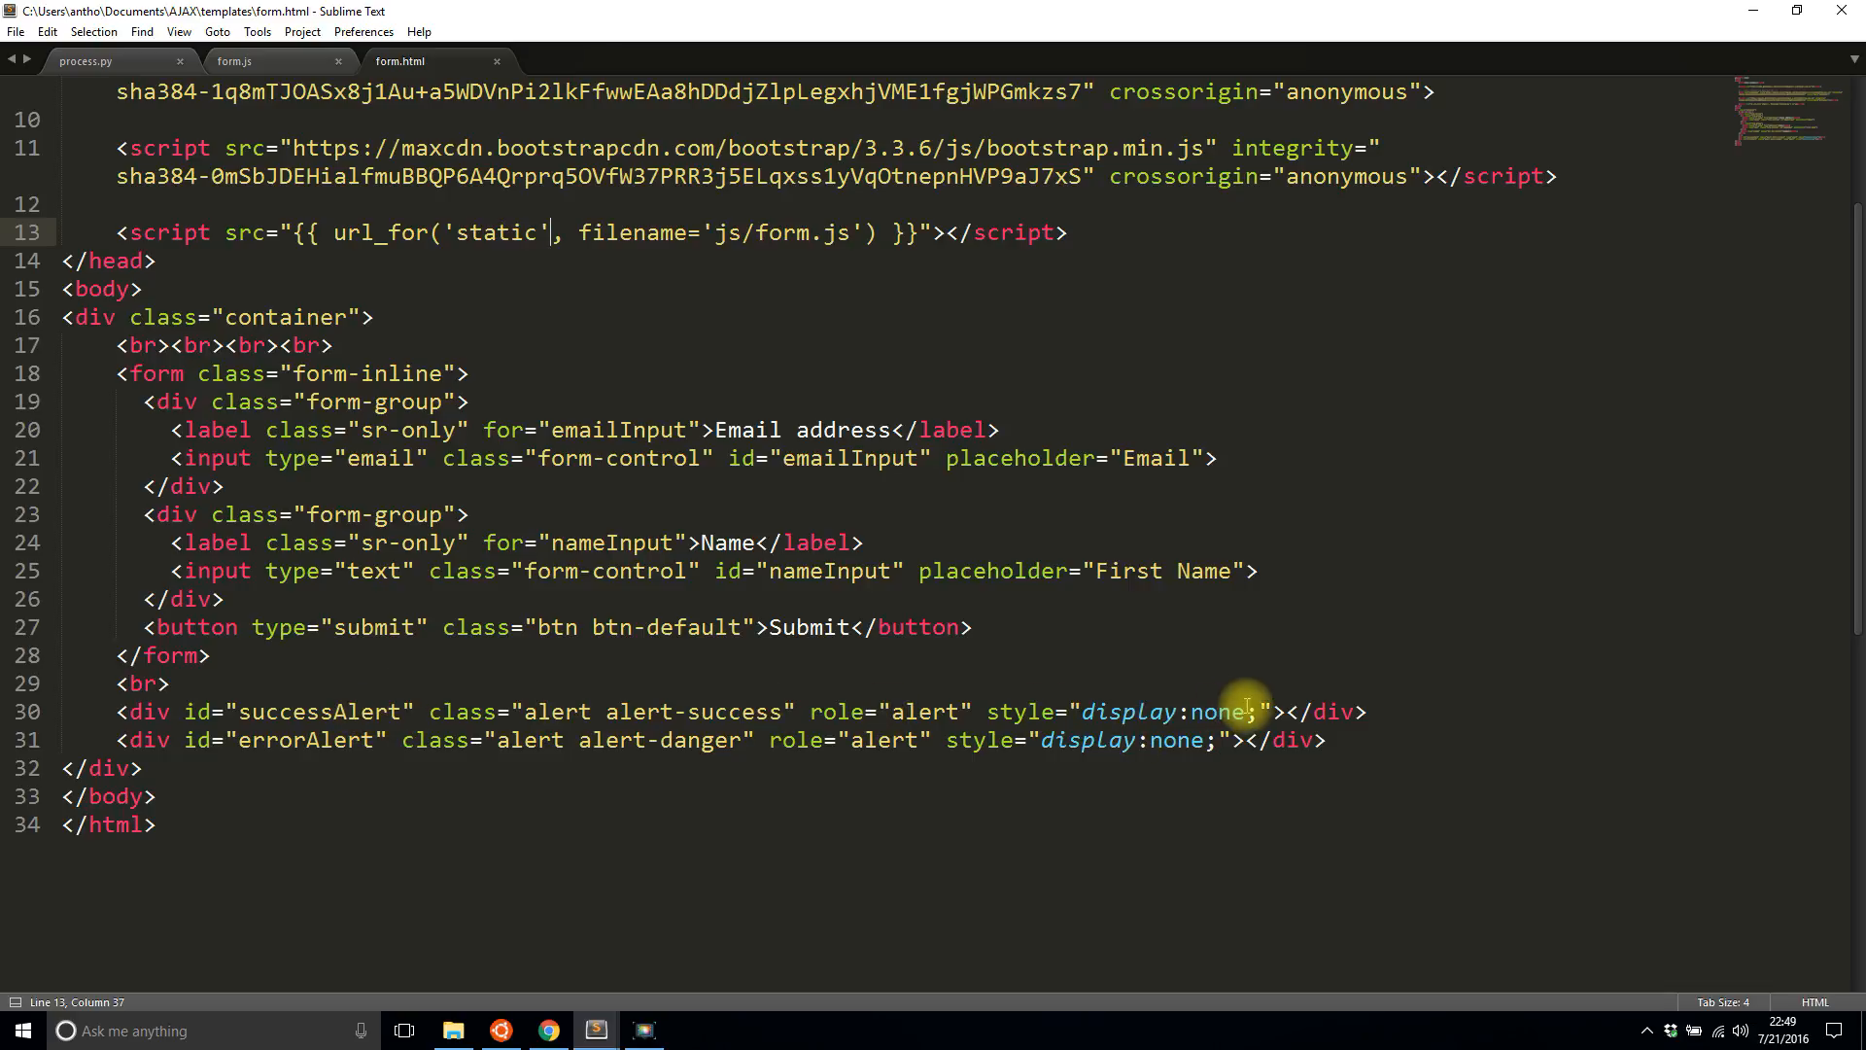
{"action": "left_click_drag", "start_coordinate": [1256, 711], "coordinate": [1038, 739]}
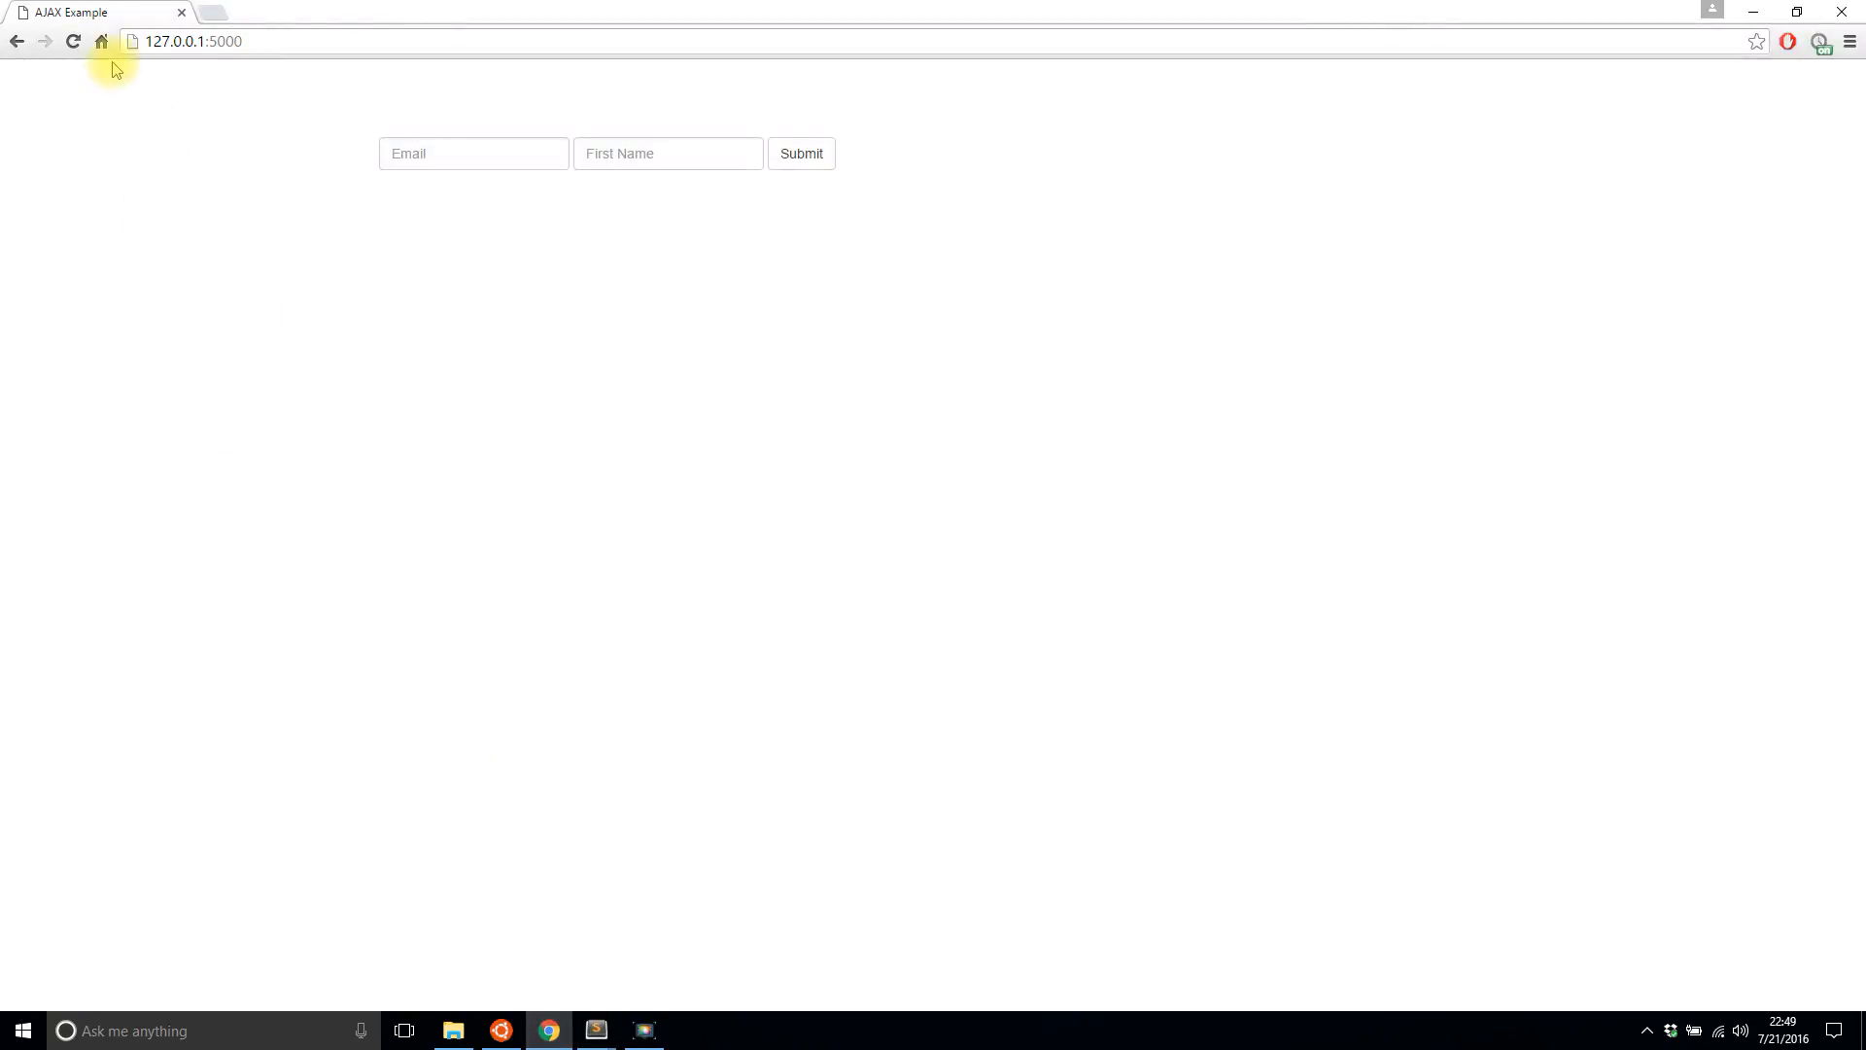
Step: Reload the AJAX Example page so the empty green and red alert bars show below the form
{"action": "left_click", "coordinate": [799, 152]}
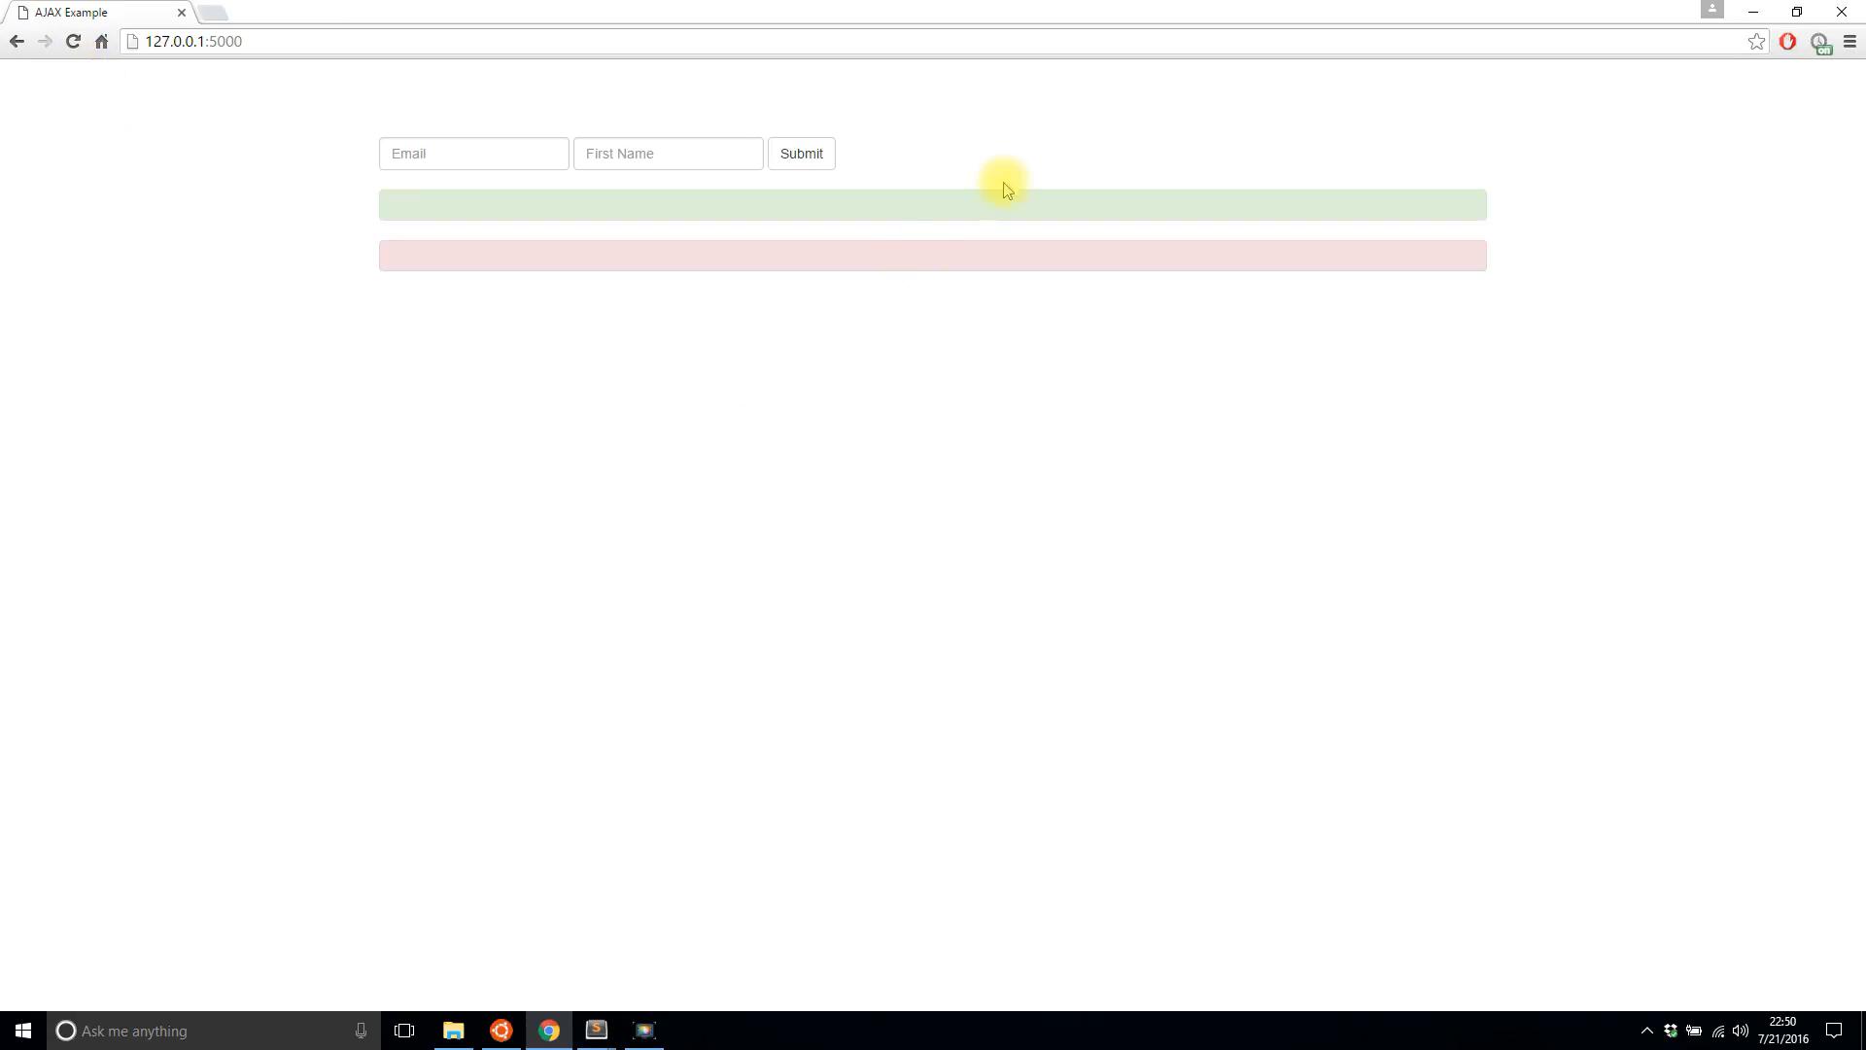
{"action": "mouse_move", "coordinate": [967, 267]}
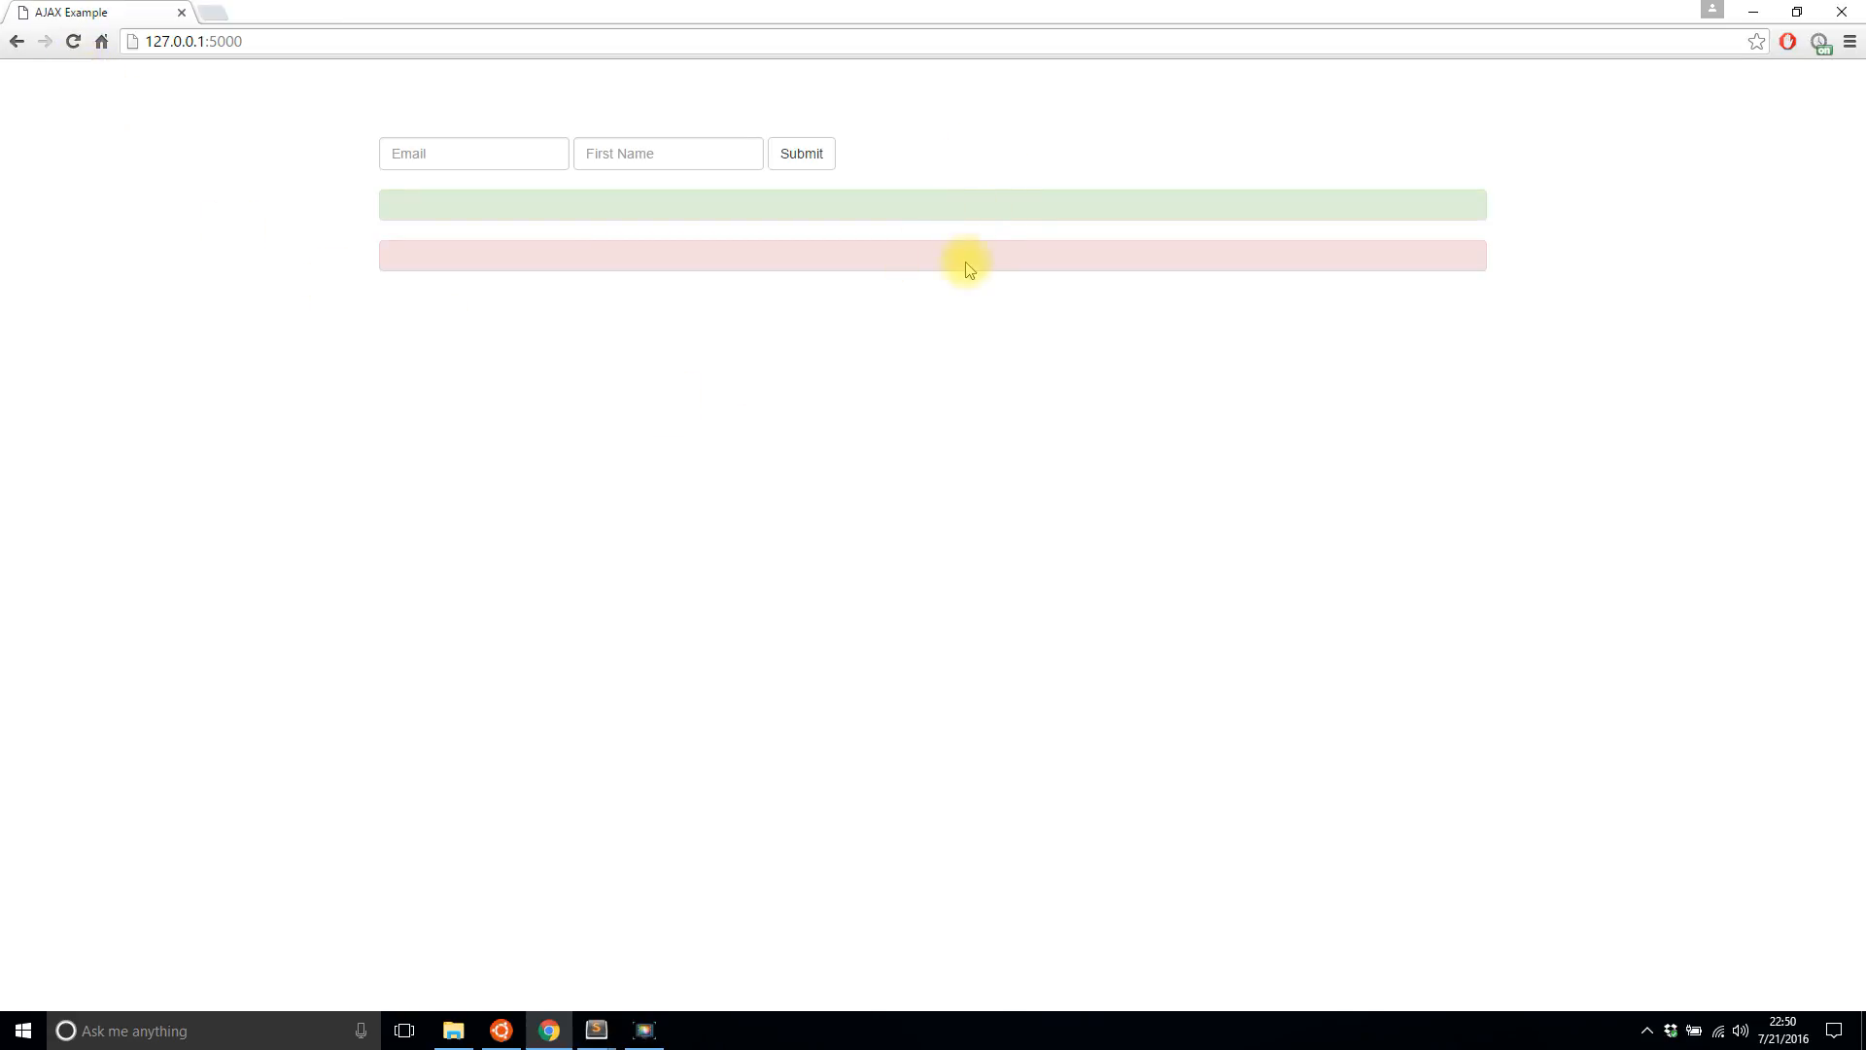
{"action": "mouse_move", "coordinate": [967, 236]}
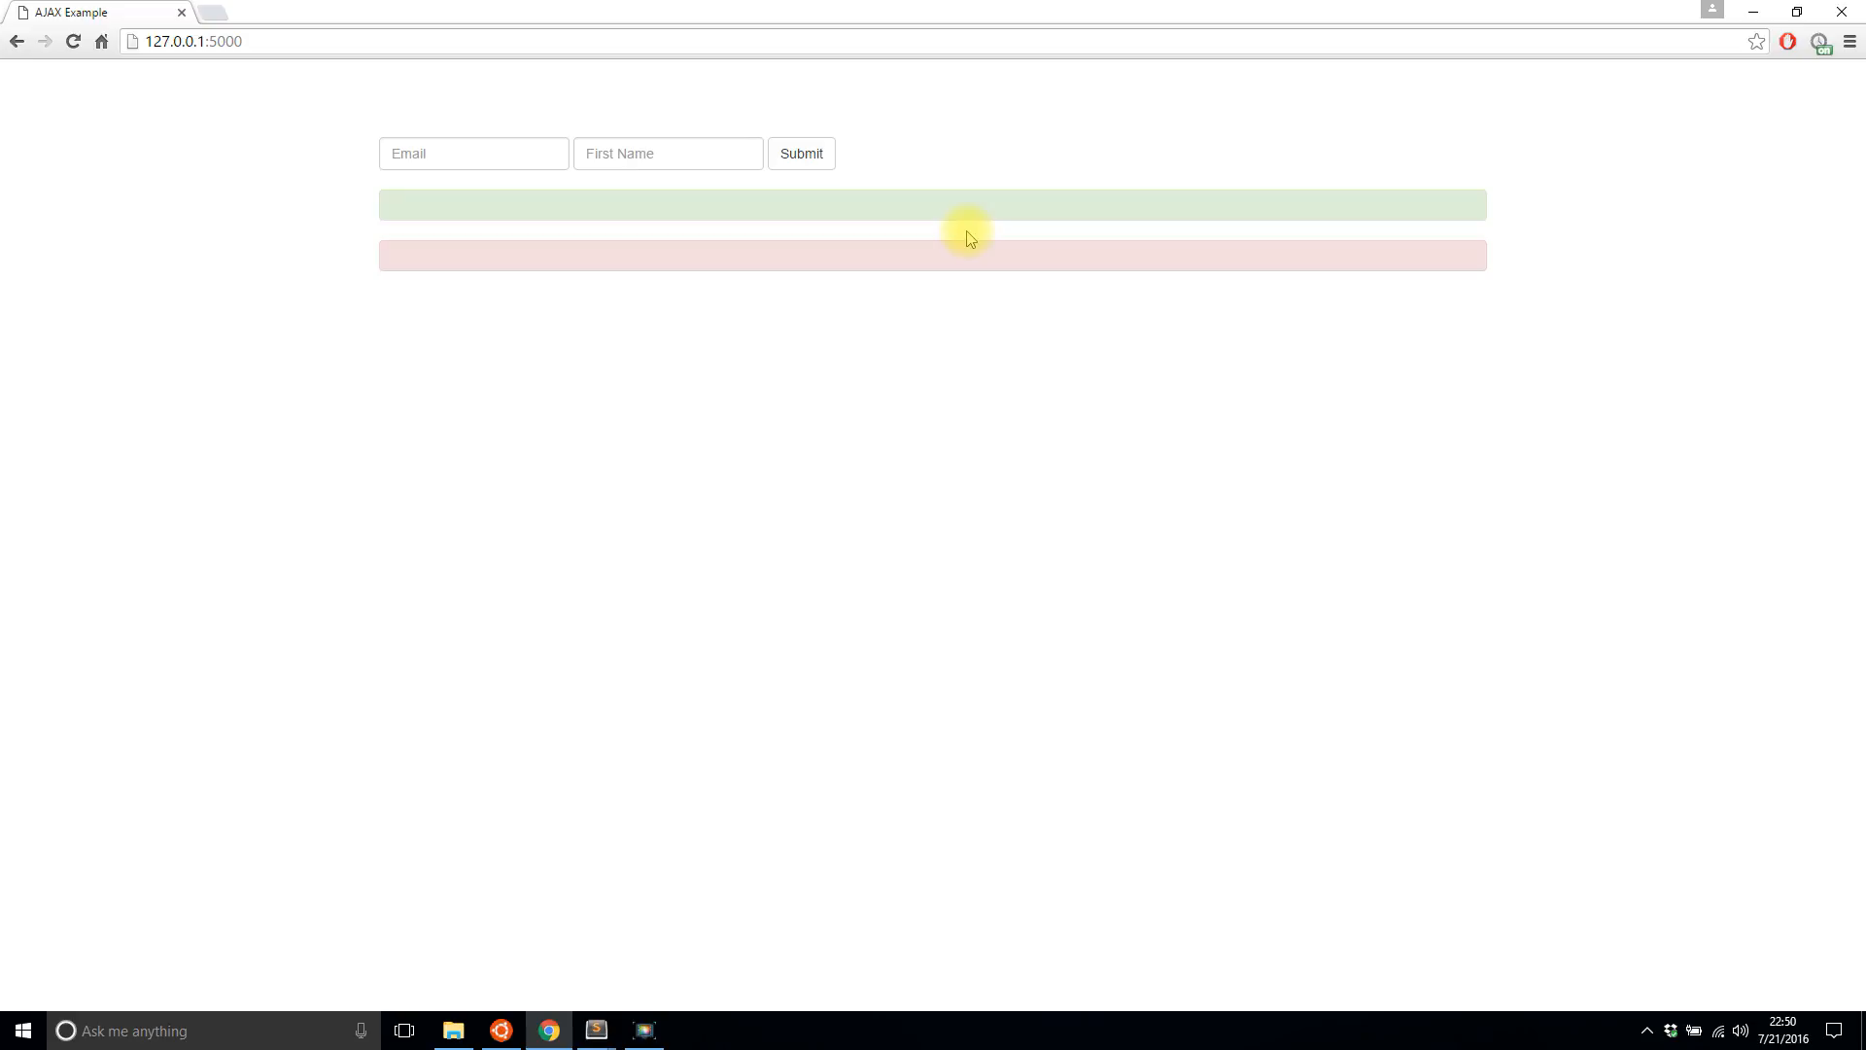
{"action": "mouse_move", "coordinate": [921, 420]}
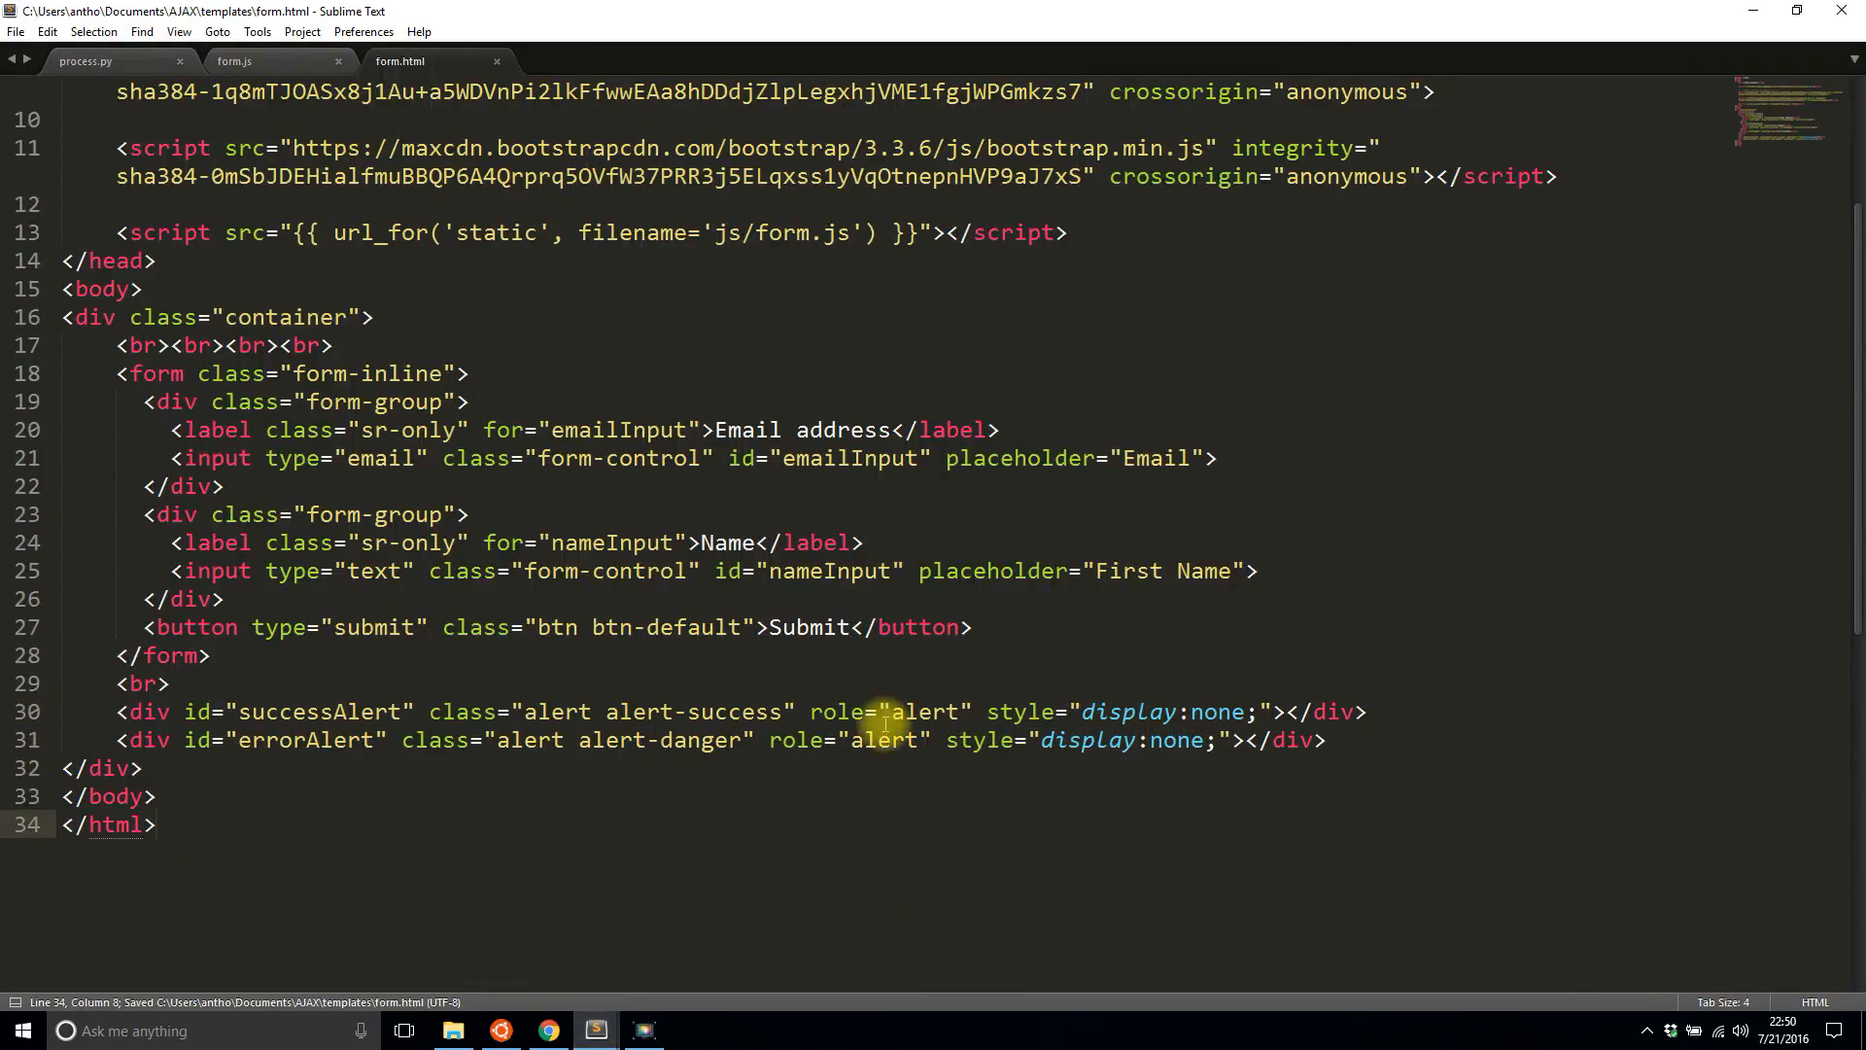
Step: View form.js's empty ready handler, then process.py's single index route serving form.html
{"action": "left_click", "coordinate": [235, 60]}
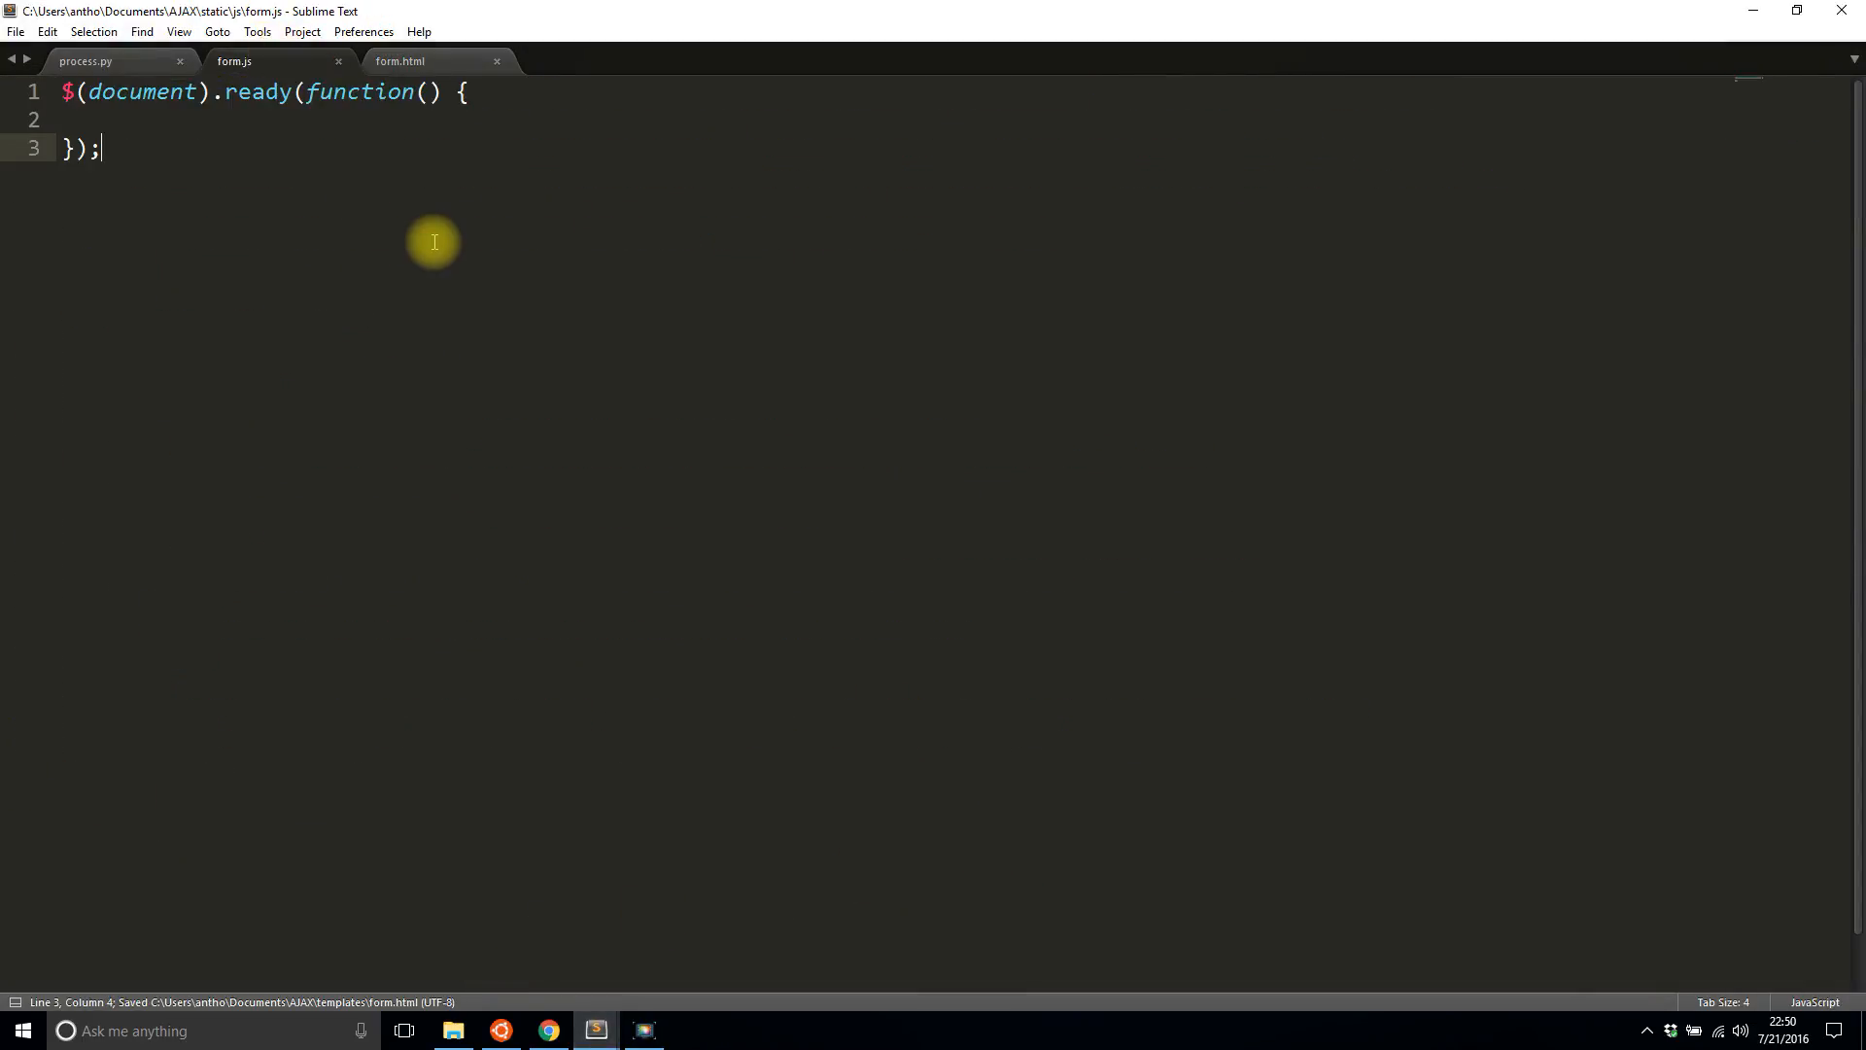
{"action": "mouse_move", "coordinate": [218, 163]}
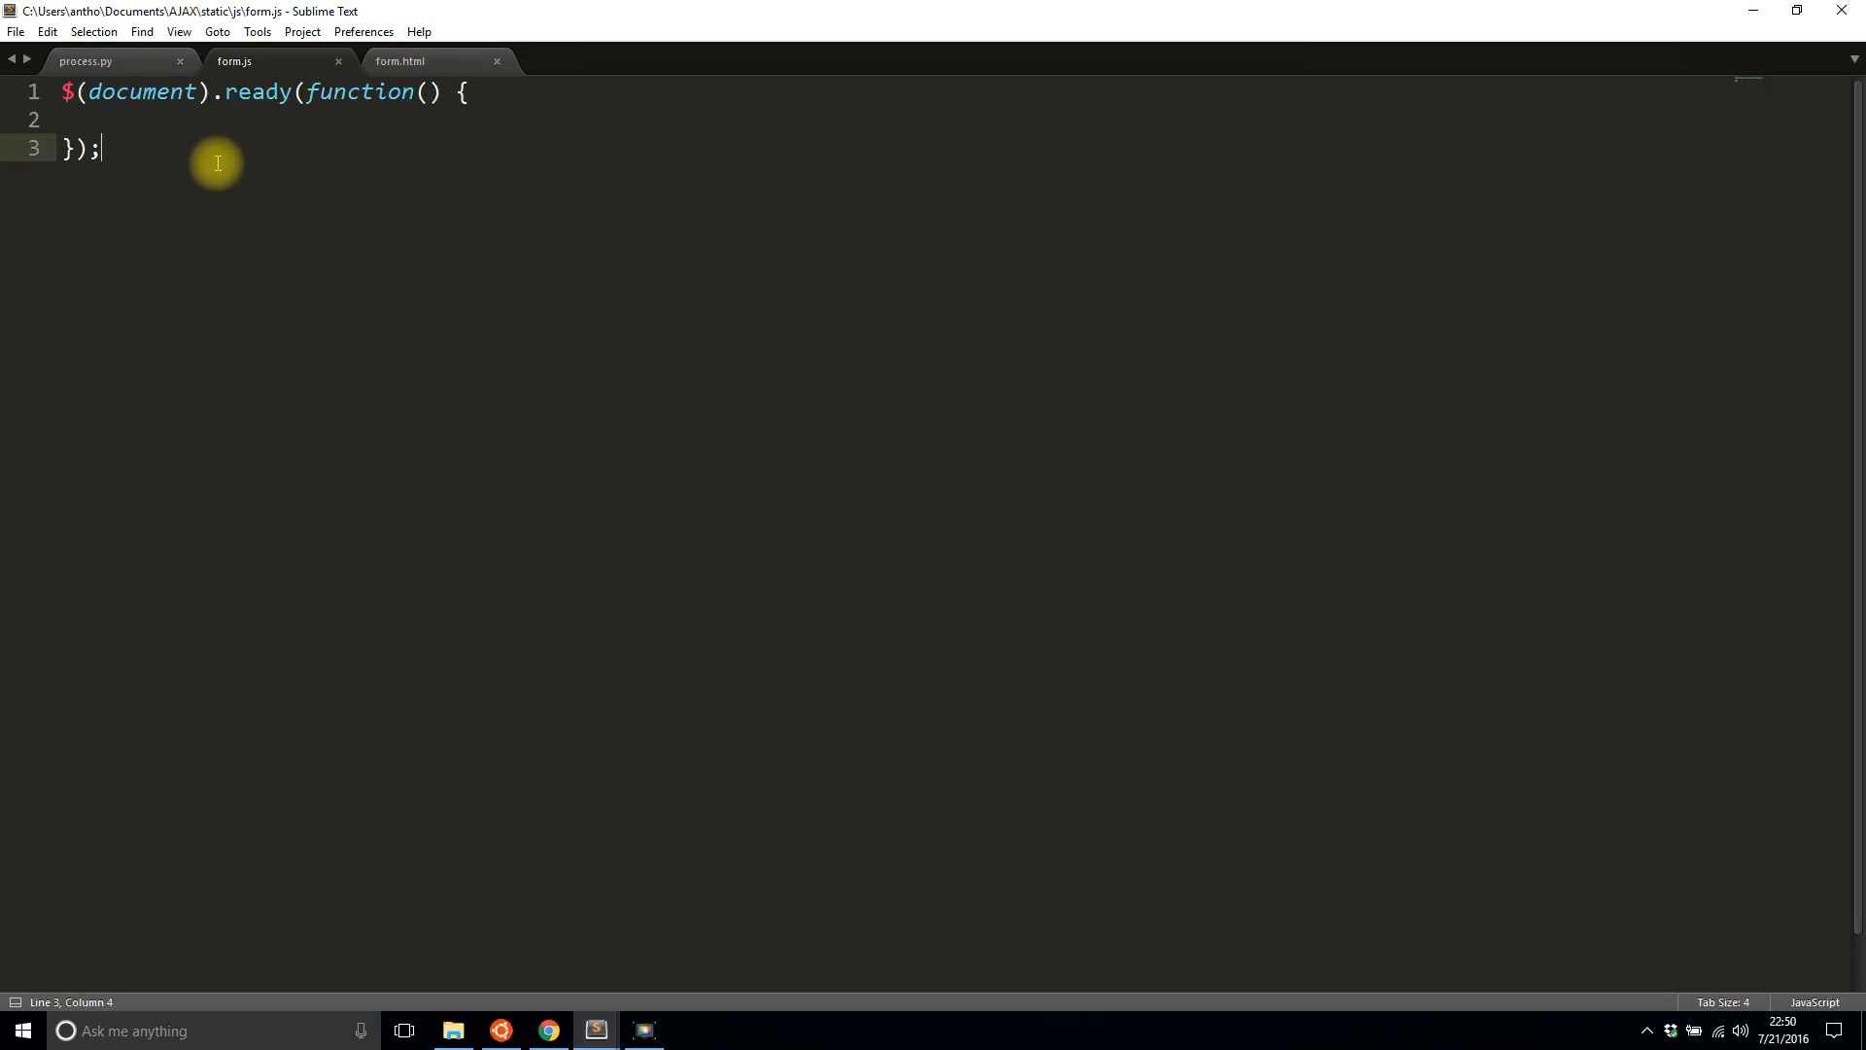
{"action": "left_click", "coordinate": [85, 60]}
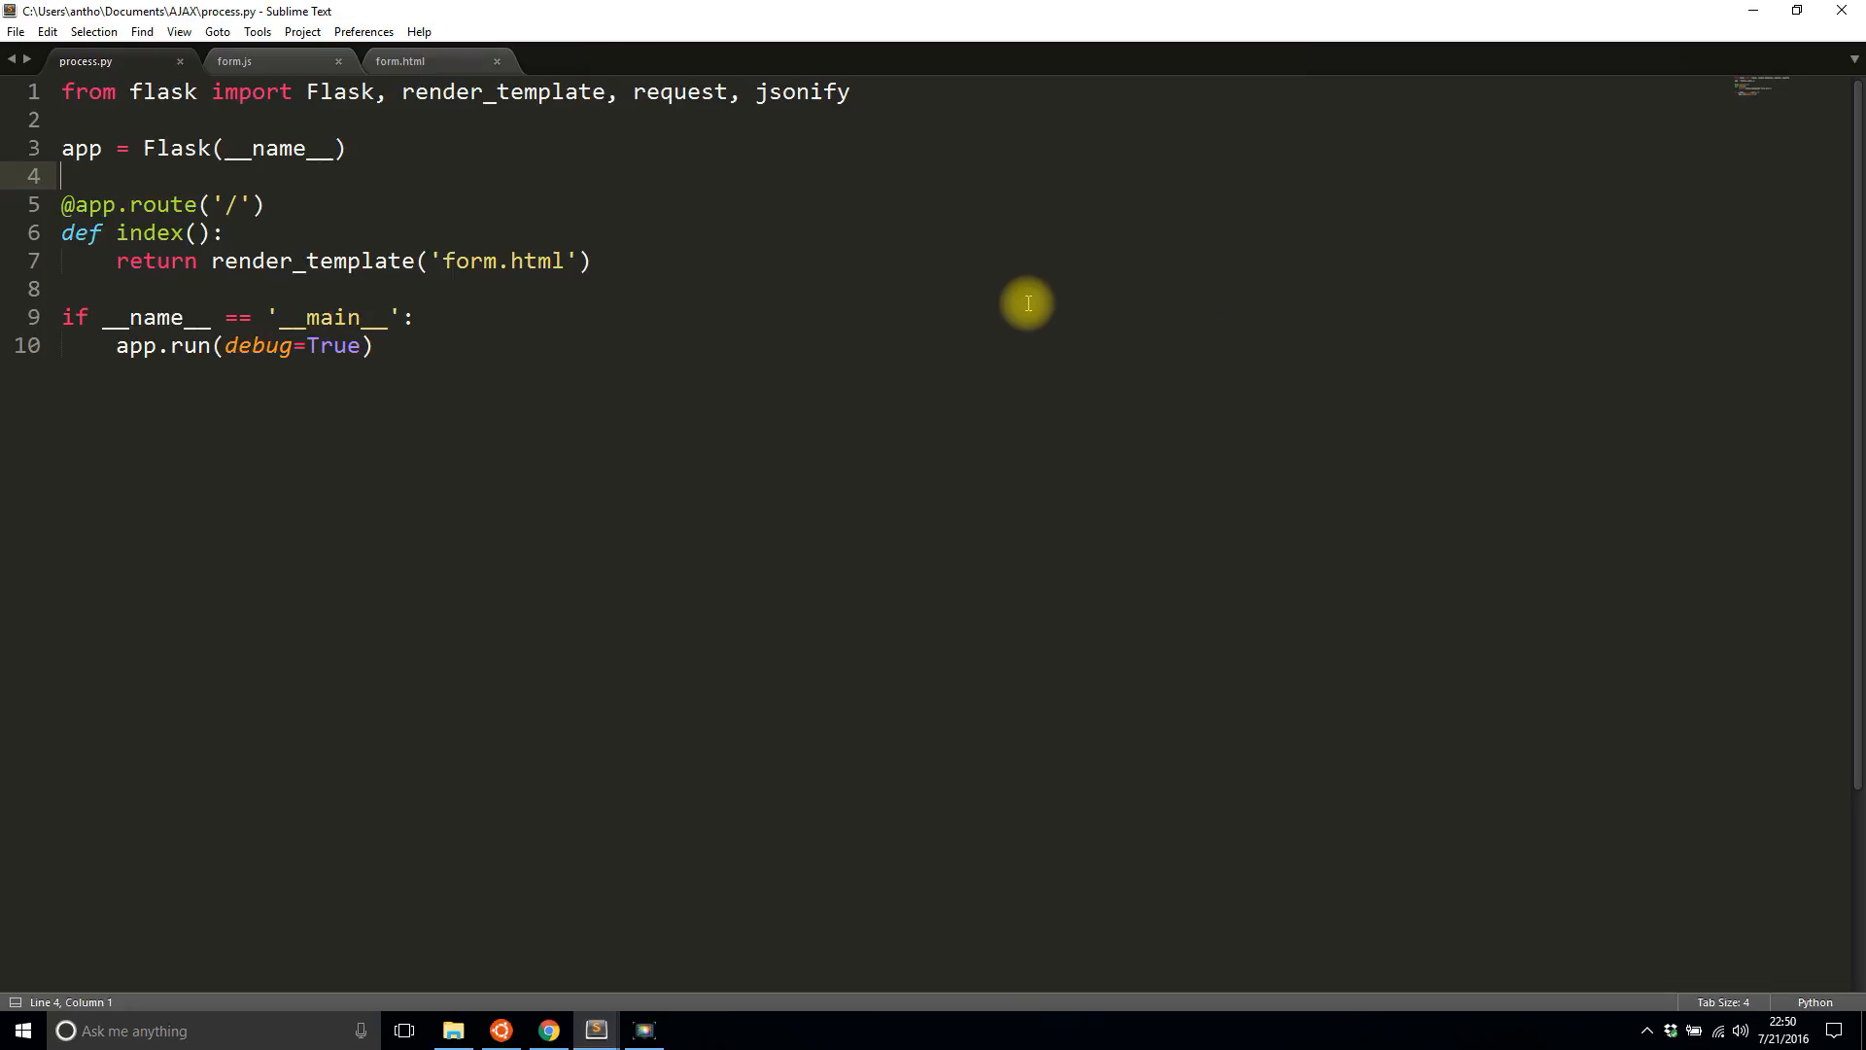
{"action": "mouse_move", "coordinate": [639, 299]}
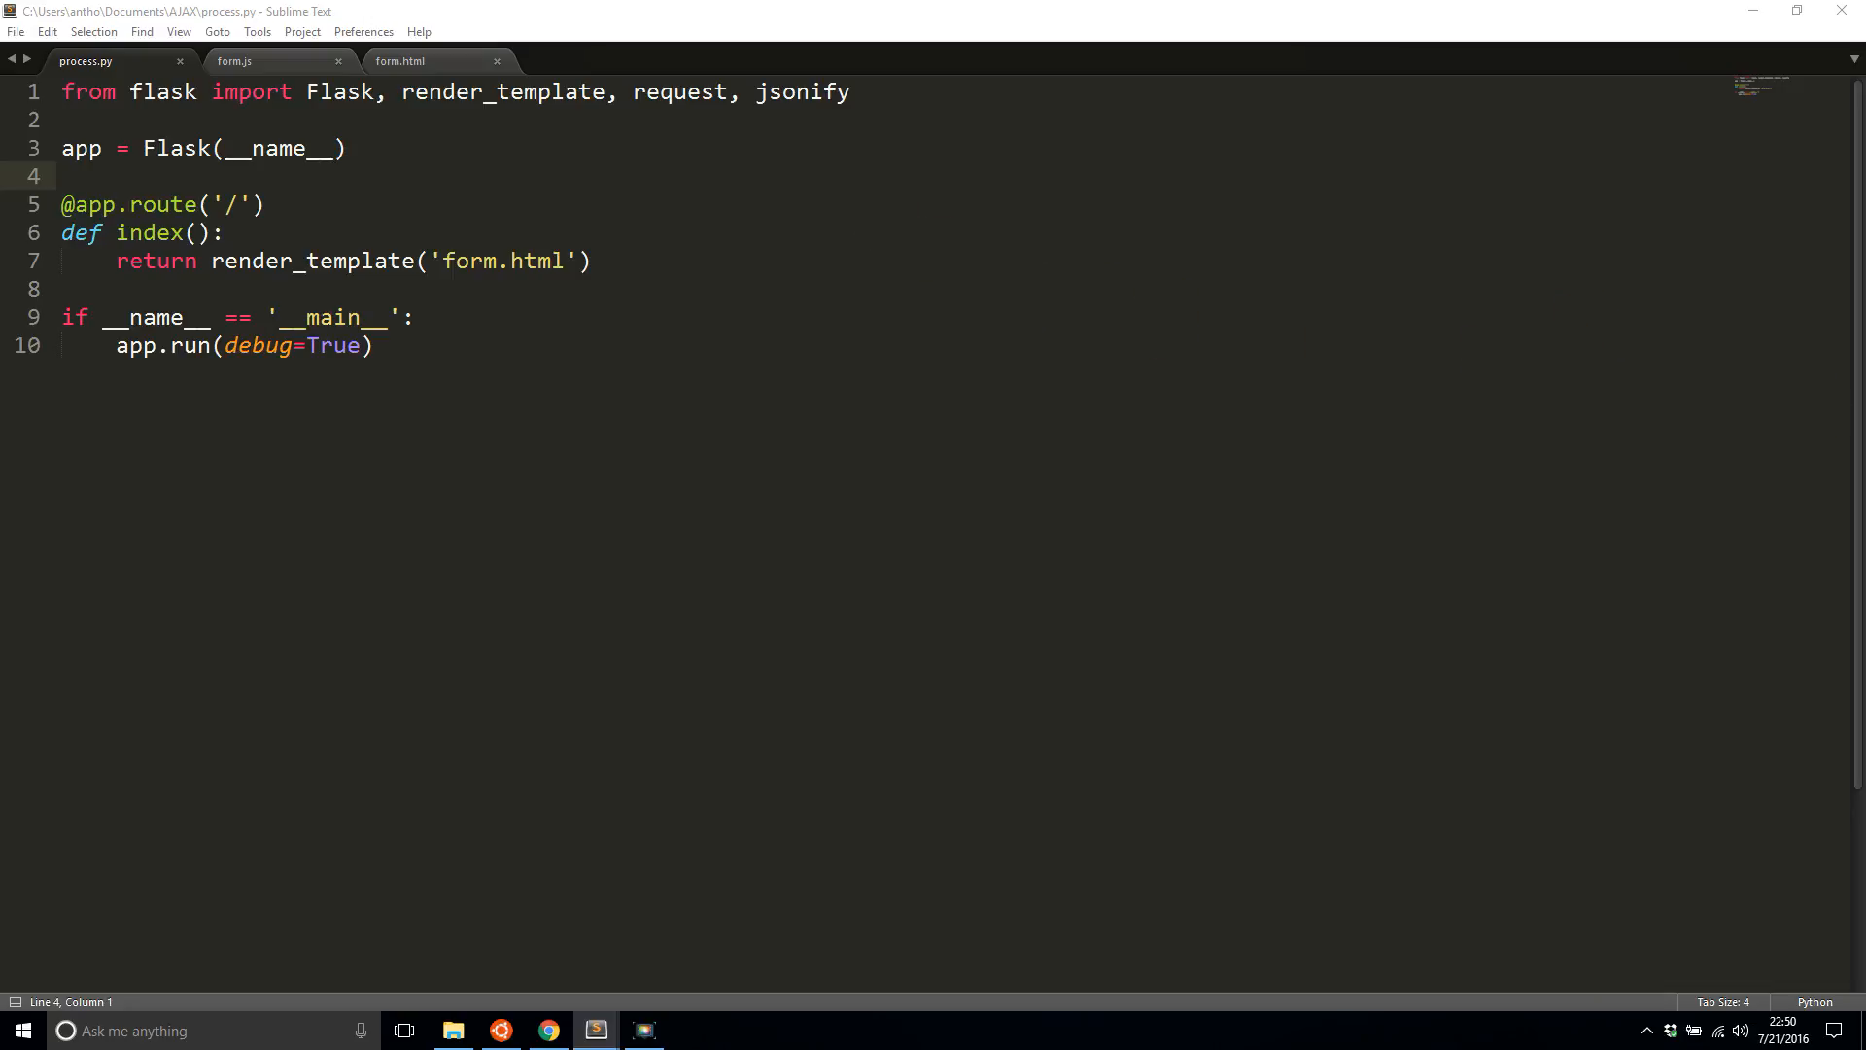
{"action": "left_click", "coordinate": [589, 261]}
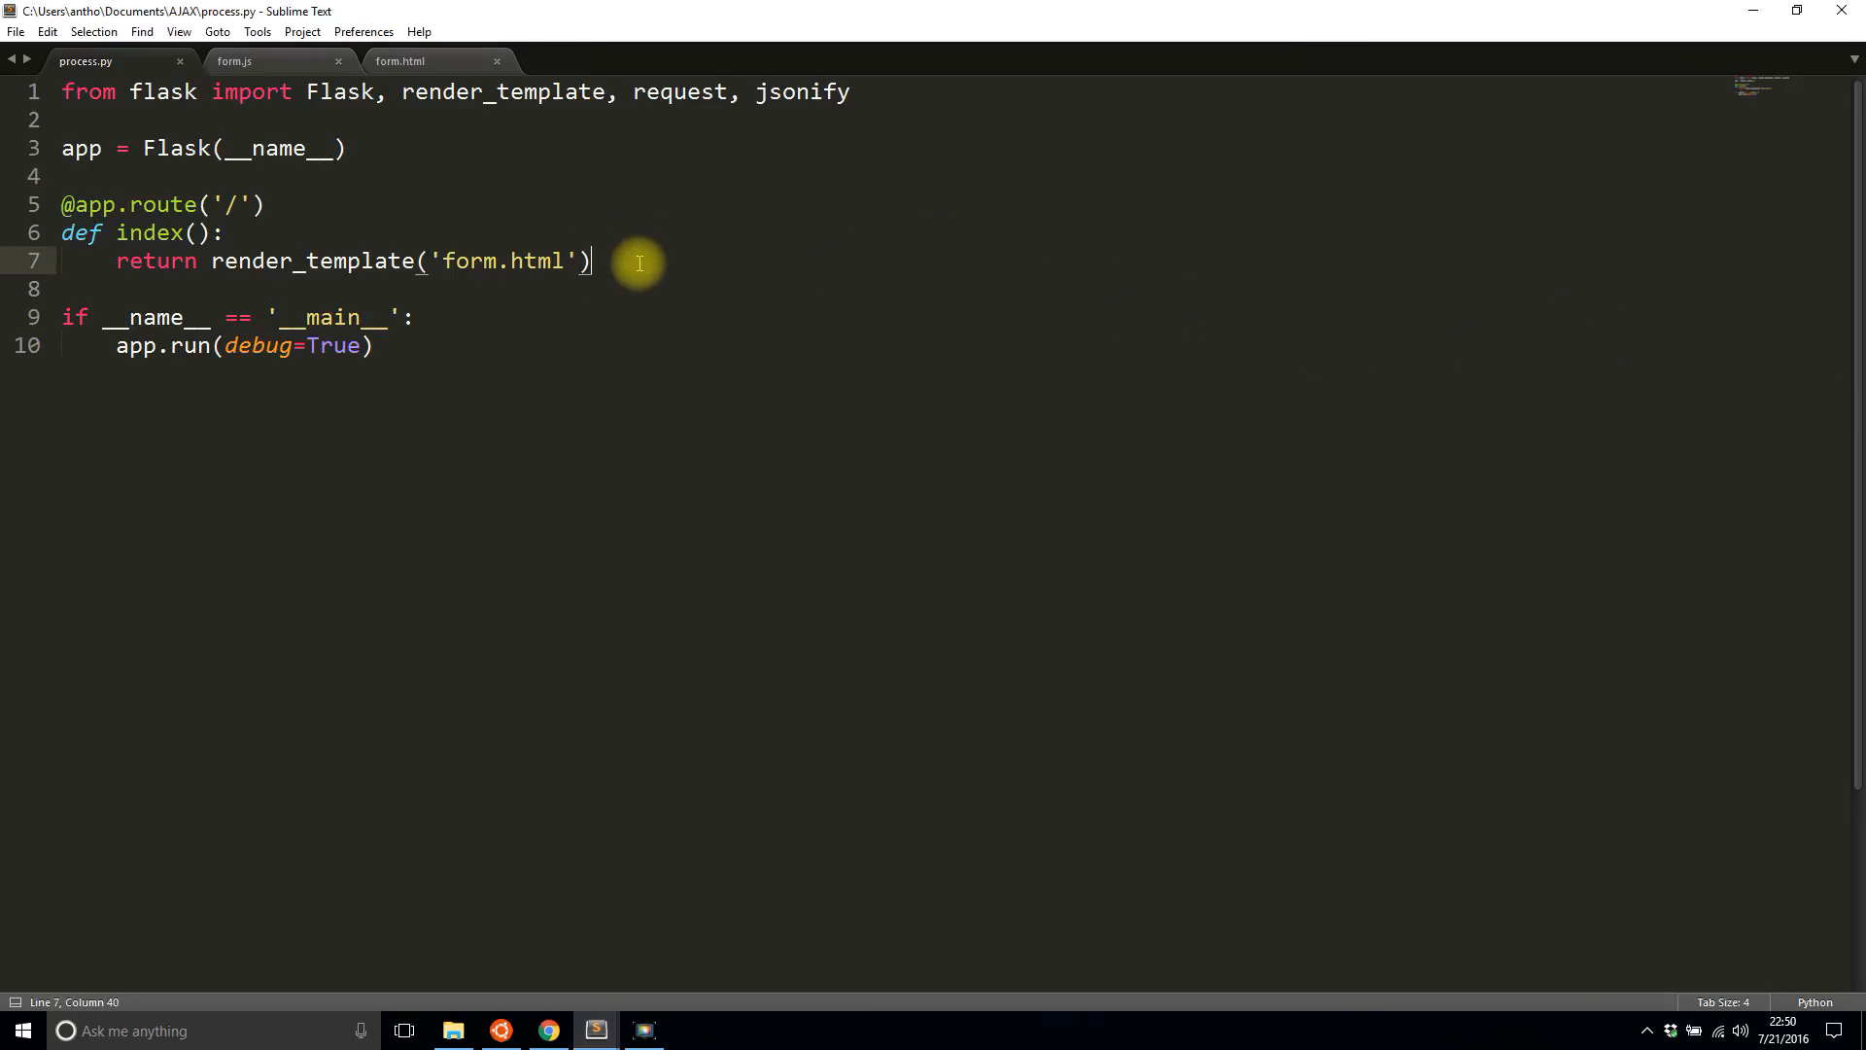
{"action": "key", "text": "Enter"}
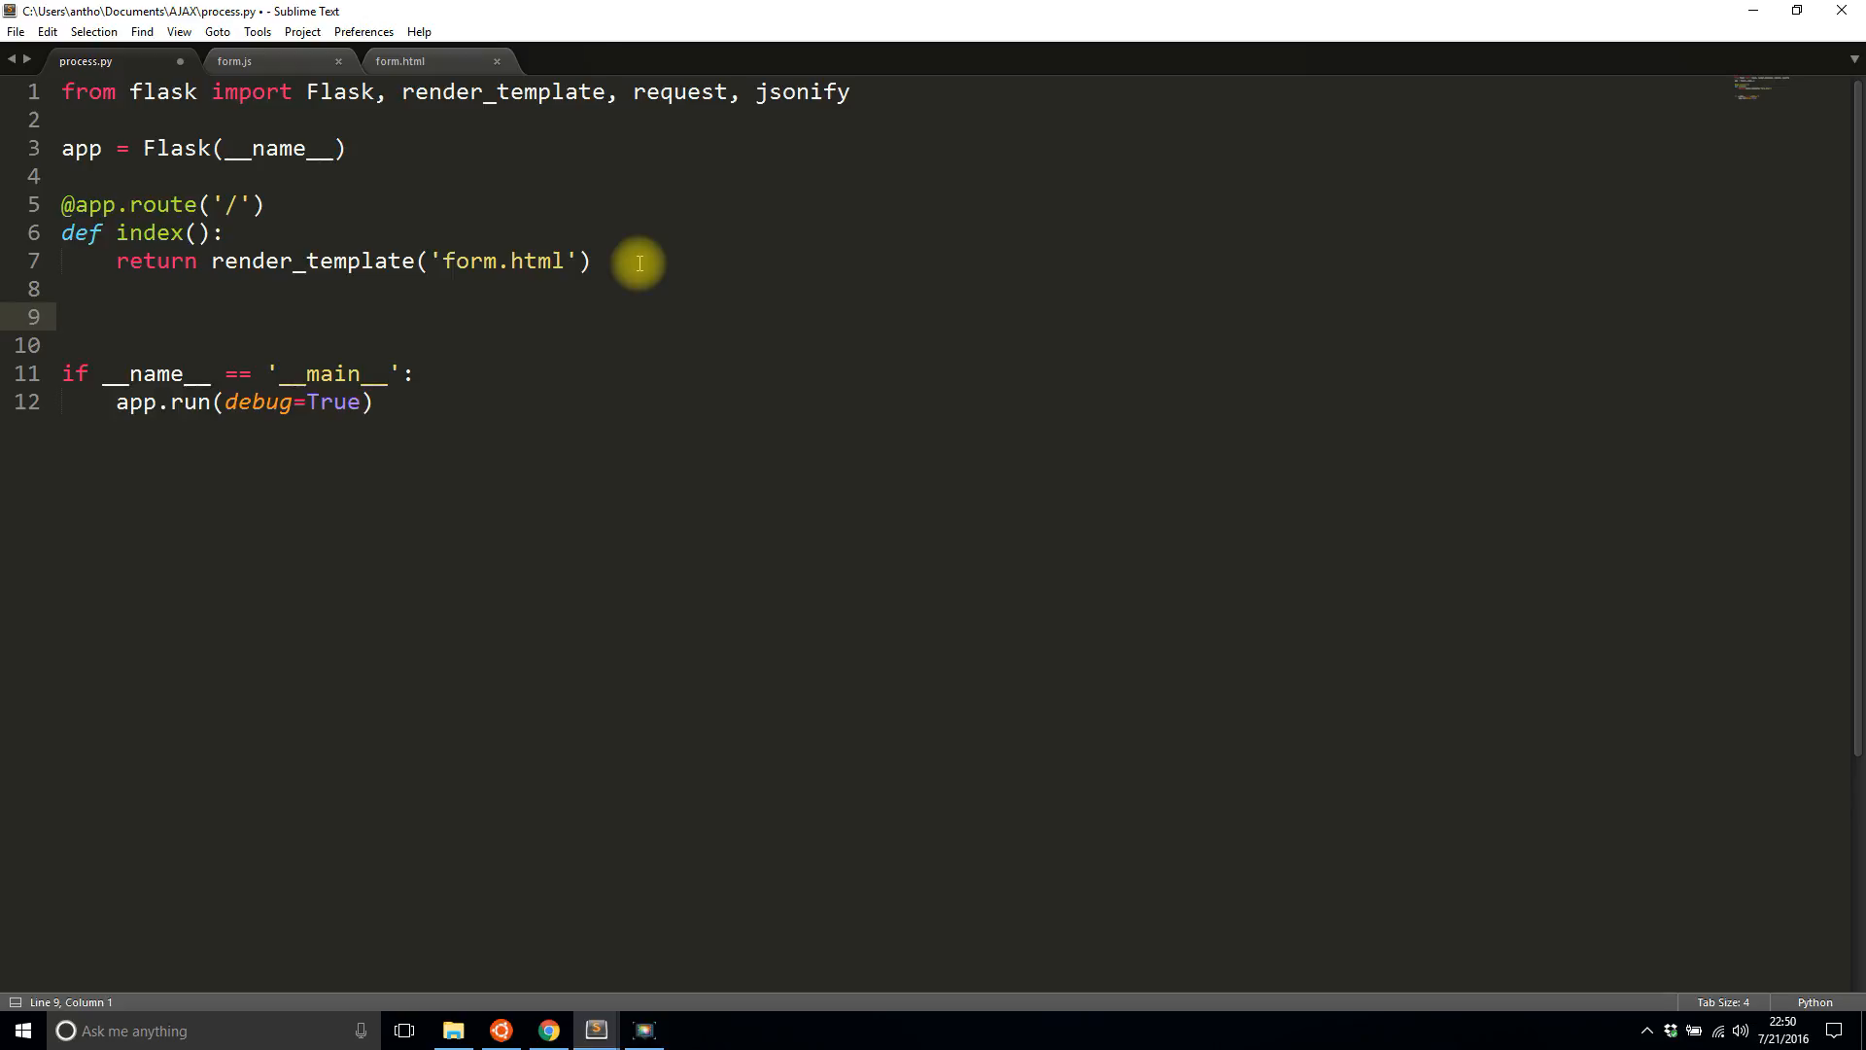
{"action": "type", "text": "@"}
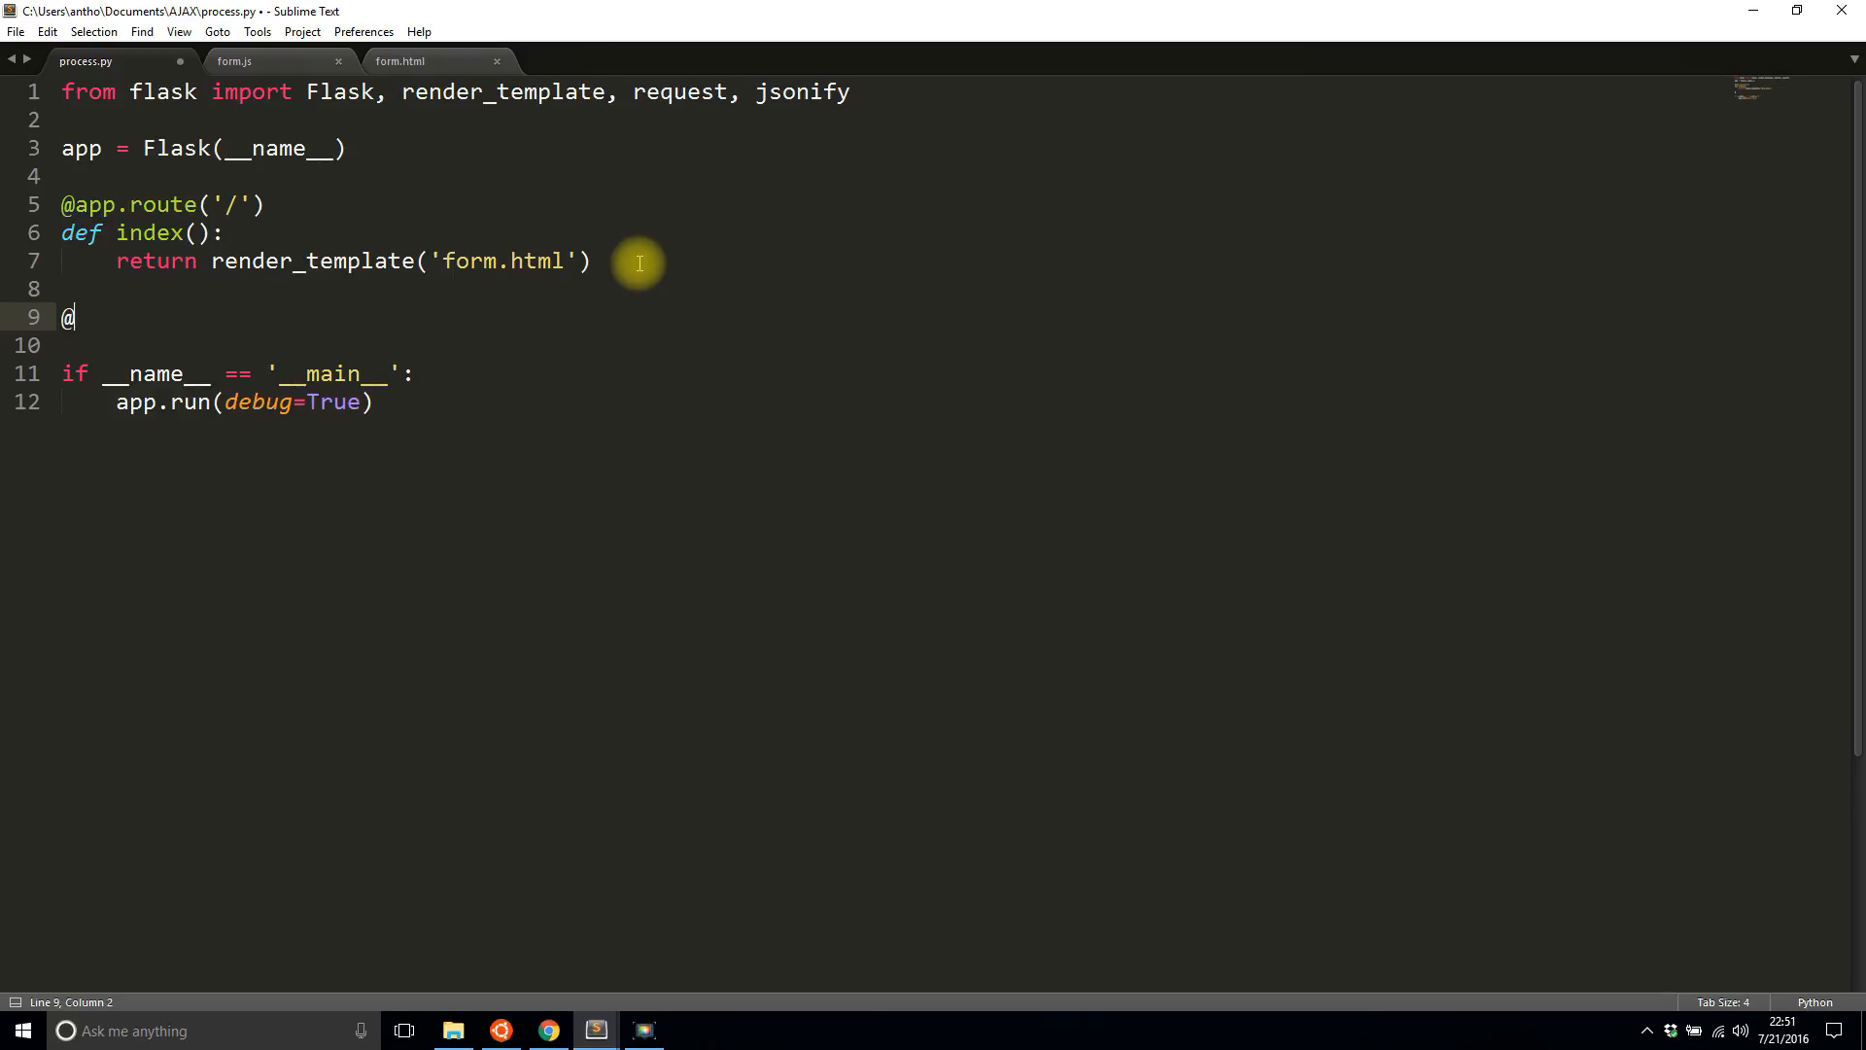
{"action": "type", "text": "app.route('')"}
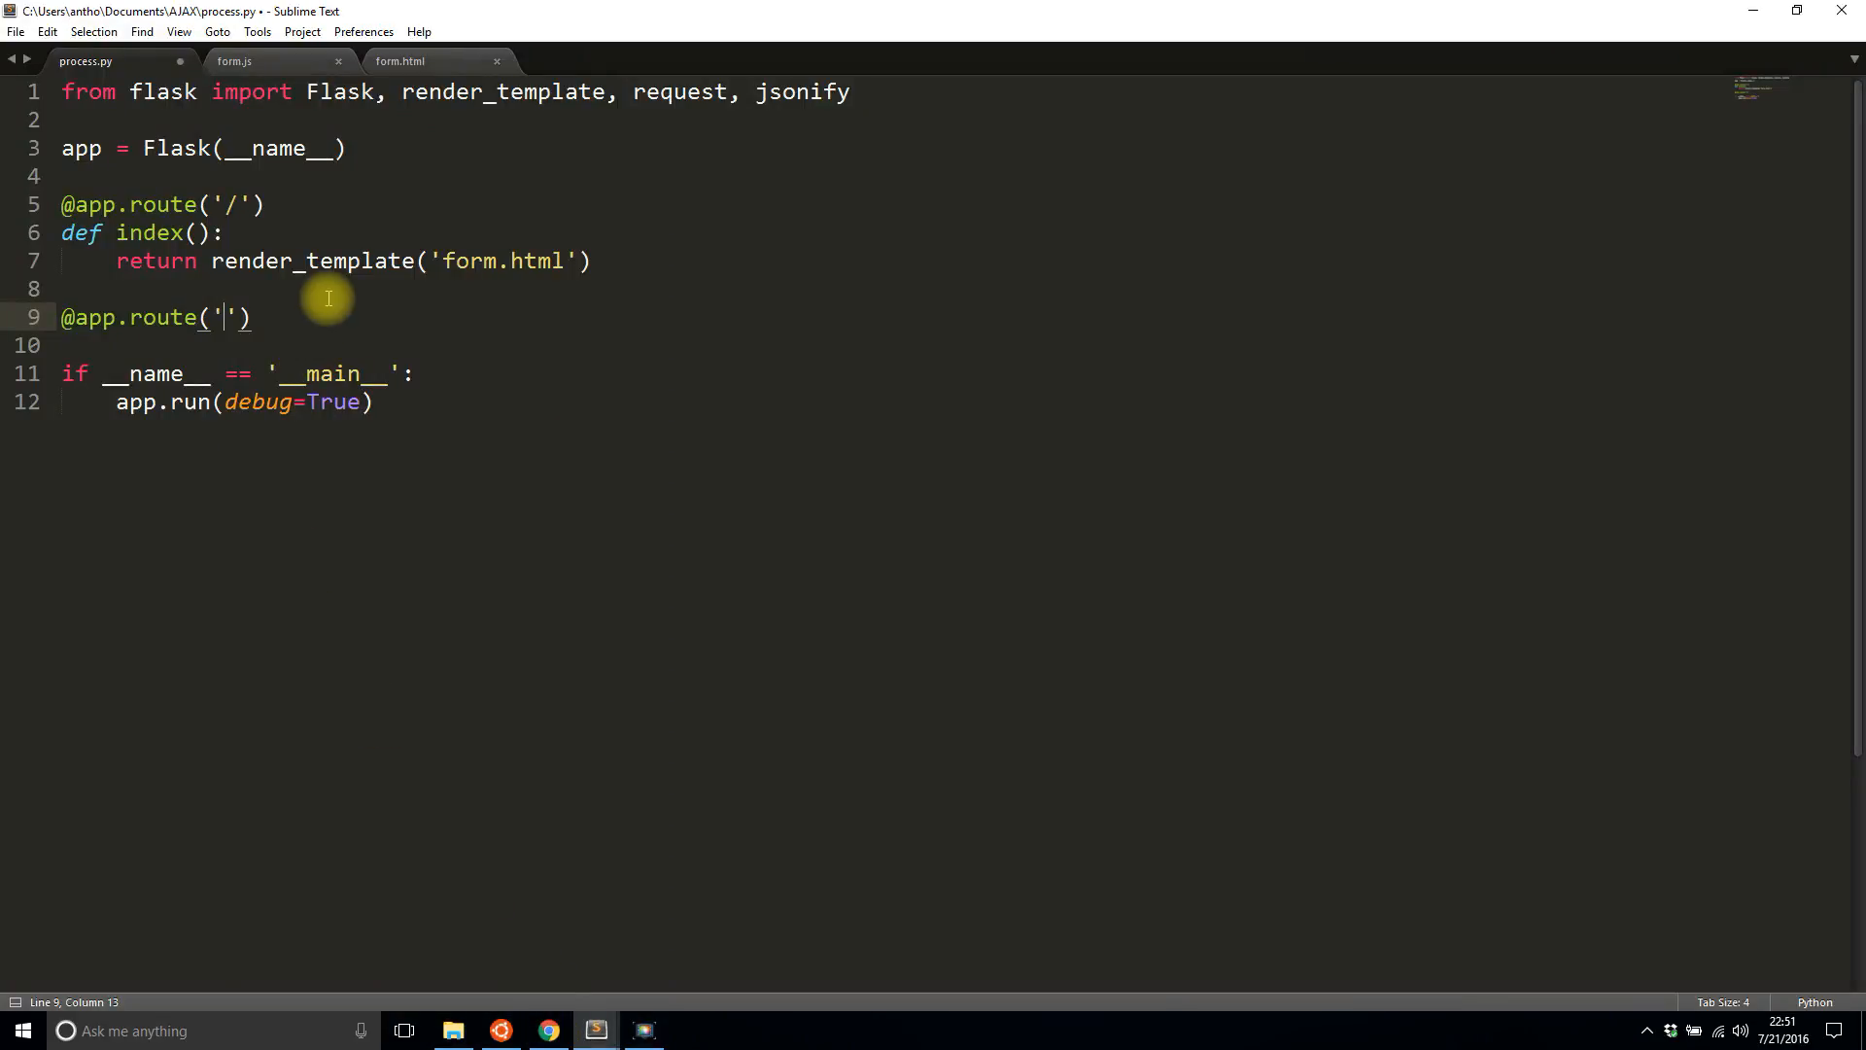
{"action": "key", "text": "Backspace"}
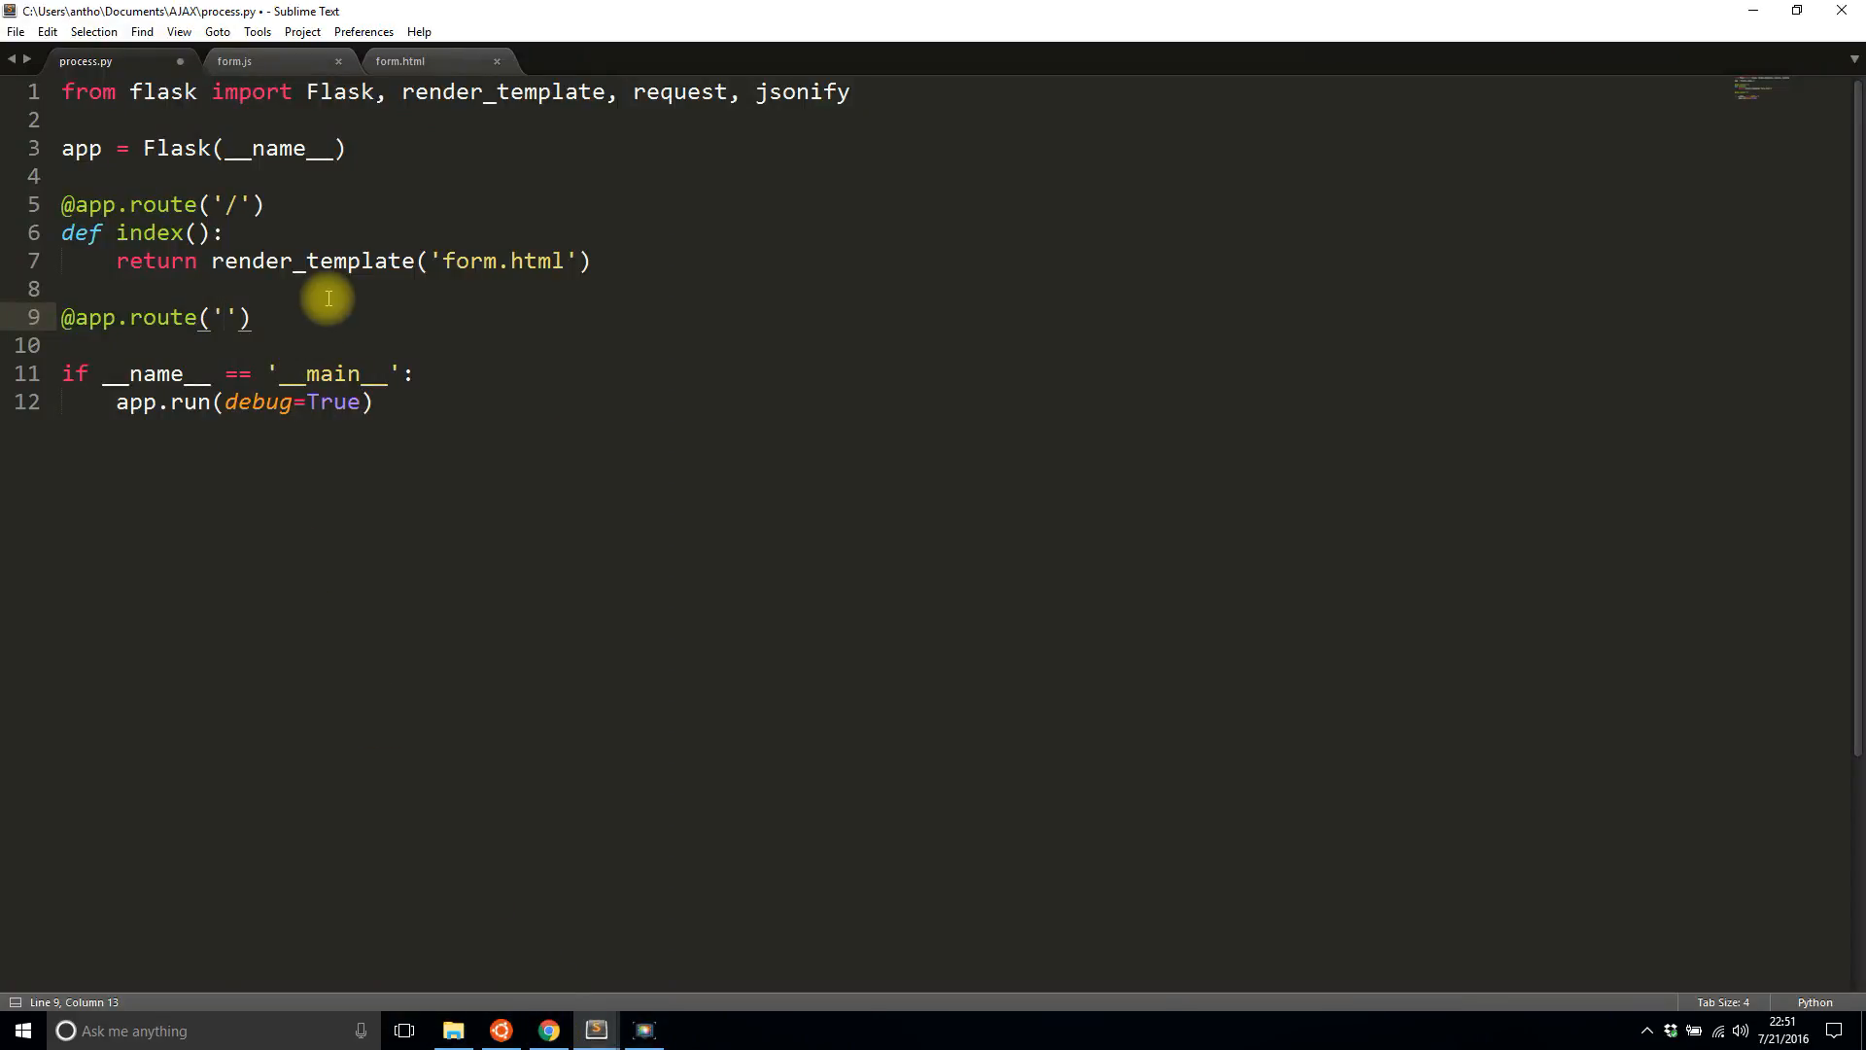
{"action": "type", "text": "/p"}
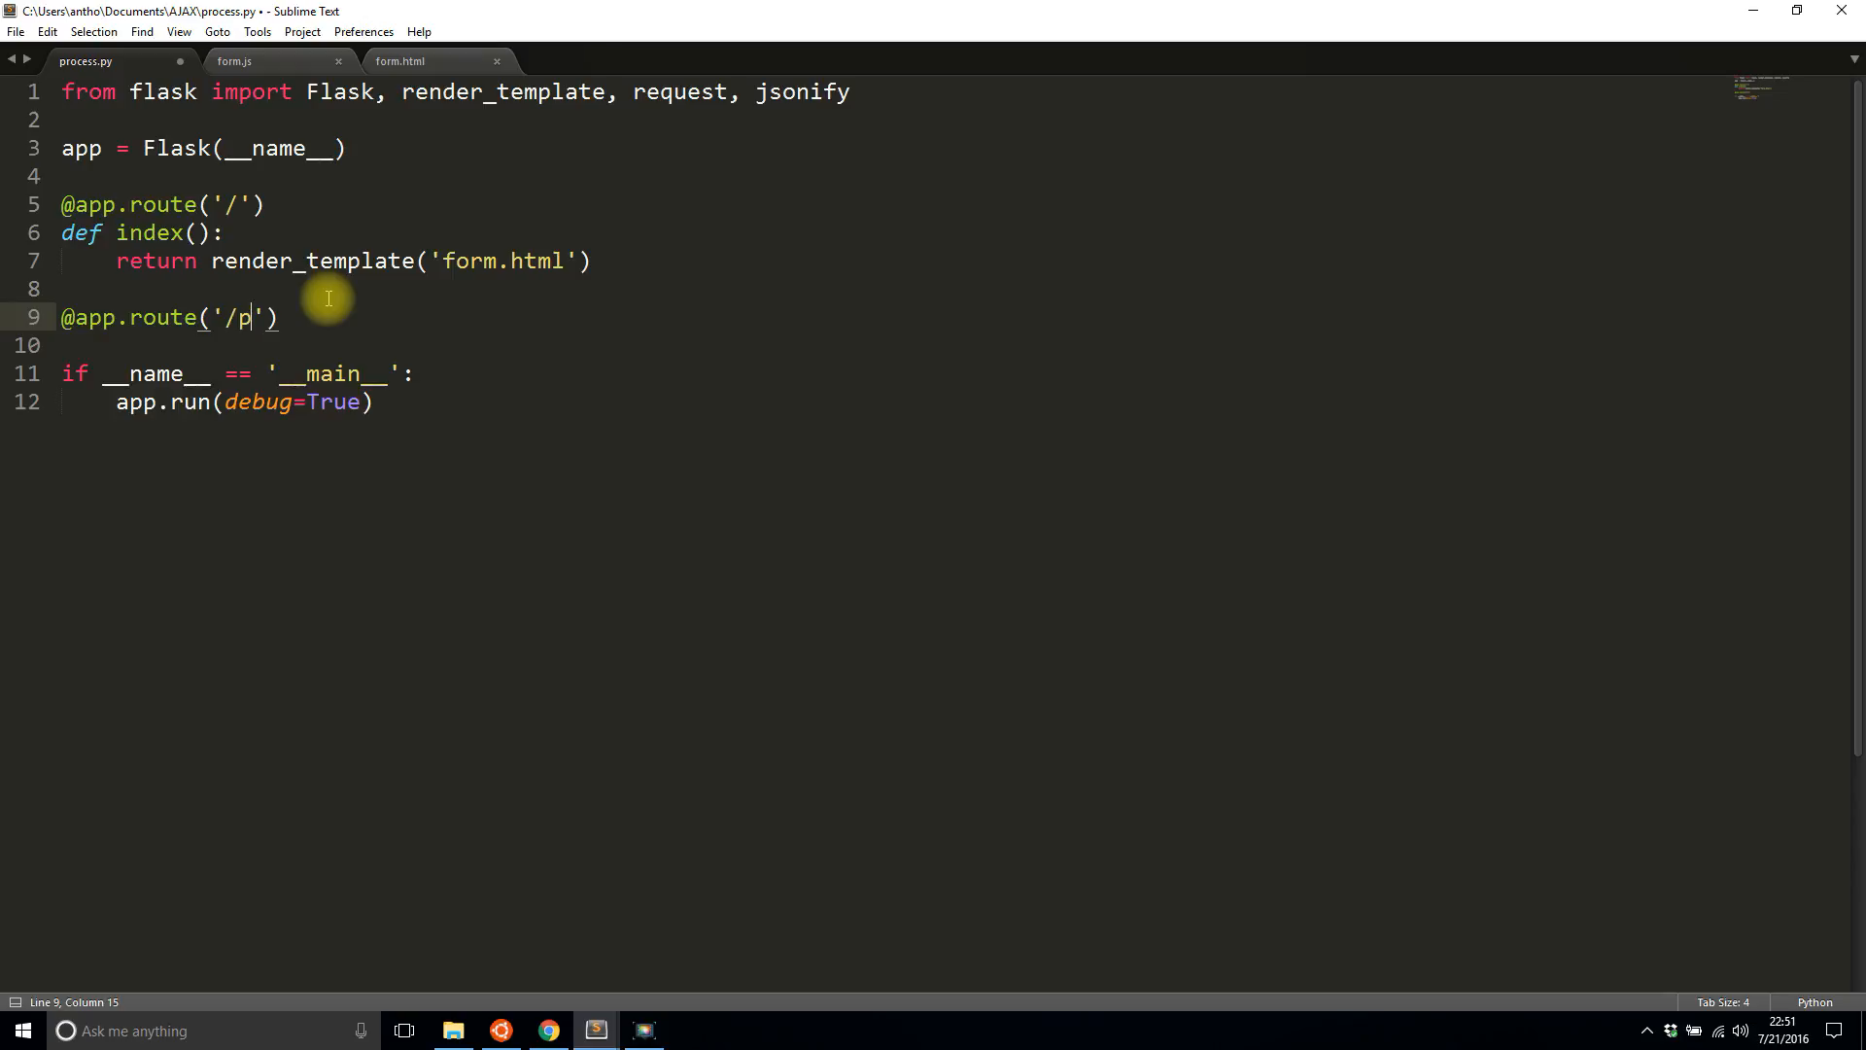
{"action": "type", "text": "rocess"}
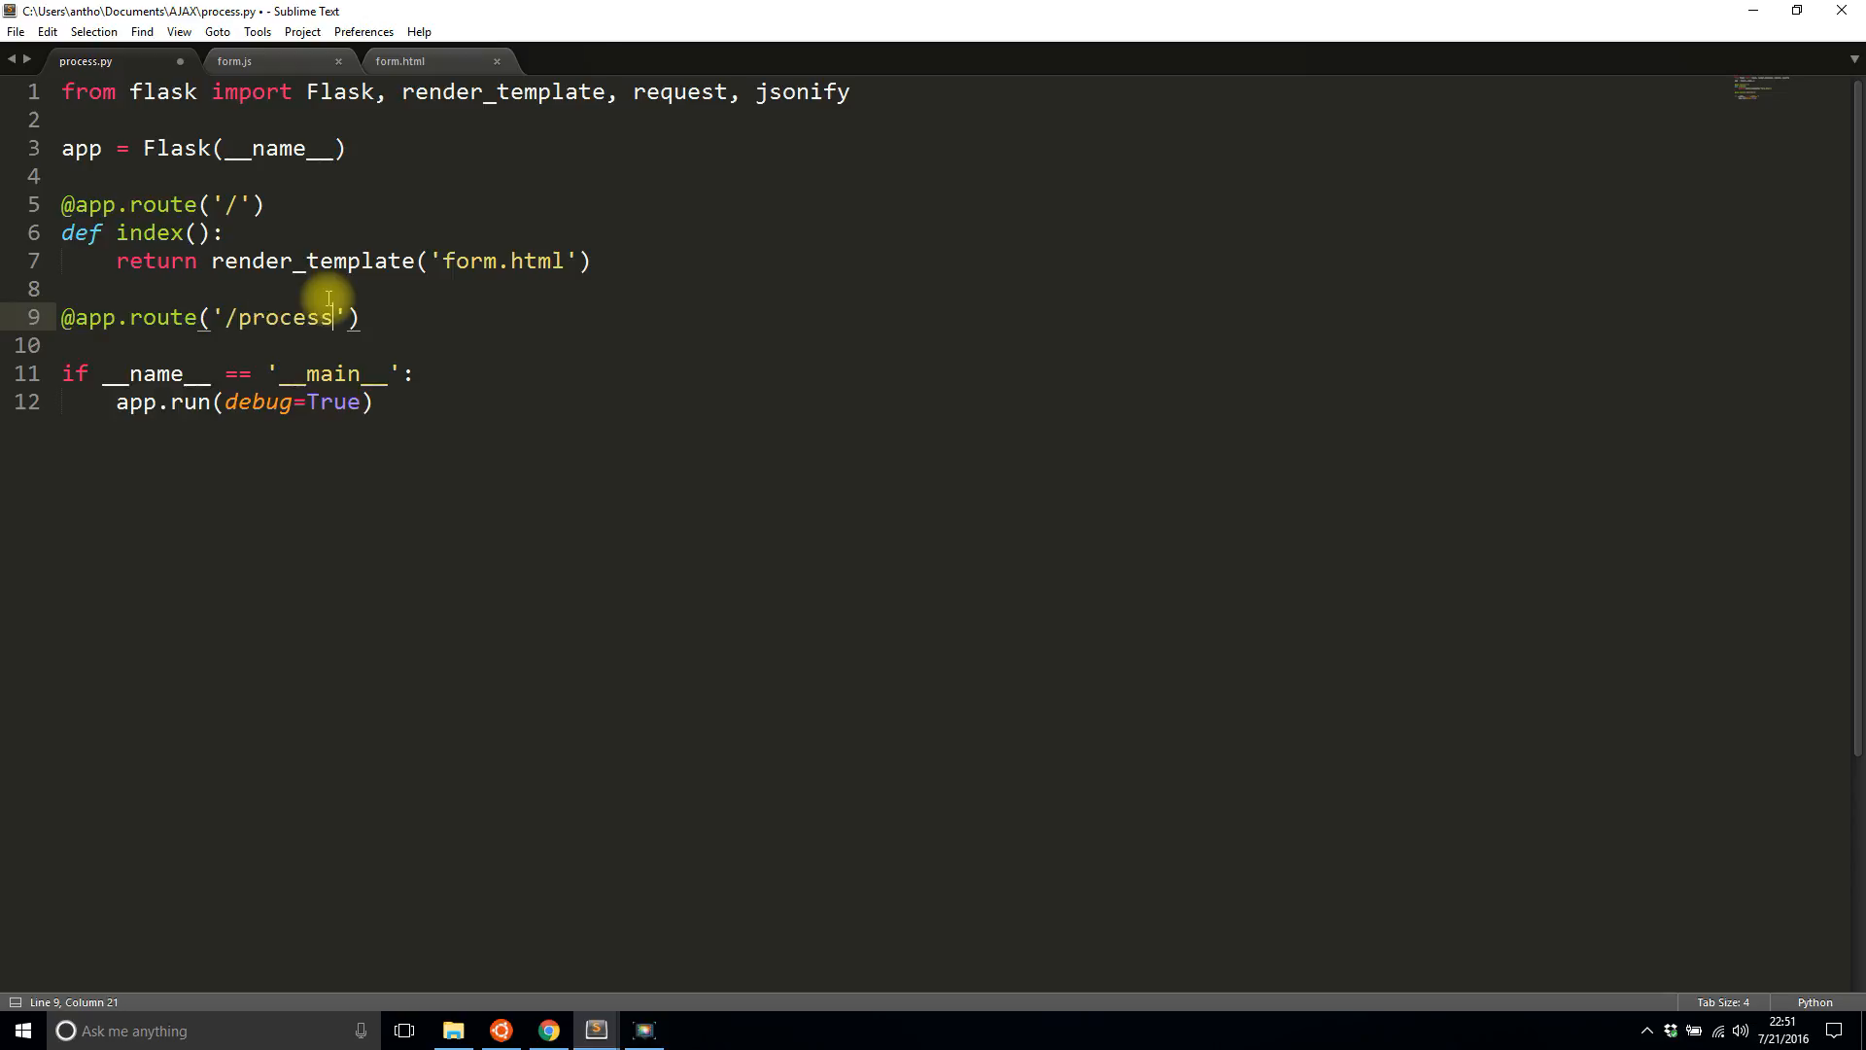
{"action": "type", "text": ", methods=["}
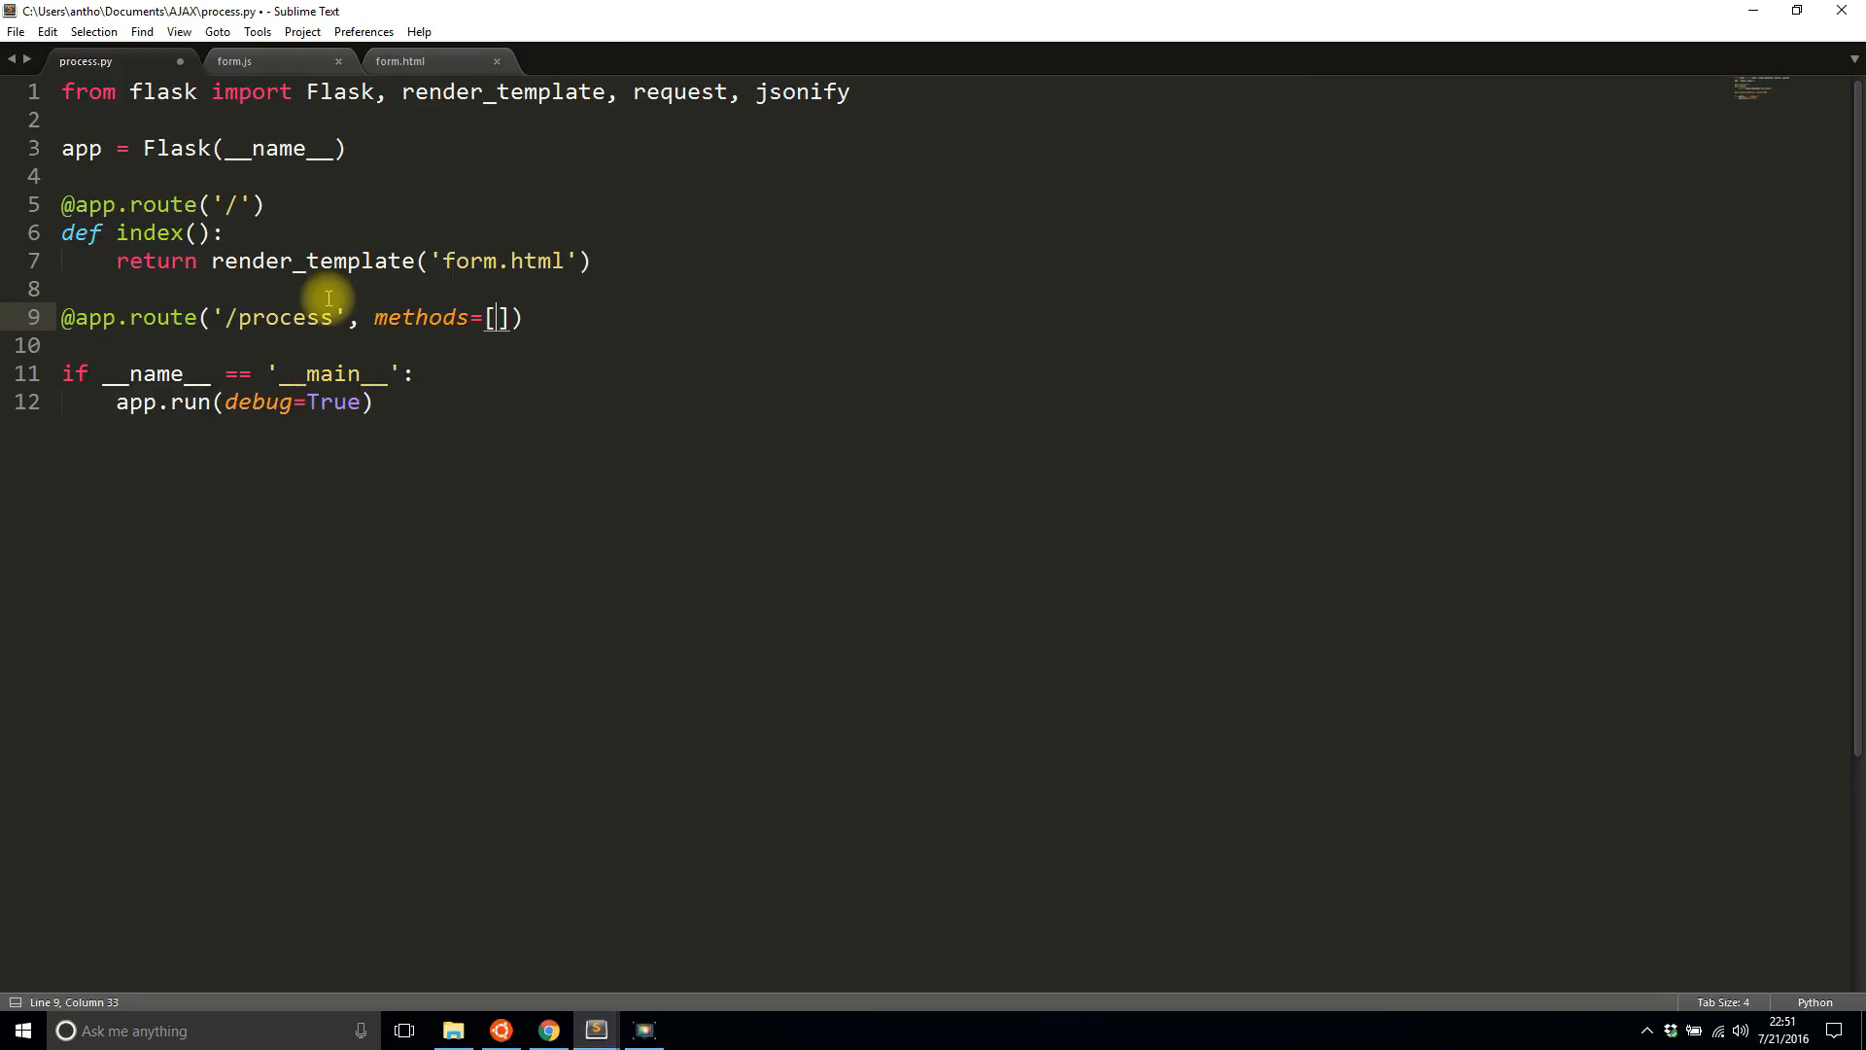
{"action": "type", "text": "'POST'"}
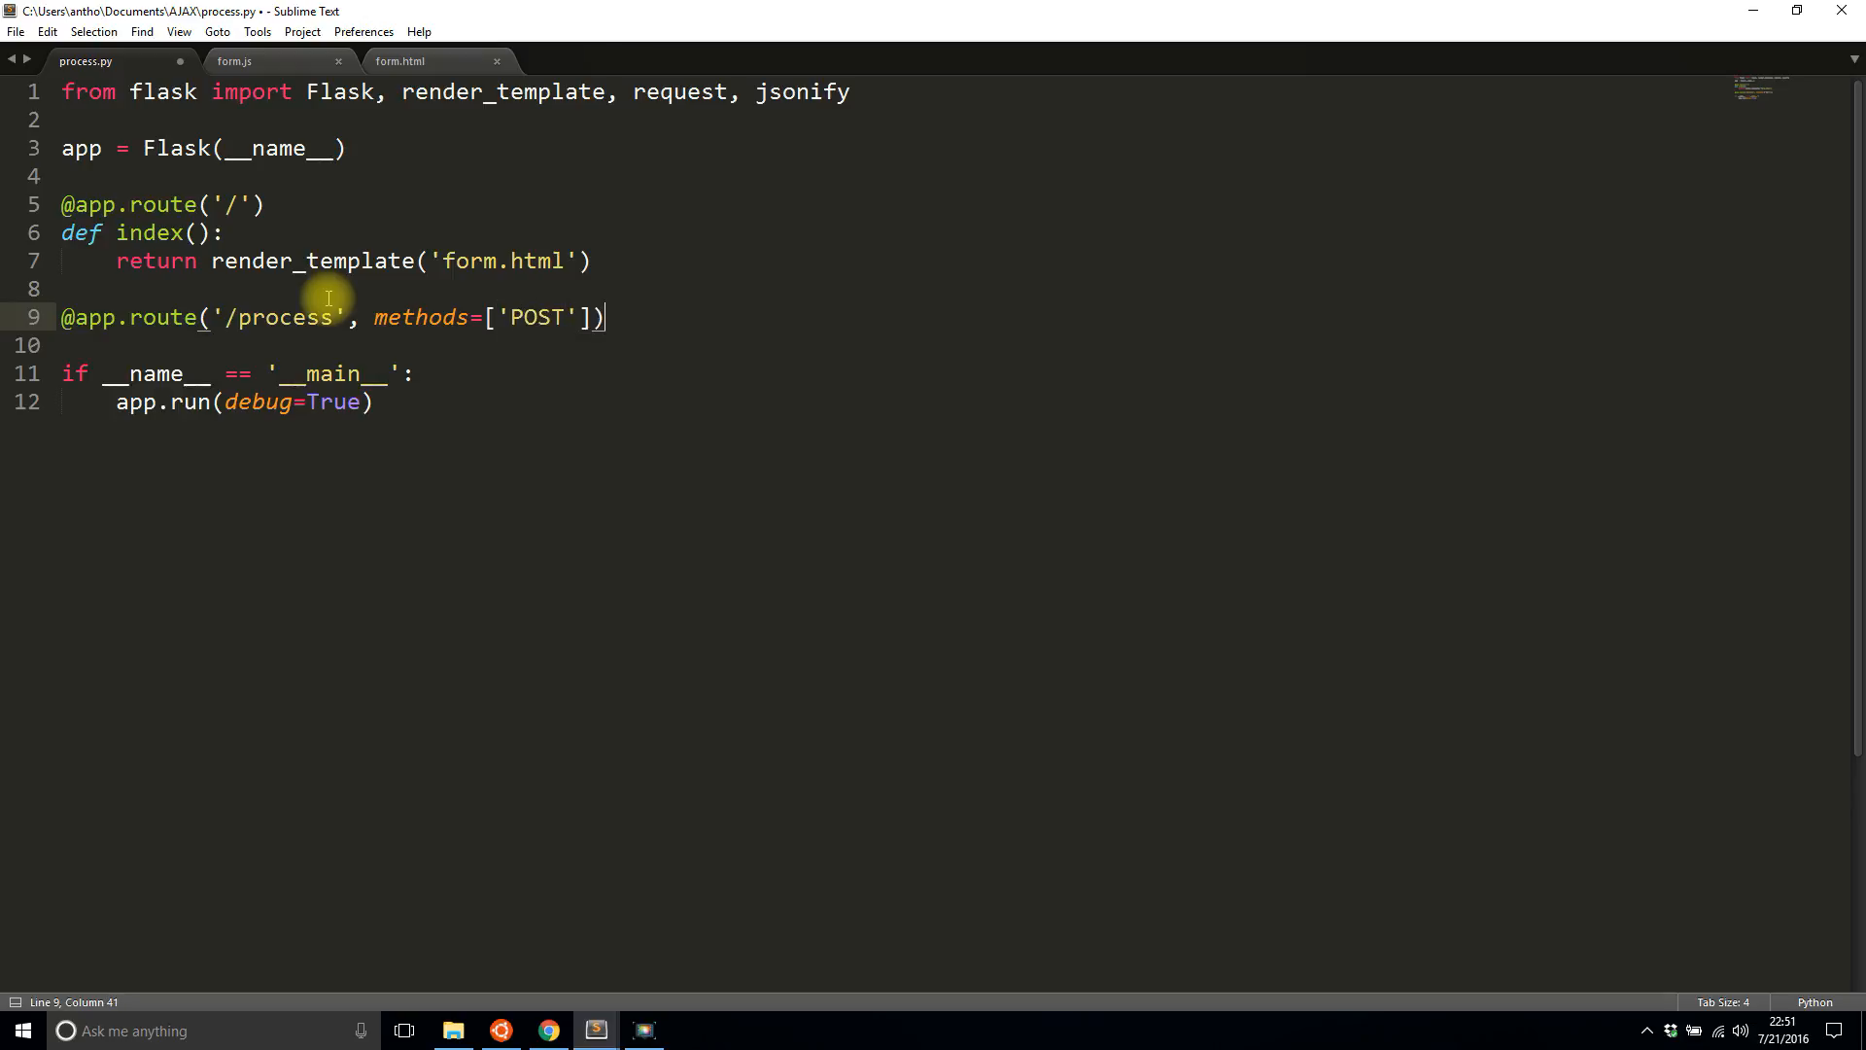
{"action": "type", "text": "def process():"}
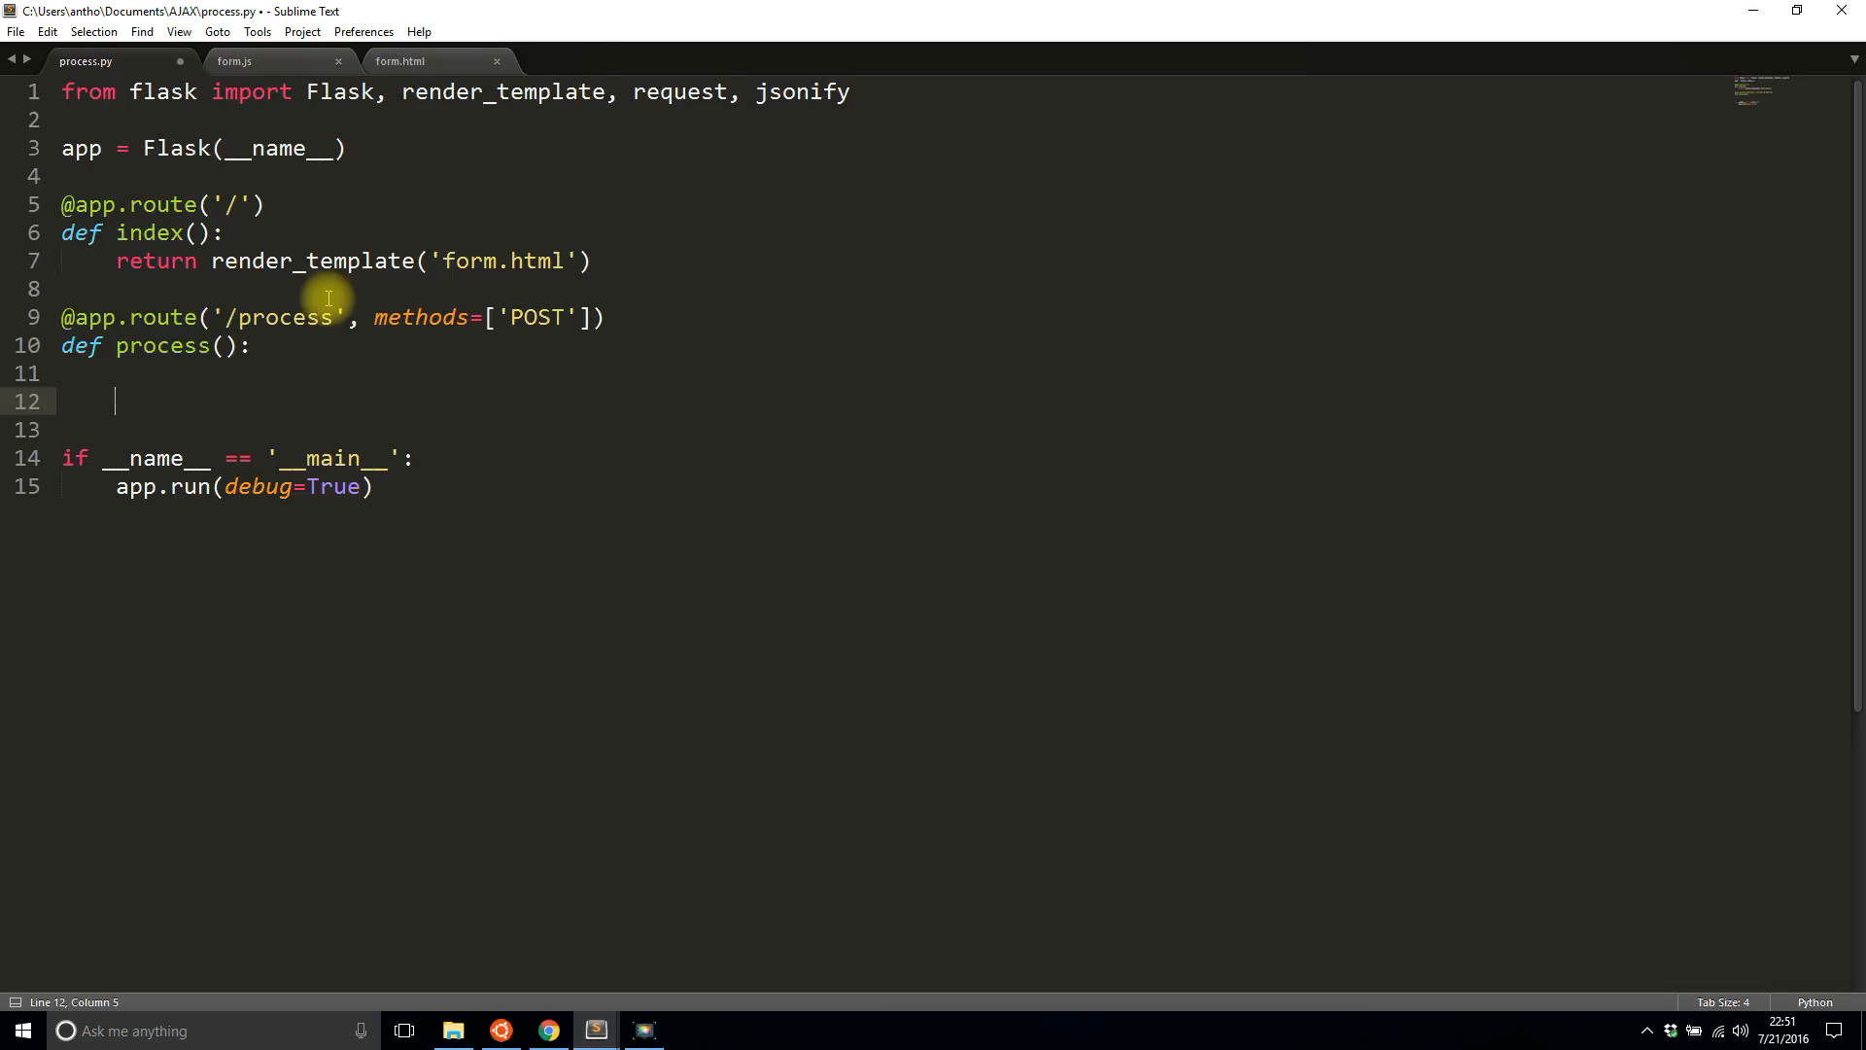
Step: Read email and name from request.form['email'] and request.form['name'] in process
{"action": "type", "text": "email = request."}
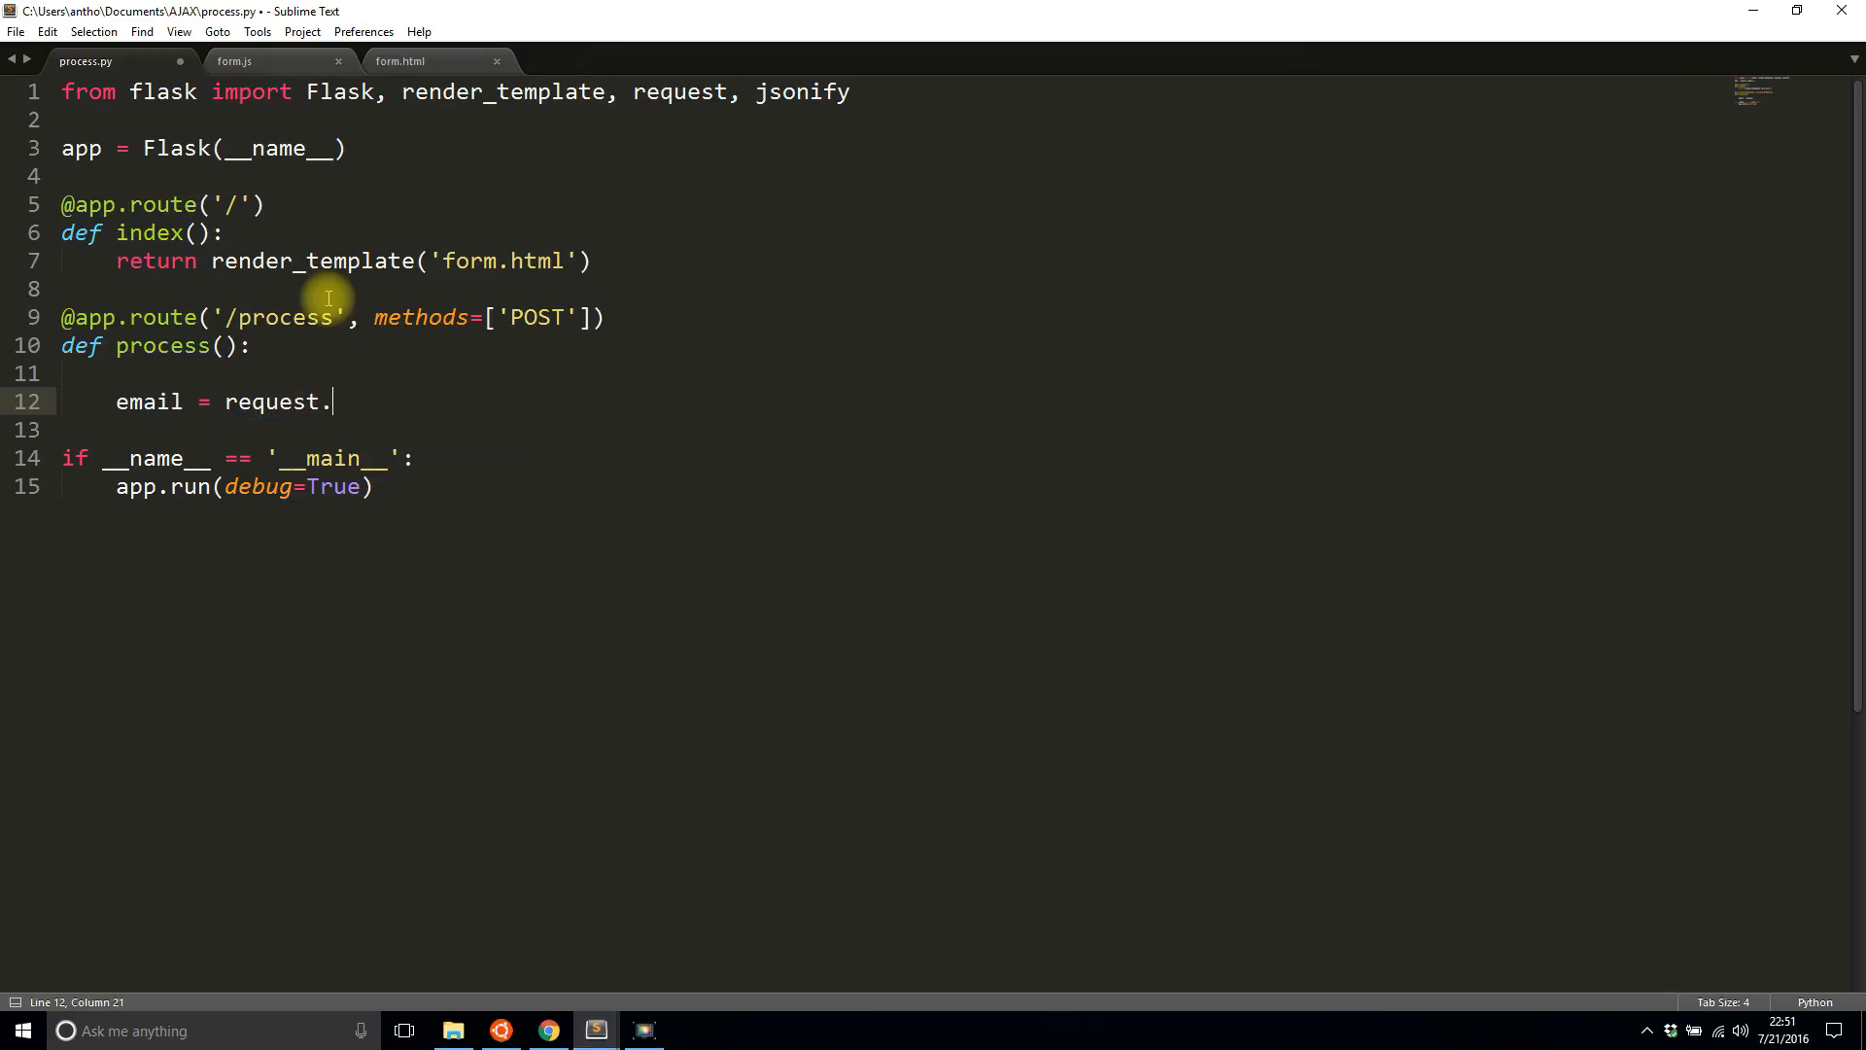
{"action": "type", "text": "form['']"}
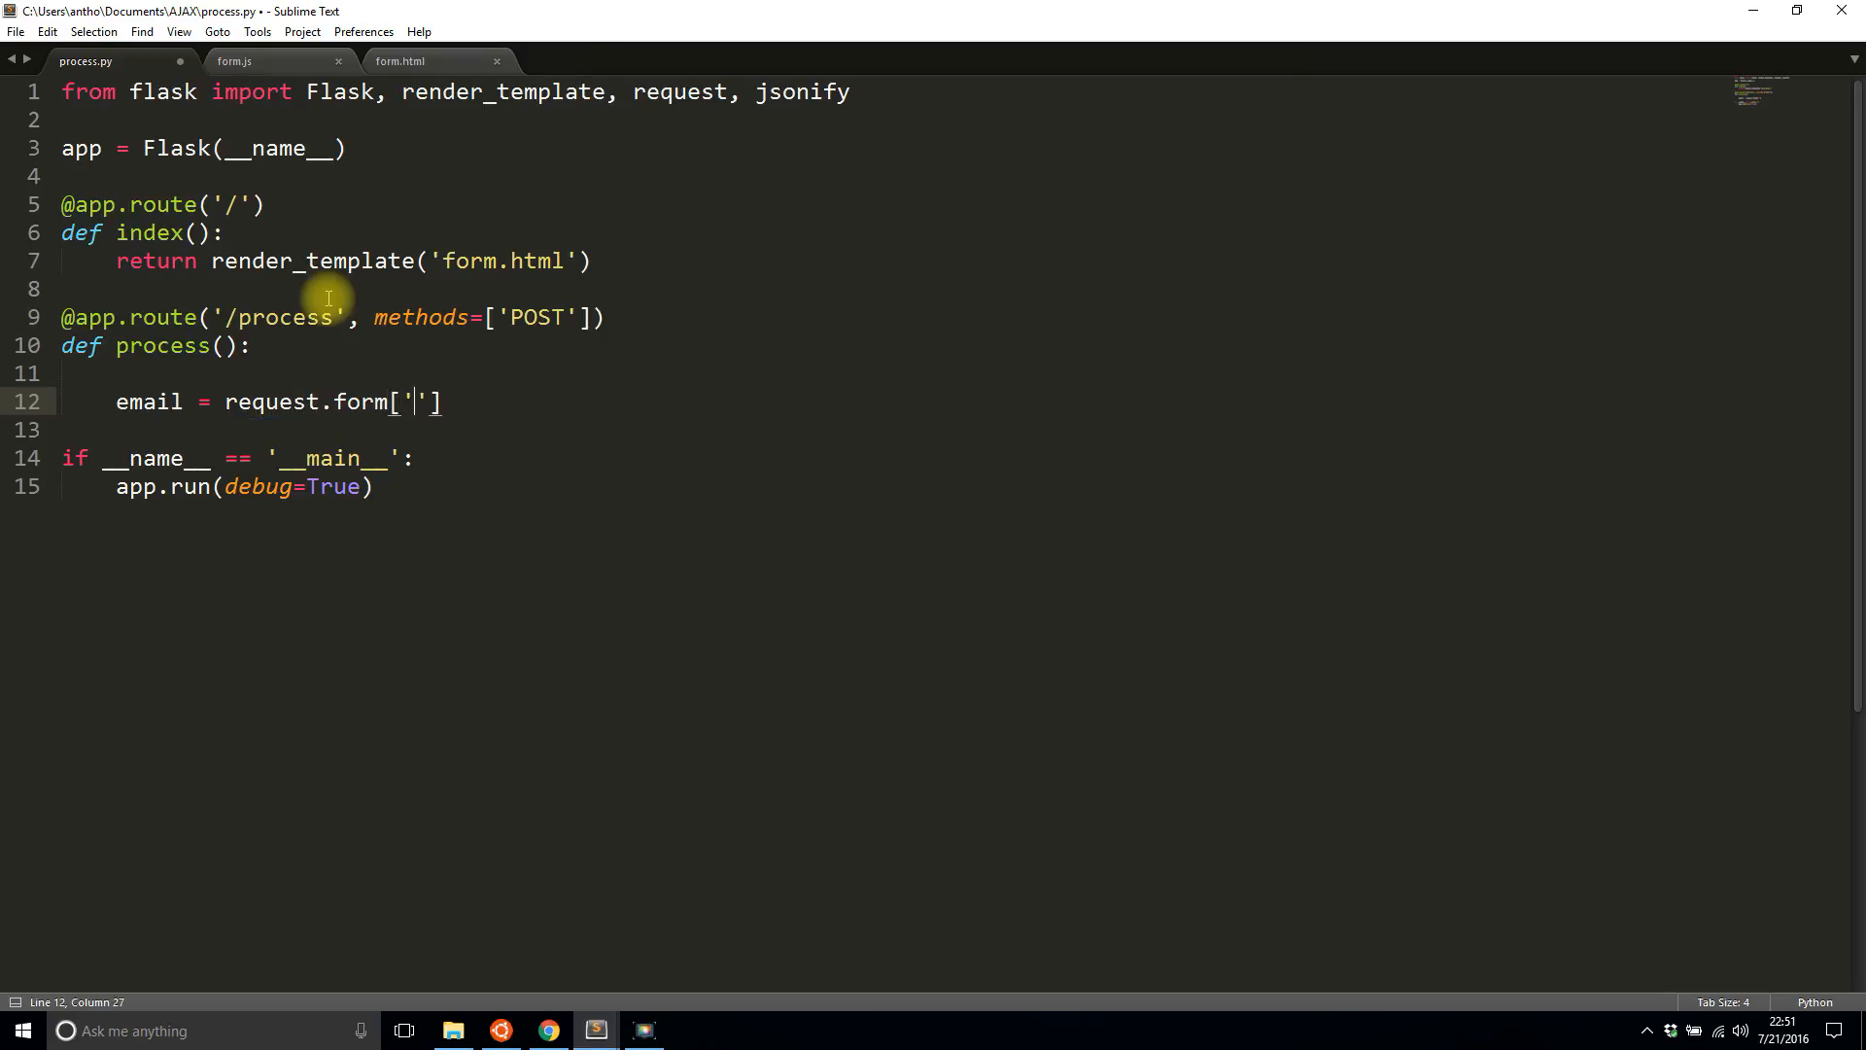
{"action": "type", "text": "email"}
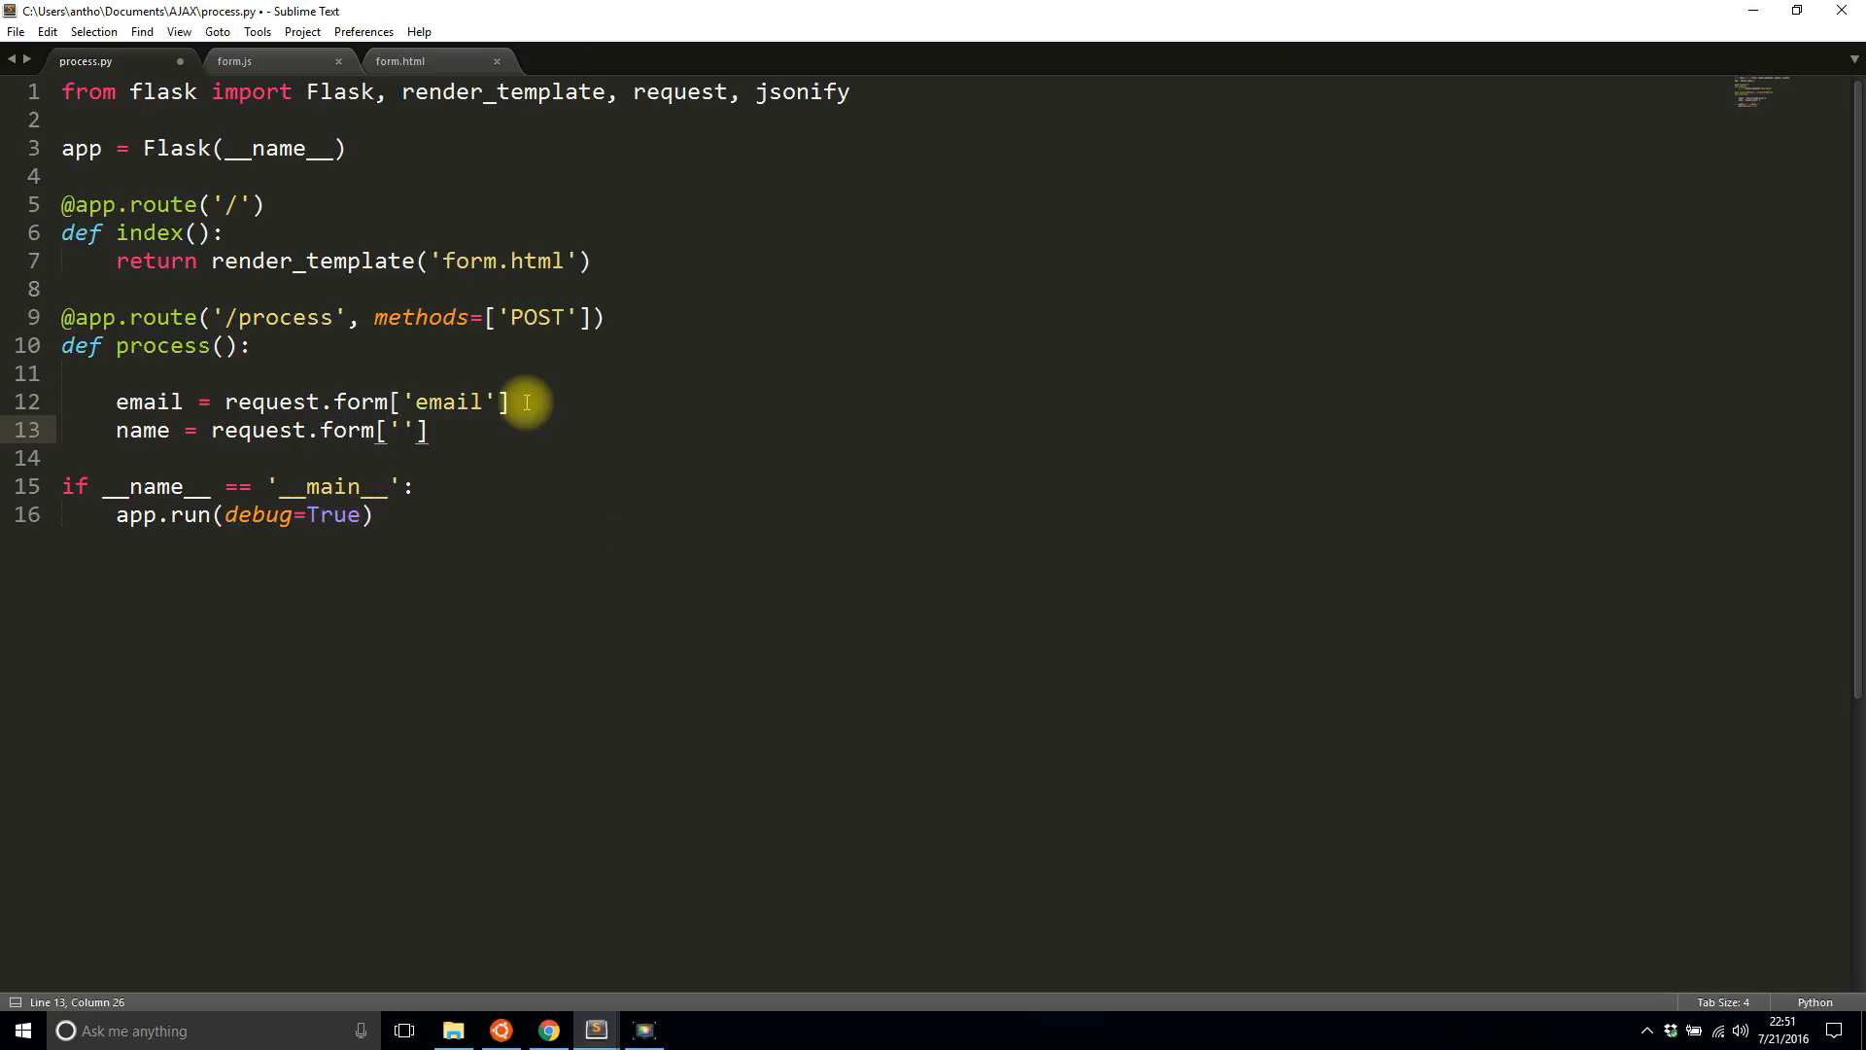
{"action": "type", "text": "name"}
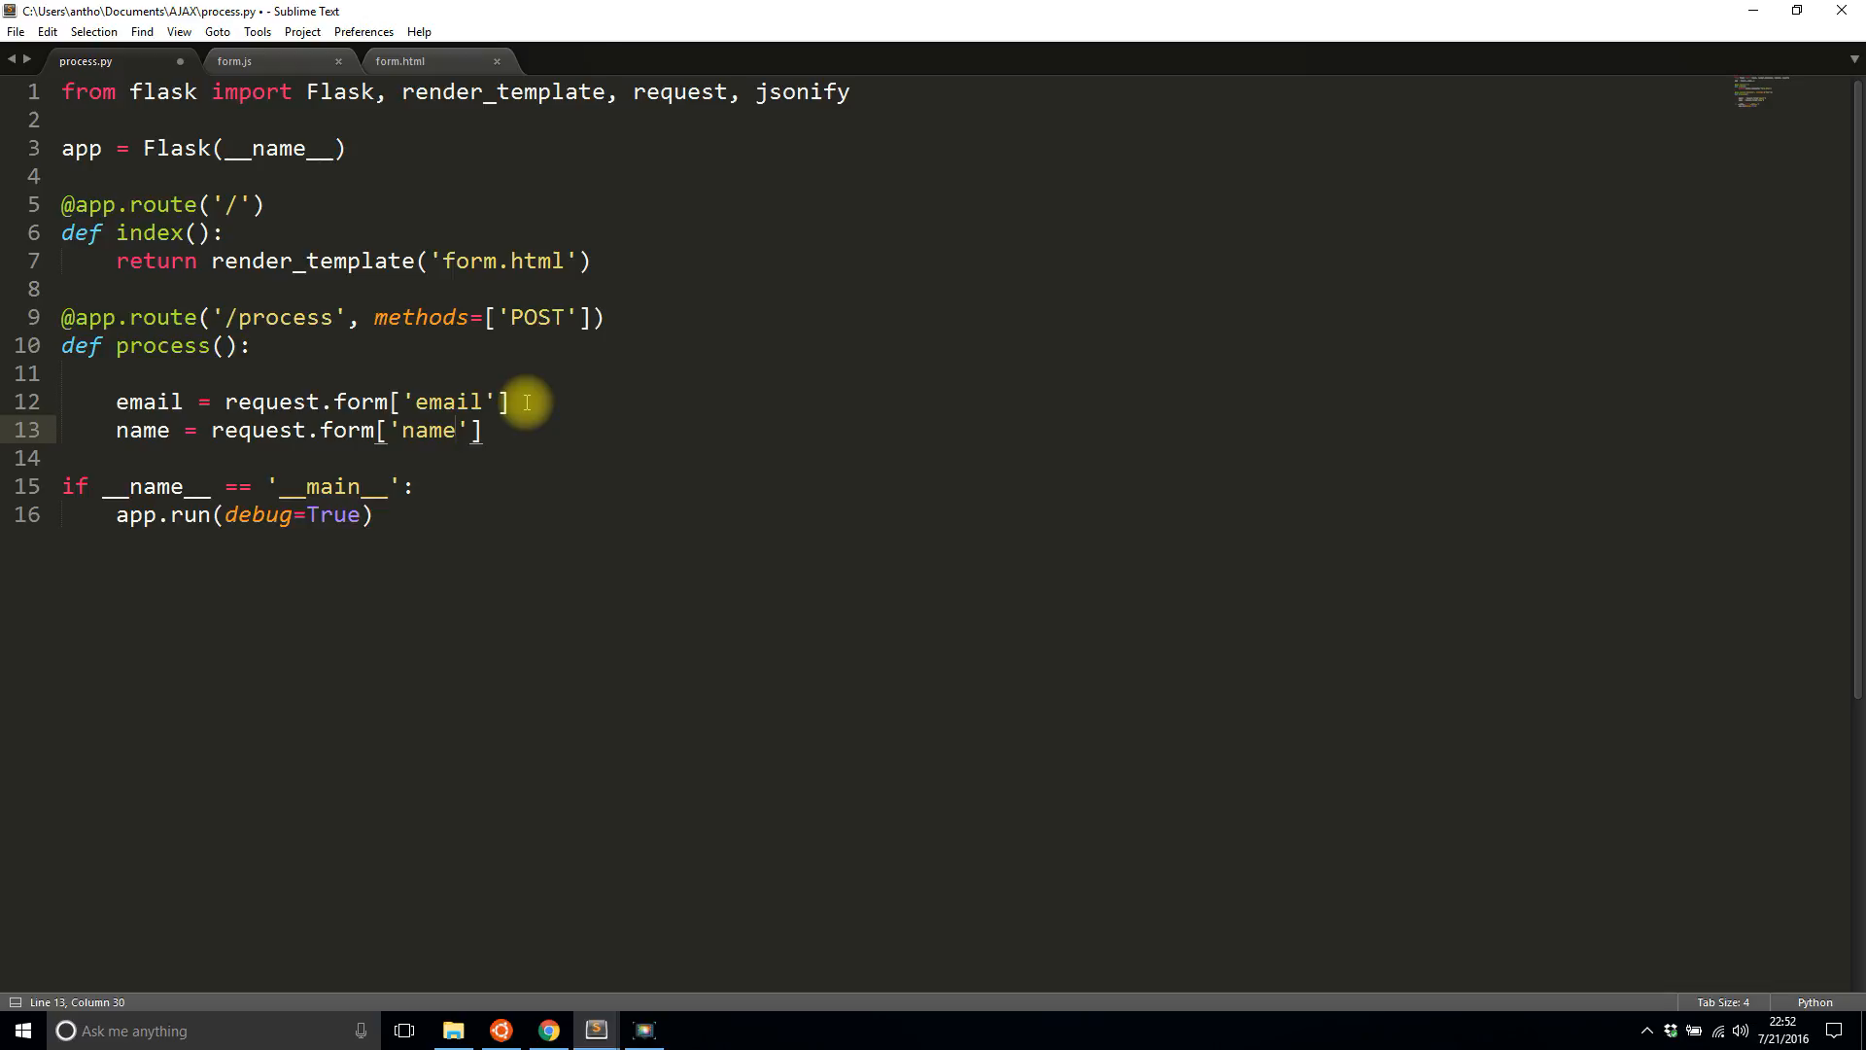
{"action": "mouse_move", "coordinate": [352, 402]}
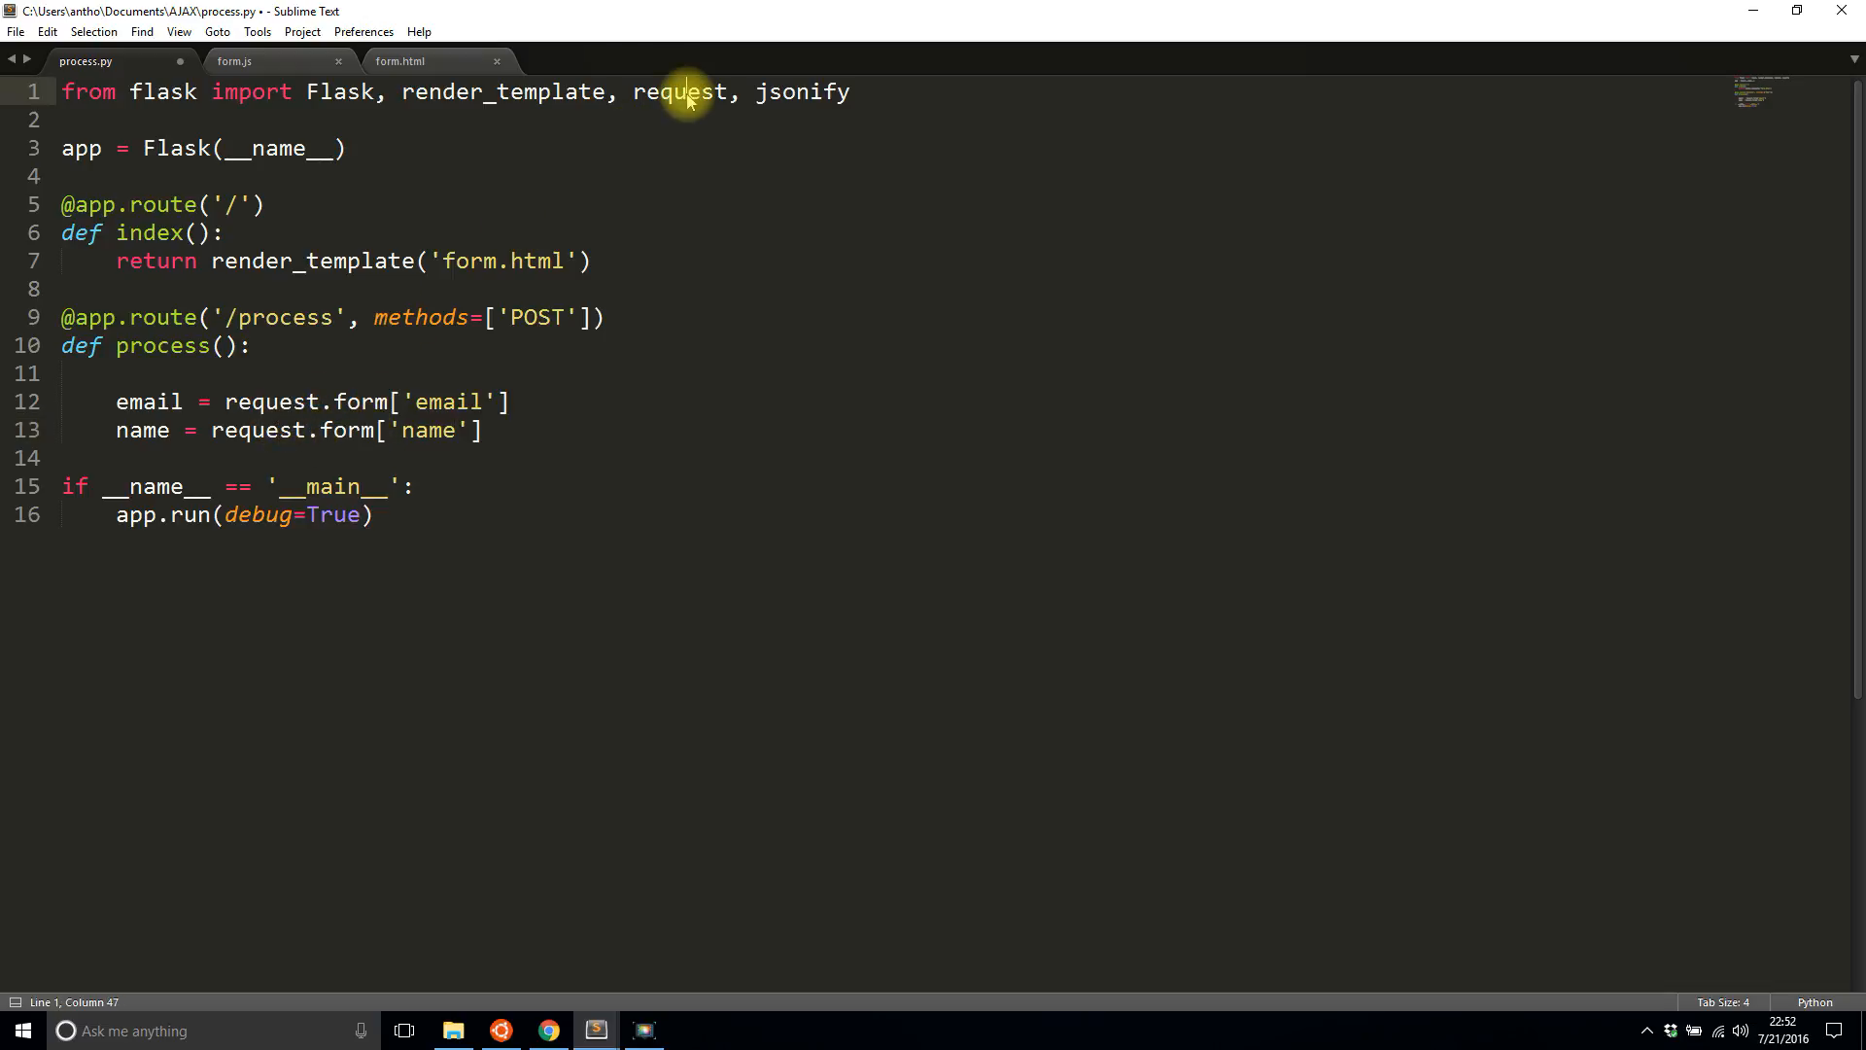
{"action": "left_click", "coordinate": [483, 429]}
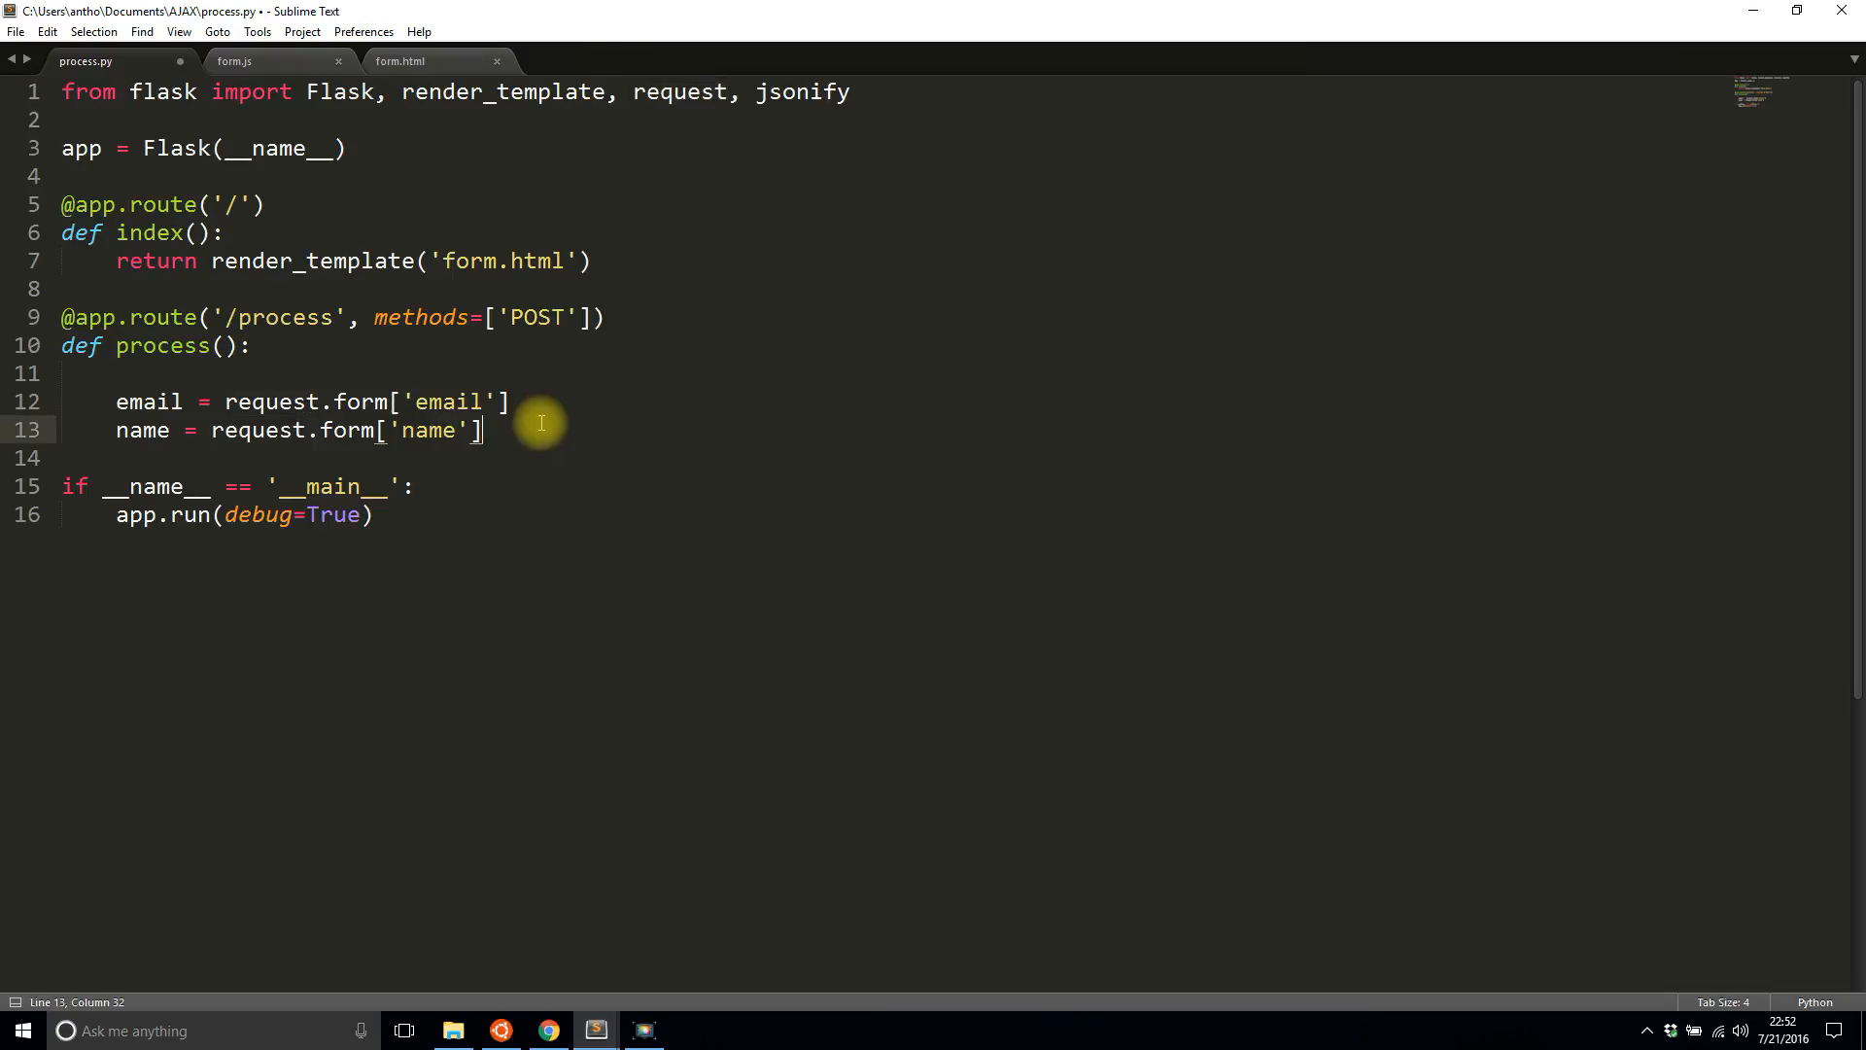
{"action": "key", "text": "Enter"}
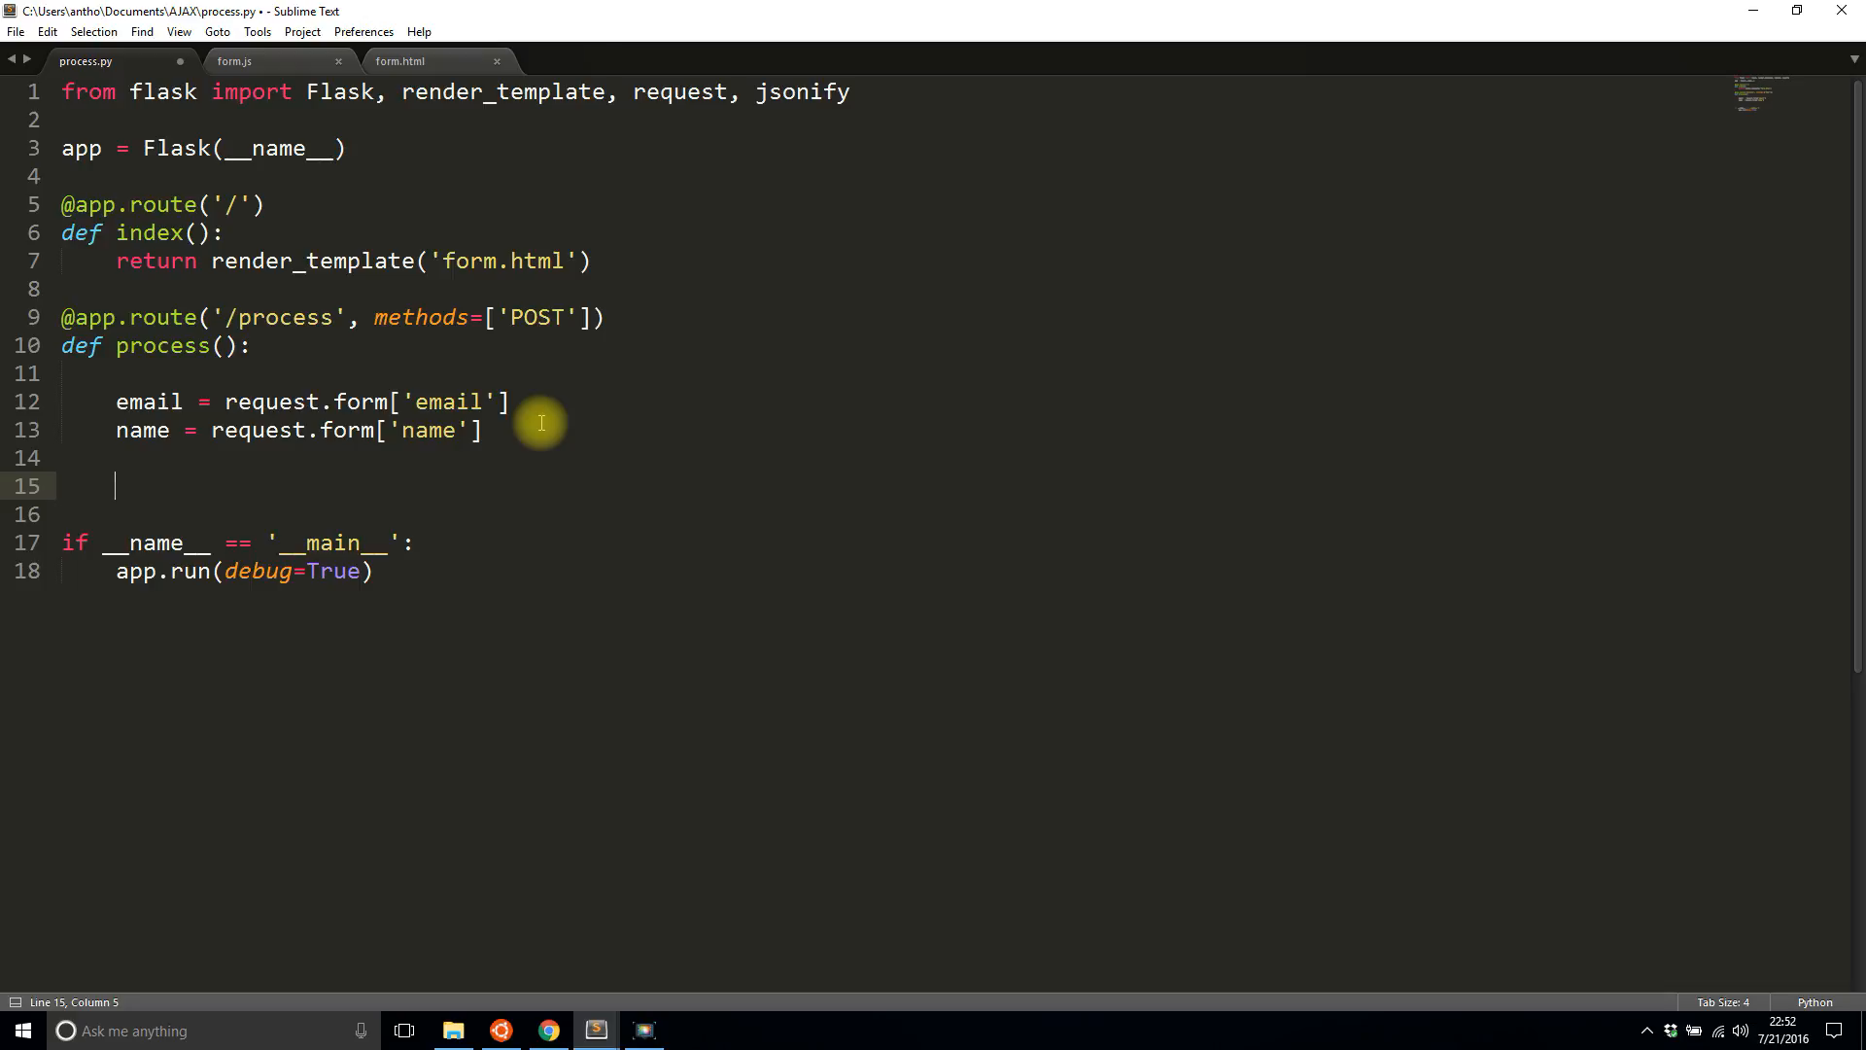
Step: When name and email exist, set newName = name[::-1] and return jsonify({'name' : newName})
{"action": "type", "text": "if"}
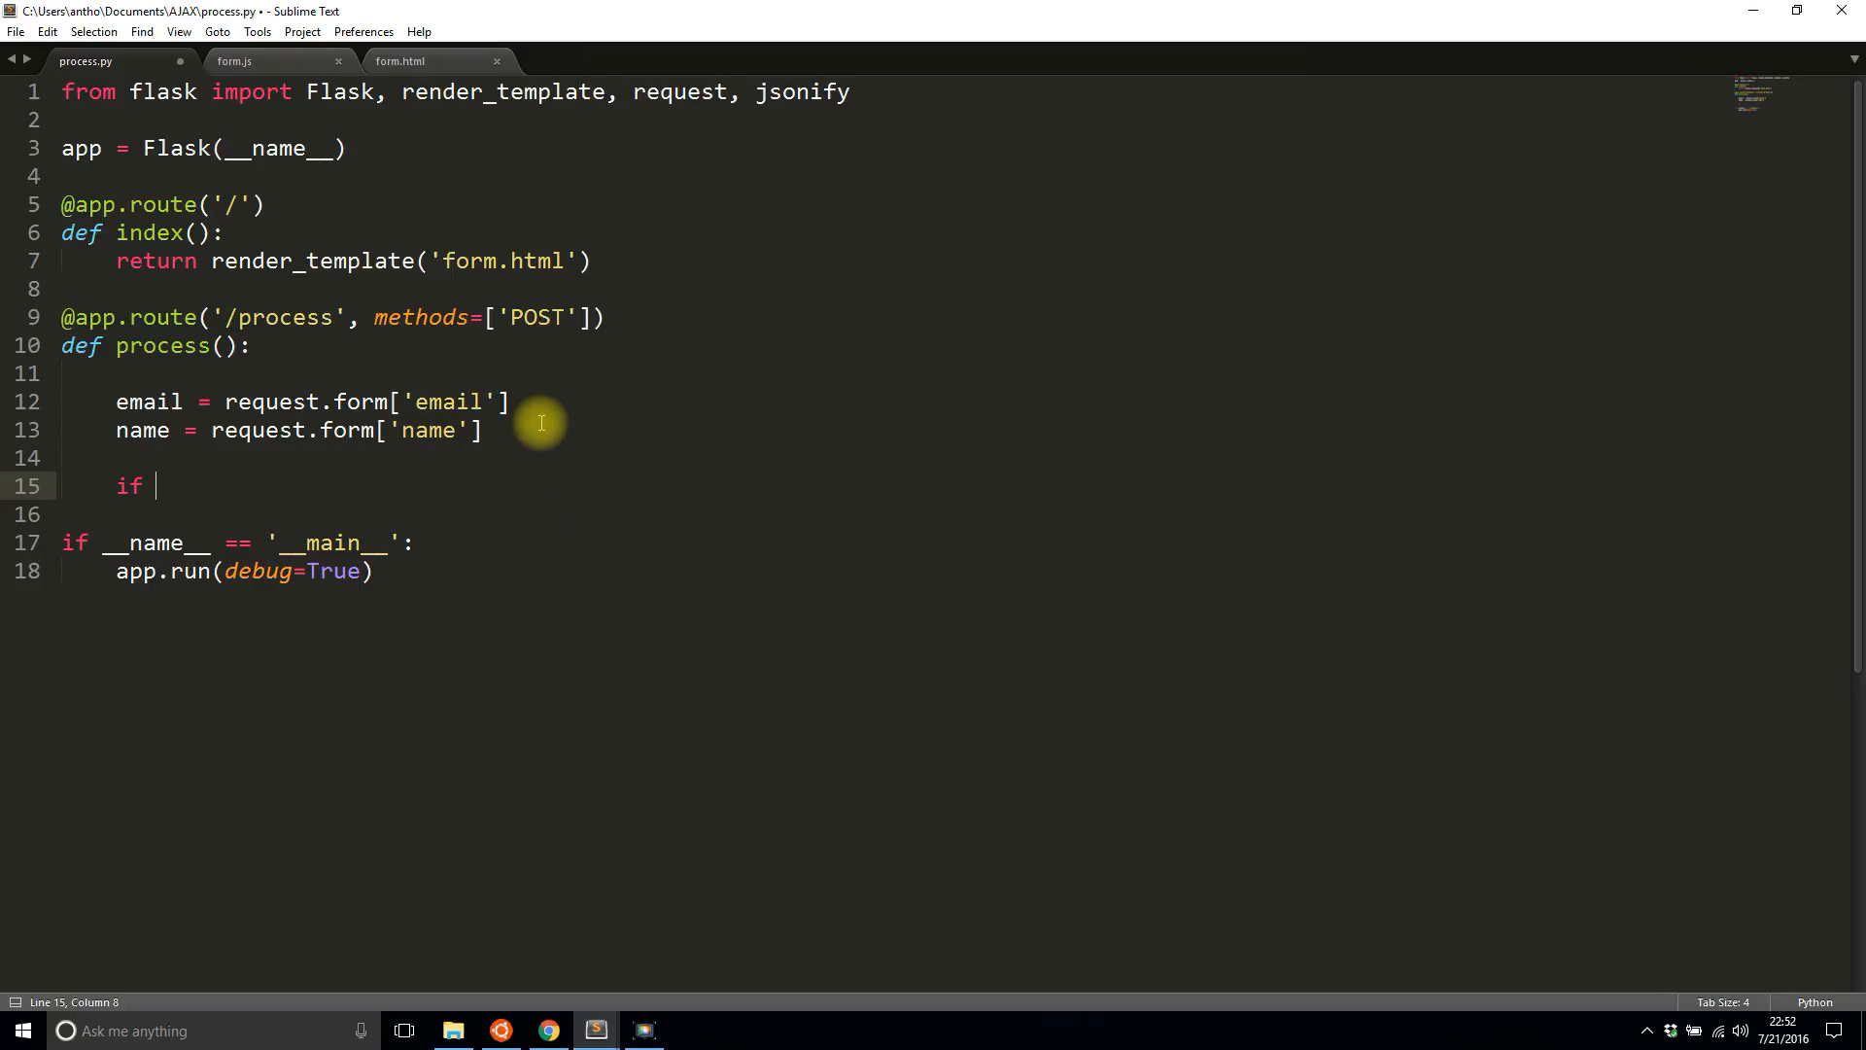
{"action": "type", "text": "name and email:"}
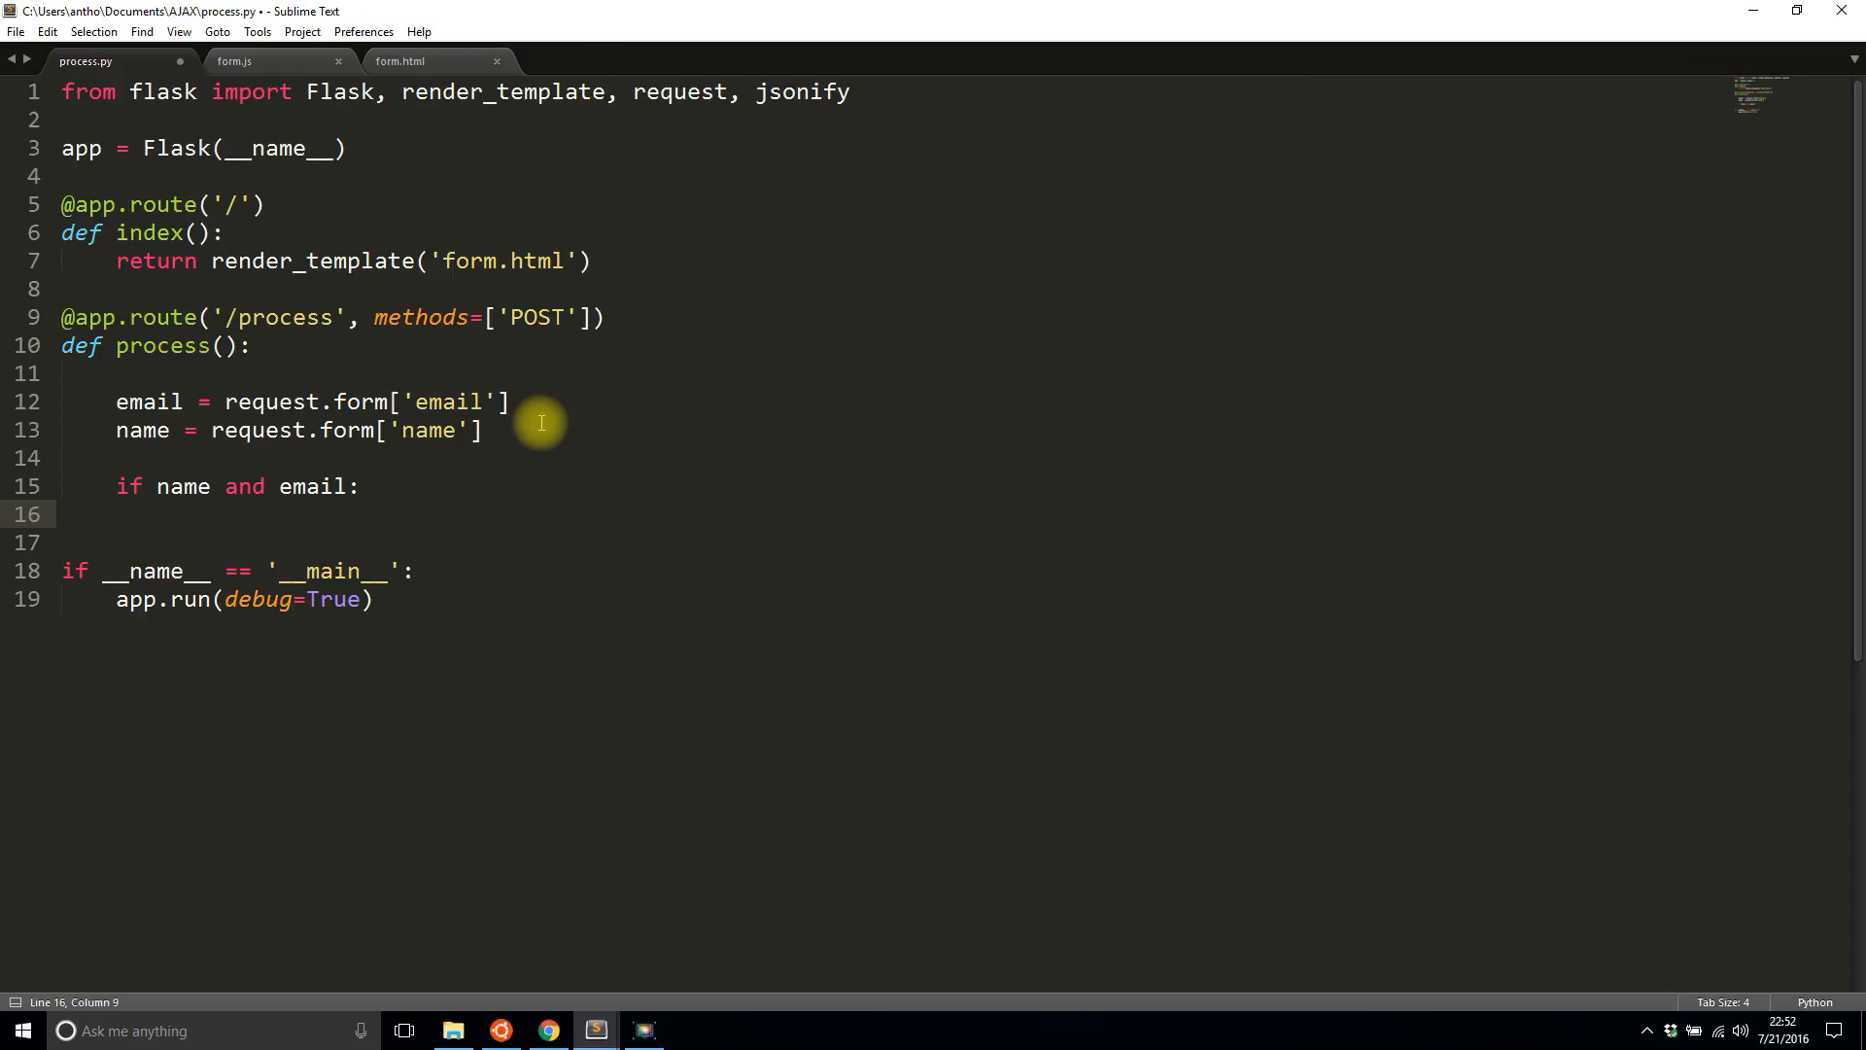
{"action": "type", "text": "nj"}
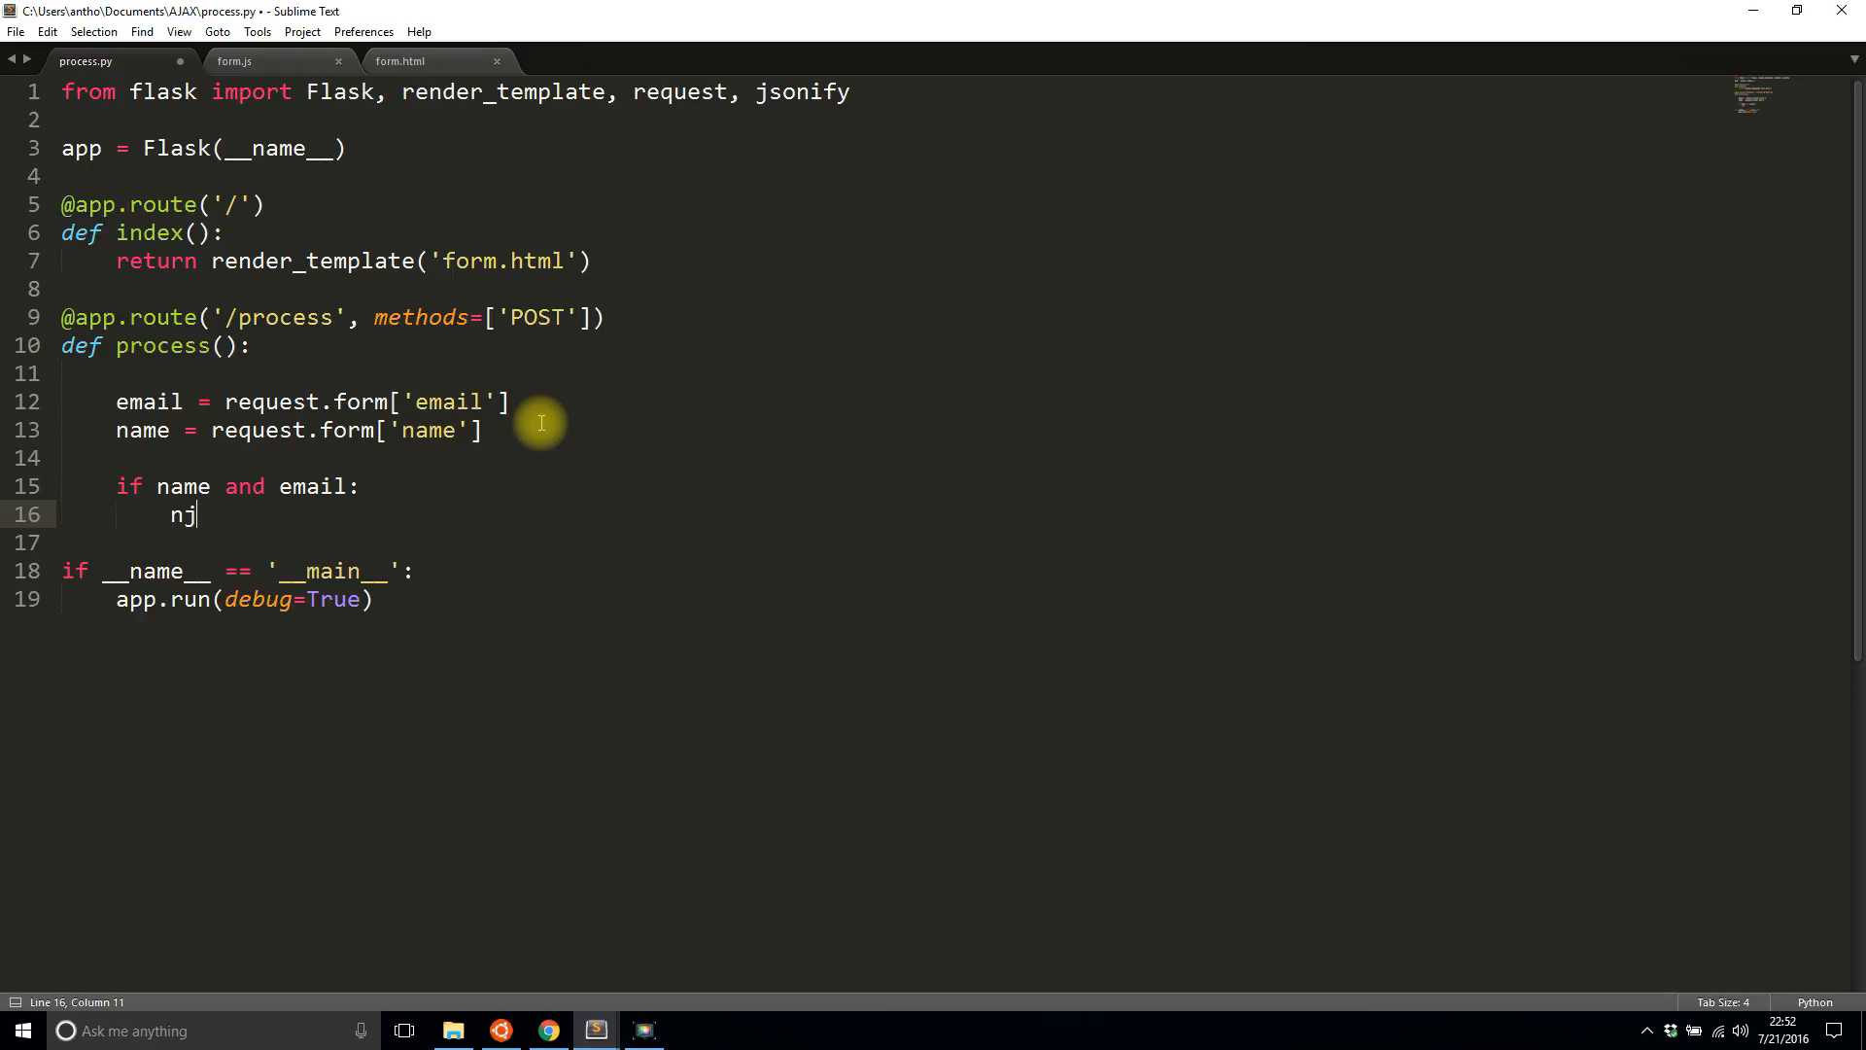
{"action": "type", "text": "ewName ="}
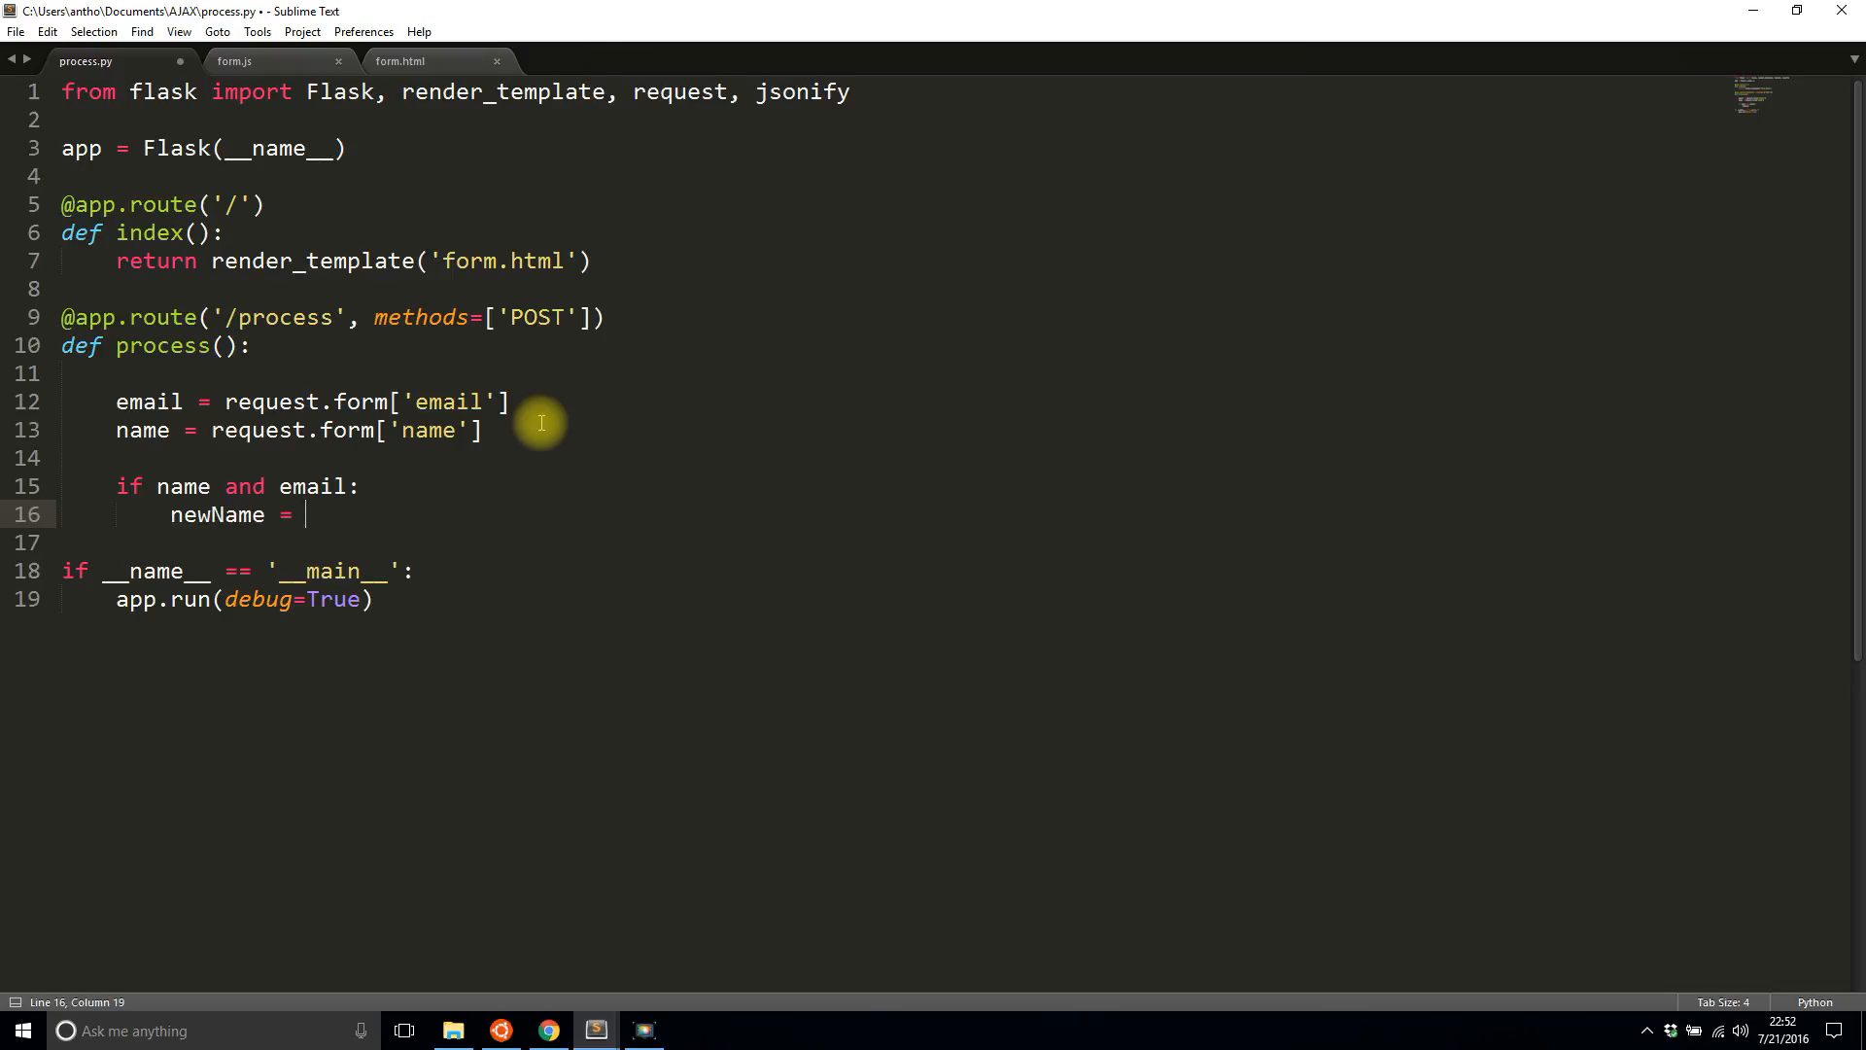
{"action": "type", "text": "name"}
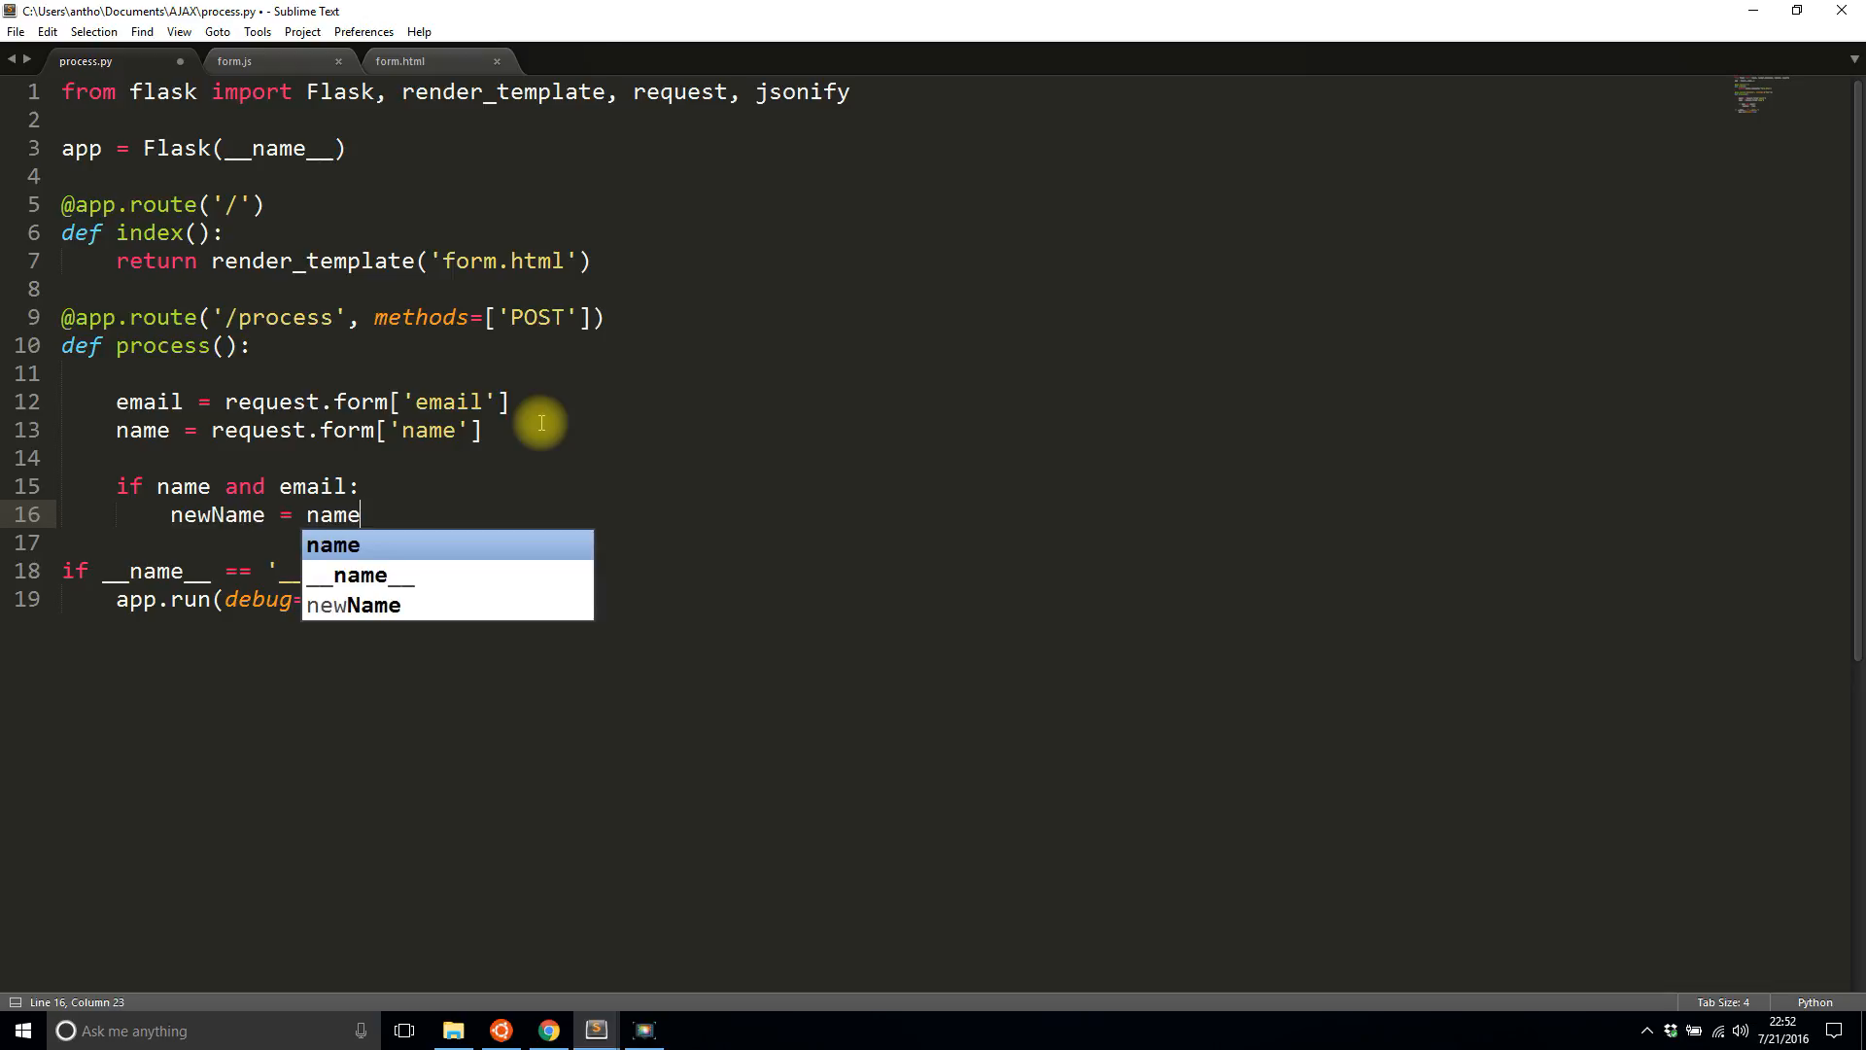
{"action": "type", "text": "[]"}
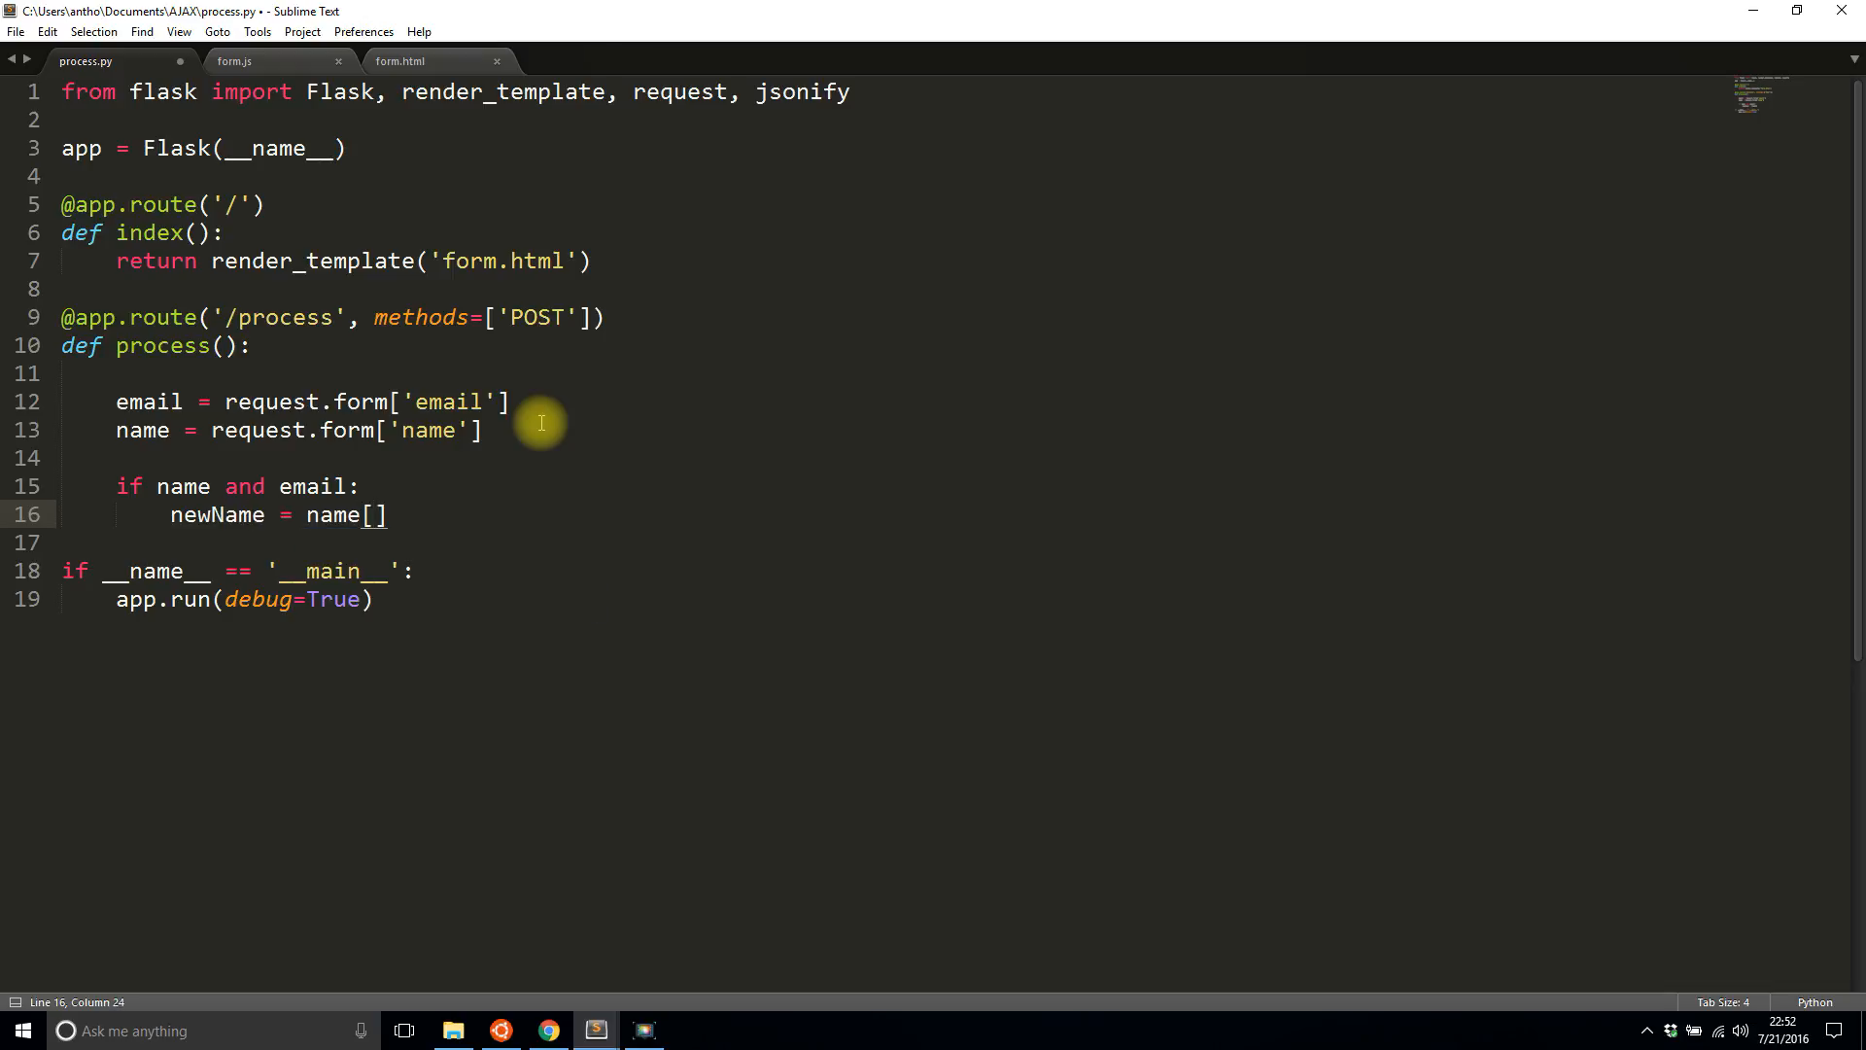
{"action": "type", "text": "::-1"}
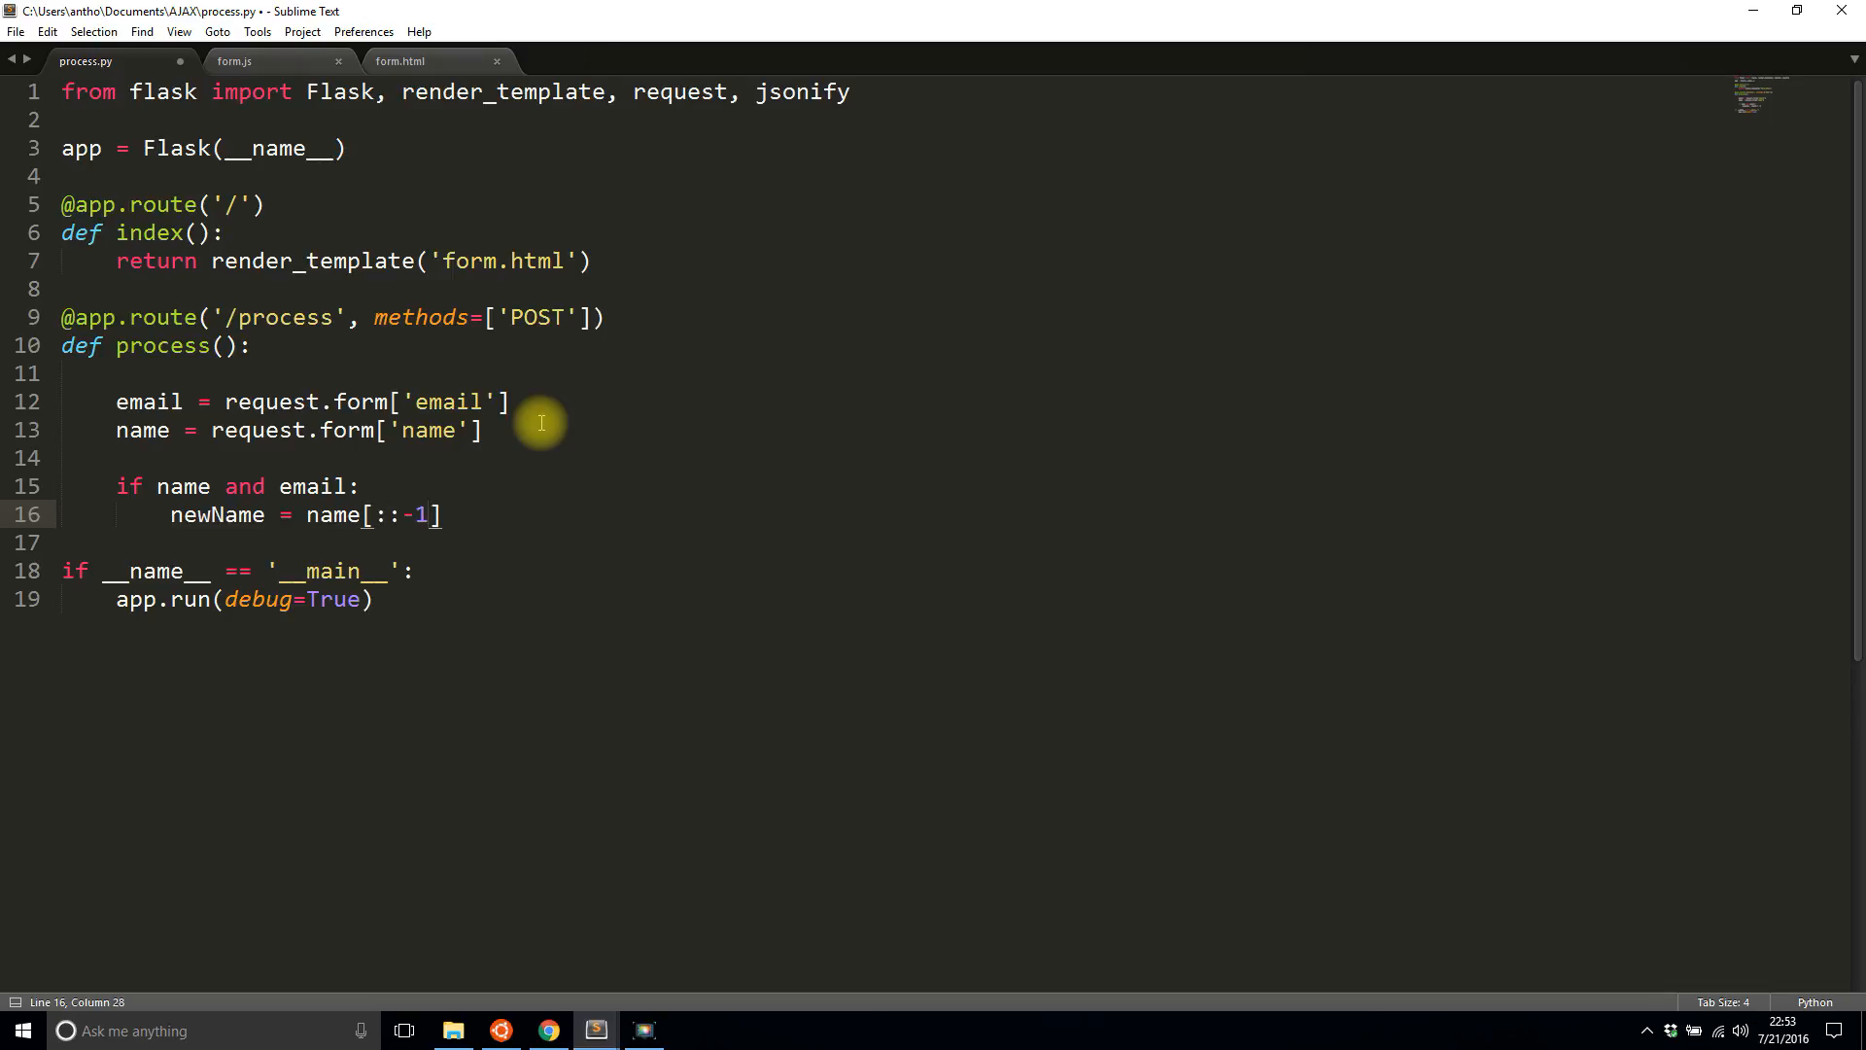
{"action": "type", "text": "return nj"}
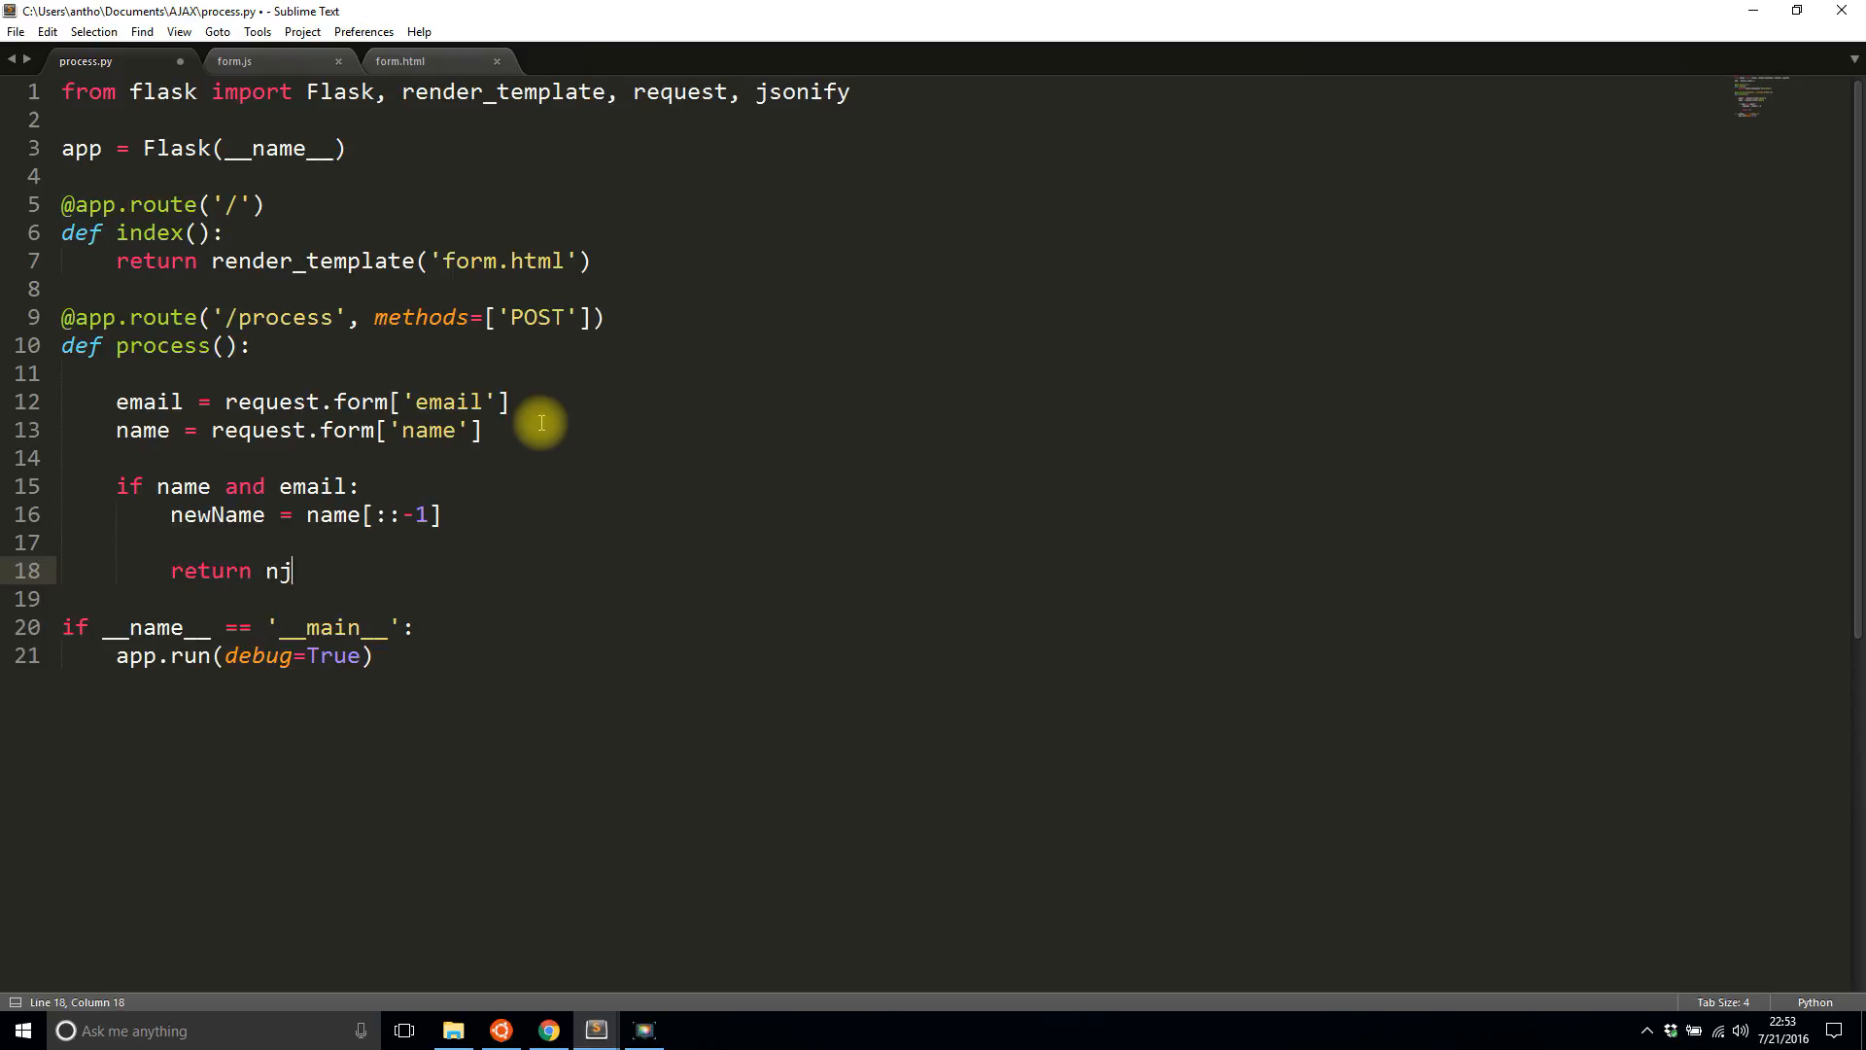
{"action": "type", "text": "sonify({"}
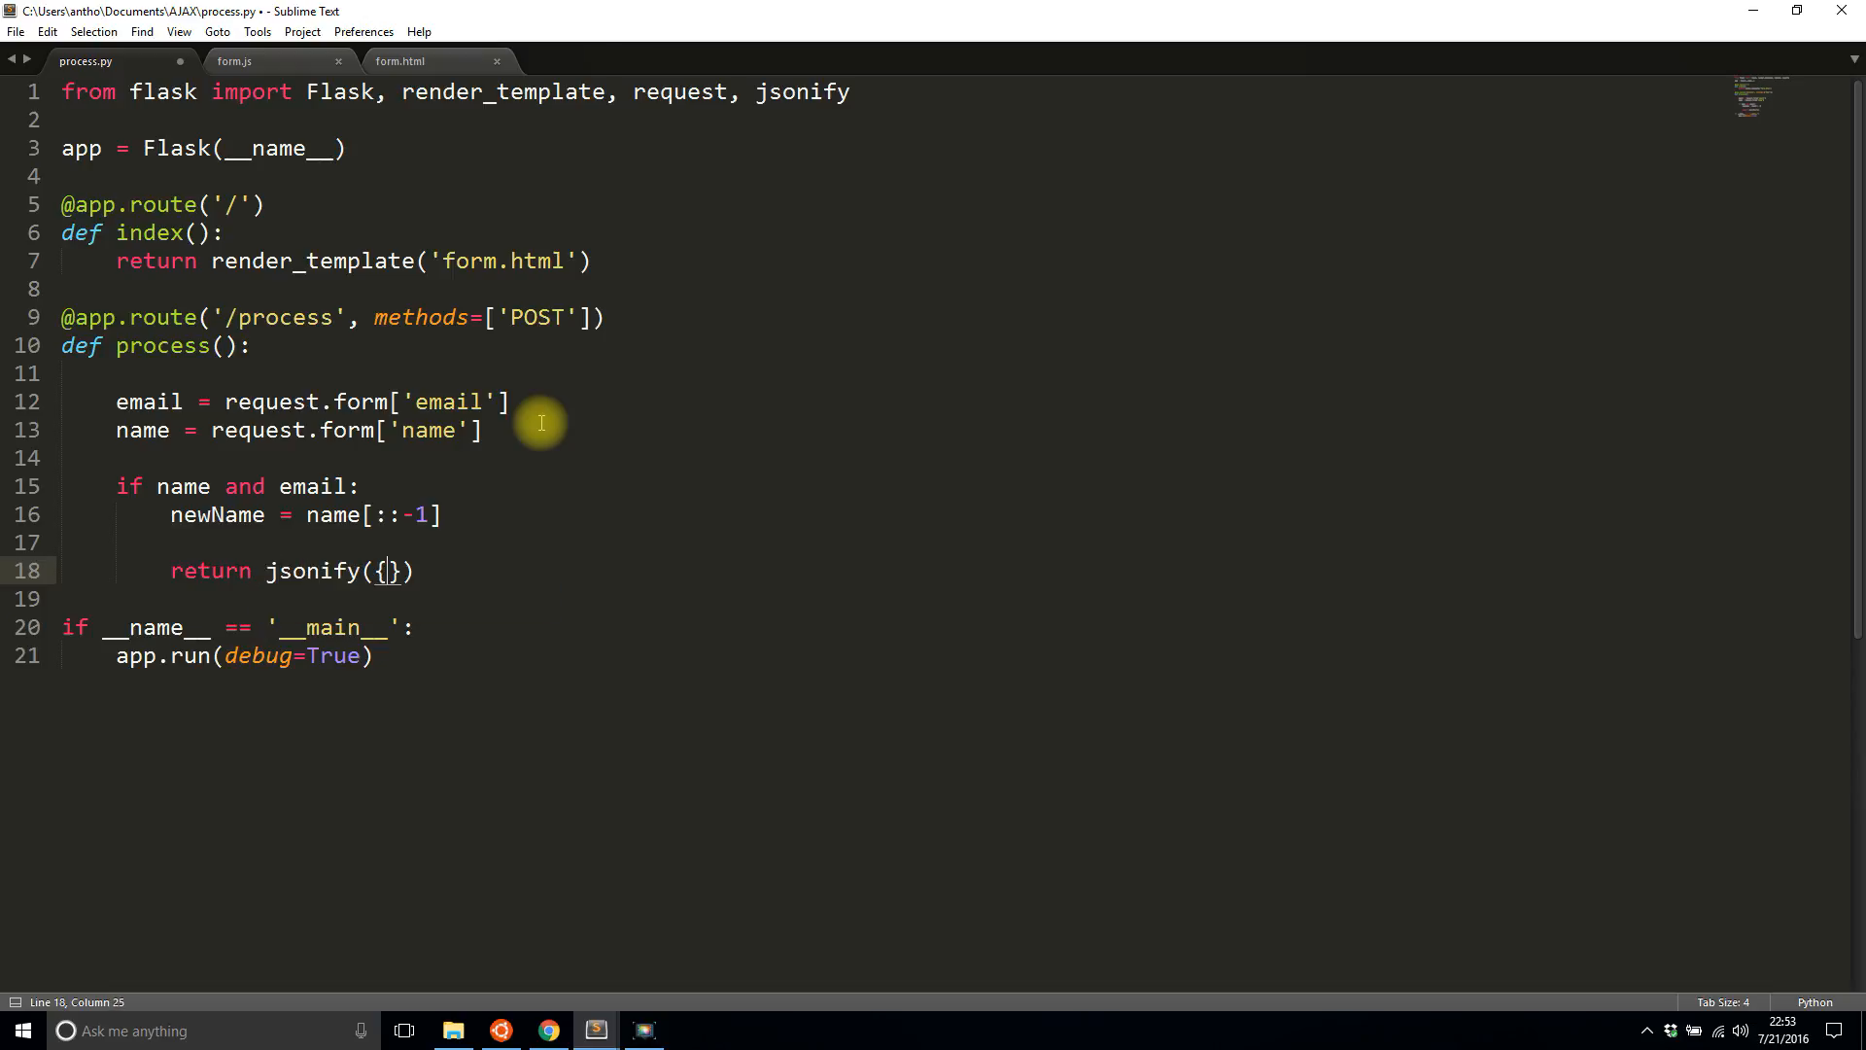
{"action": "type", "text": "nam'"}
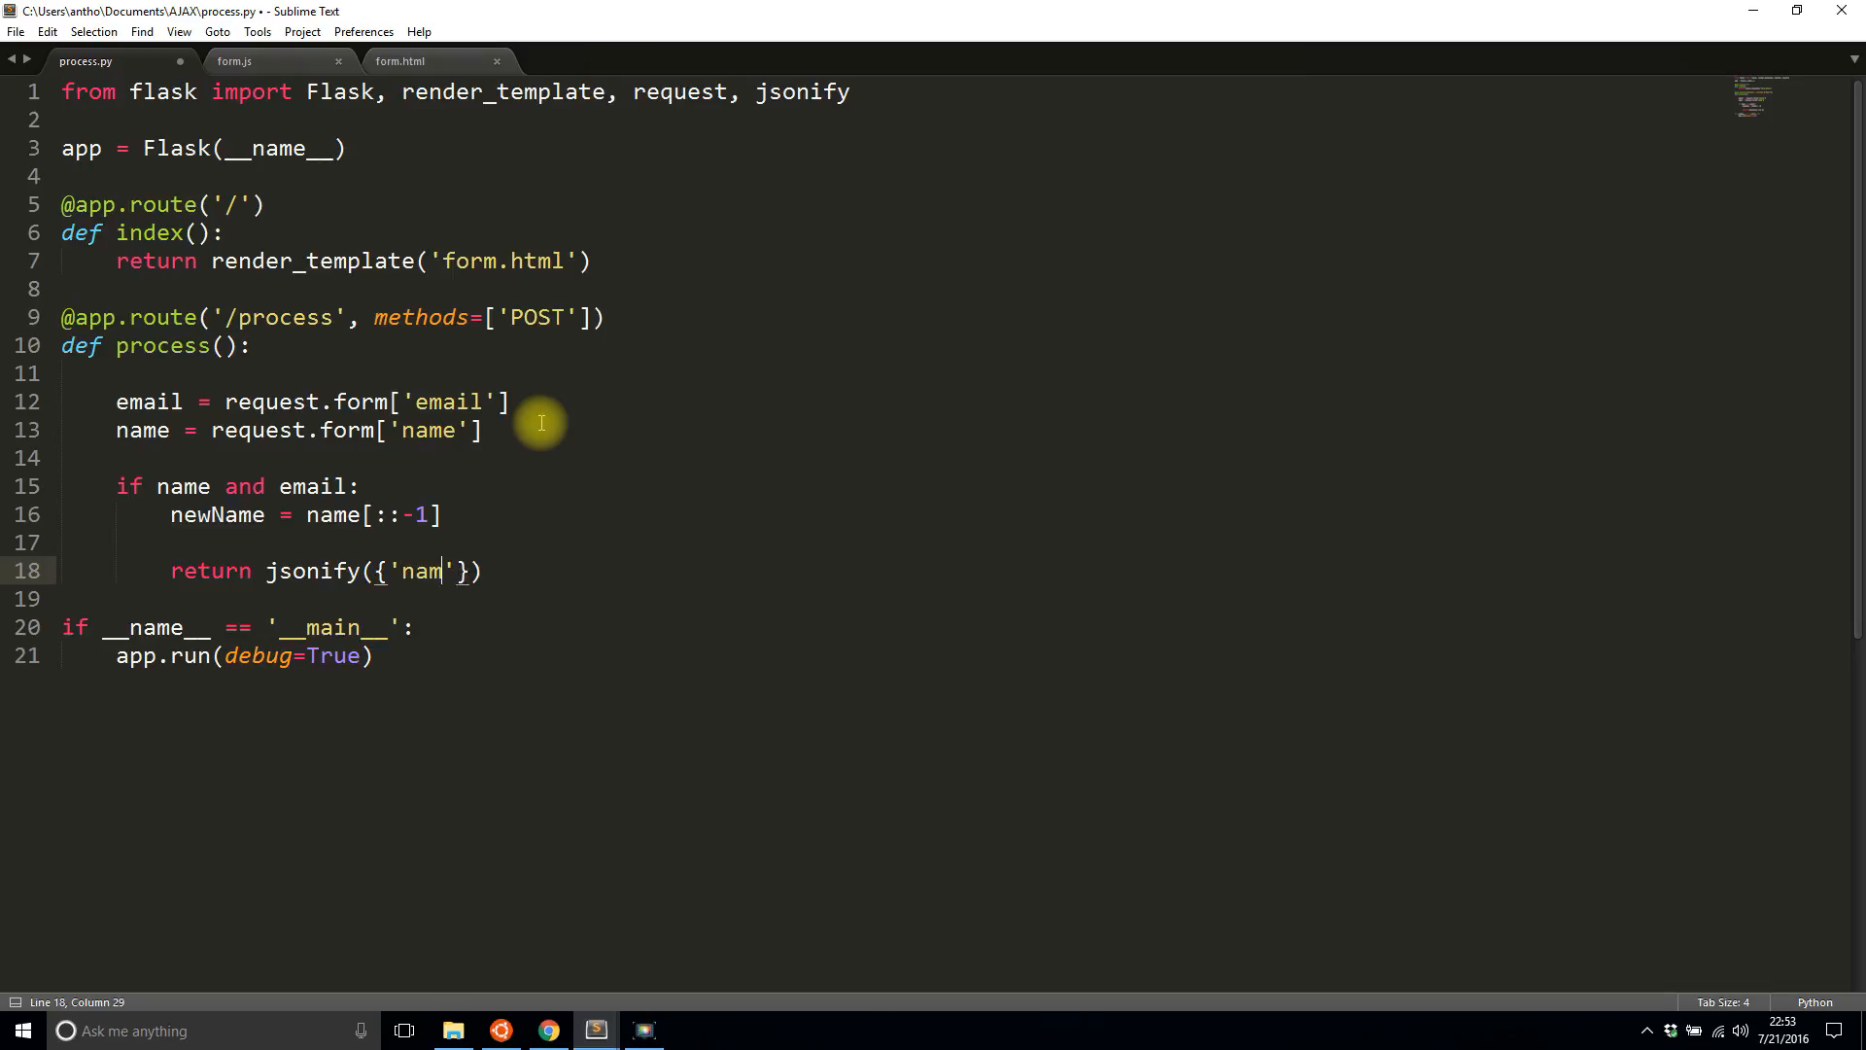
{"action": "type", "text": "e' : newName"}
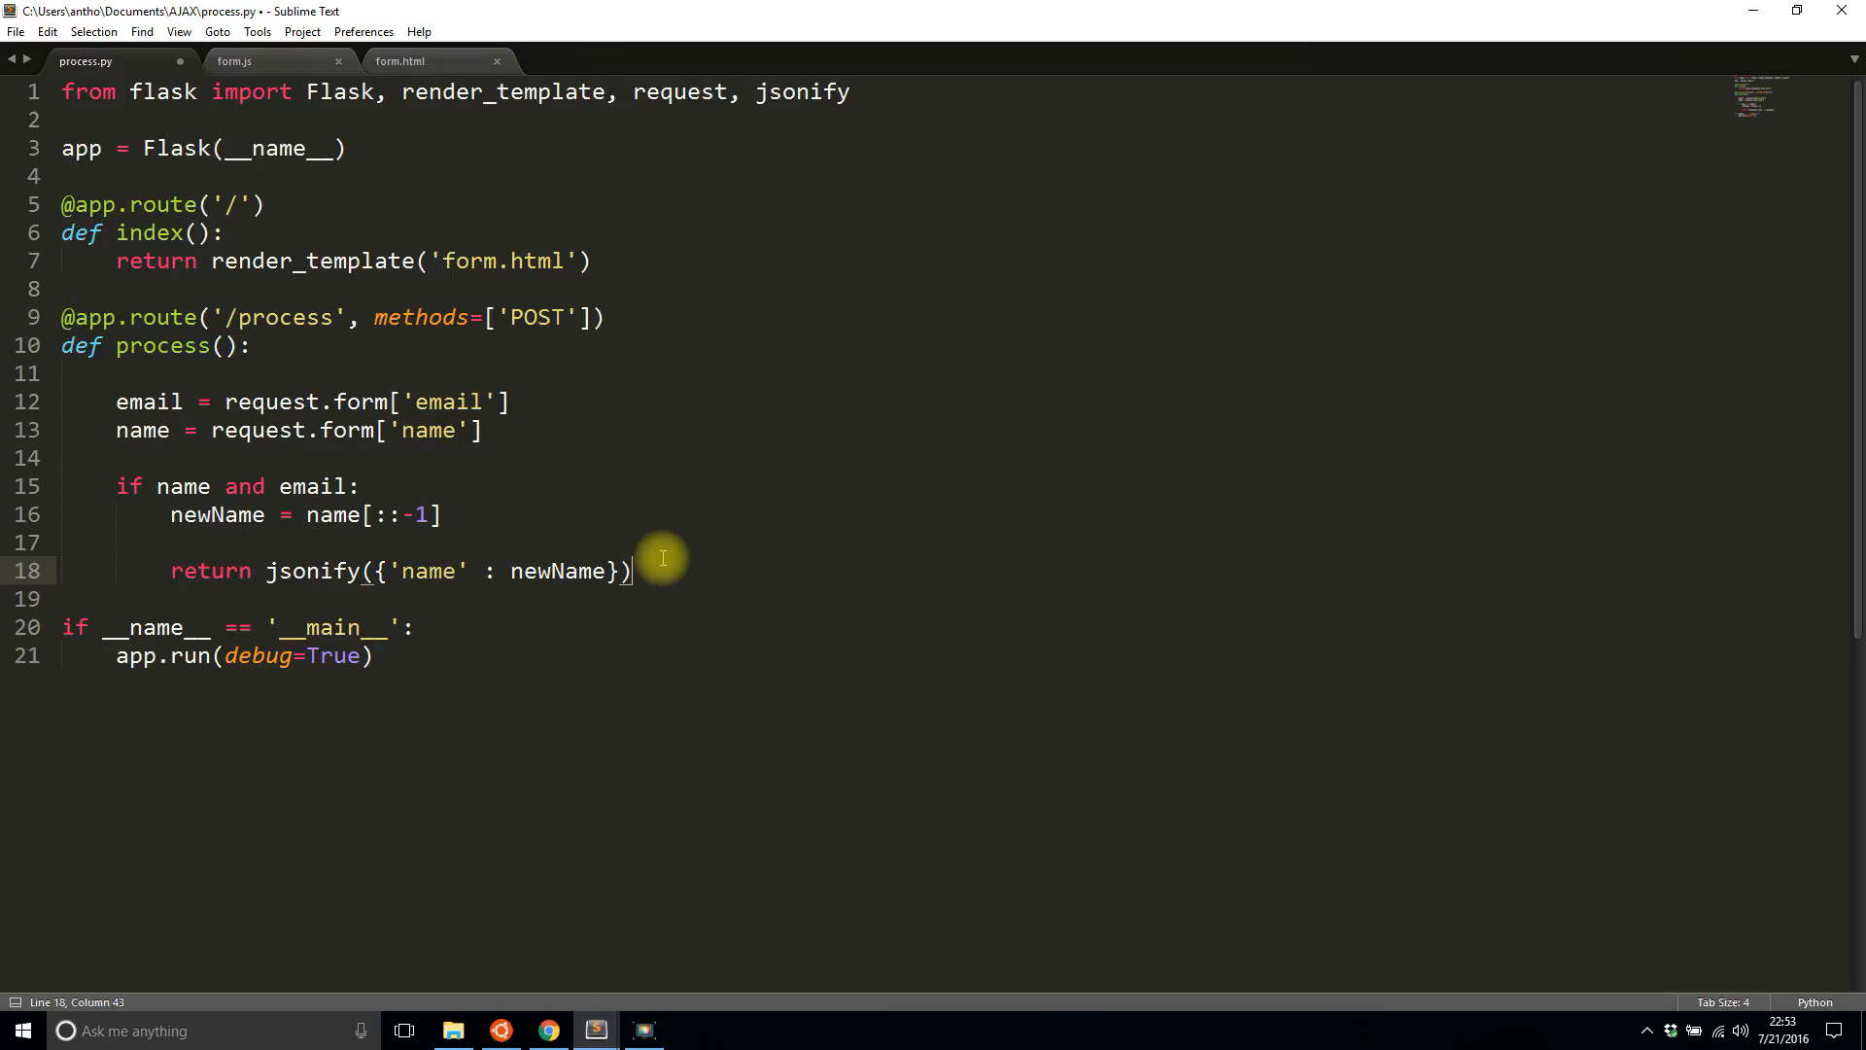
{"action": "key", "text": "enter"}
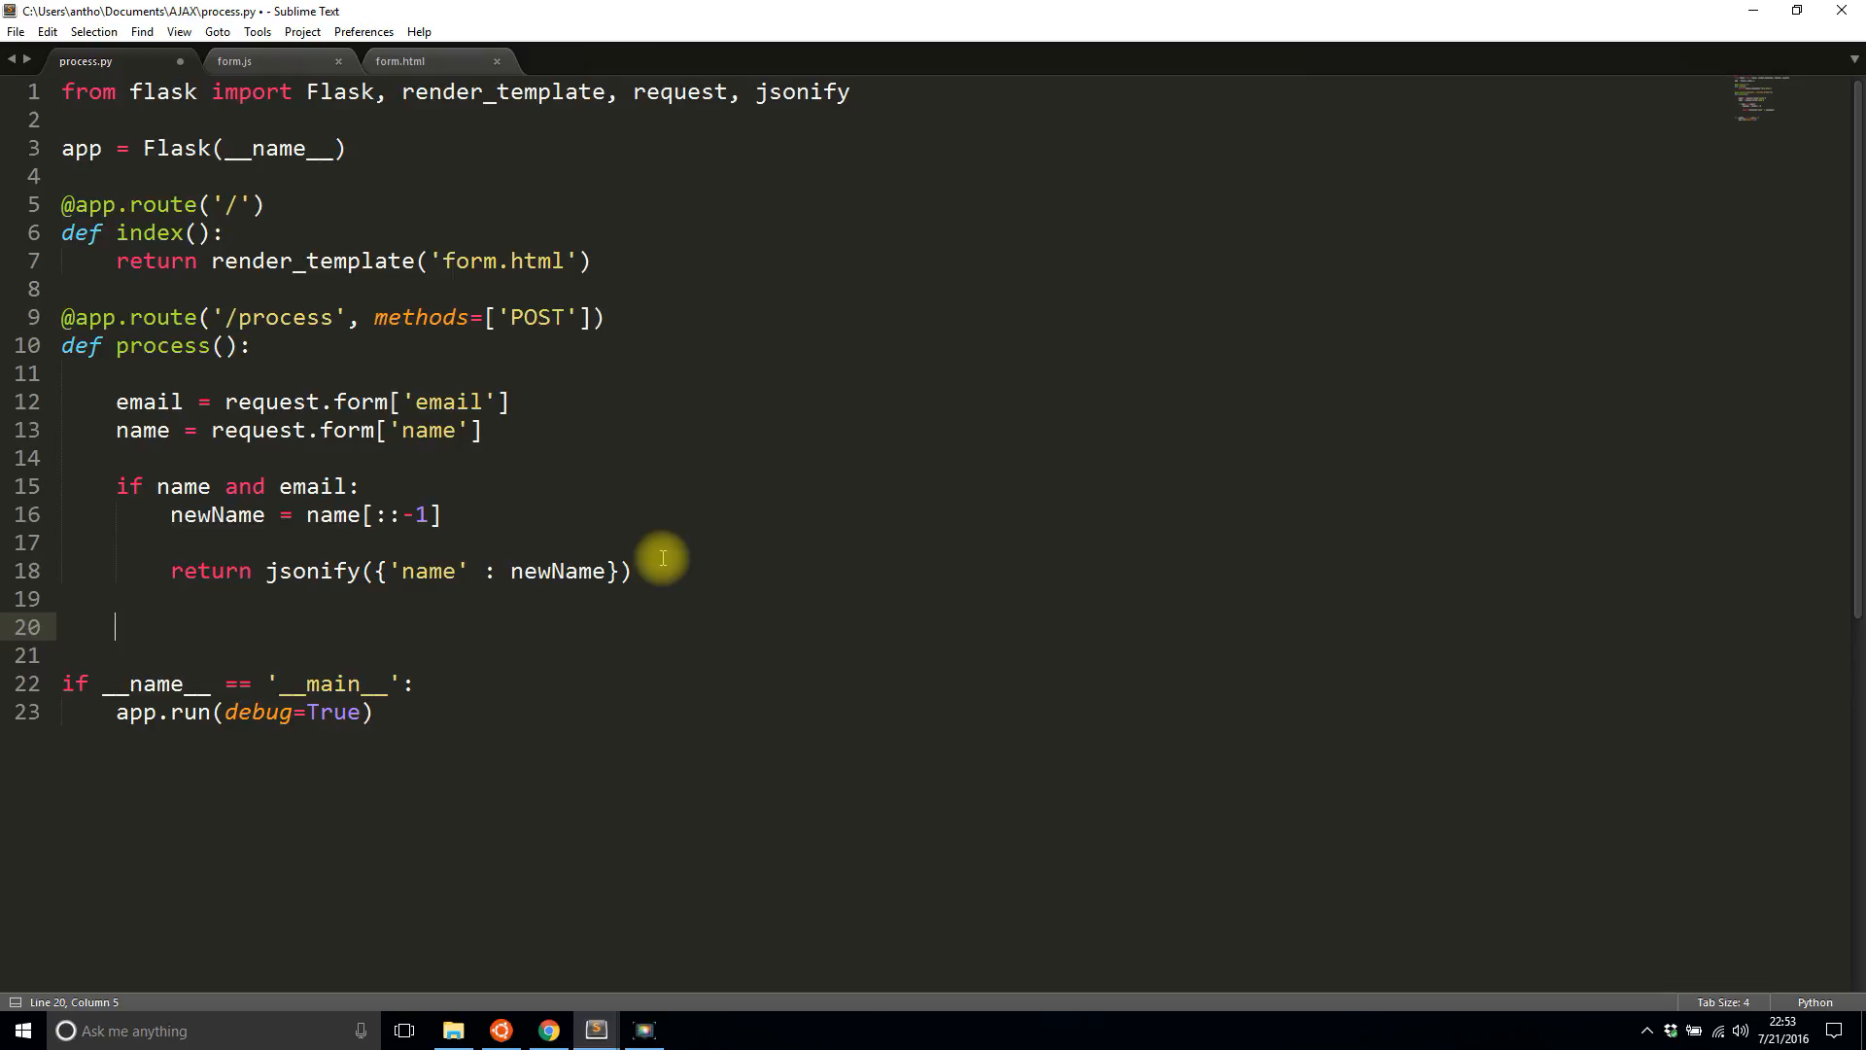
Step: Add a fallback return jsonify({'error' : 'Missing data!'}) and save process.py
{"action": "type", "text": "return json"}
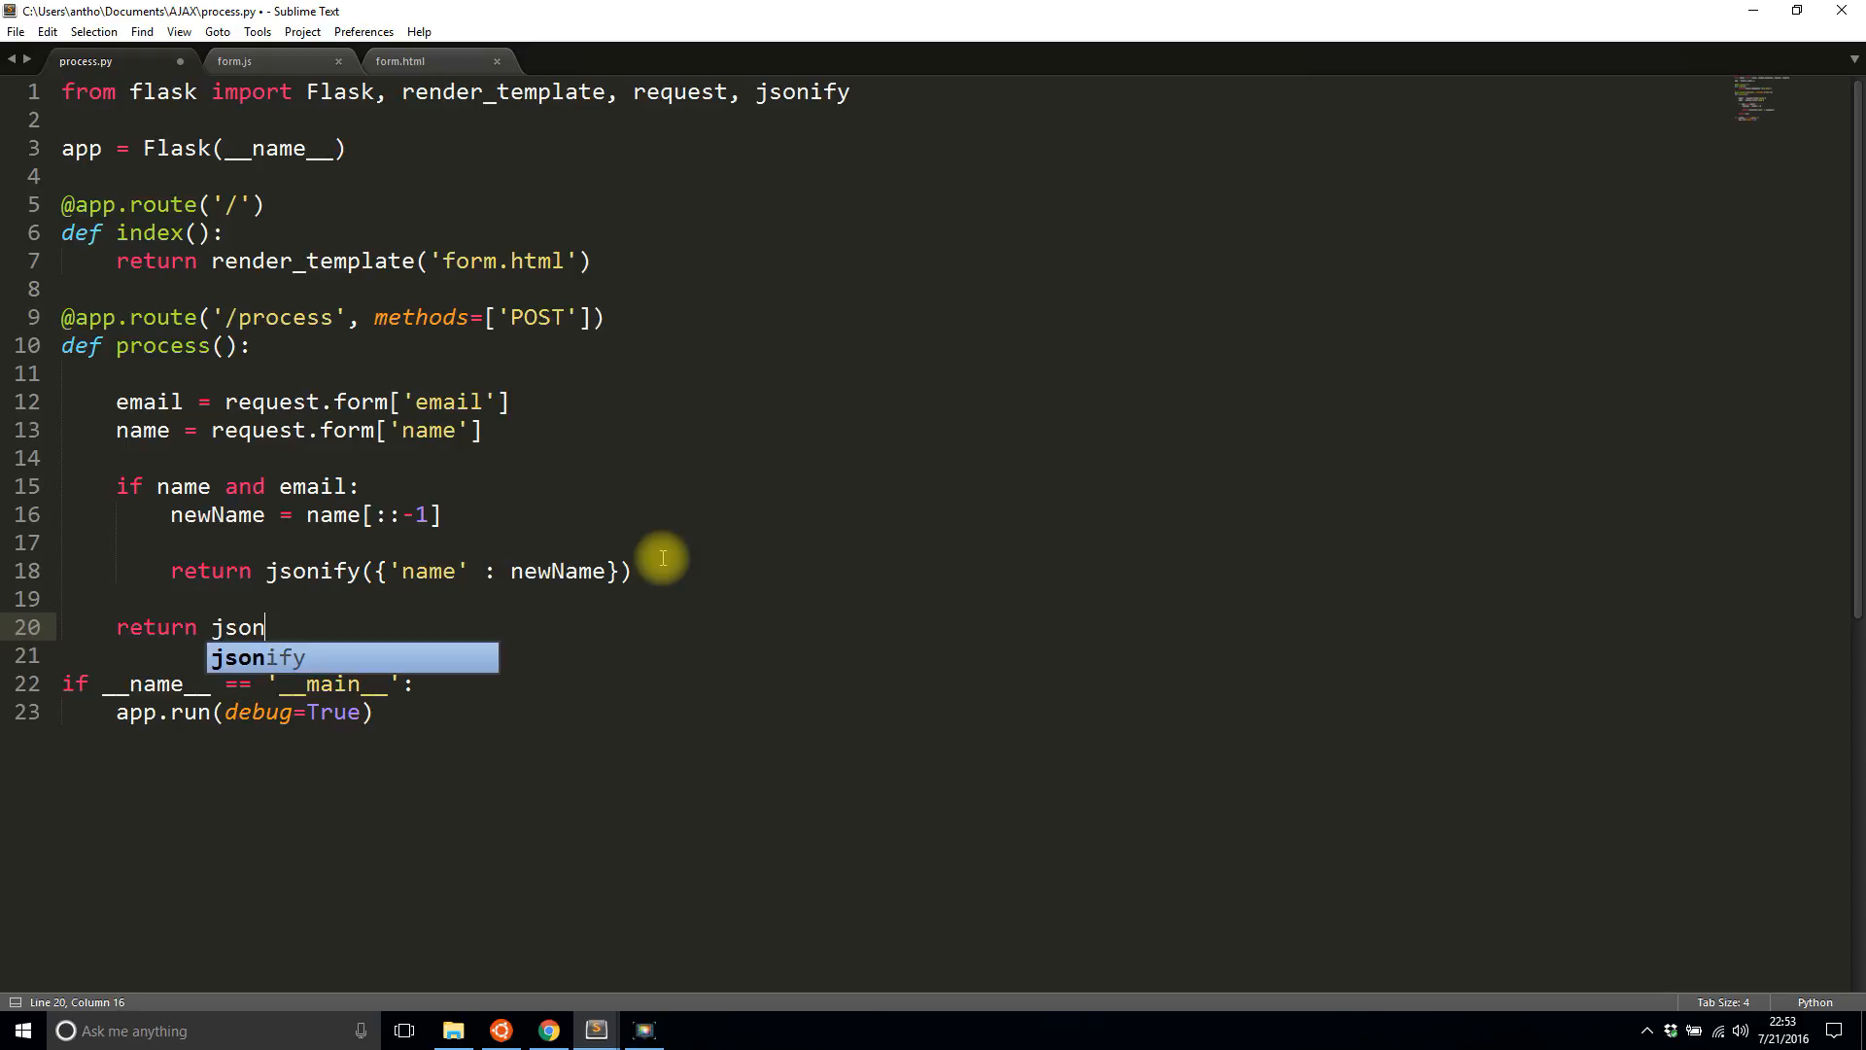
{"action": "key", "text": "Tab"}
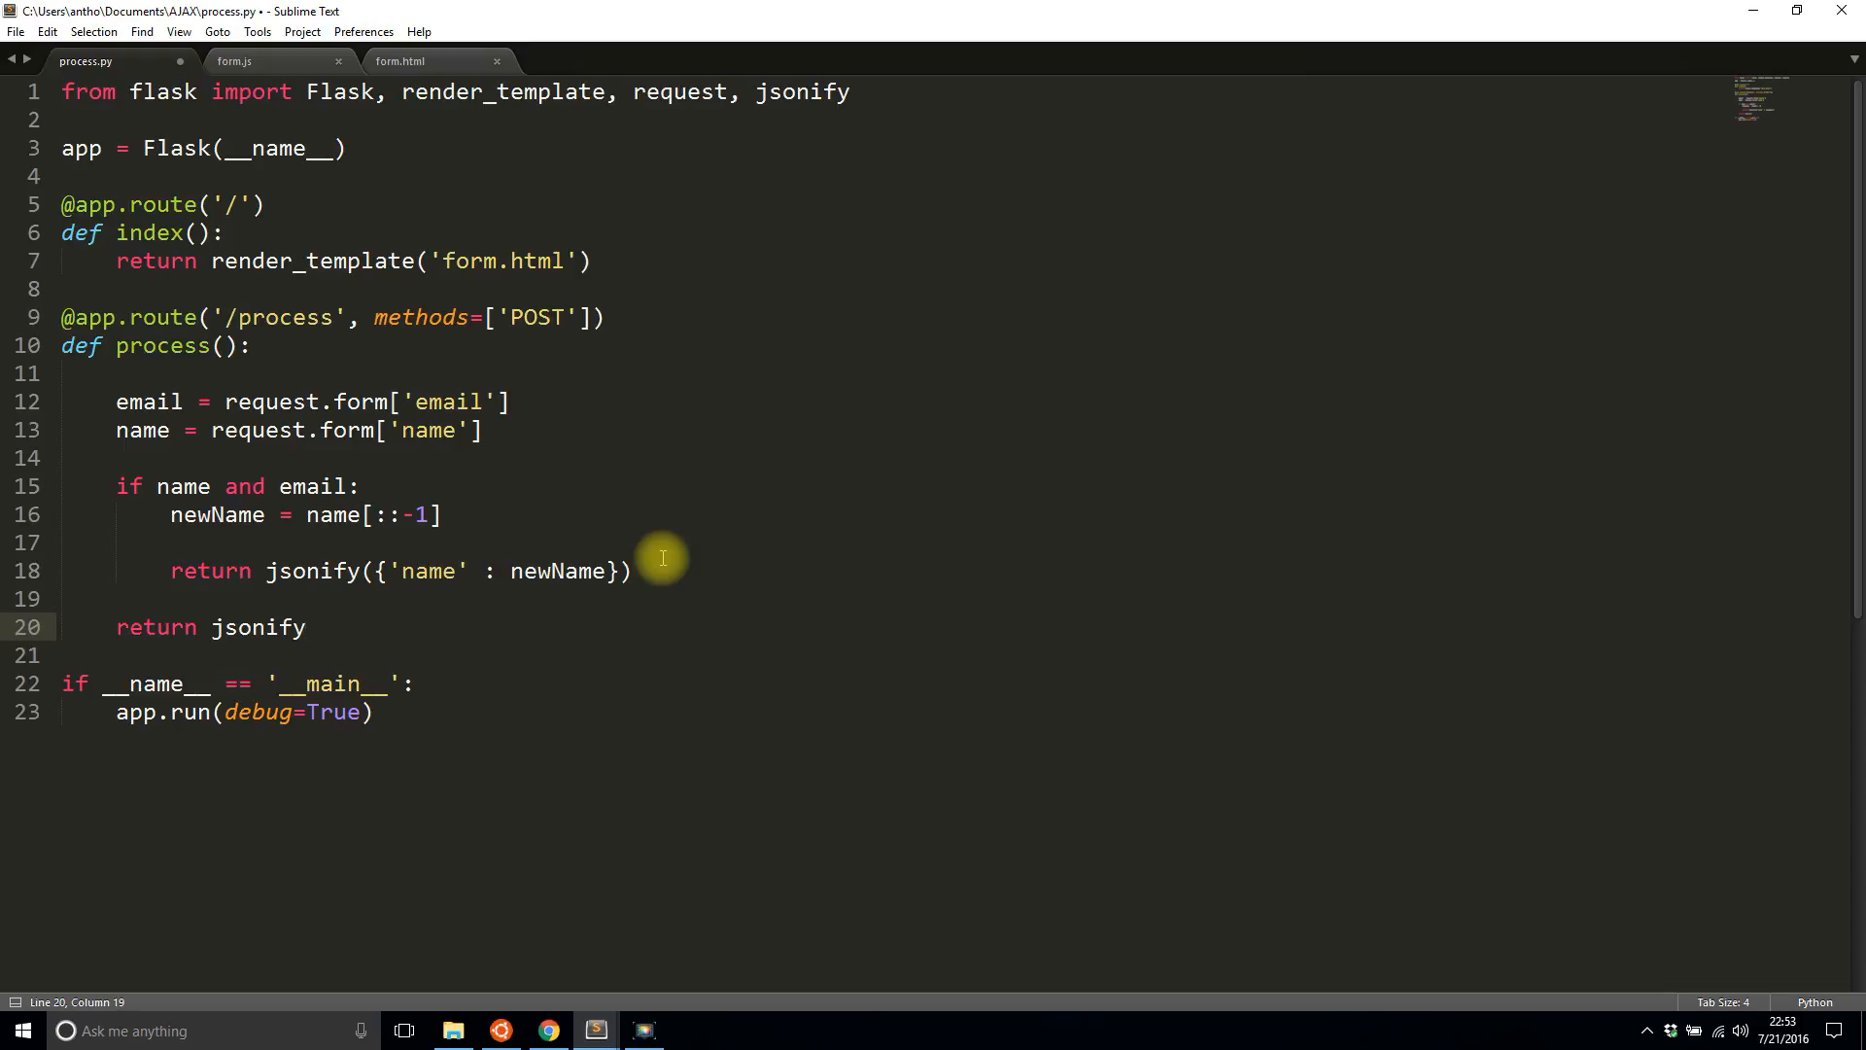
{"action": "type", "text": "({'e'})"}
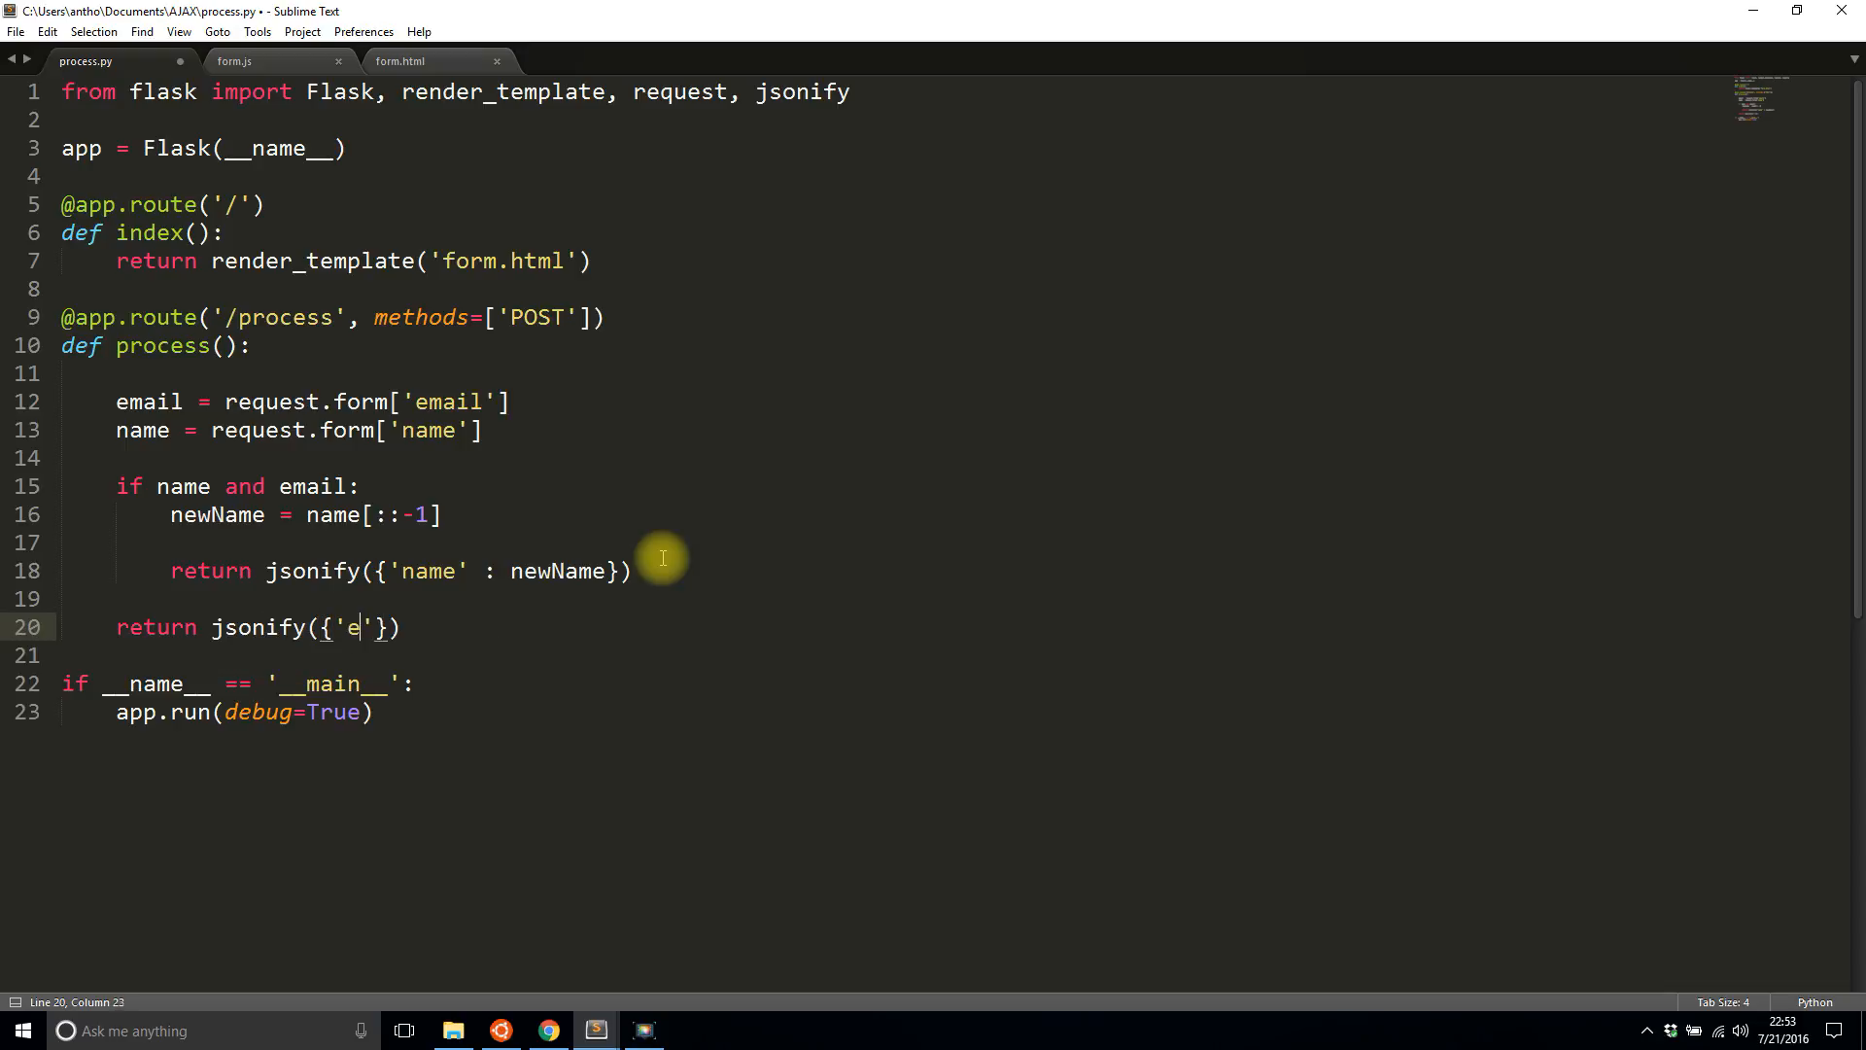
{"action": "type", "text": "rror' : 'Missing data!"}
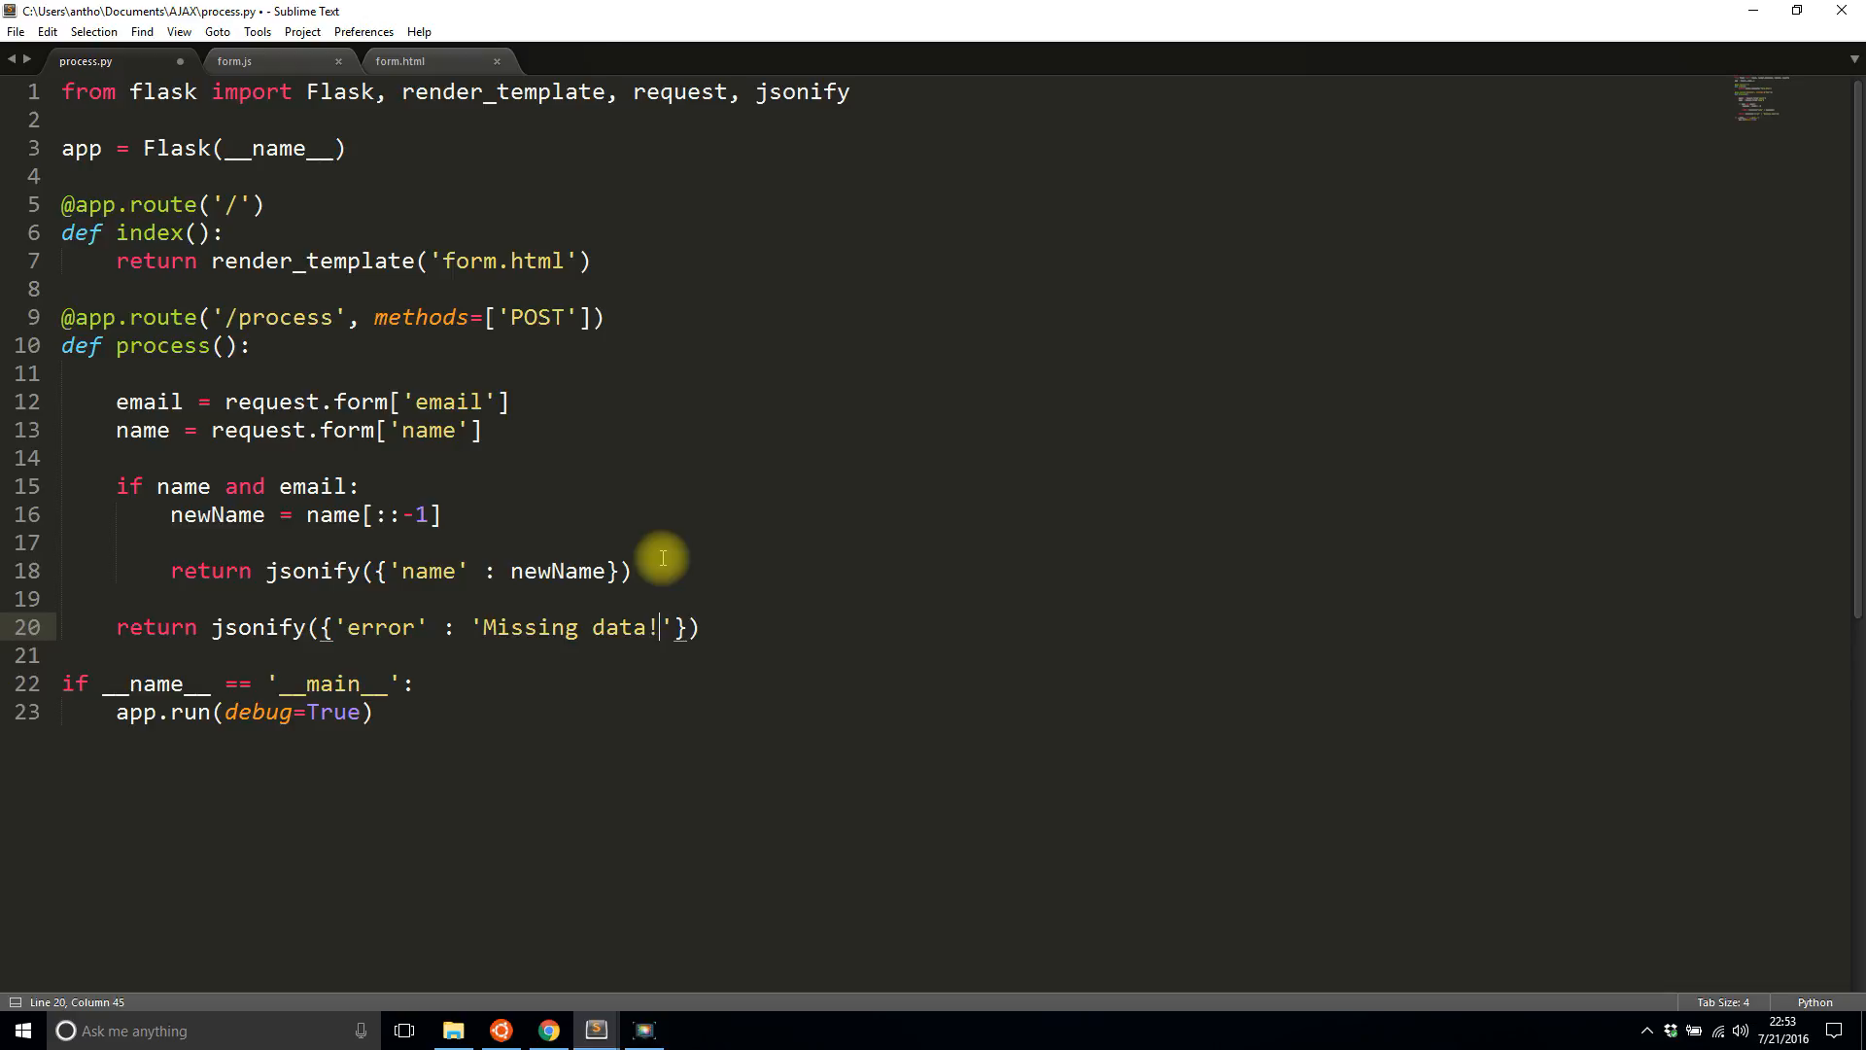
{"action": "key", "text": "ctrl+s"}
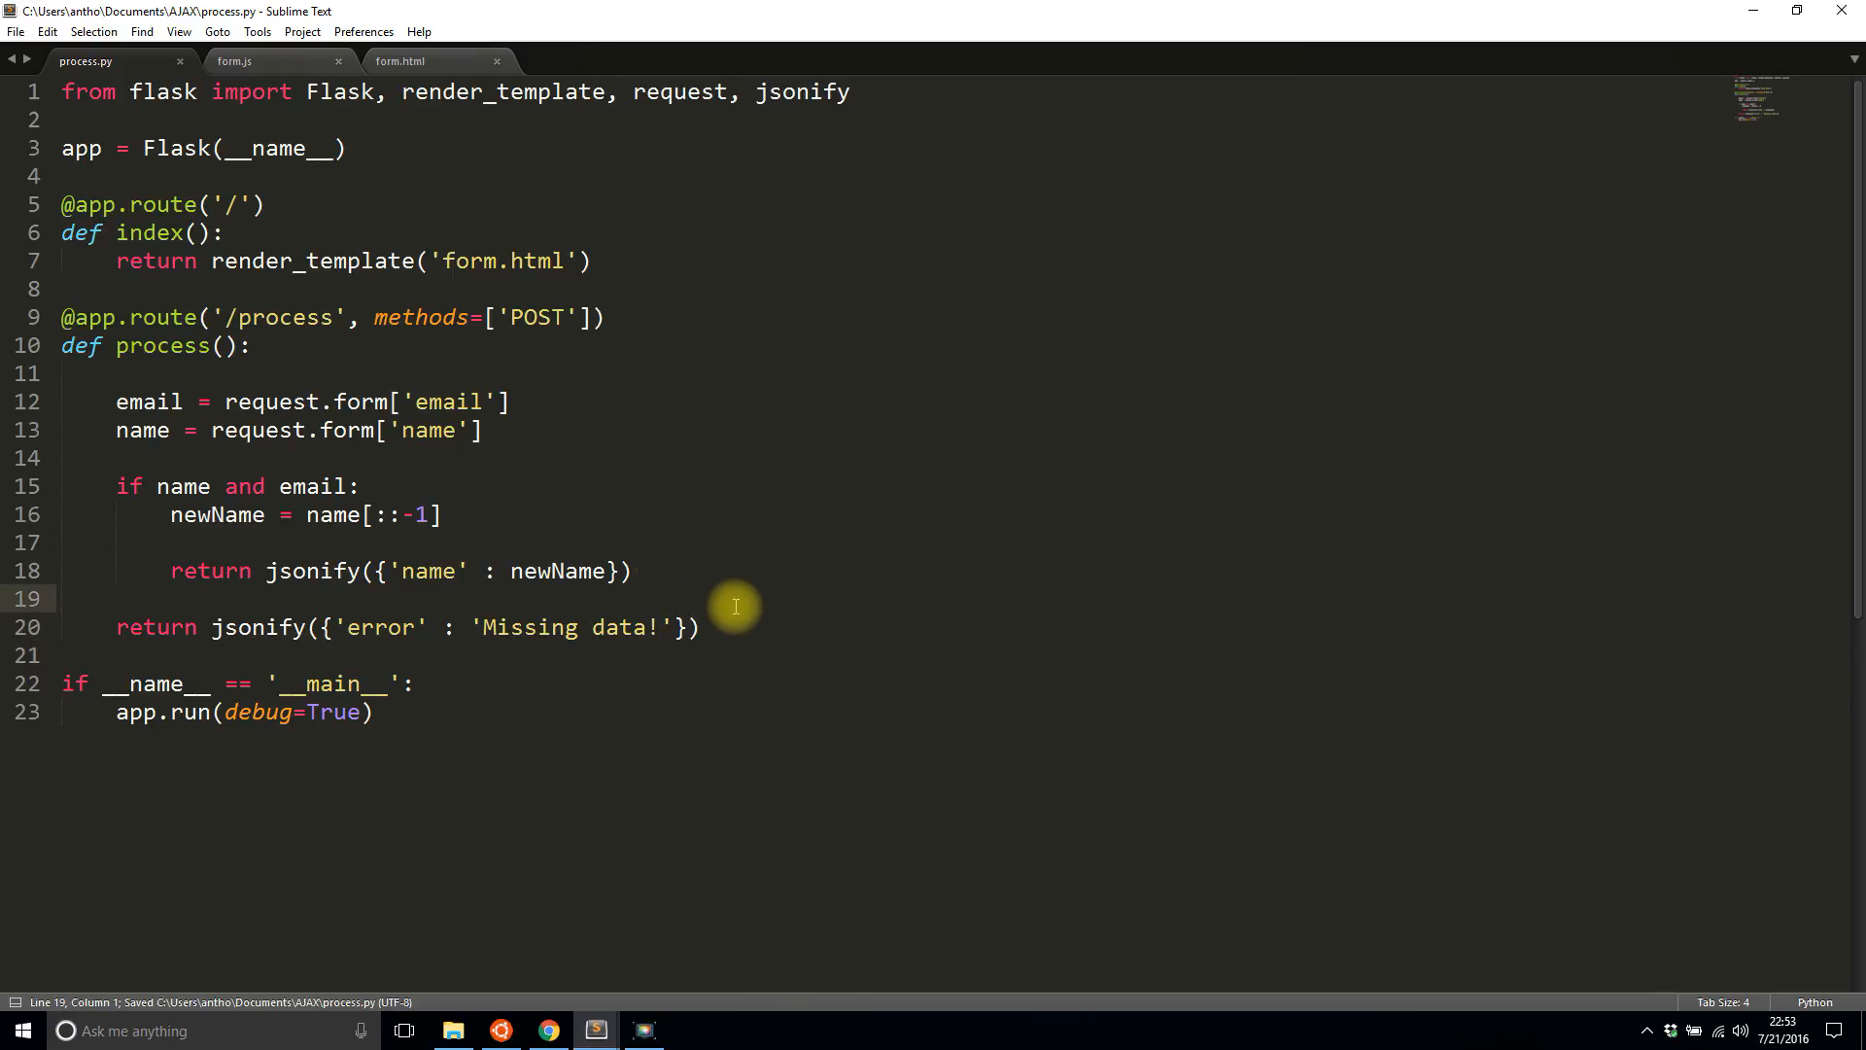
{"action": "mouse_move", "coordinate": [321, 486]}
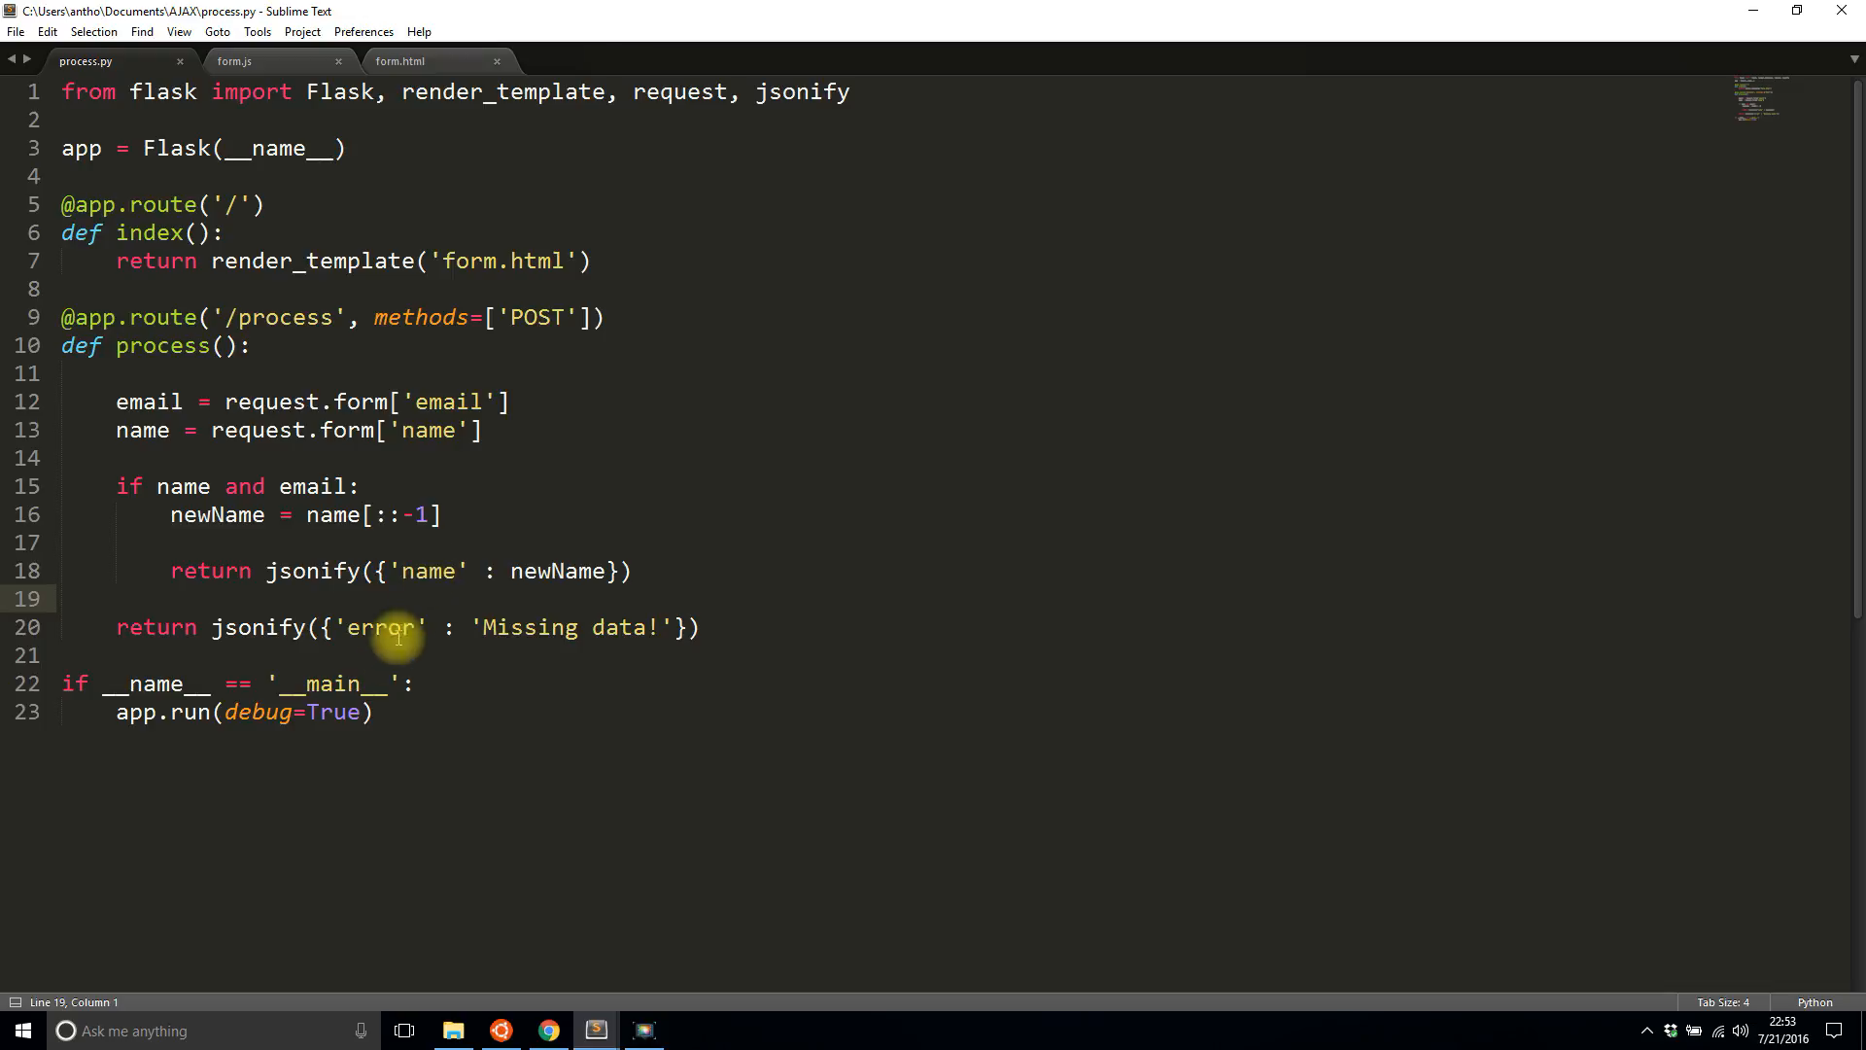
{"action": "mouse_move", "coordinate": [424, 598]}
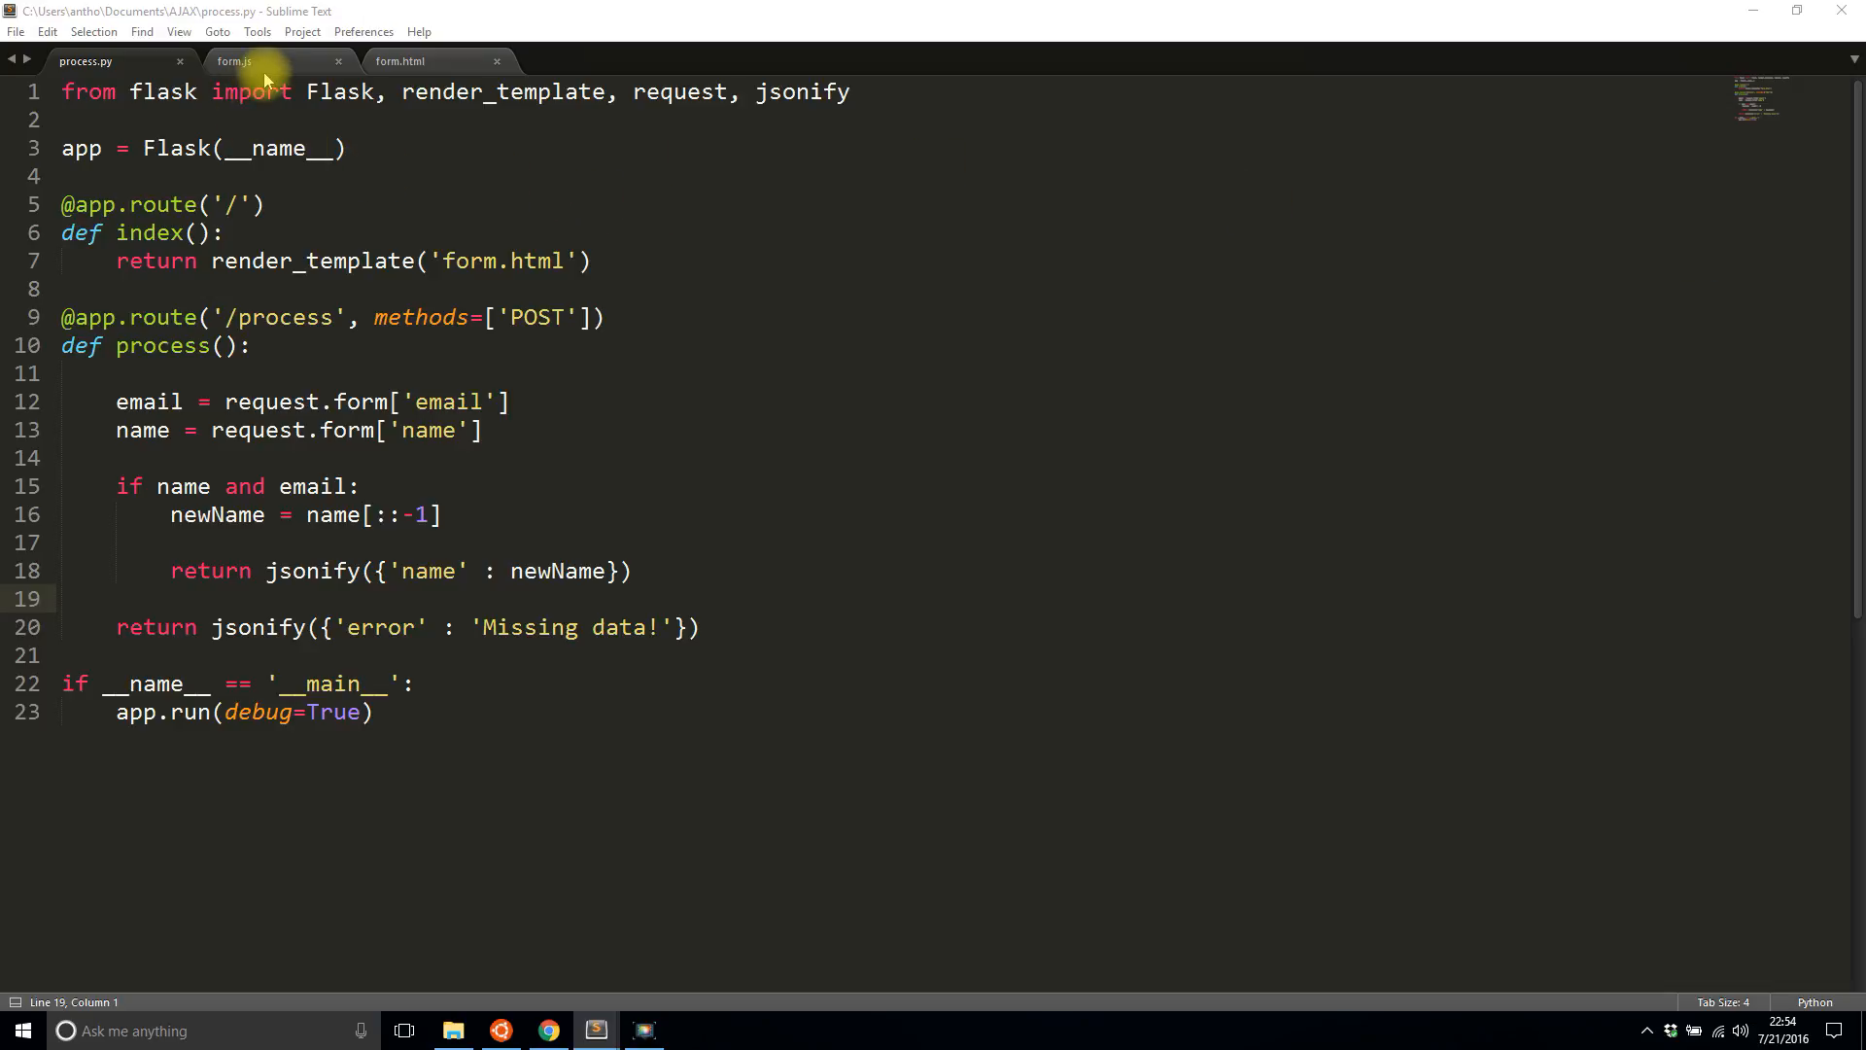
Step: Make room inside form.js's ready function, checking form.html for the element ids
{"action": "left_click", "coordinate": [236, 60]}
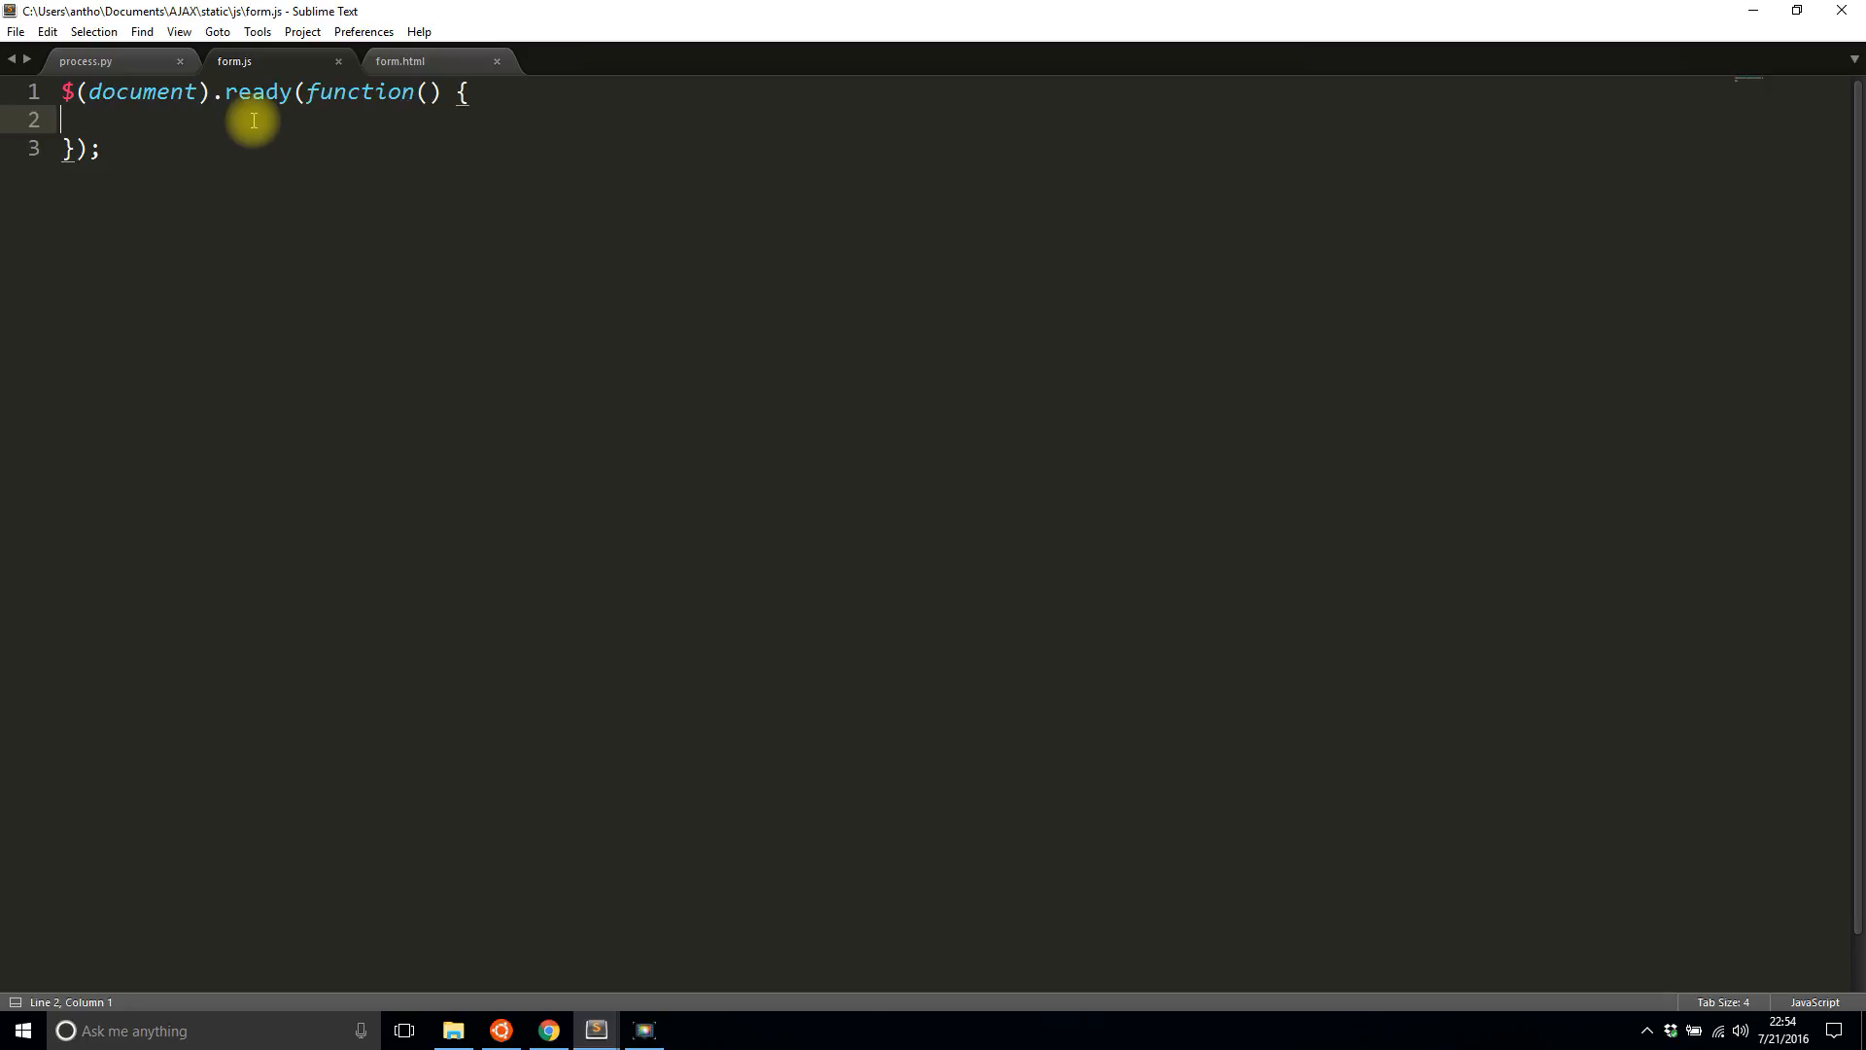
{"action": "key", "text": "enter"}
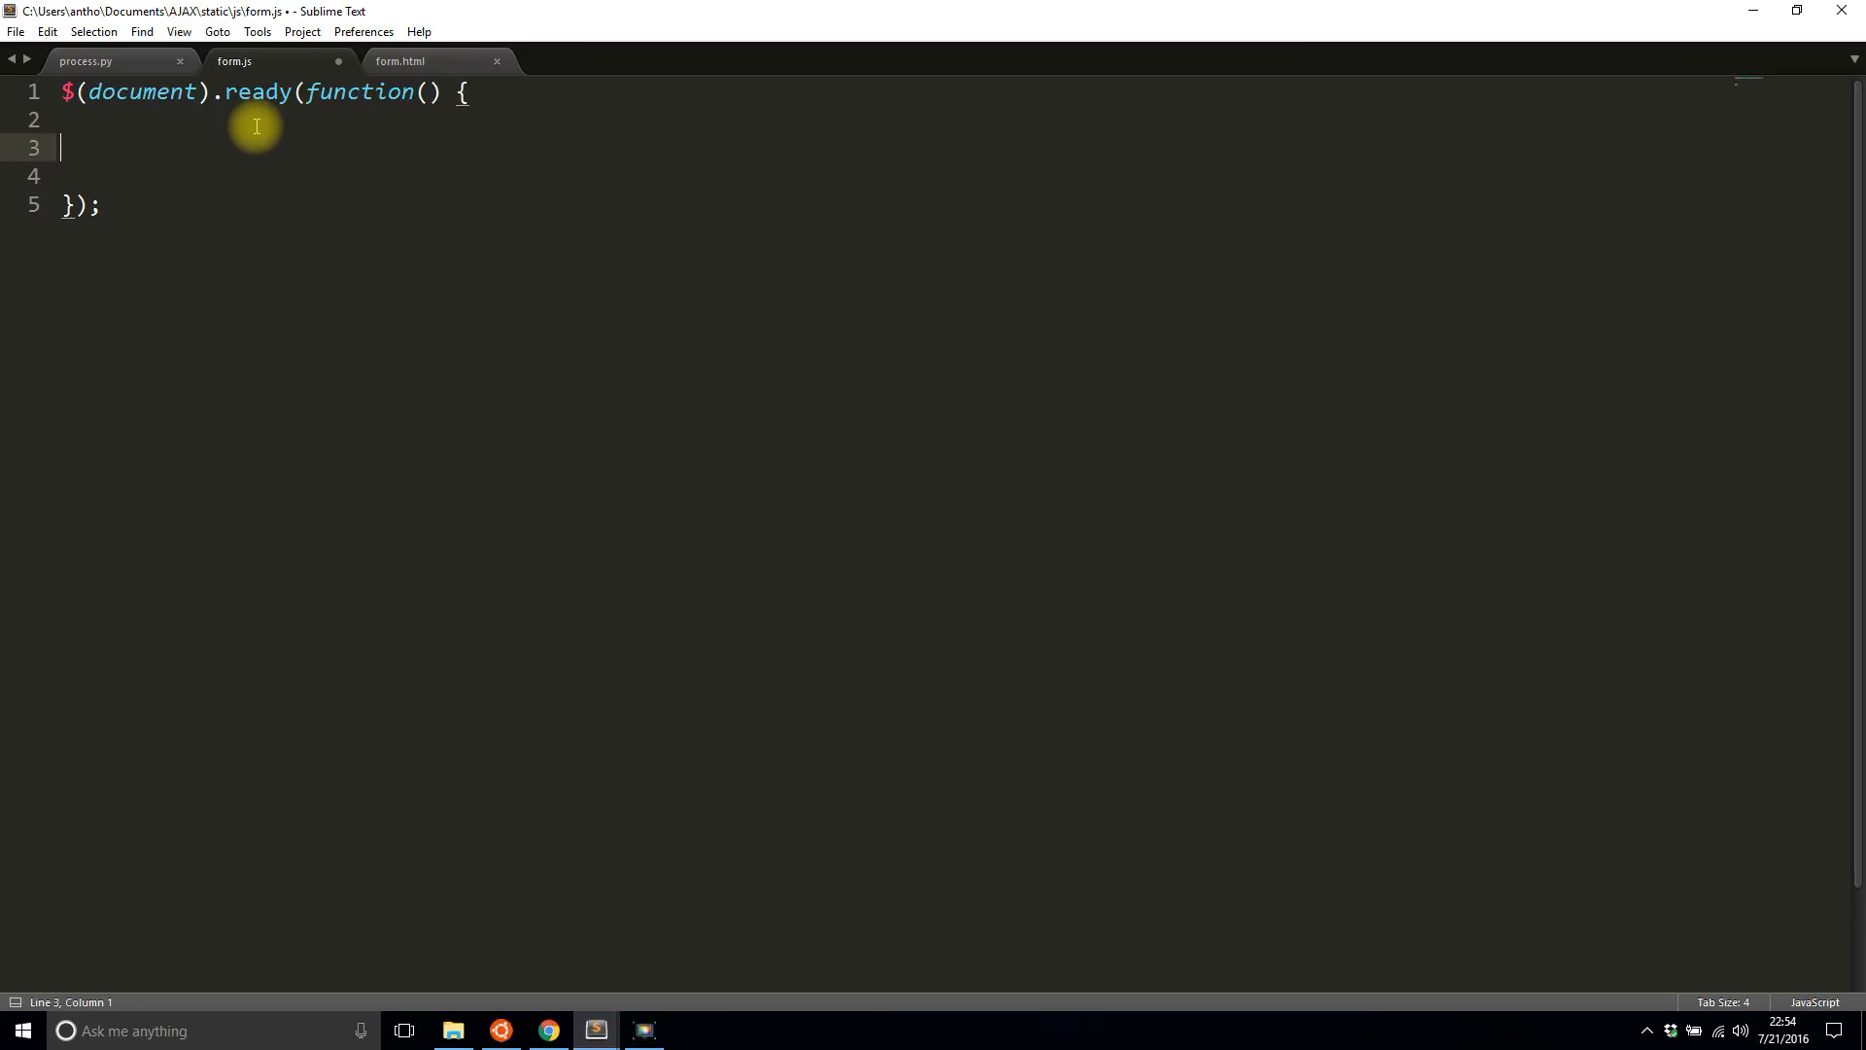
{"action": "left_click", "coordinate": [400, 60]}
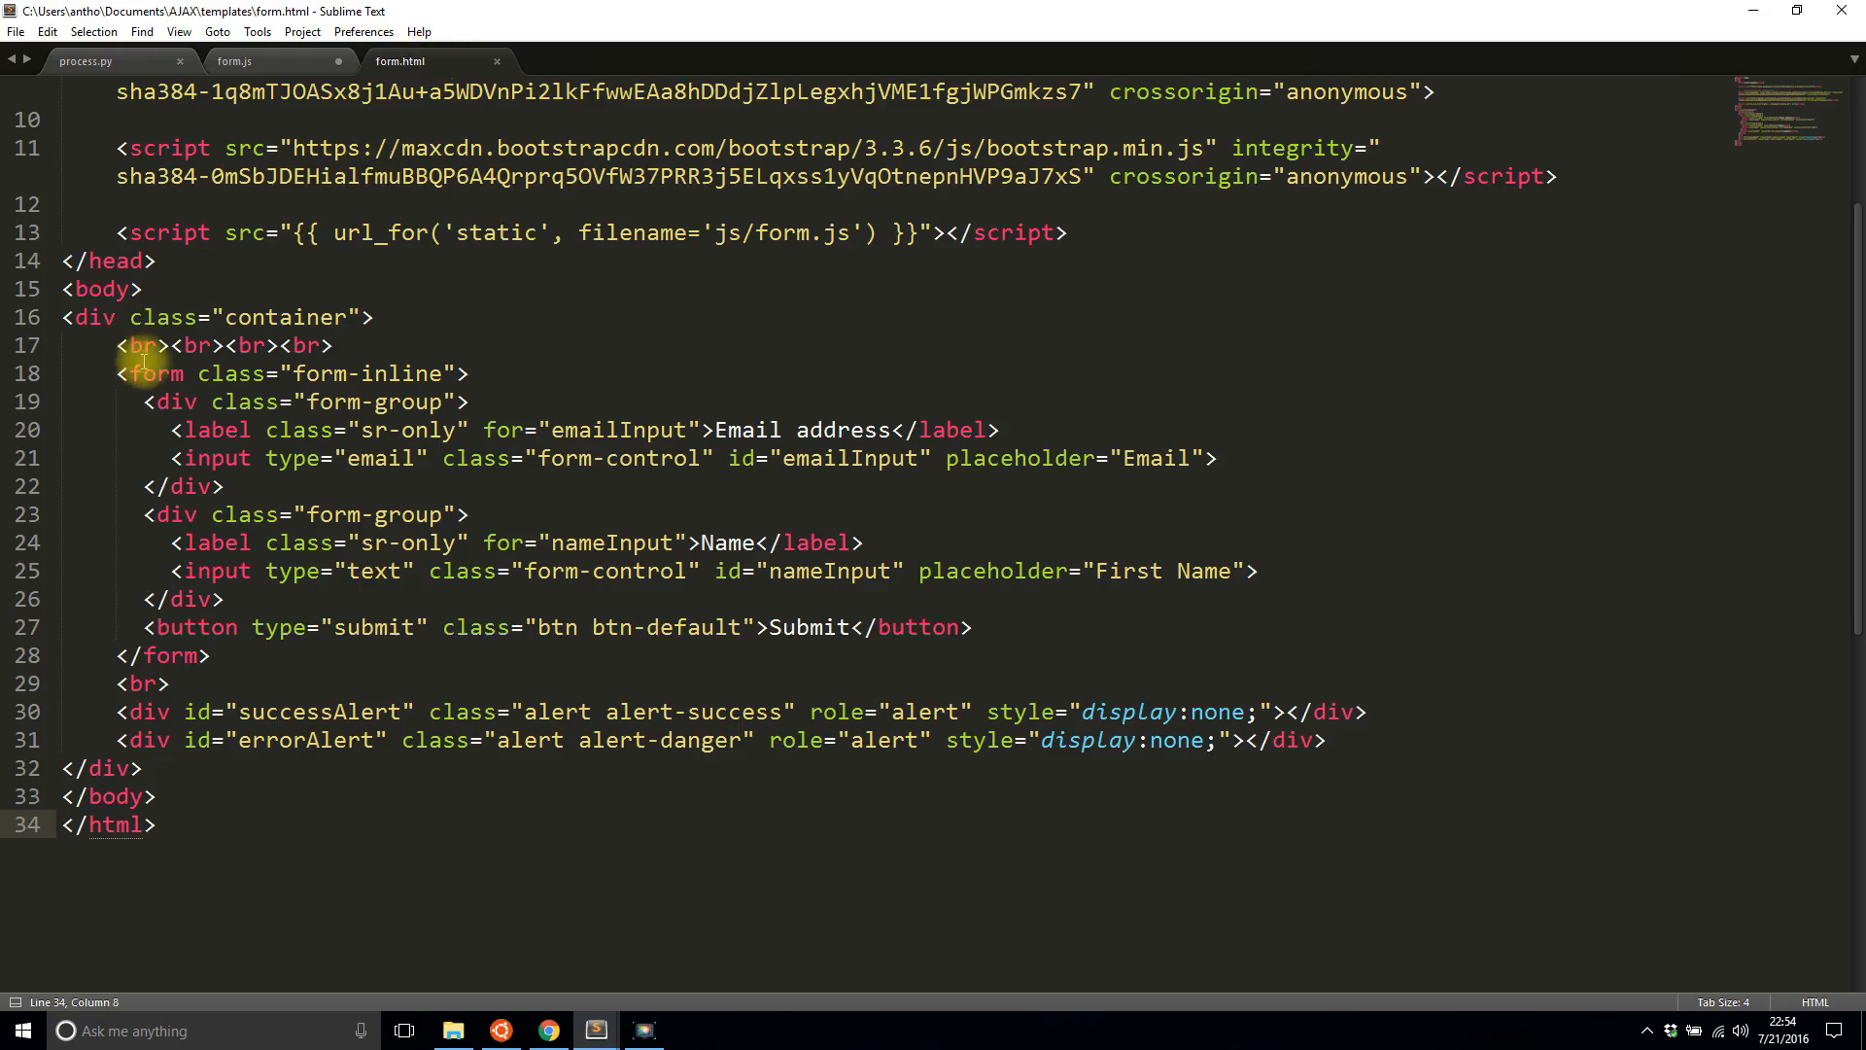
{"action": "left_click", "coordinate": [235, 61]}
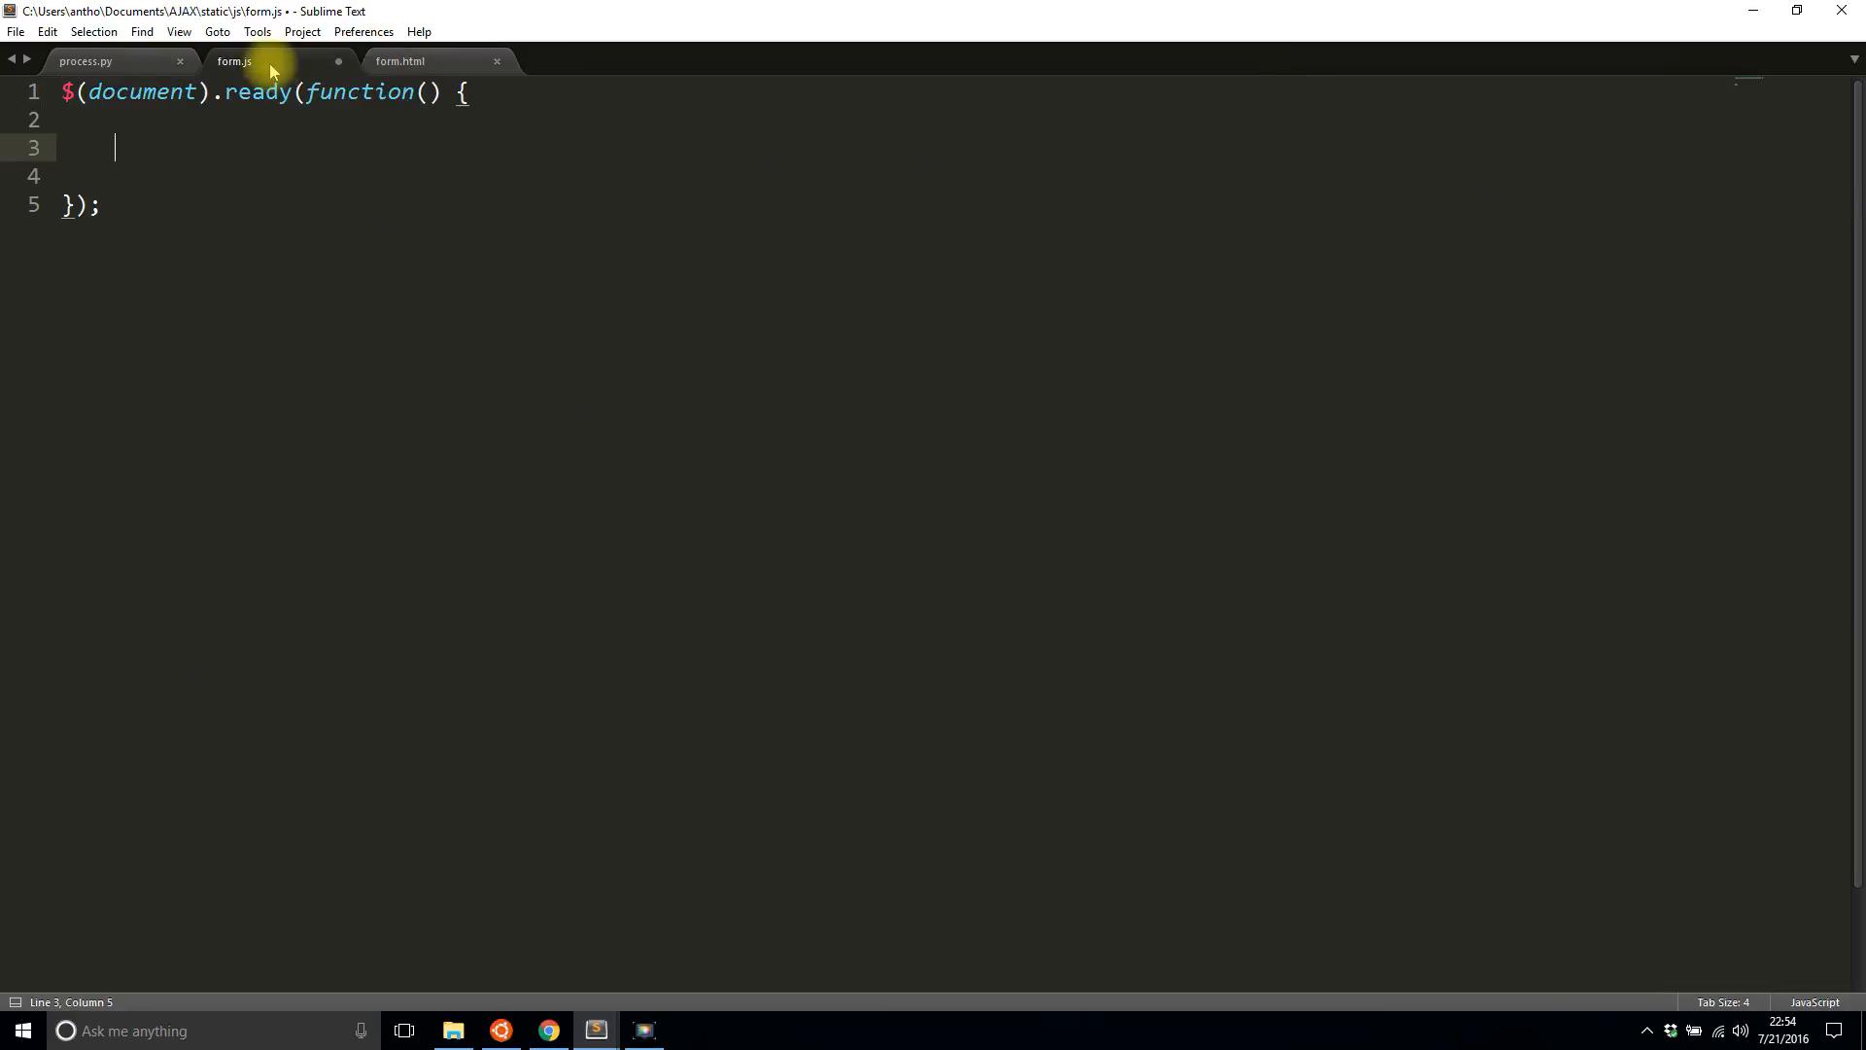
{"action": "mouse_move", "coordinate": [315, 146]}
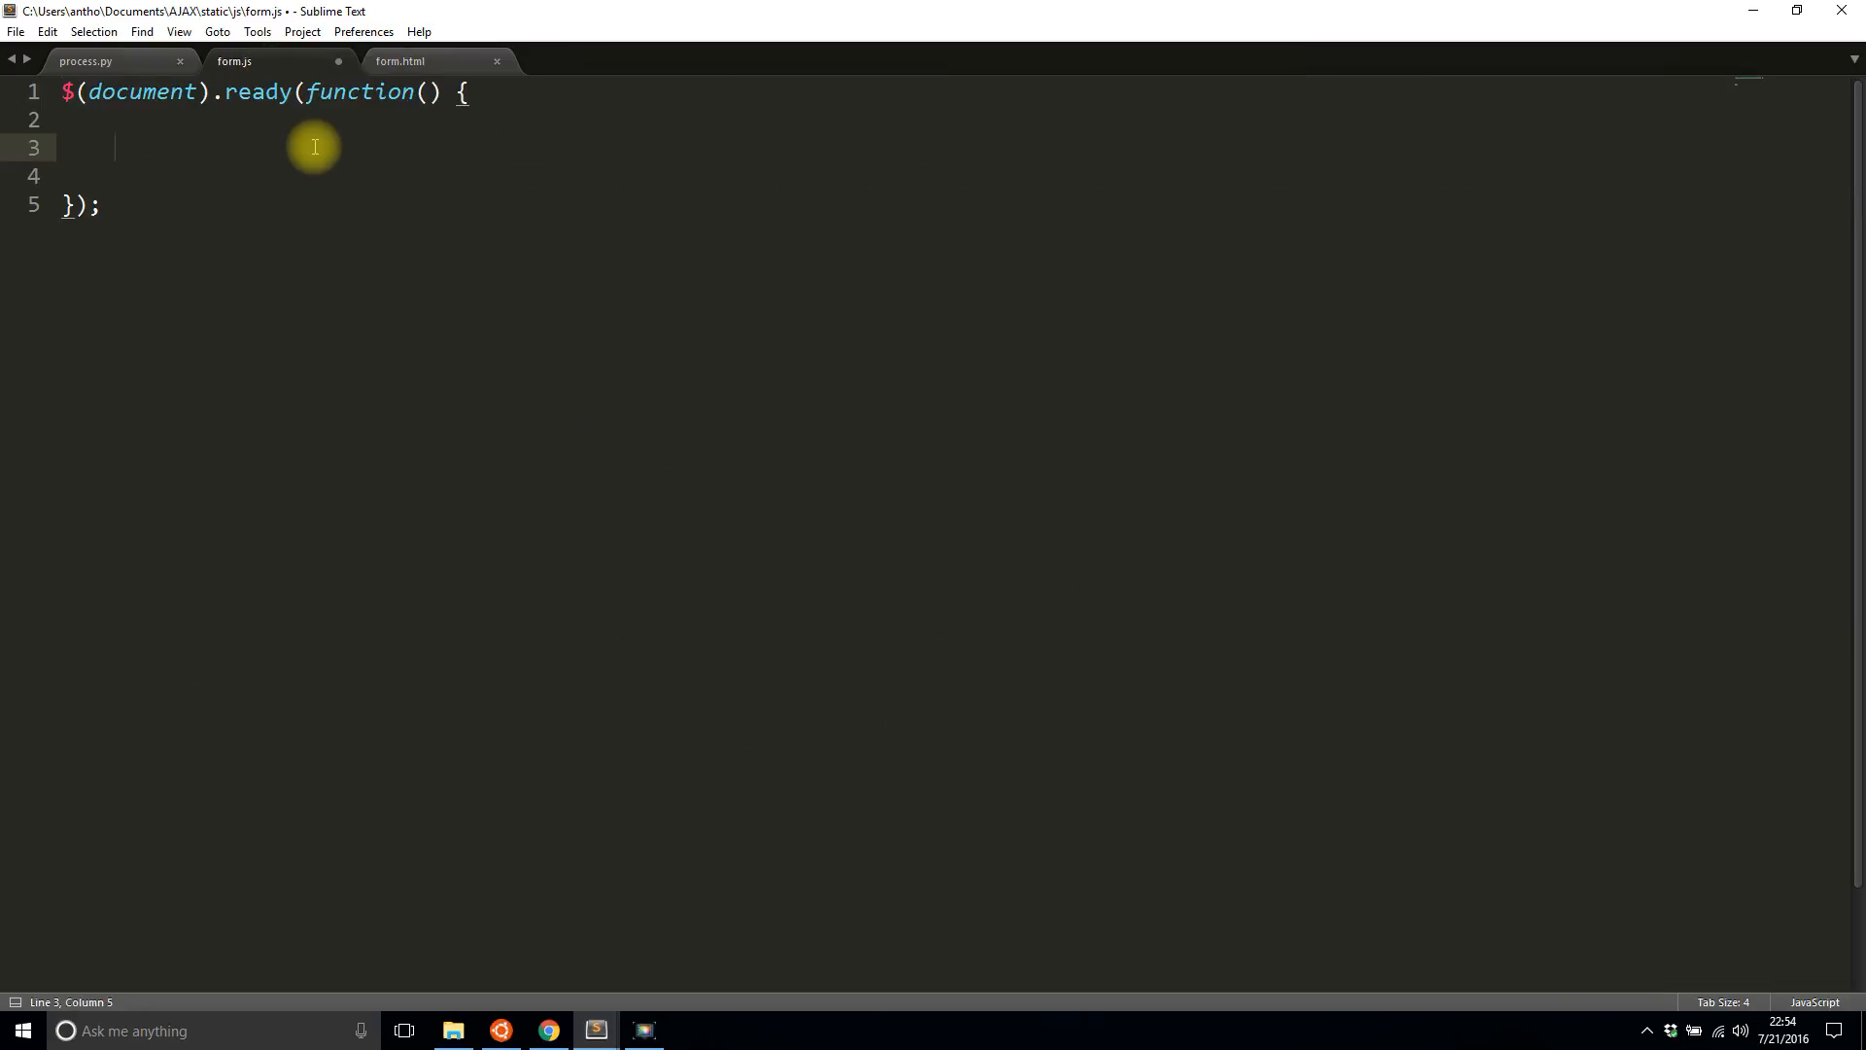
Step: Write $('form').on('submit', function(event) { }); with an empty handler body
{"action": "type", "text": "$('form')"}
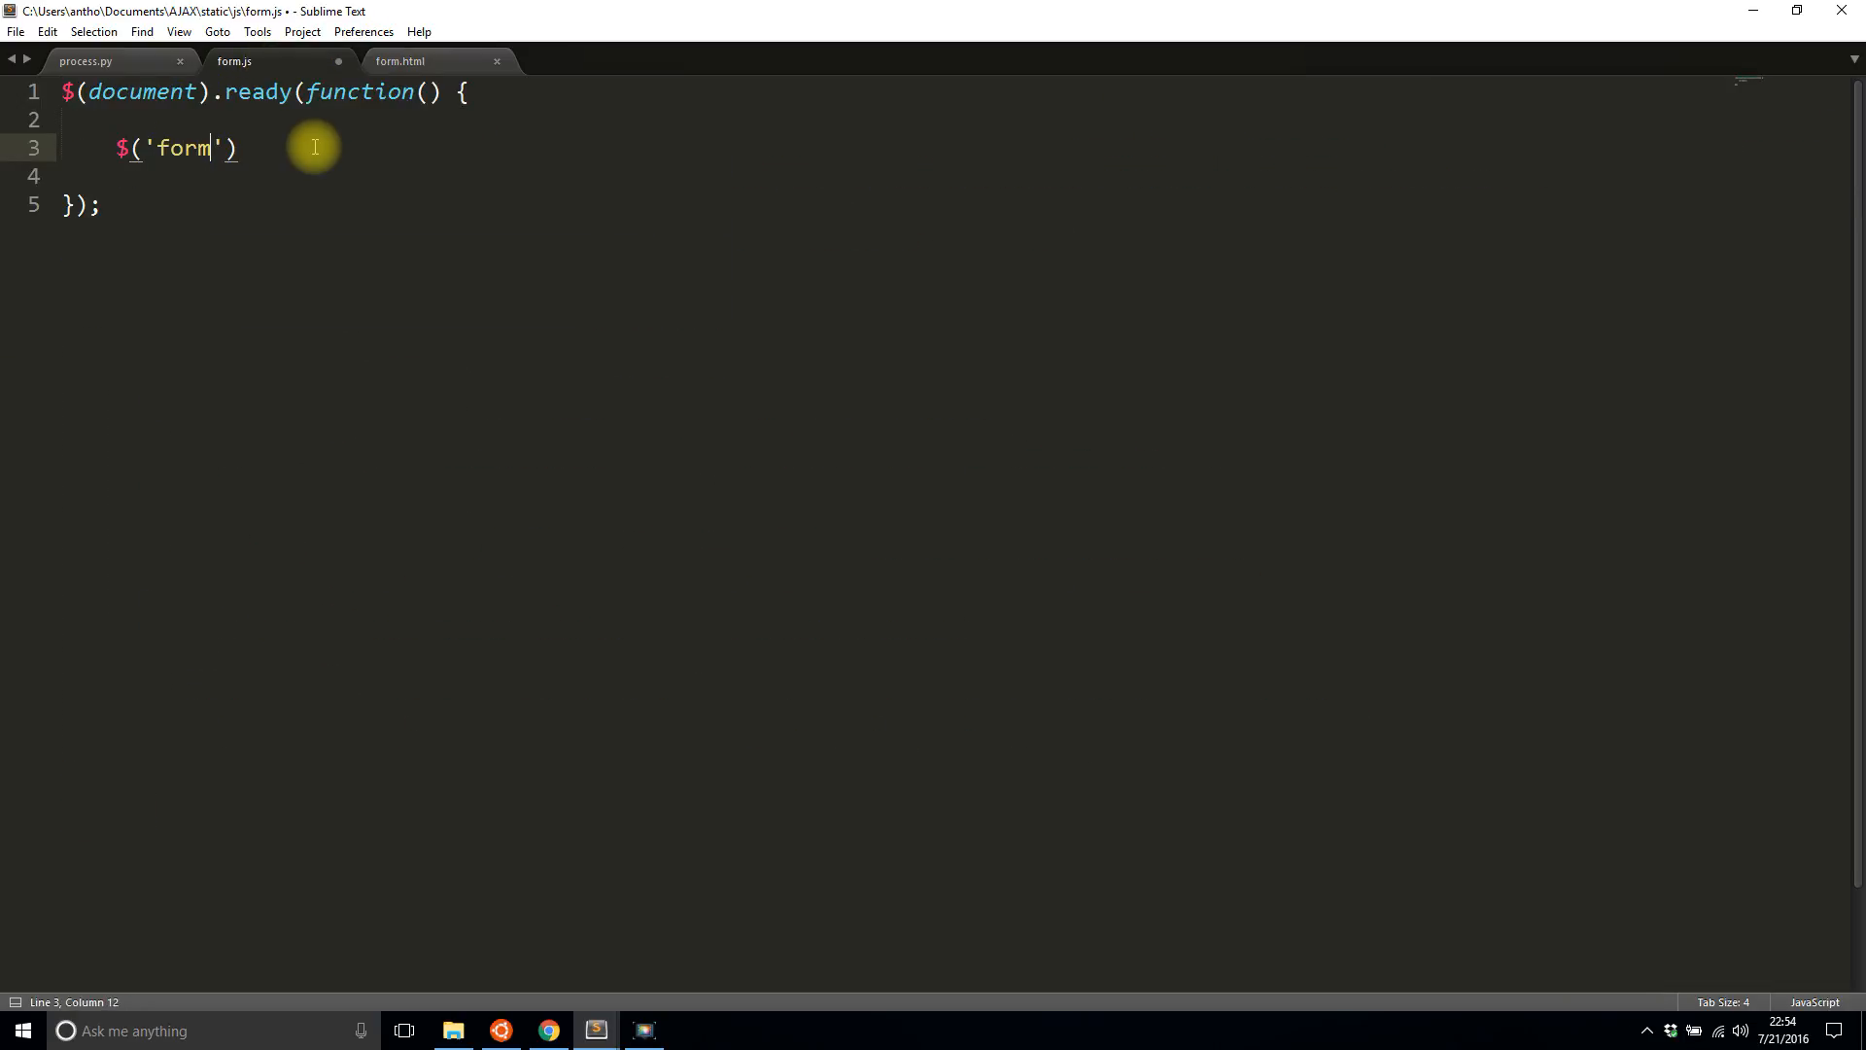
{"action": "type", "text": "."}
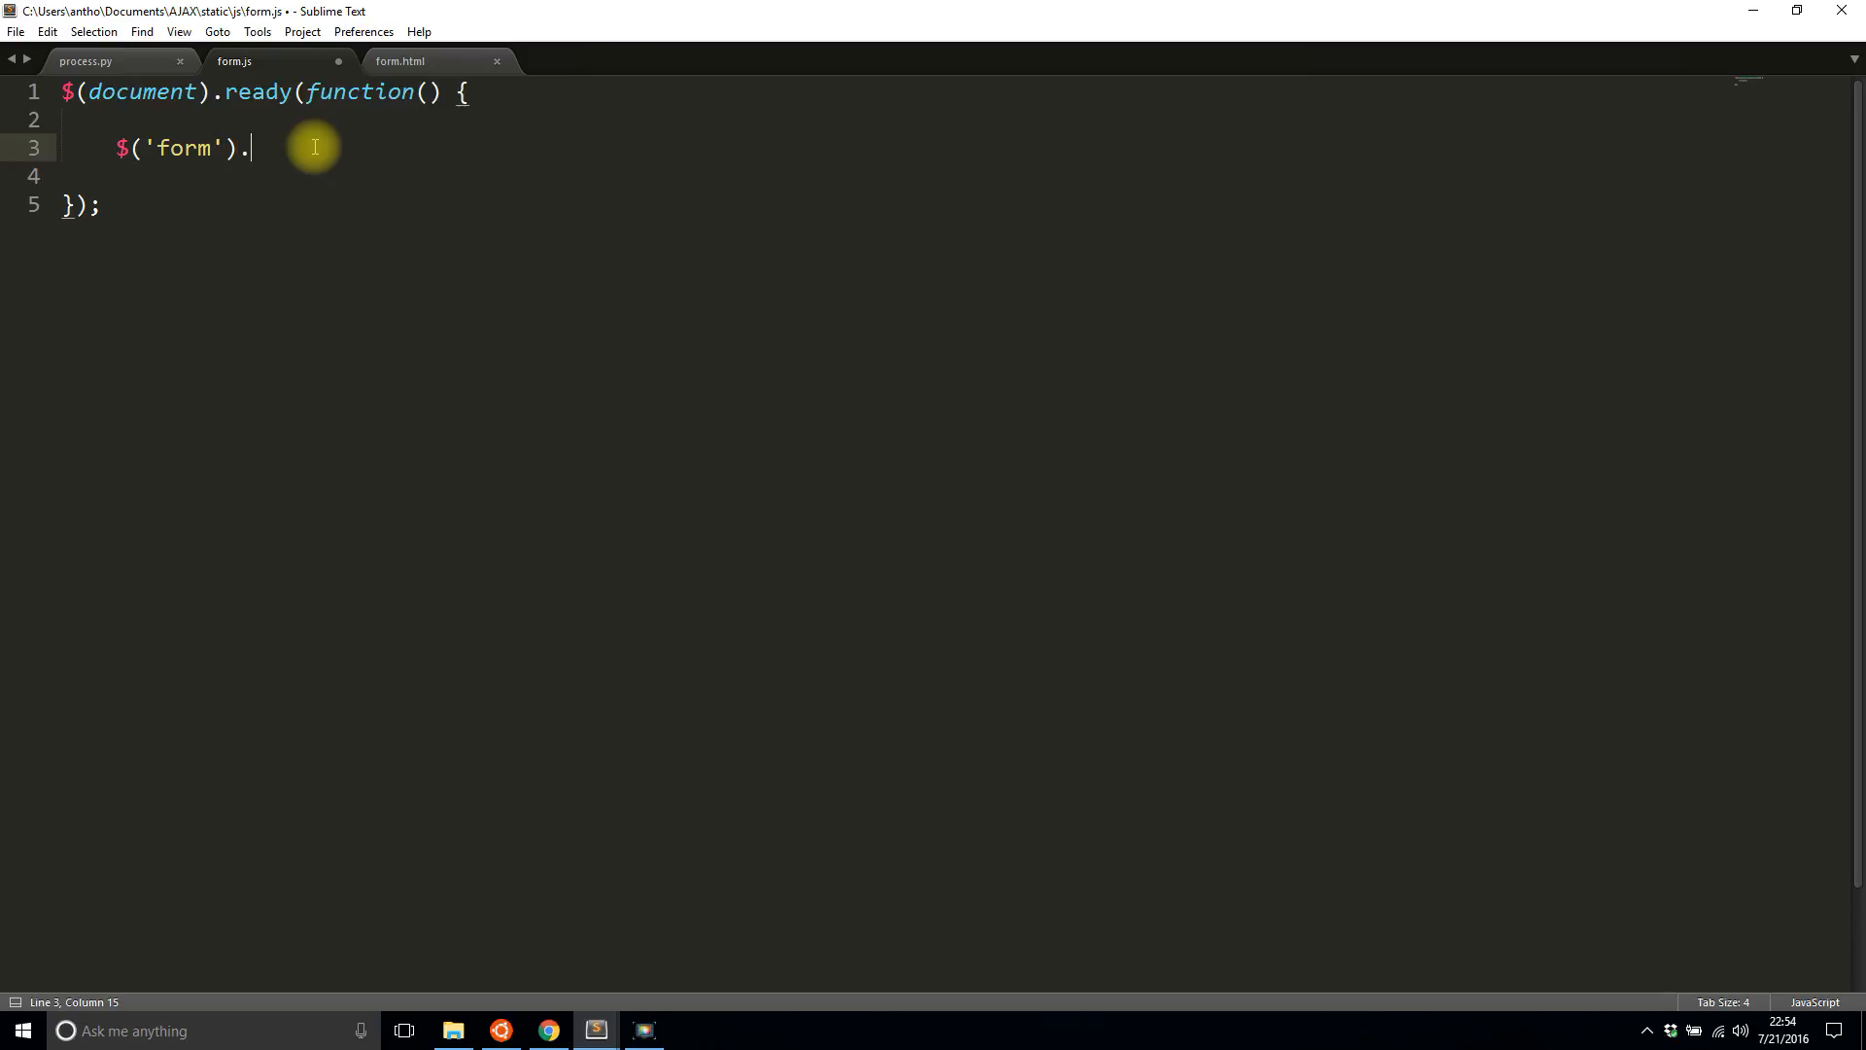
{"action": "type", "text": "on('su')"}
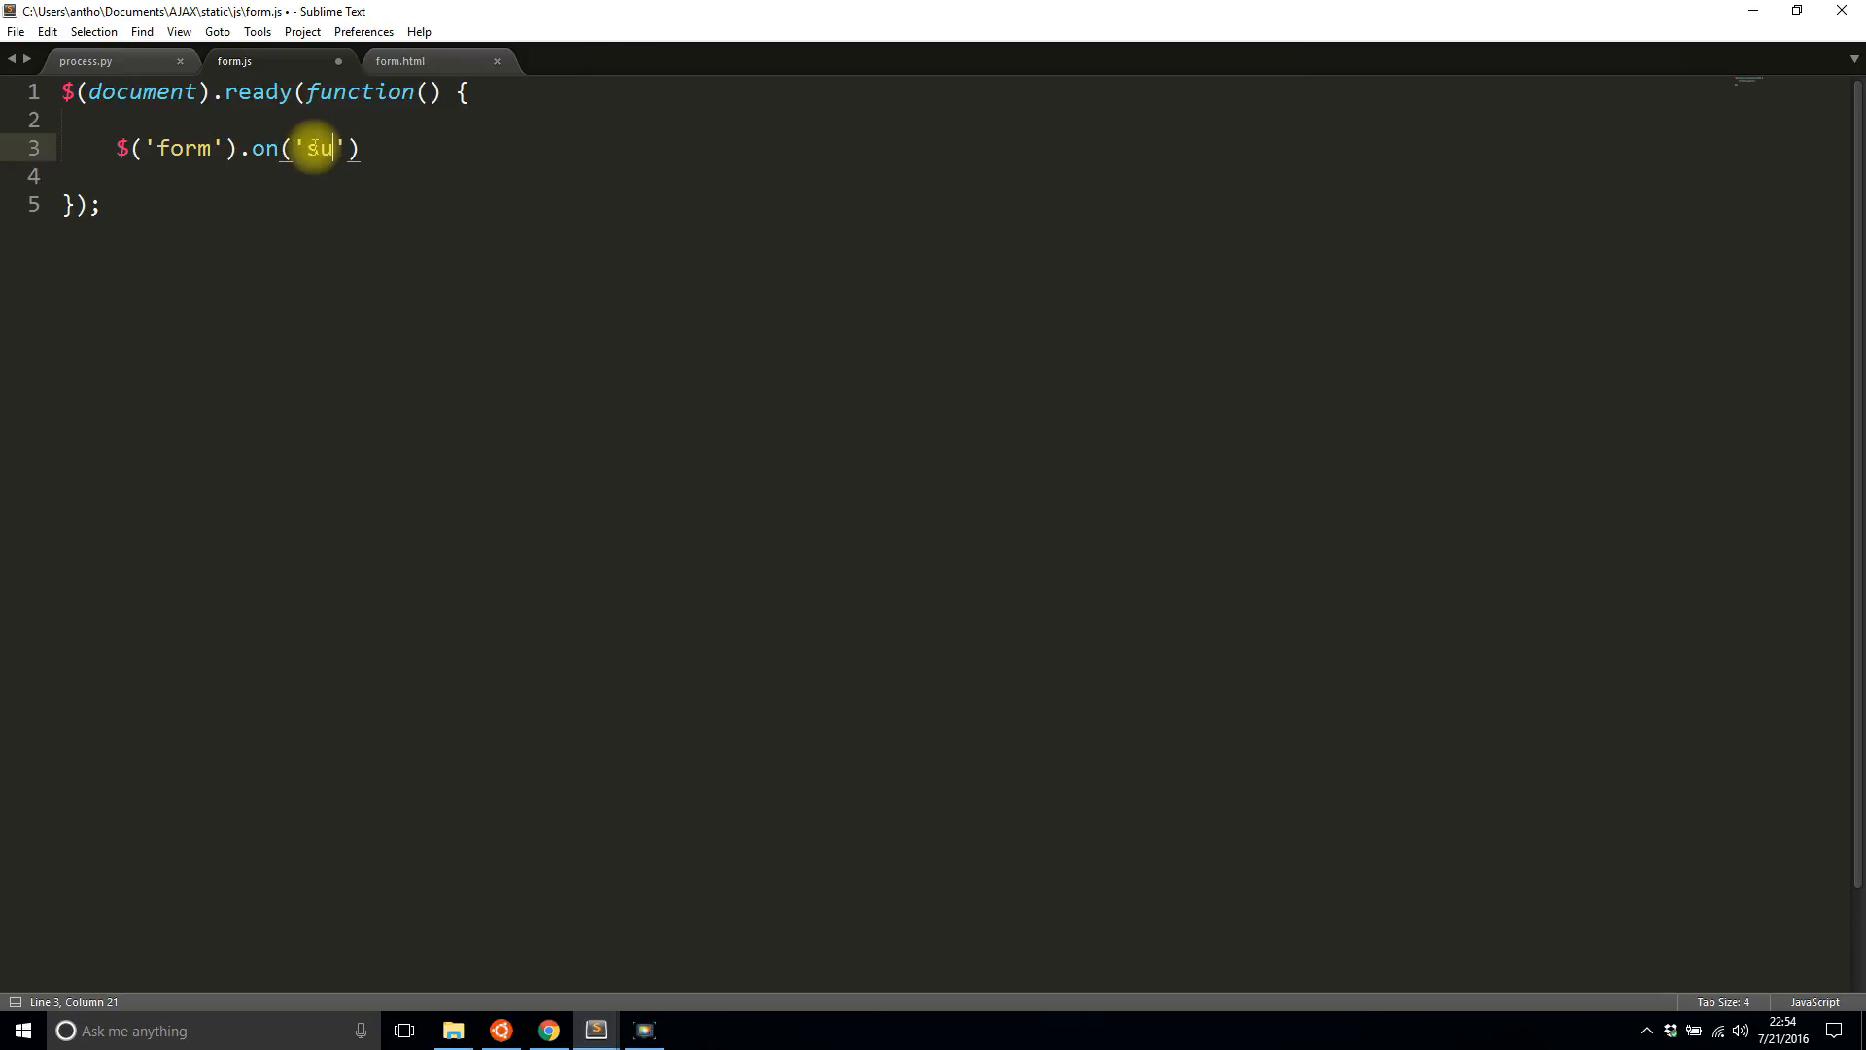
{"action": "type", "text": "bmit', function(evn"}
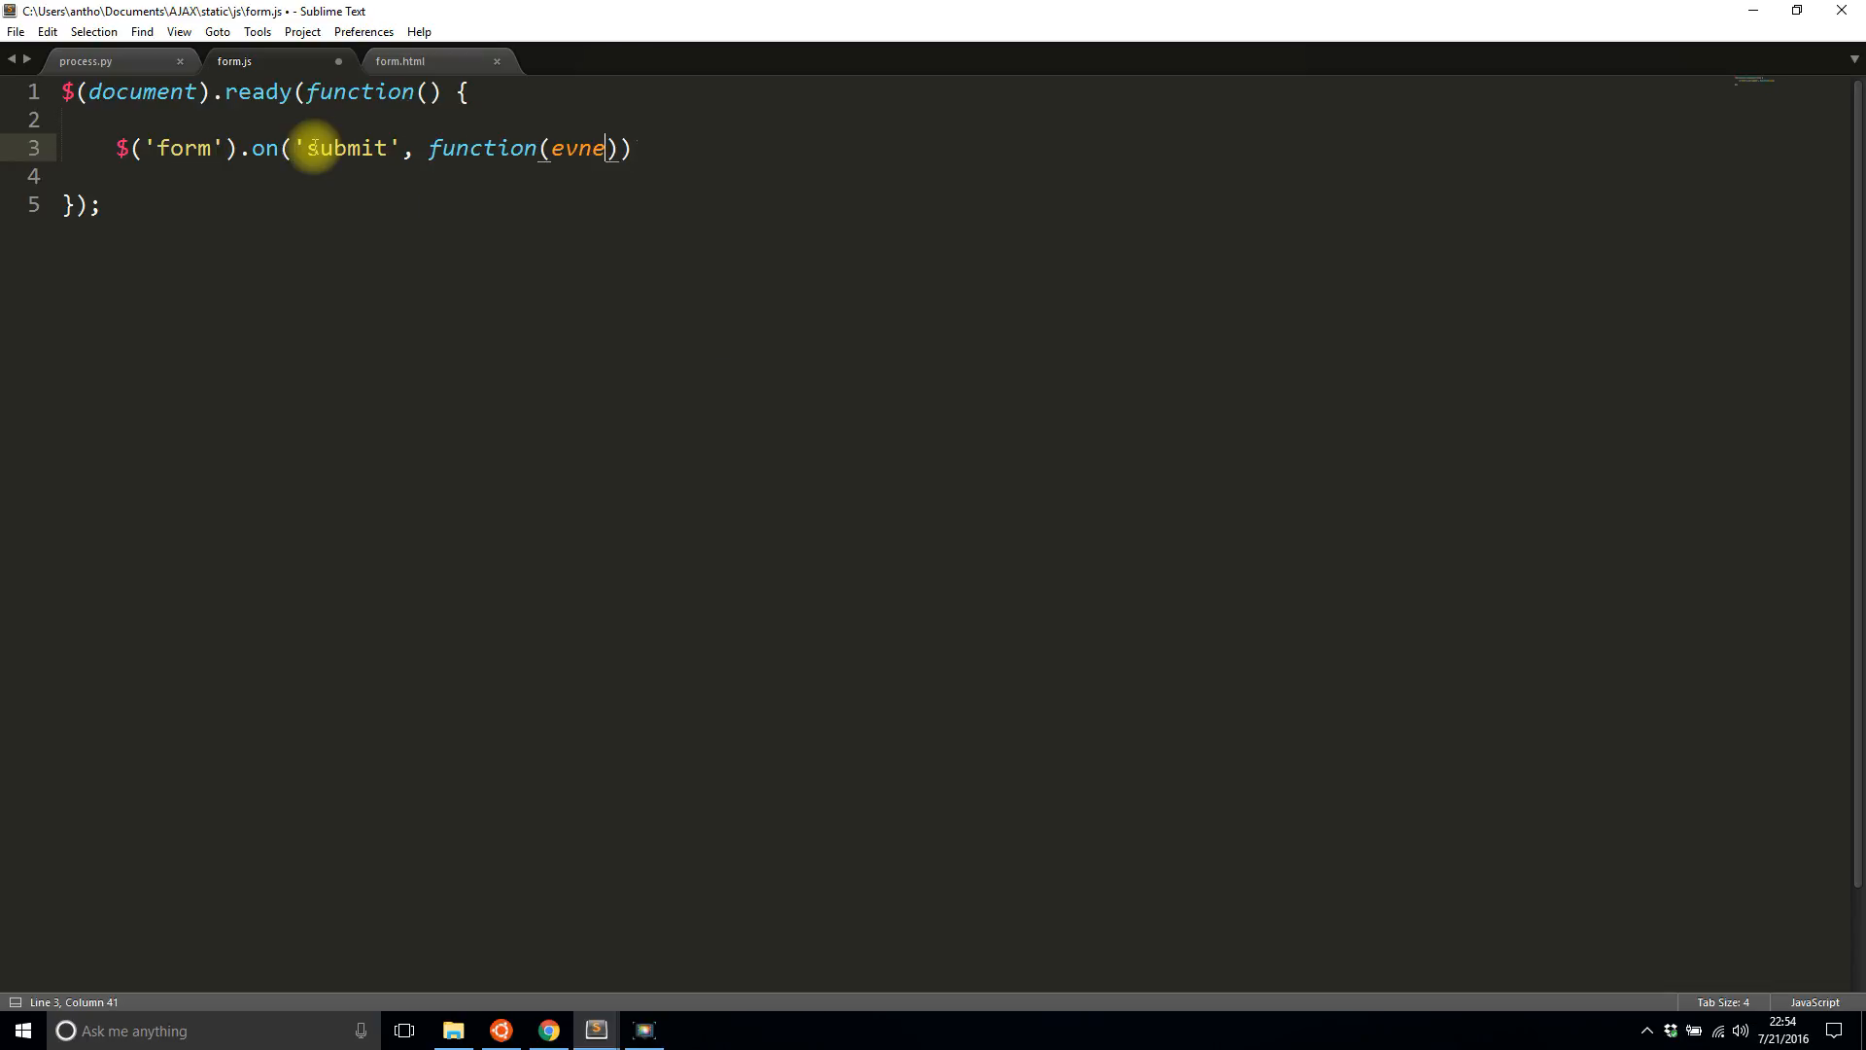
{"action": "type", "text": "event"}
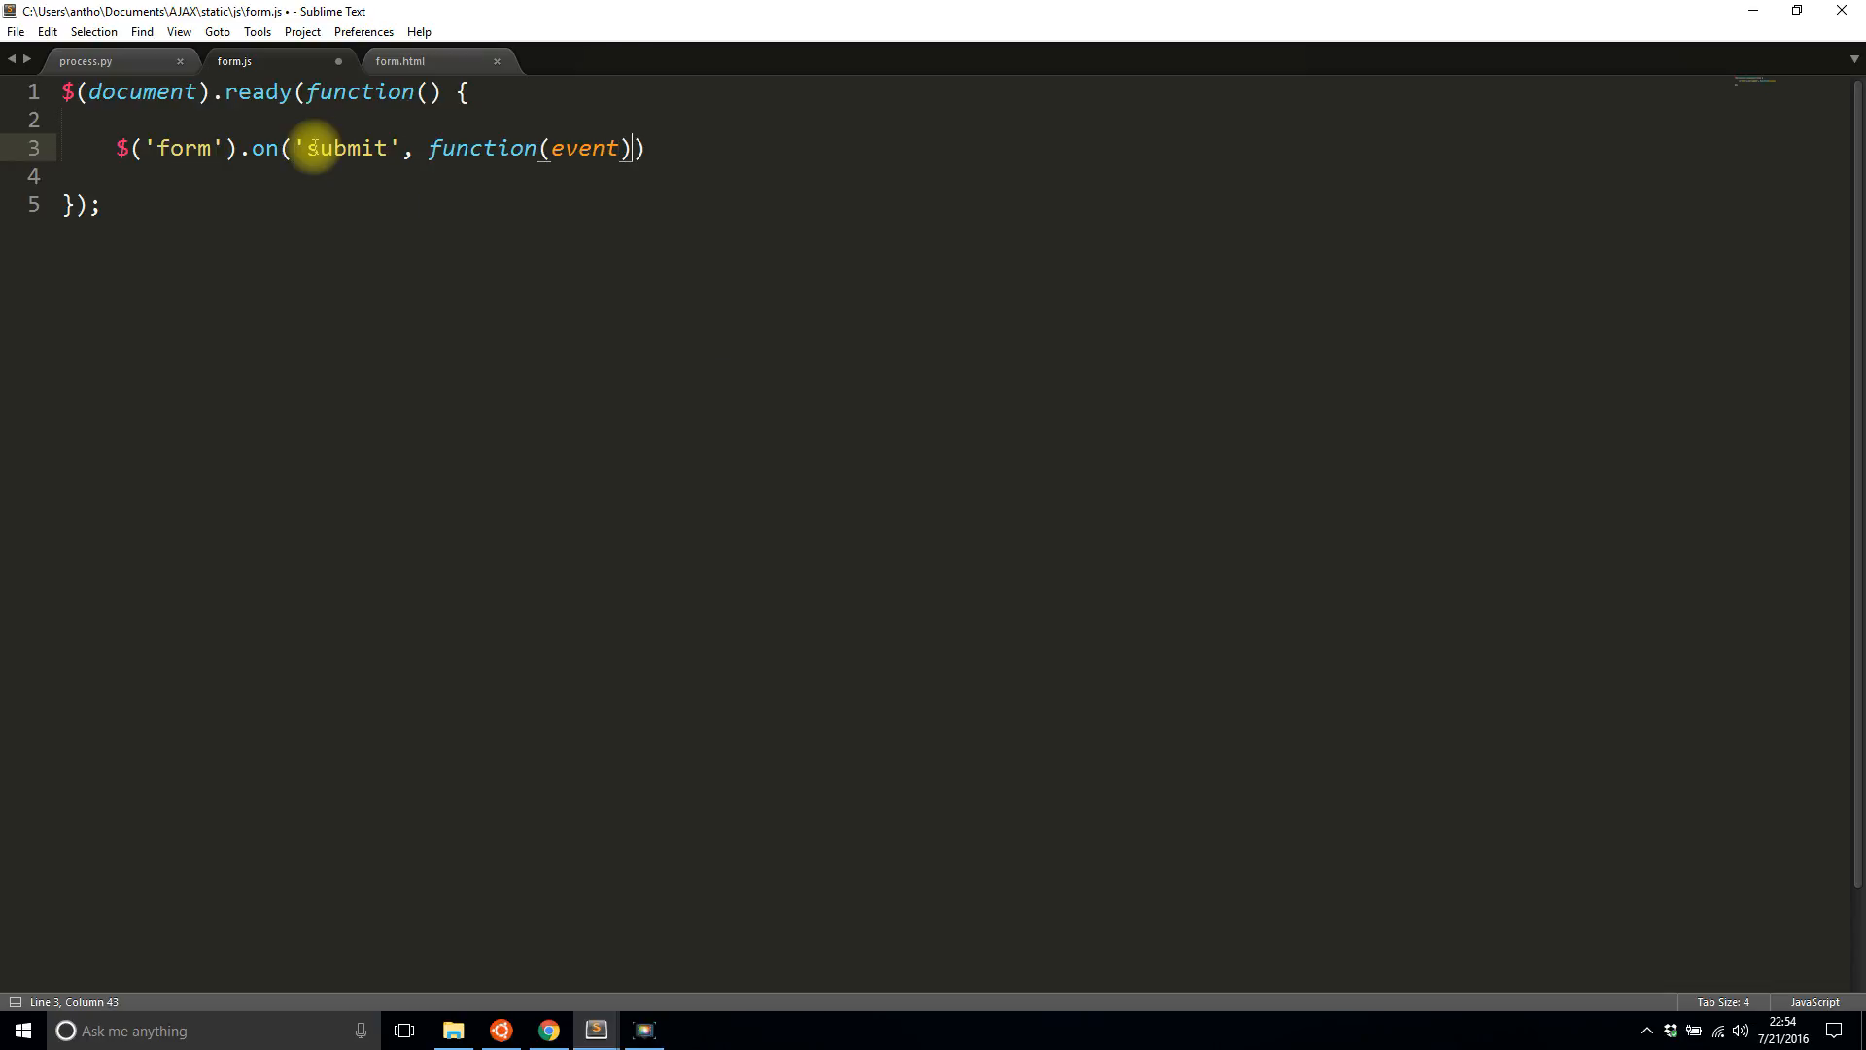
{"action": "type", "text": "()"}
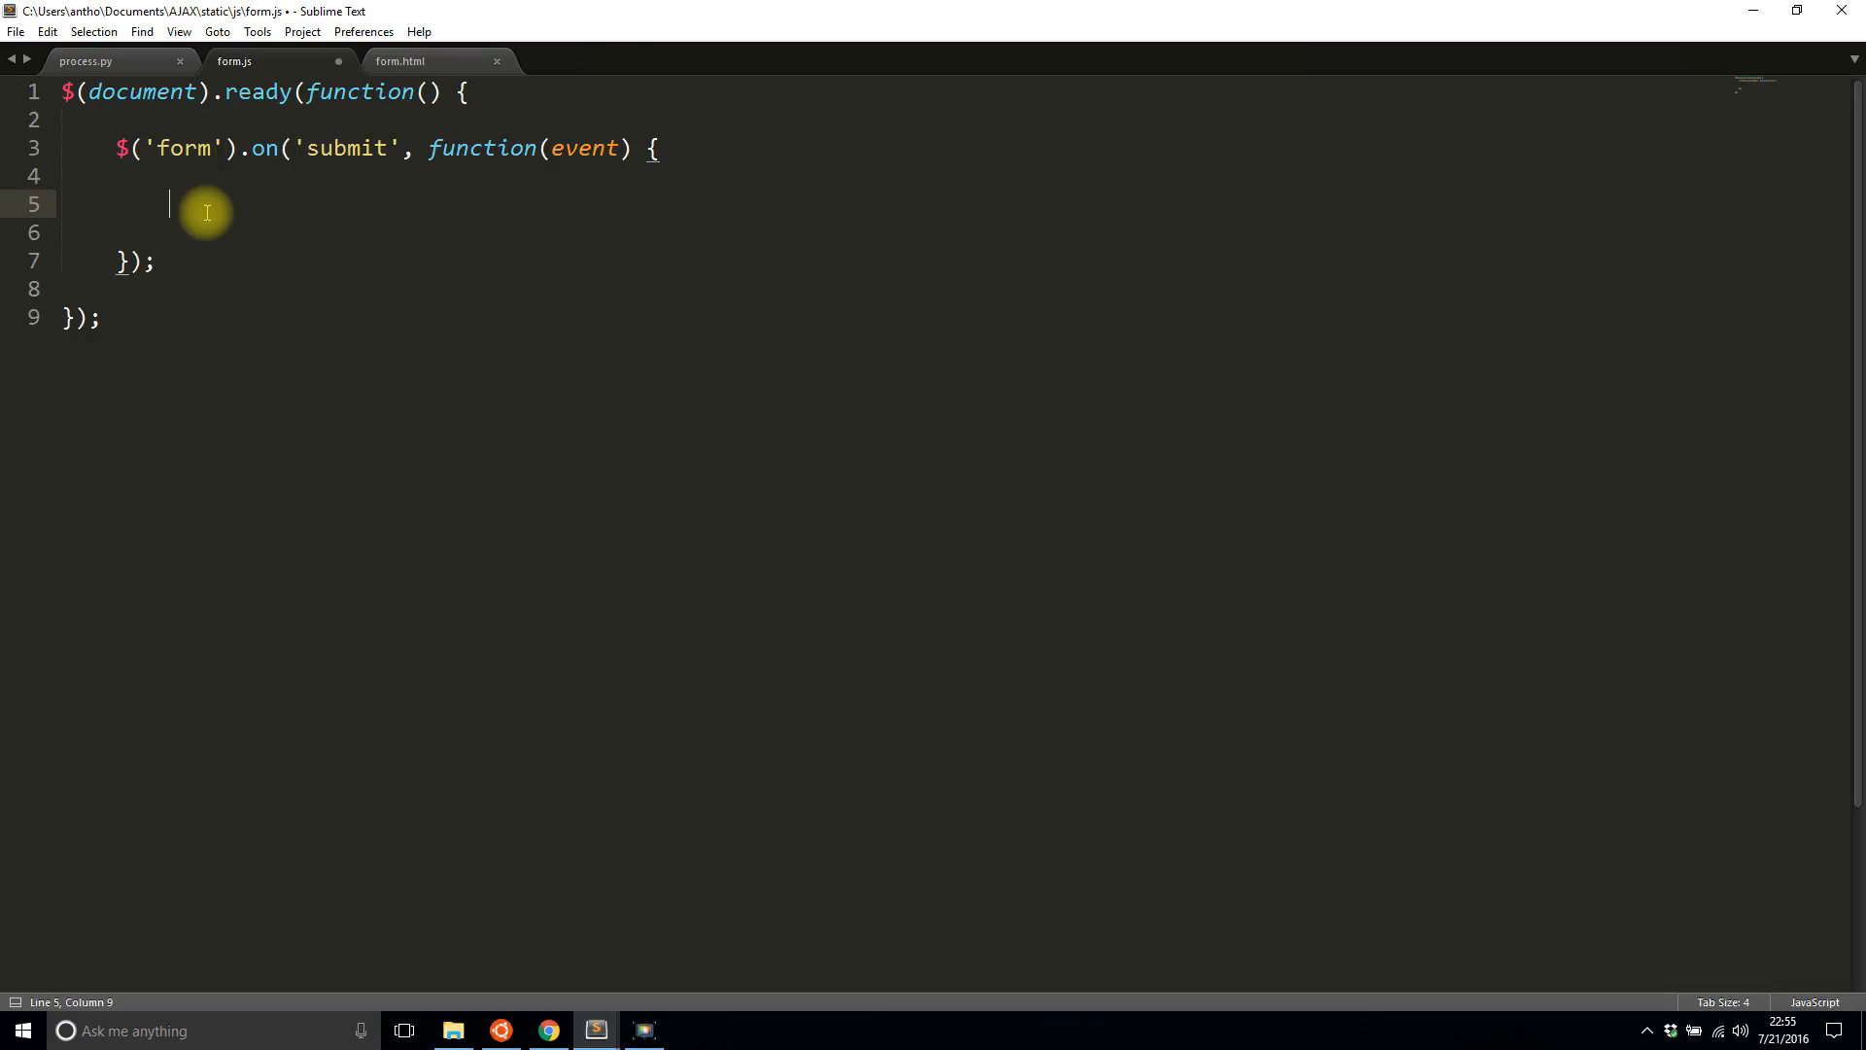
Step: Call event.preventDefault(); inside the submit handler
{"action": "type", "text": "event."}
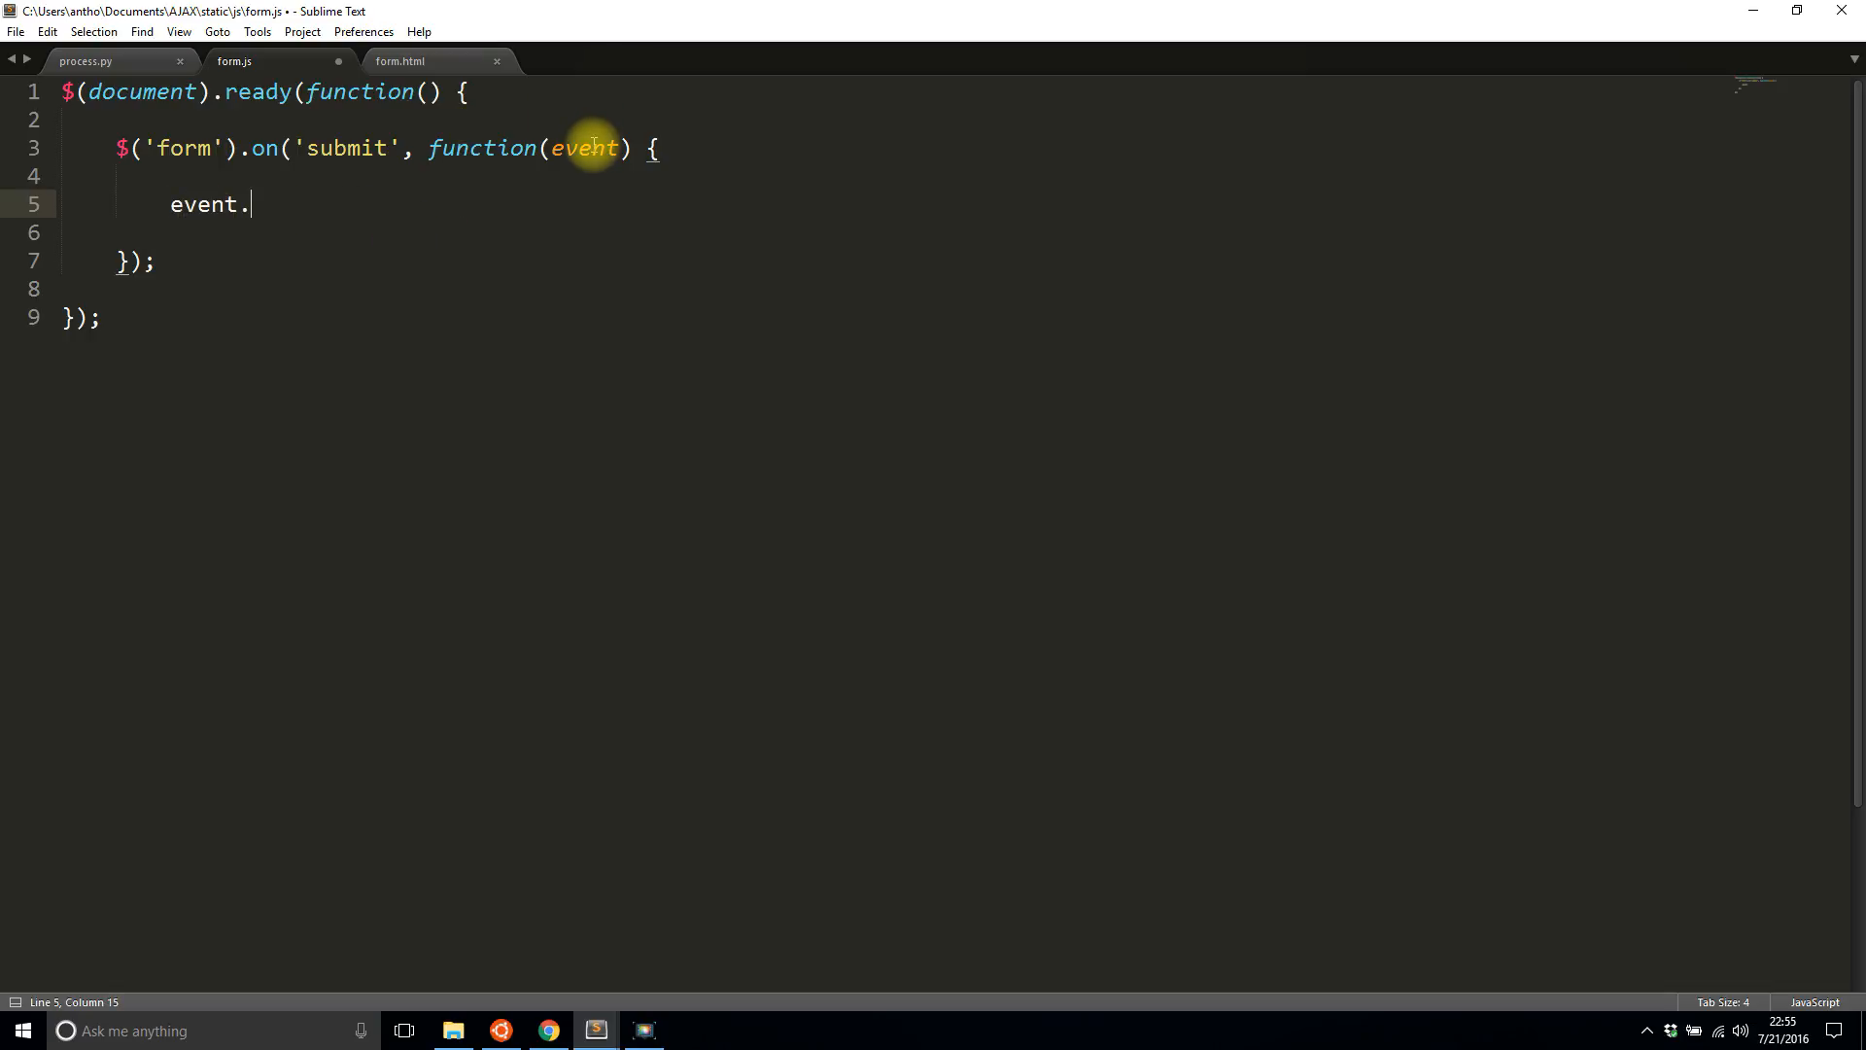
{"action": "mouse_move", "coordinate": [311, 189]}
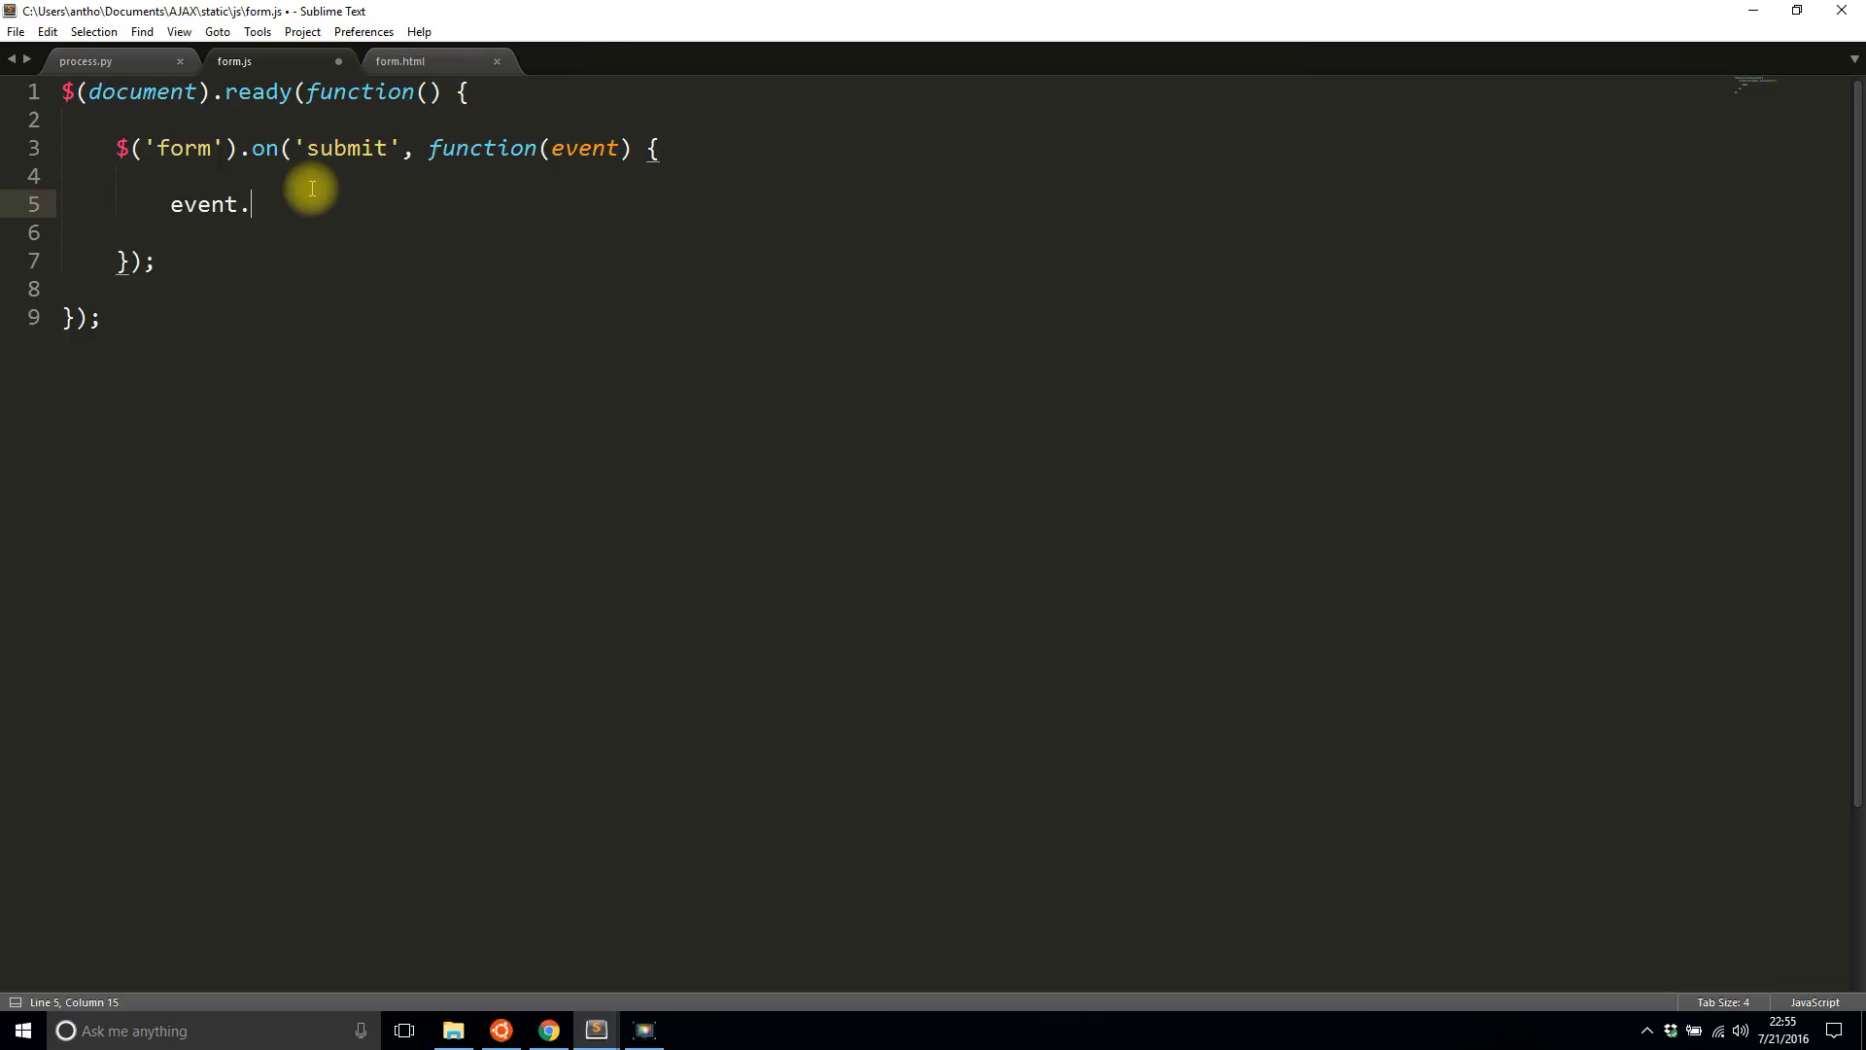
{"action": "type", "text": "preventDefault"}
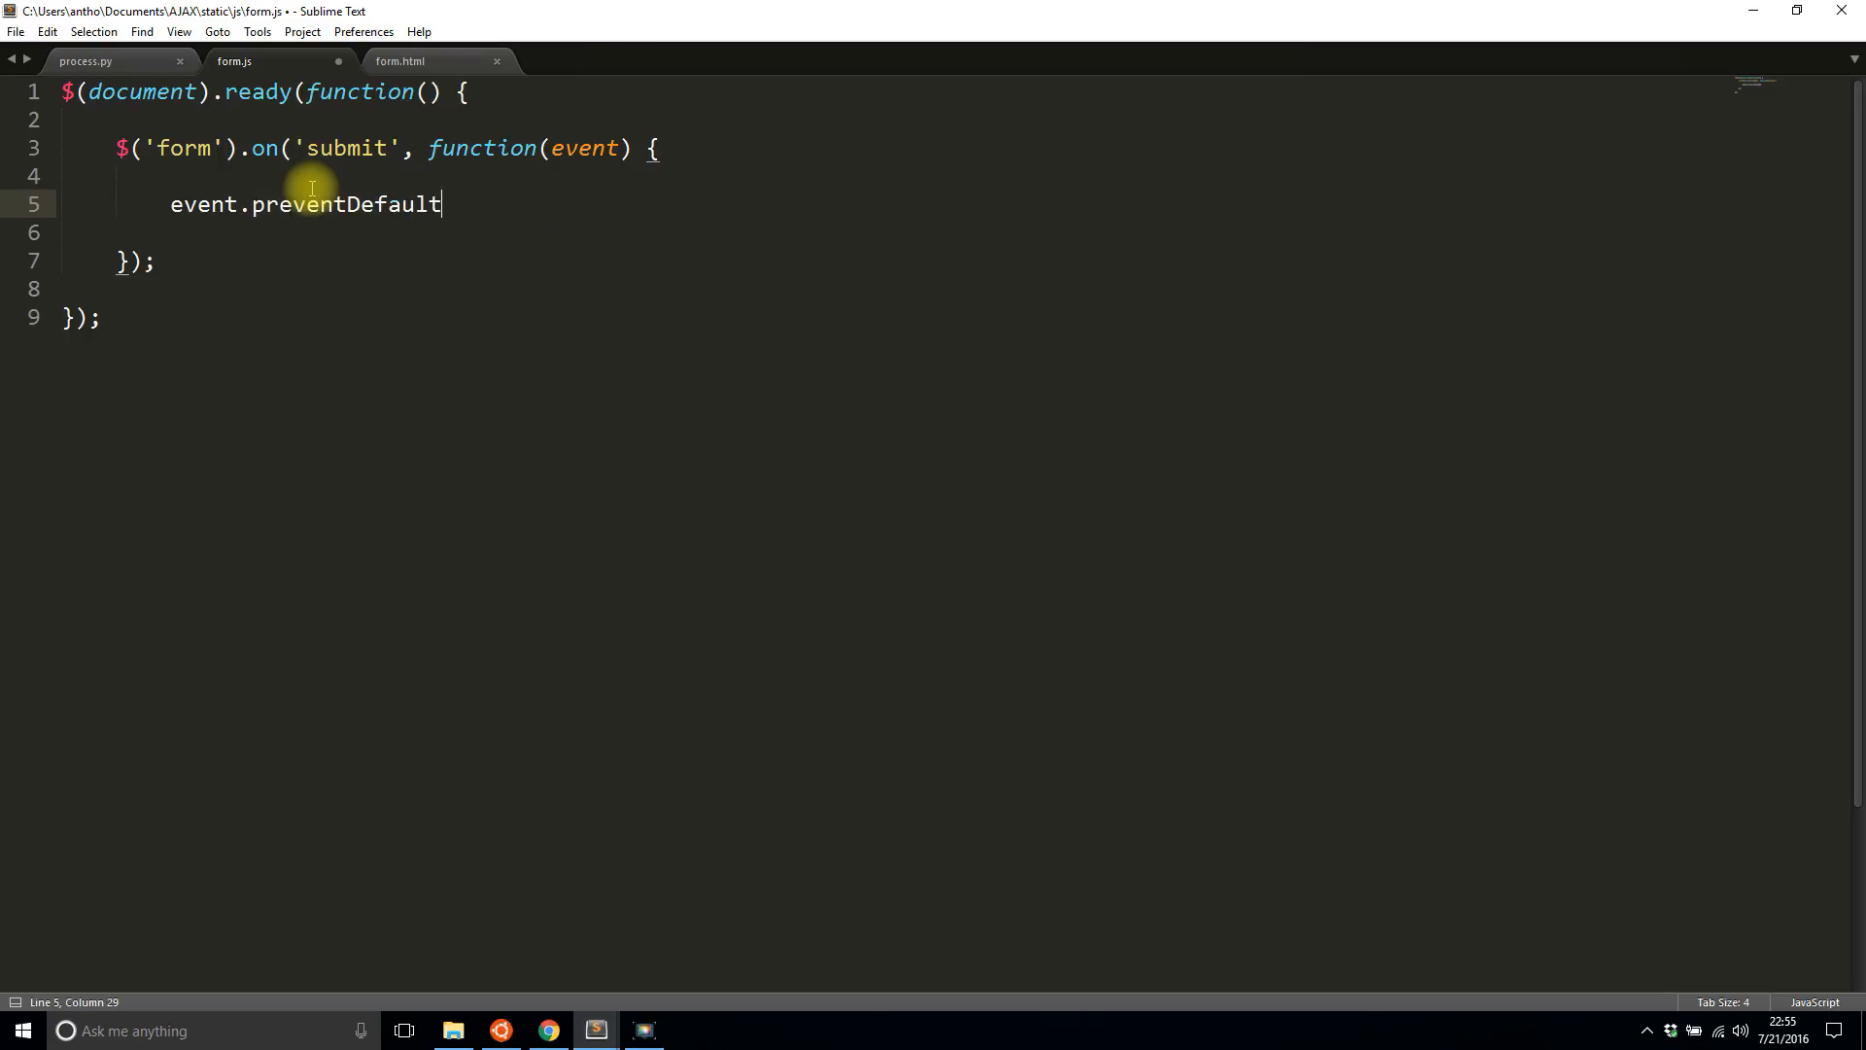
{"action": "type", "text": "();"}
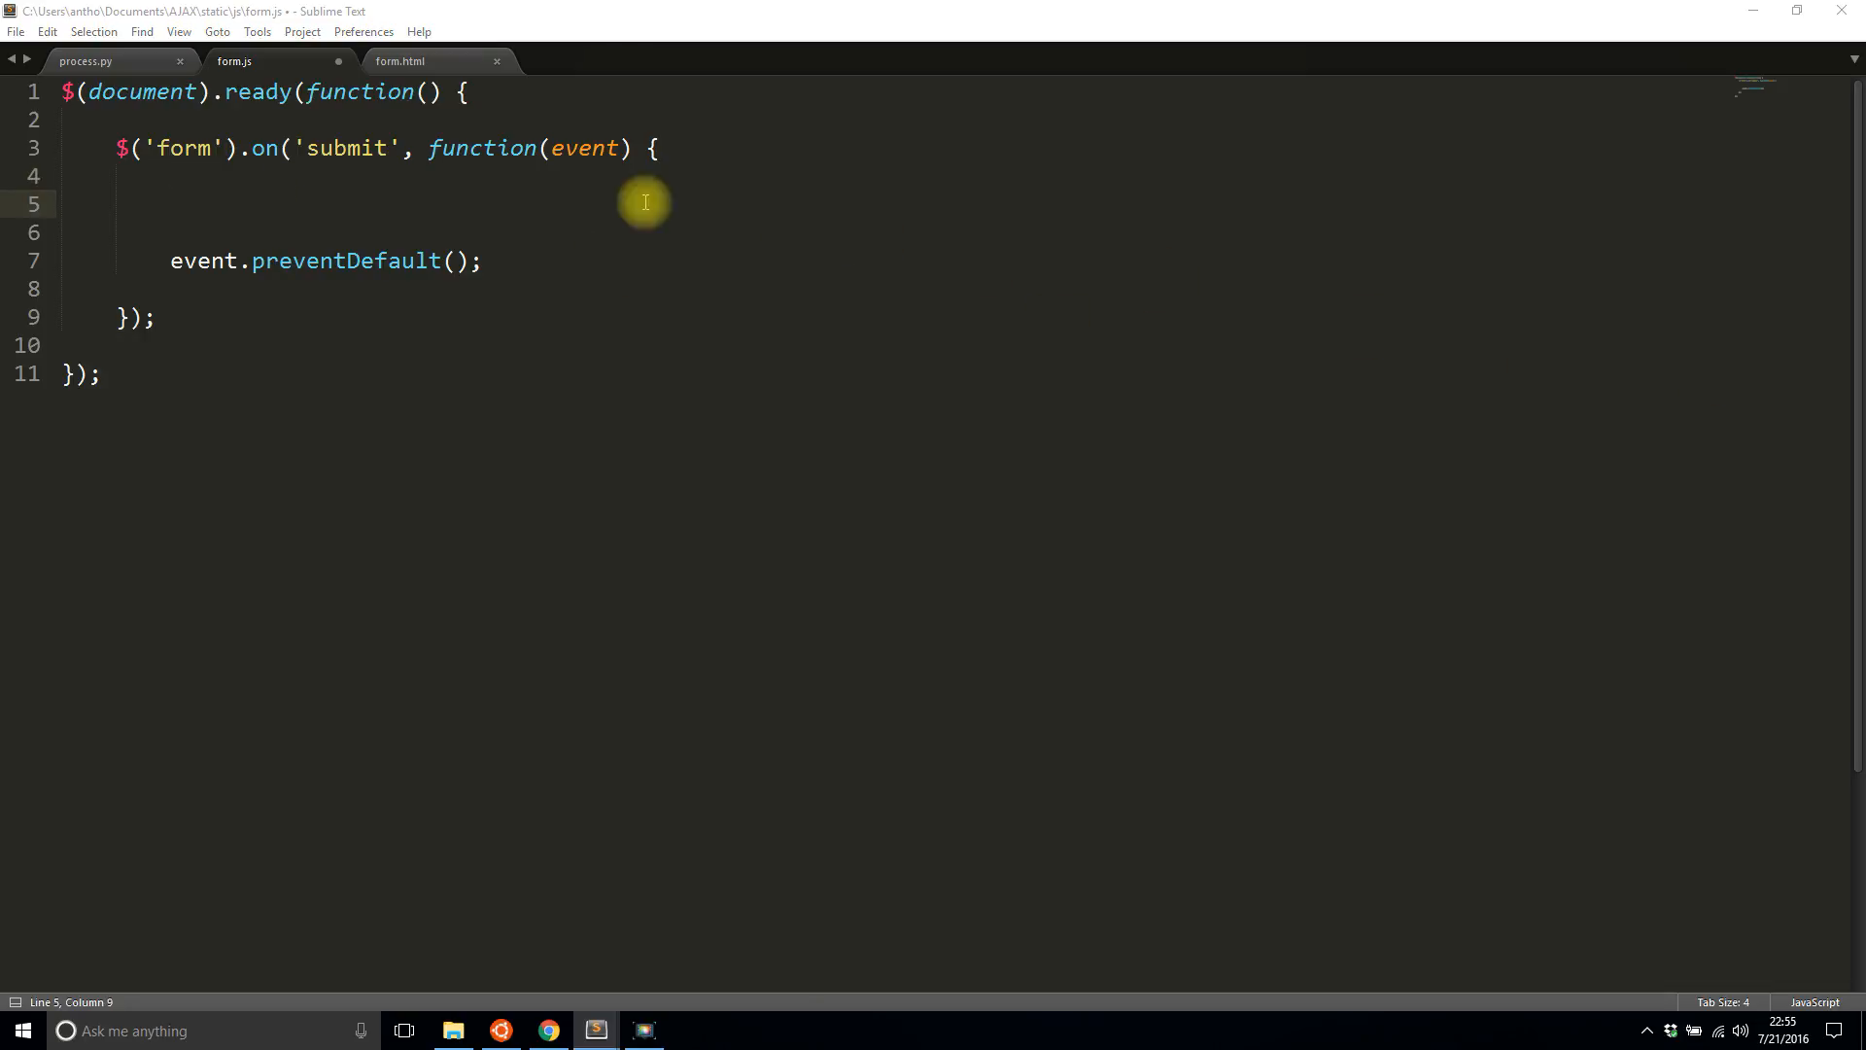
{"action": "mouse_move", "coordinate": [449, 191]}
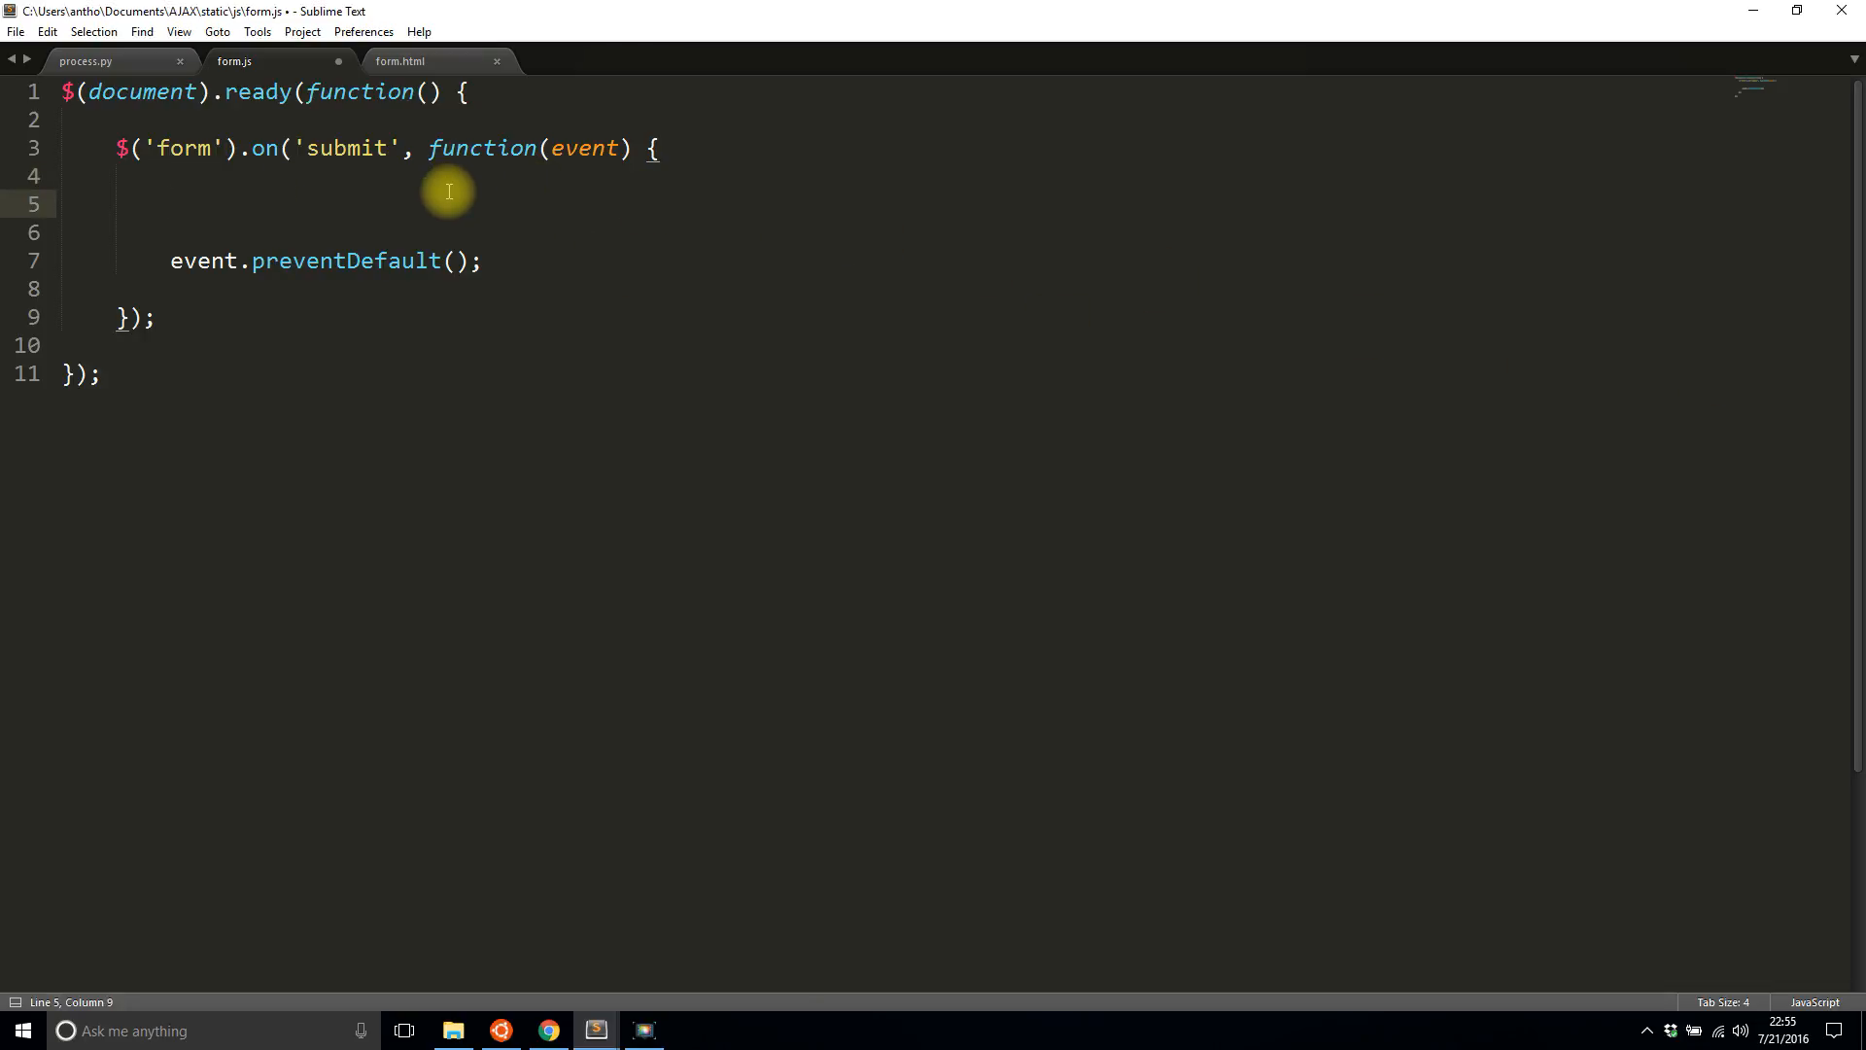
Step: Start a $.ajax({ data : {} }) call above preventDefault in the submit handler
{"action": "type", "text": "$."}
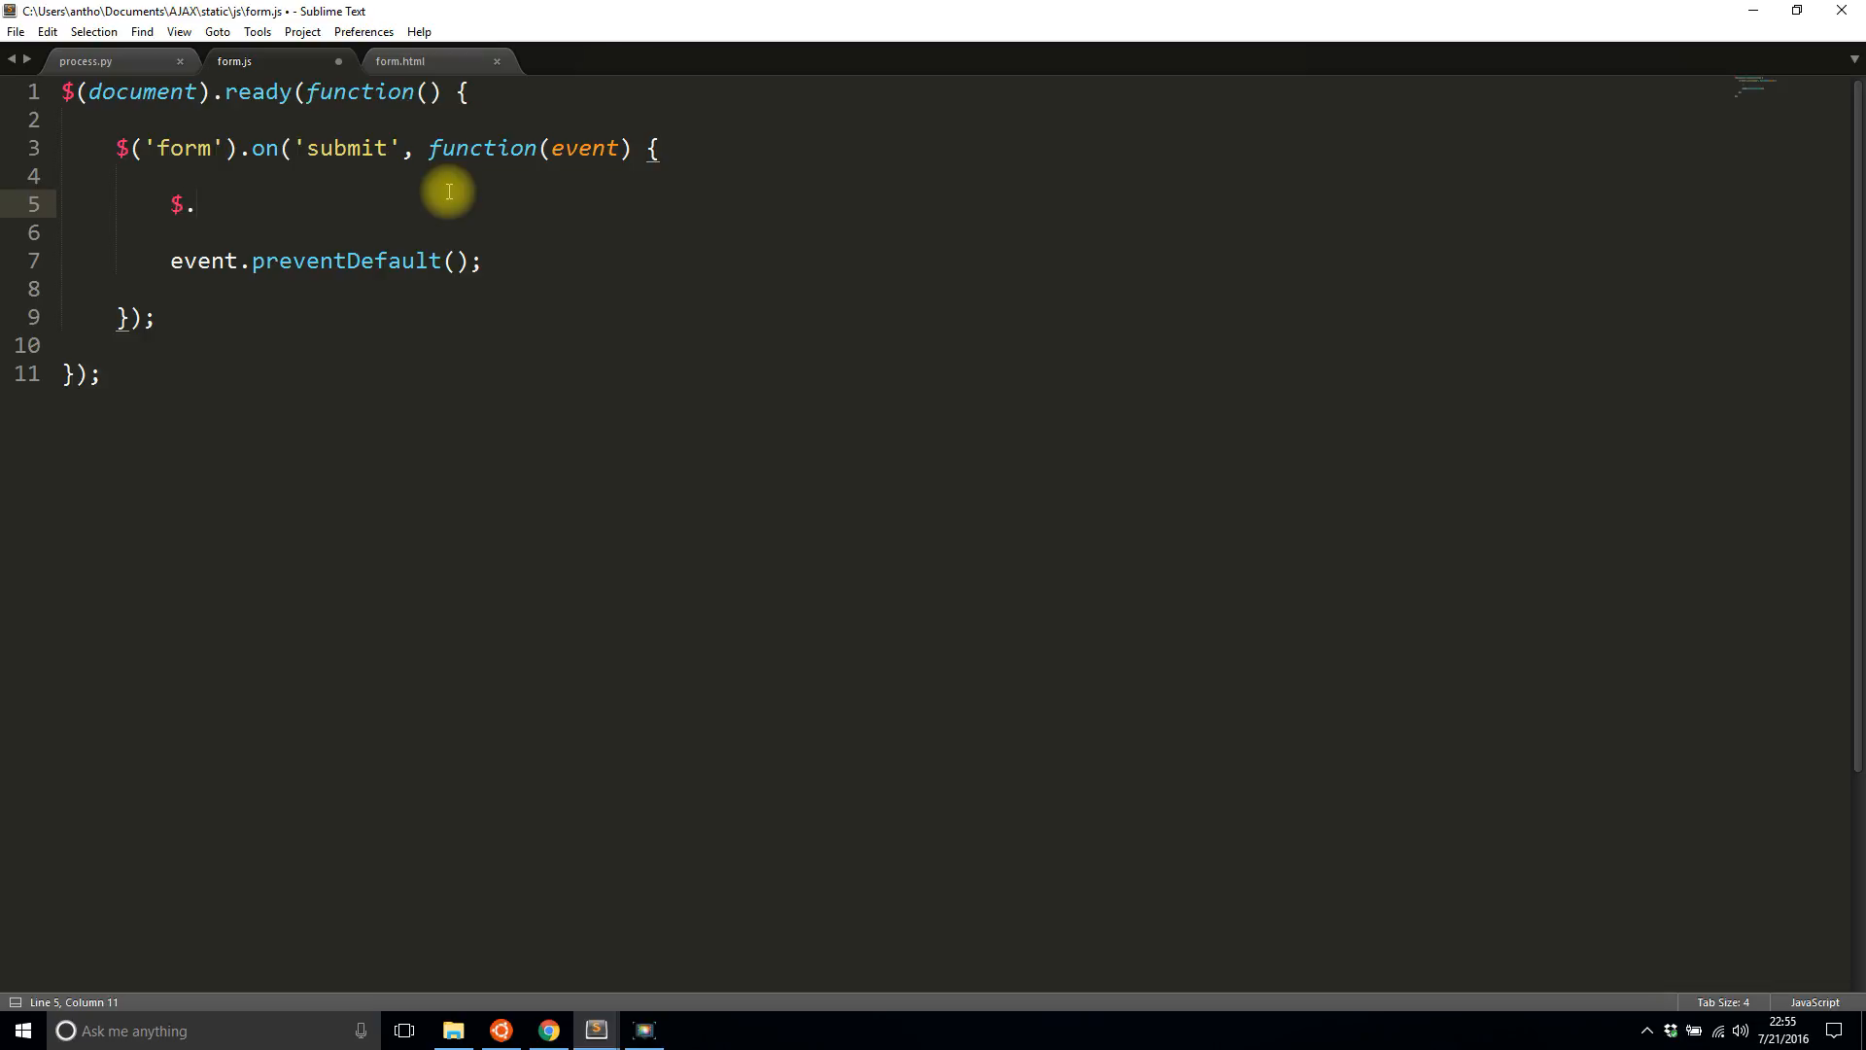
{"action": "type", "text": "ajax"}
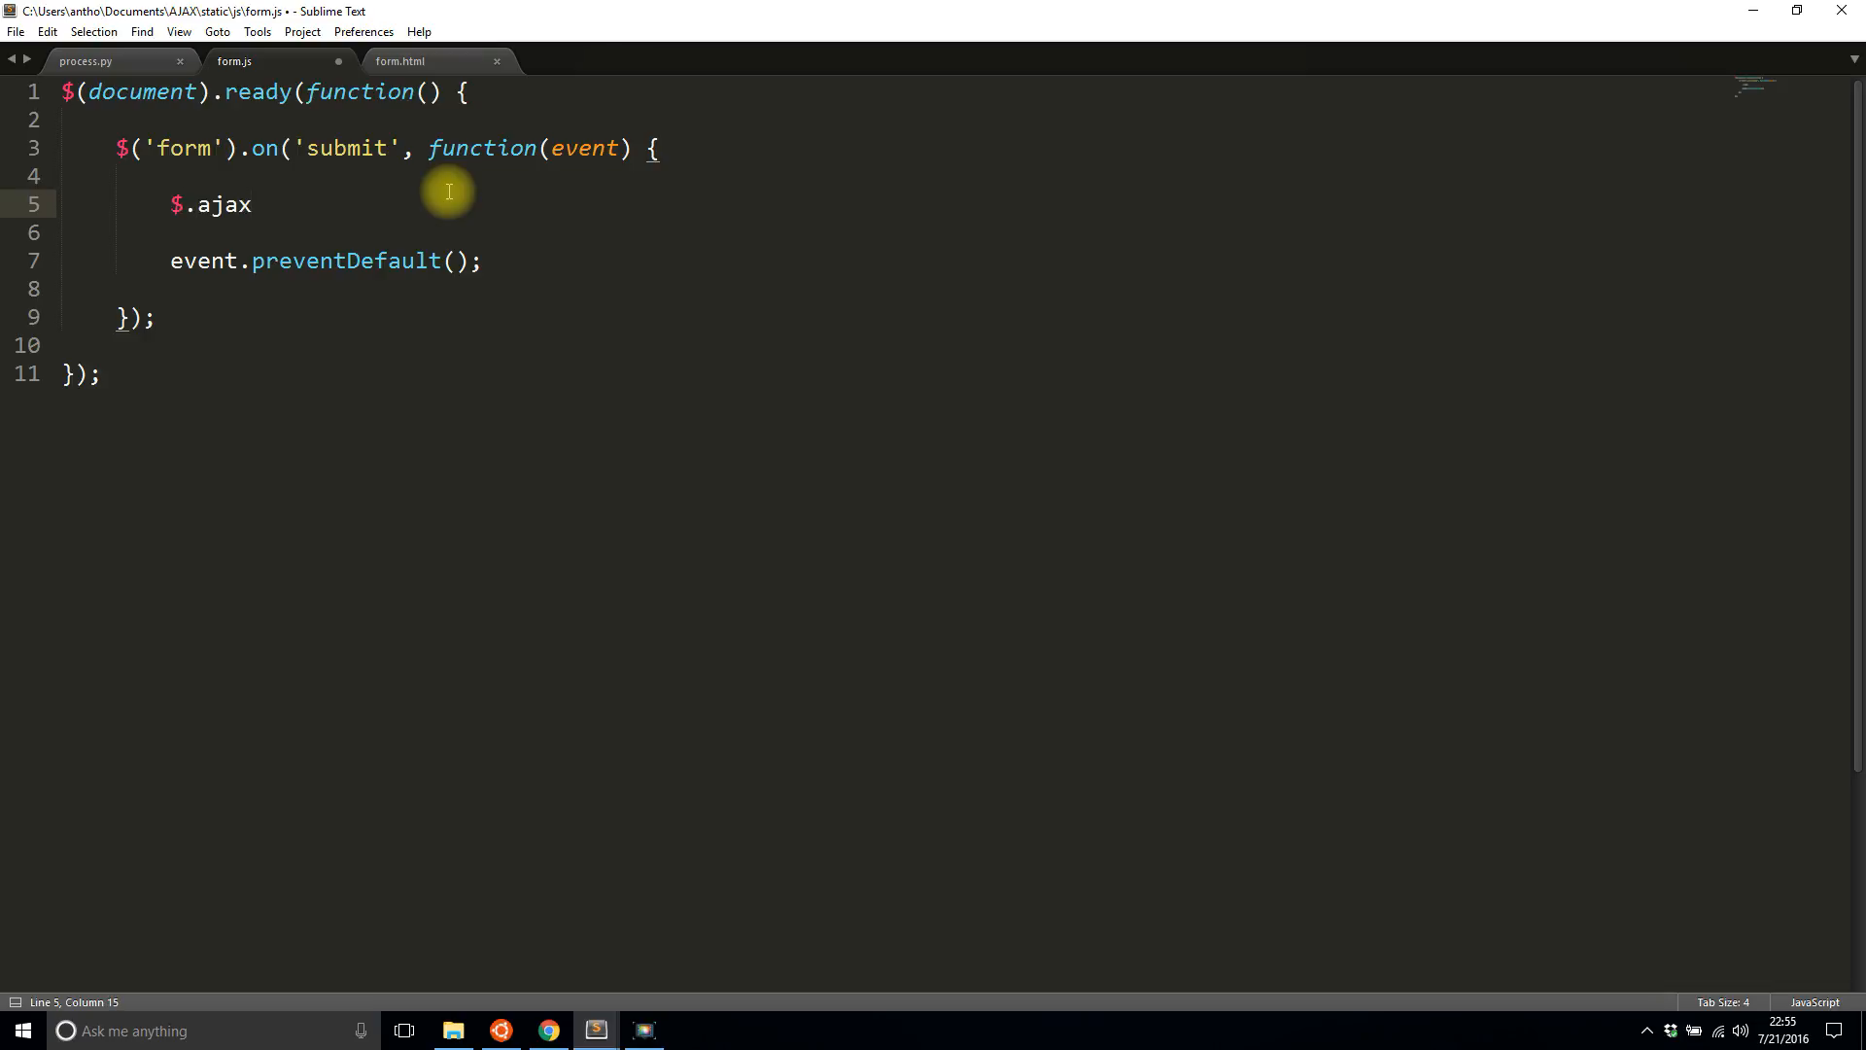
{"action": "type", "text": "()"}
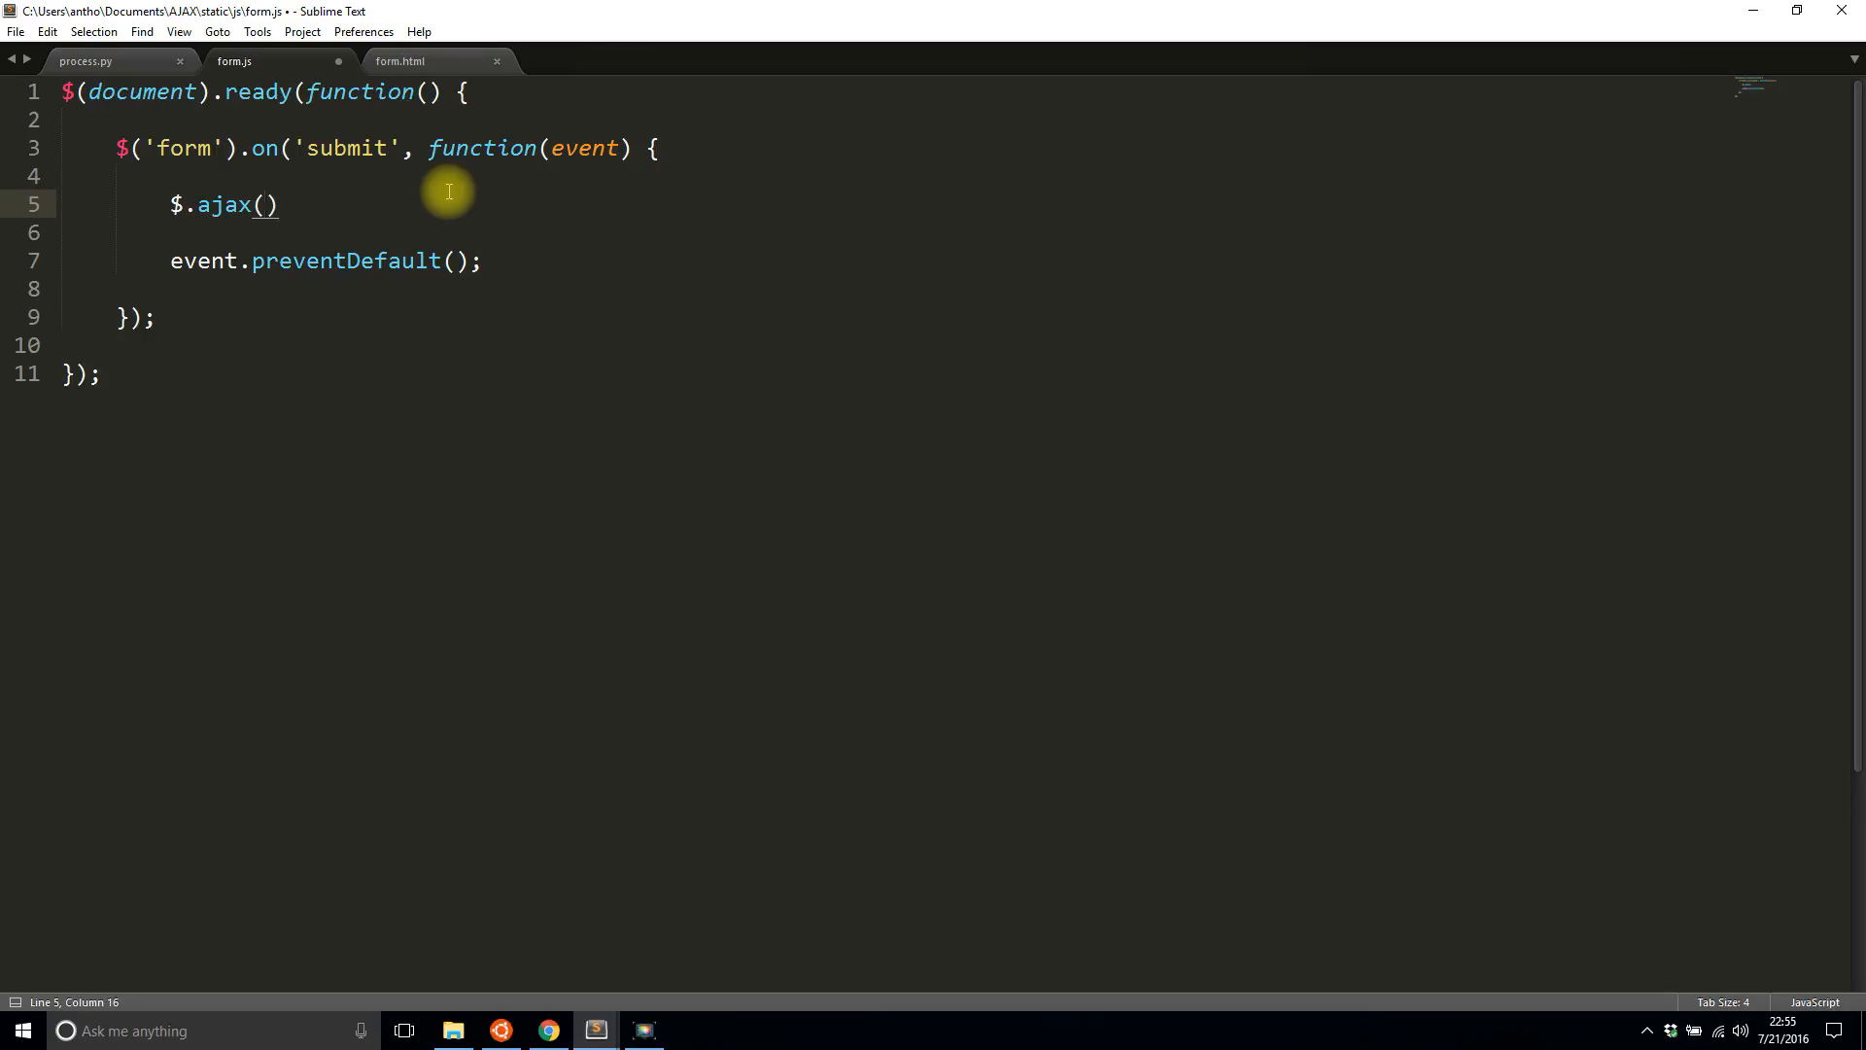
{"action": "type", "text": "{"}
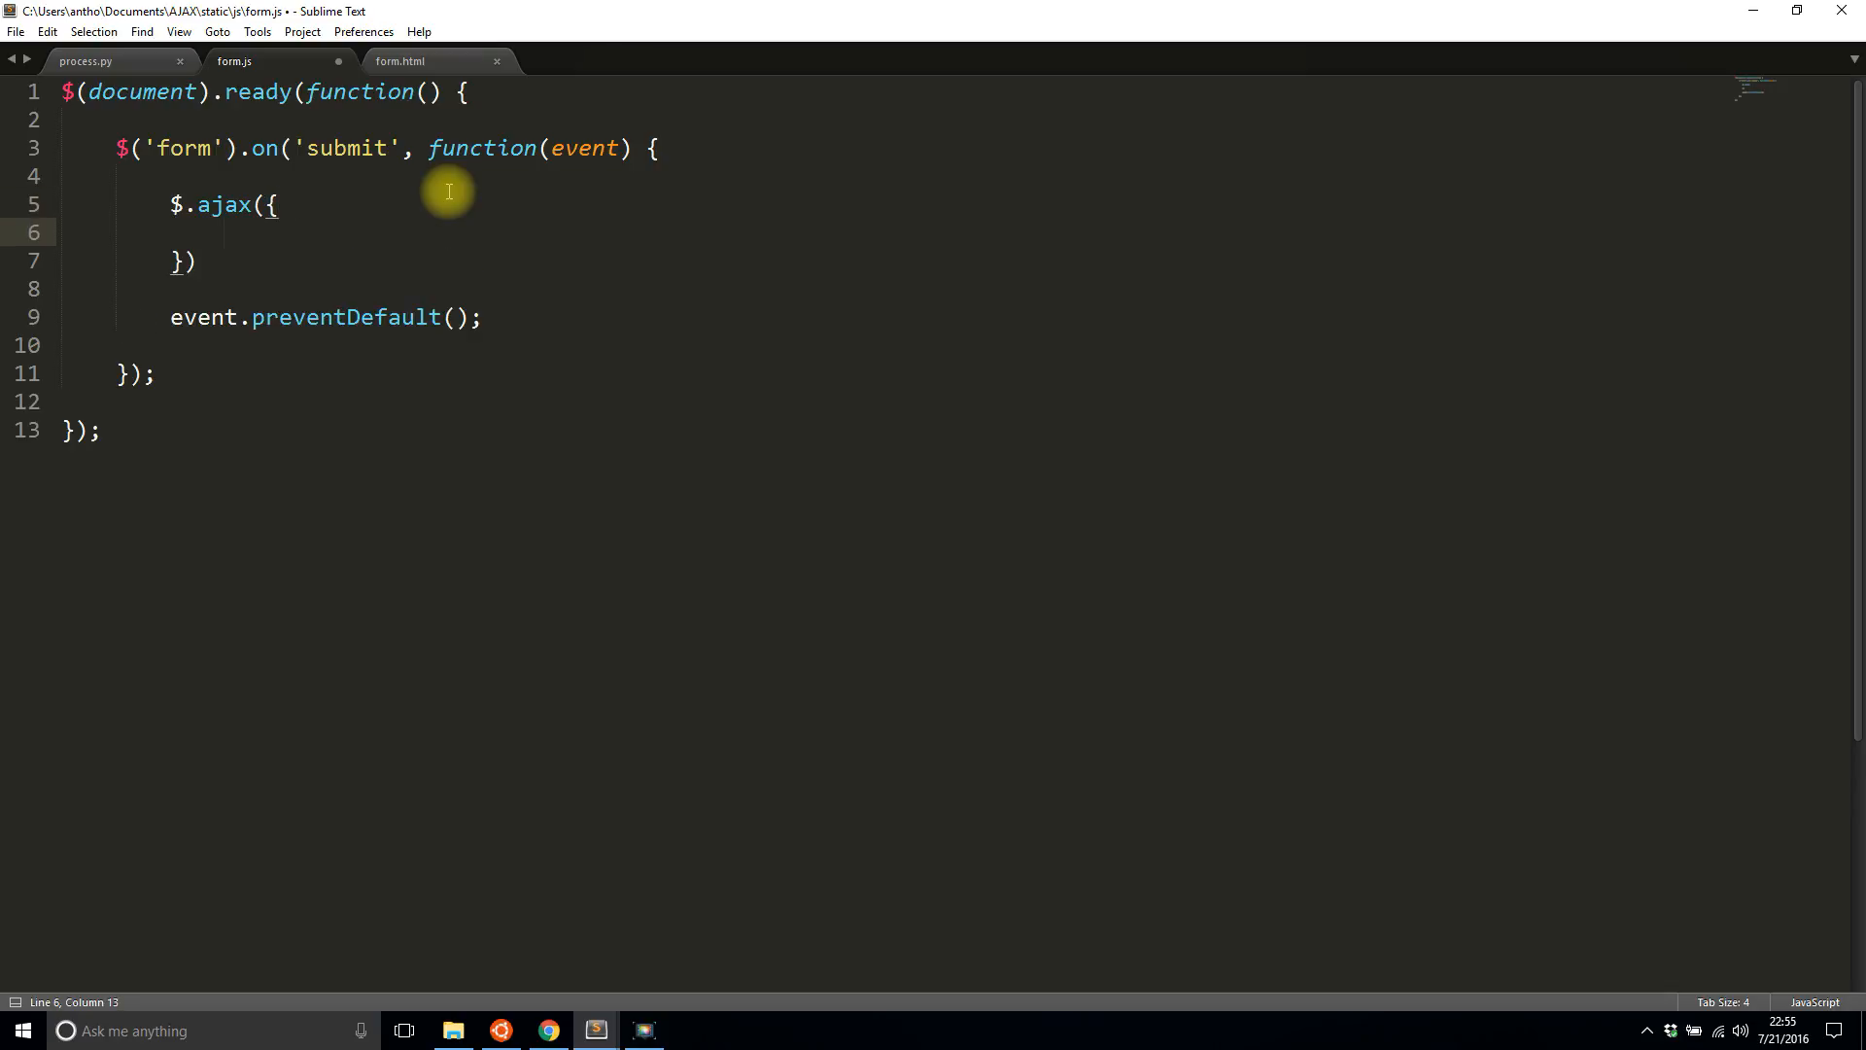
{"action": "type", "text": "data : {}"}
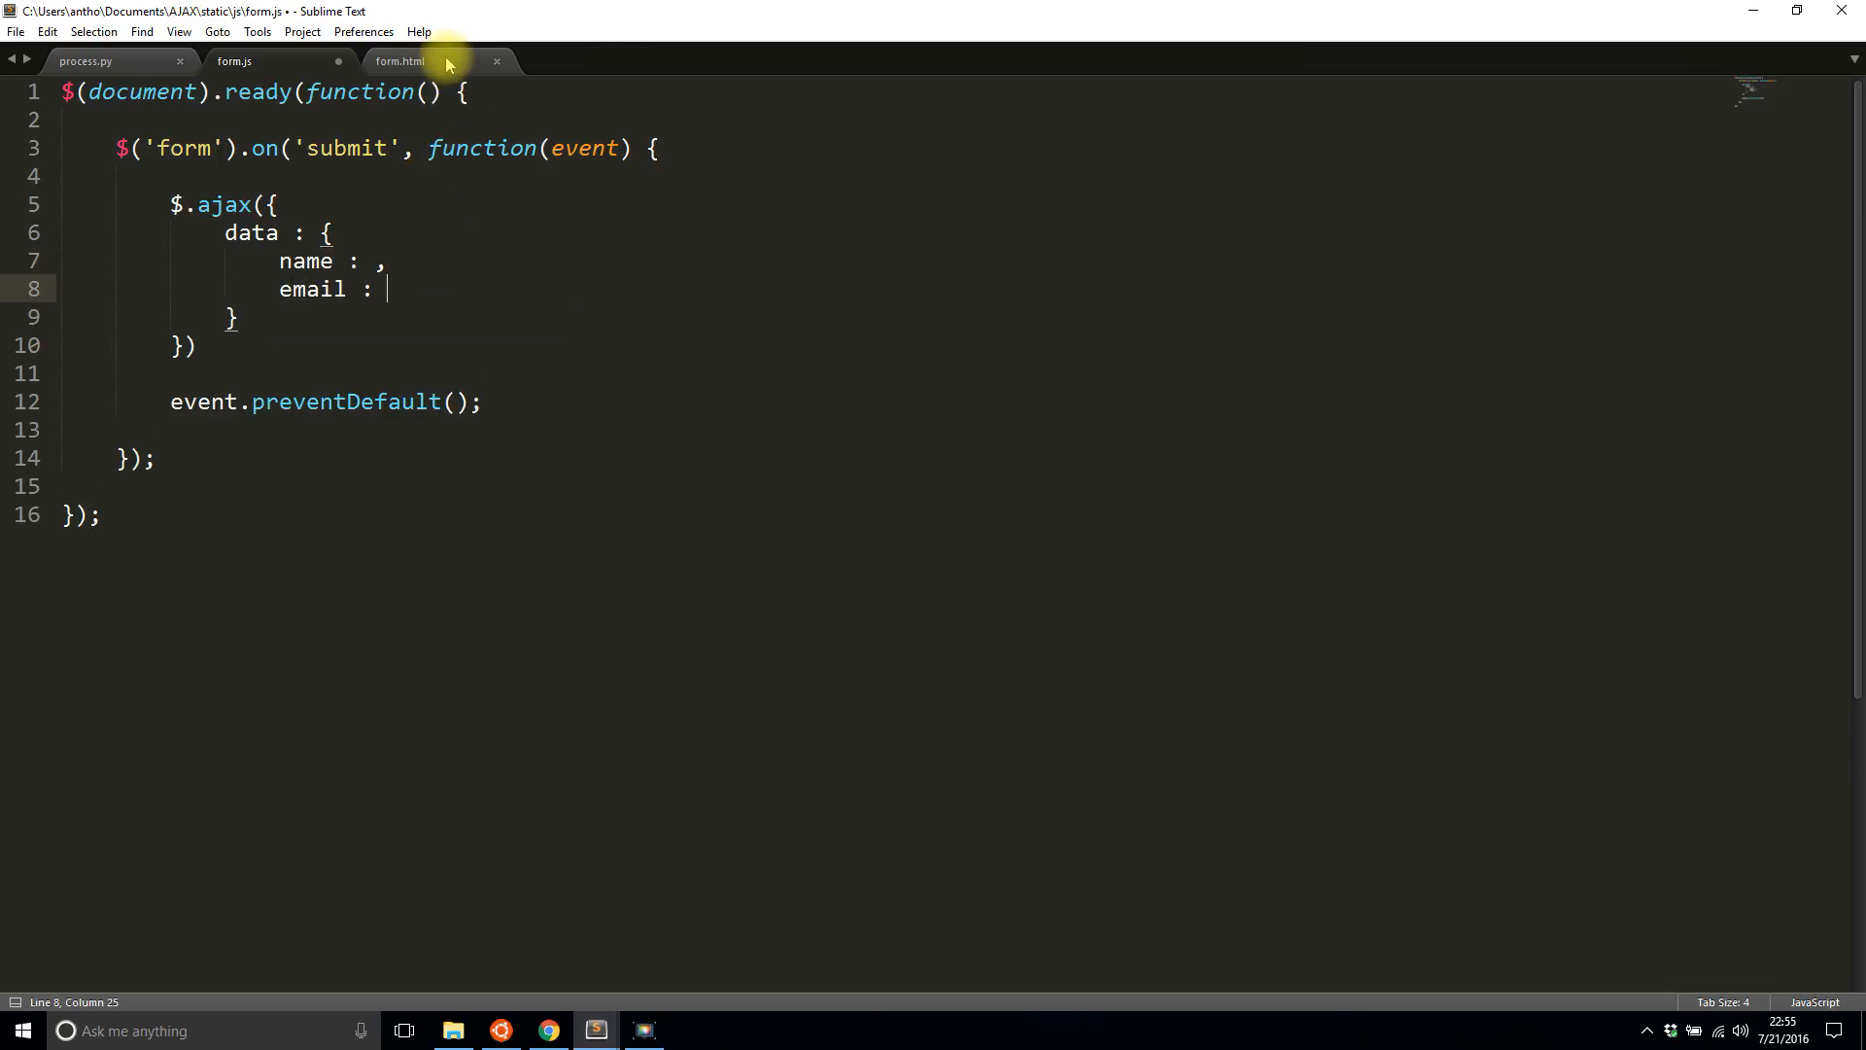
Step: Send name: $('#nameInput').val() and email: $('#emailInput').val() as data, copying the ids from form.html
{"action": "left_click", "coordinate": [400, 60]}
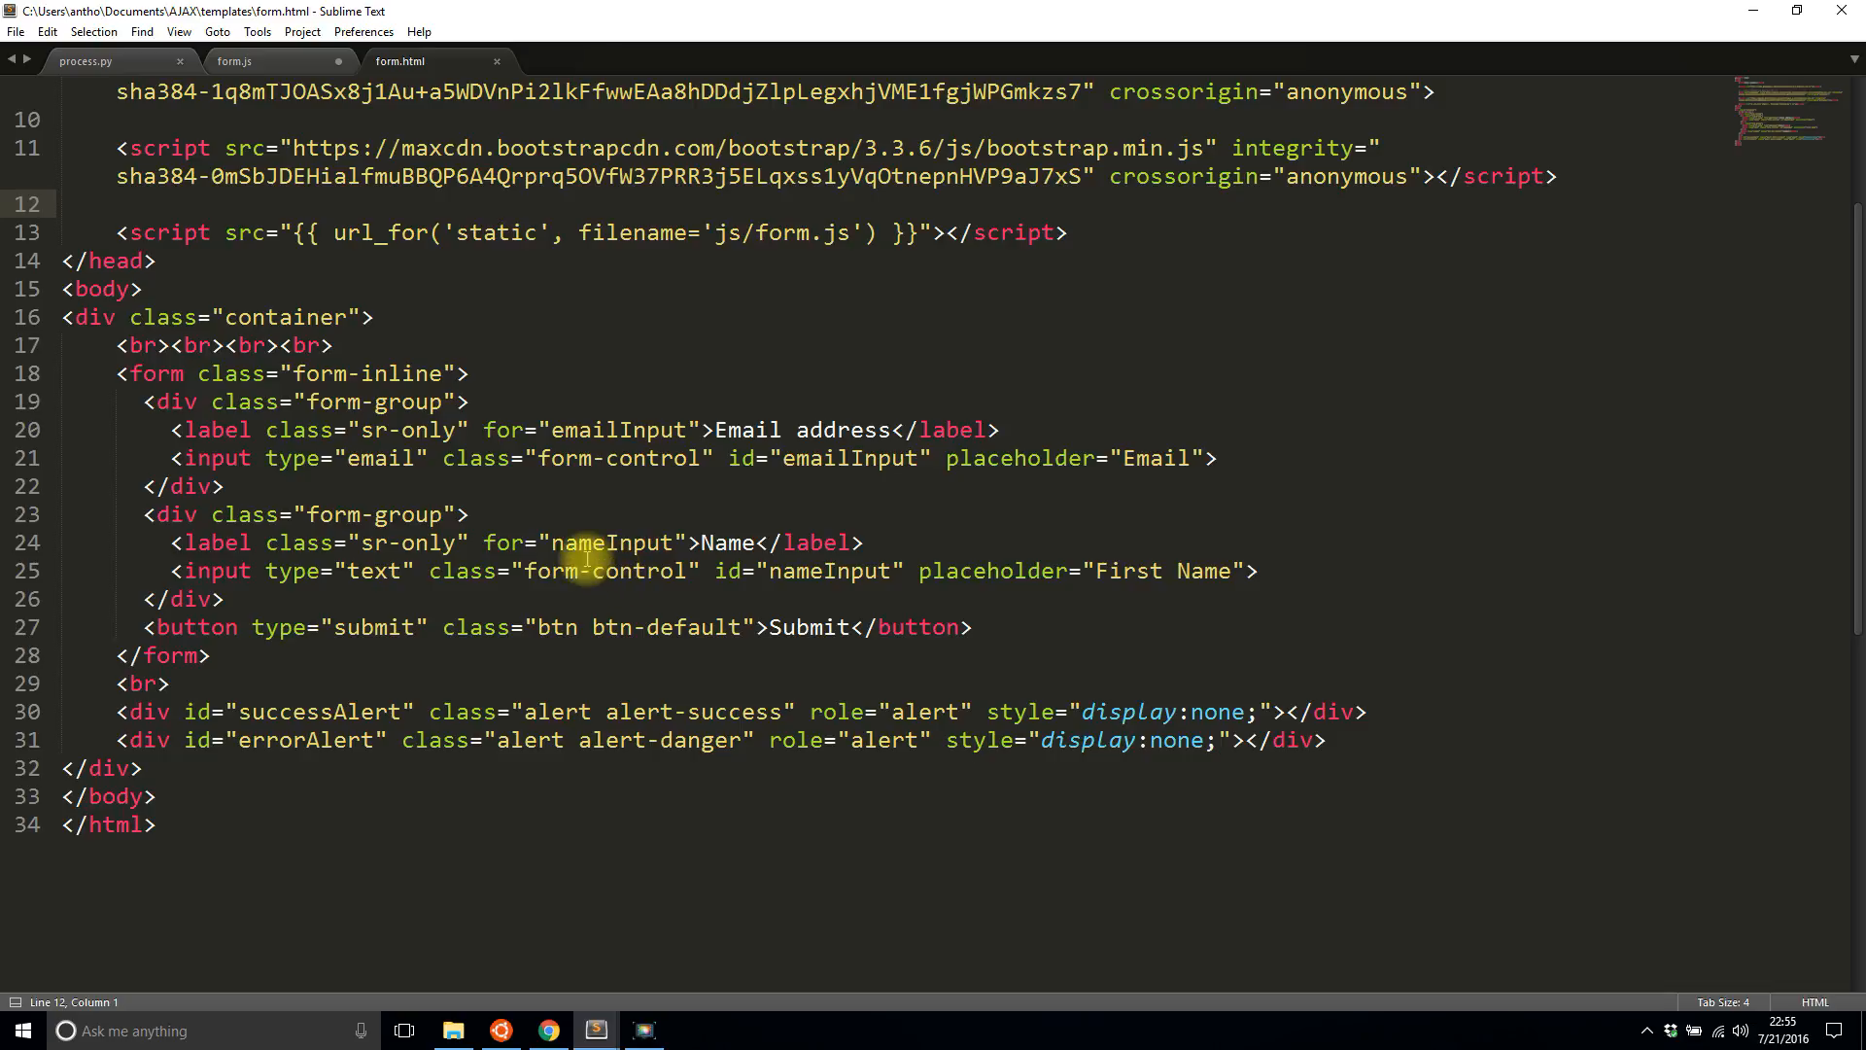
{"action": "double_click", "coordinate": [821, 571]}
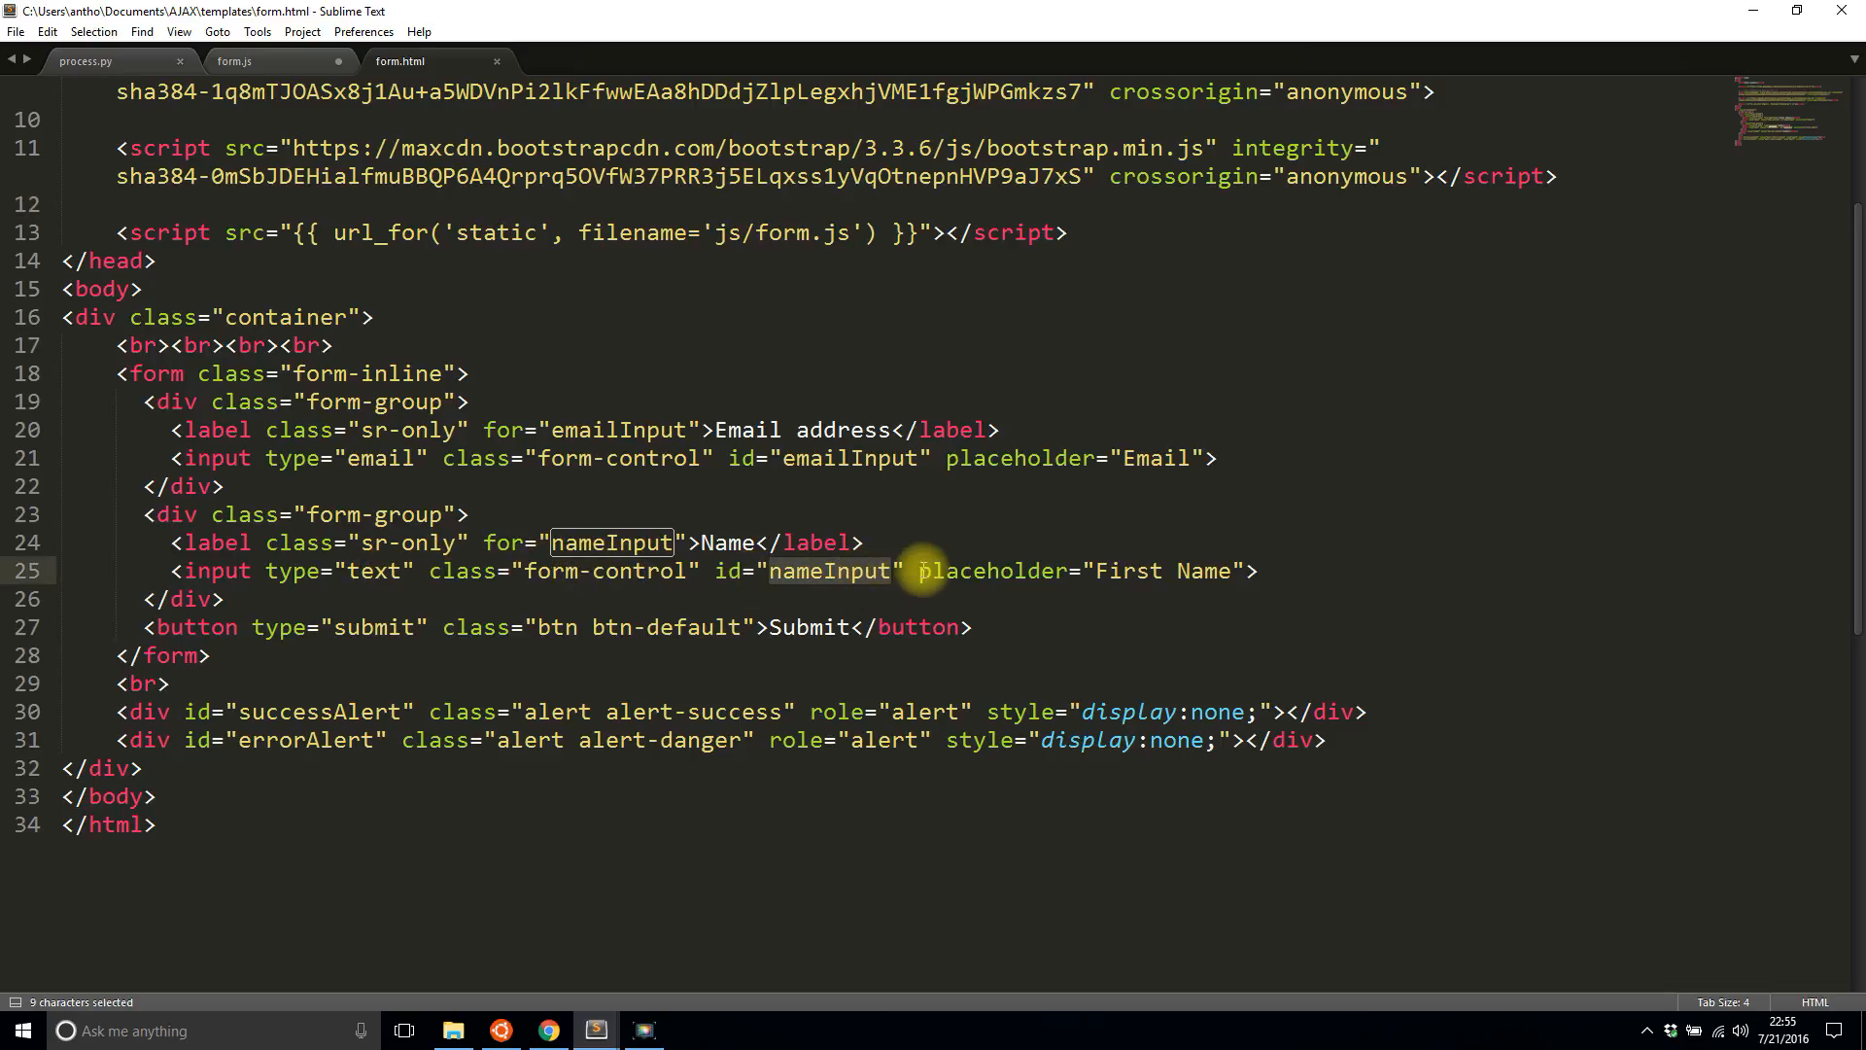
{"action": "left_click", "coordinate": [235, 60]}
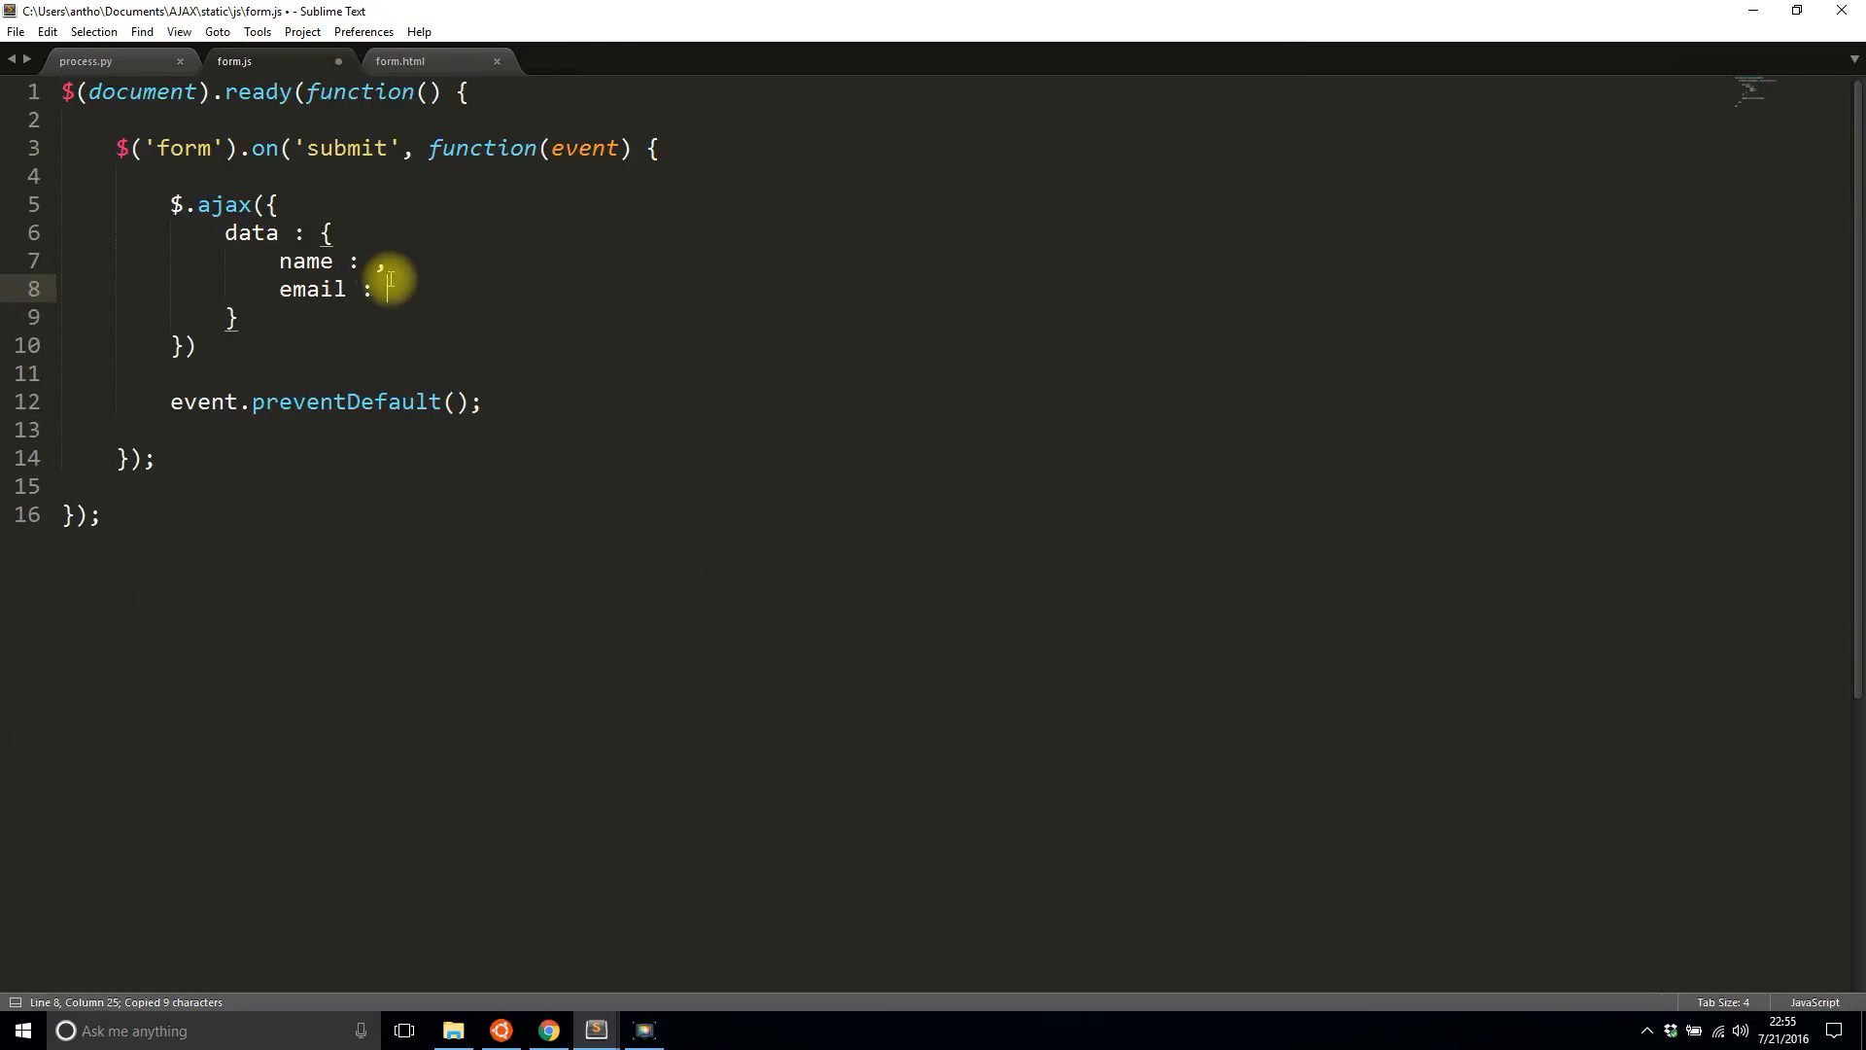
{"action": "type", "text": "$("}
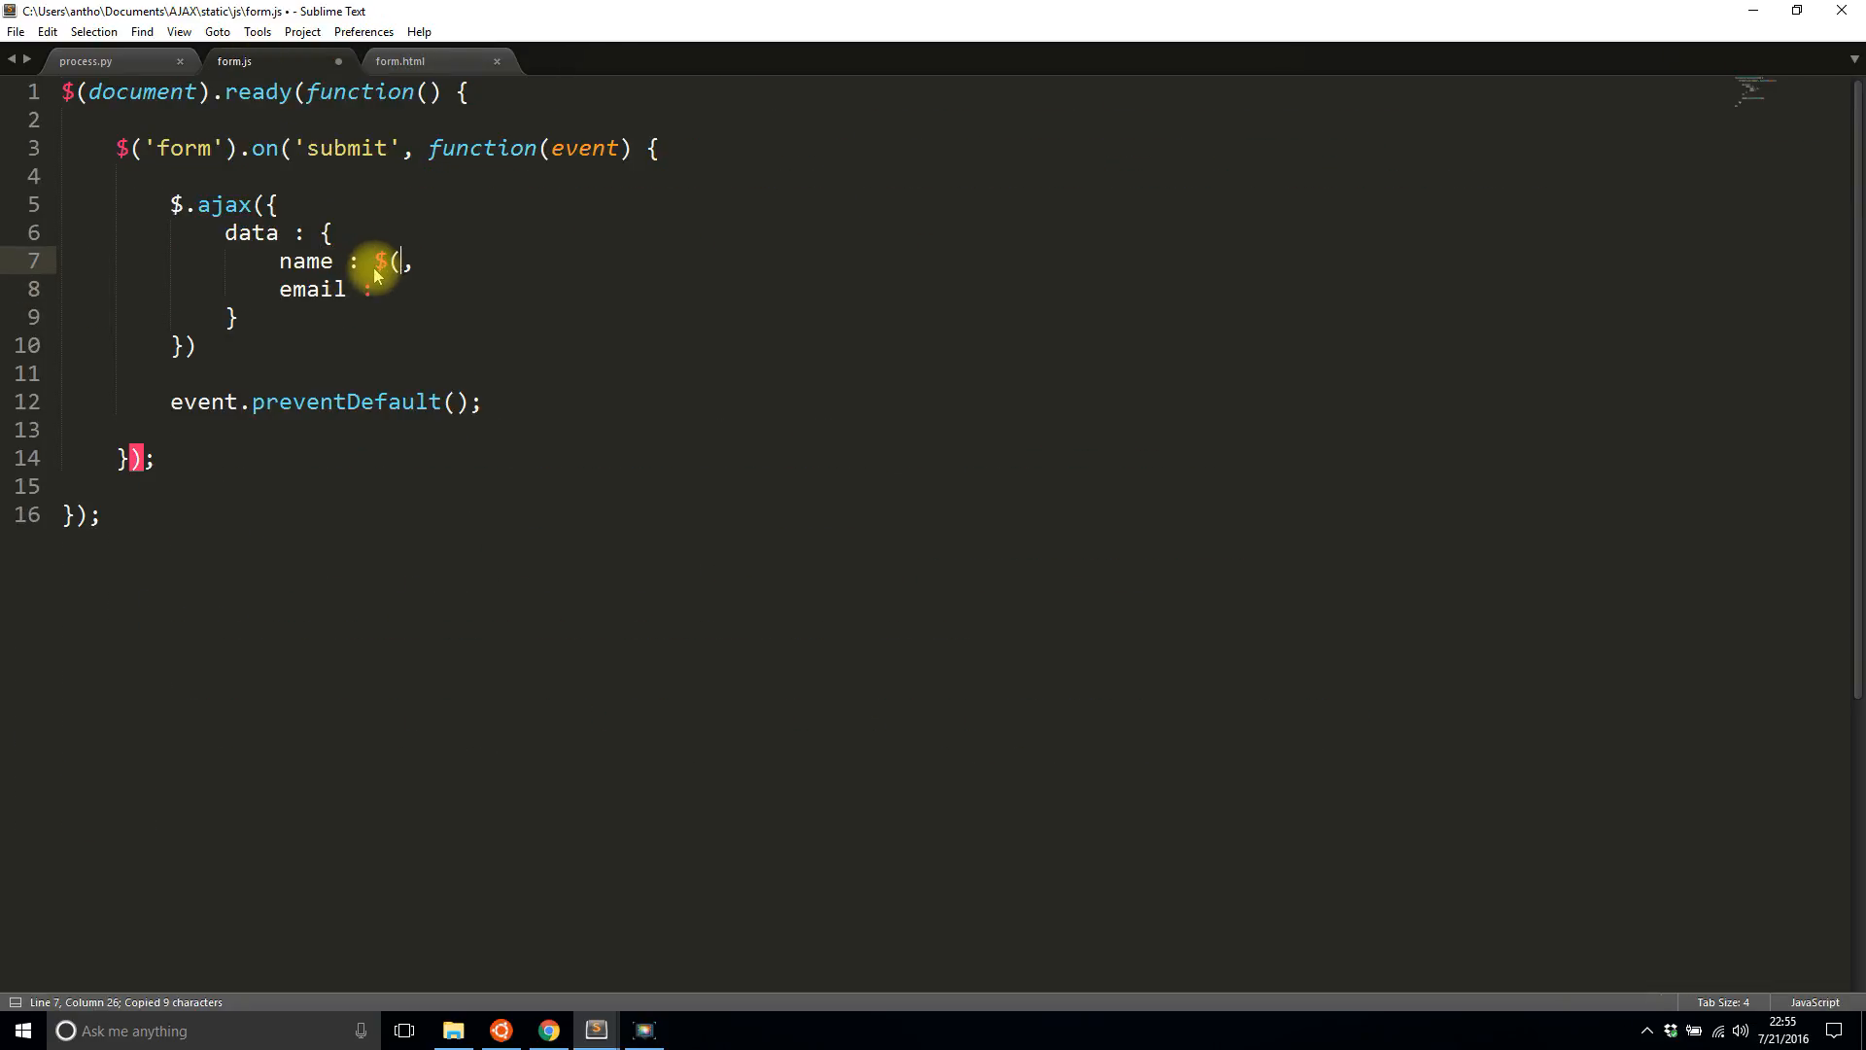
{"action": "type", "text": "'#nameInput'"}
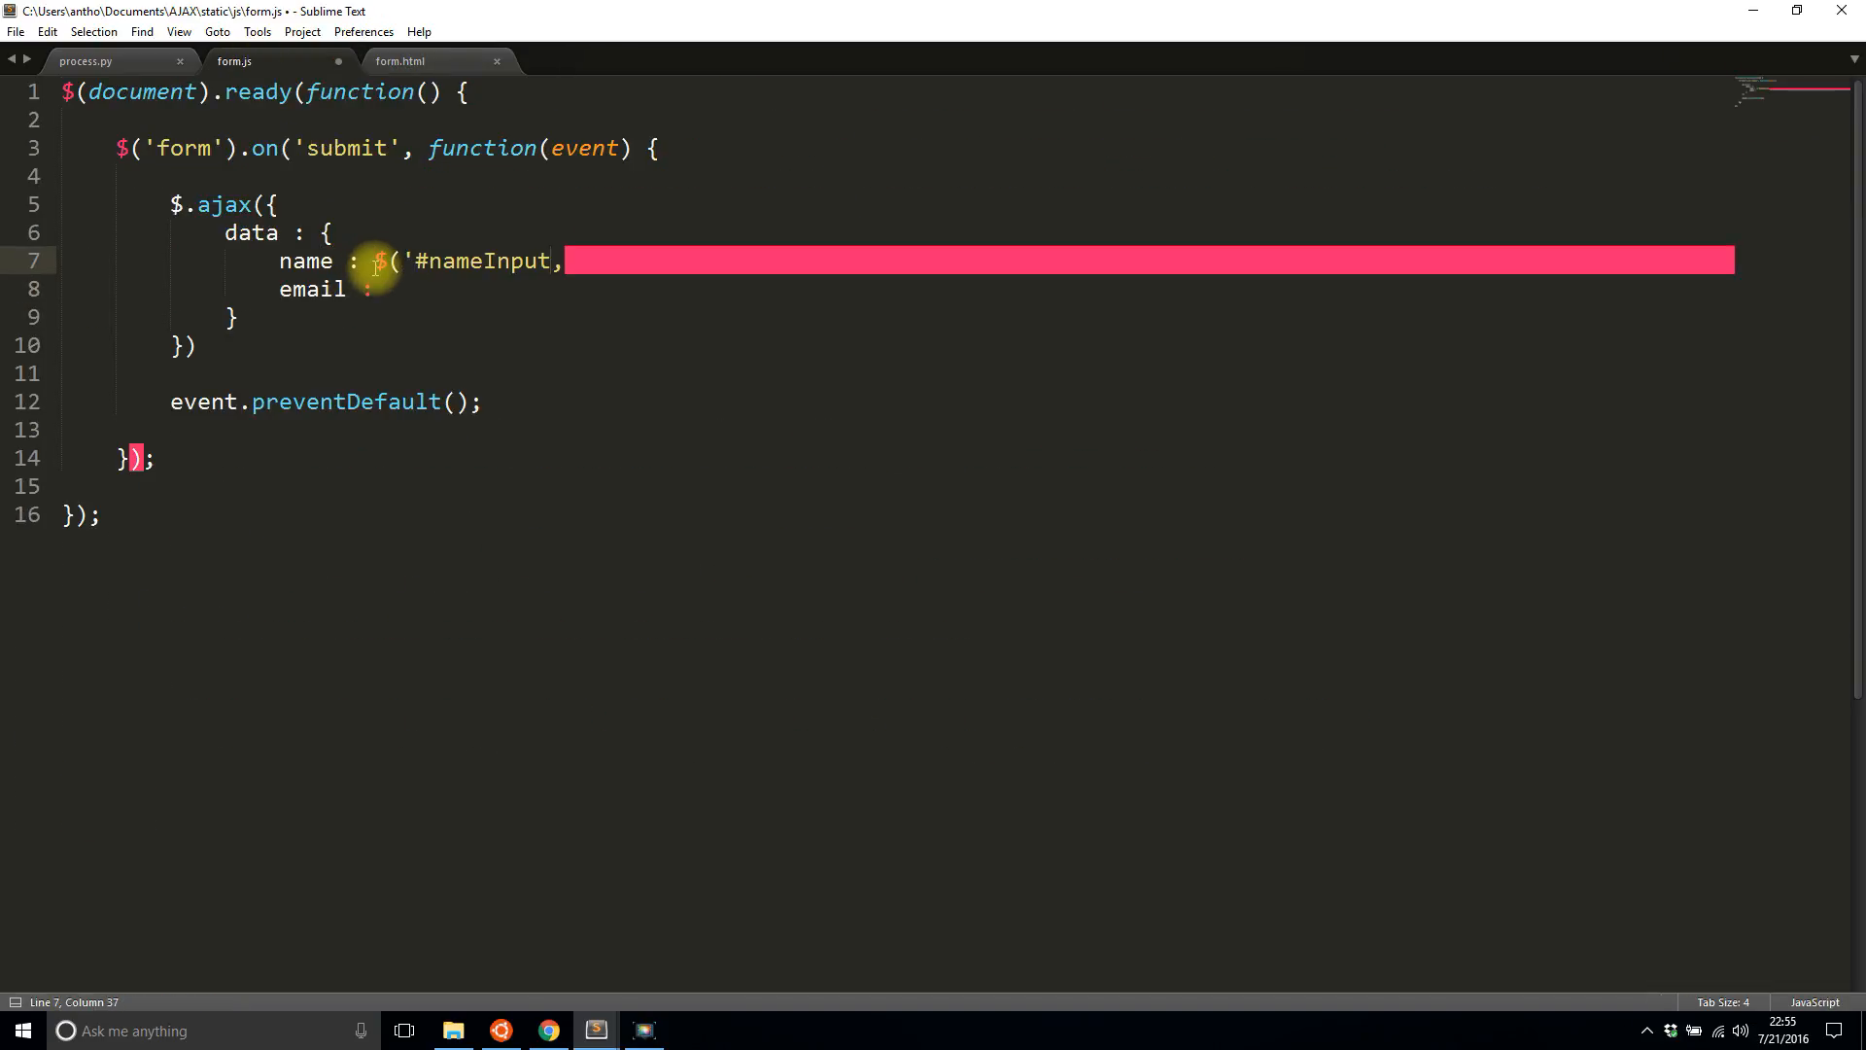
{"action": "type", "text": "').val()"}
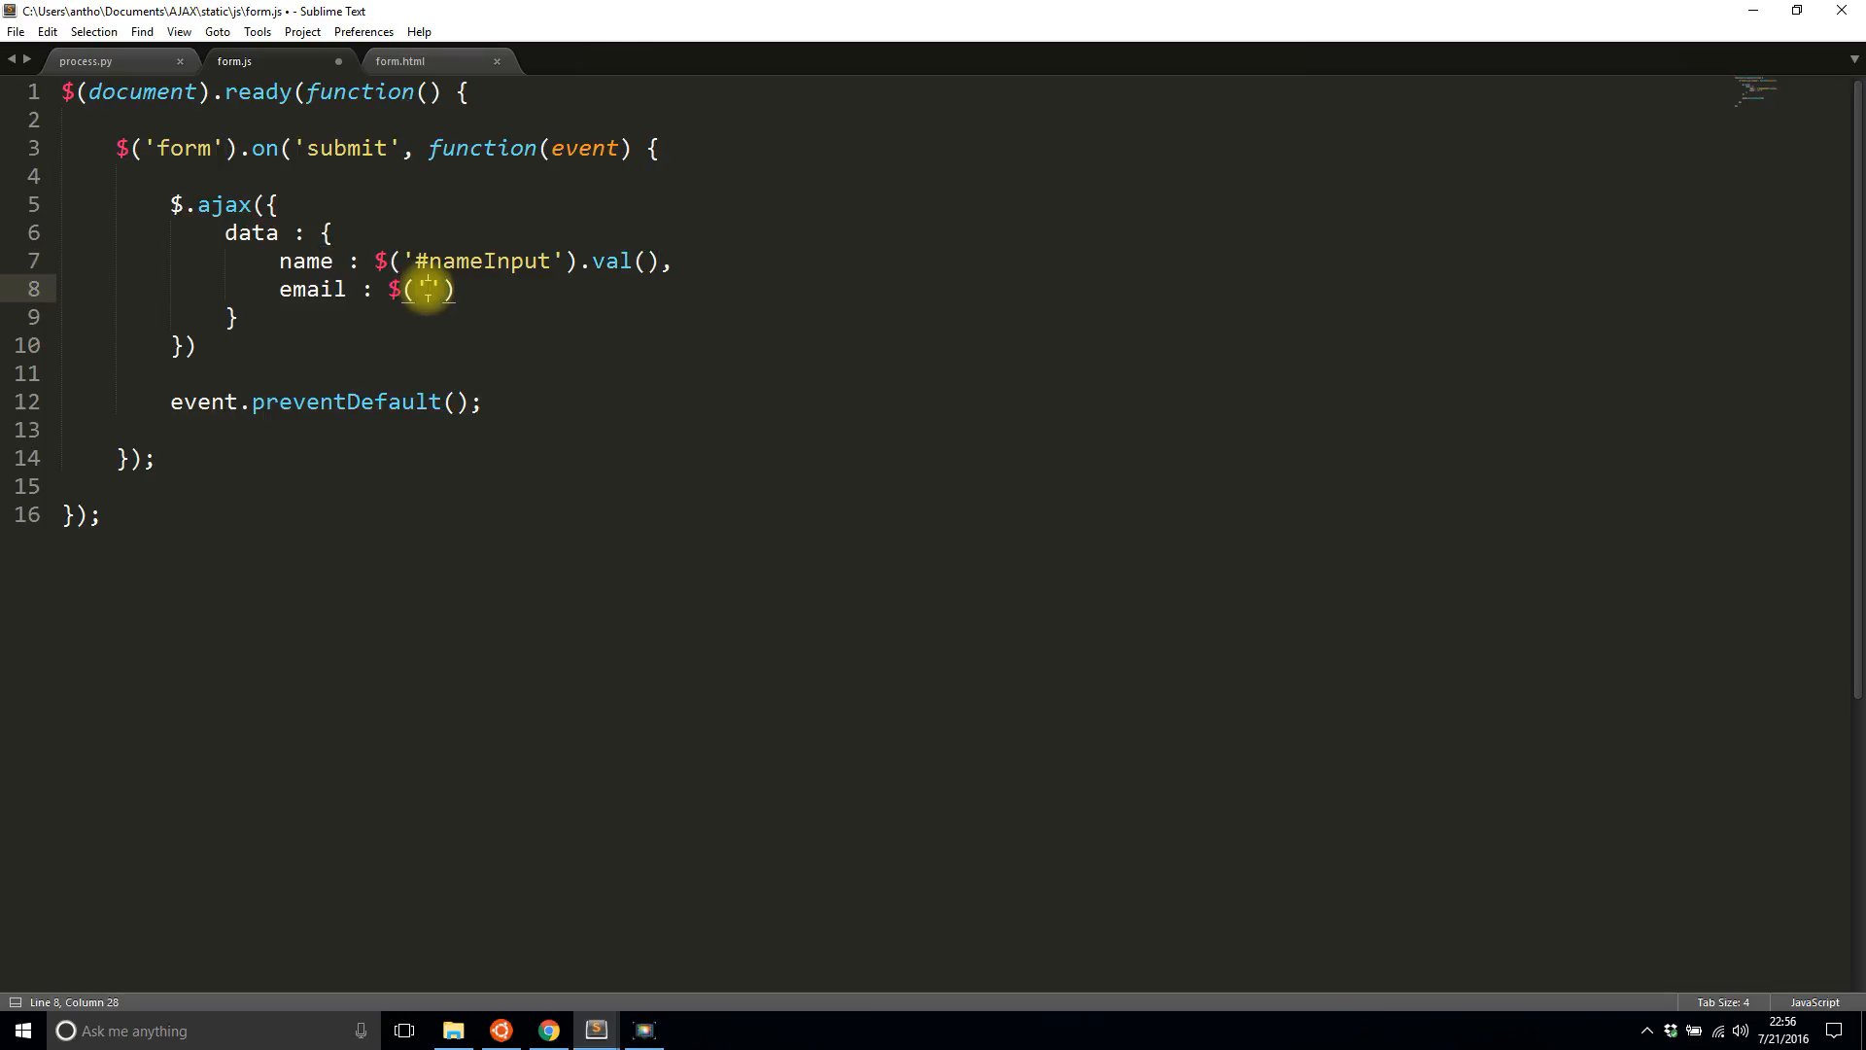
{"action": "type", "text": "#').va"}
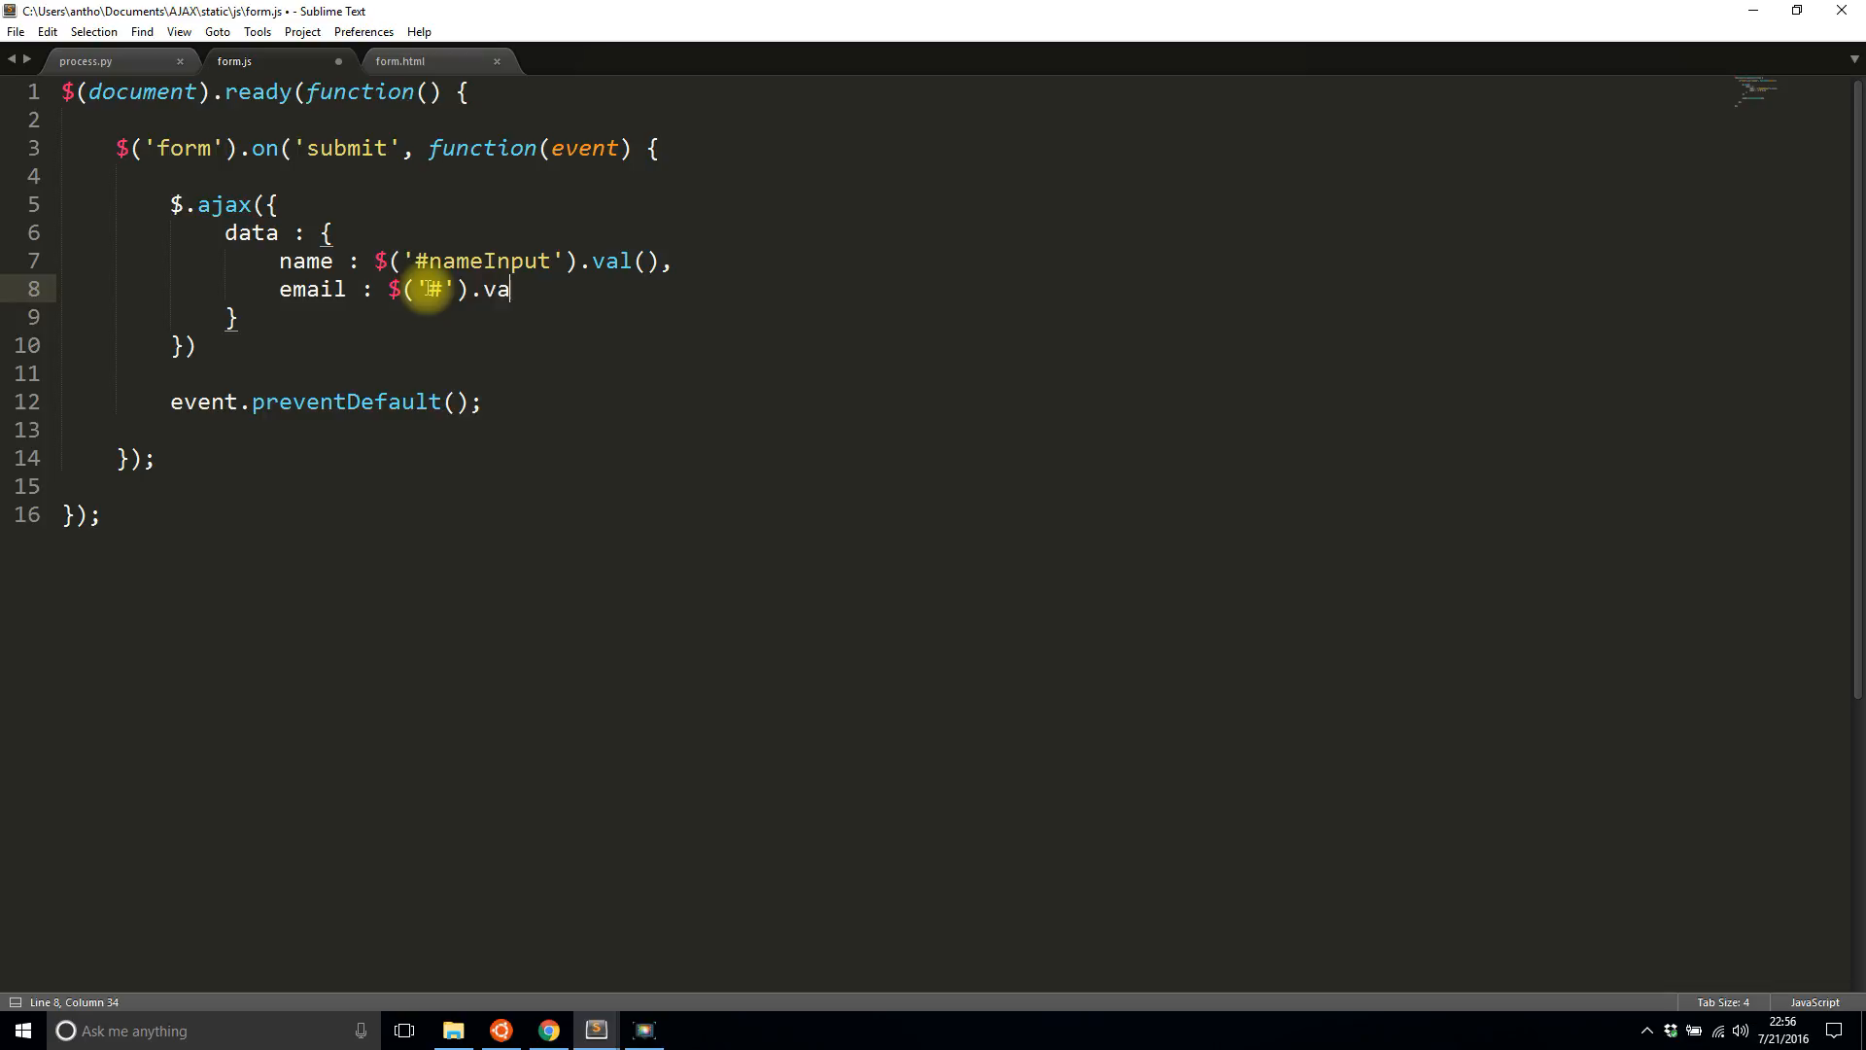
{"action": "left_click", "coordinate": [400, 60]}
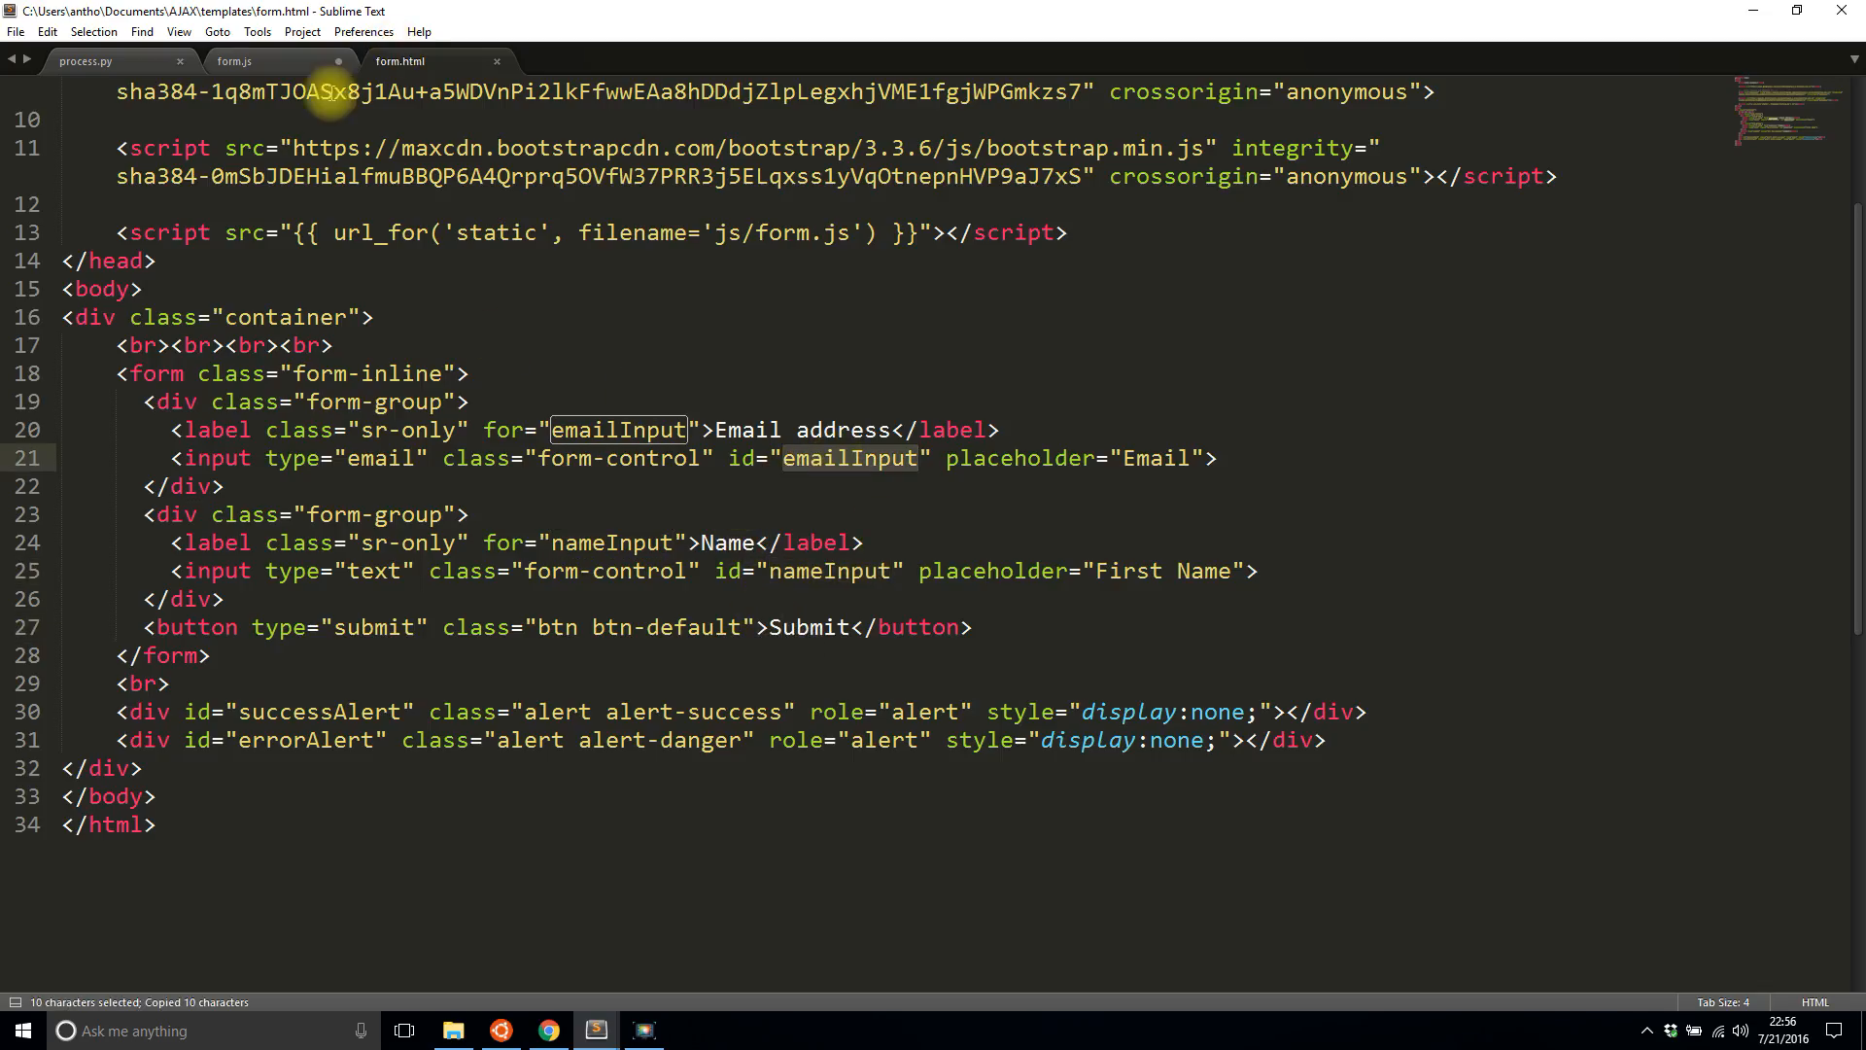
{"action": "left_click", "coordinate": [235, 60]}
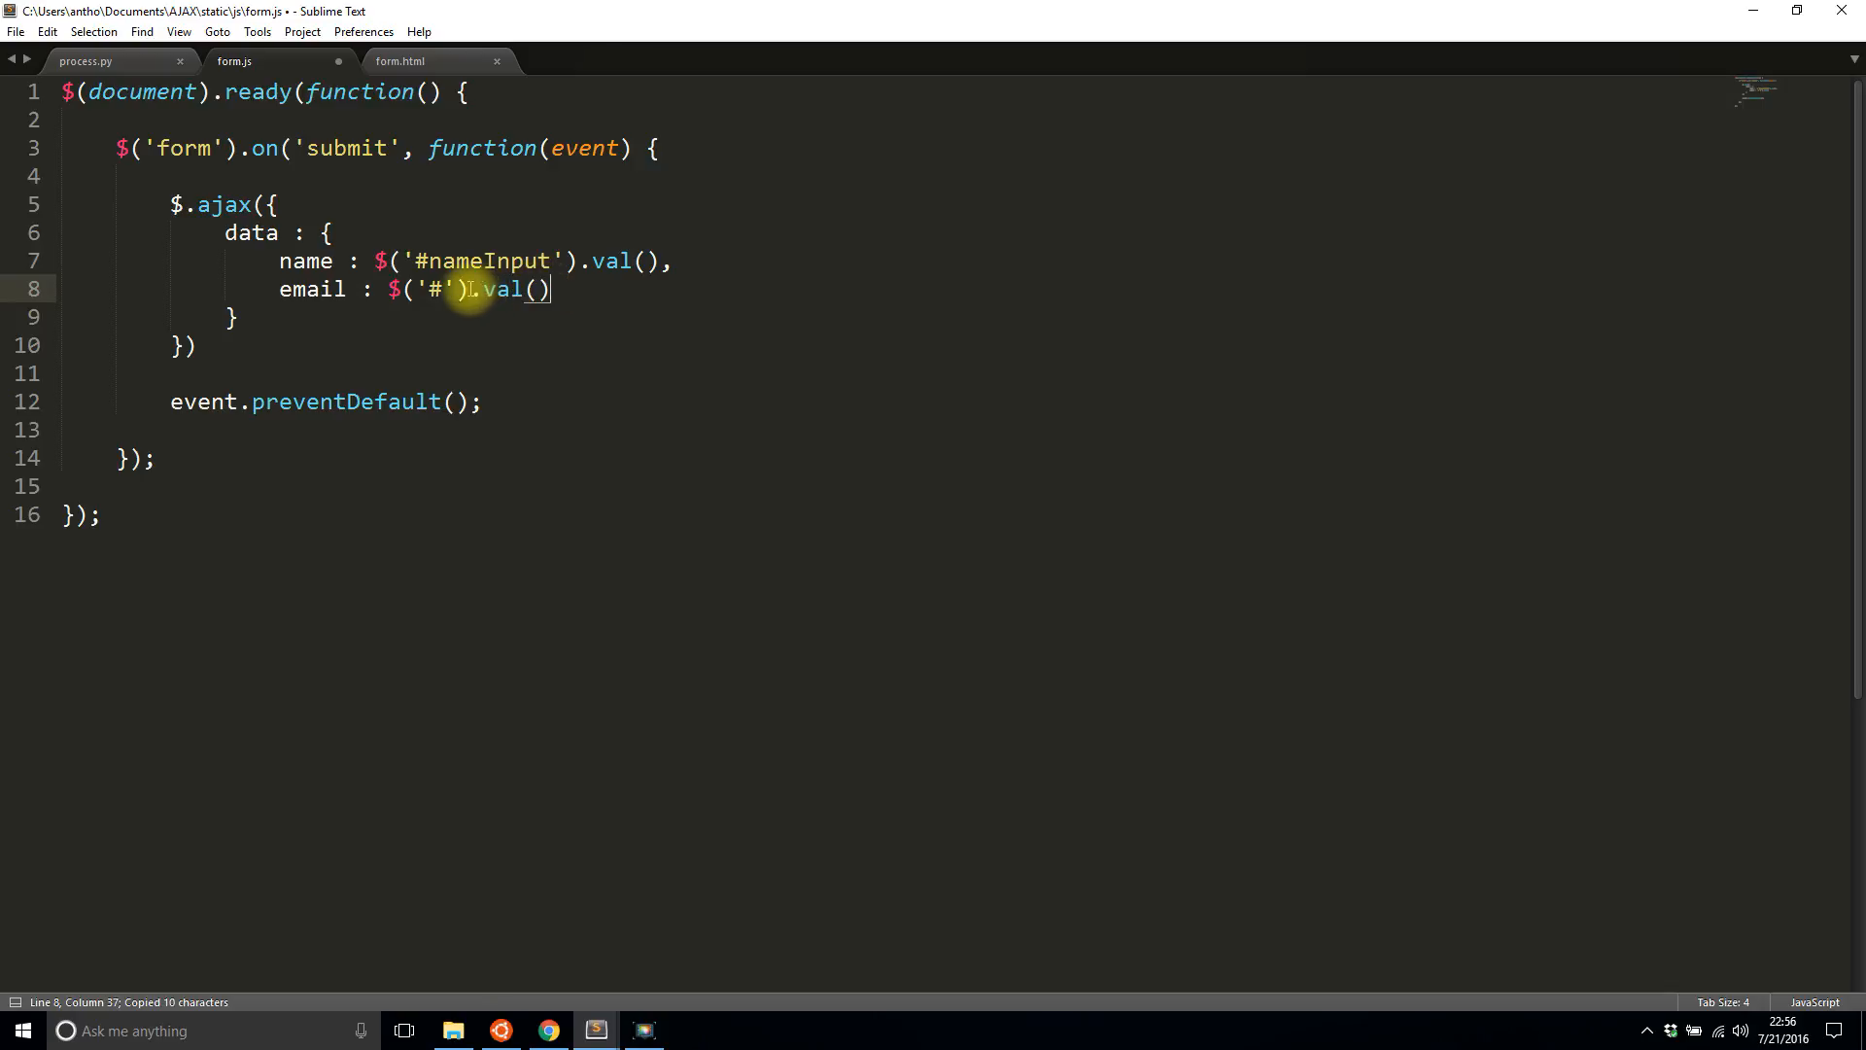
{"action": "type", "text": "emailInput"}
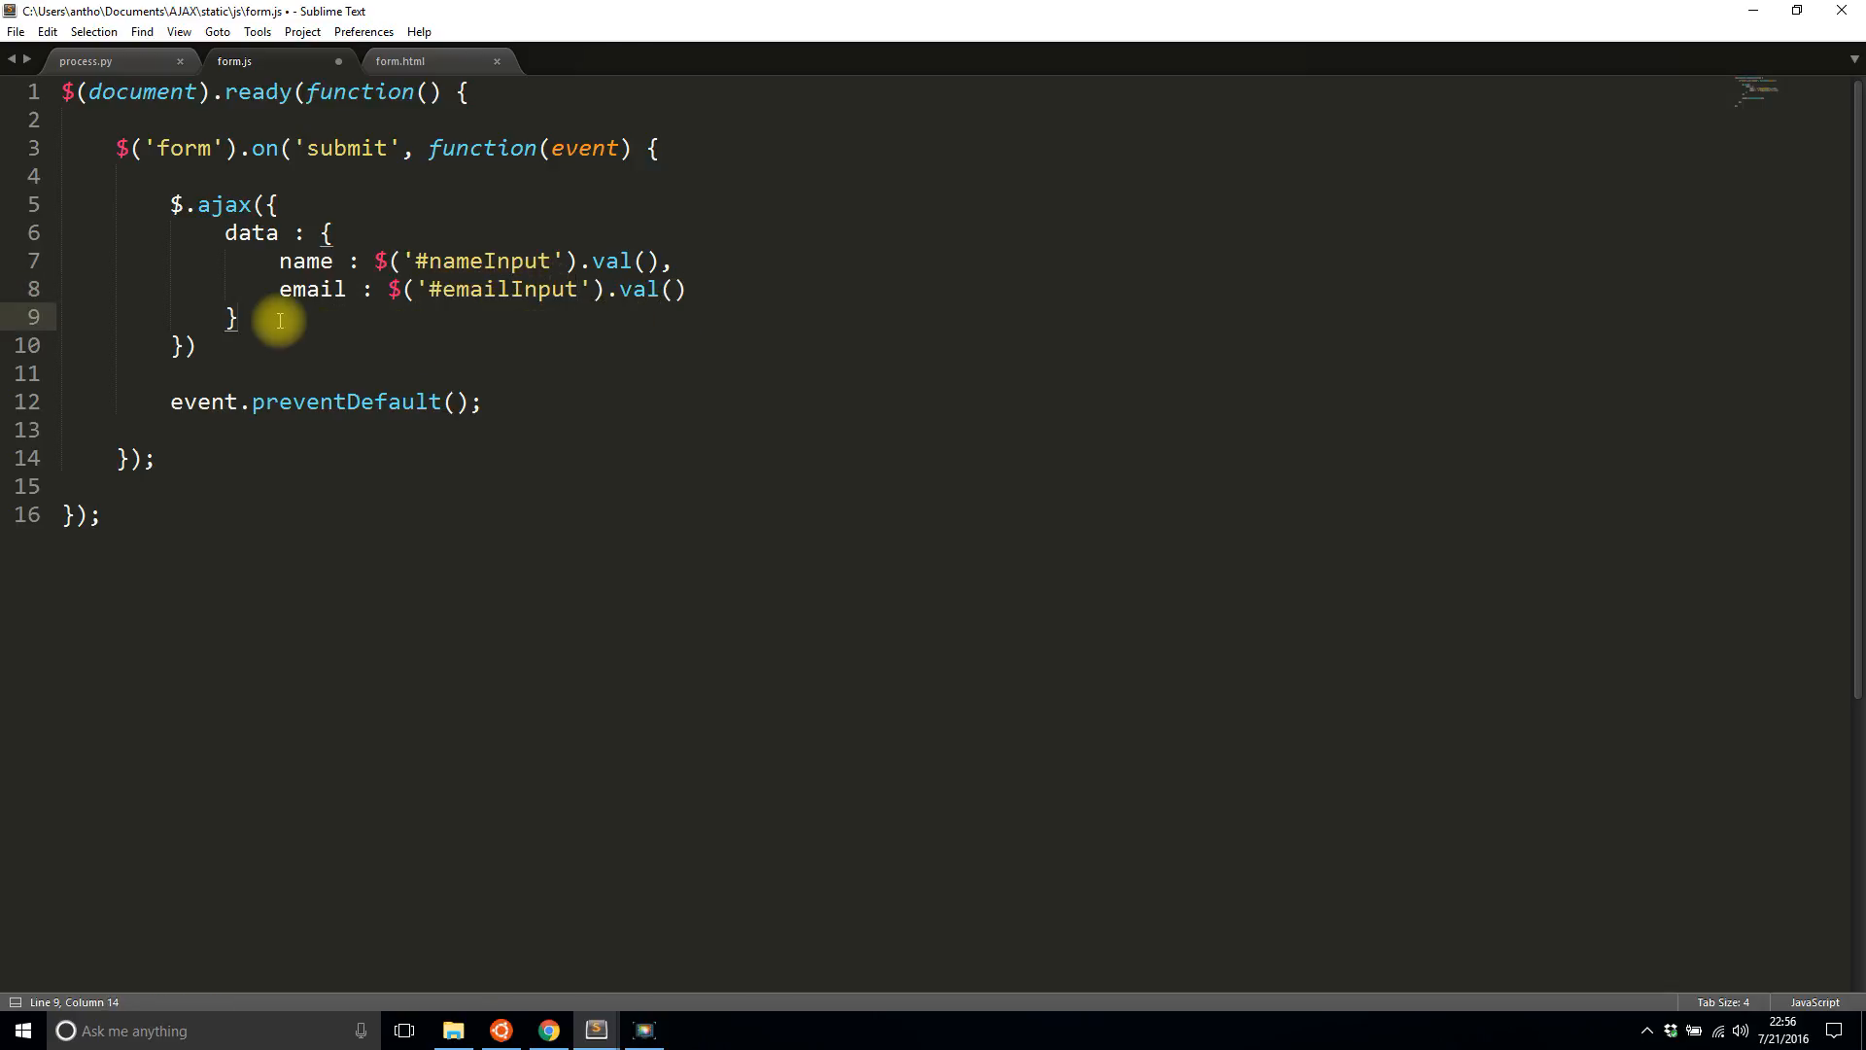
Step: Add type 'POST' and url '/process' to the $.ajax options after the data object
{"action": "type", "text": ","}
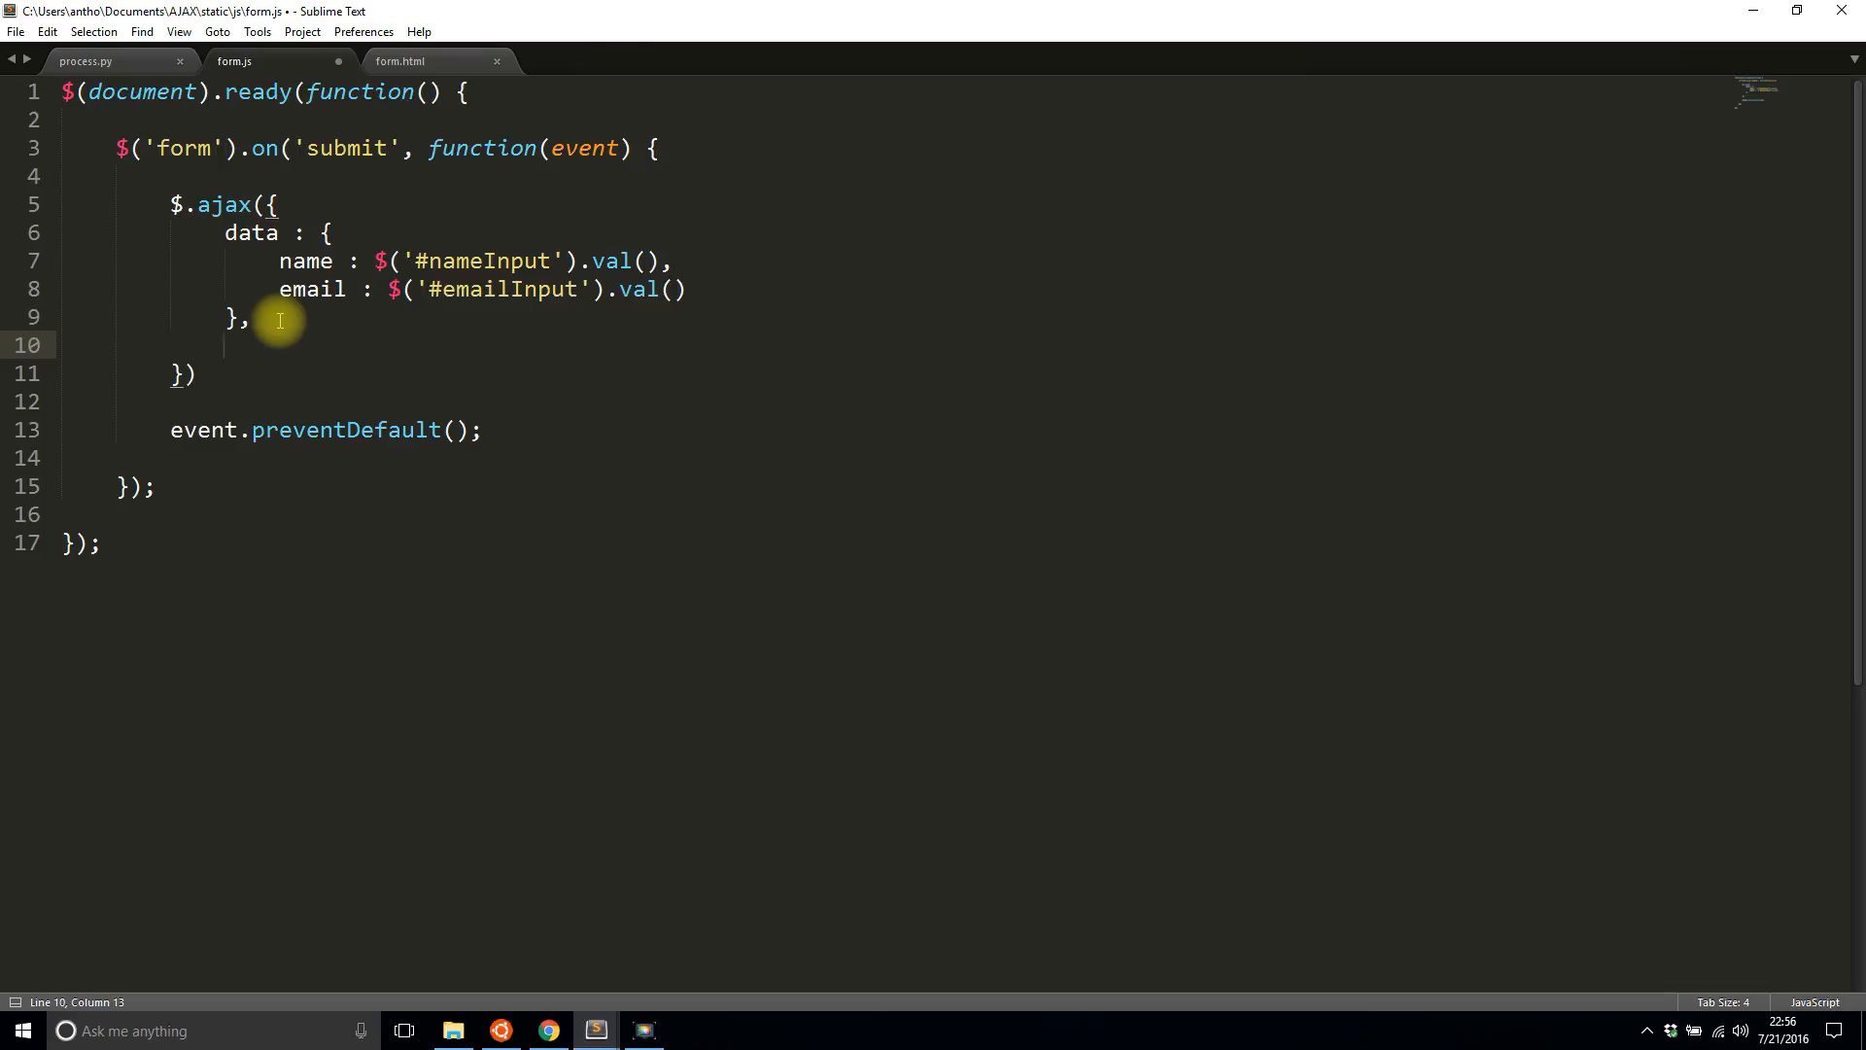
{"action": "type", "text": "type"}
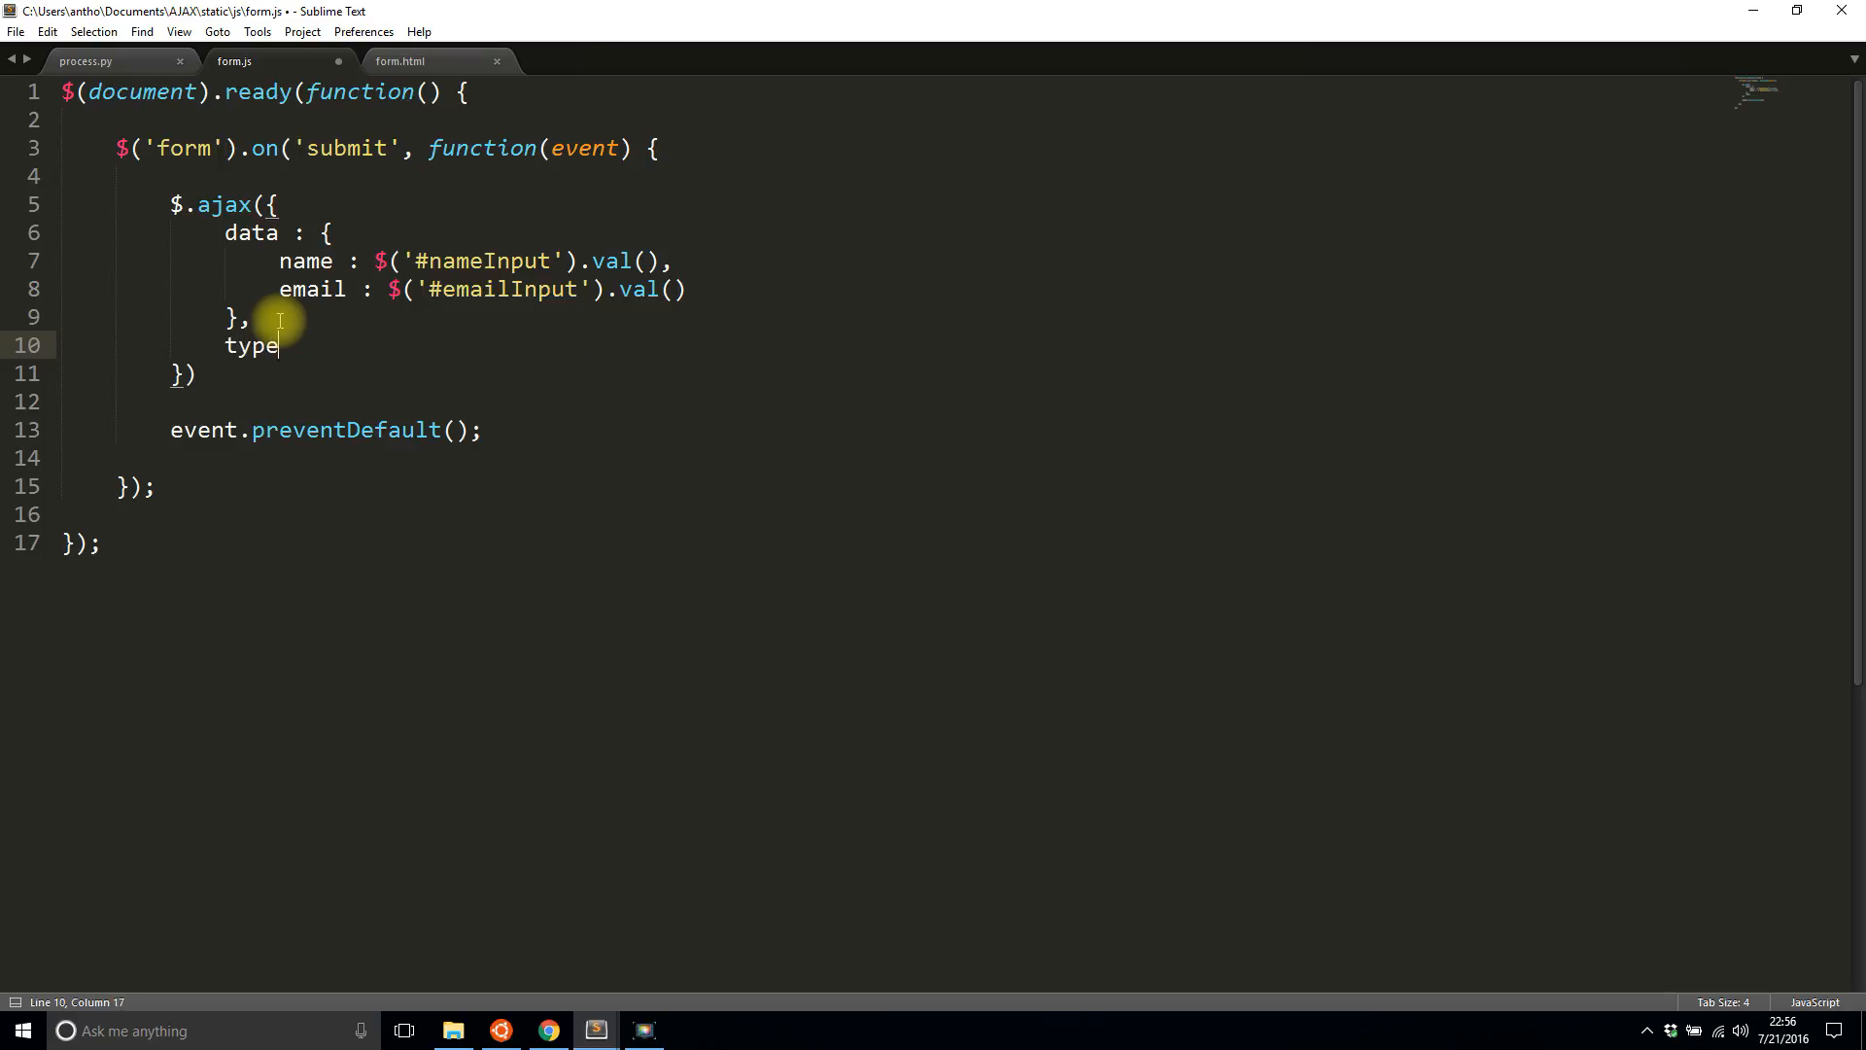
{"action": "type", "text": ":"}
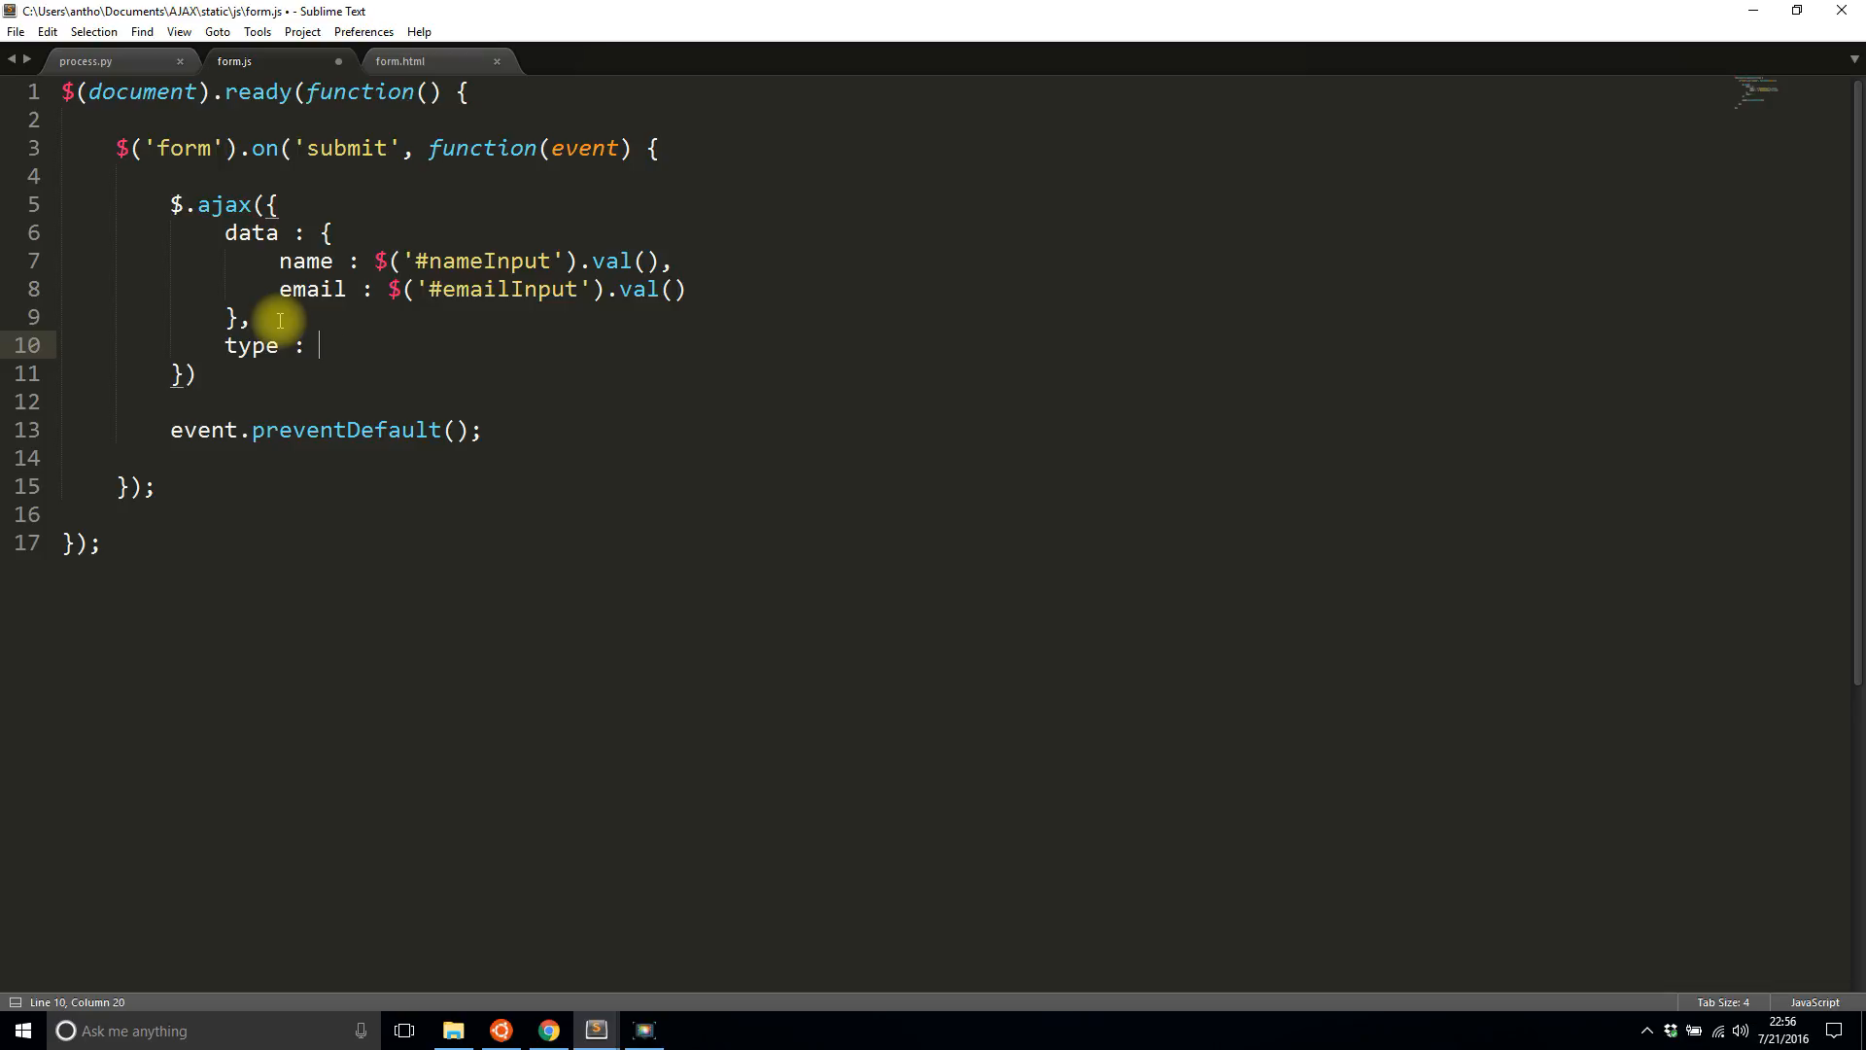
{"action": "type", "text": "'POST',"}
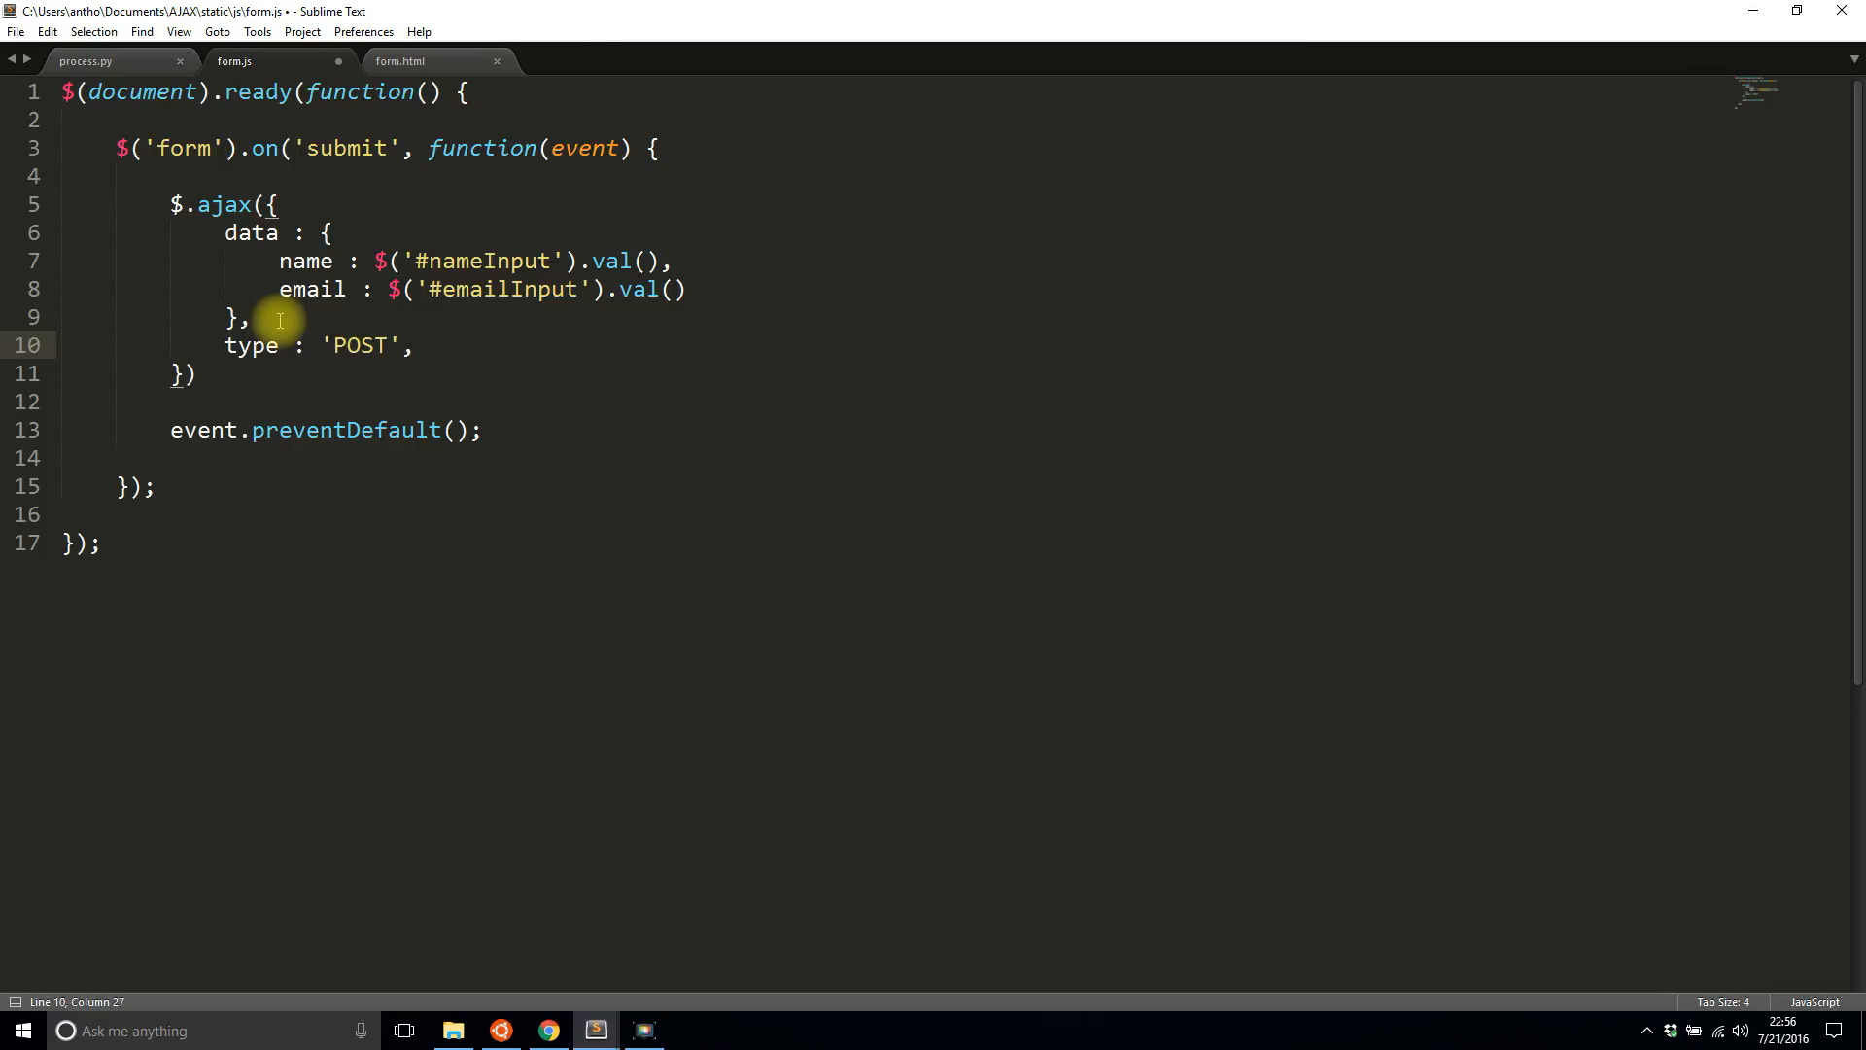
{"action": "type", "text": "url : ''"}
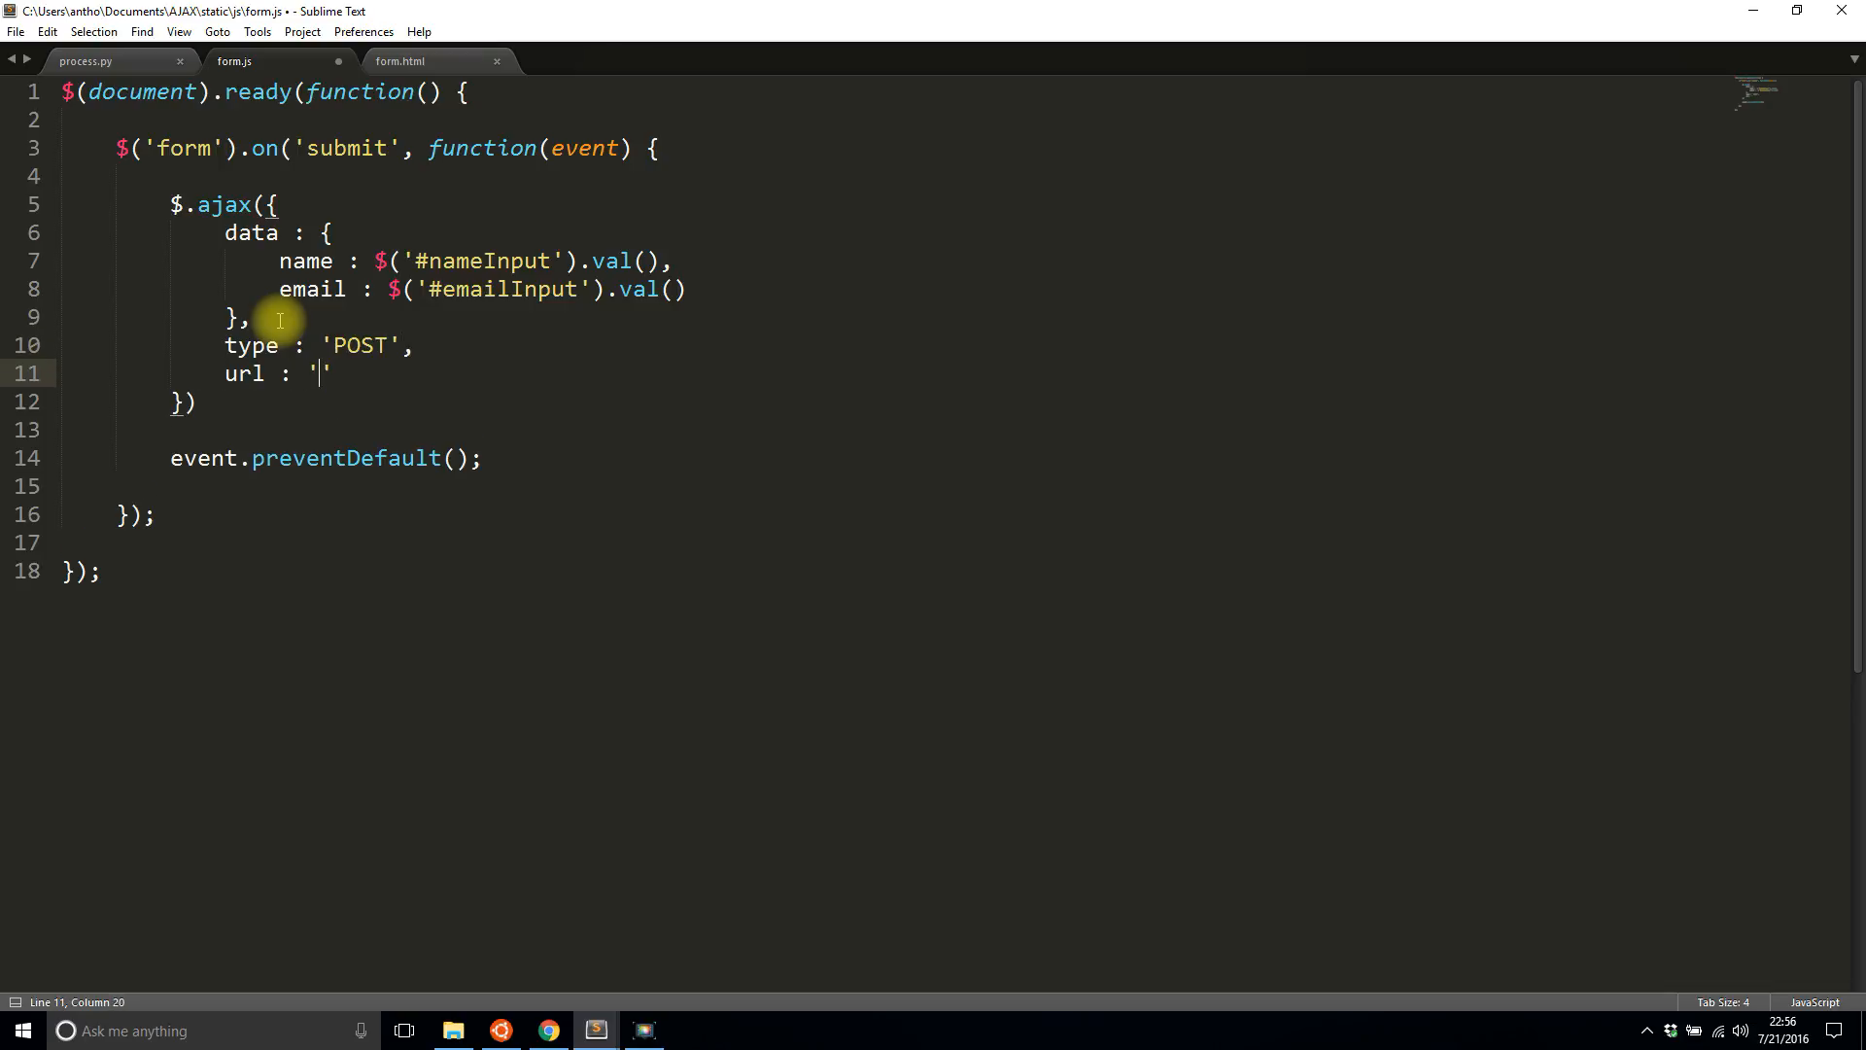
{"action": "type", "text": "/process"}
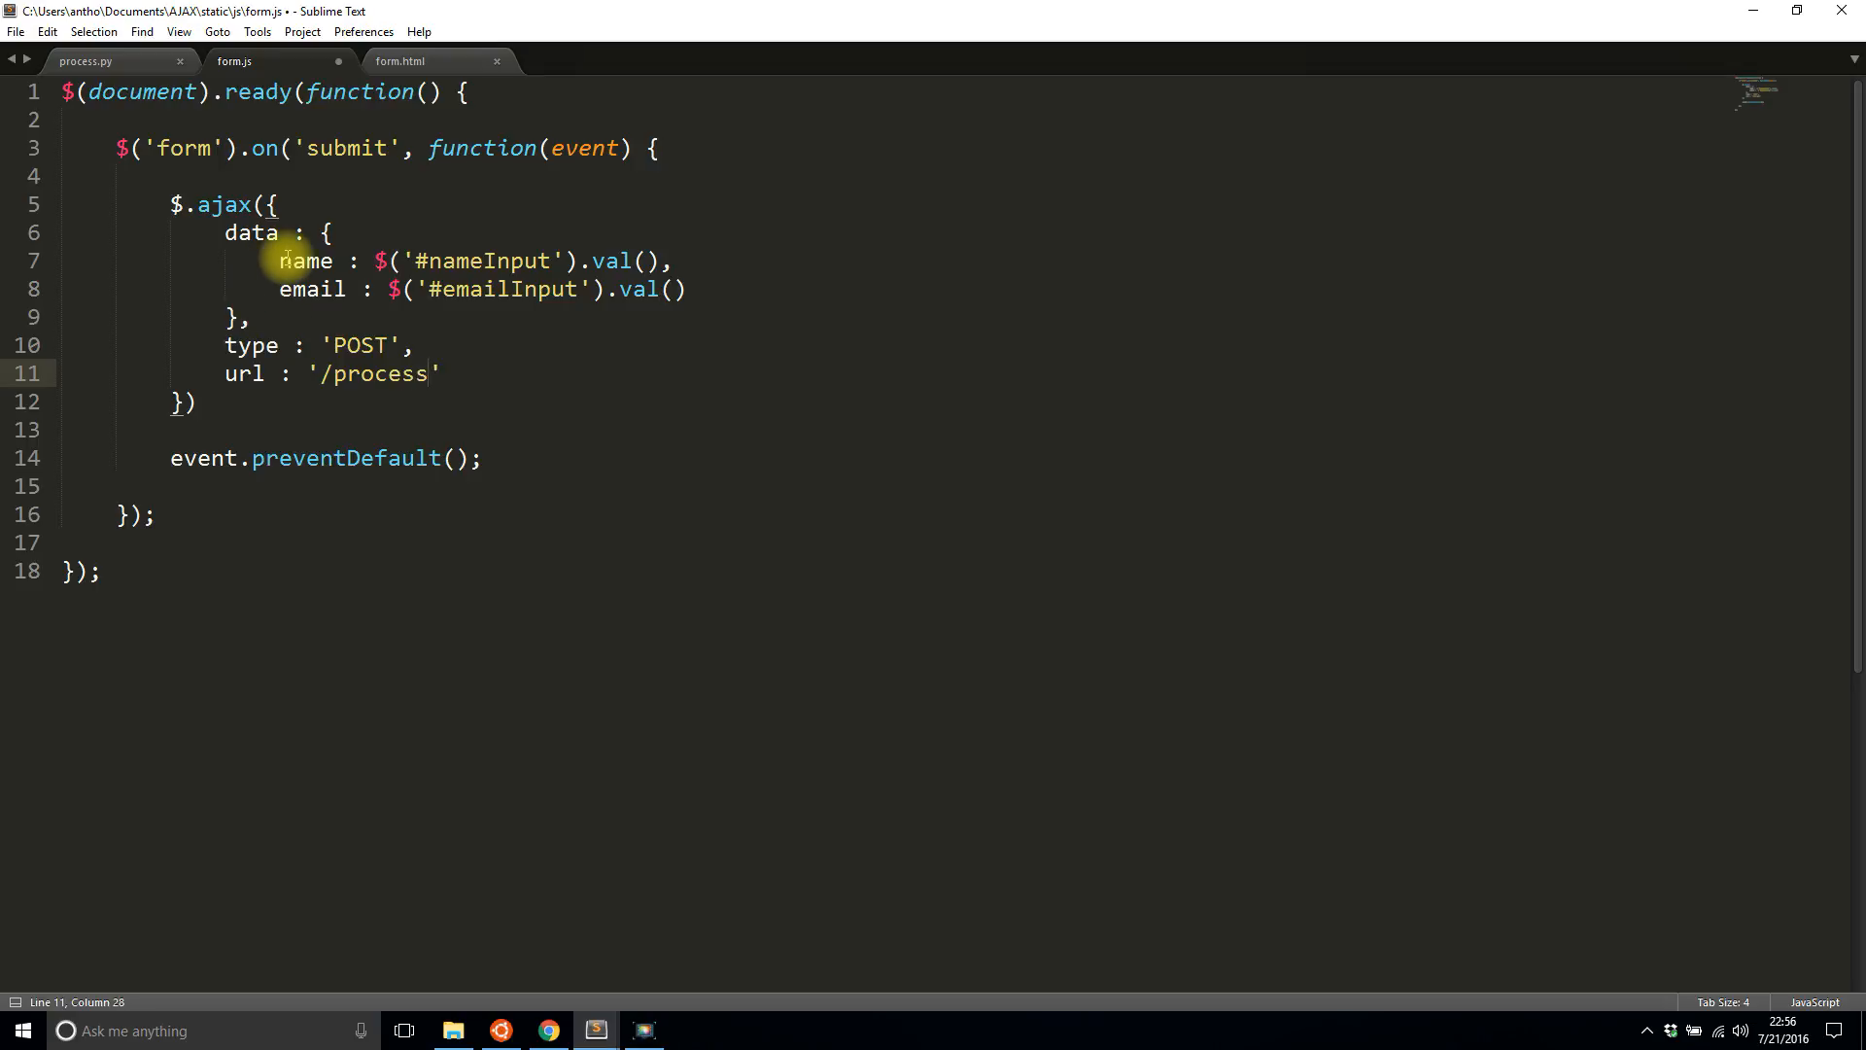
{"action": "left_click", "coordinate": [267, 401]}
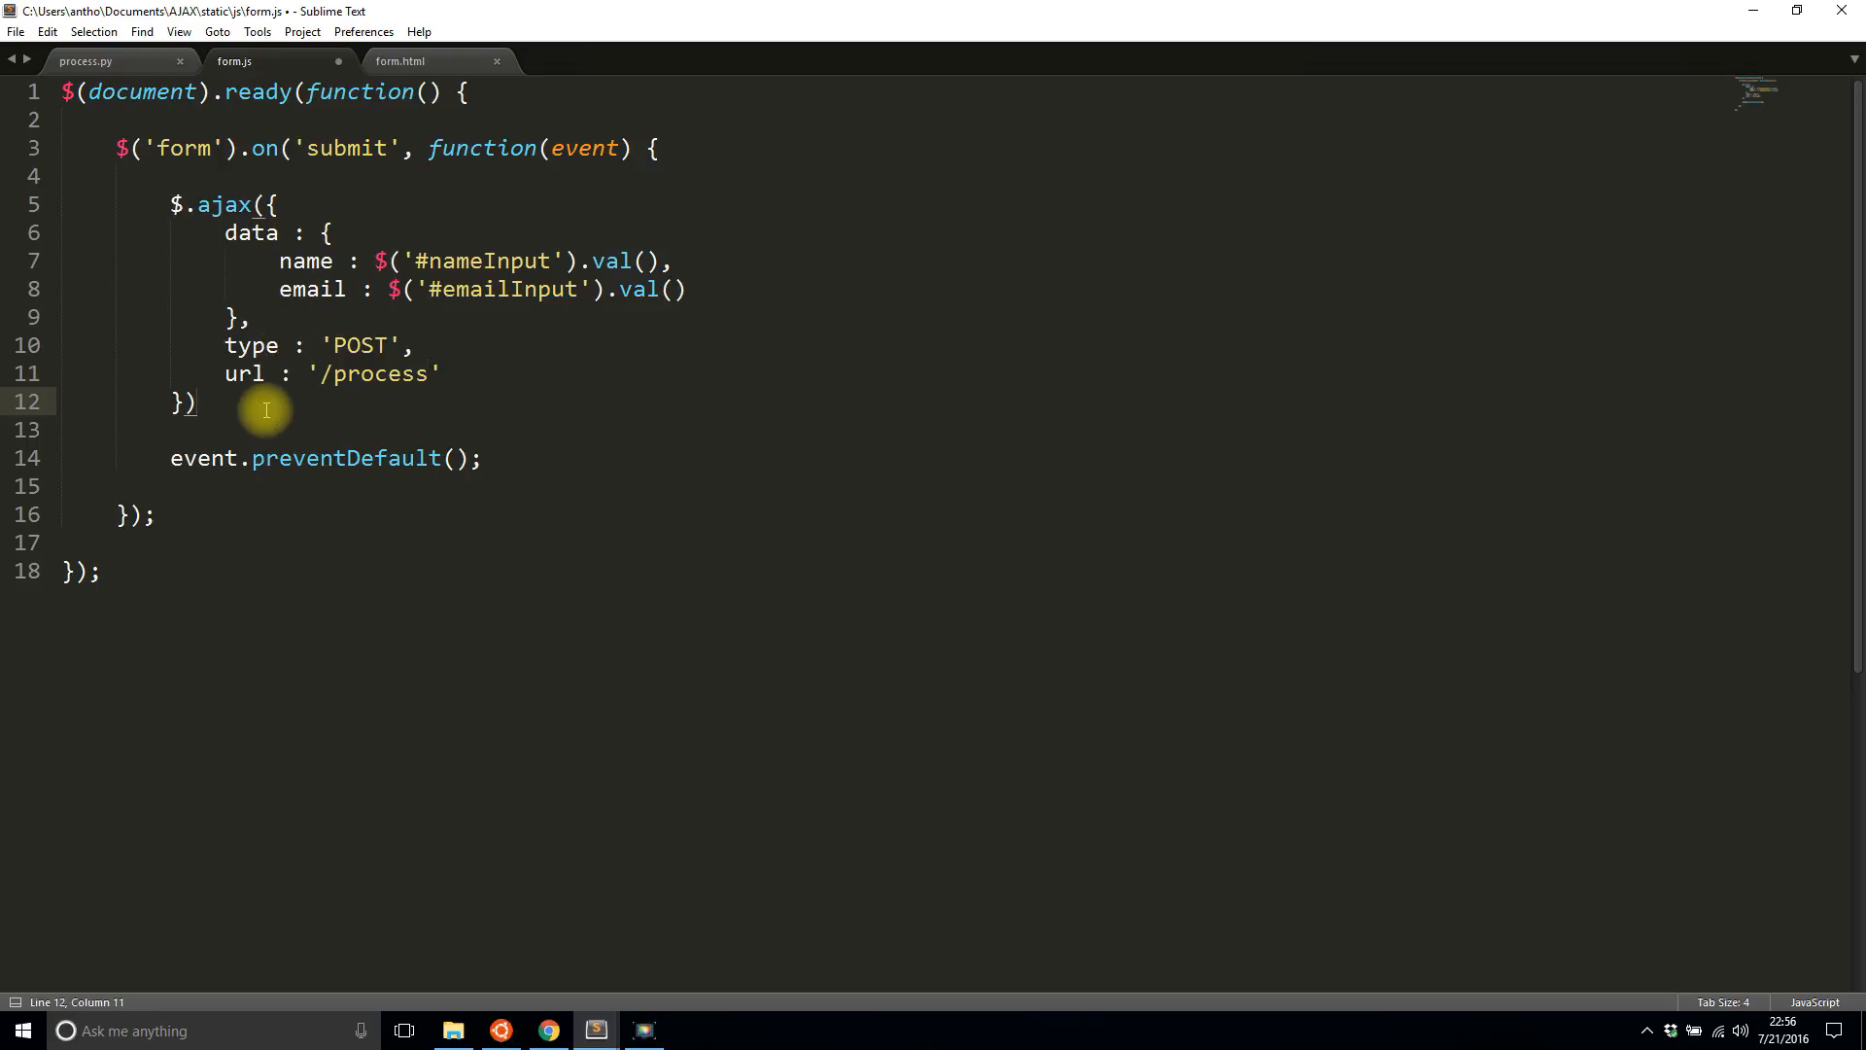
Step: Chain an empty .done(function(data) { }) callback onto the ajax call, then review process.py's responses
{"action": "type", "text": "."}
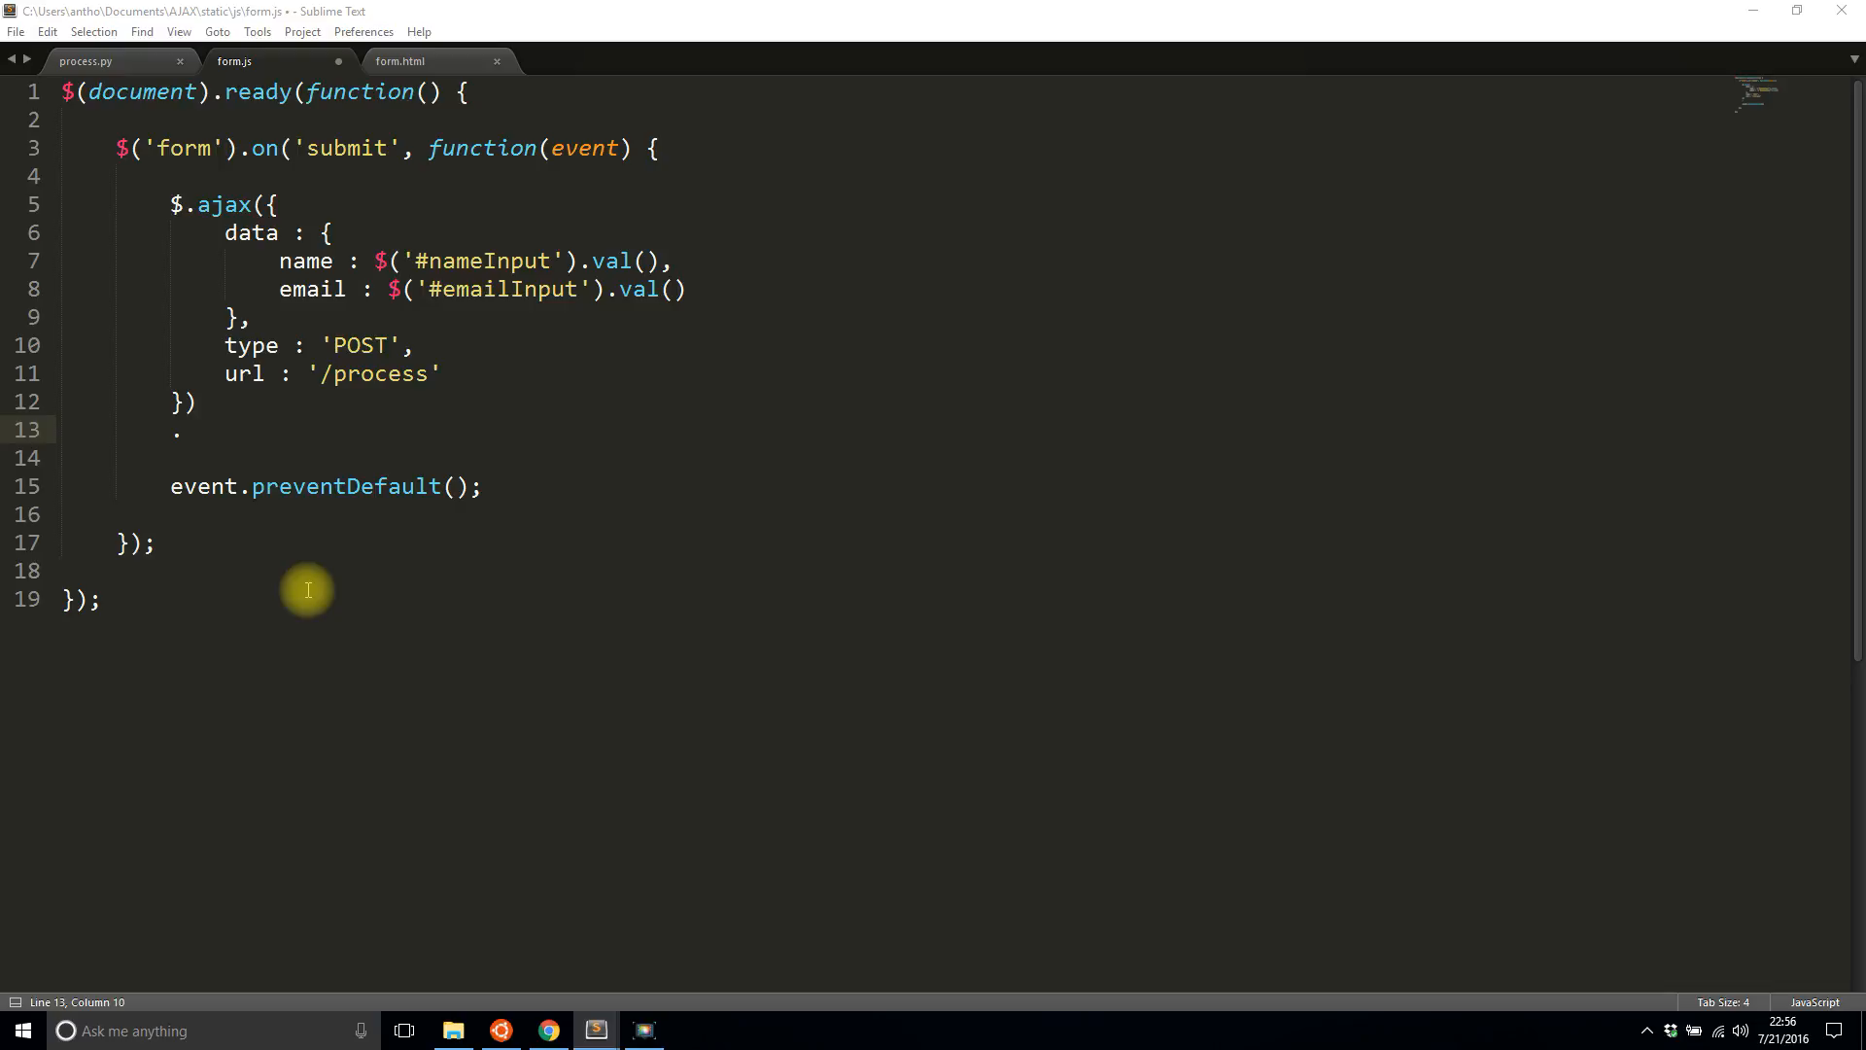
{"action": "type", "text": "done(function"}
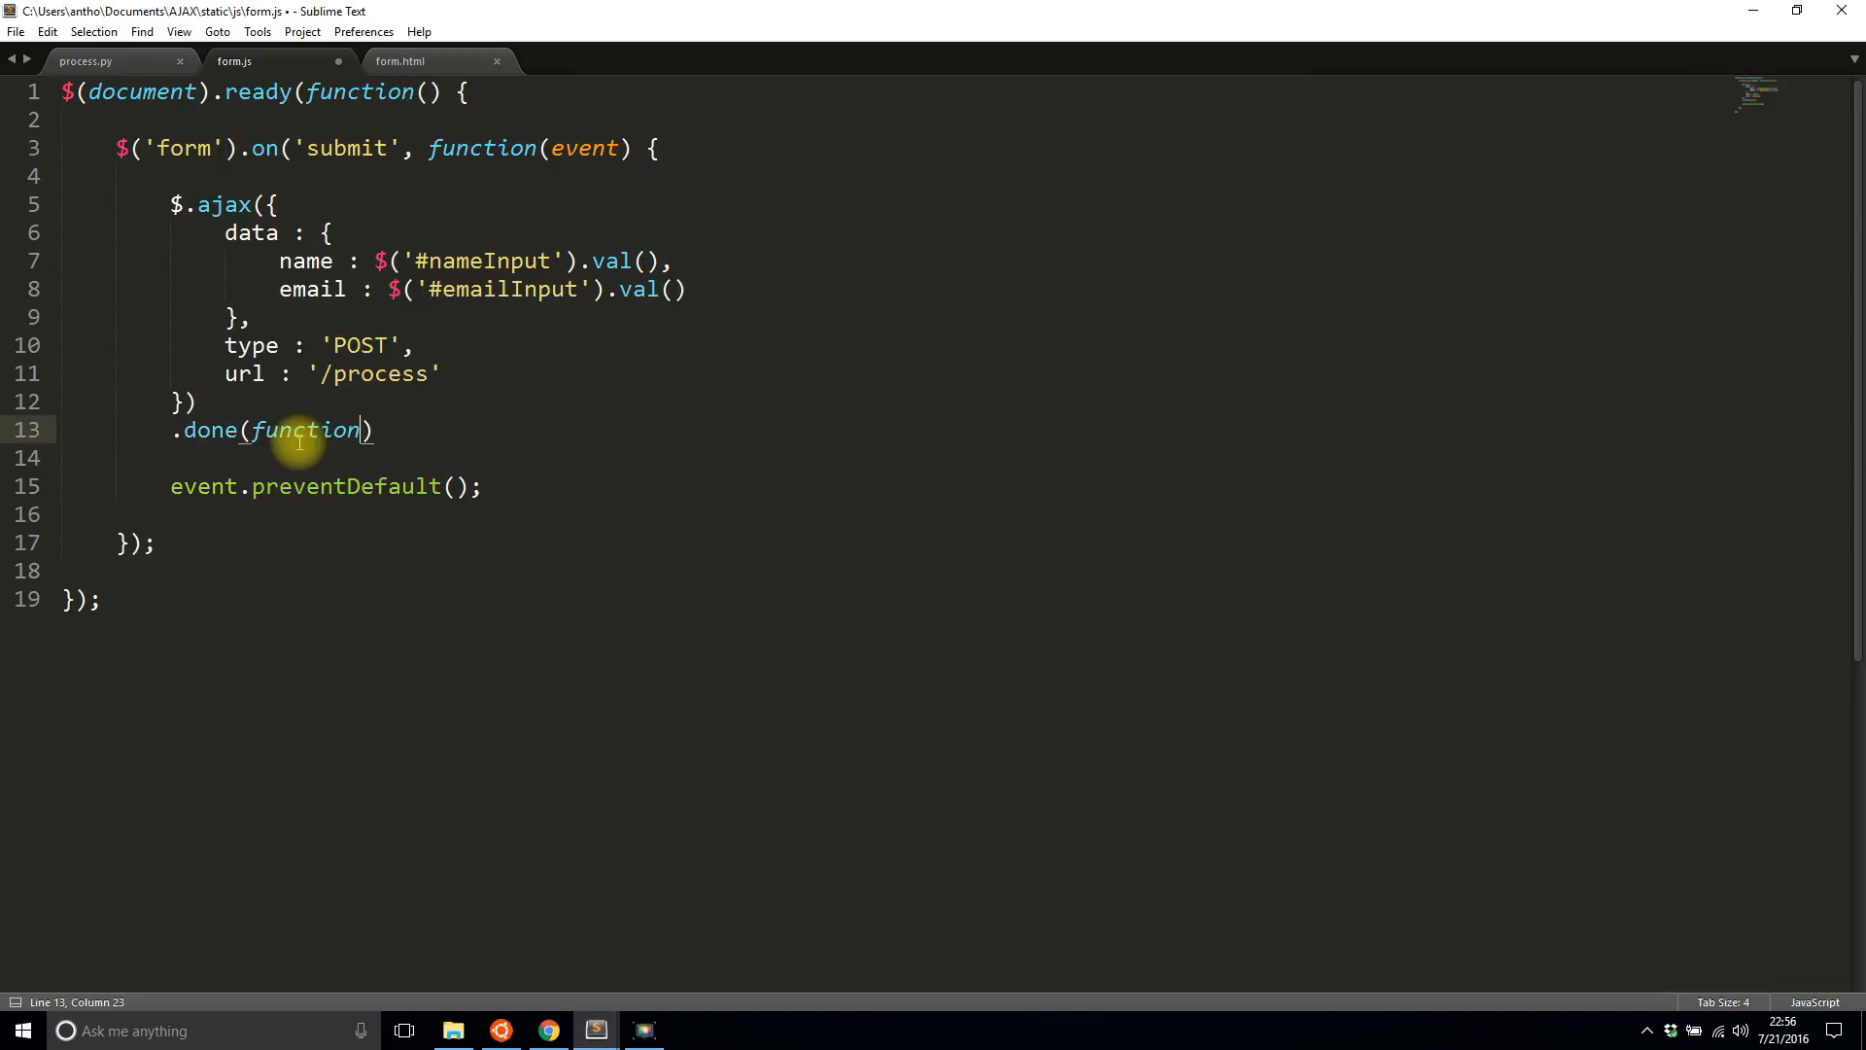
{"action": "type", "text": "()"}
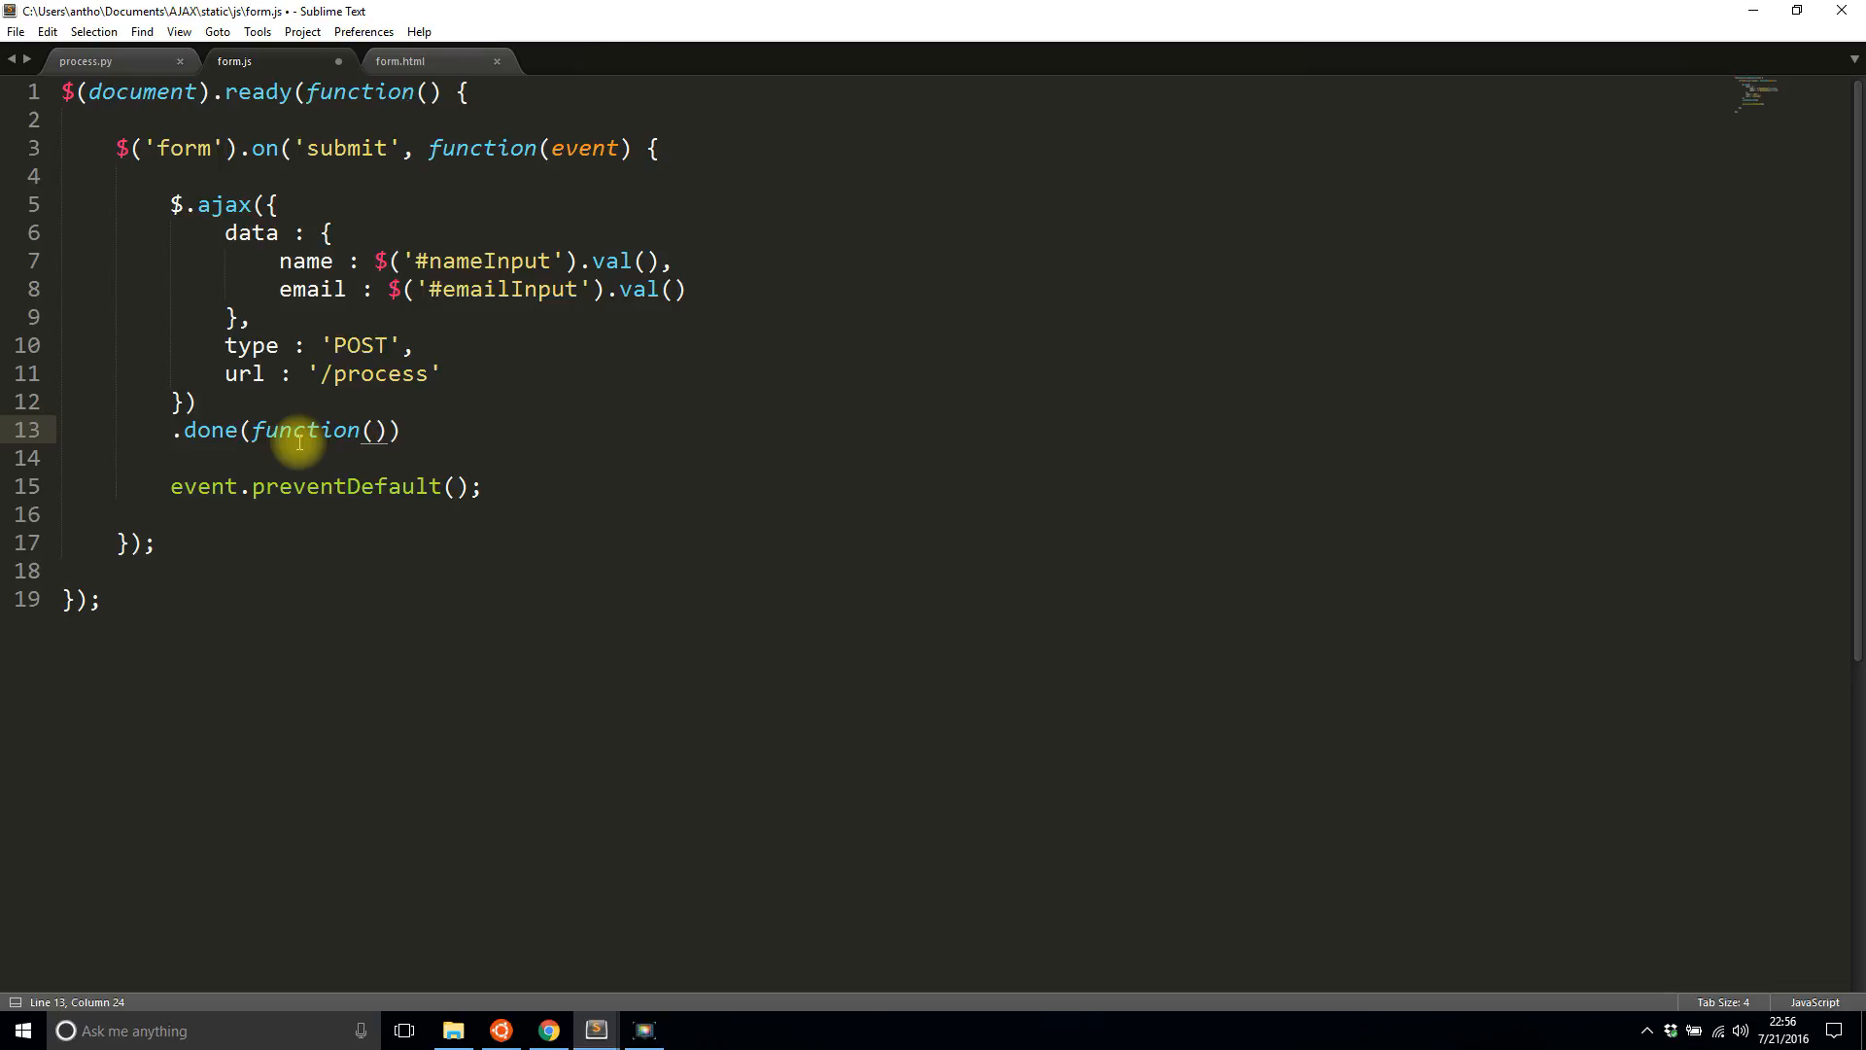
{"action": "type", "text": "data"}
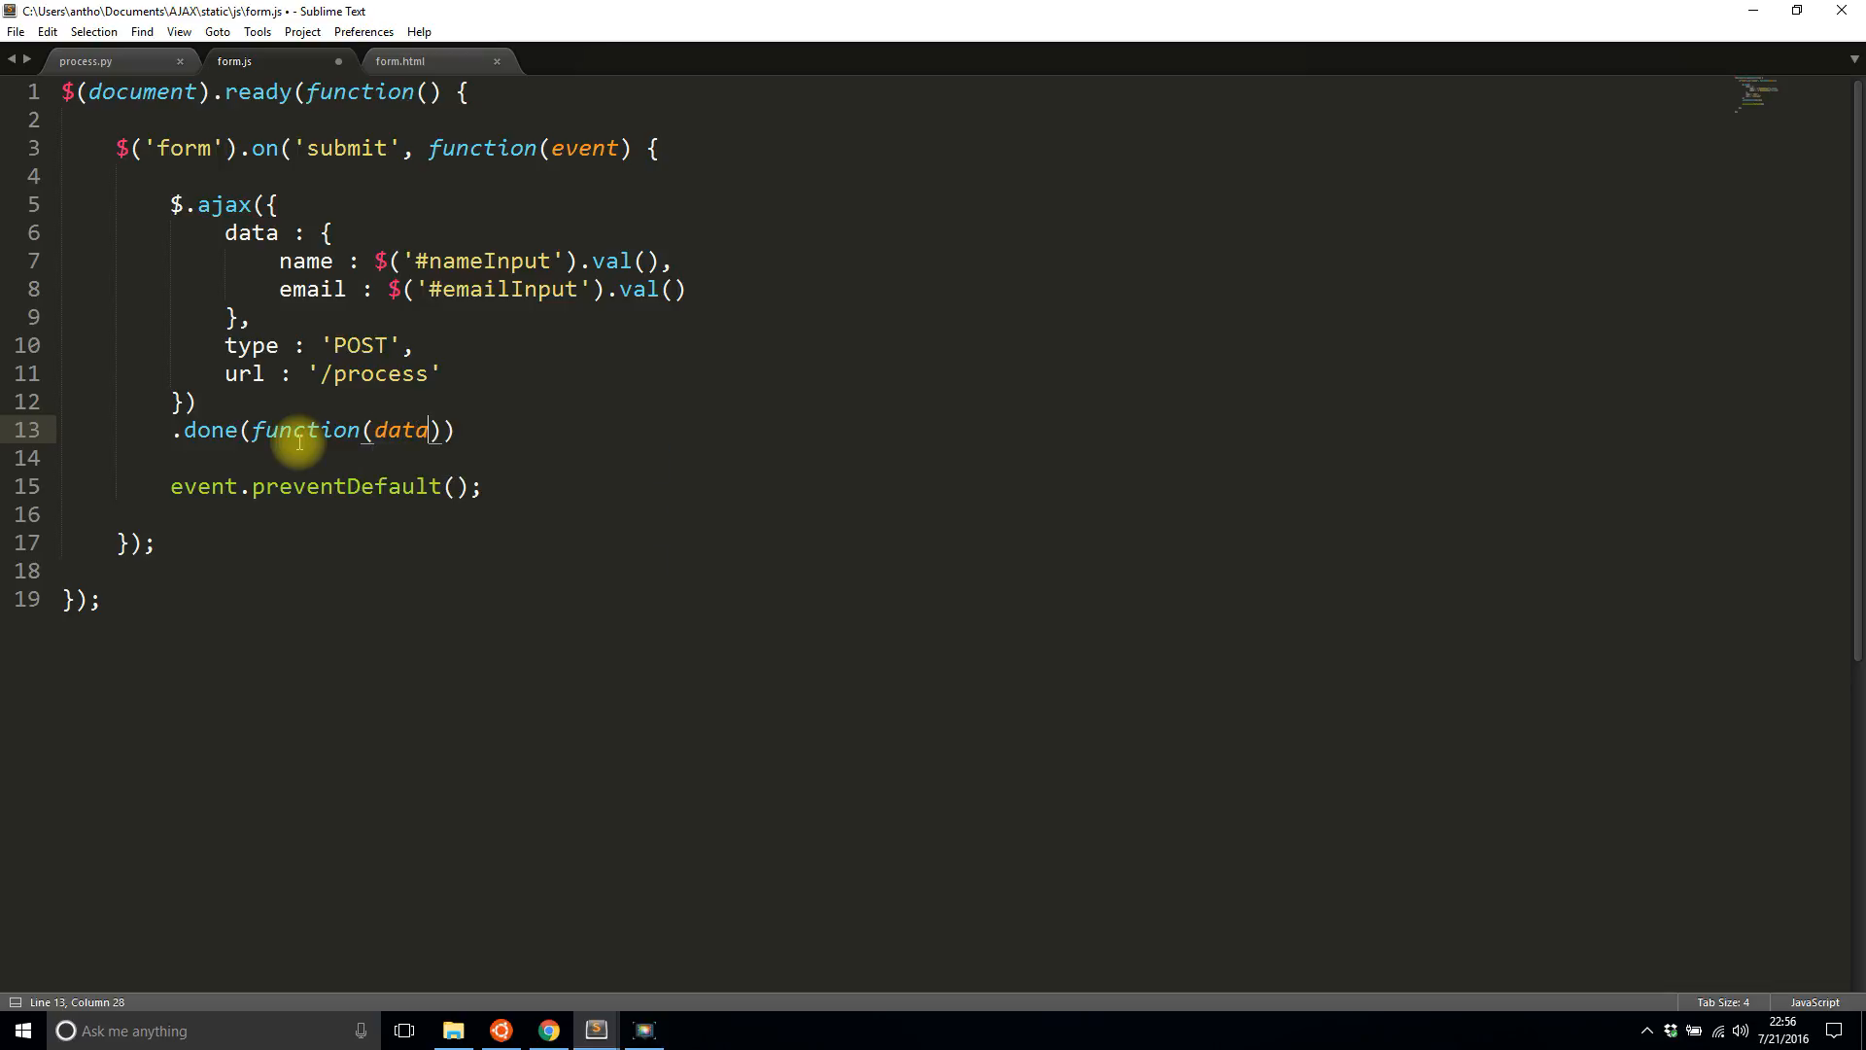
{"action": "type", "text": "P"}
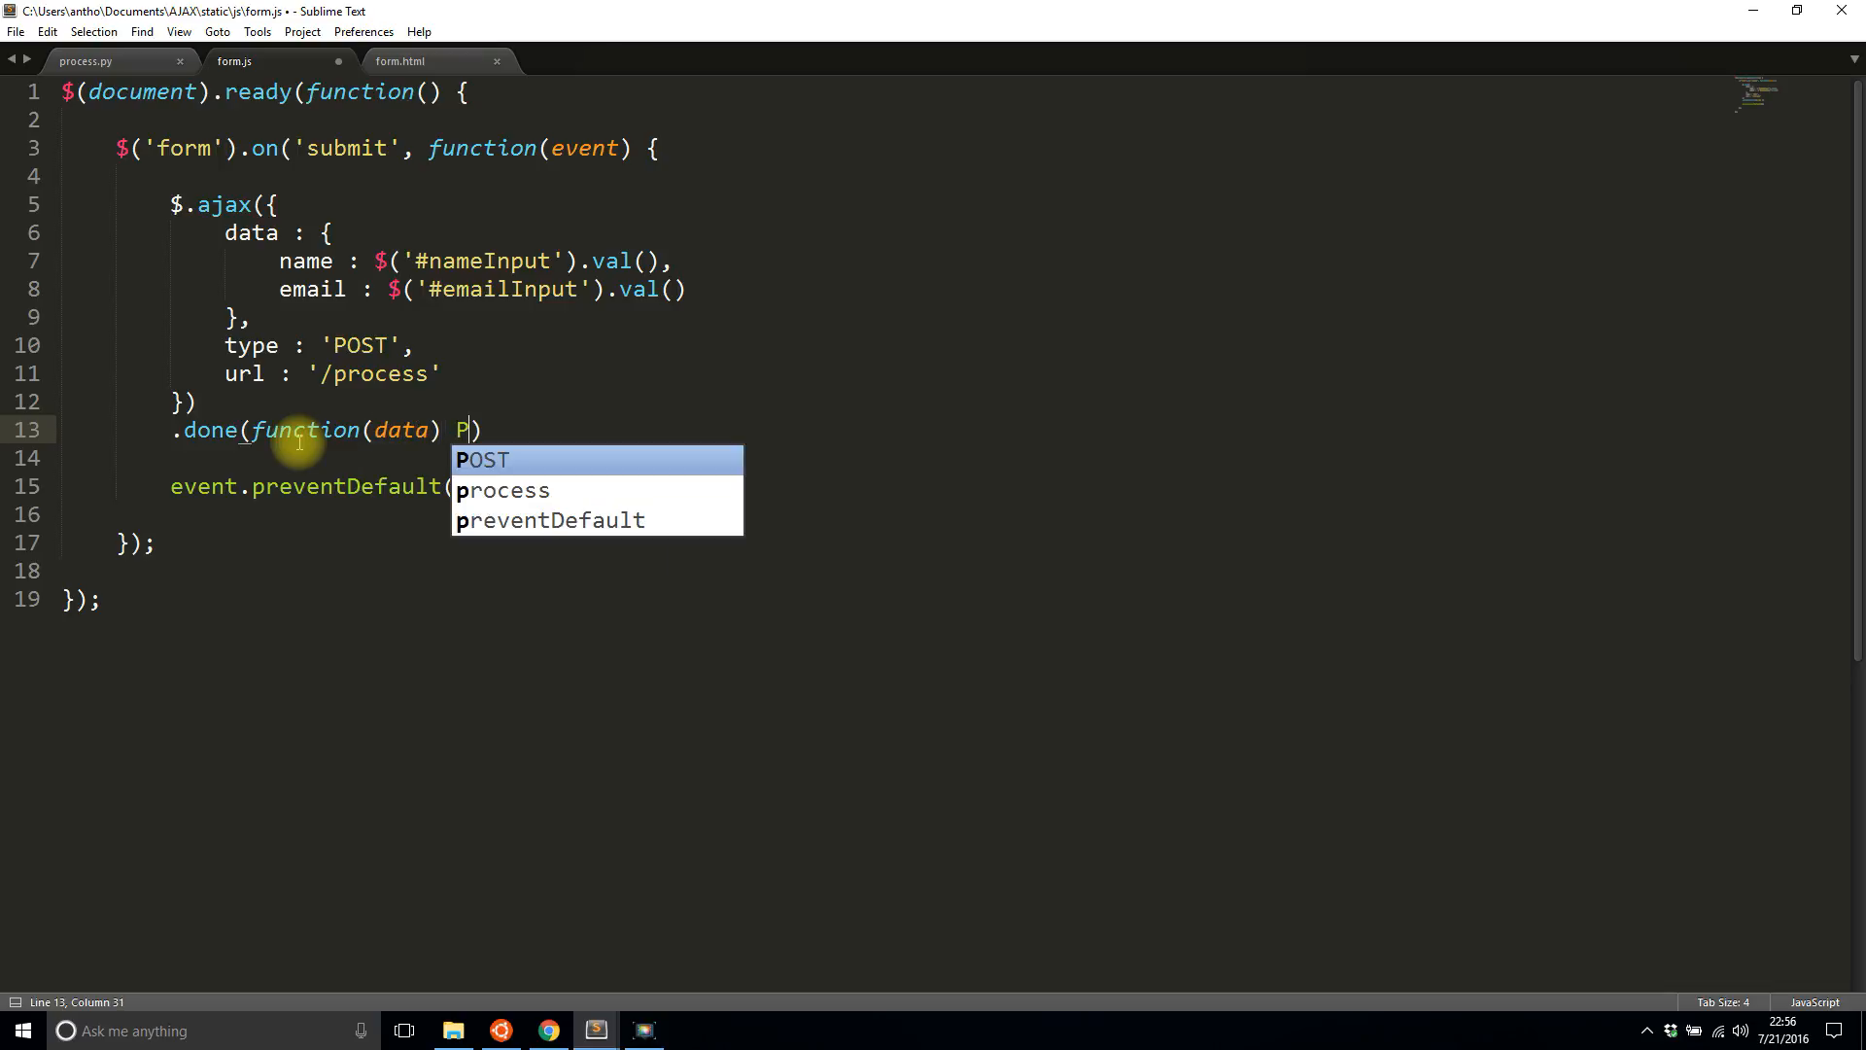
{"action": "type", "text": "{"}
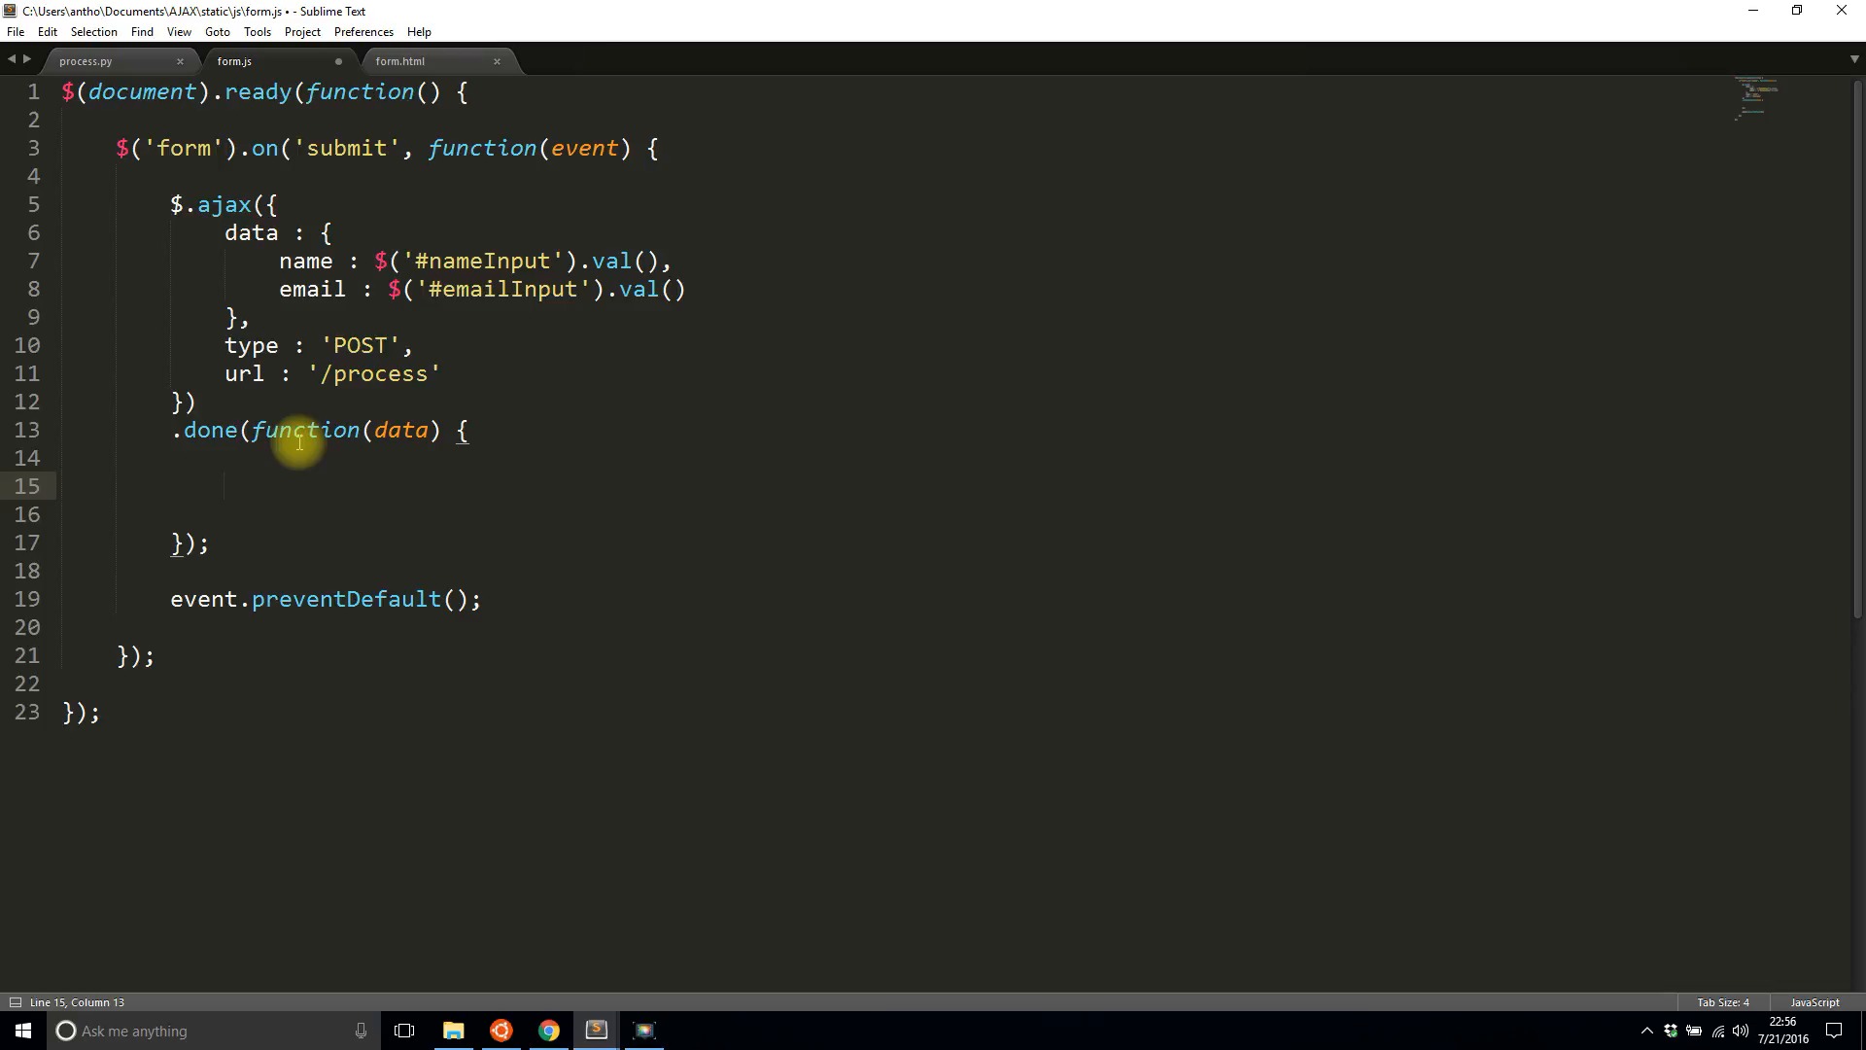
{"action": "left_click", "coordinate": [85, 60]}
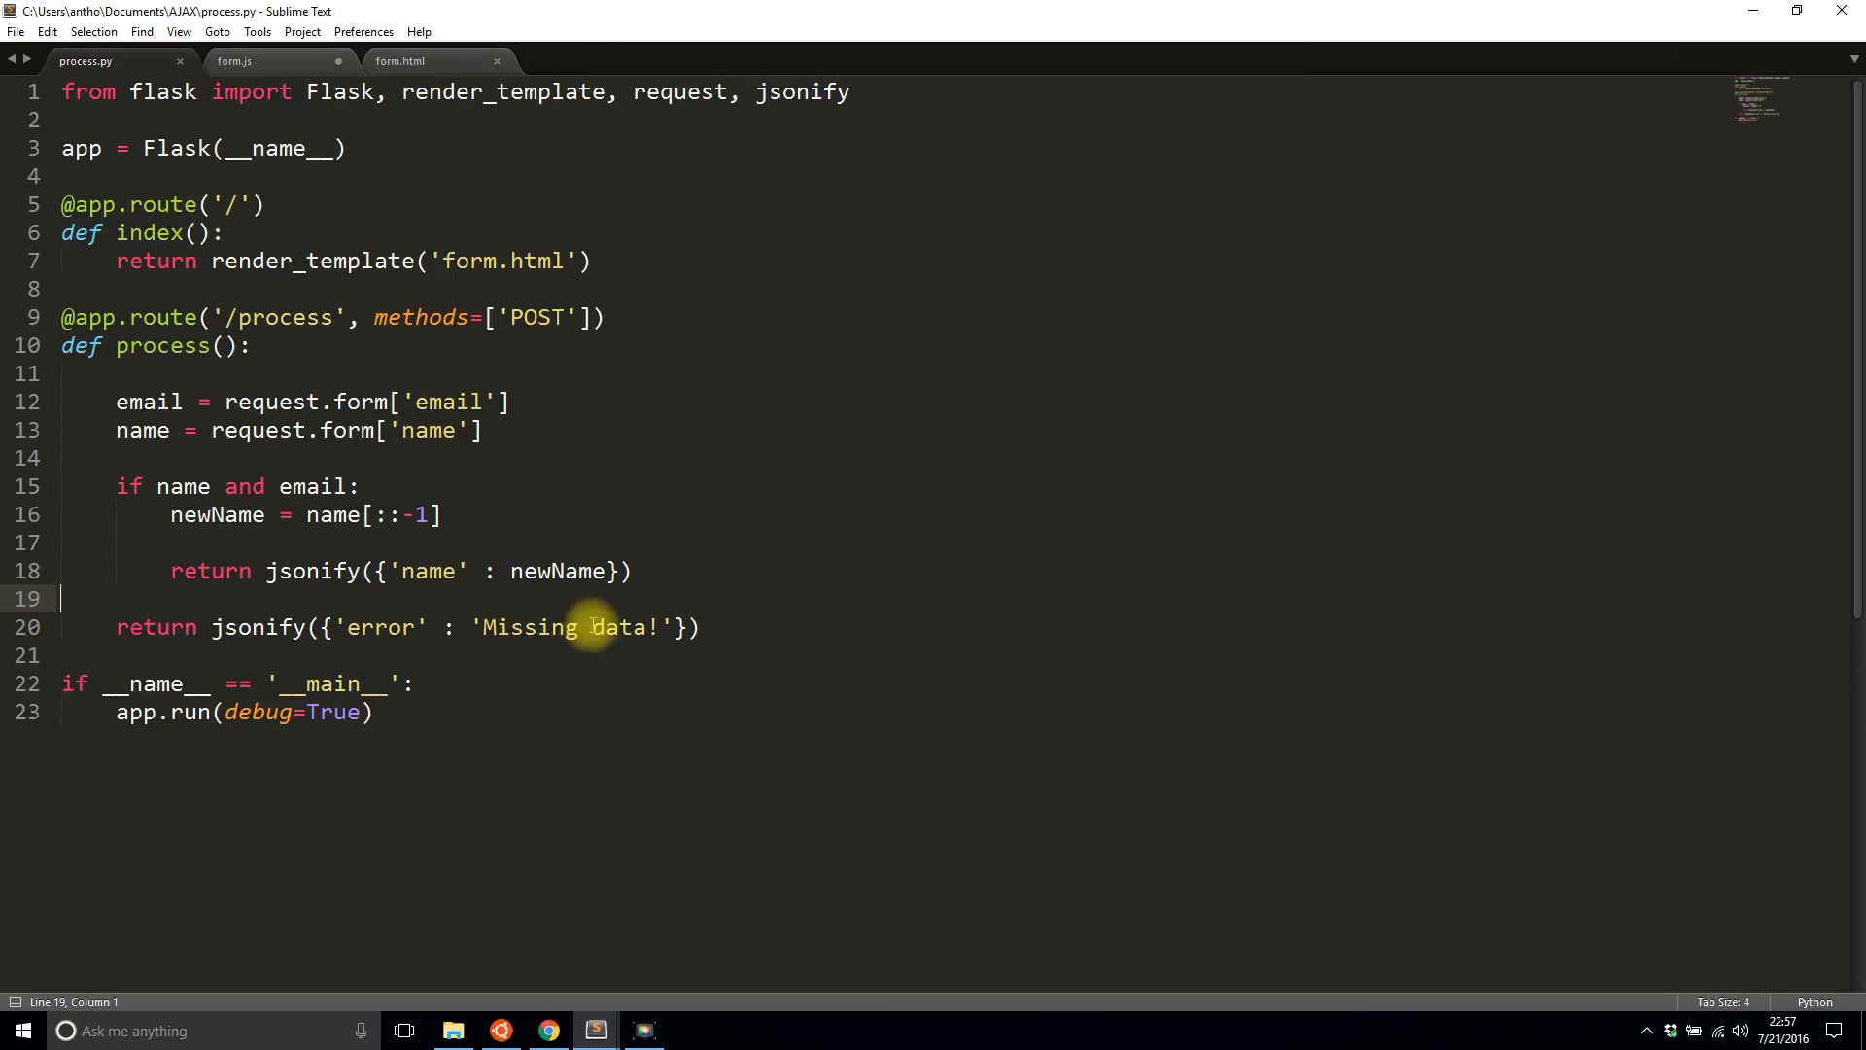
Step: In the done callback add if (data.error) with $('#').text(data.error) and an empty else branch
{"action": "left_click", "coordinate": [235, 61]}
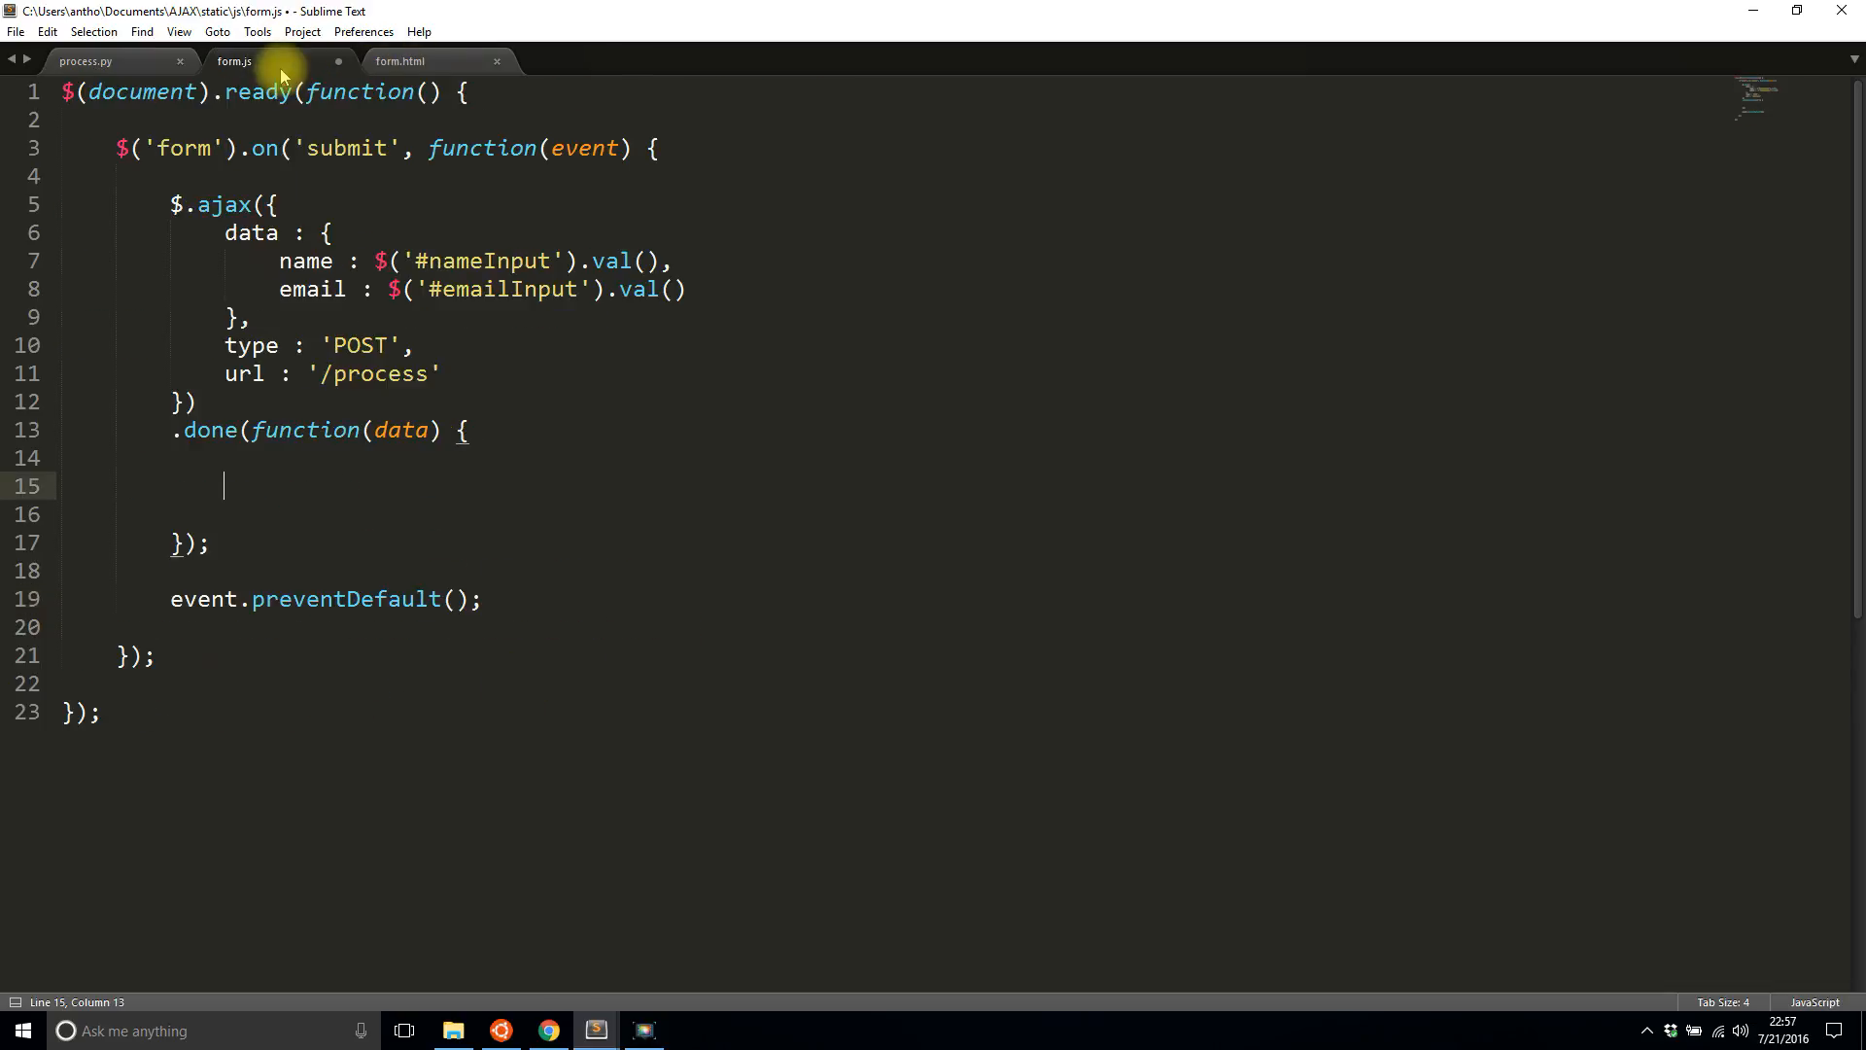
{"action": "type", "text": "if (data.error) {"}
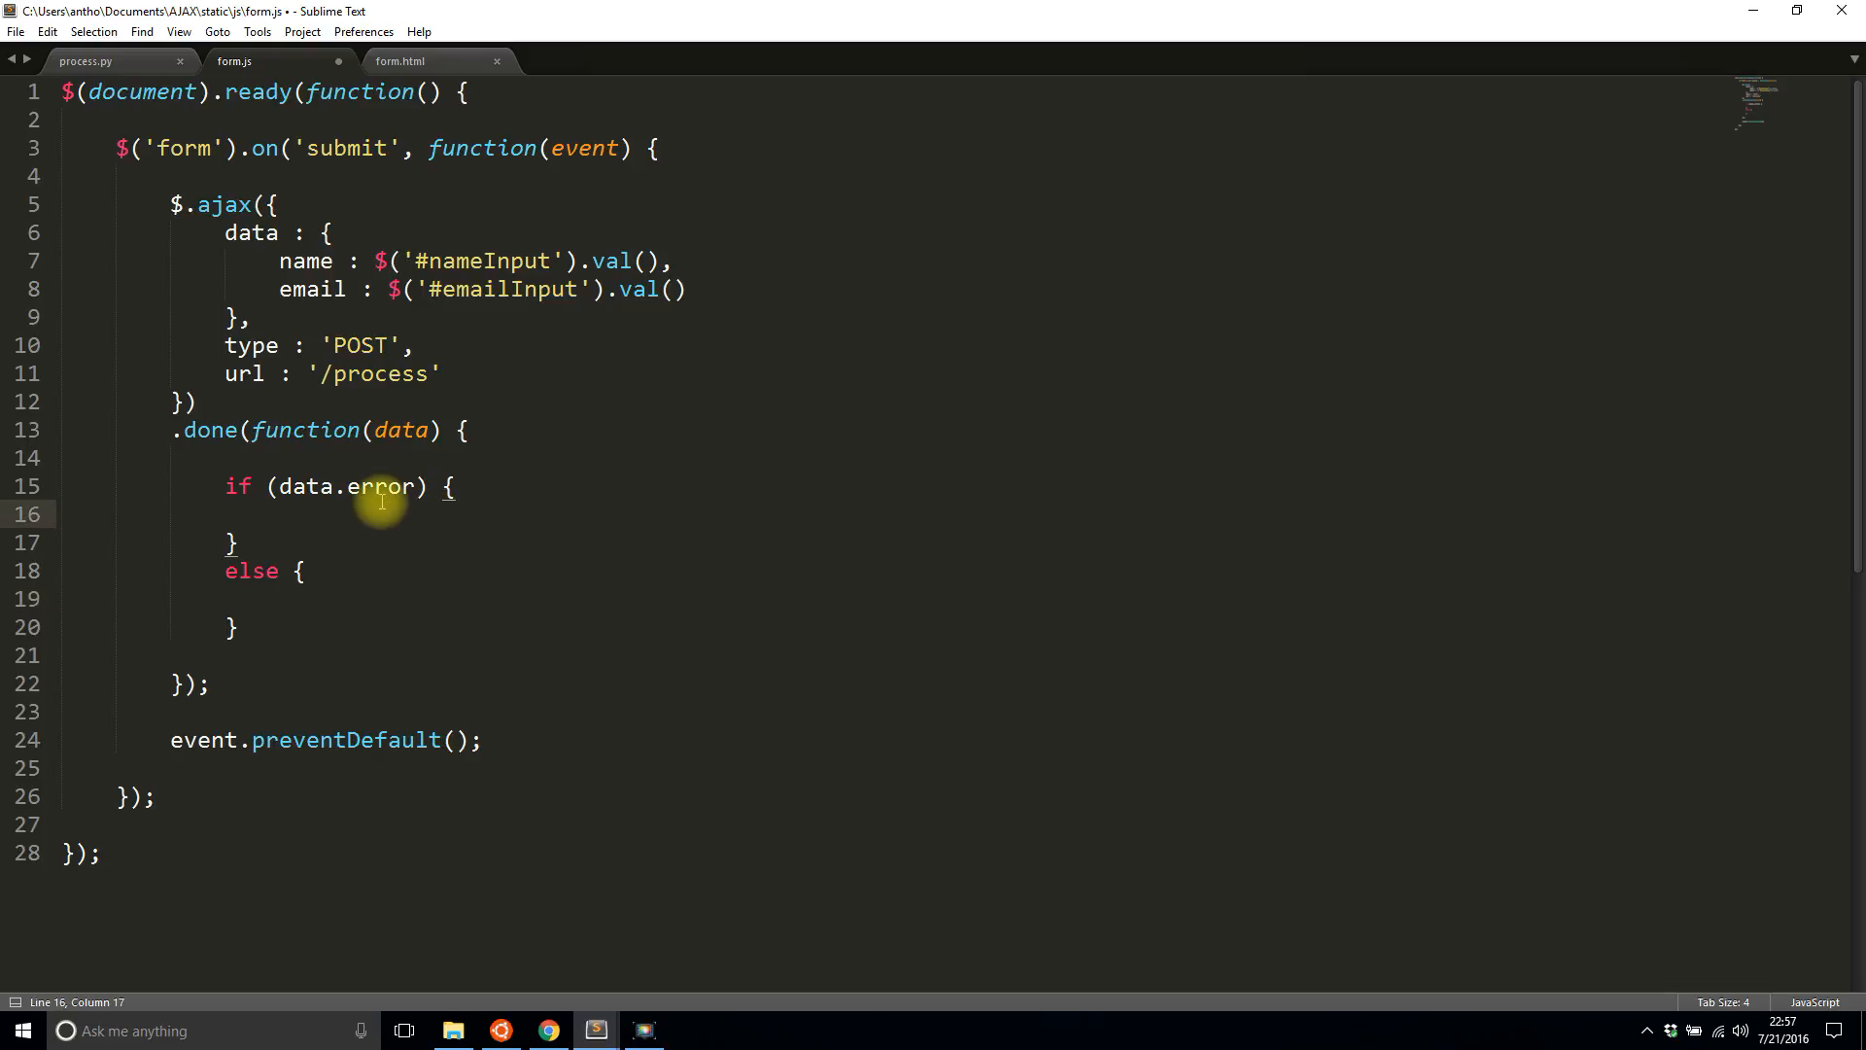
{"action": "type", "text": "$('#')"}
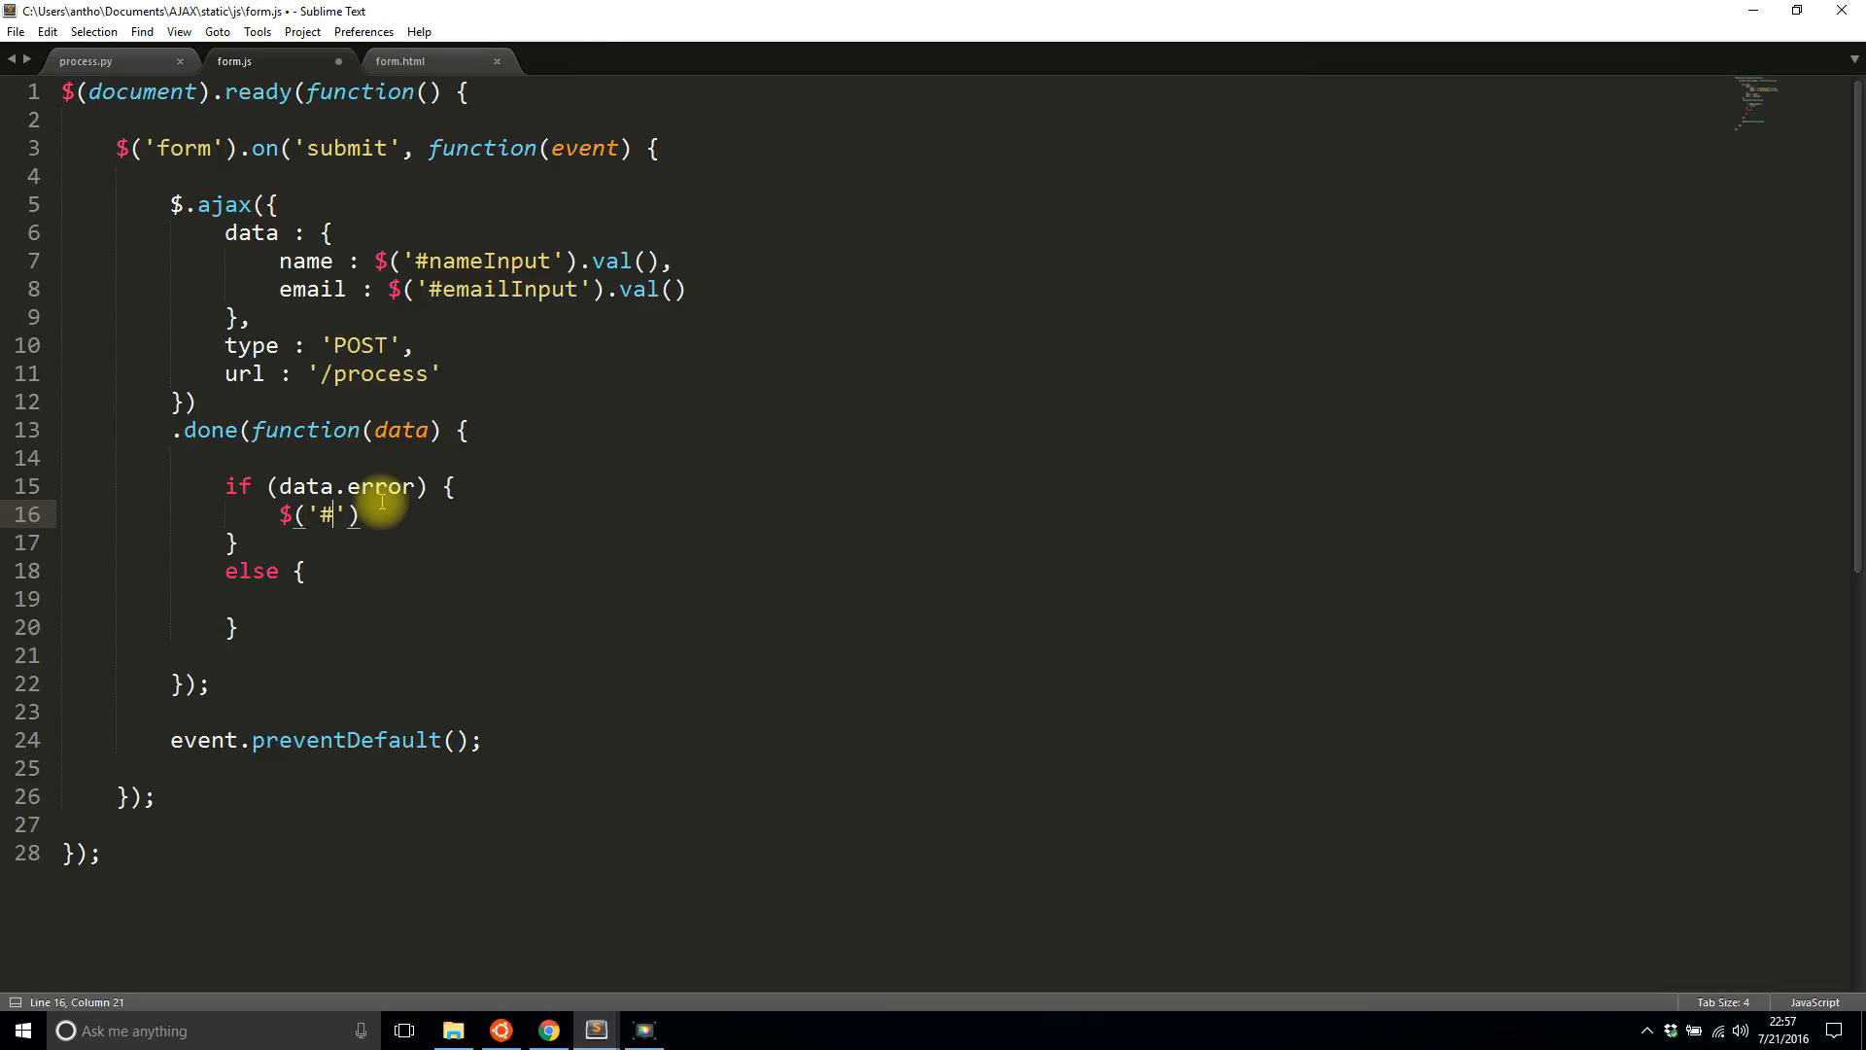
{"action": "type", "text": ".text"}
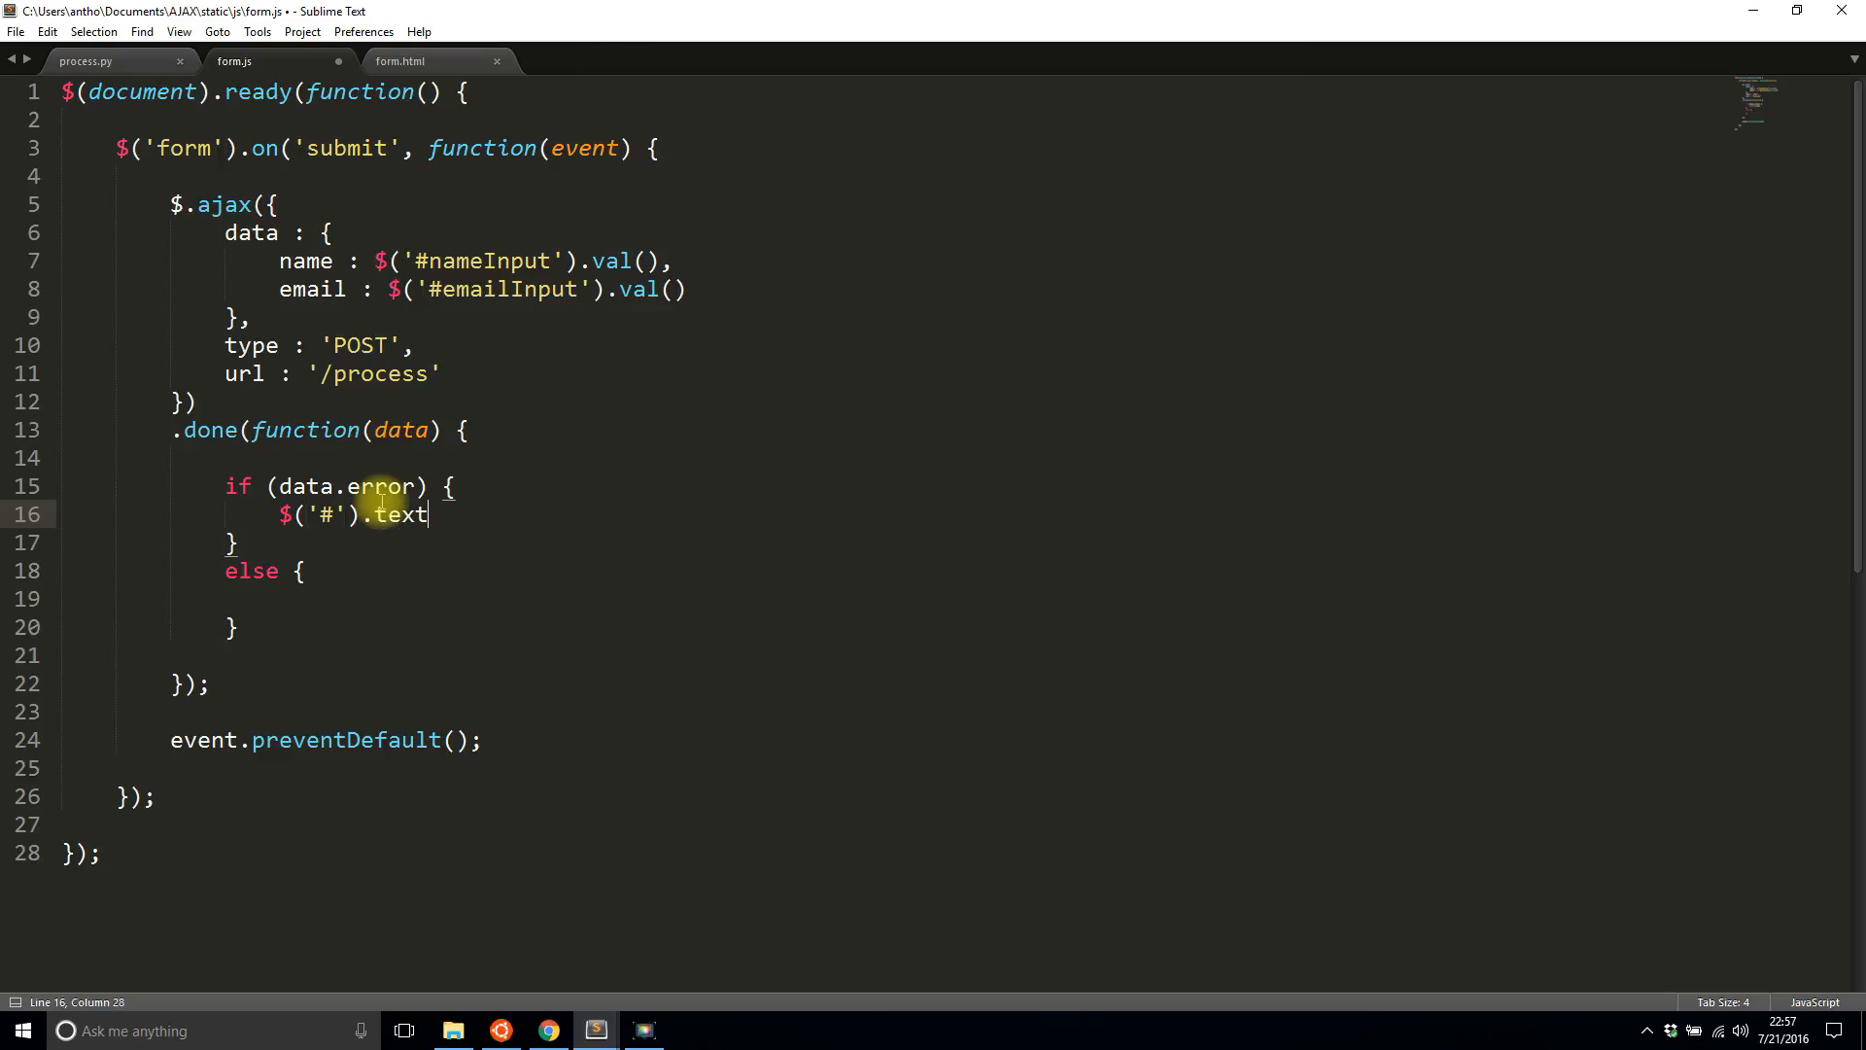
{"action": "type", "text": "()"}
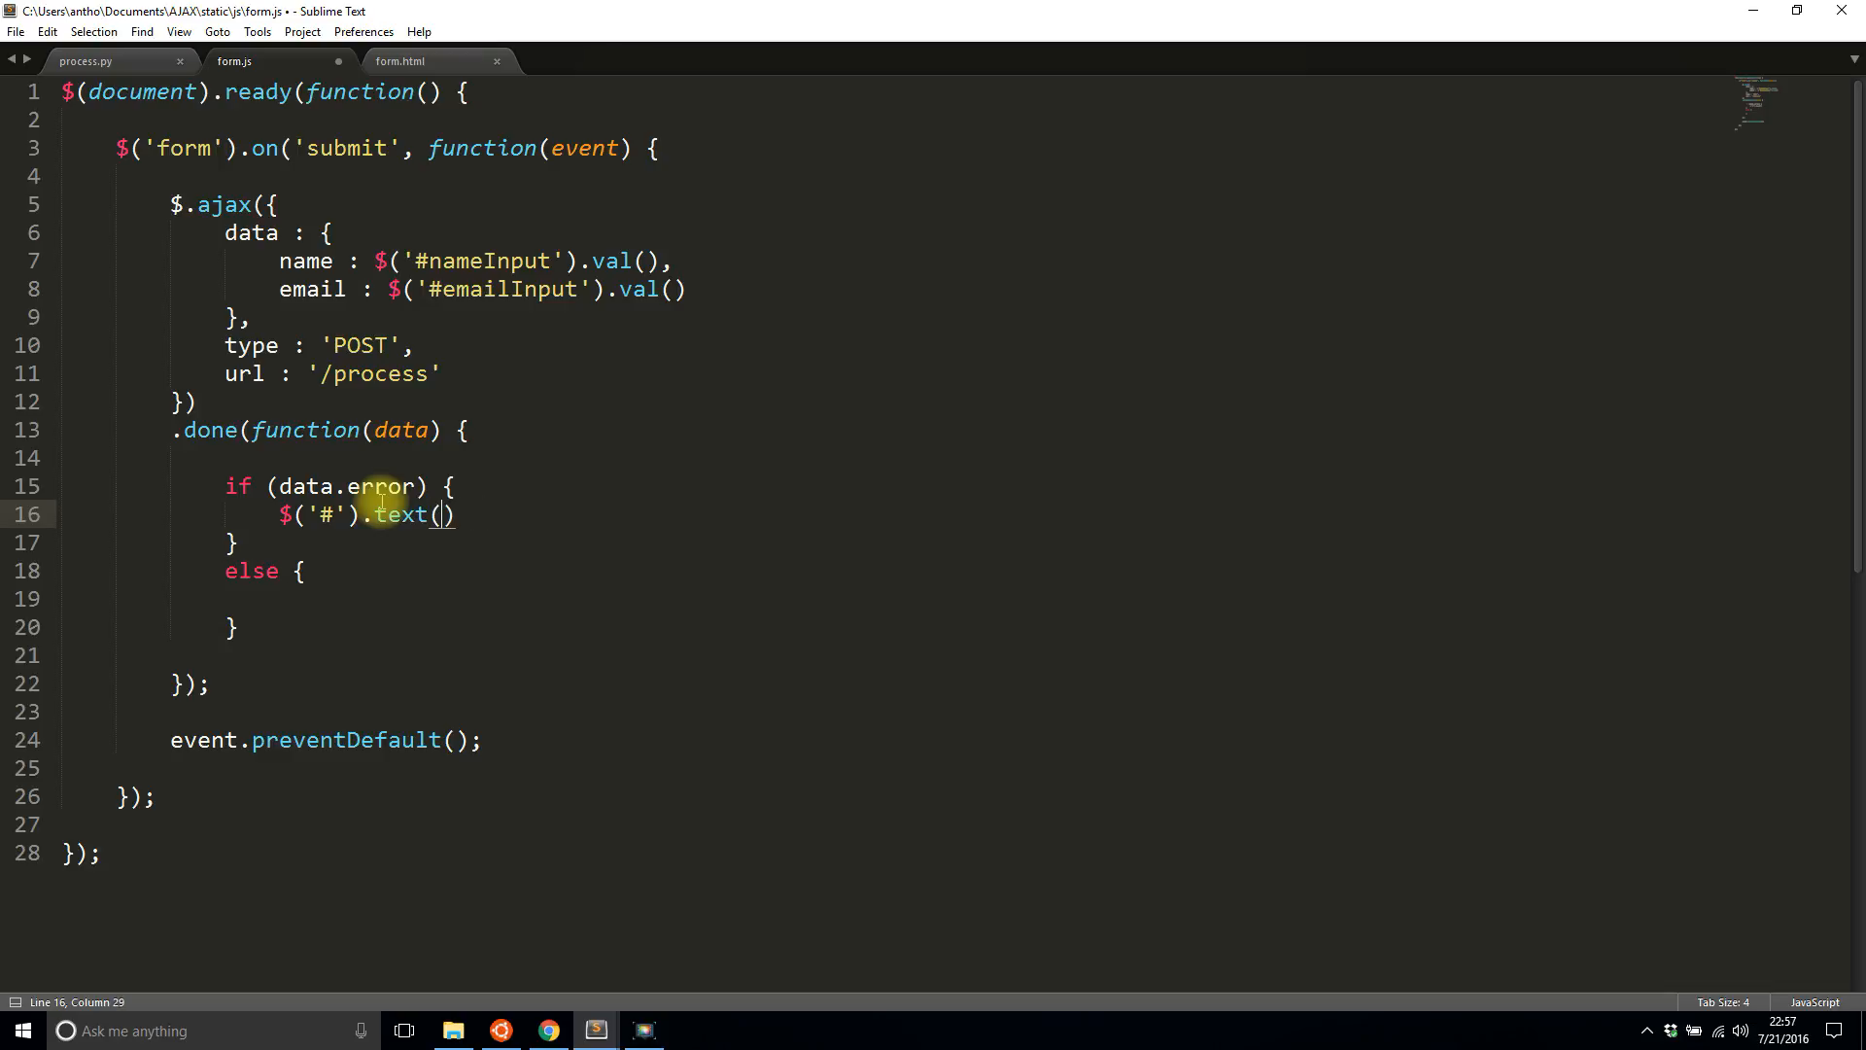
{"action": "type", "text": "data.error"}
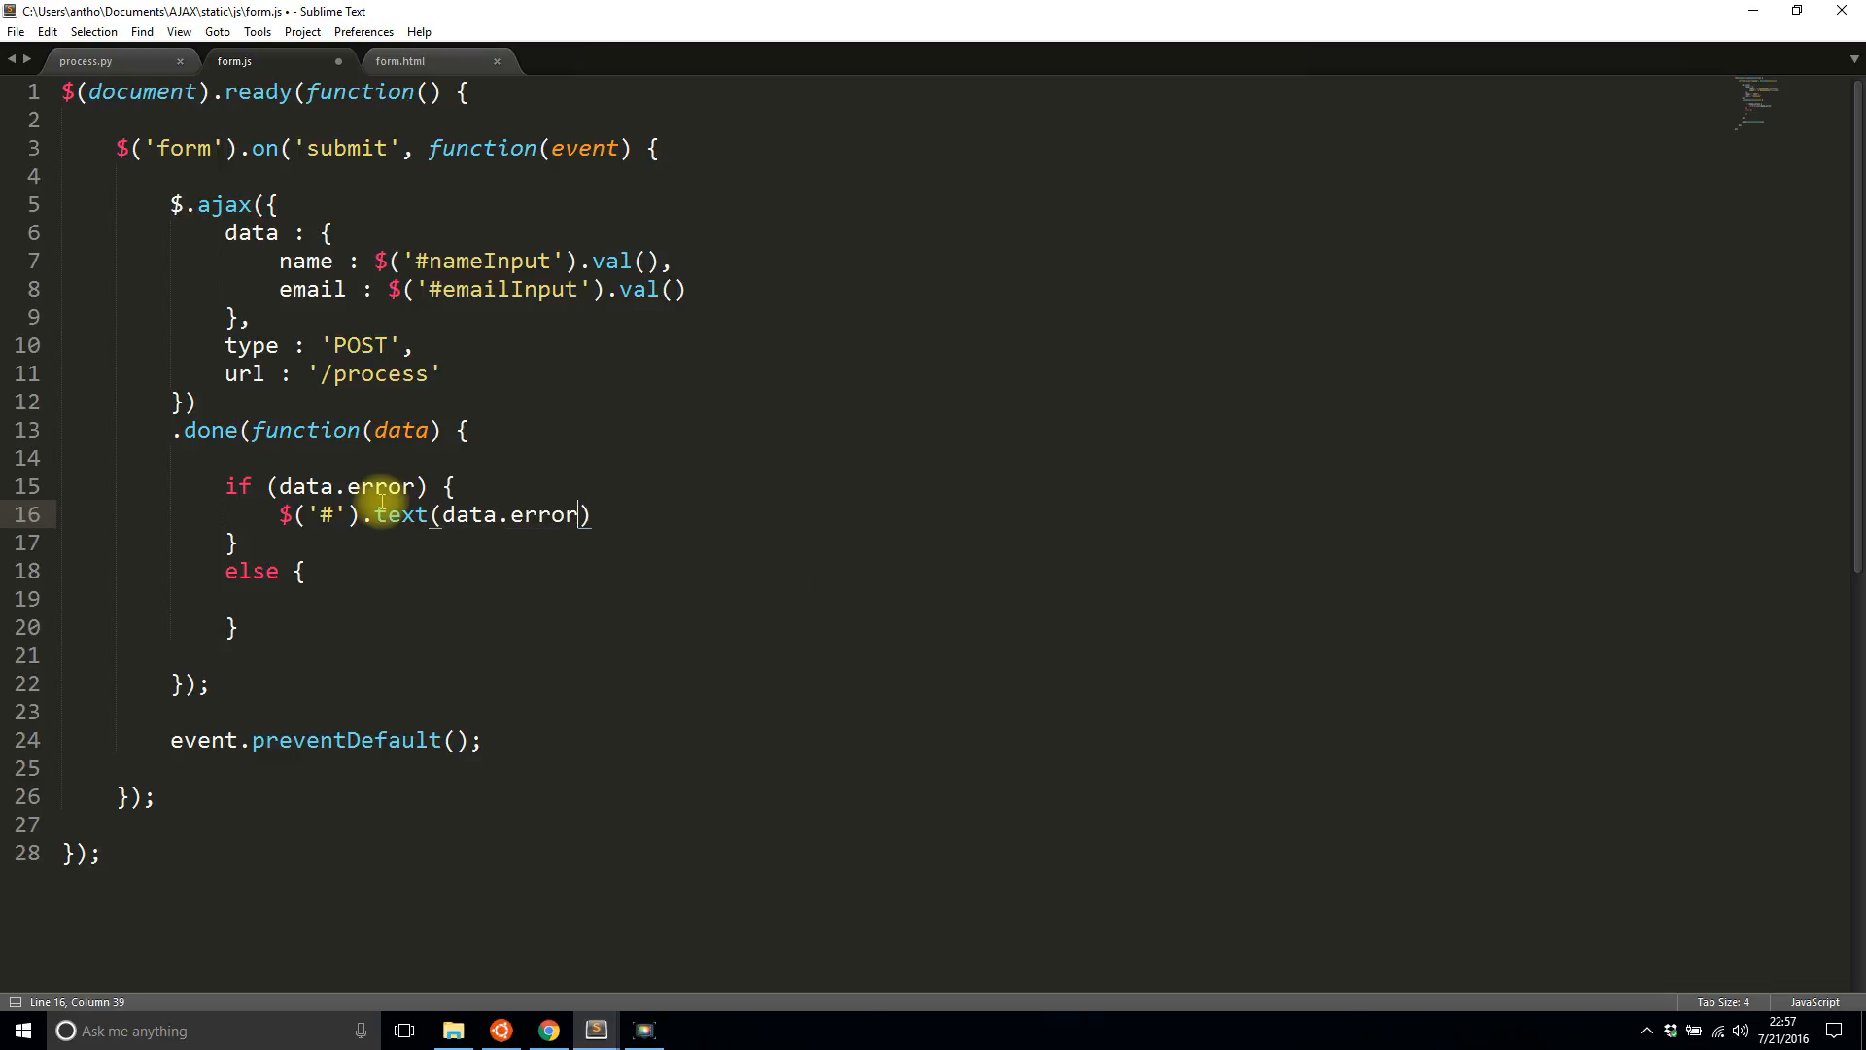
Step: Complete the error branch as $('#errorAlert').text(data.error).show(); using the id from form.html
{"action": "type", "text": ".show"}
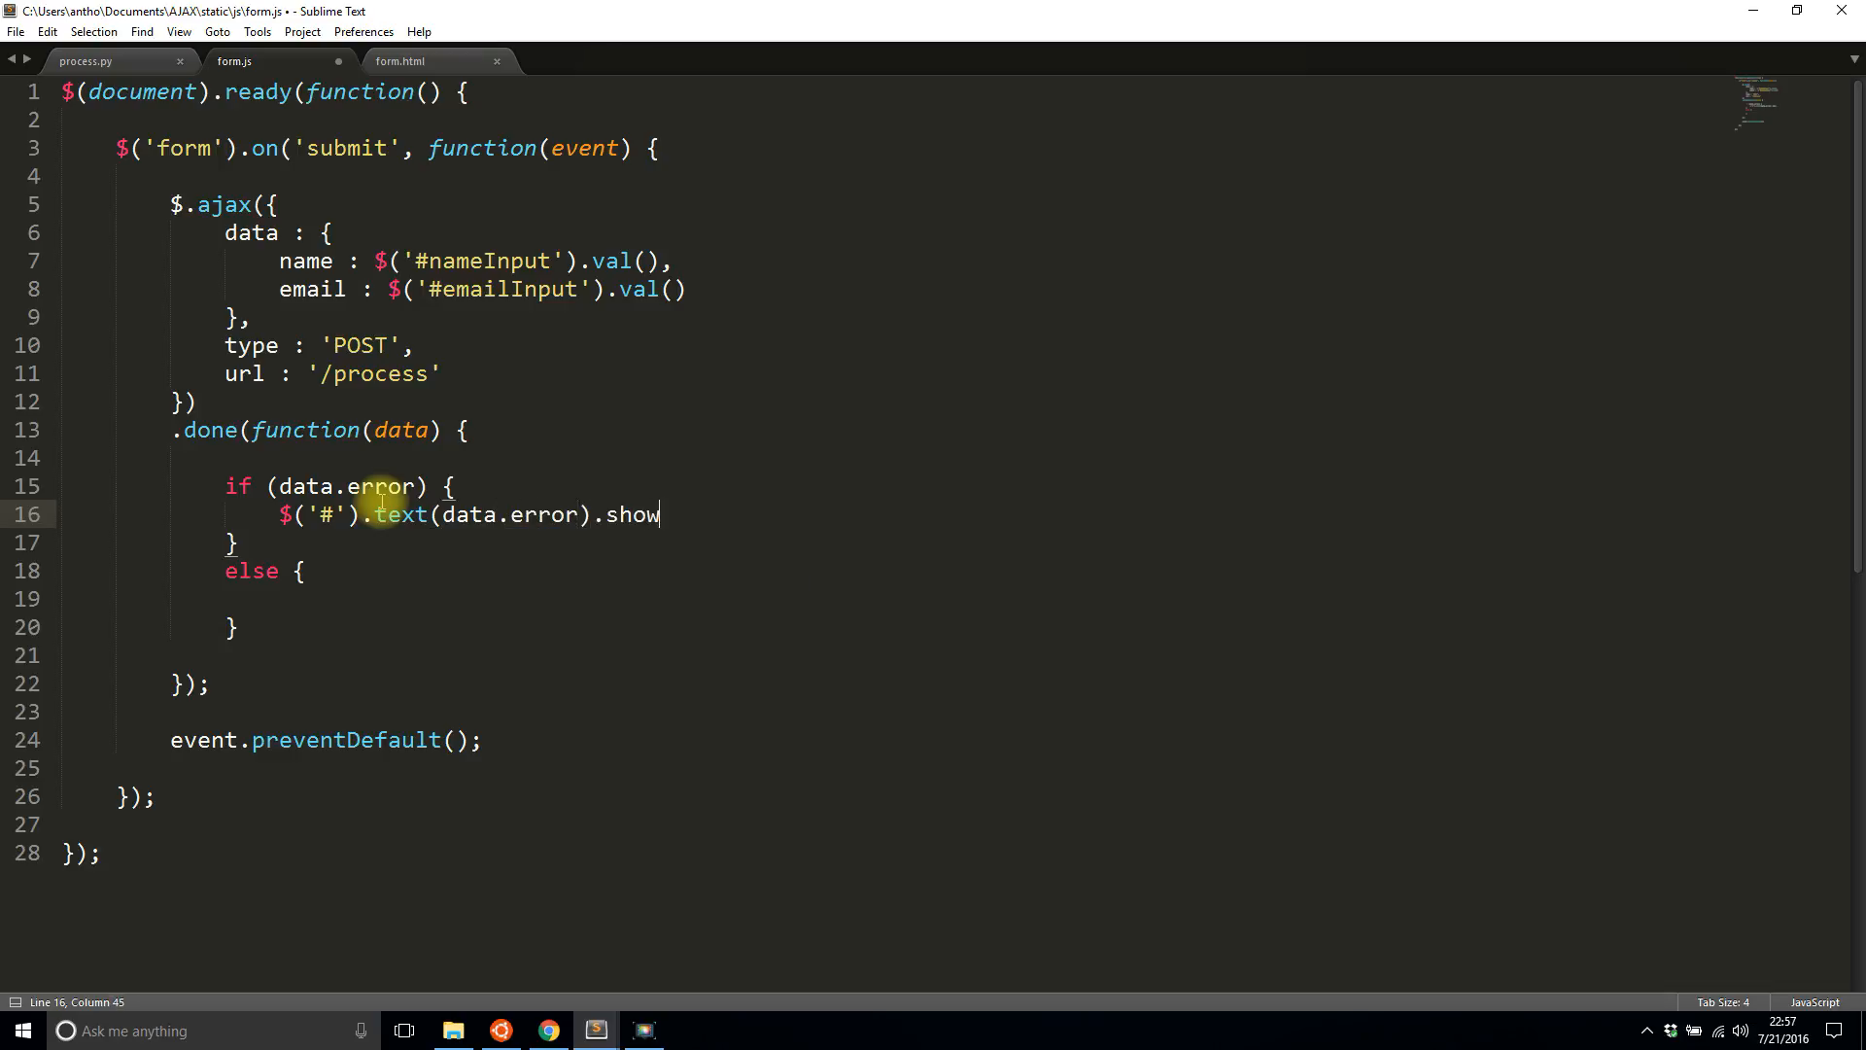
{"action": "type", "text": "();"}
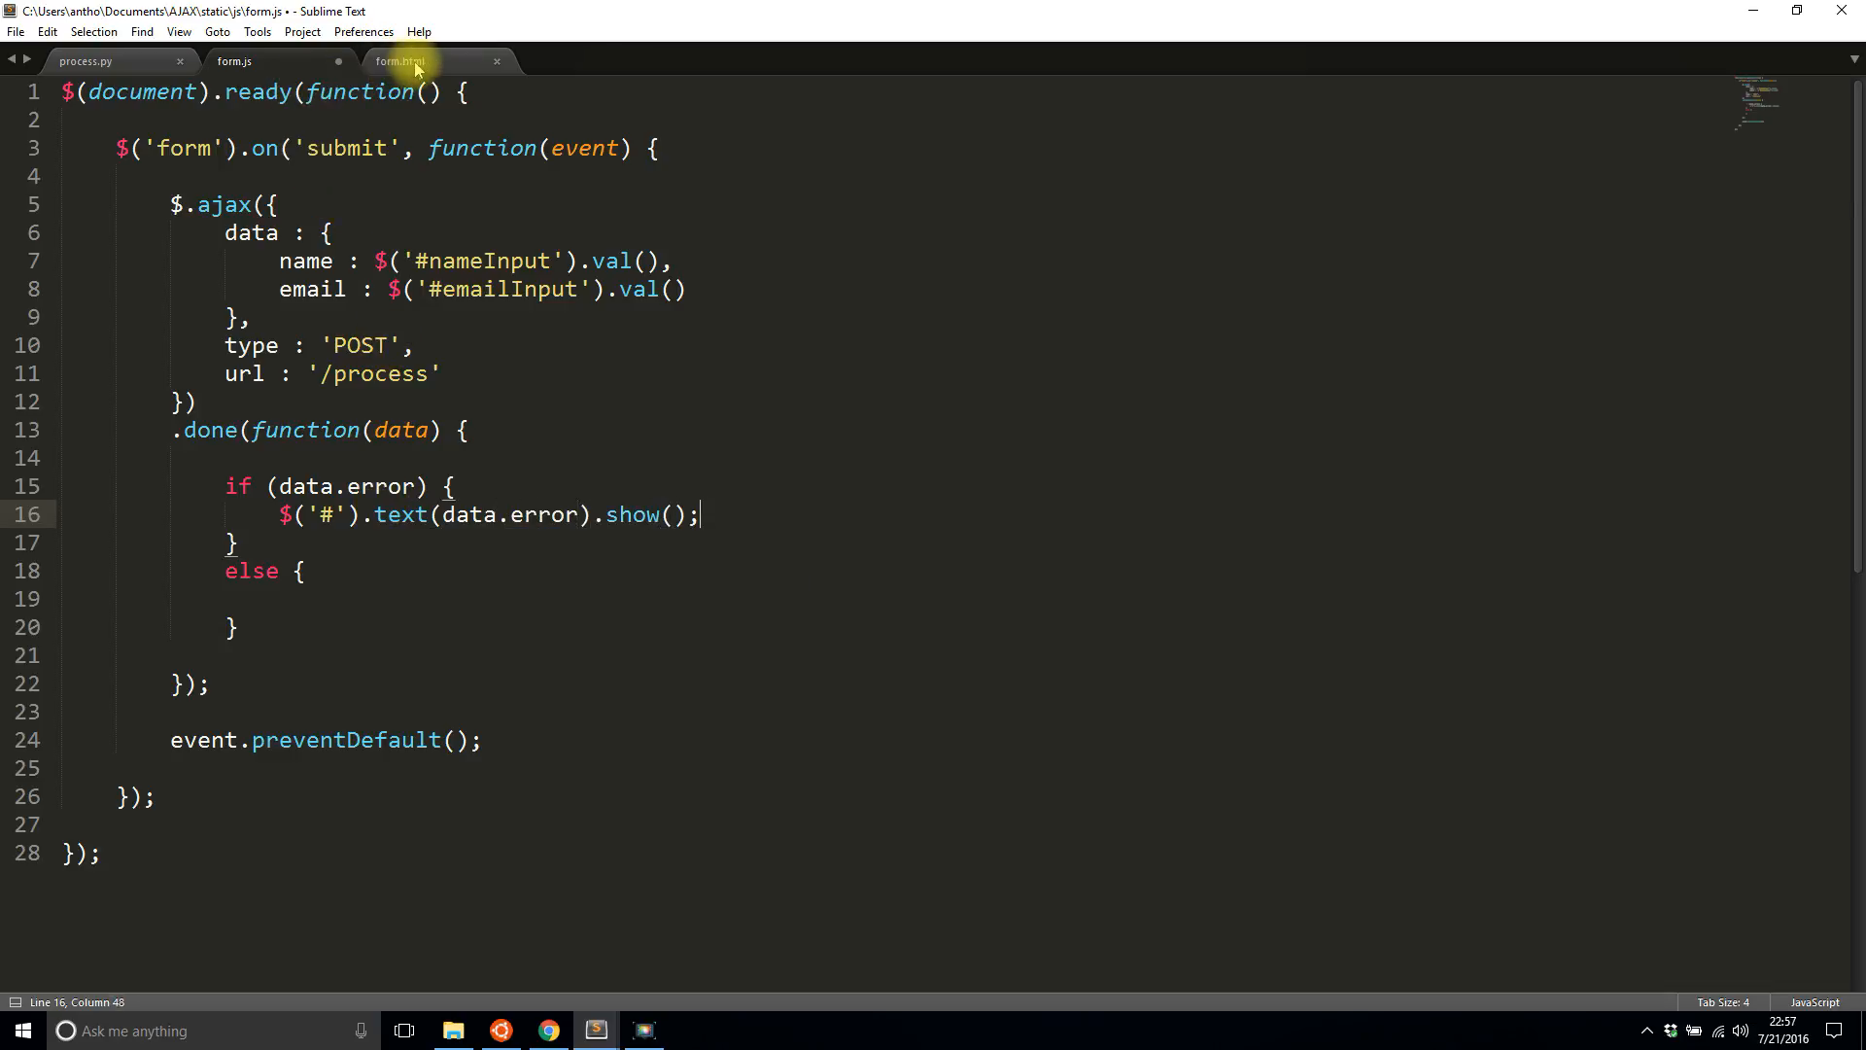
{"action": "left_click", "coordinate": [401, 60]}
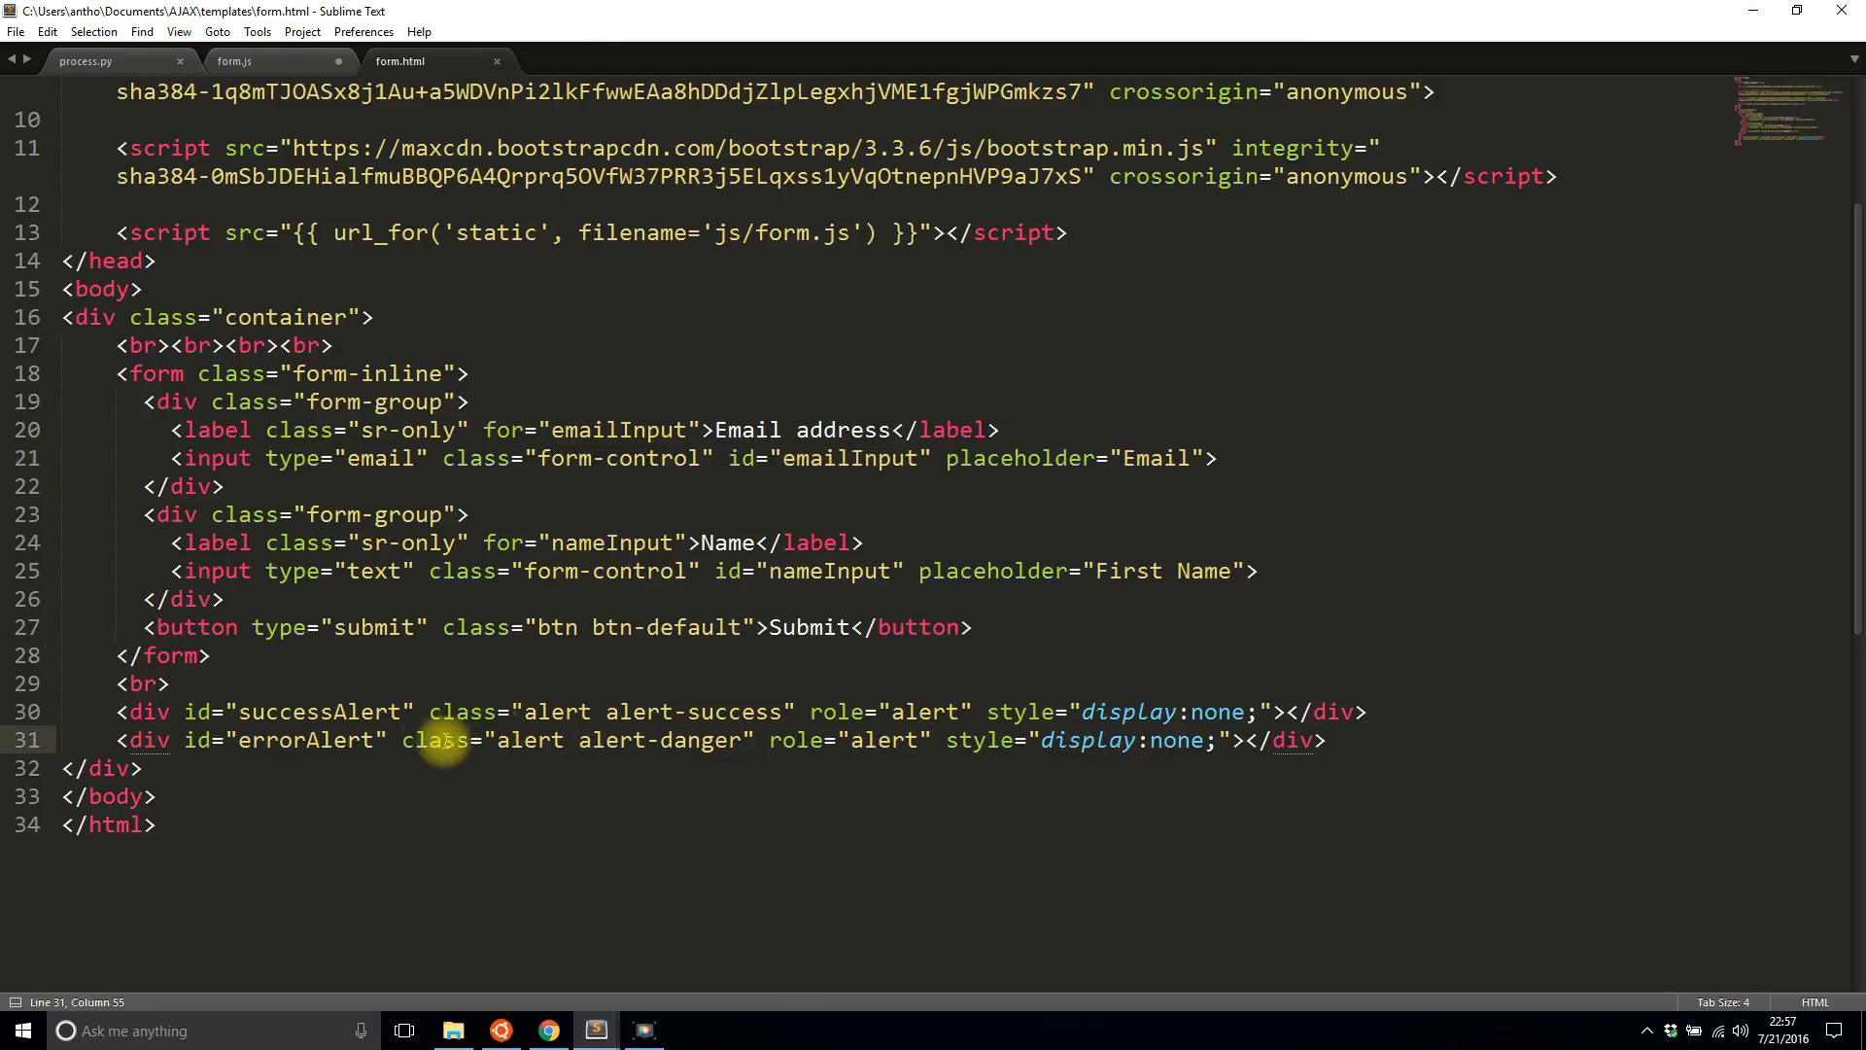
{"action": "double_click", "coordinate": [305, 739]}
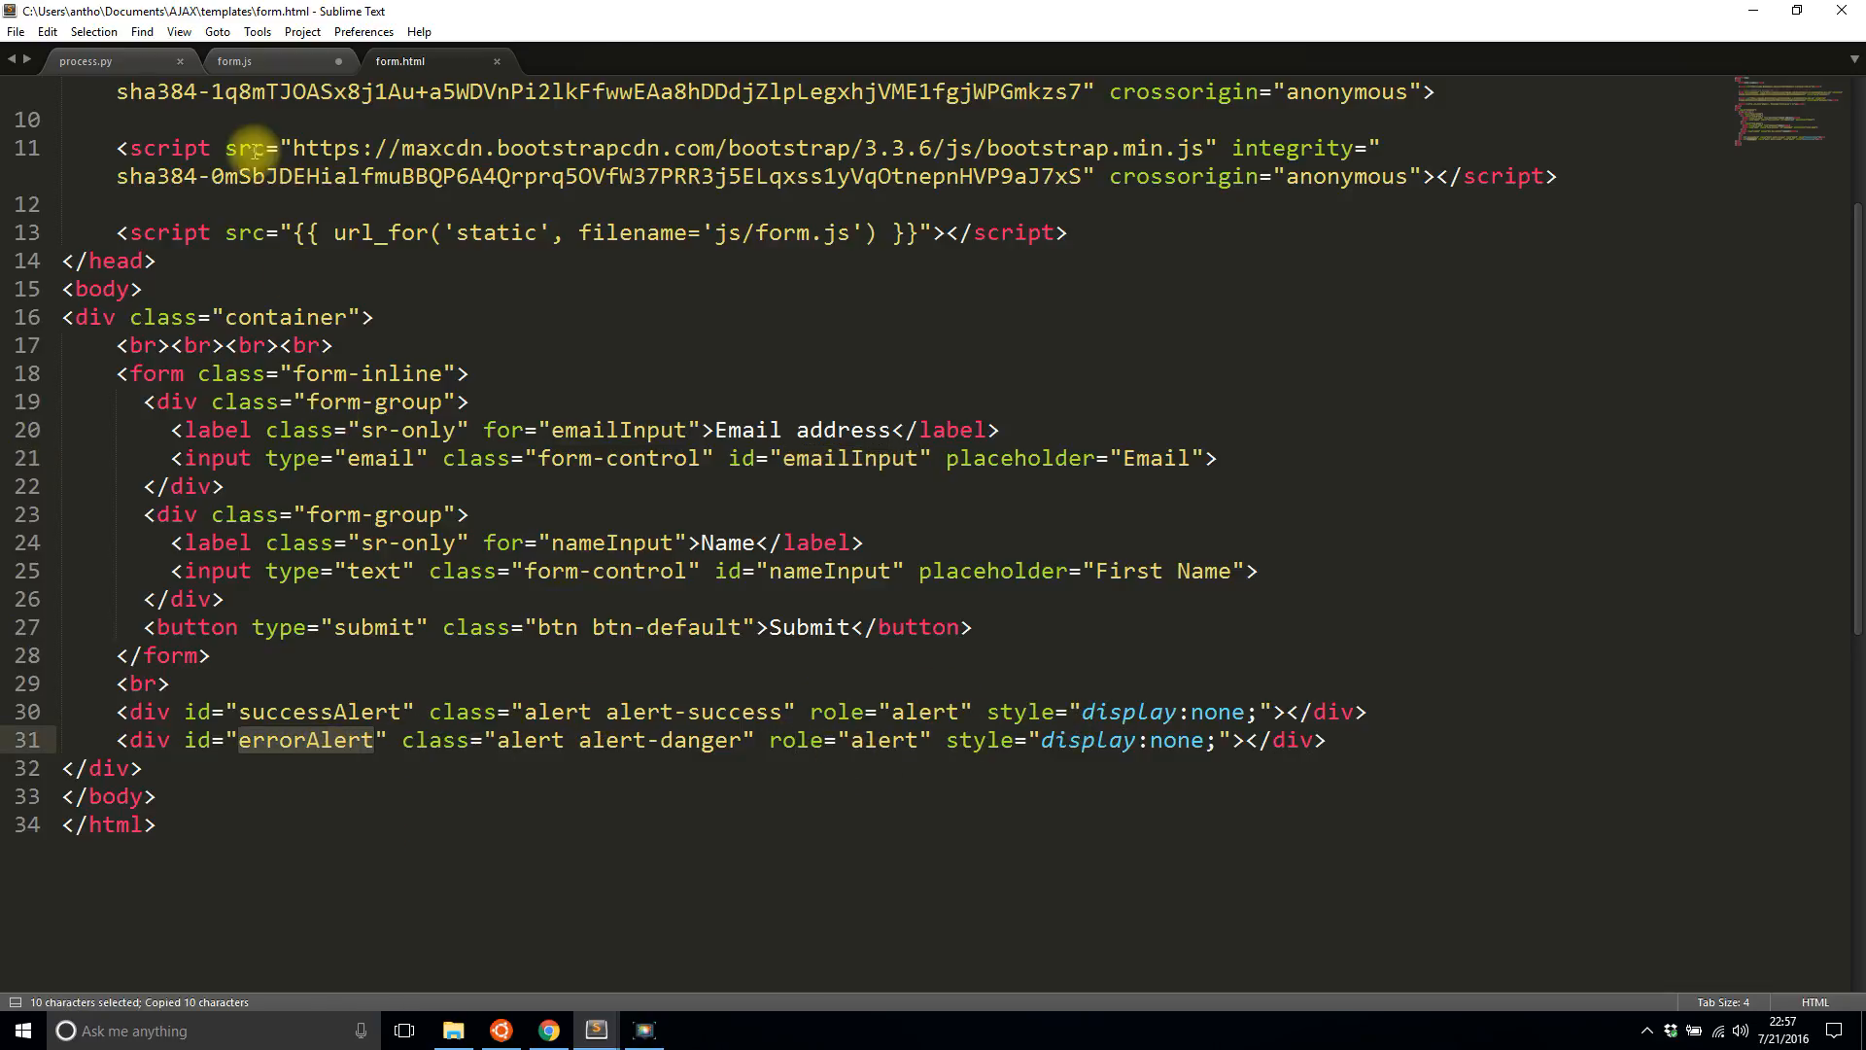
{"action": "left_click", "coordinate": [236, 61]}
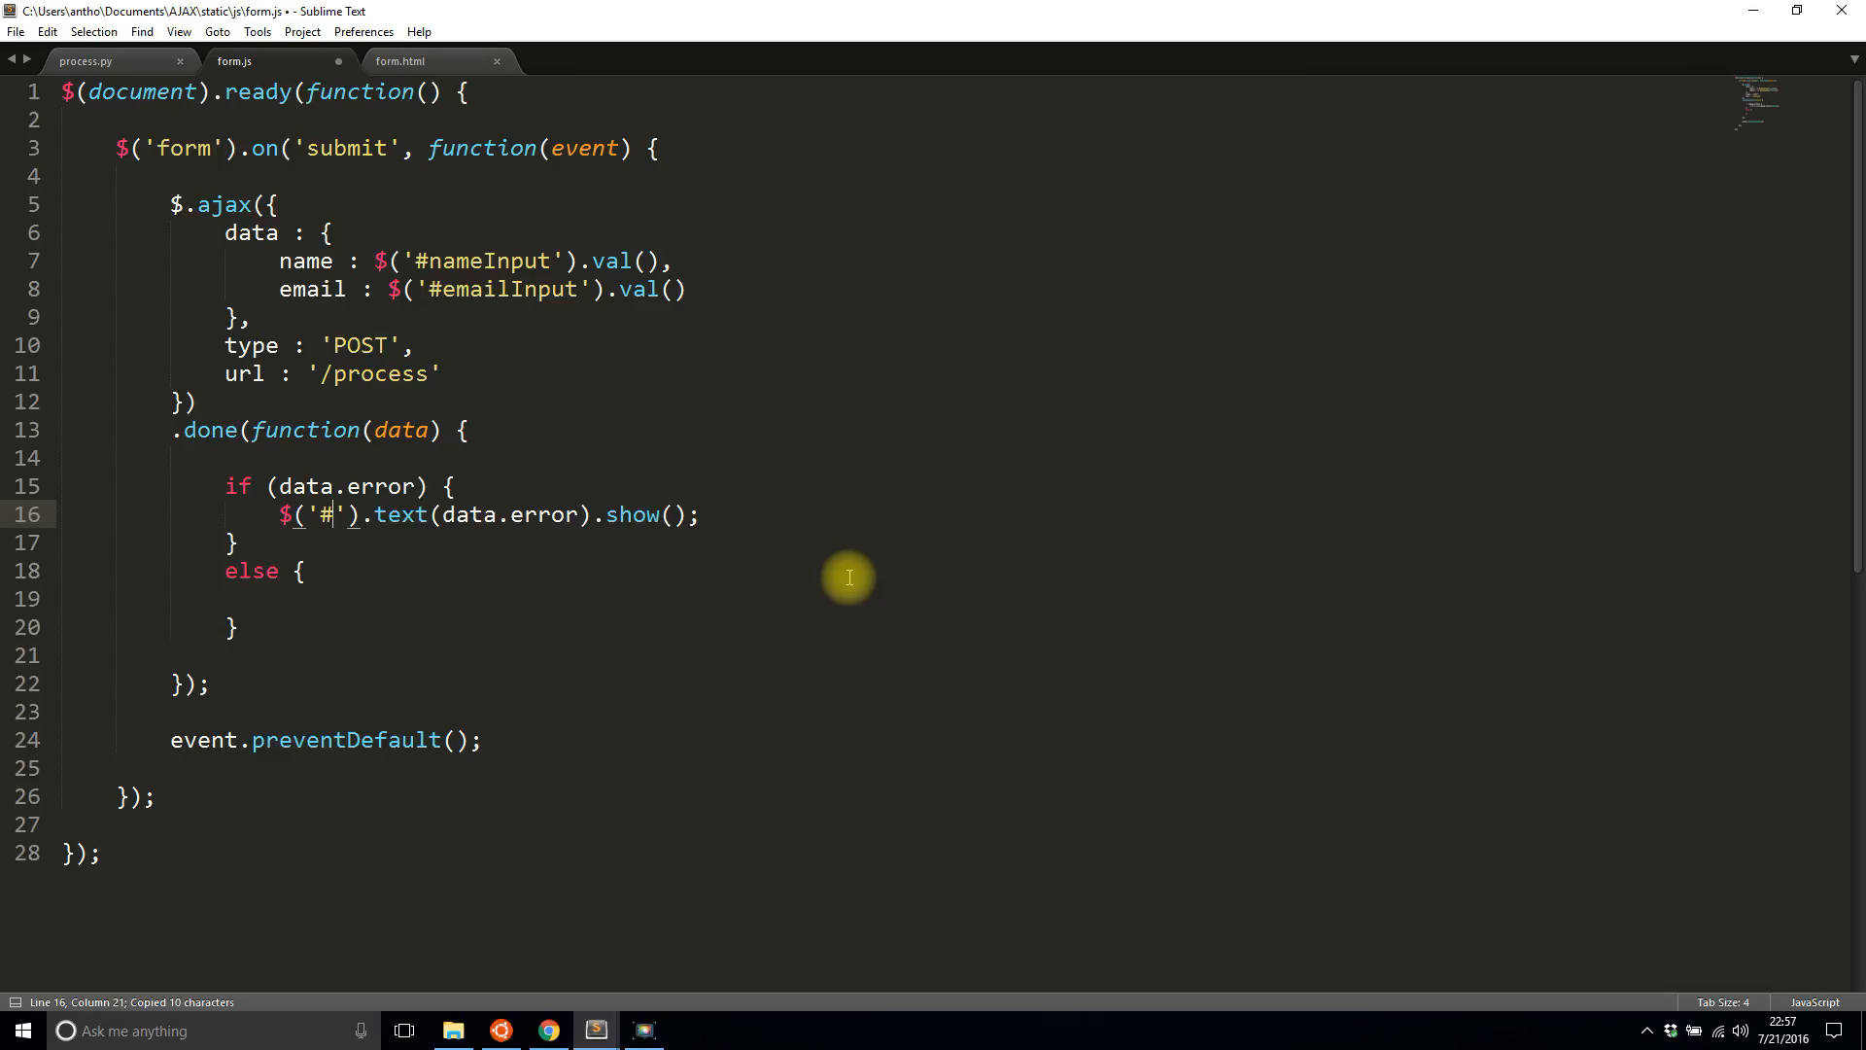
{"action": "type", "text": "errorAlert"}
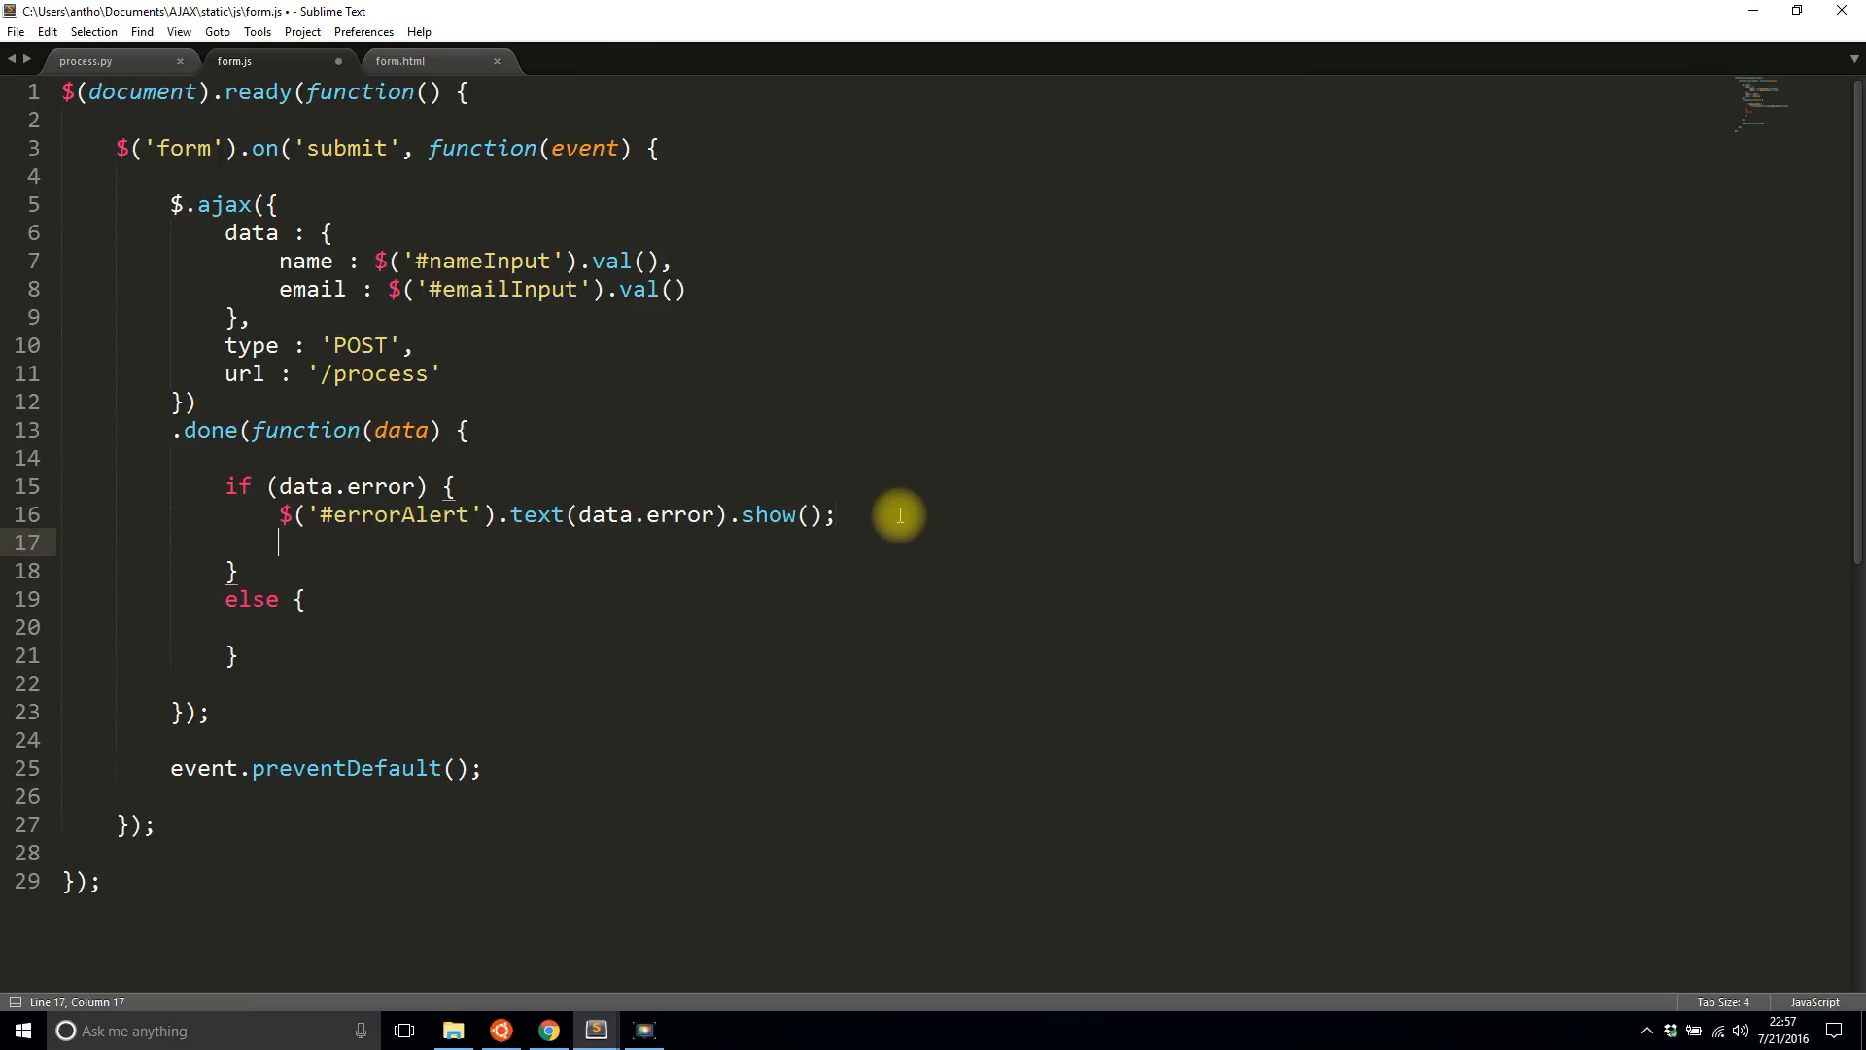
{"action": "type", "text": "$('#')"}
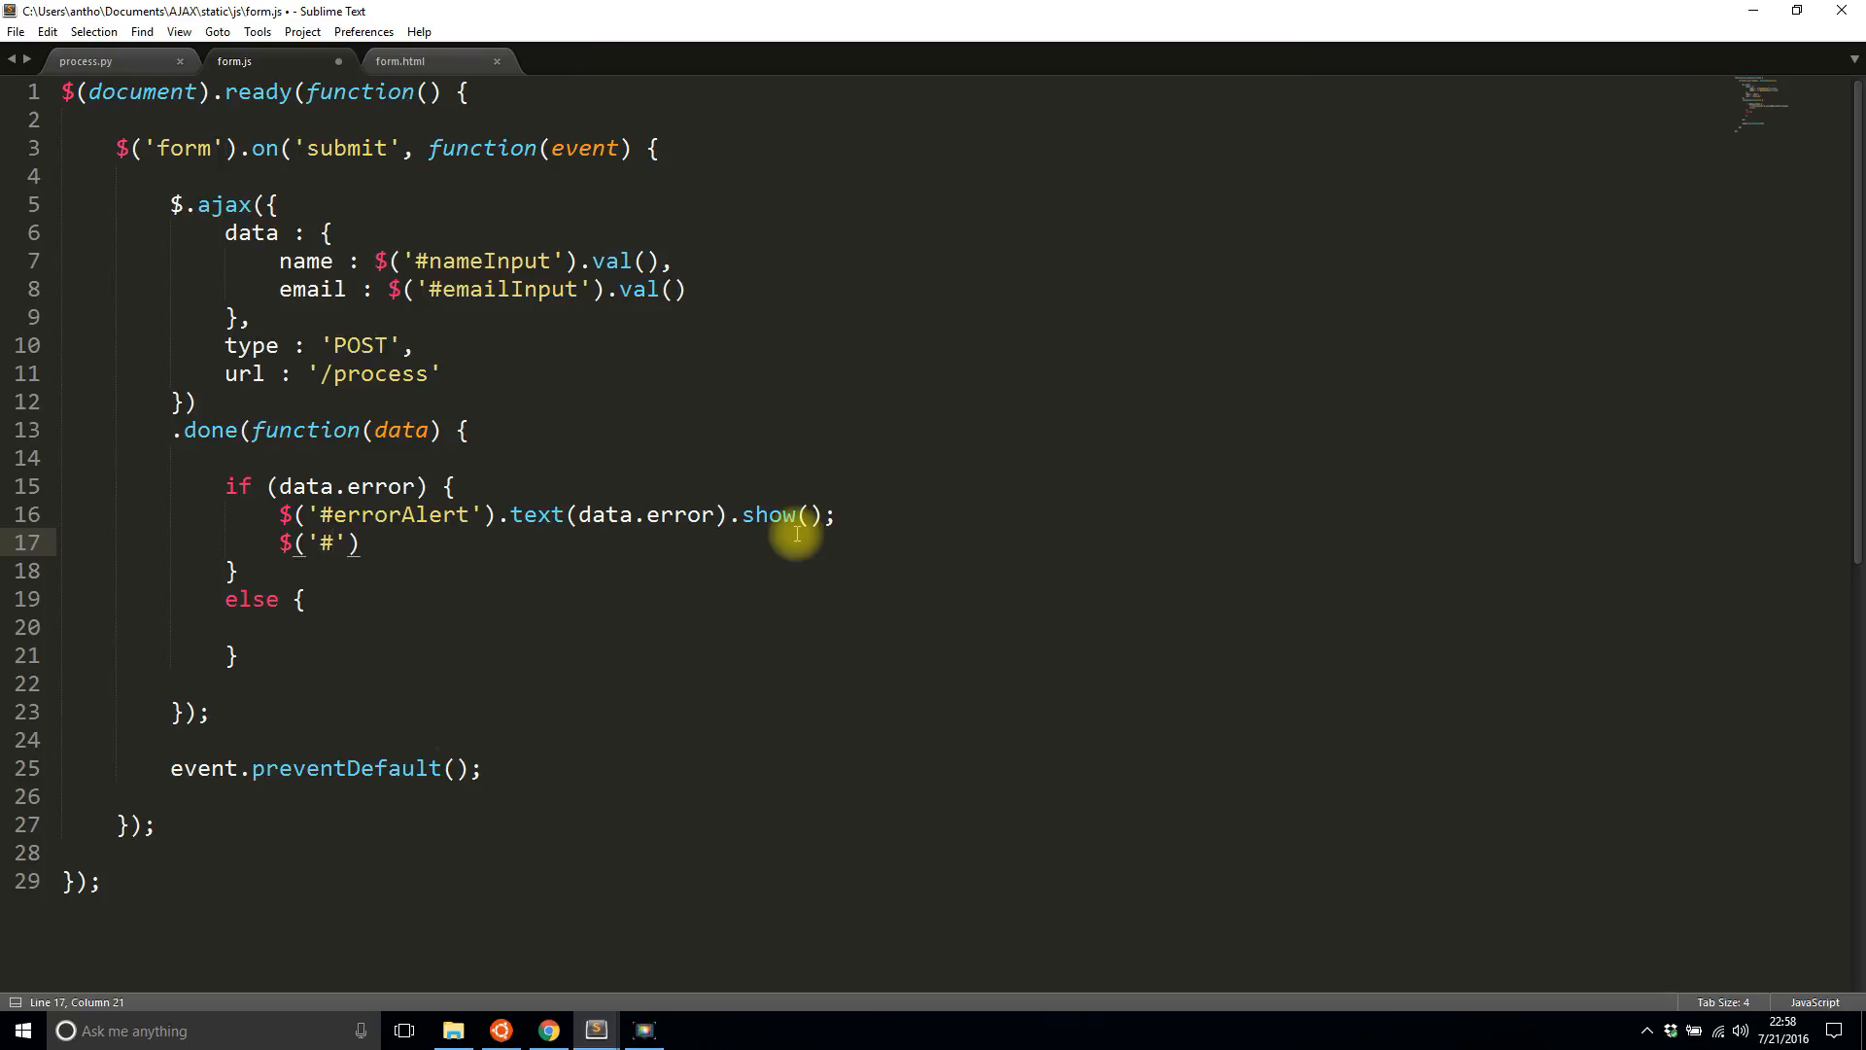
{"action": "mouse_move", "coordinate": [447, 60]}
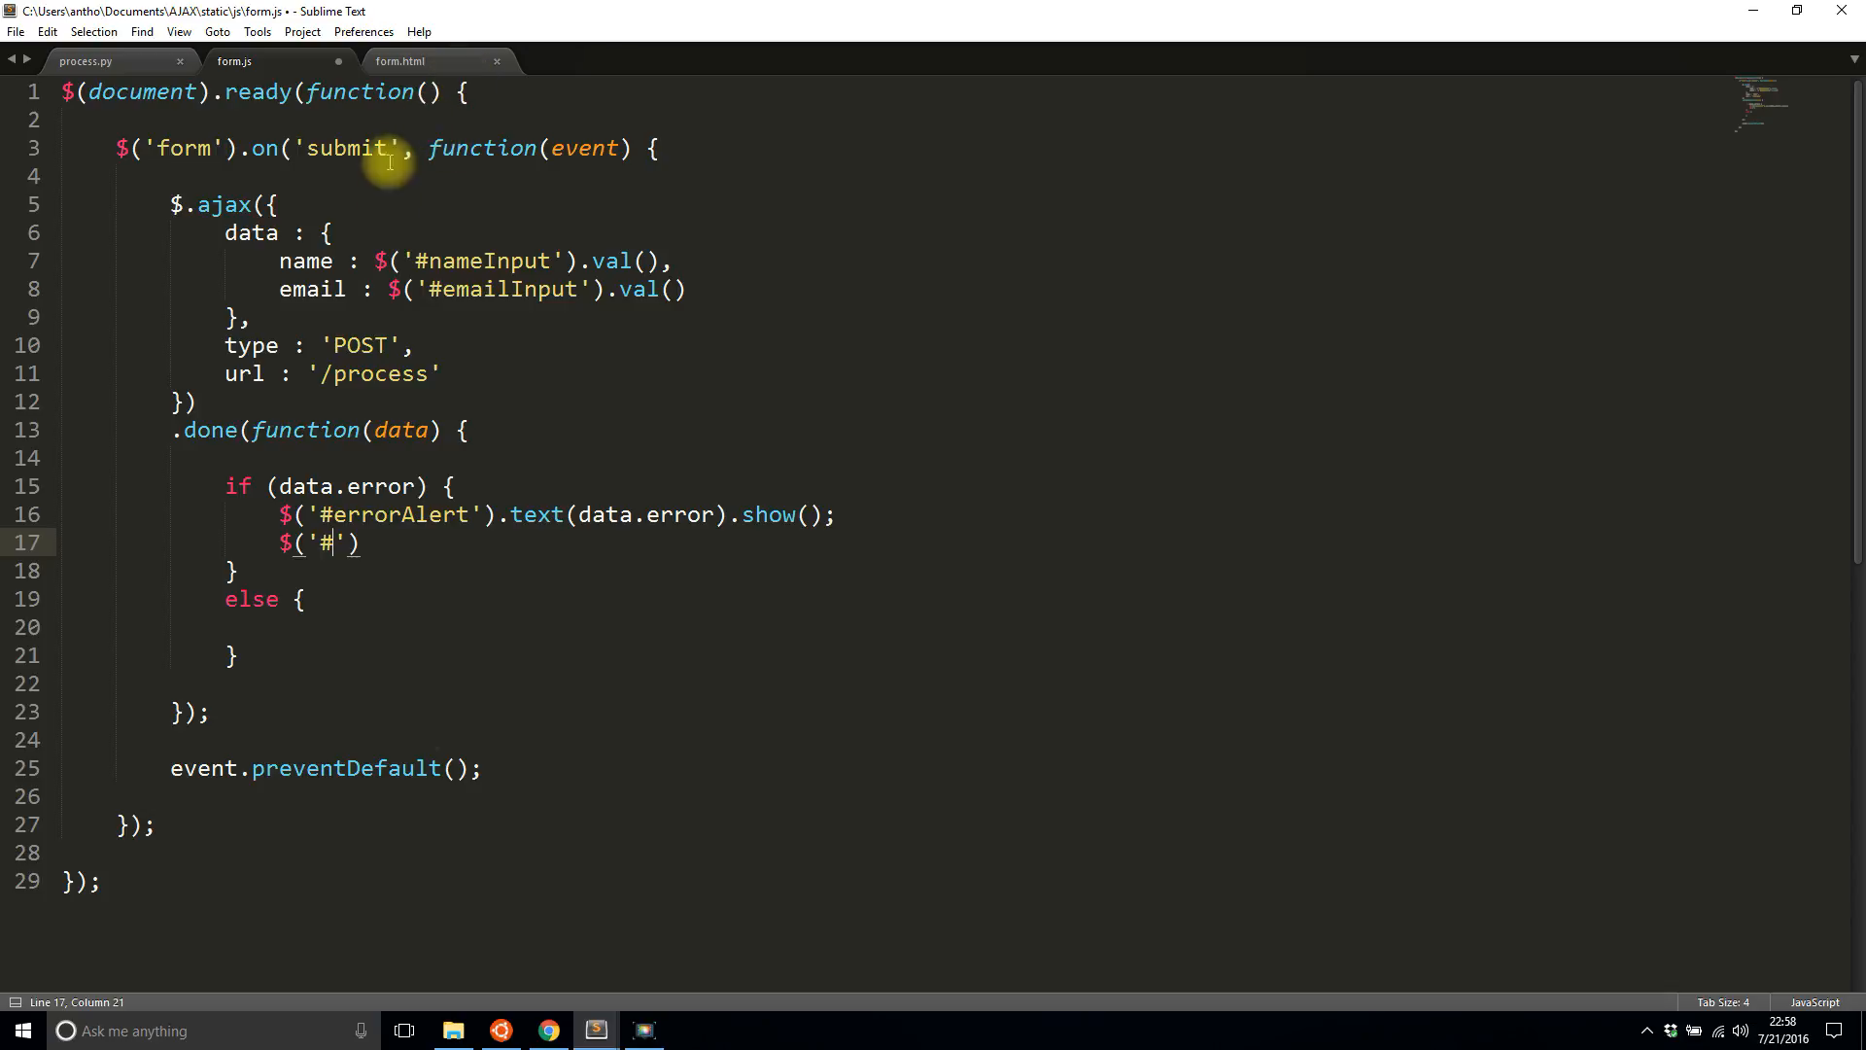
Step: In the else branch begin $('#successAlert').text(data...) using the successAlert id from form.html
{"action": "left_click", "coordinate": [401, 60]}
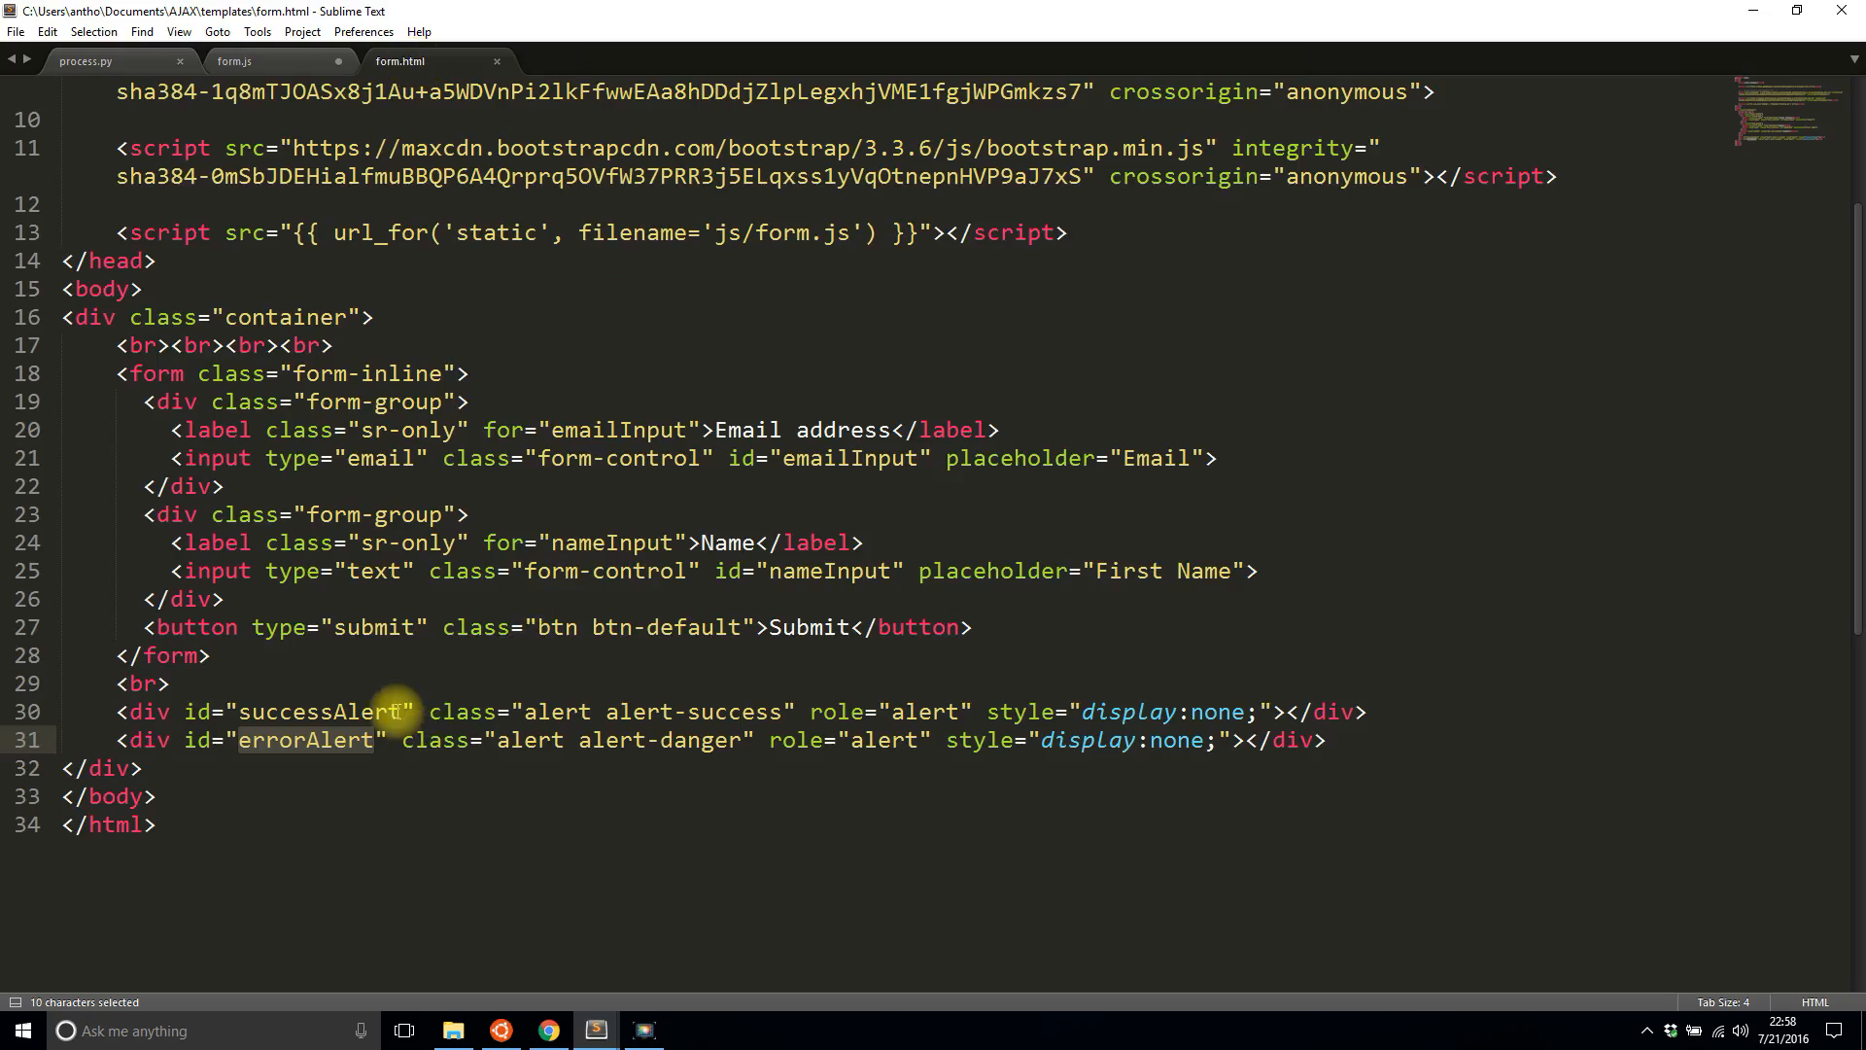
{"action": "left_click", "coordinate": [235, 60]}
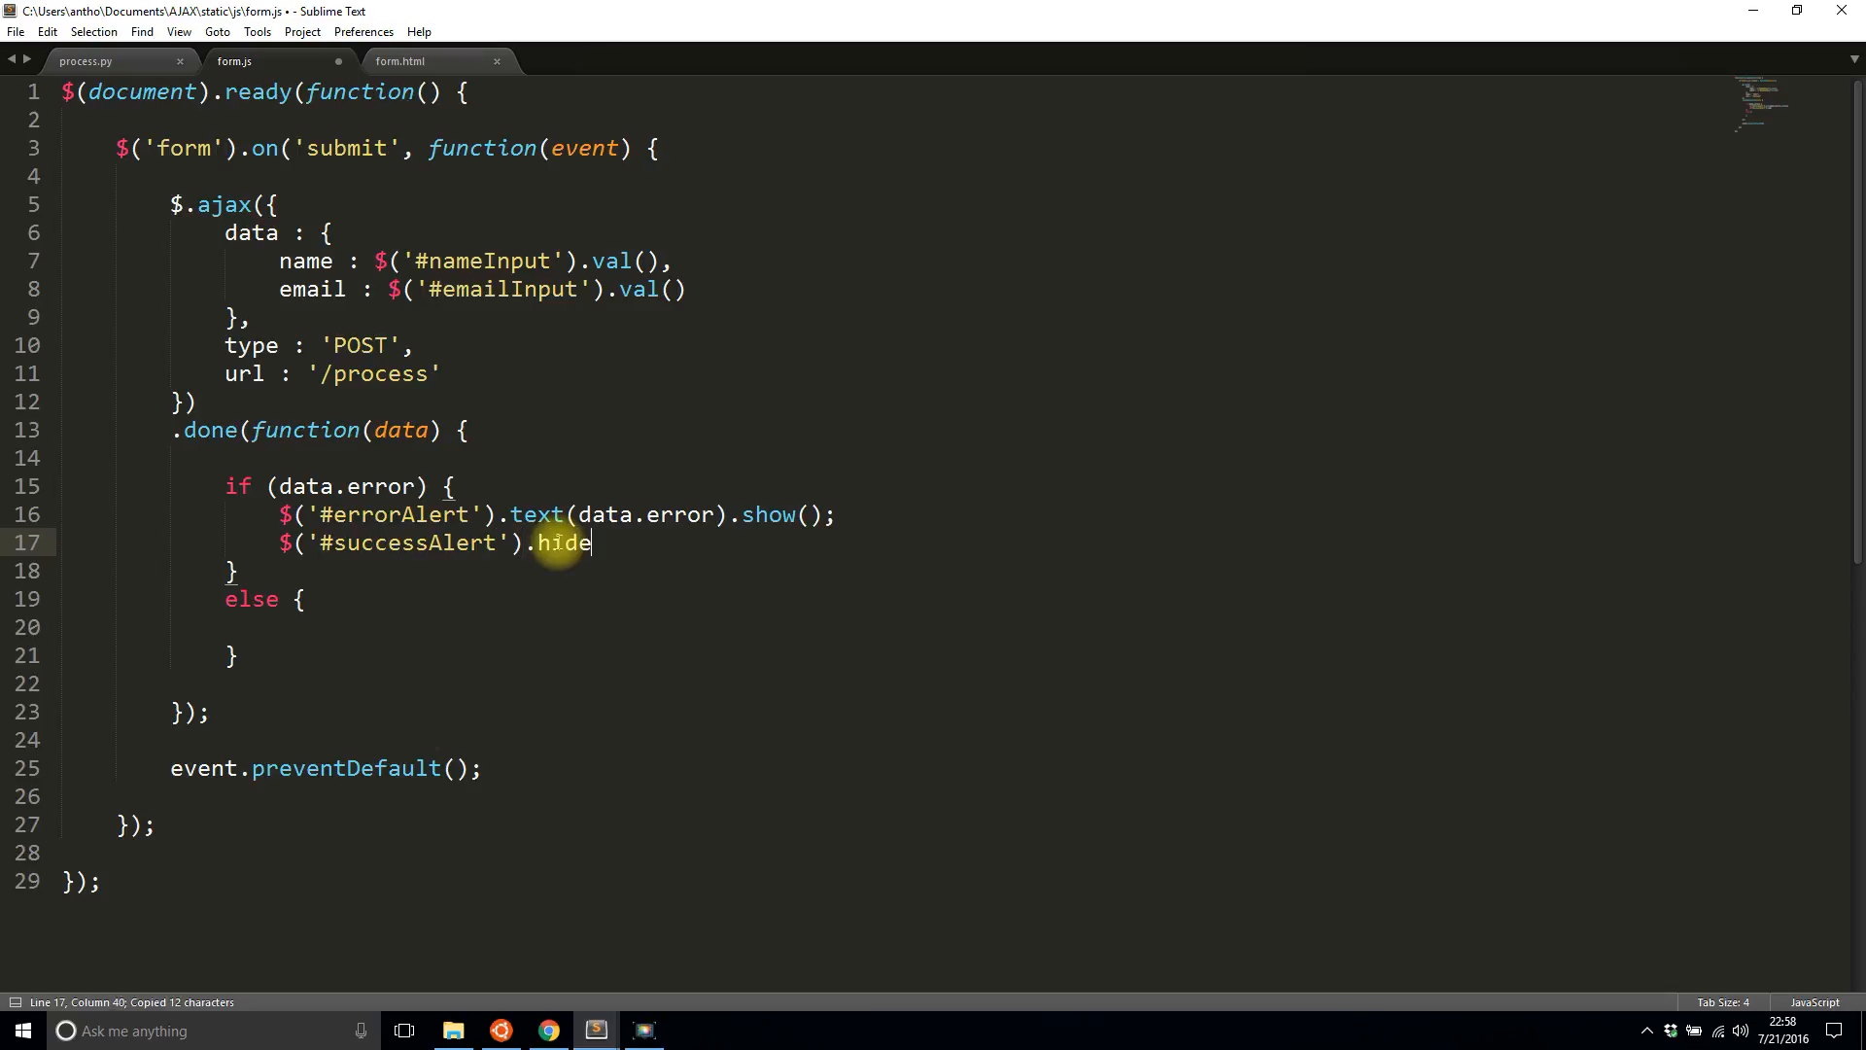
{"action": "type", "text": "();"}
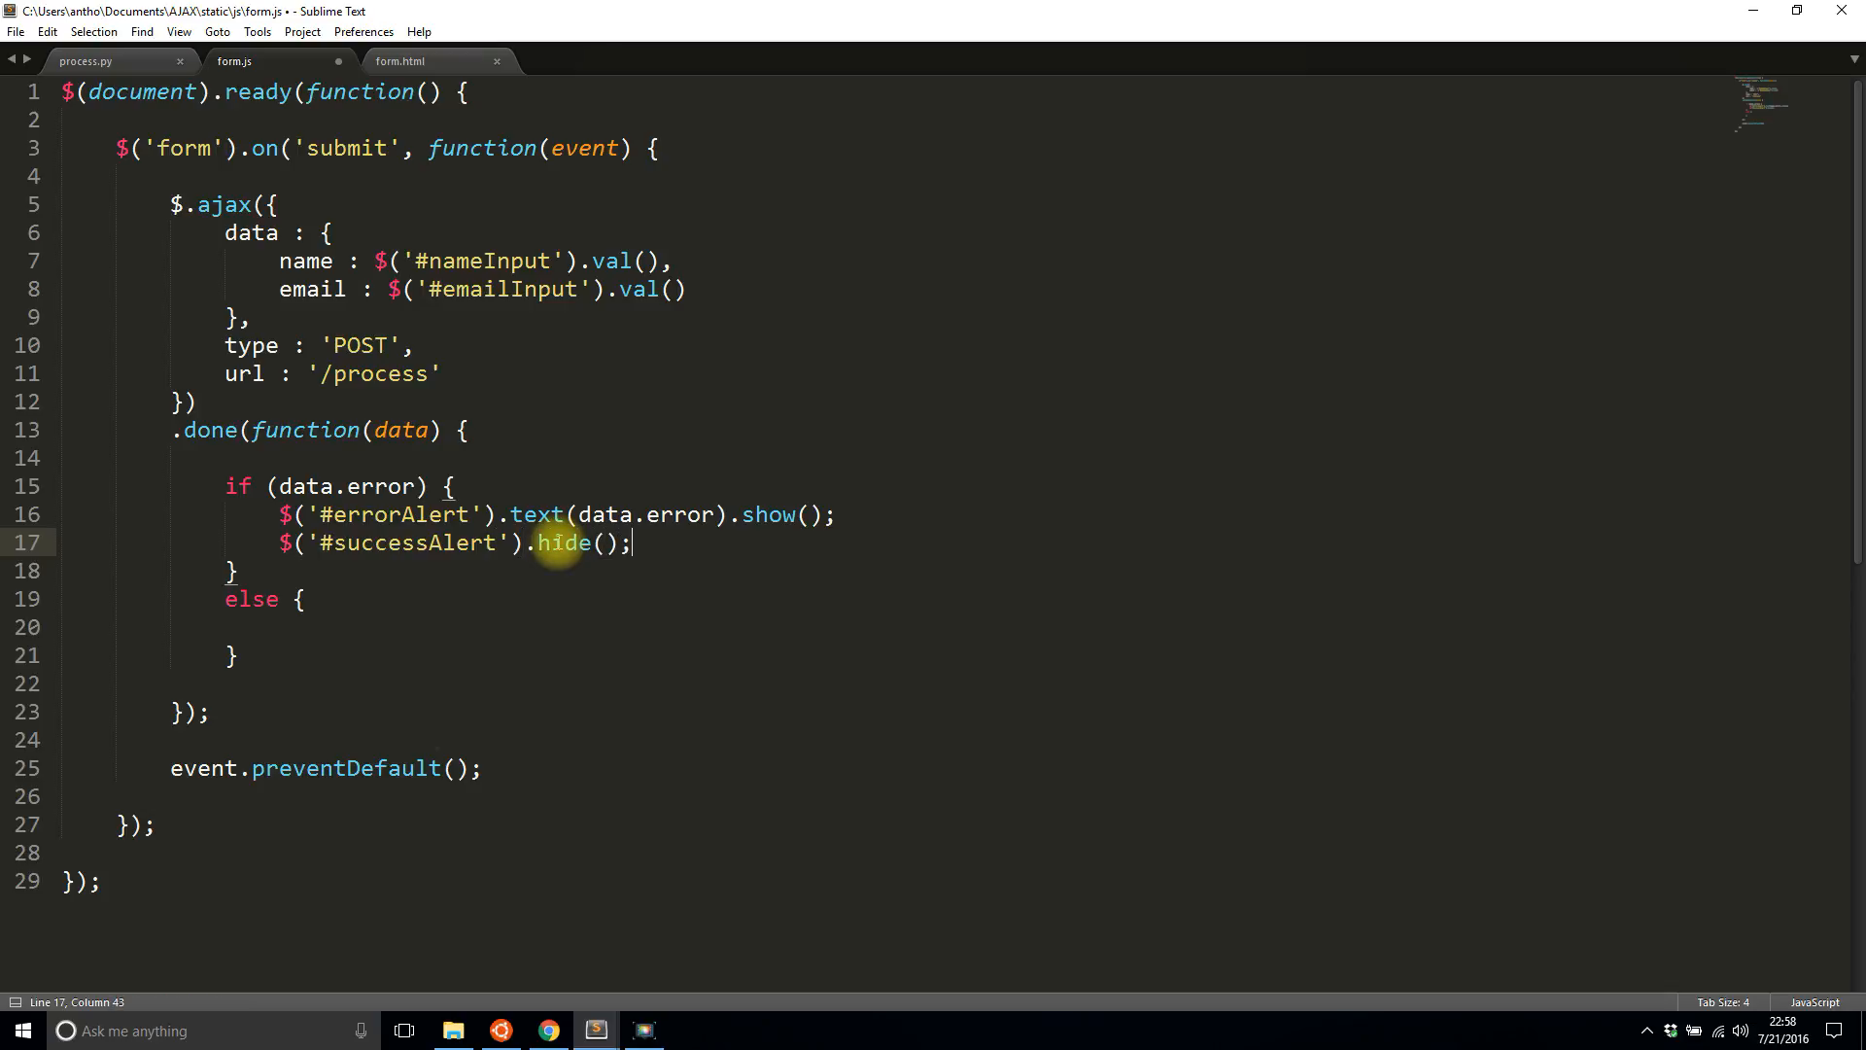
{"action": "left_click", "coordinate": [387, 628]}
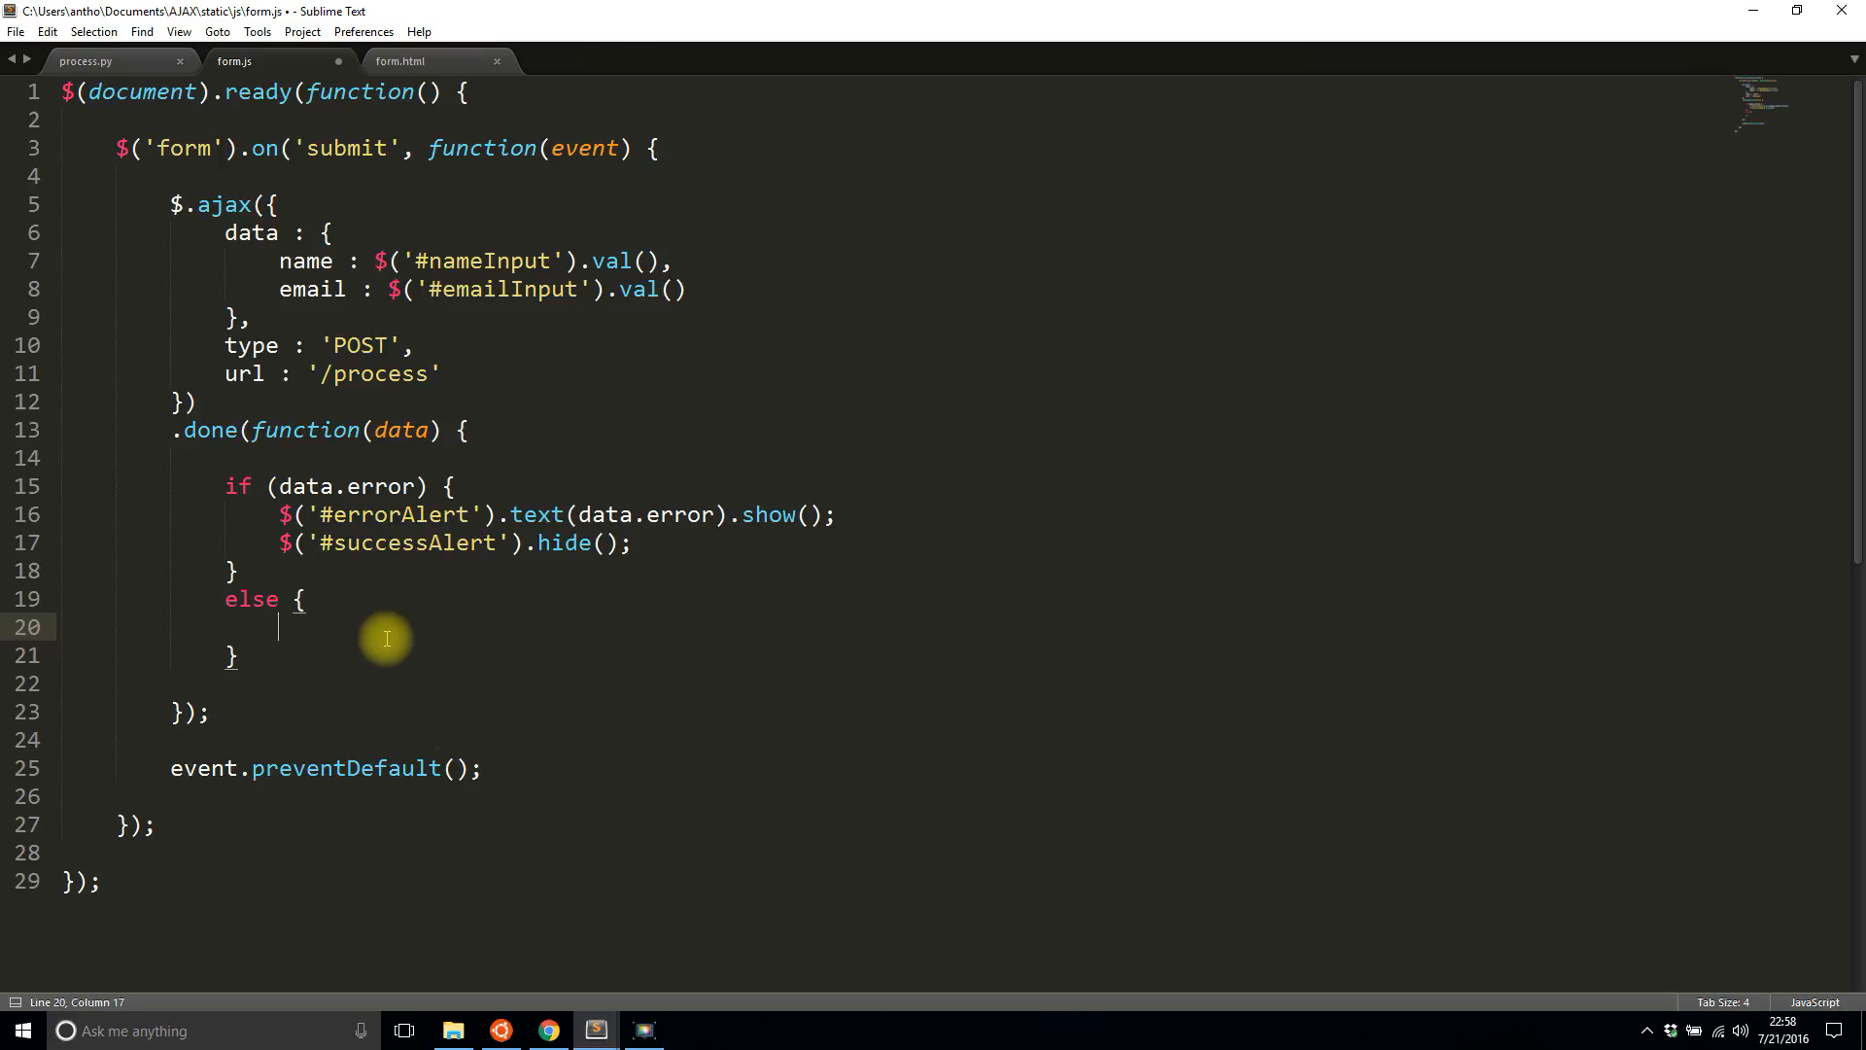
{"action": "type", "text": "$("}
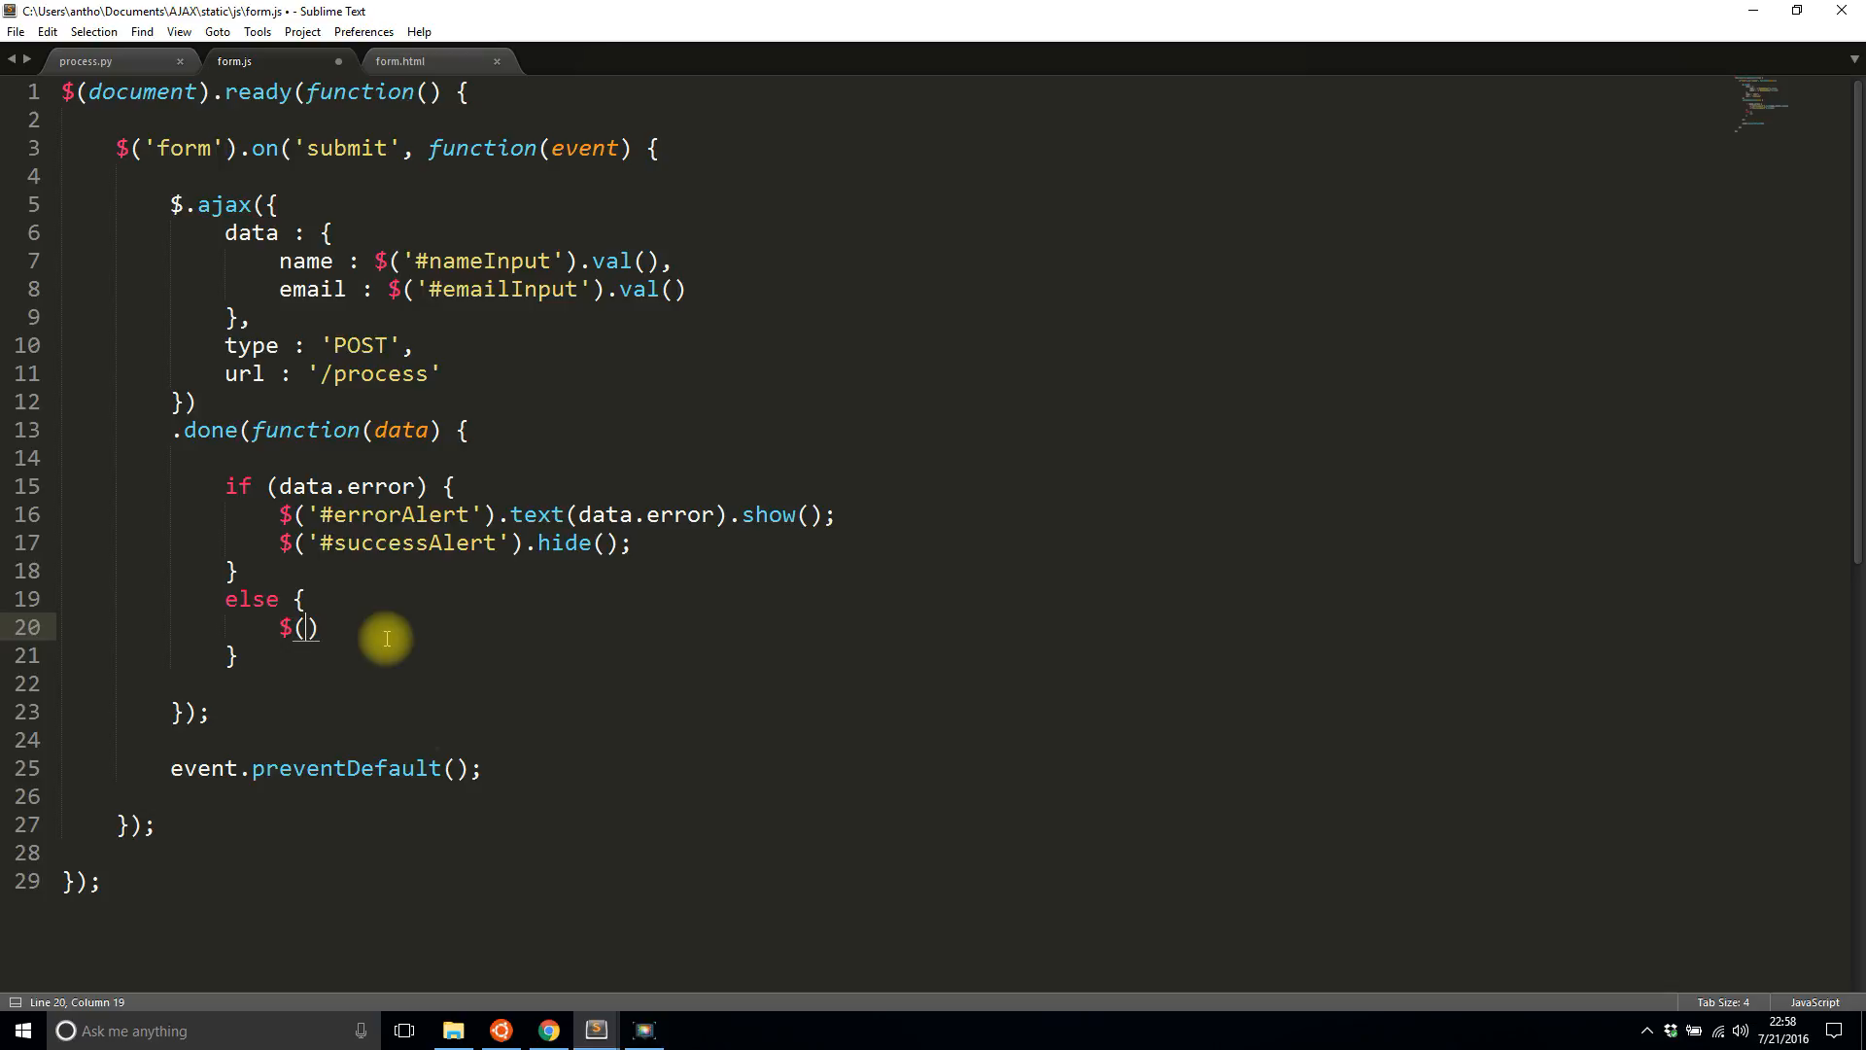
{"action": "type", "text": "'#'"}
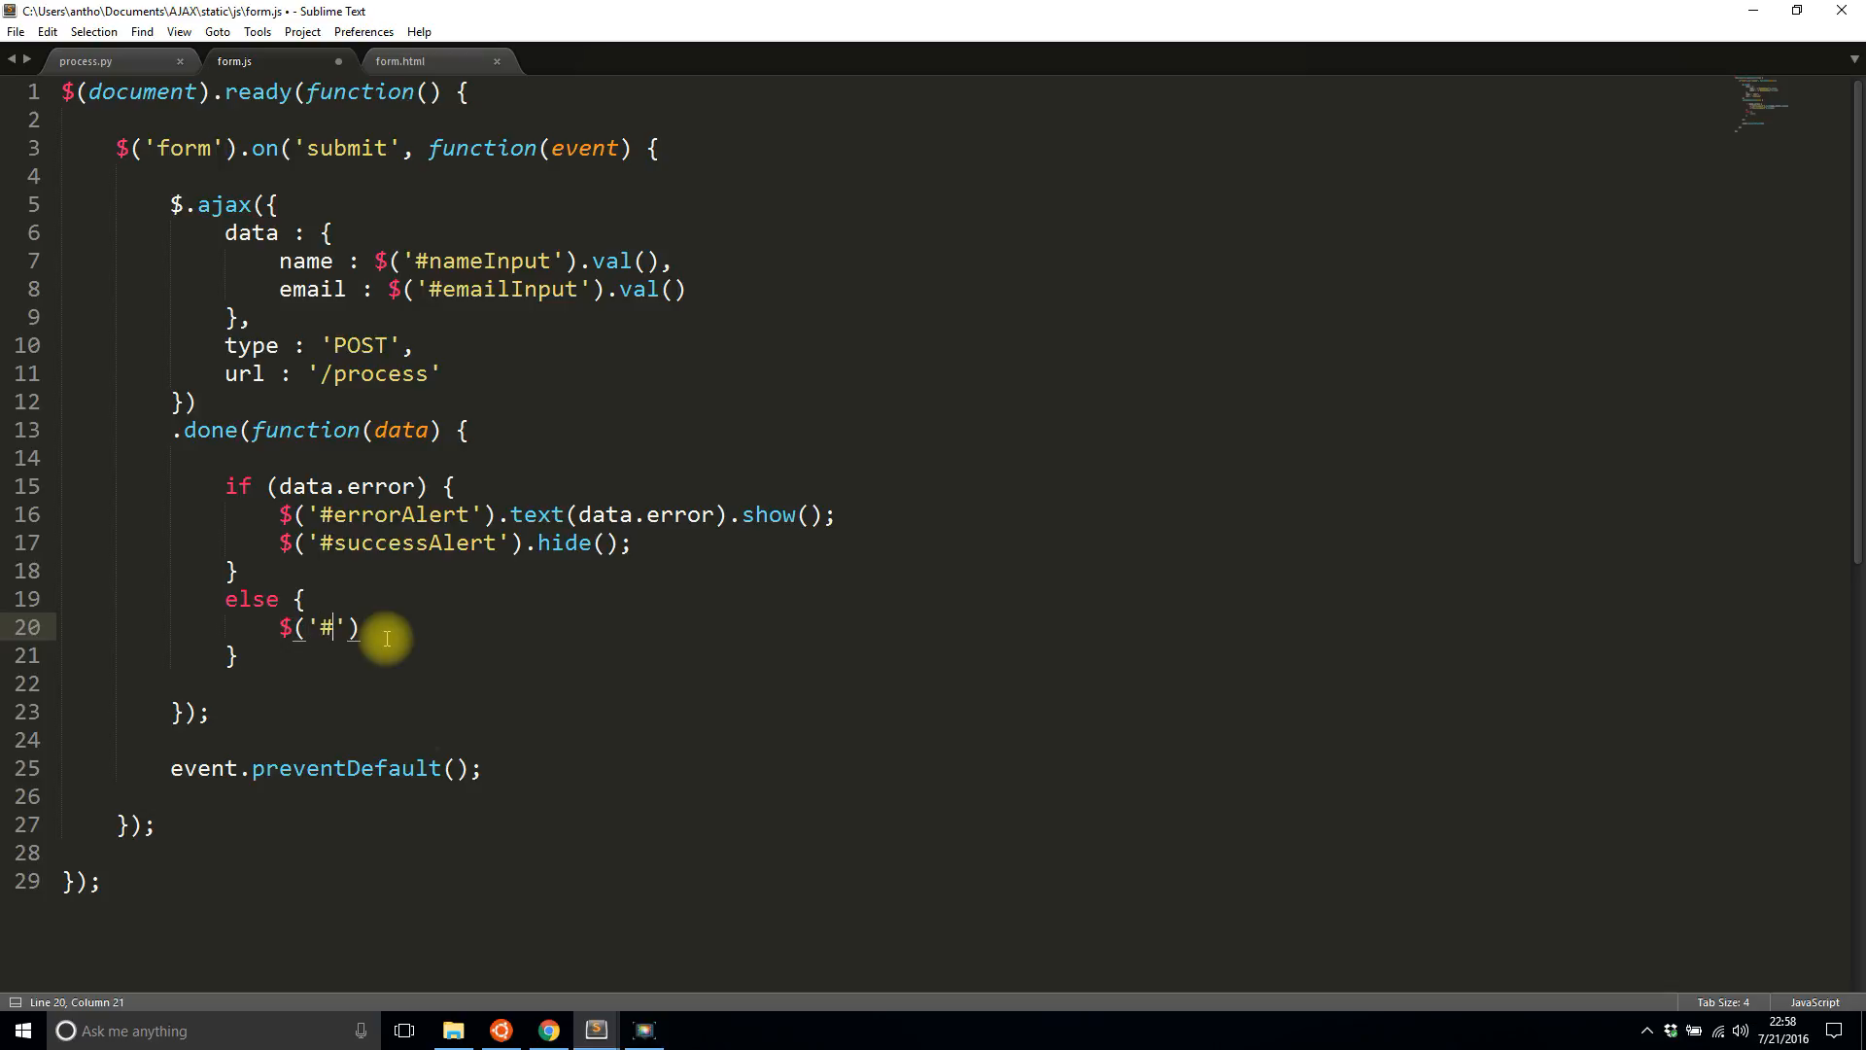
{"action": "type", "text": "successAlert"}
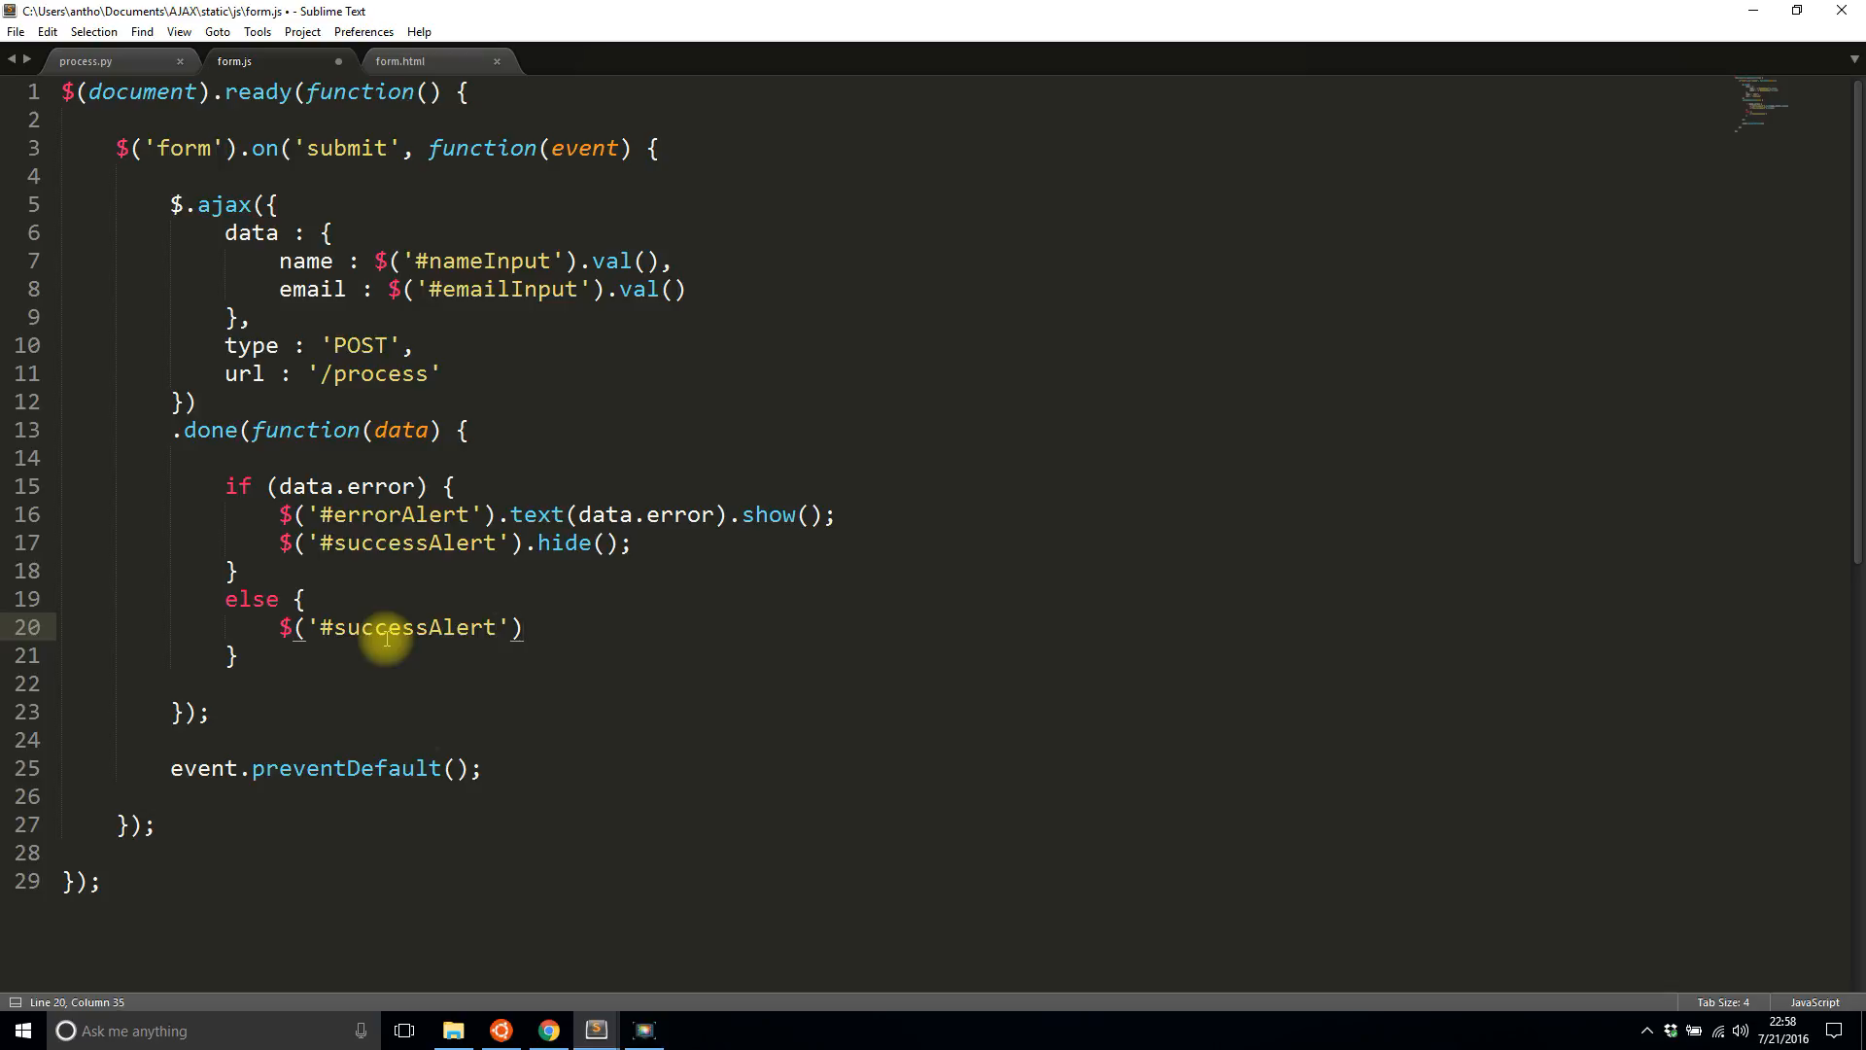
{"action": "type", "text": ".text(data.name"}
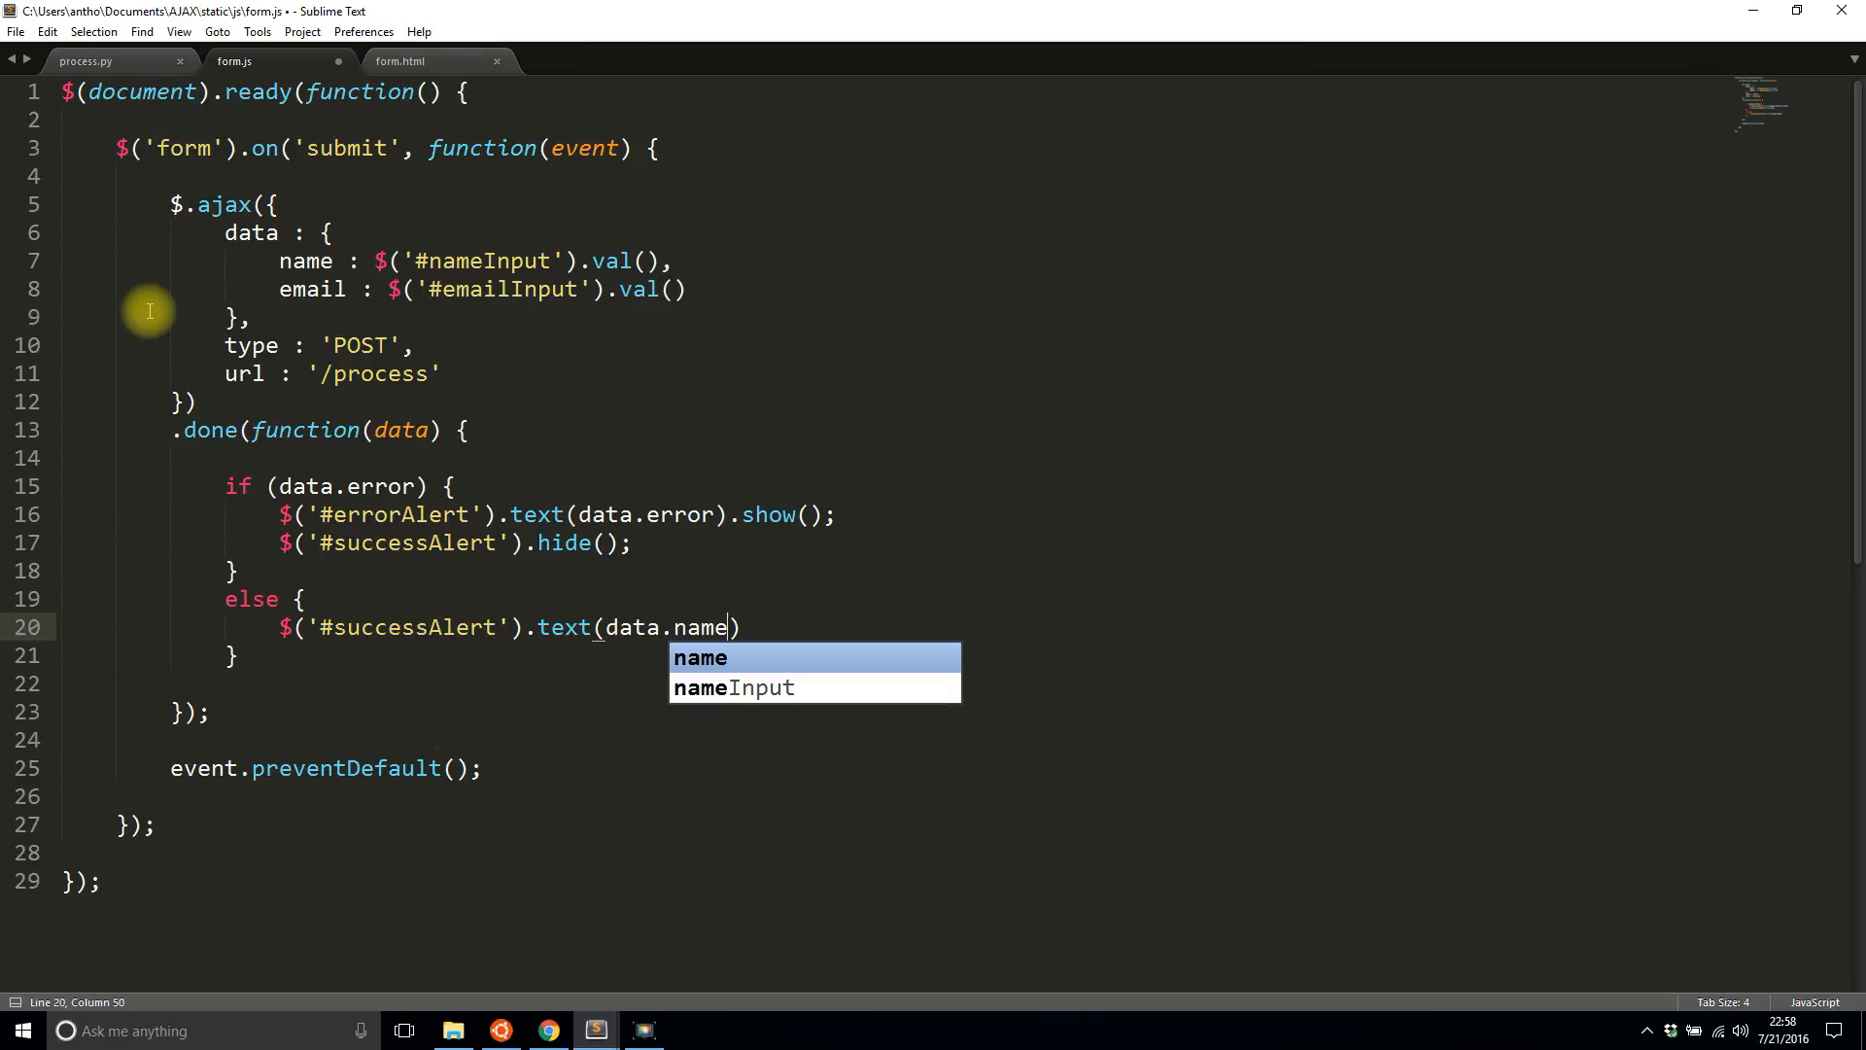
Step: Finish the else branch with data.name, .show(); and $('#errorAlert').hide(); after checking process.py
{"action": "left_click", "coordinate": [86, 61]}
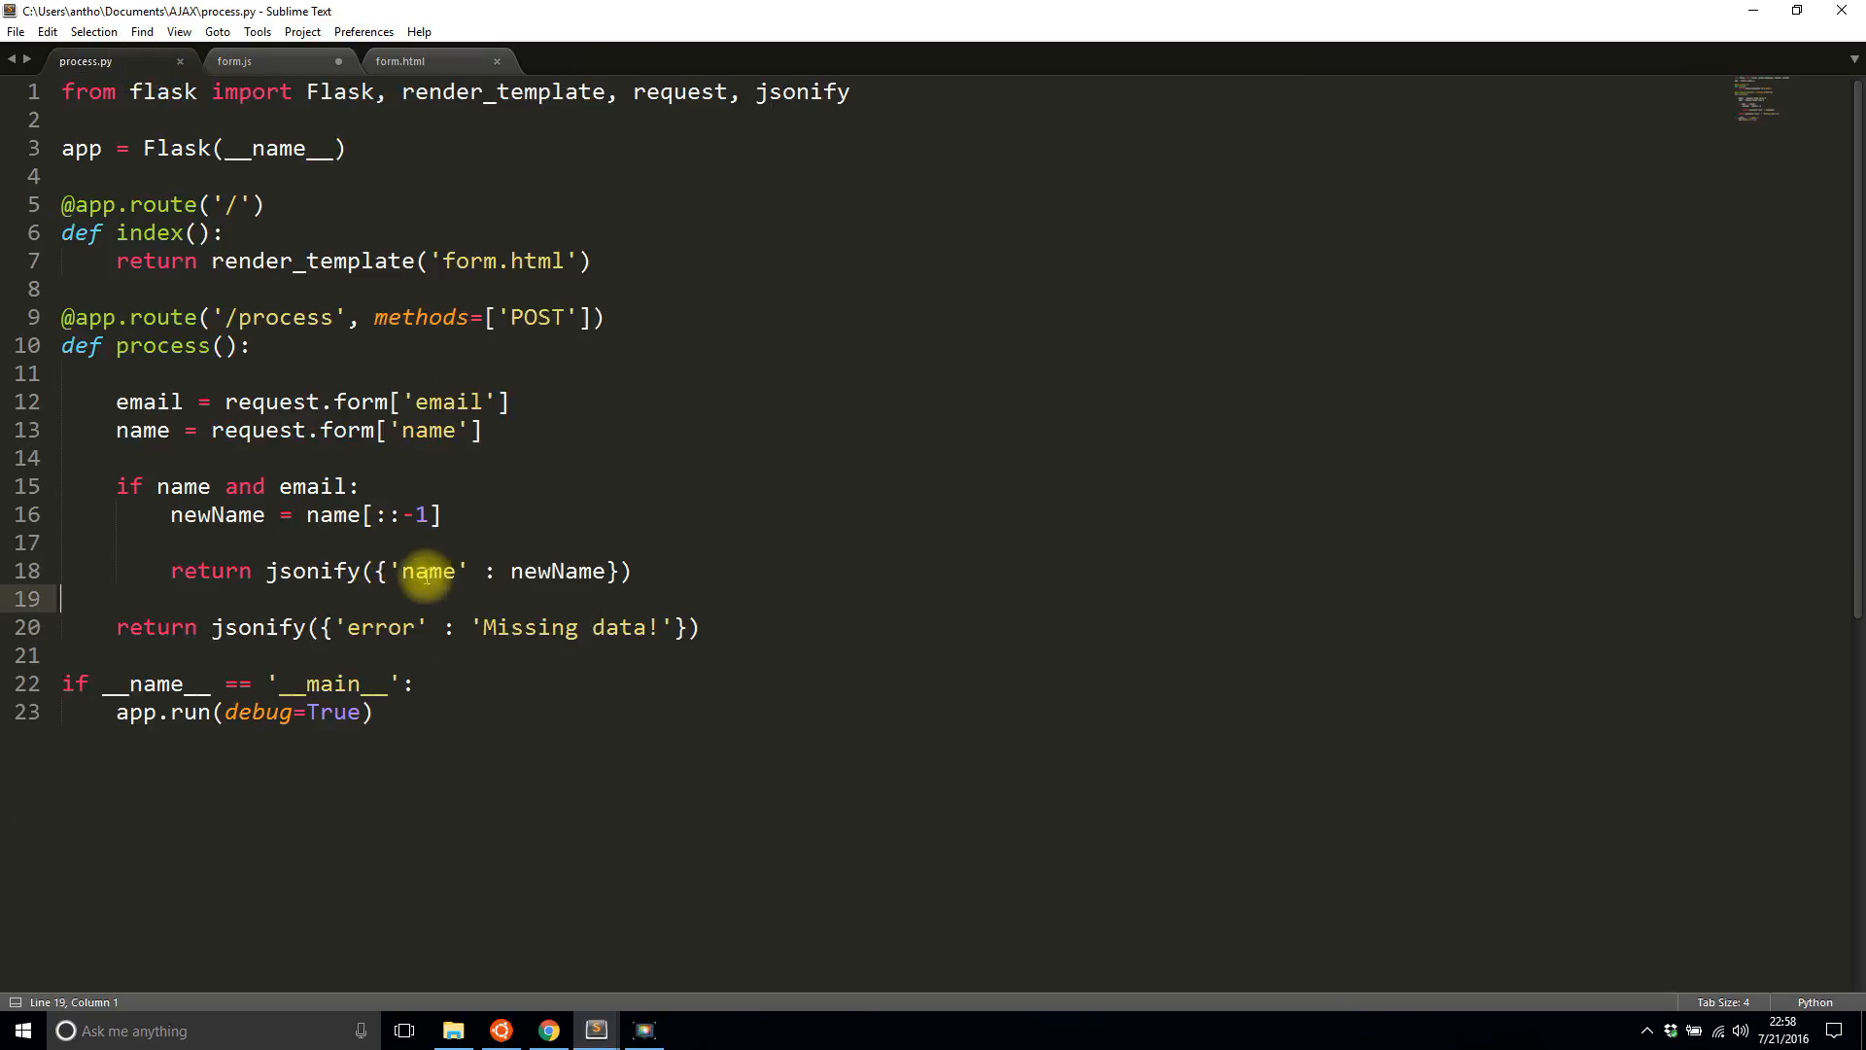
{"action": "mouse_move", "coordinate": [306, 247]}
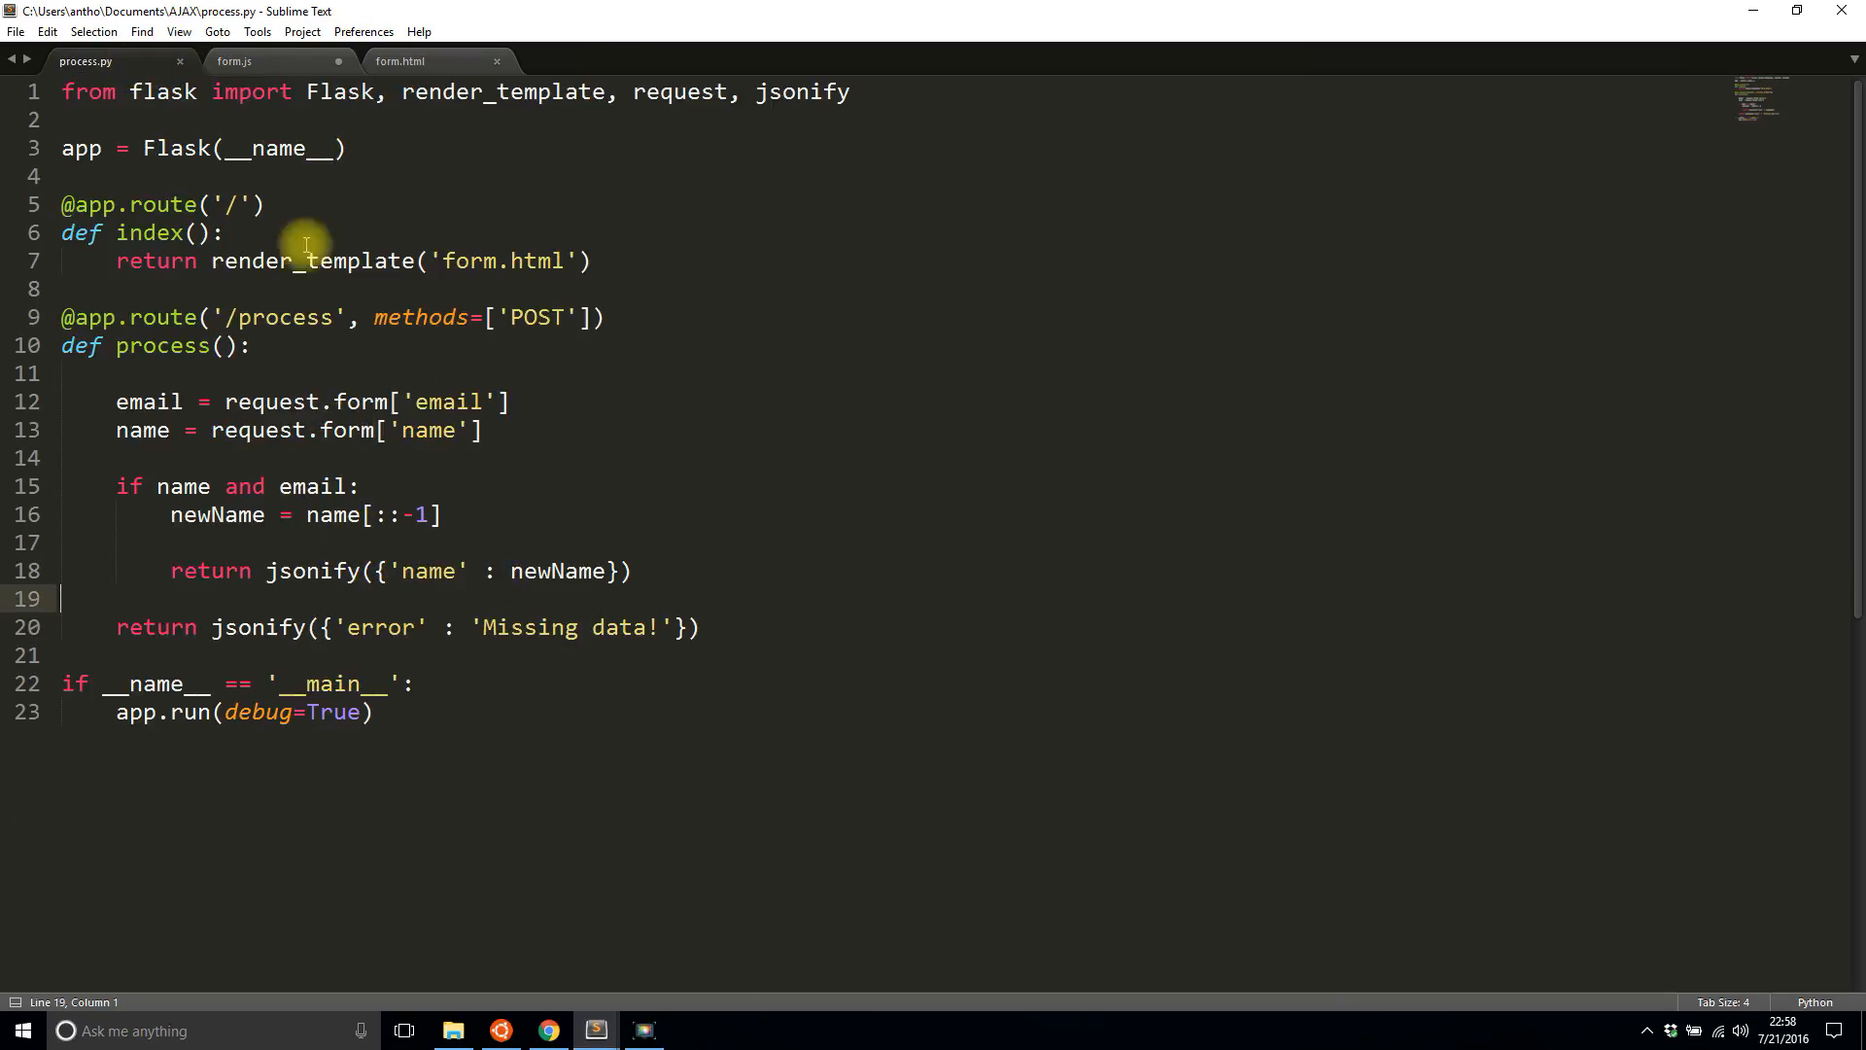
{"action": "left_click", "coordinate": [235, 60]}
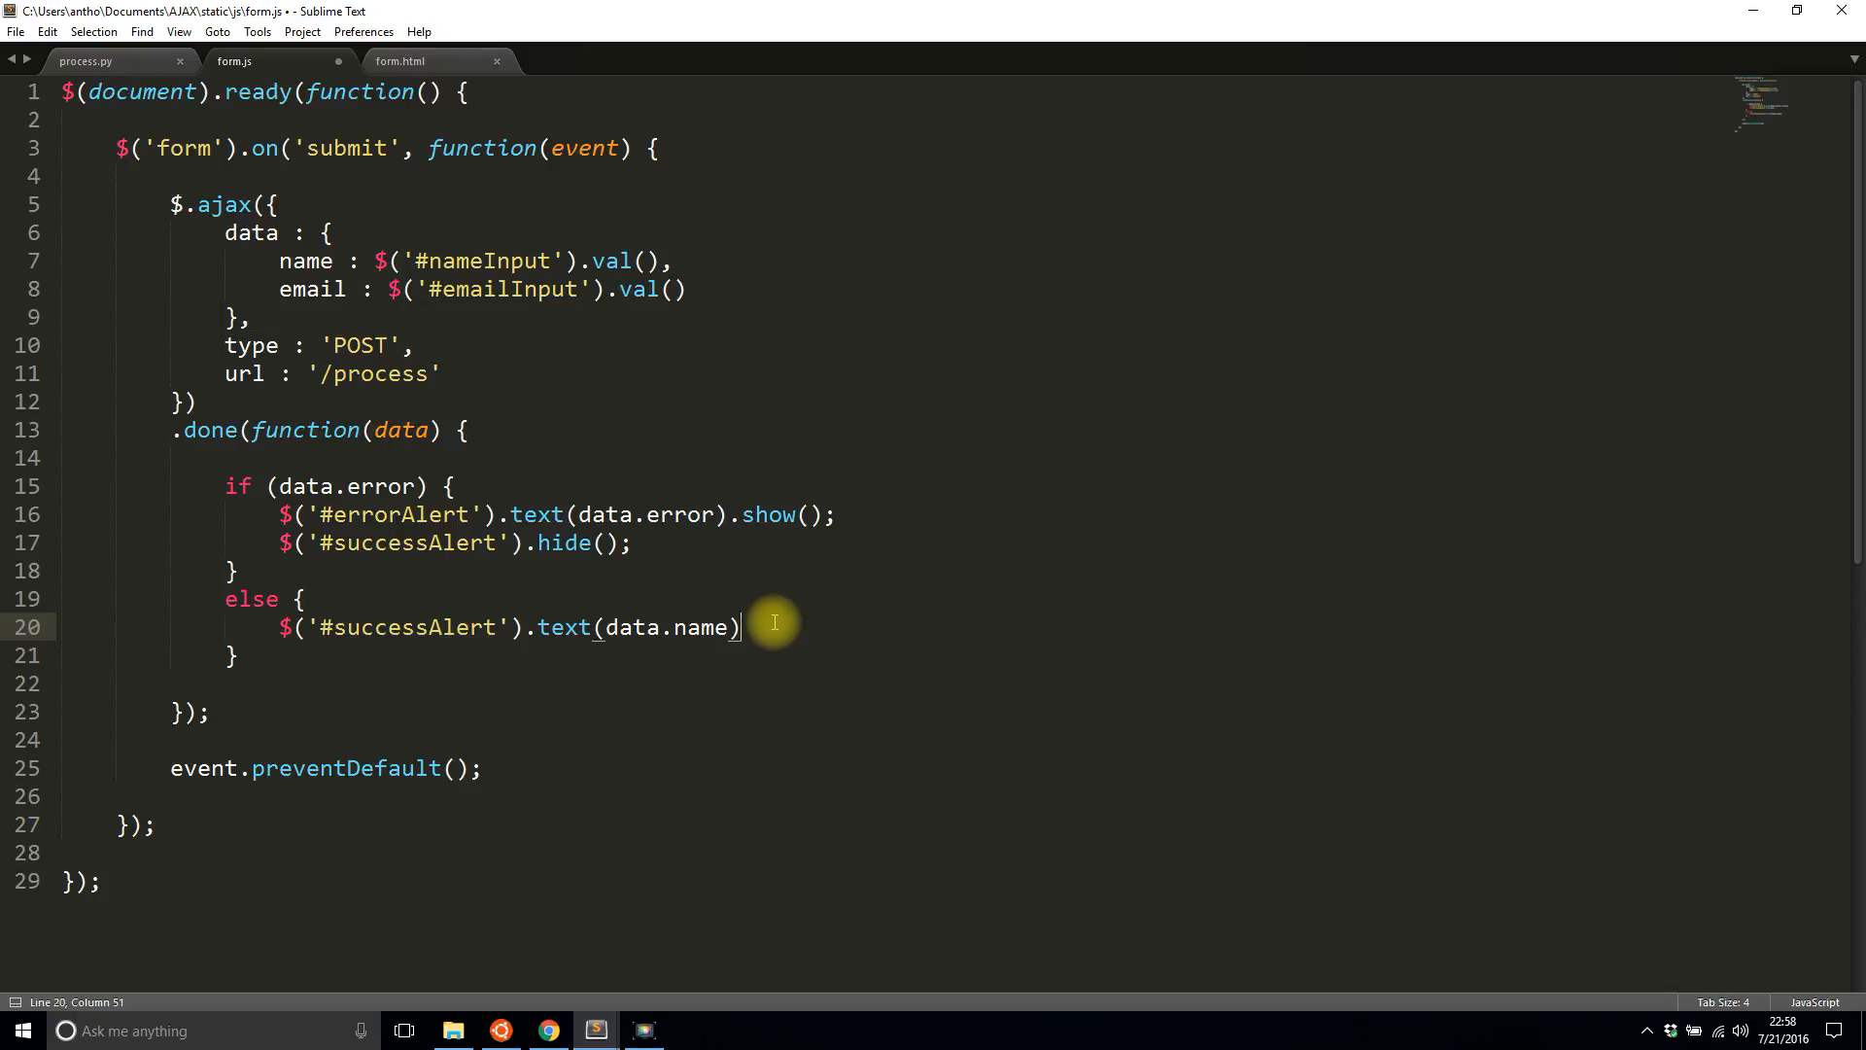
{"action": "type", "text": ".show();"}
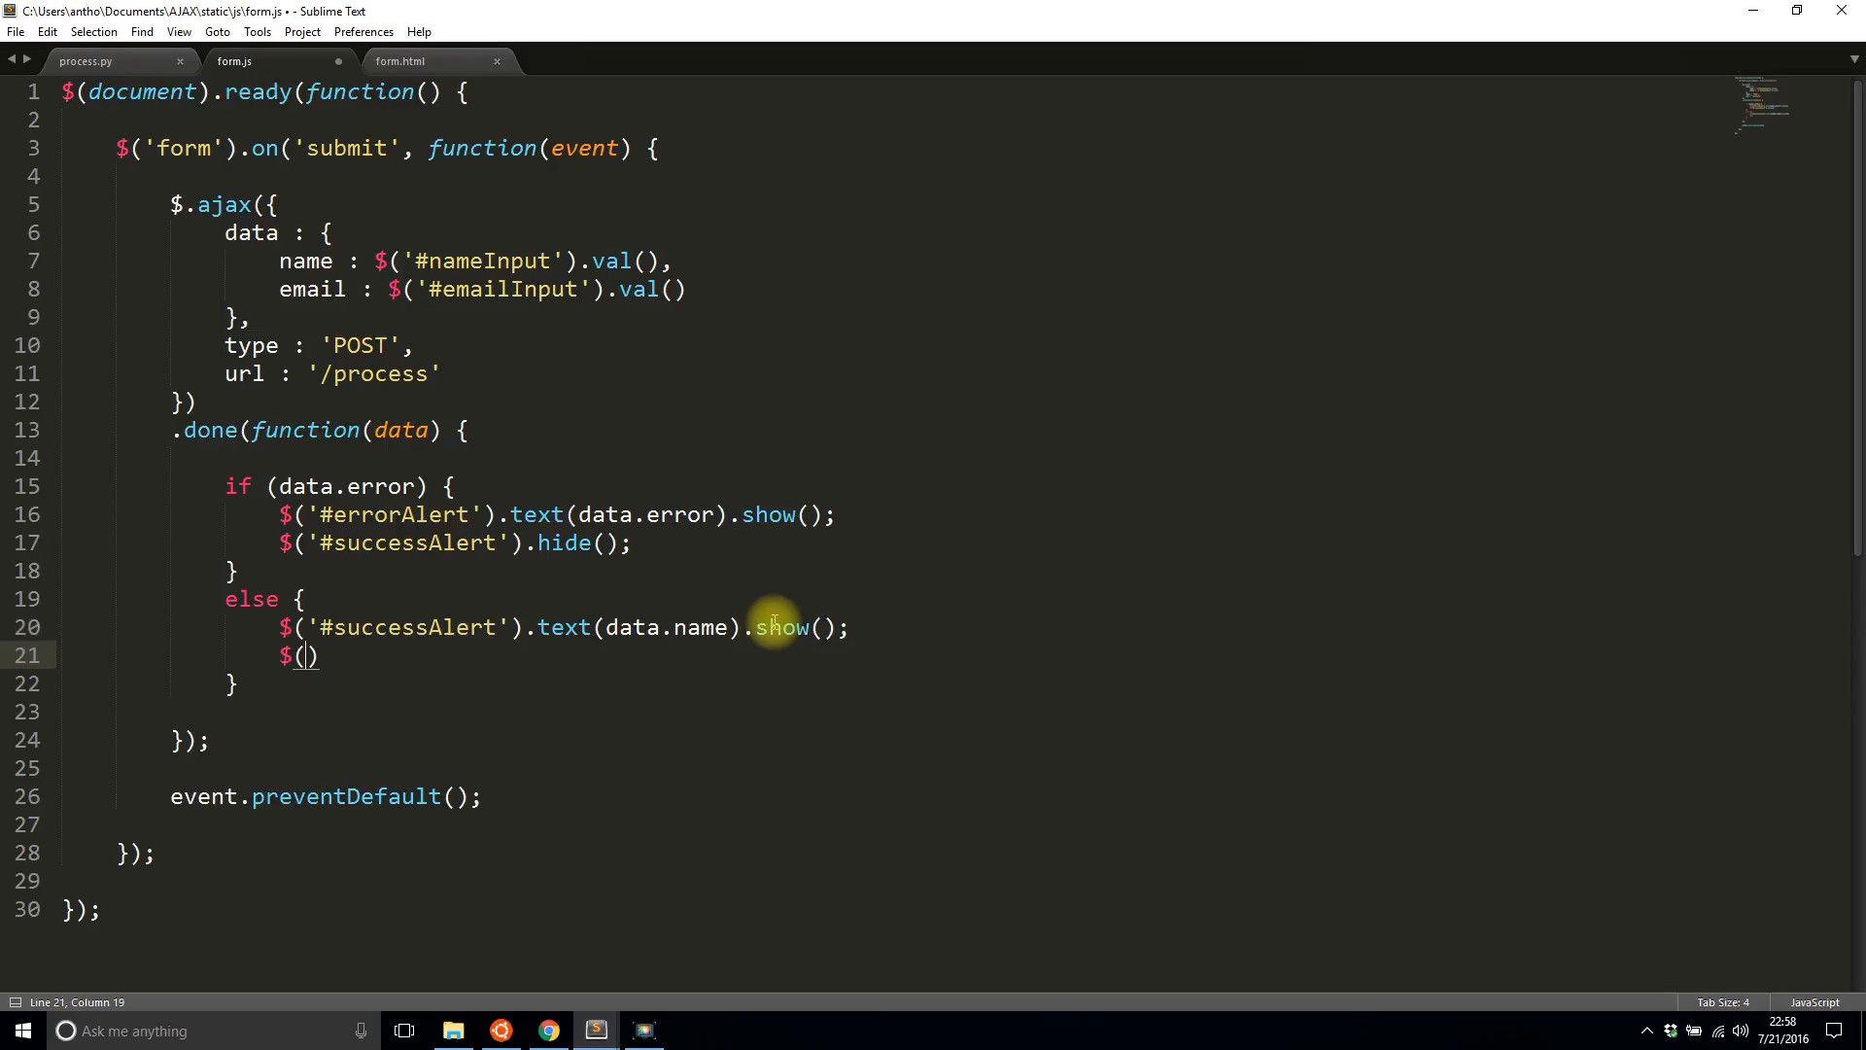
{"action": "type", "text": "'#errorAlert"}
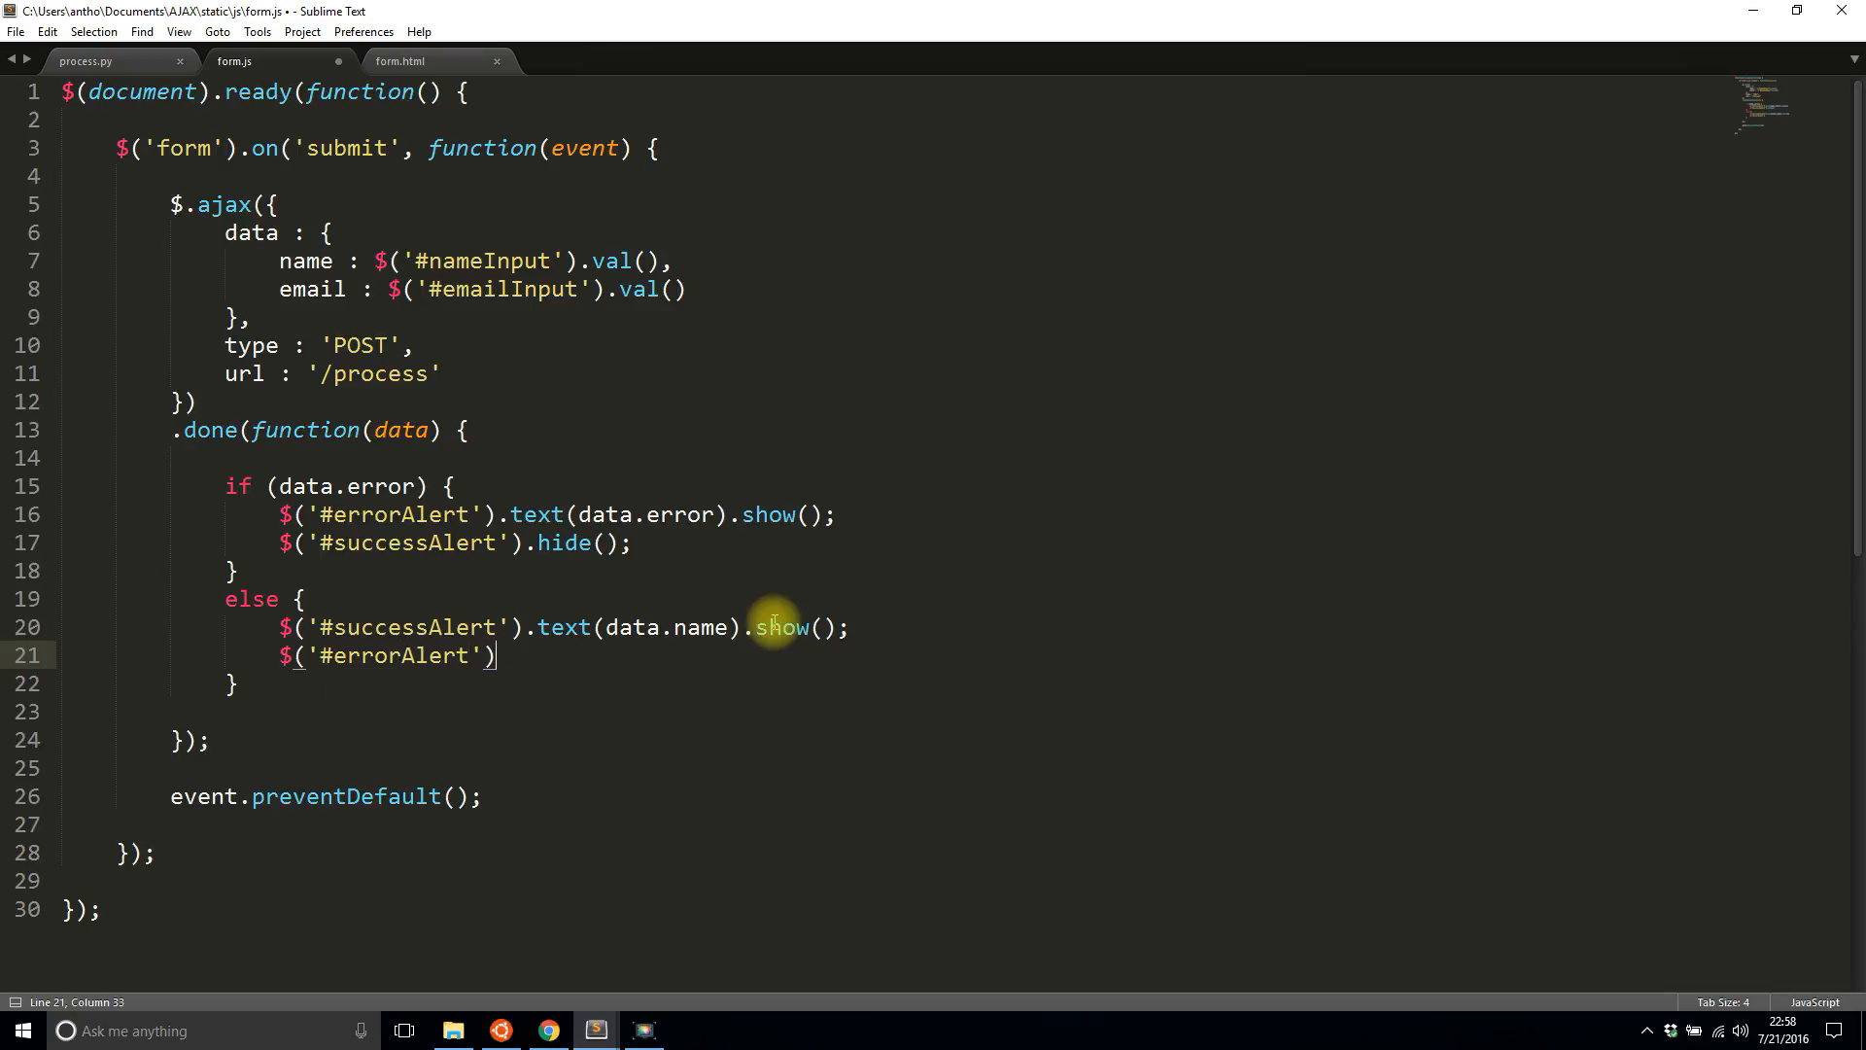
{"action": "type", "text": ".hide();"}
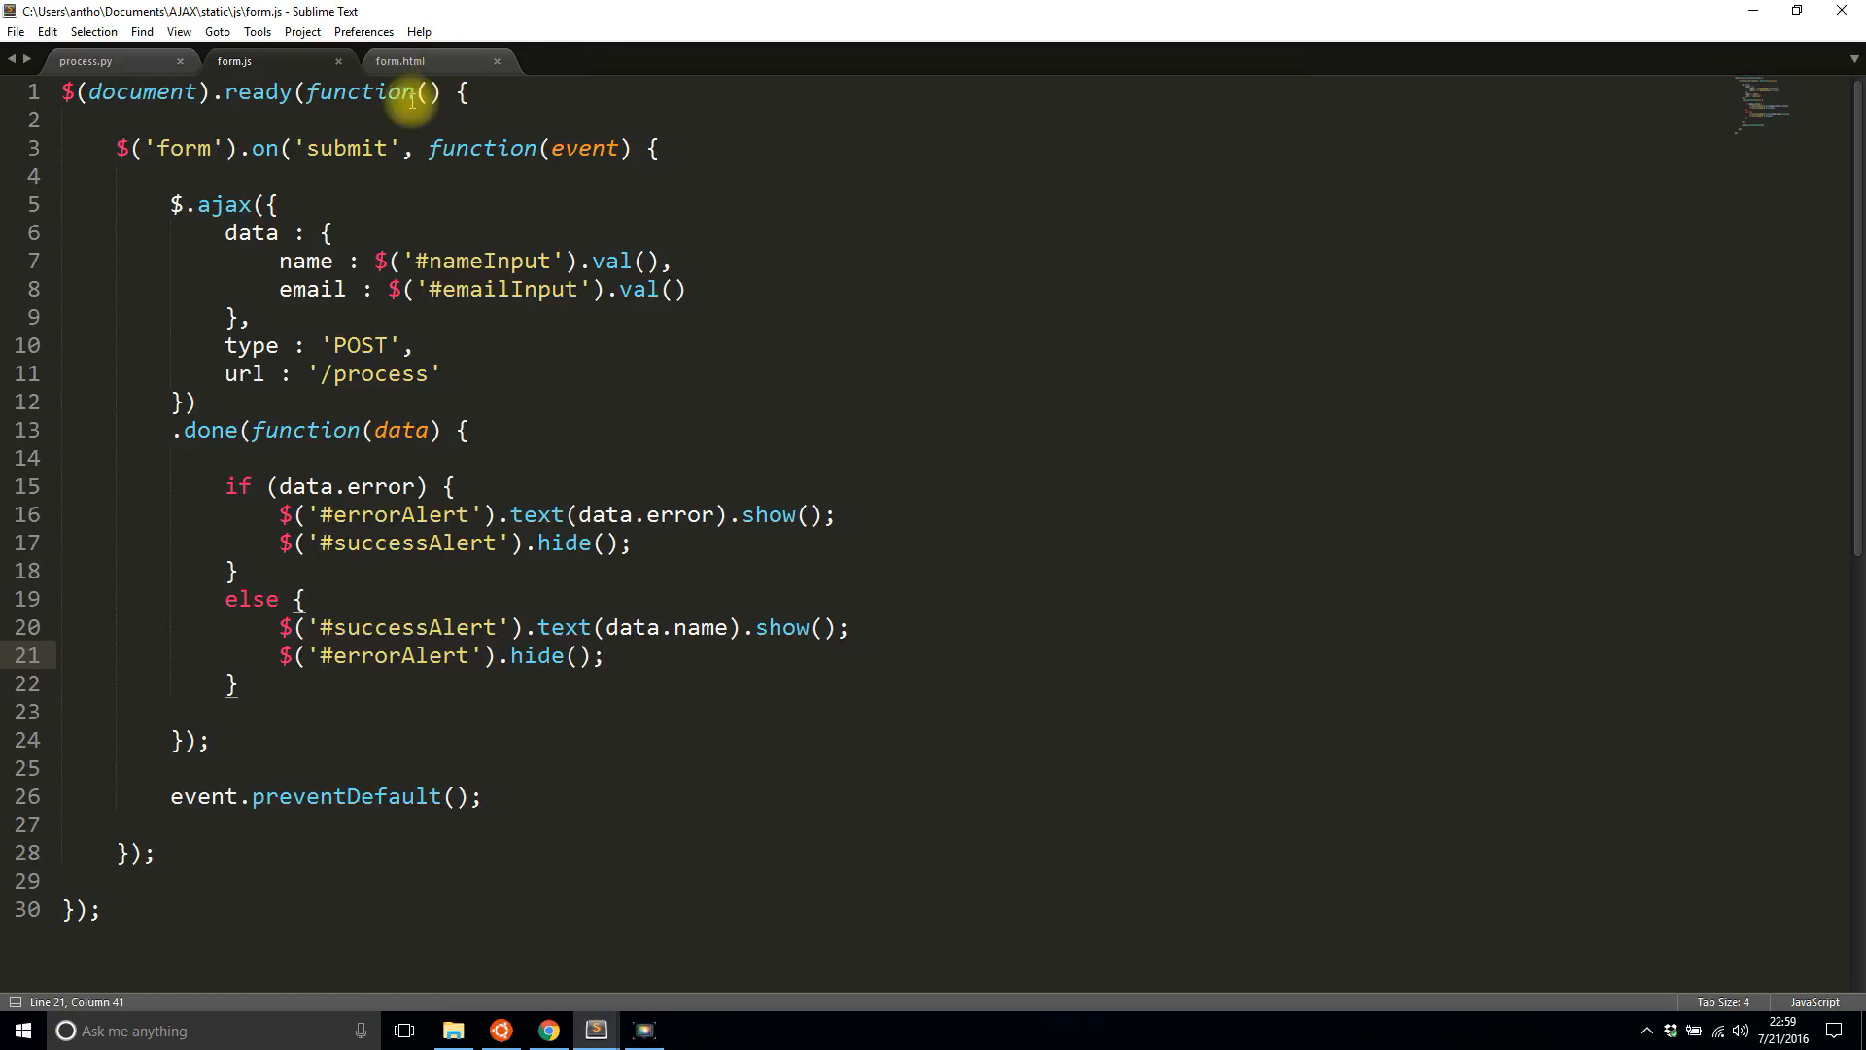
{"action": "left_click", "coordinate": [85, 60]}
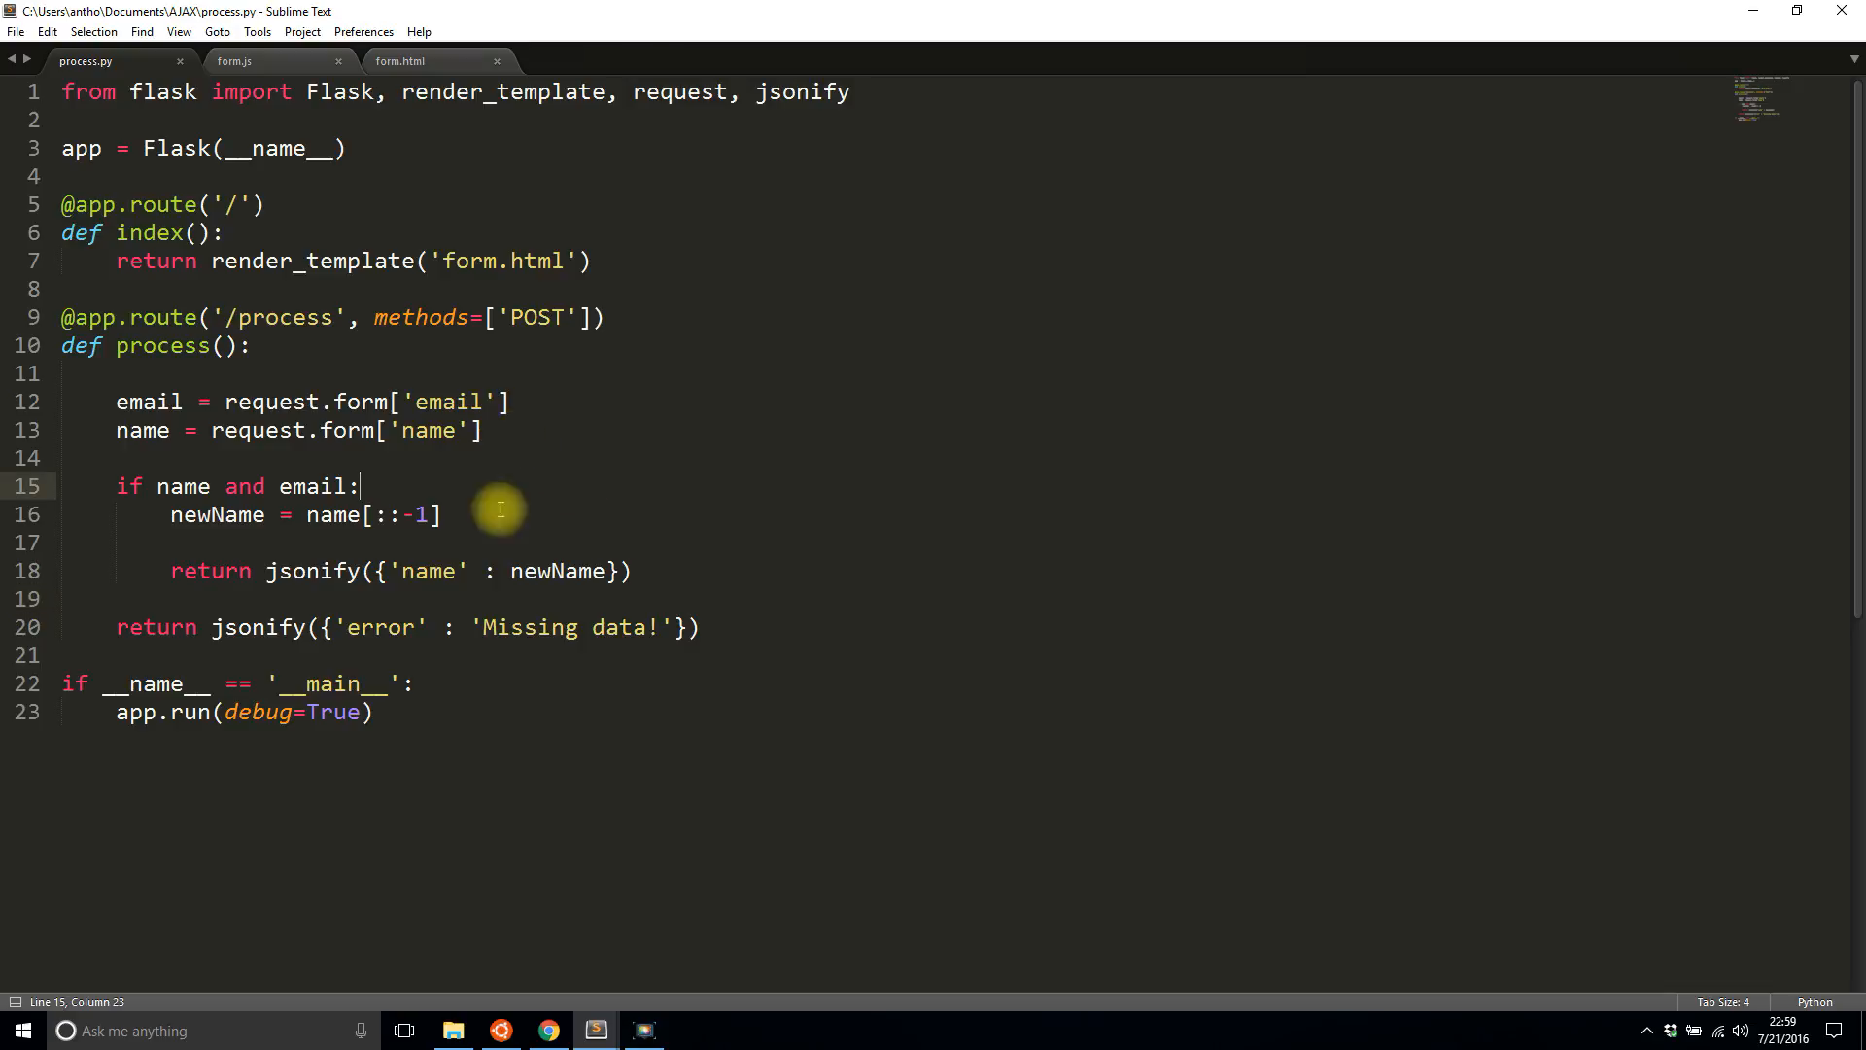
{"action": "left_click", "coordinate": [500, 1031]}
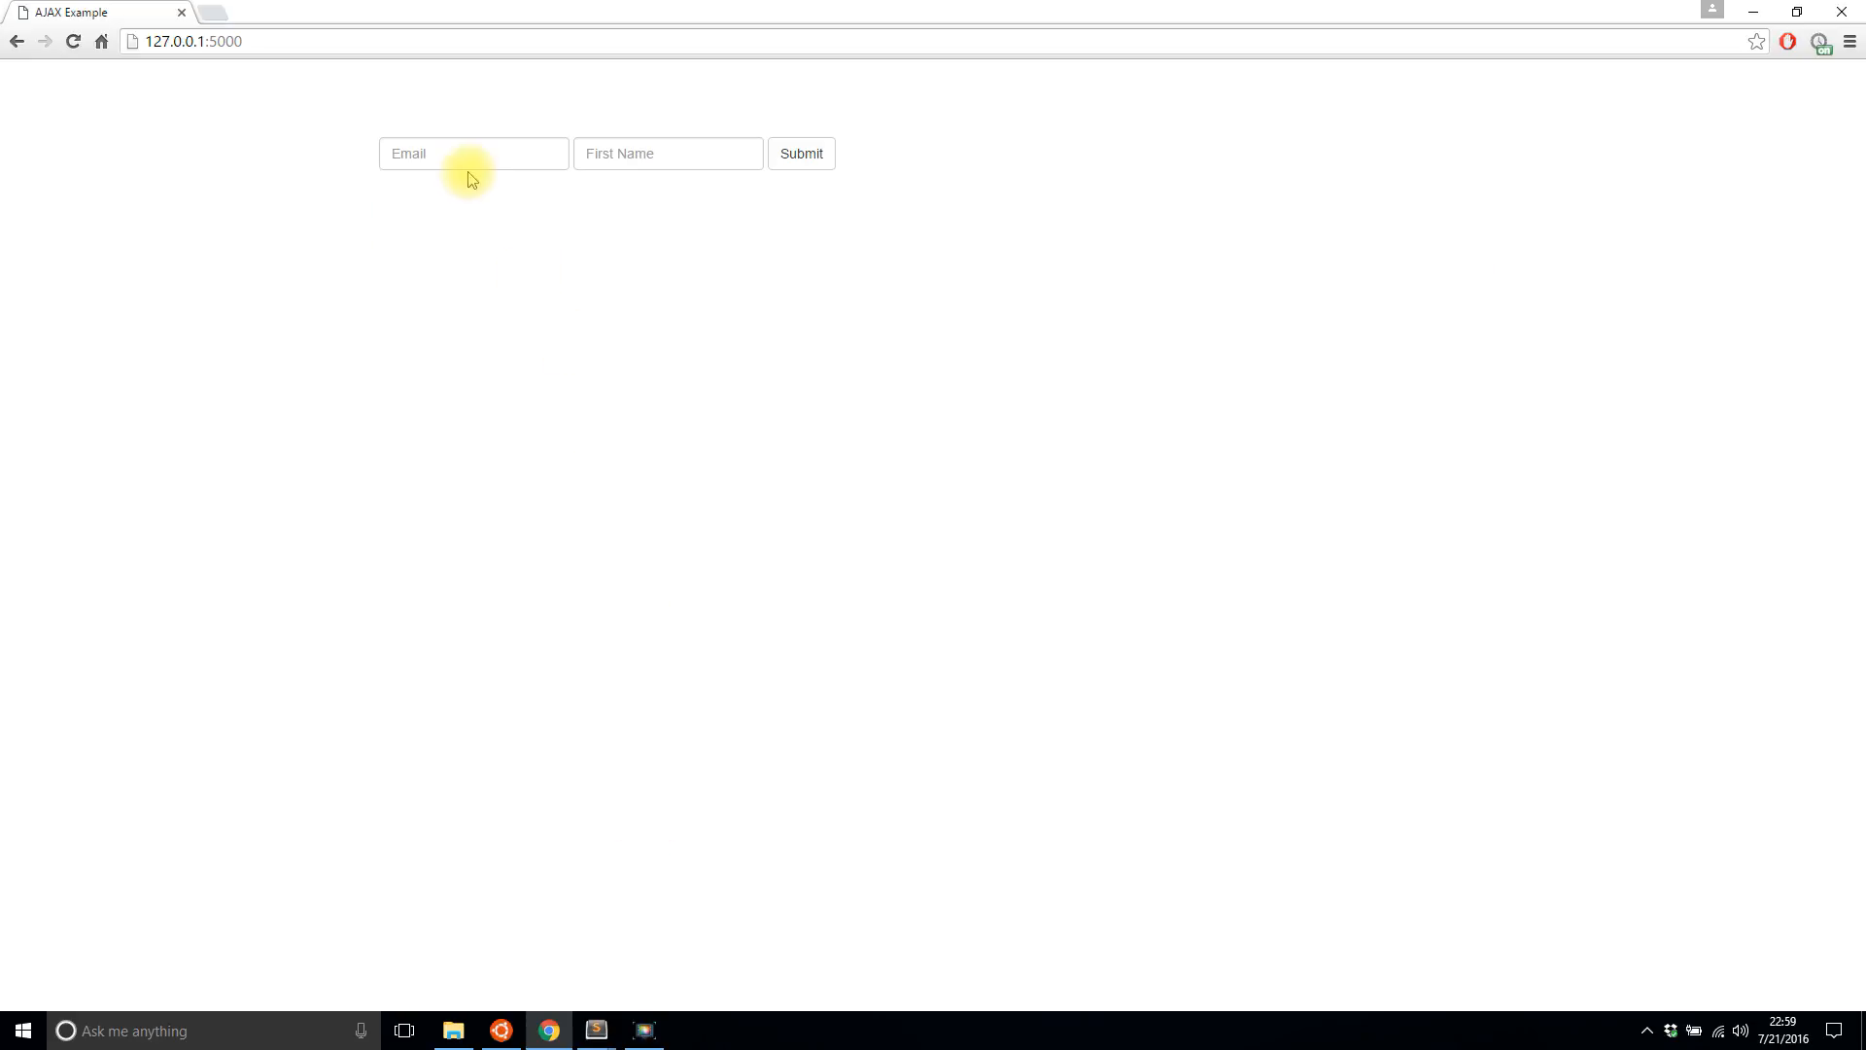
{"action": "left_click", "coordinate": [473, 154]}
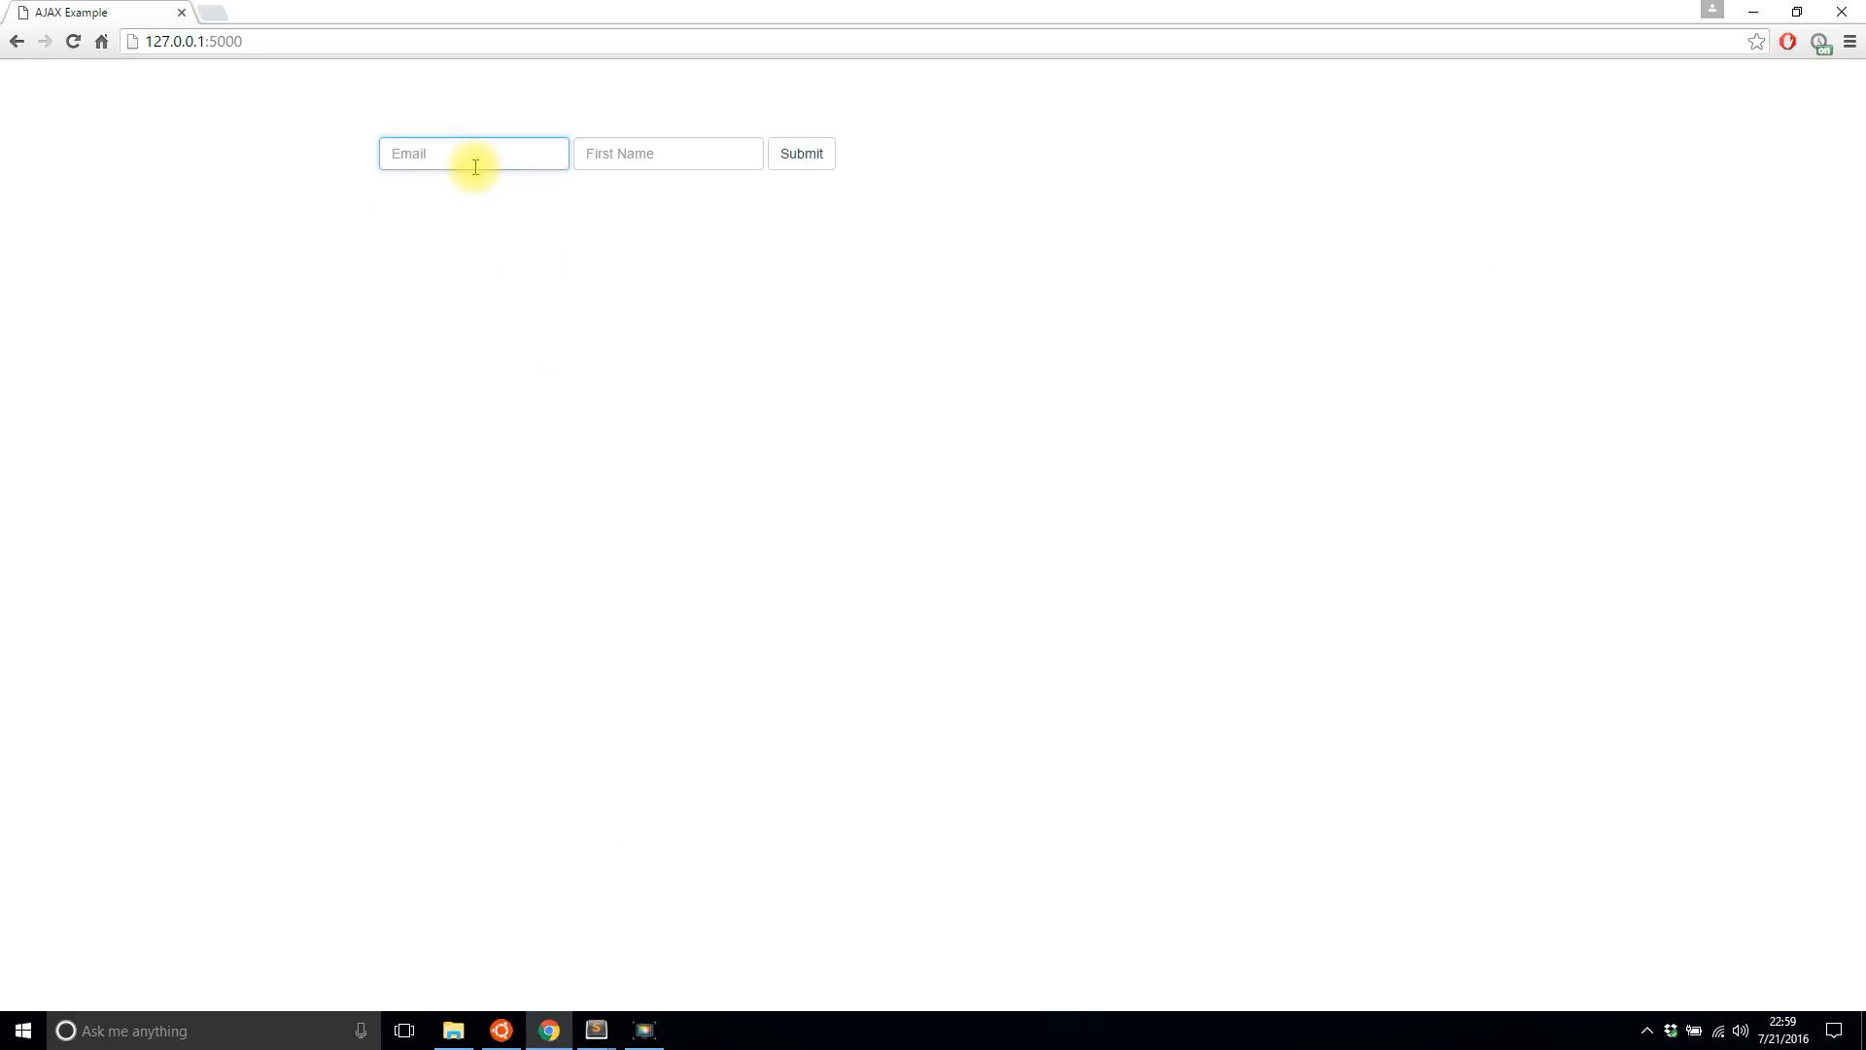
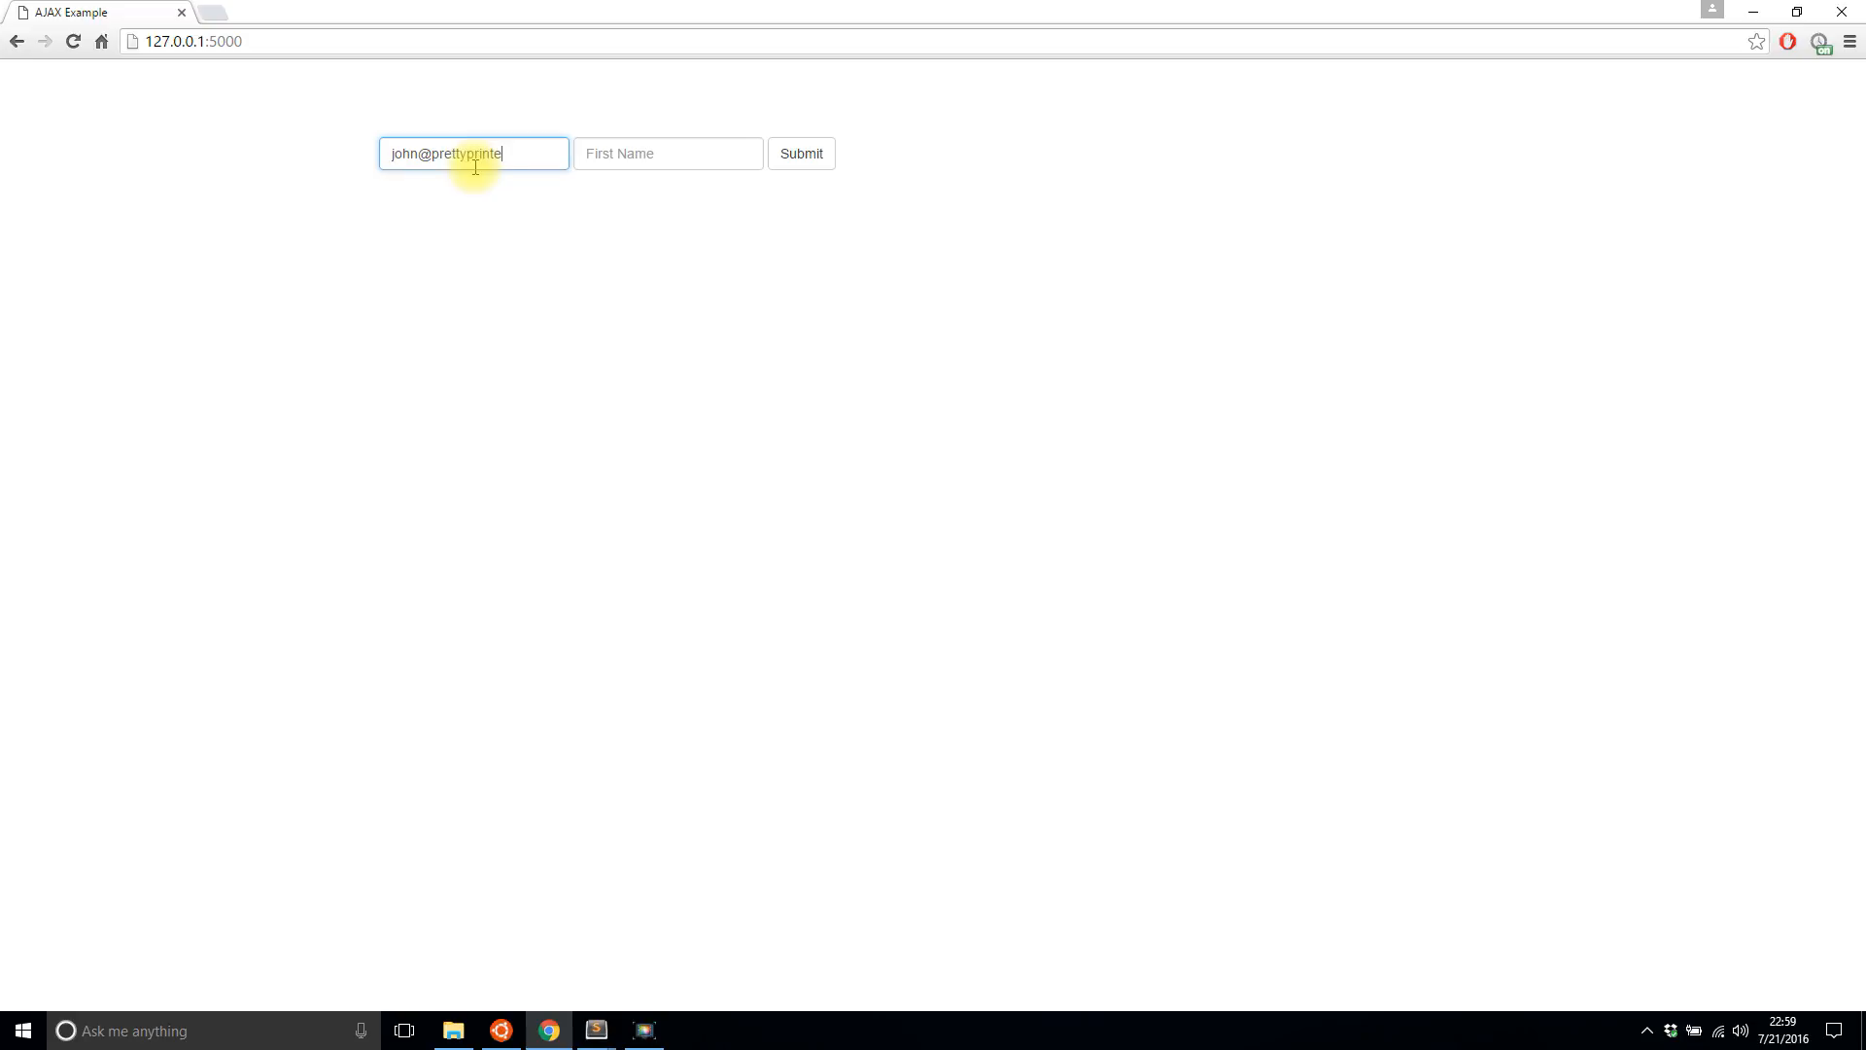
{"action": "type", "text": "John"}
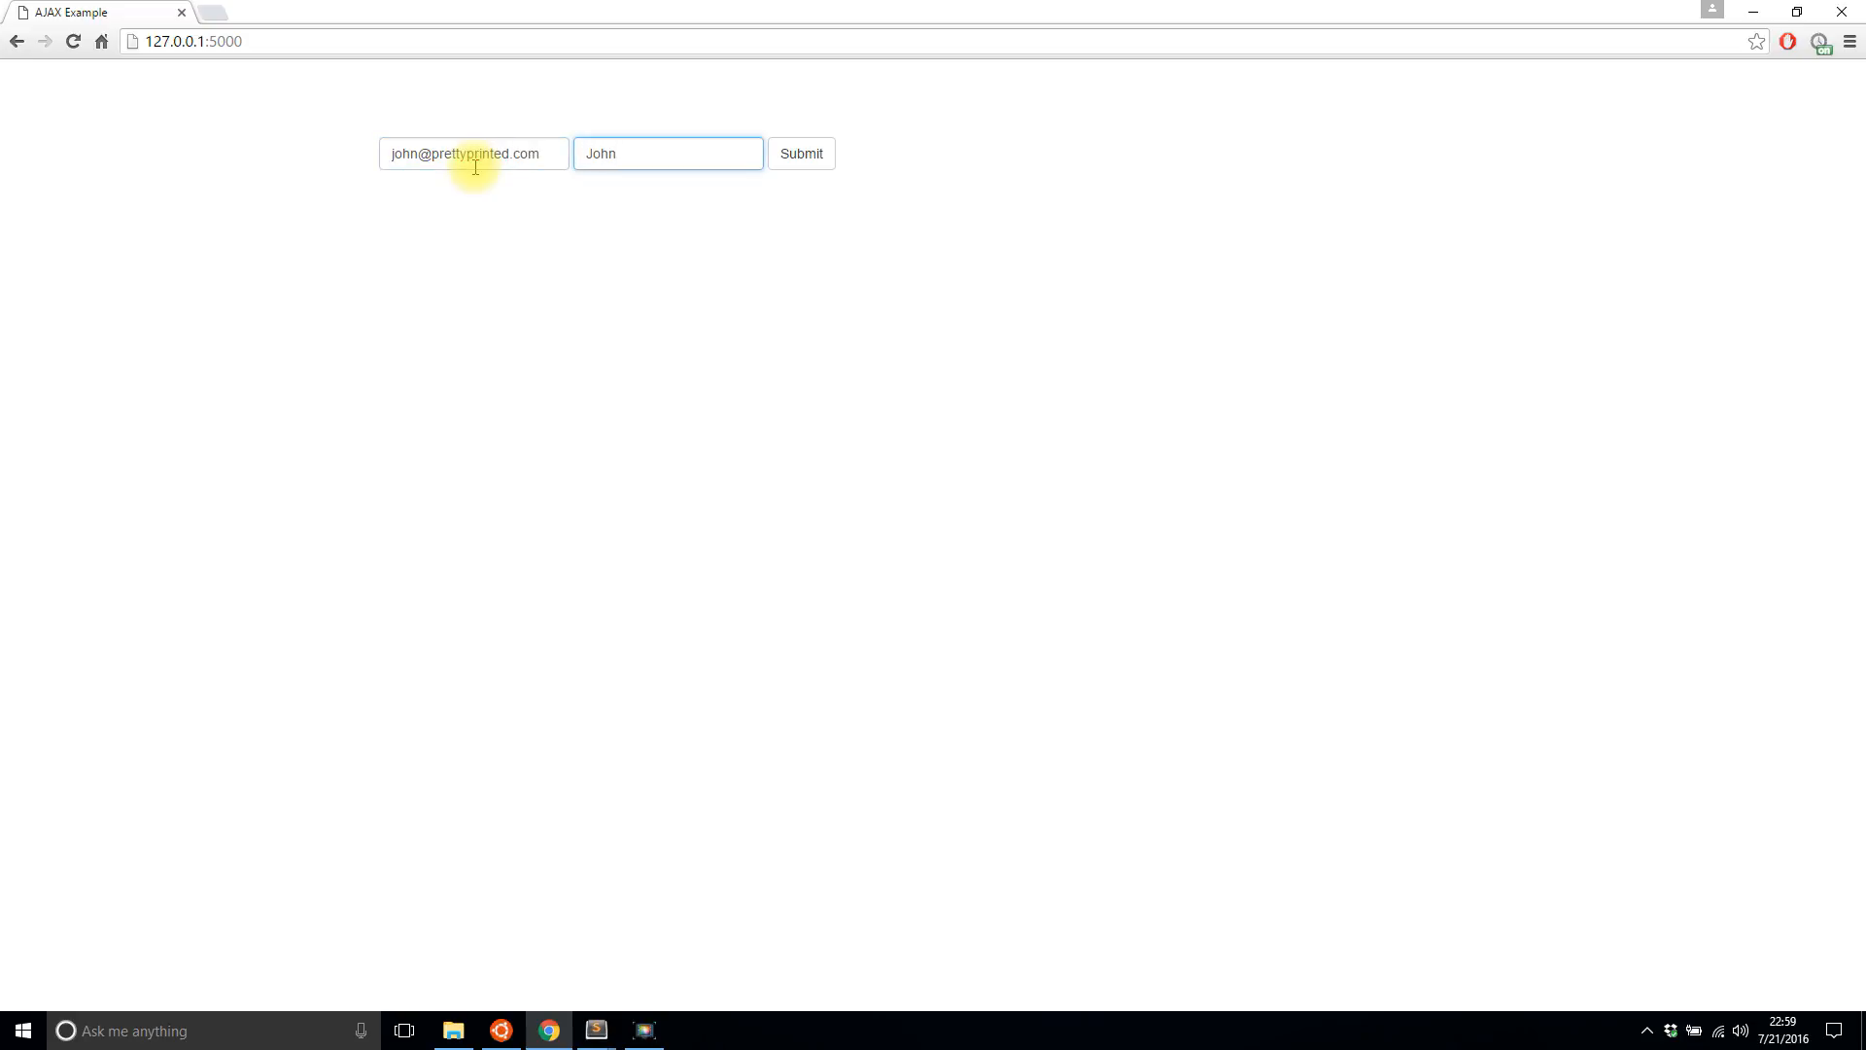
{"action": "left_click", "coordinate": [799, 151]}
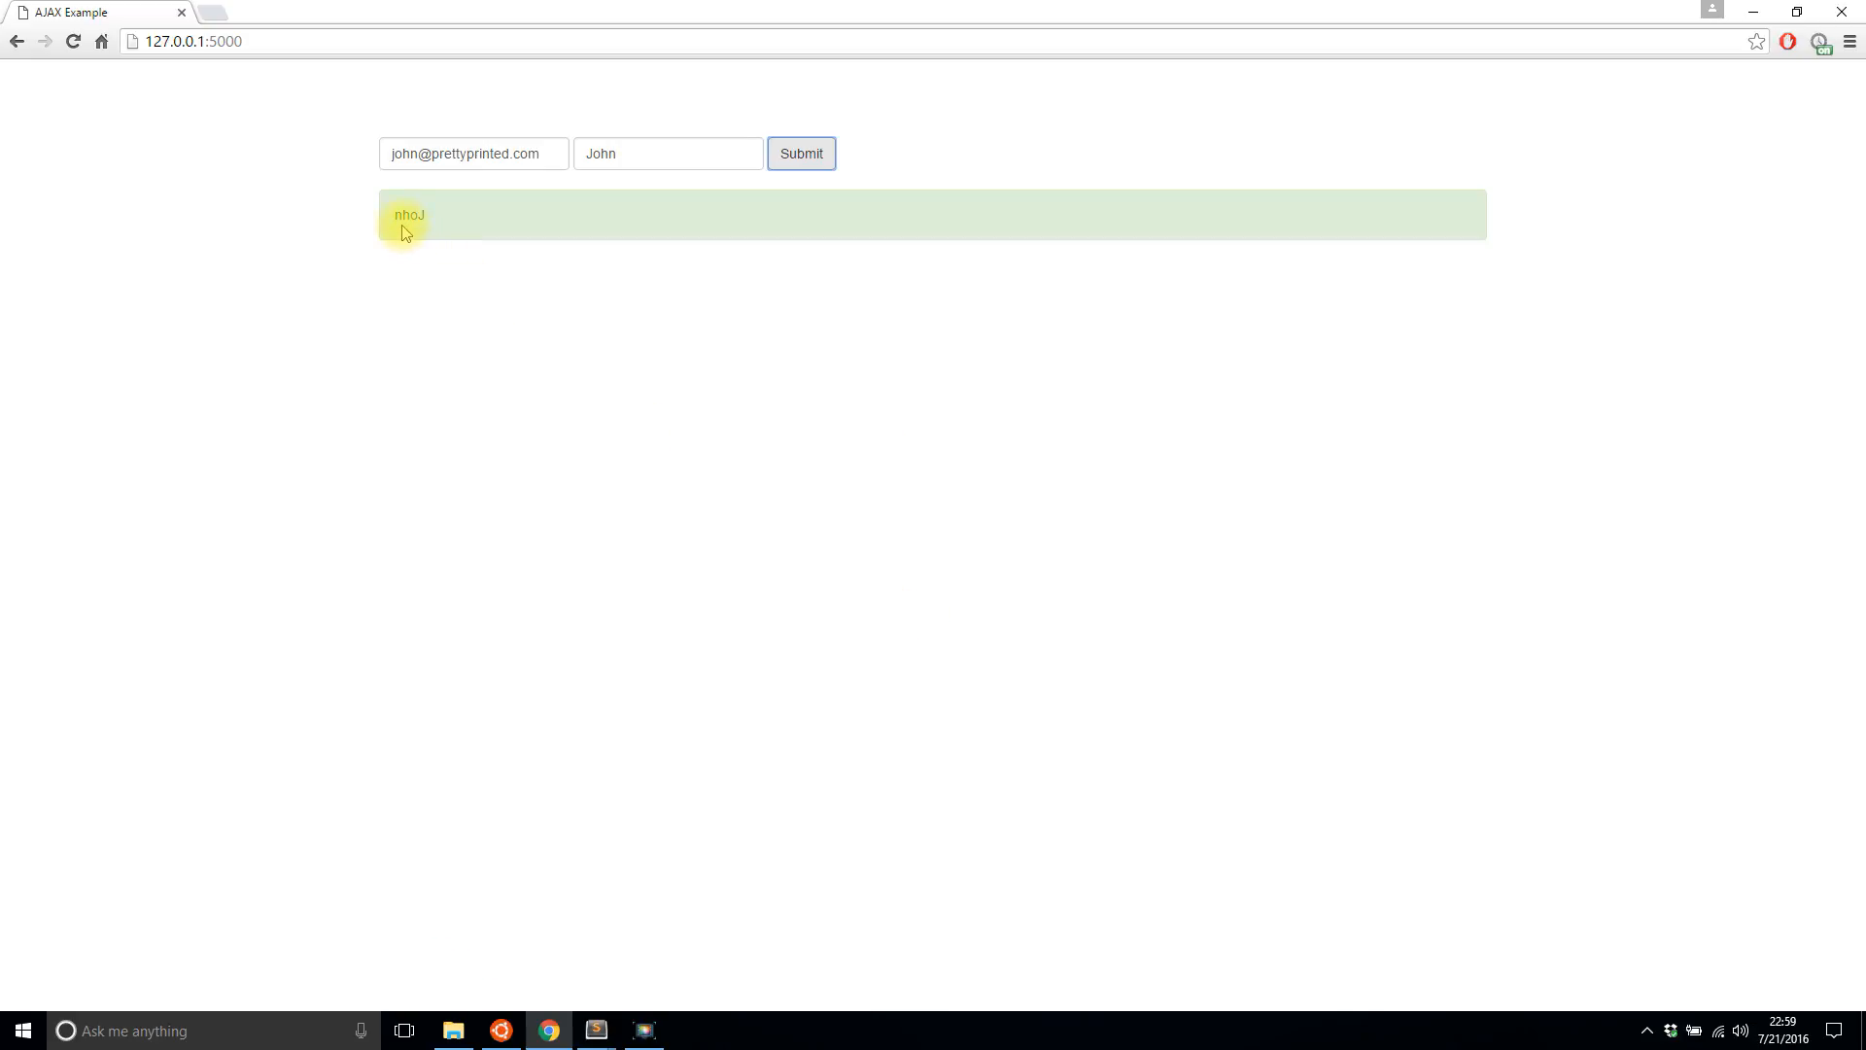
{"action": "mouse_move", "coordinate": [591, 331]}
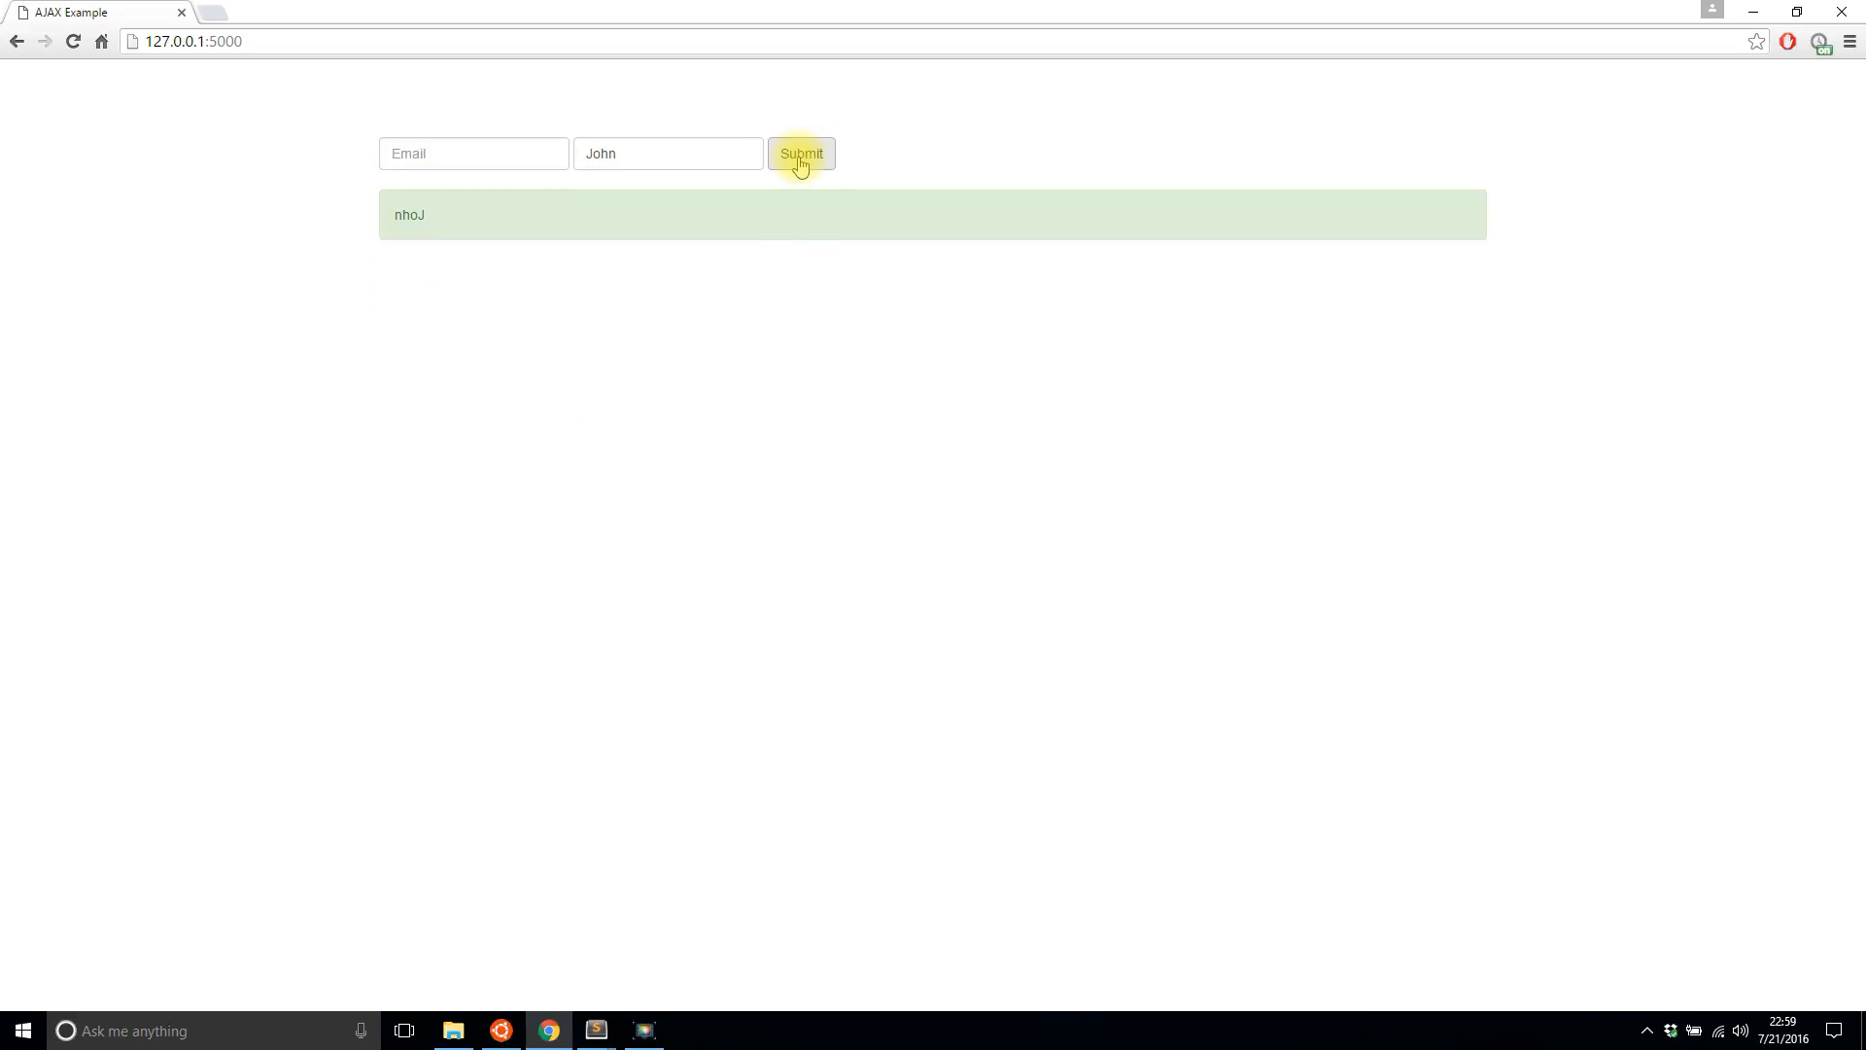
Step: Submit with the email missing, then with anthony@ and no first name, getting the red 'Missing data!' alert
{"action": "left_click", "coordinate": [801, 151]}
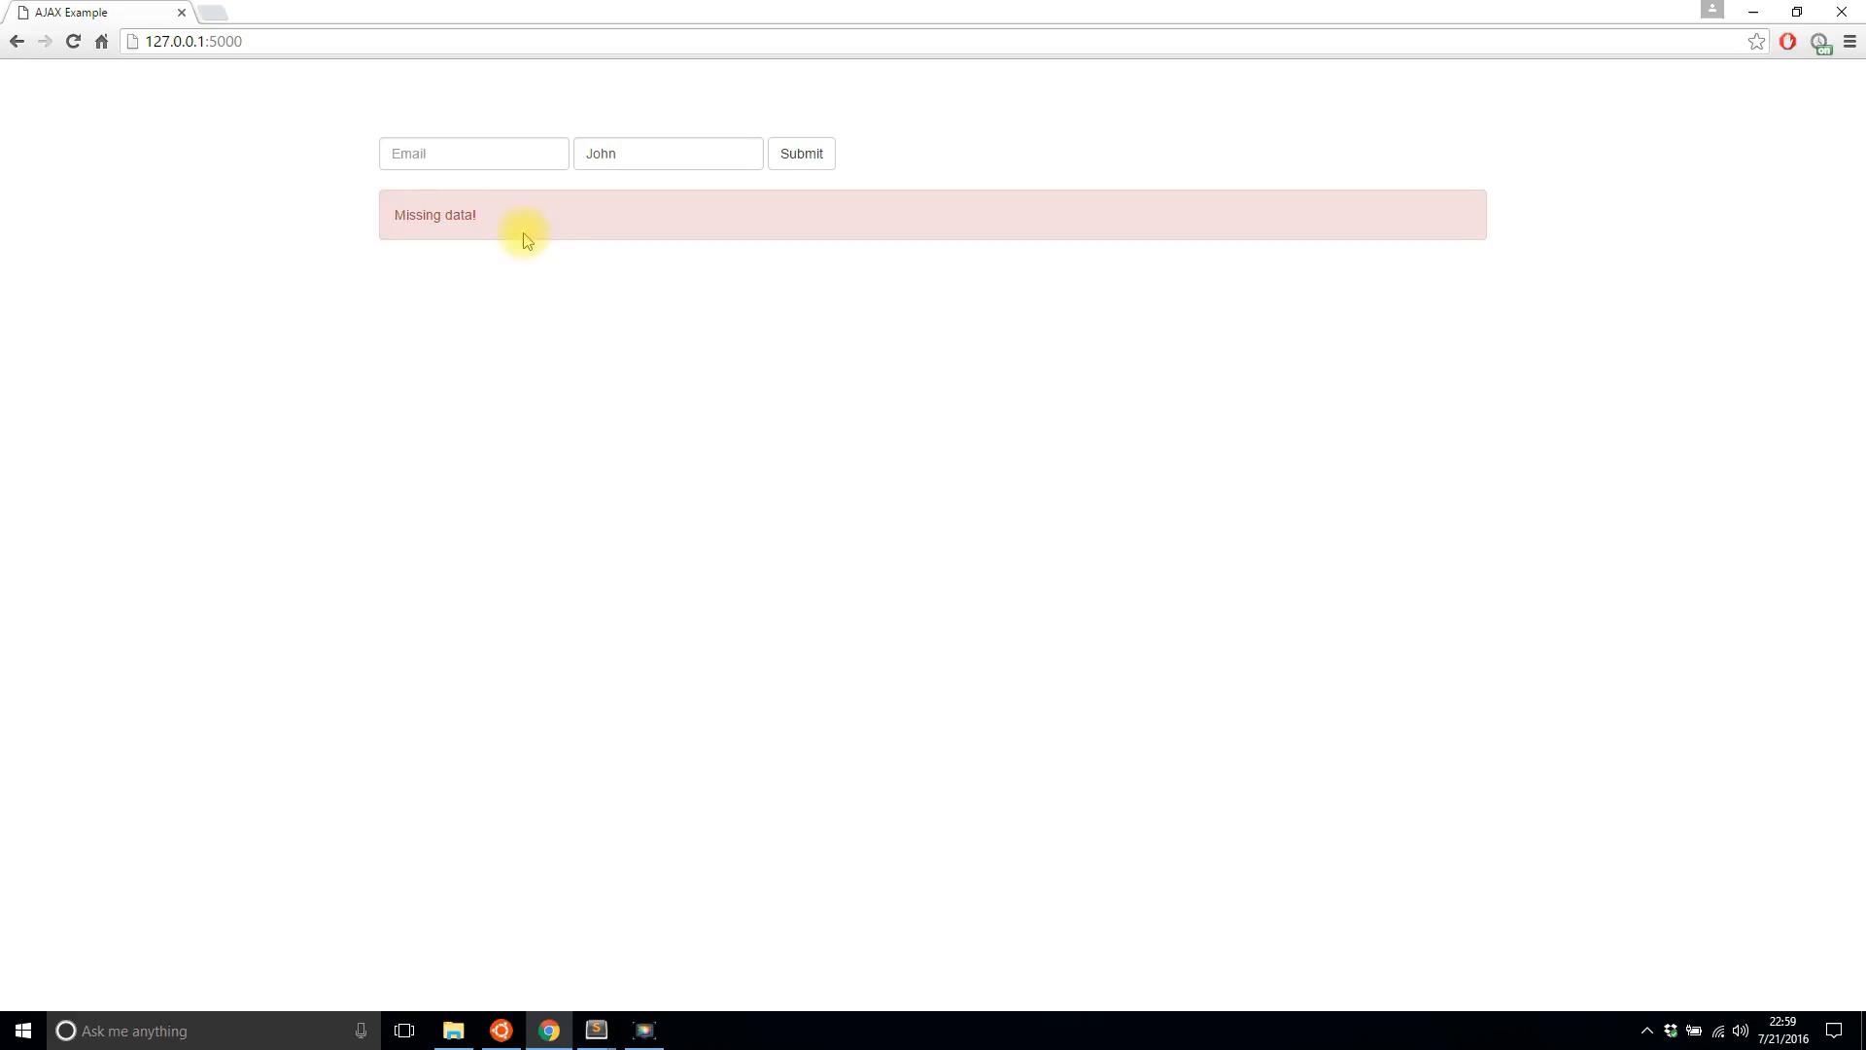
{"action": "mouse_move", "coordinate": [689, 297]}
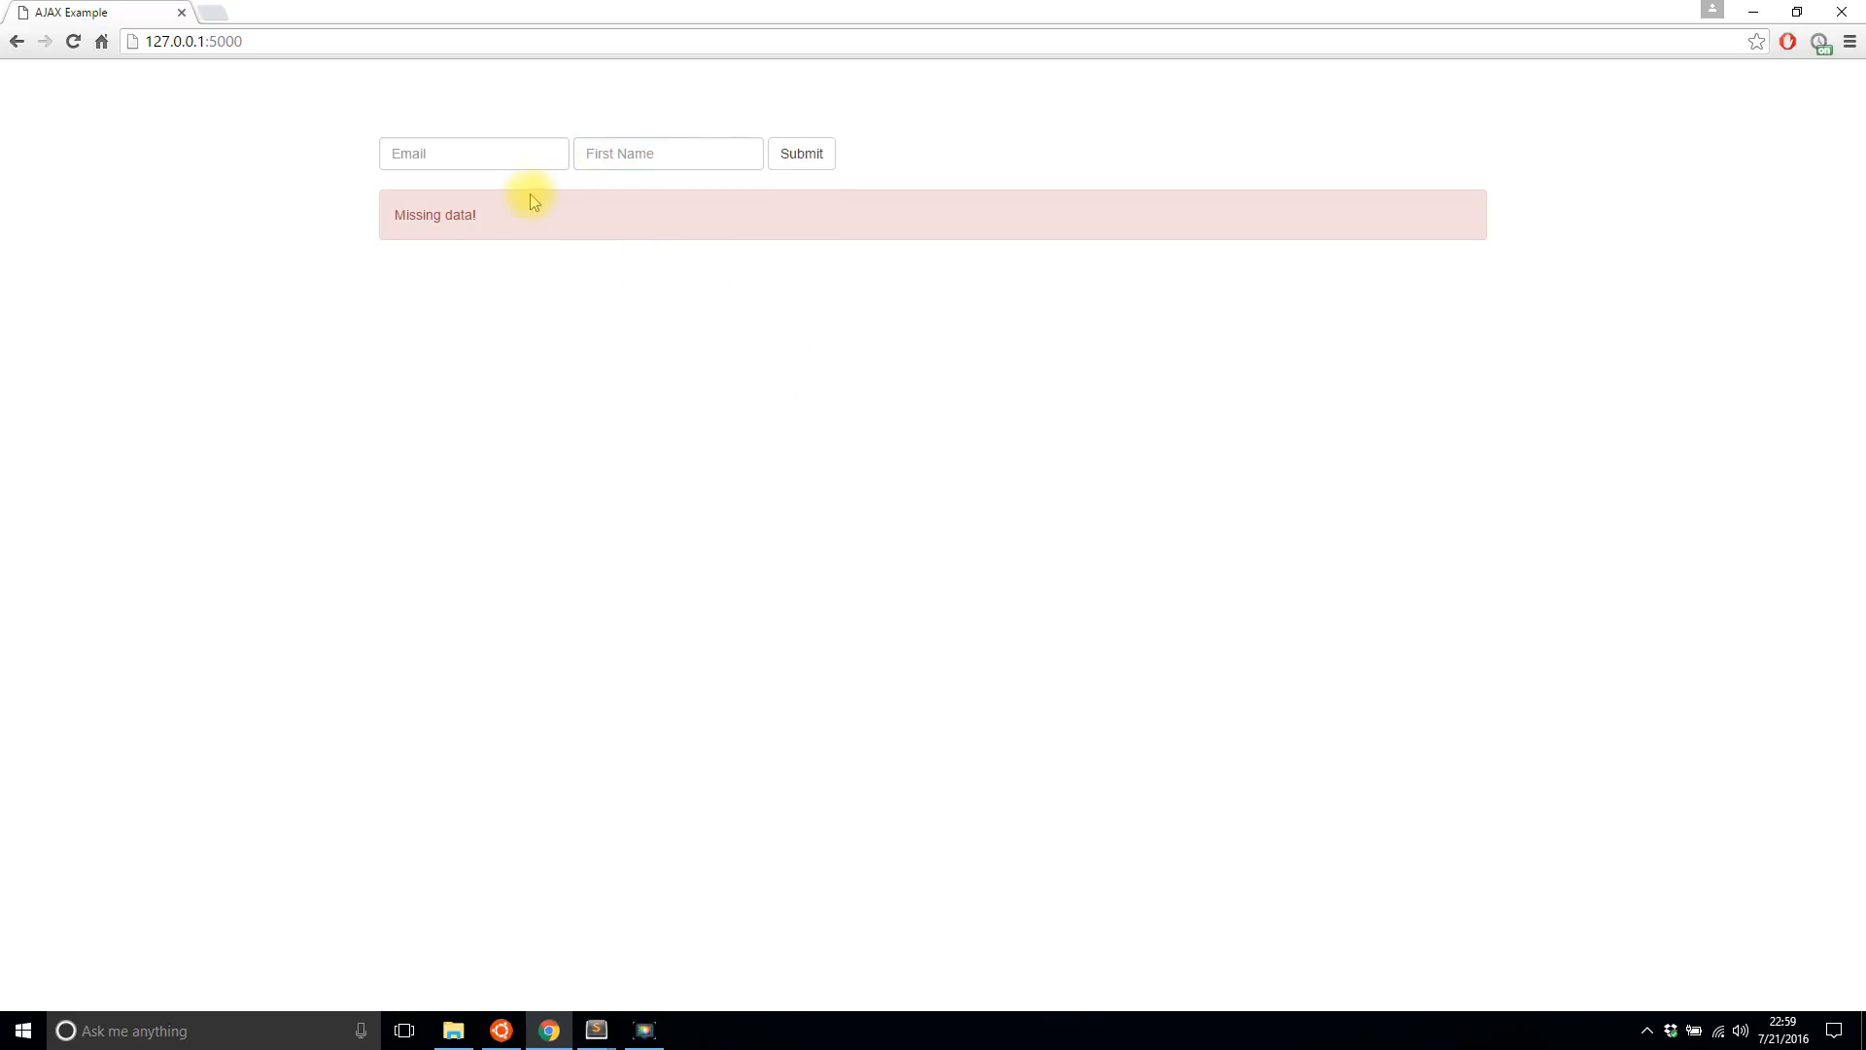
{"action": "left_click", "coordinate": [473, 152]}
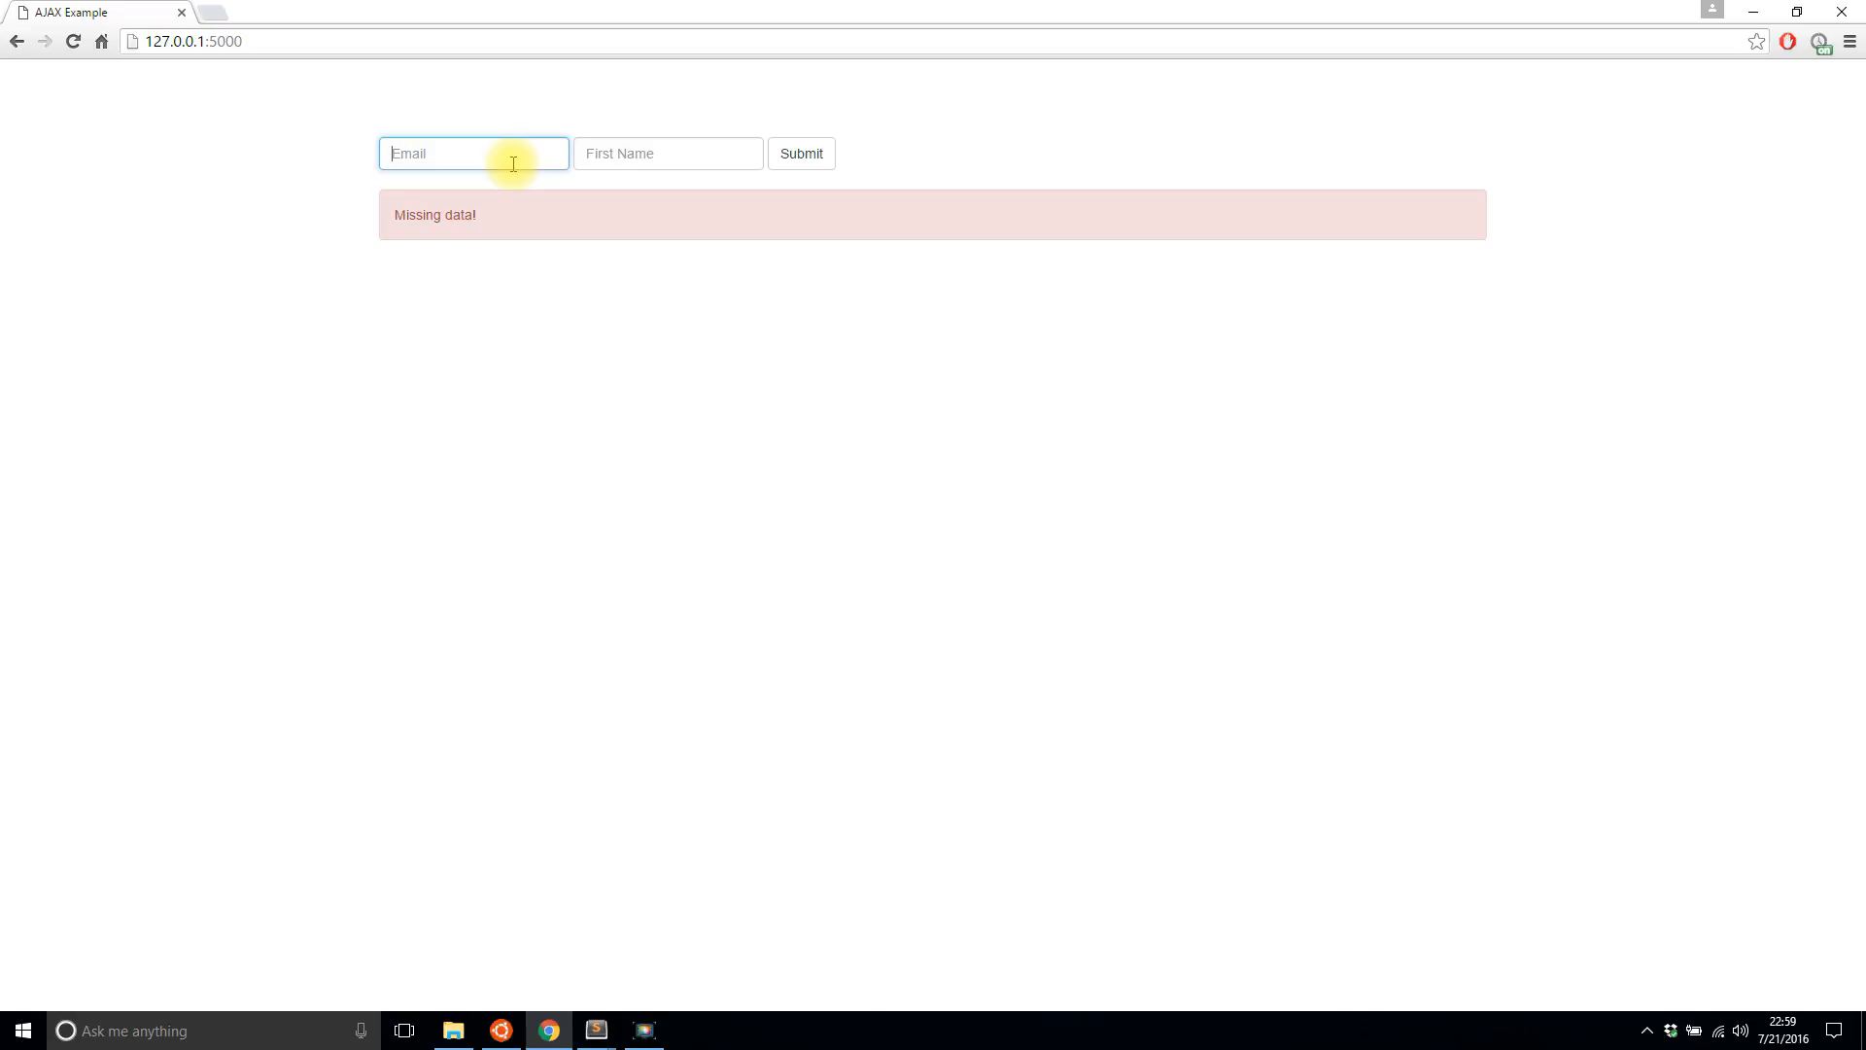
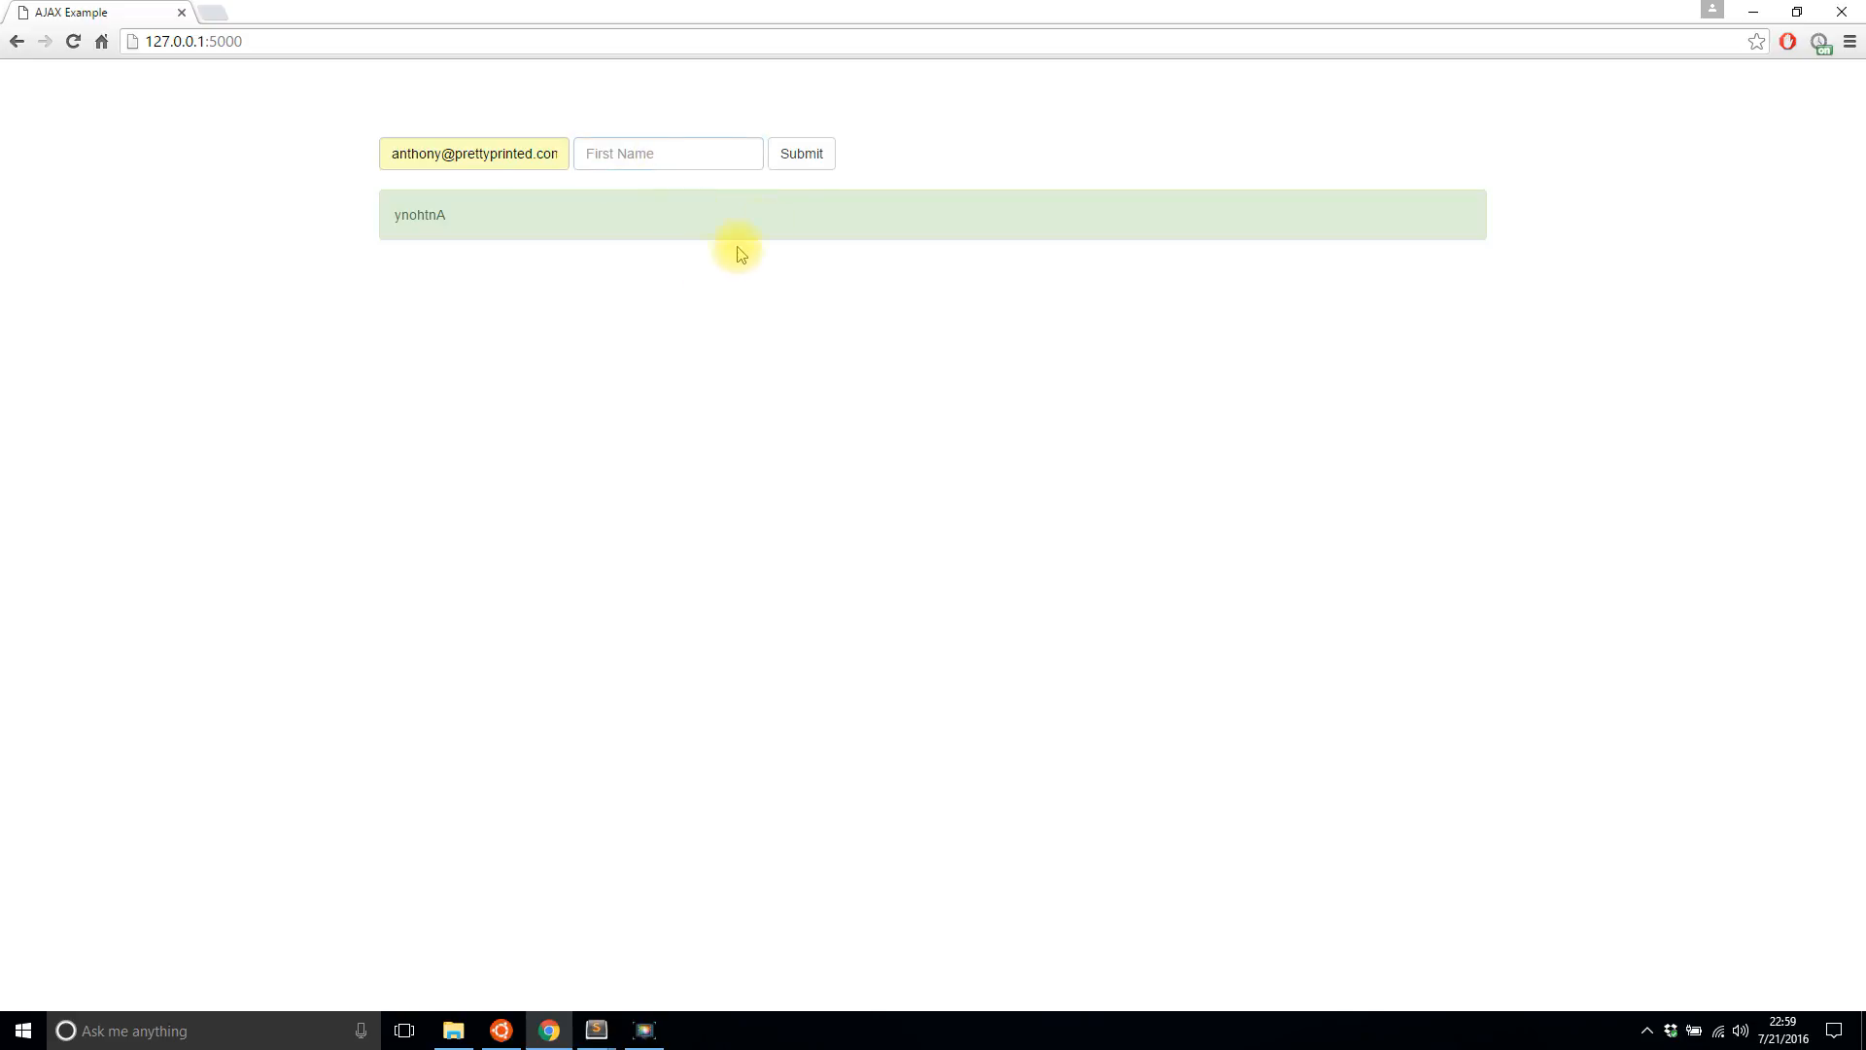
{"action": "left_click", "coordinate": [799, 151]}
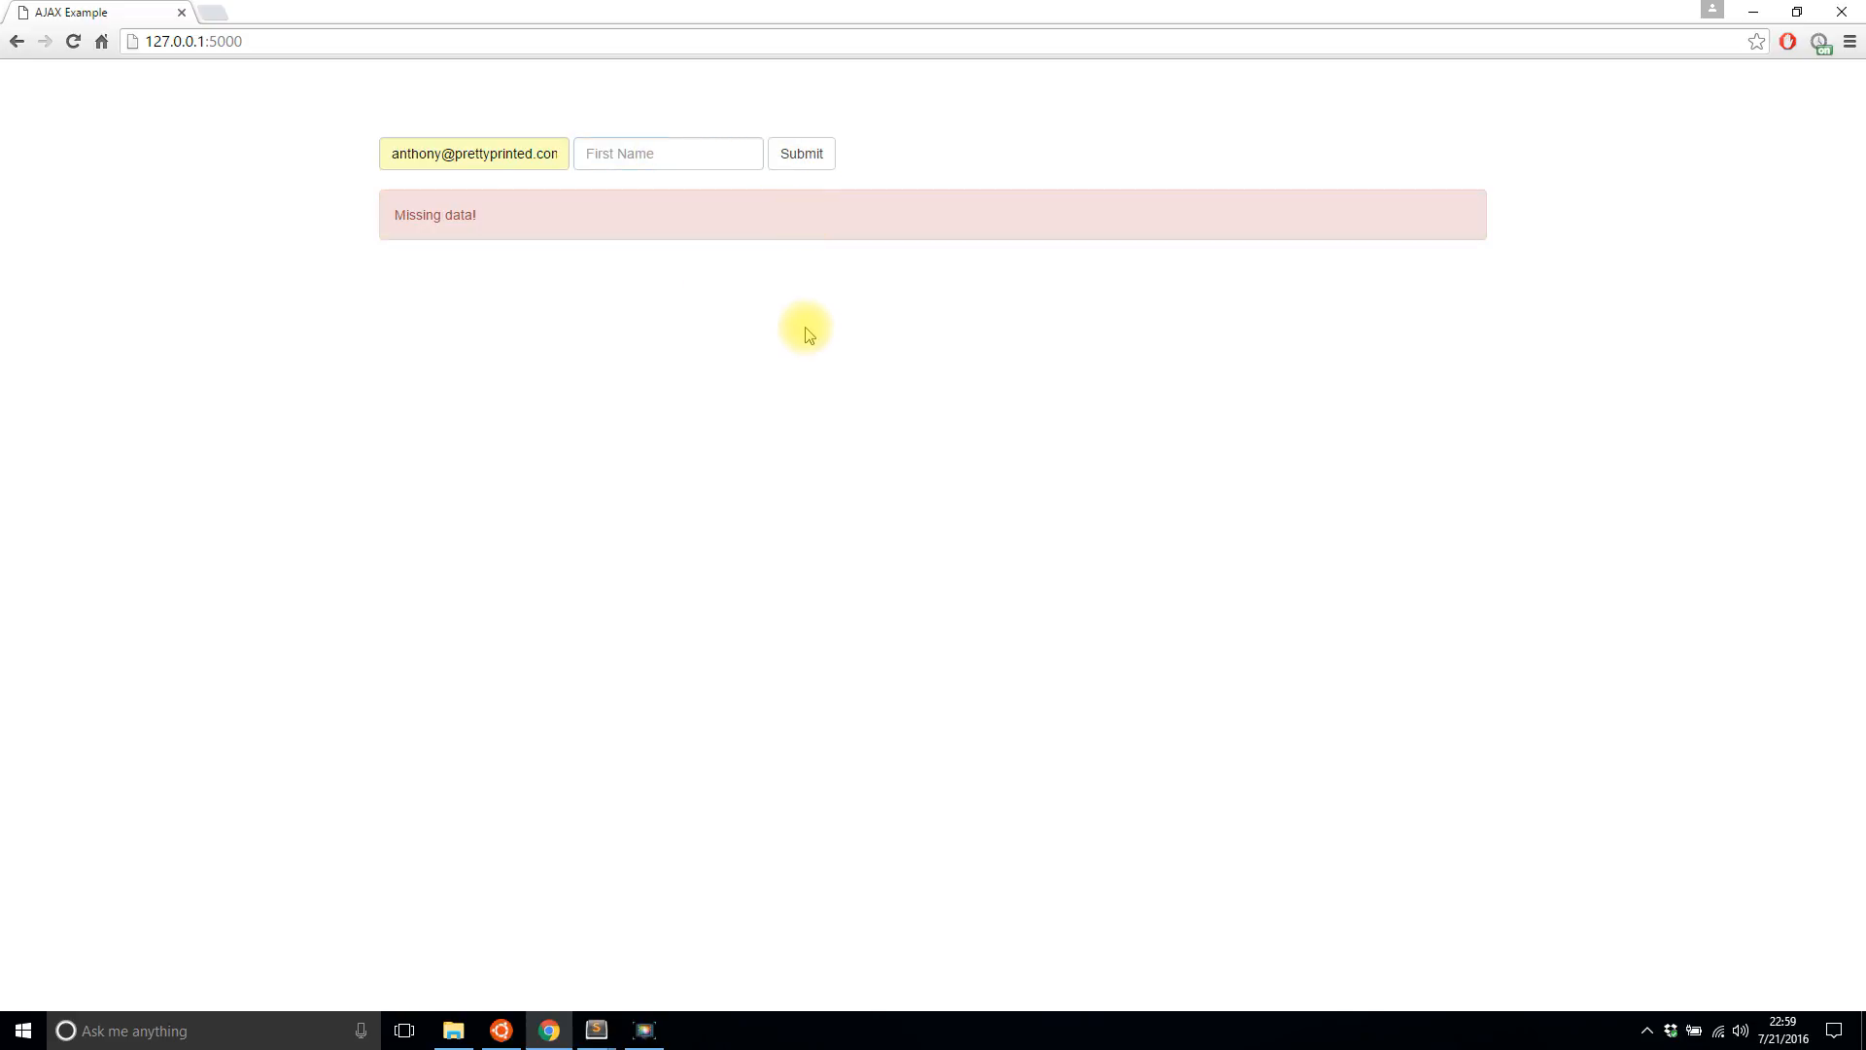
{"action": "mouse_move", "coordinate": [829, 415]}
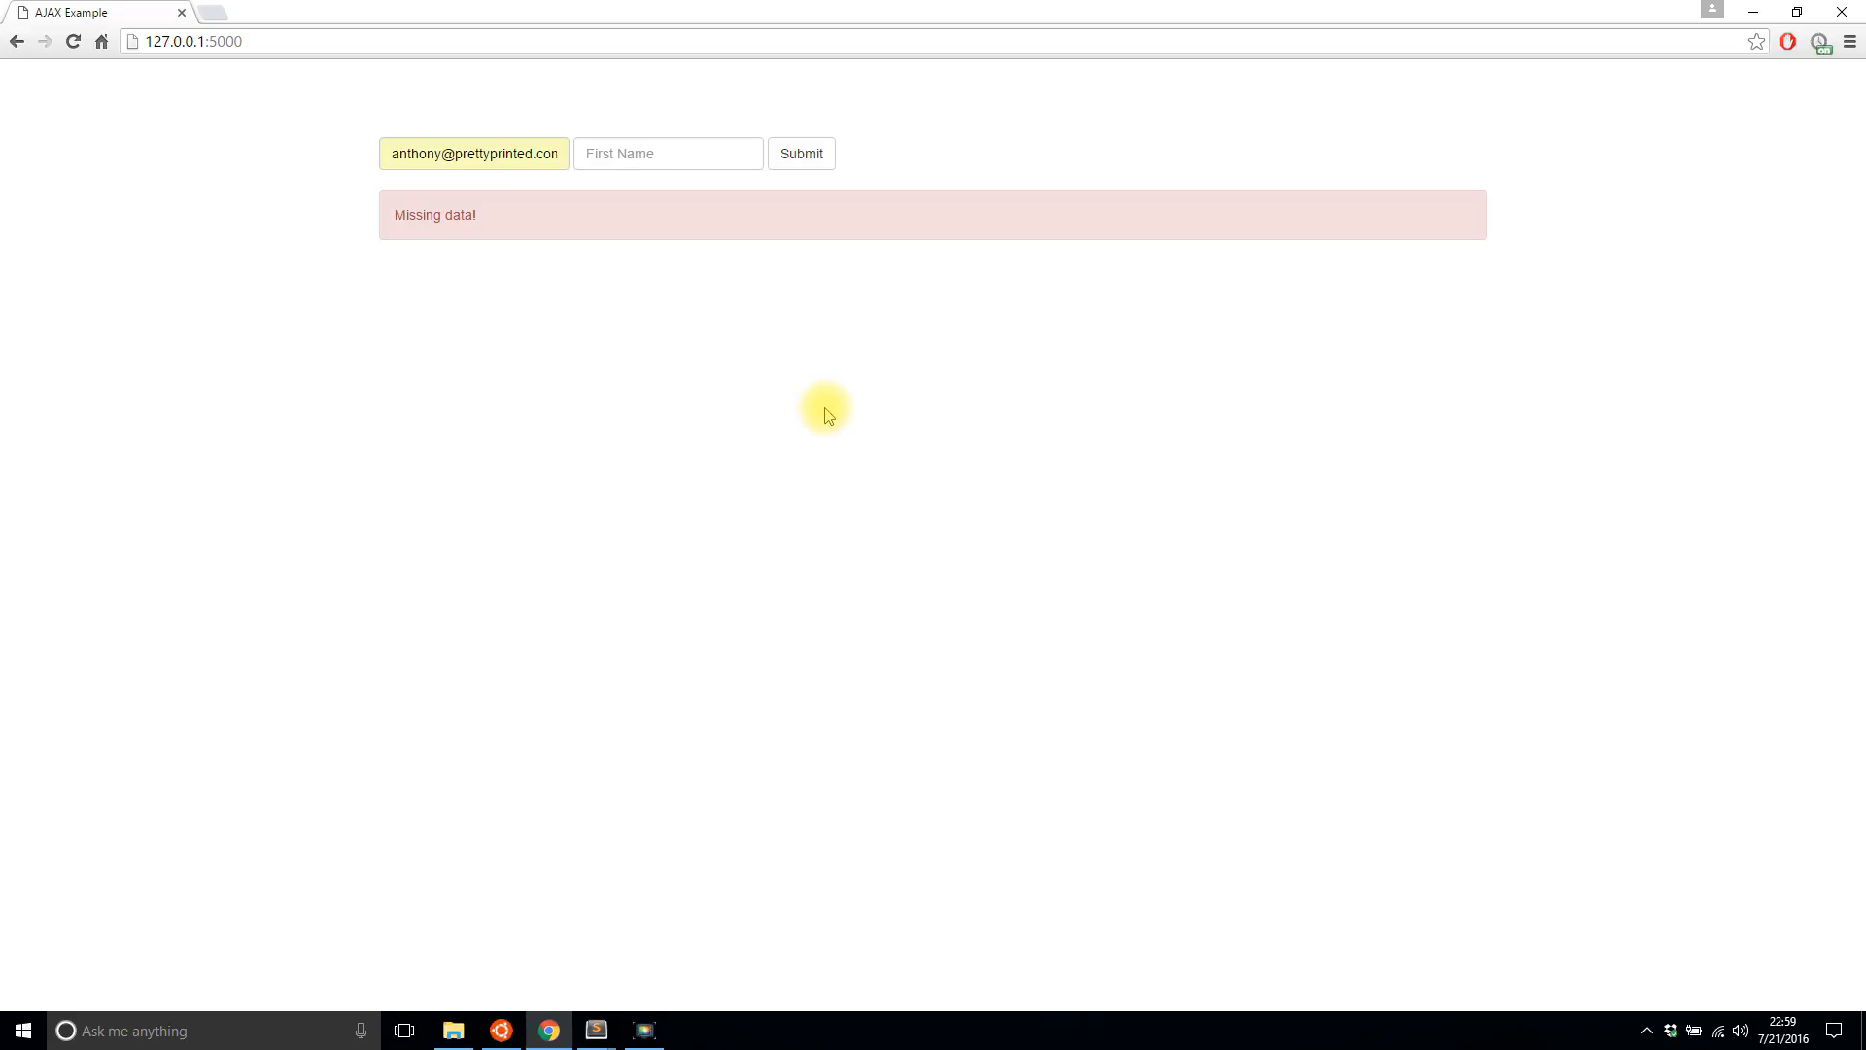
{"action": "mouse_move", "coordinate": [604, 1017]}
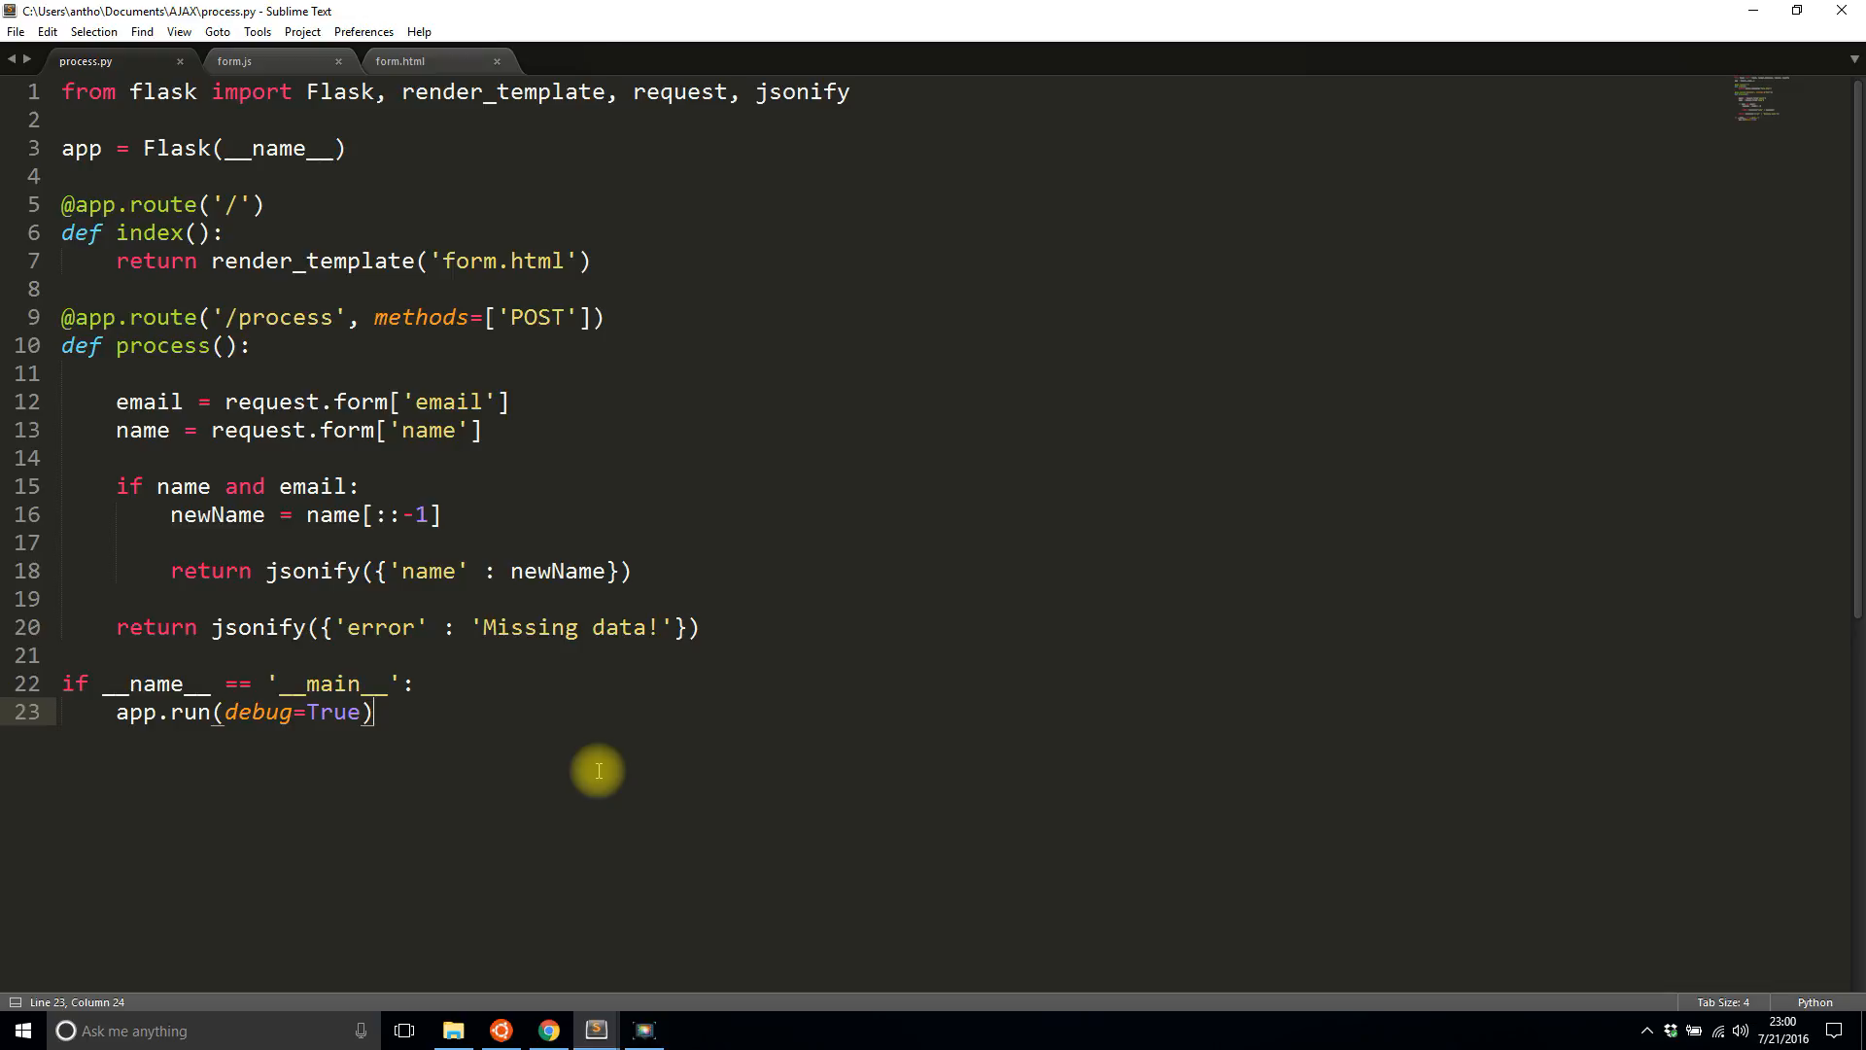
{"action": "mouse_move", "coordinate": [510, 754]}
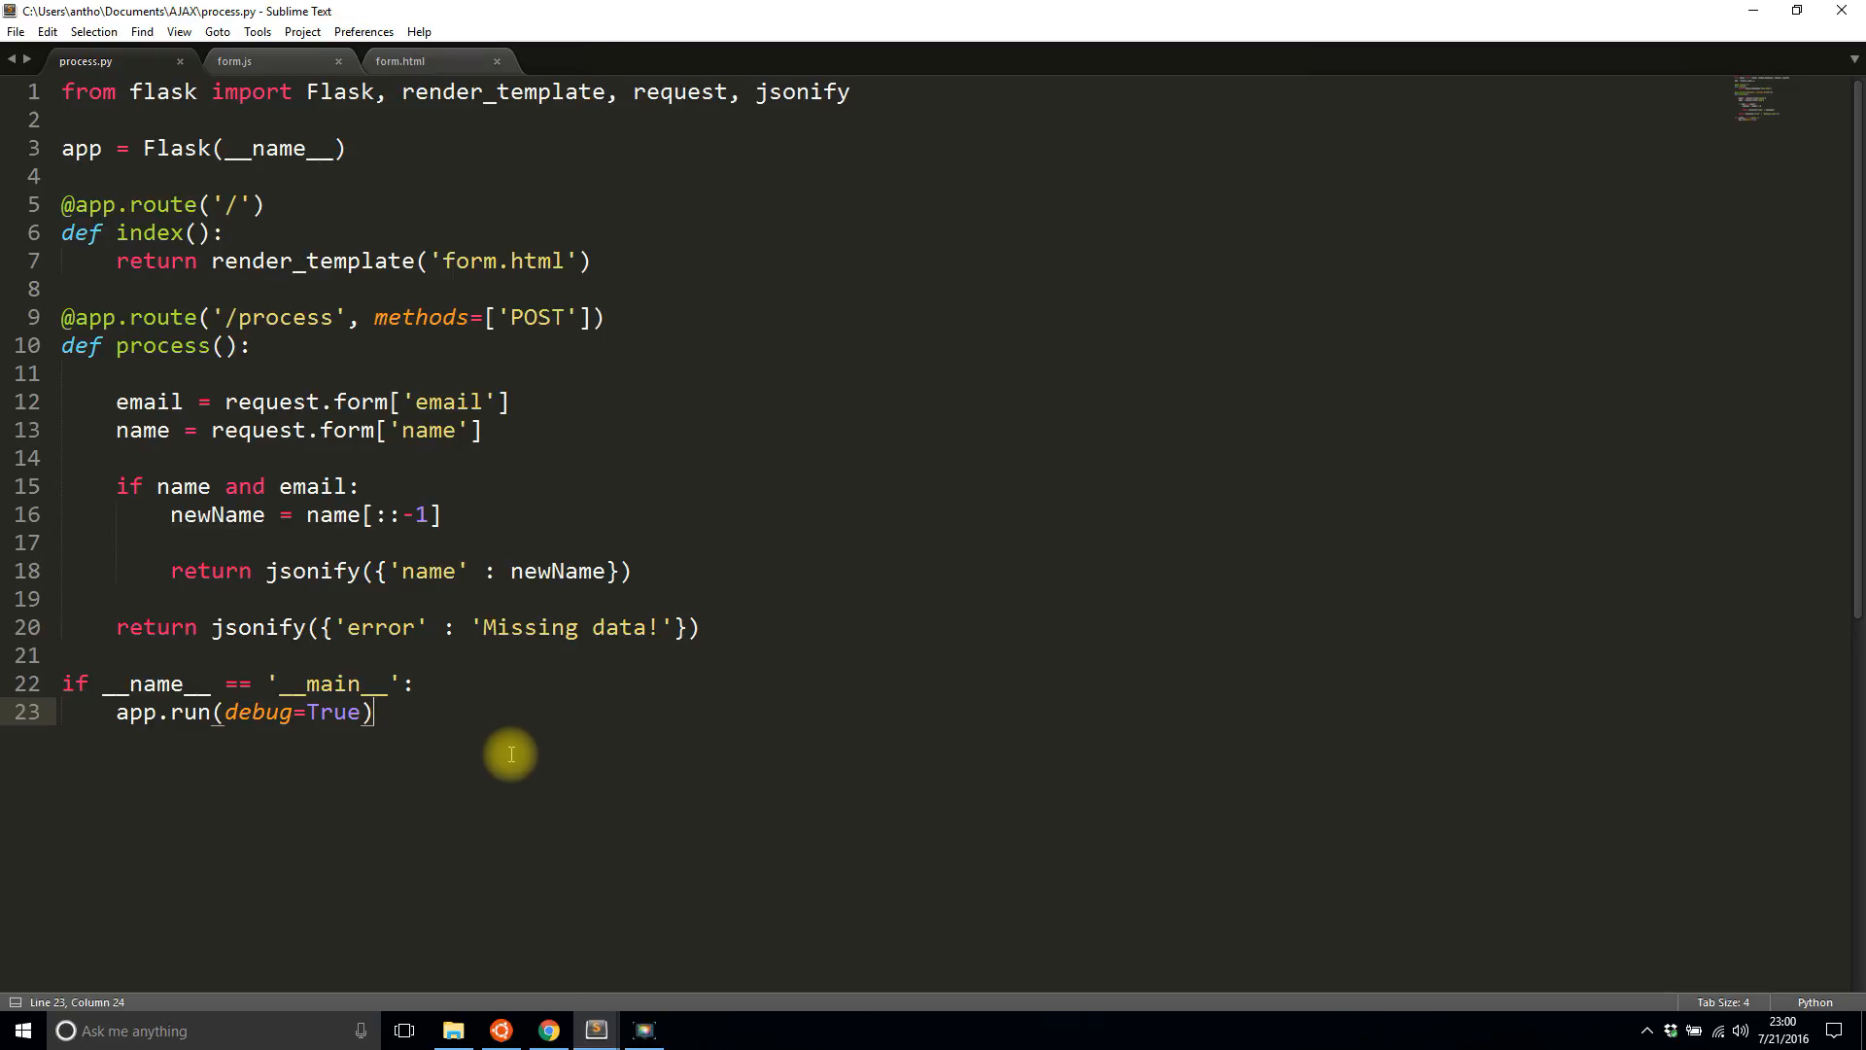
{"action": "mouse_move", "coordinate": [305, 334]}
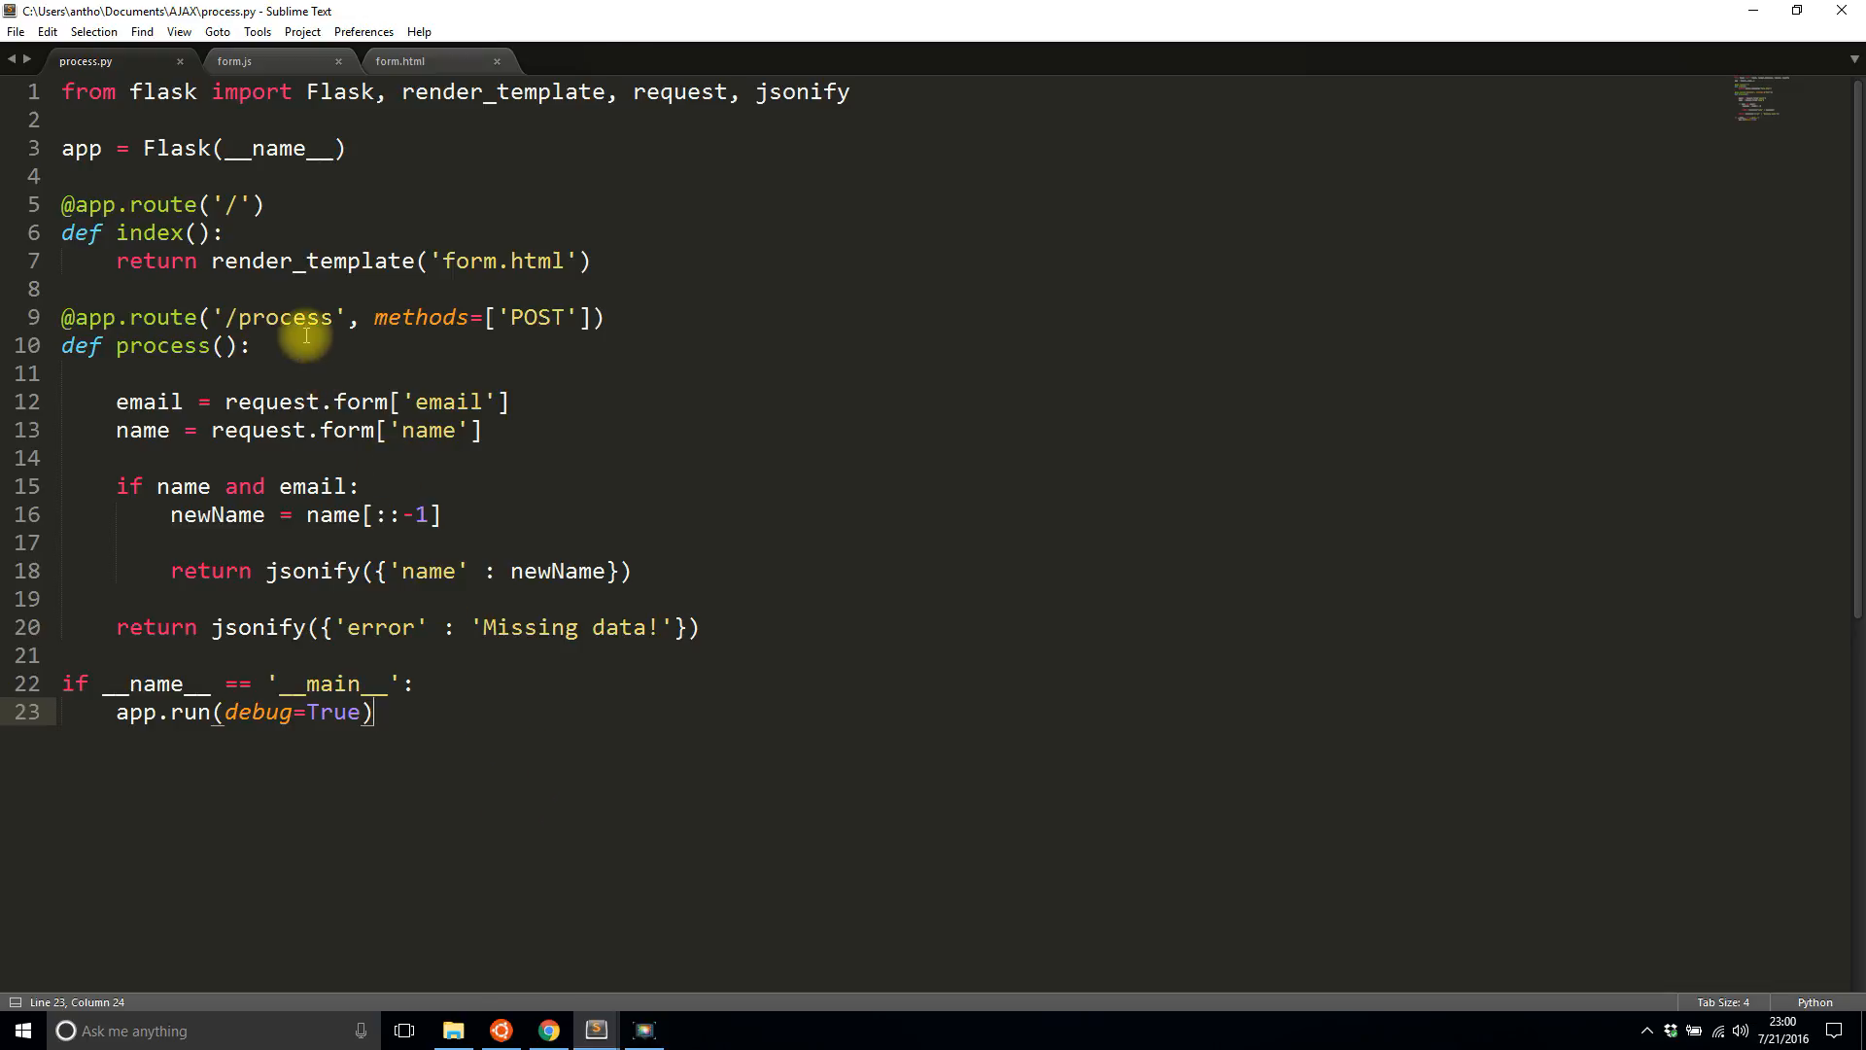
{"action": "mouse_move", "coordinate": [505, 480]}
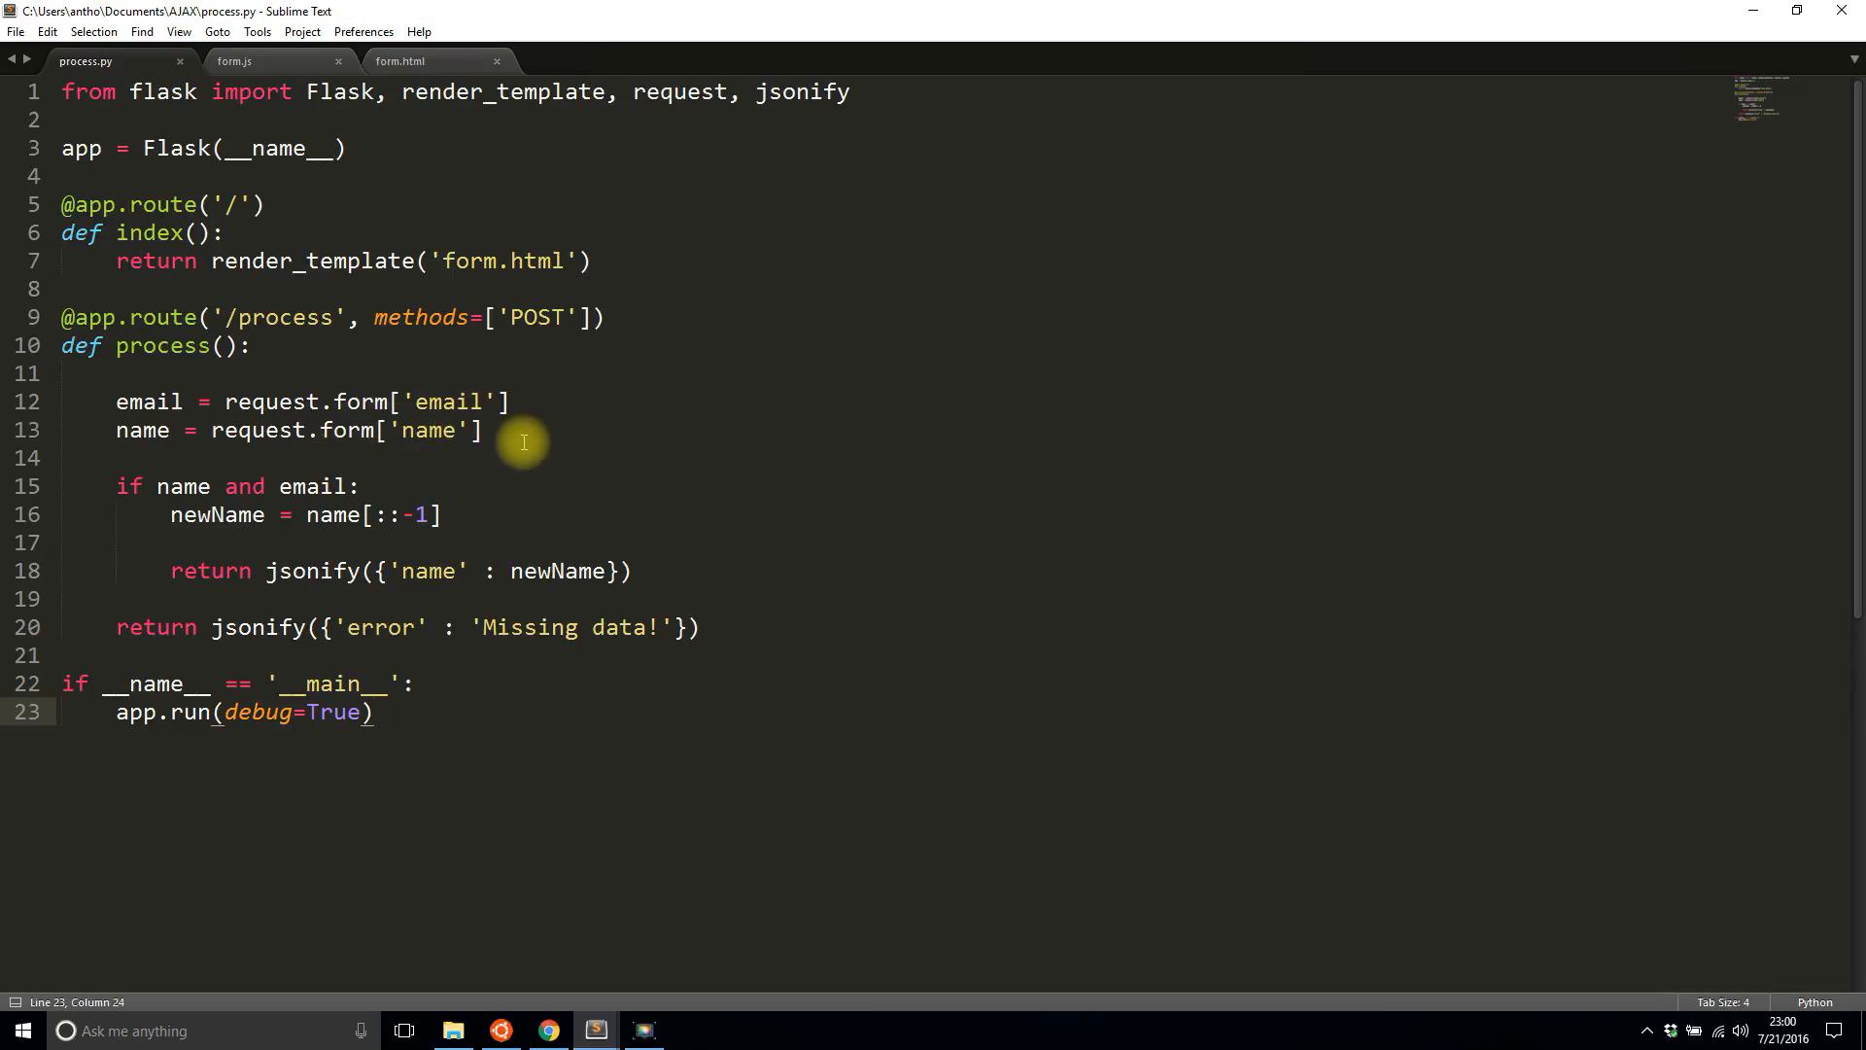
{"action": "mouse_move", "coordinate": [530, 482]}
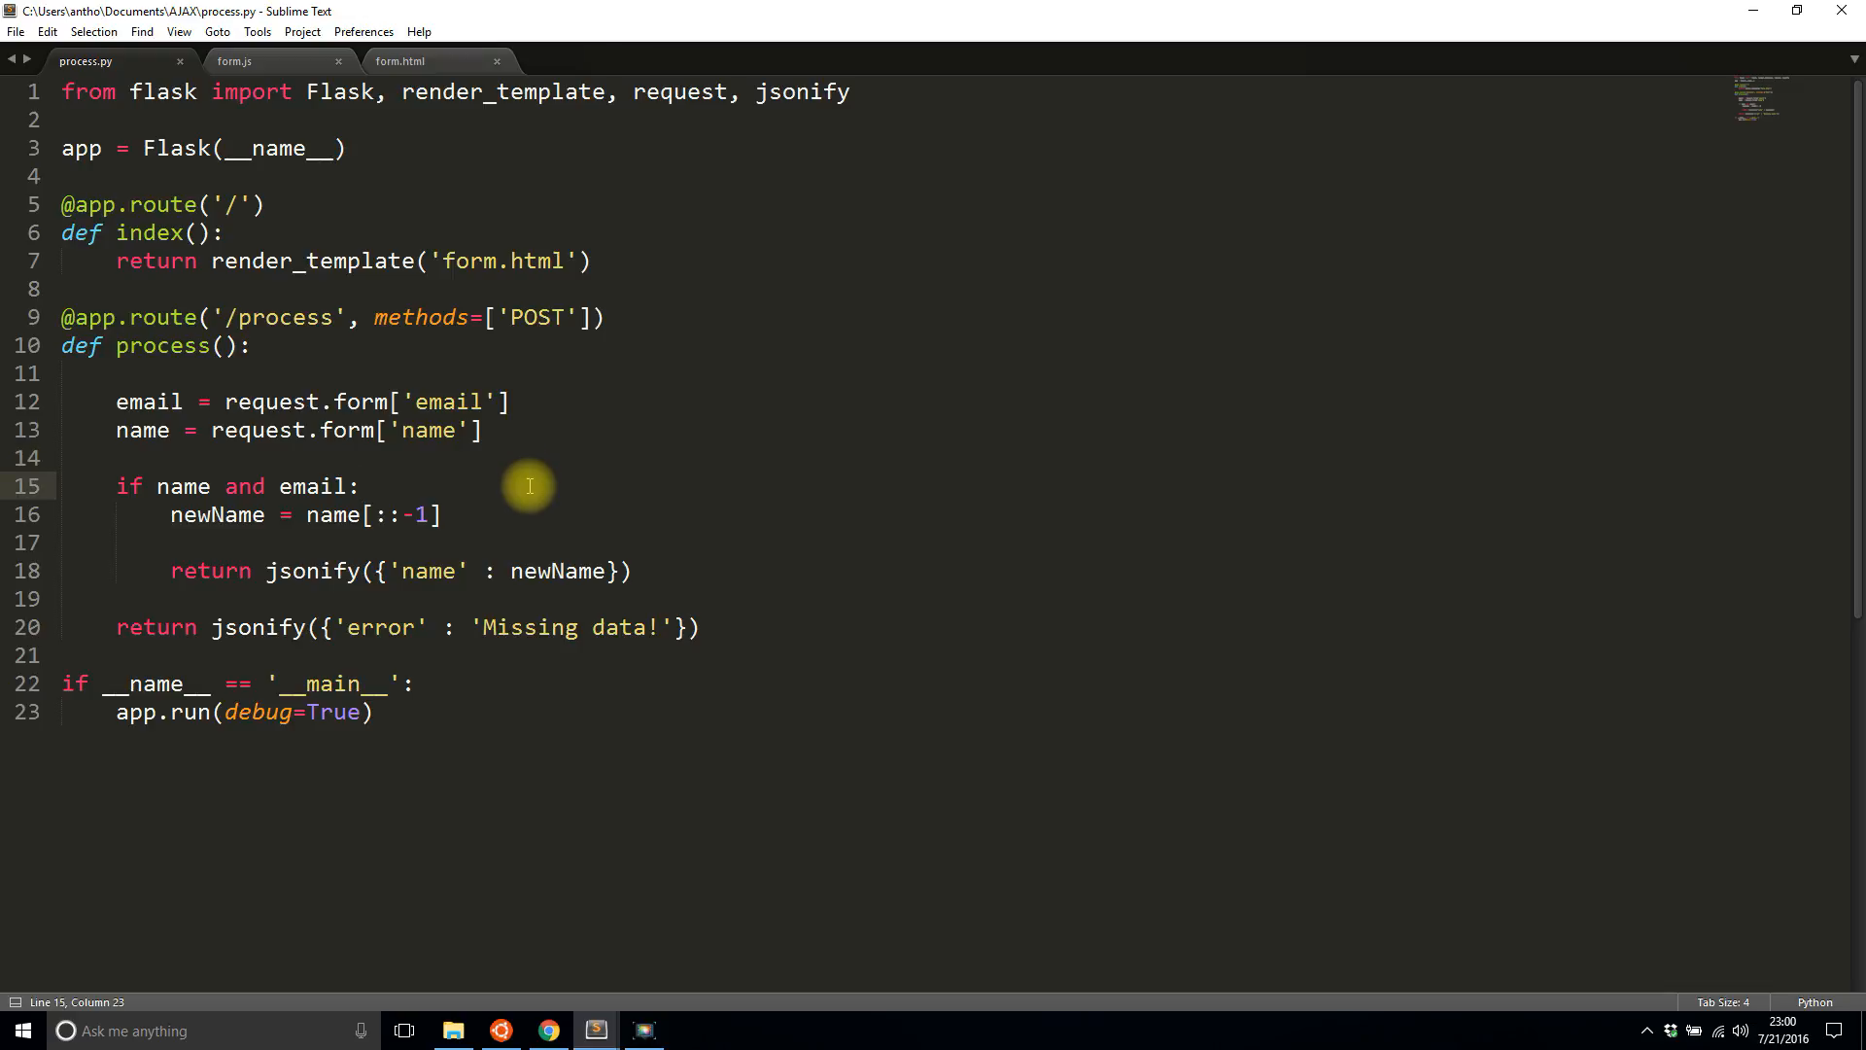
{"action": "mouse_move", "coordinate": [523, 517]}
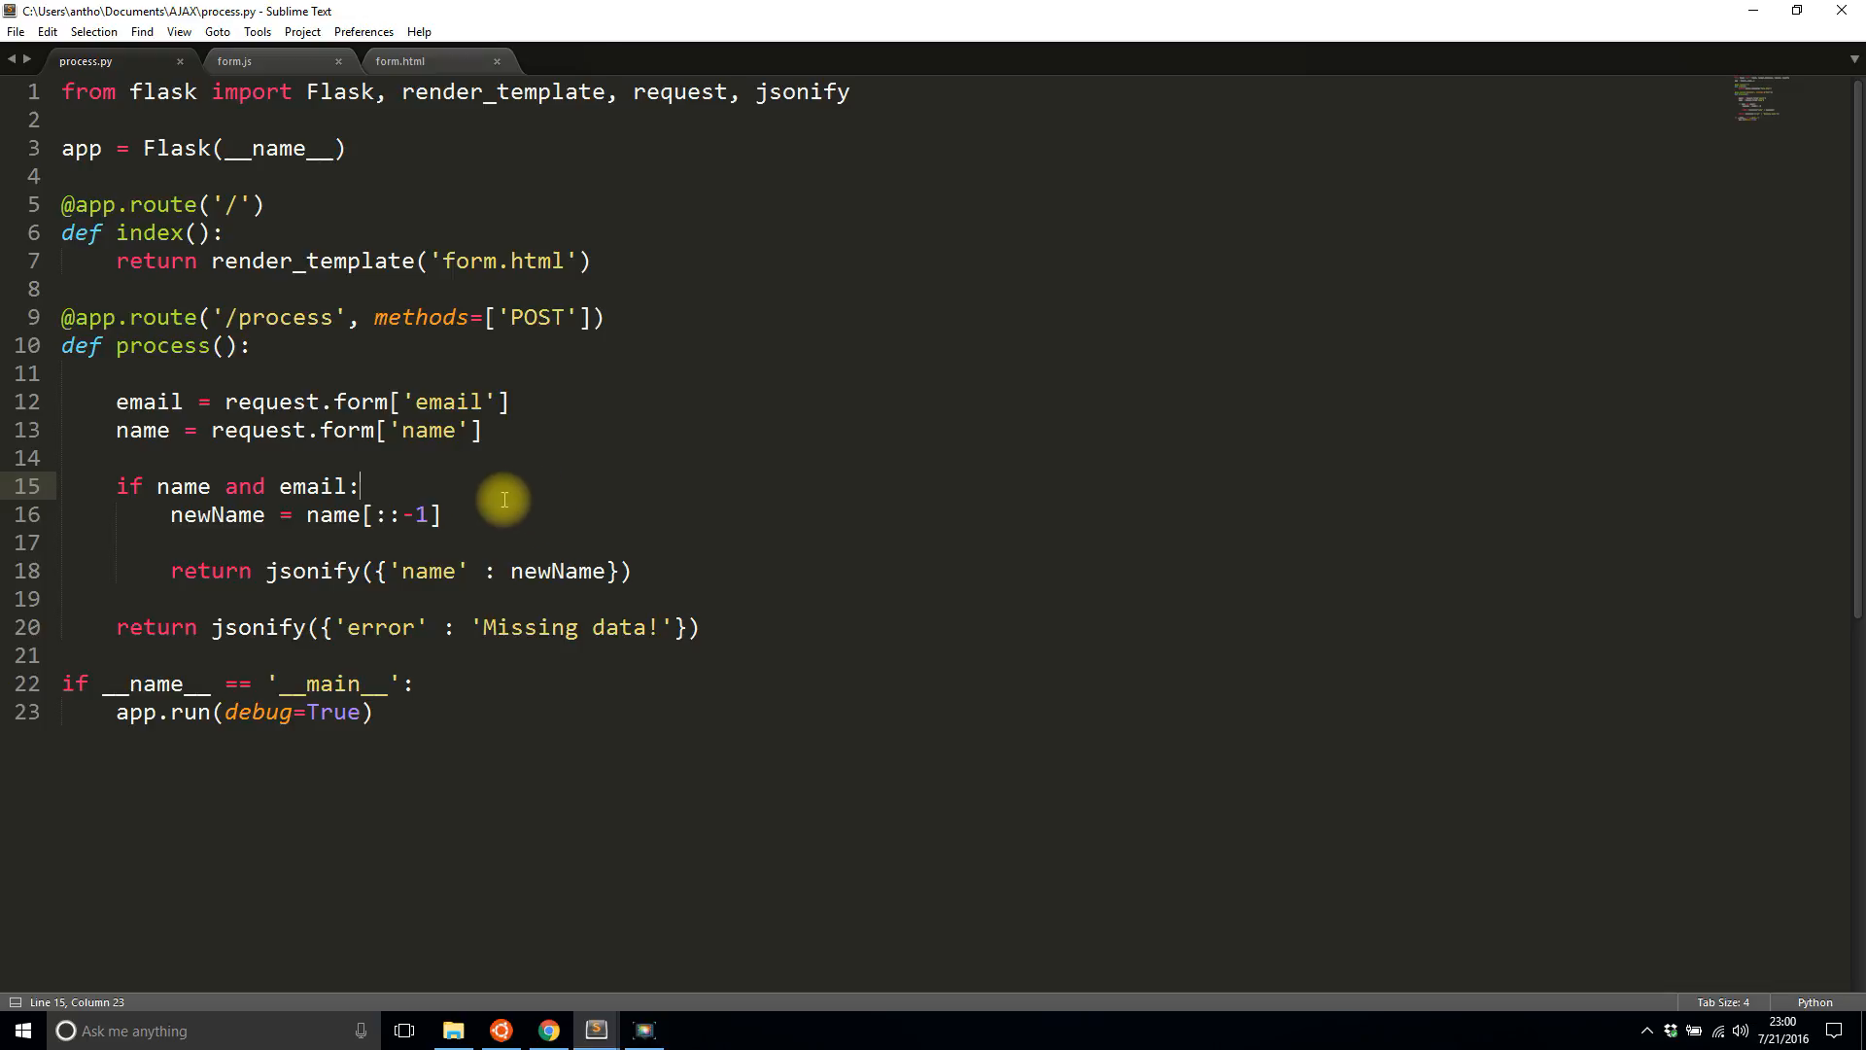
{"action": "mouse_move", "coordinate": [560, 569]}
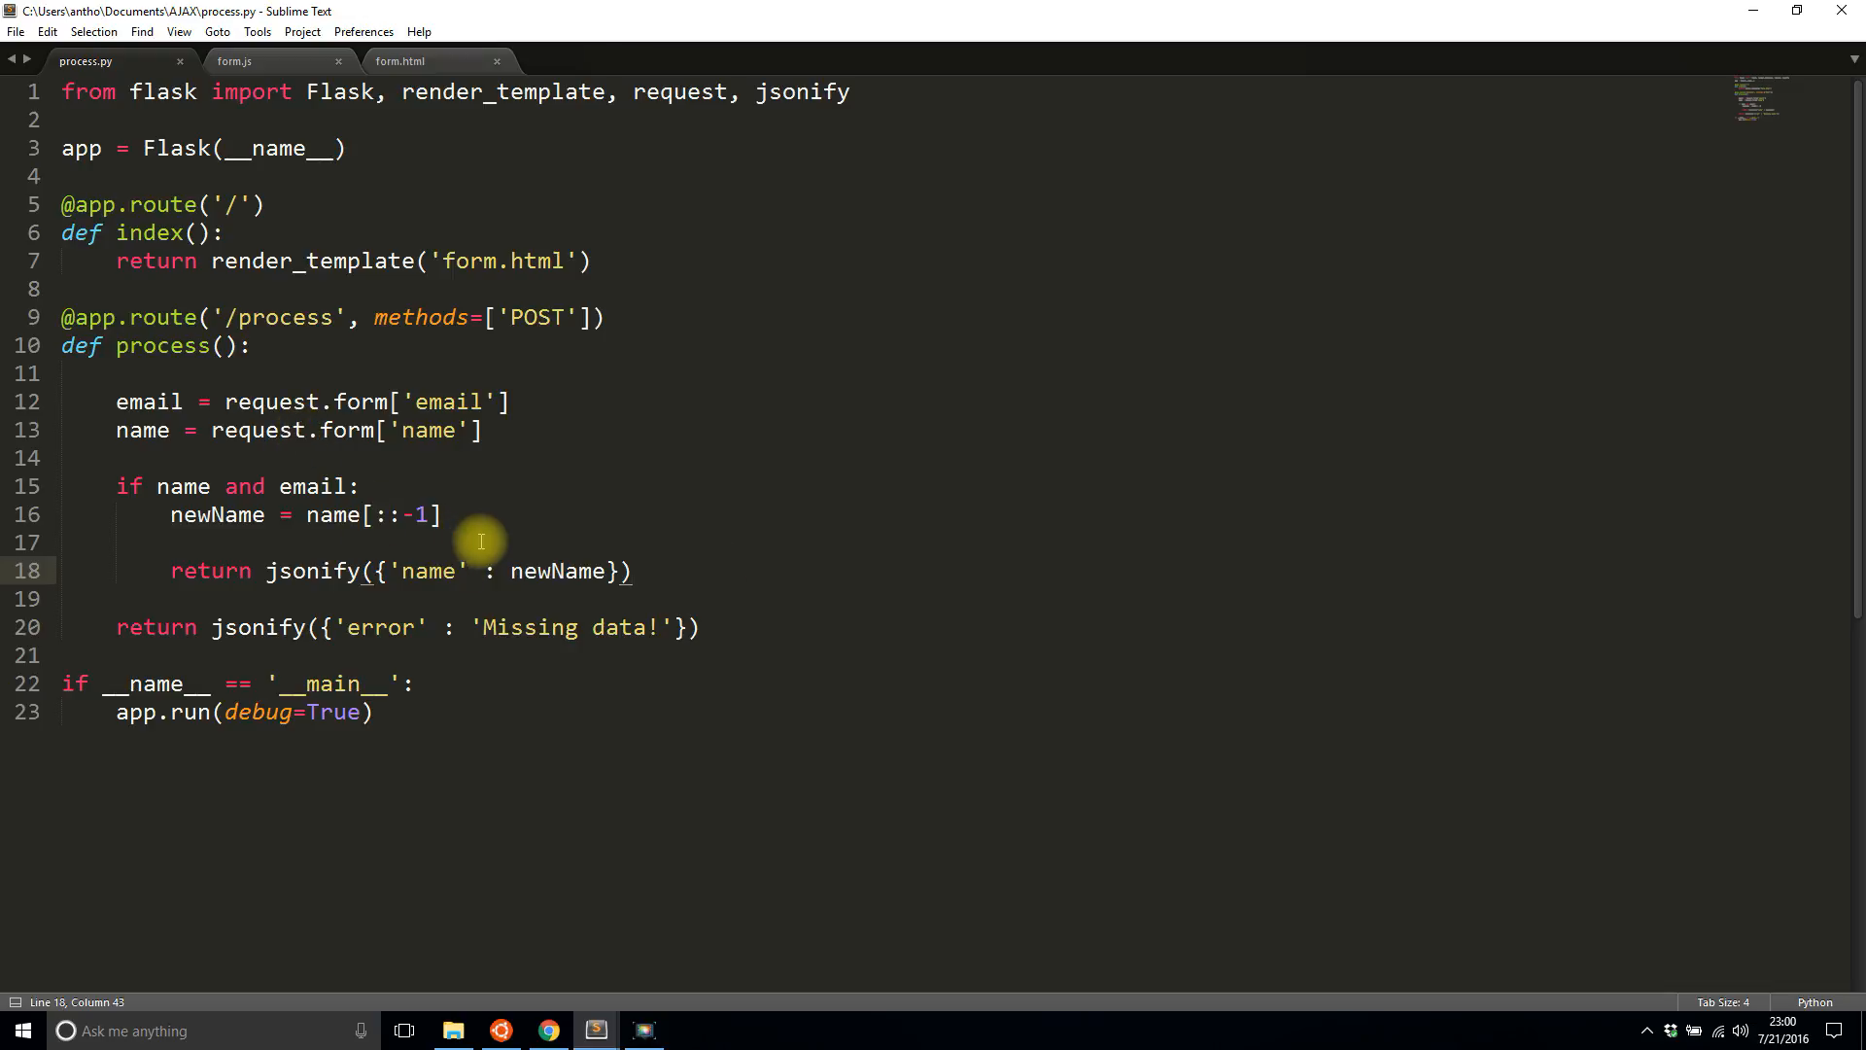
{"action": "mouse_move", "coordinate": [723, 628]}
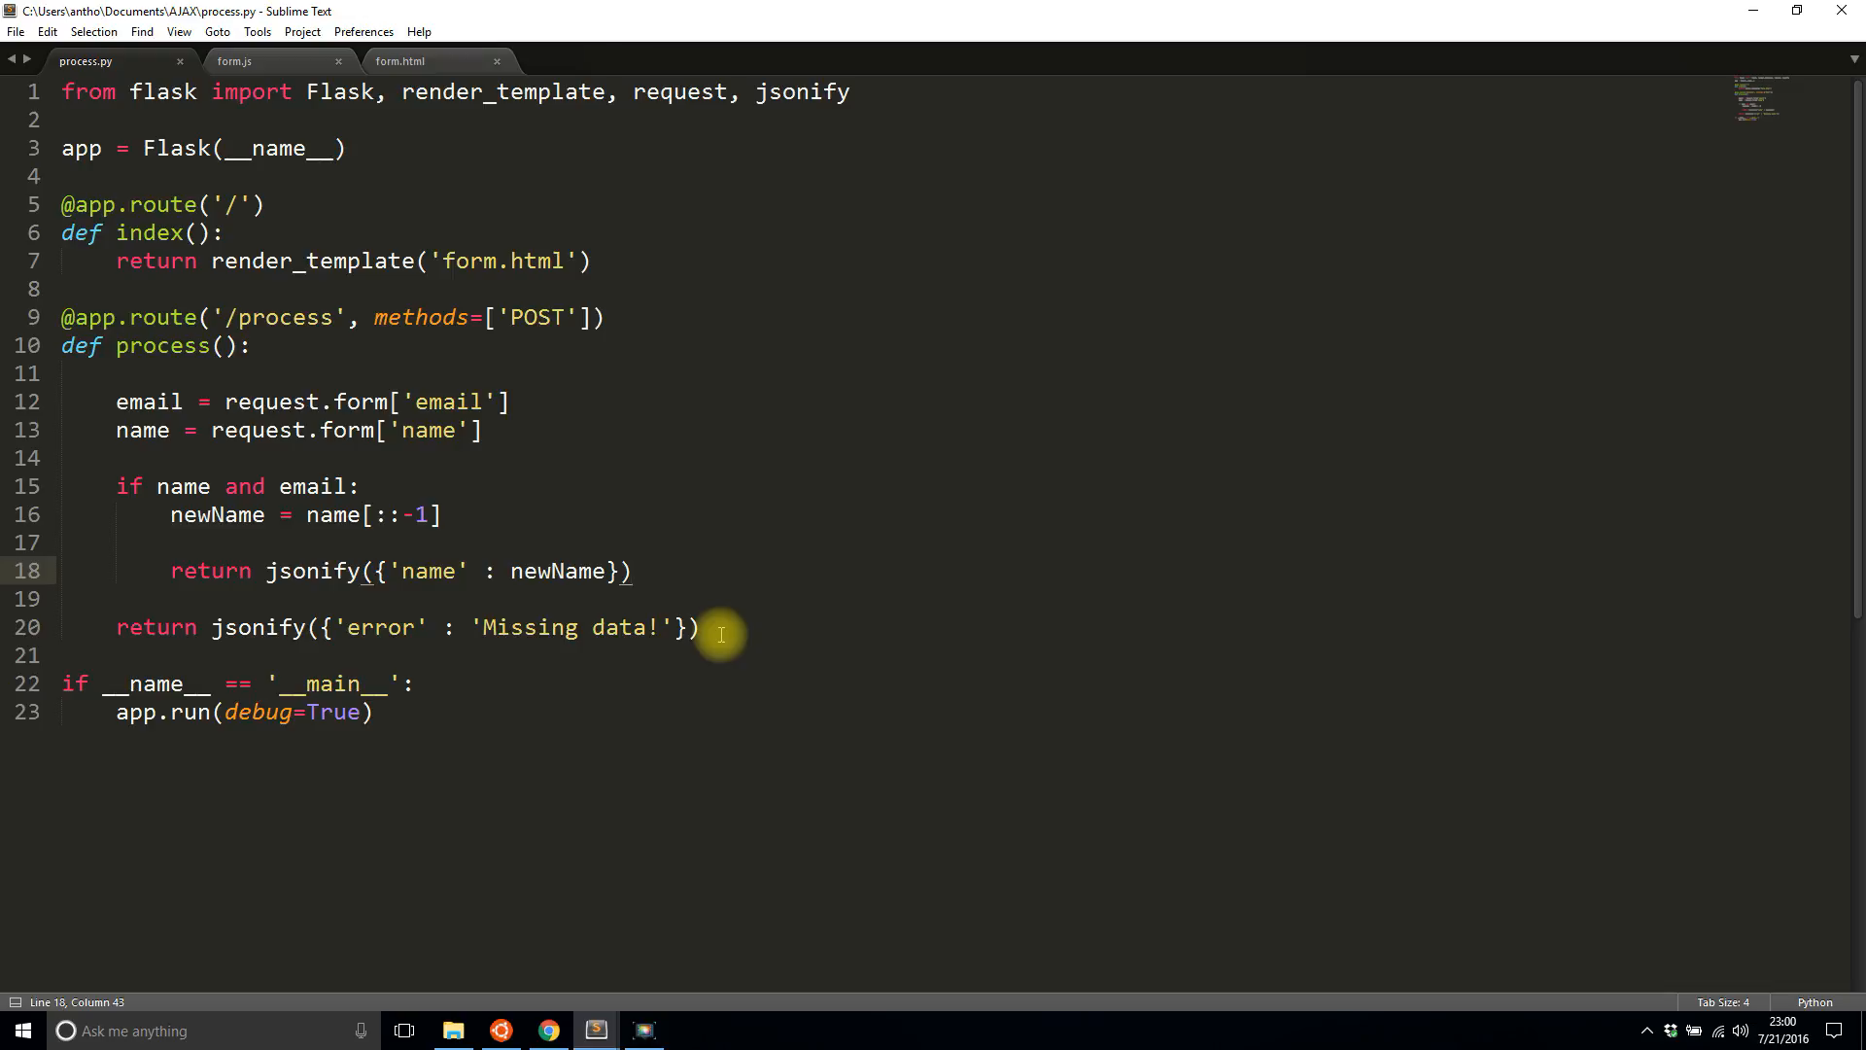
{"action": "left_click", "coordinate": [235, 60]}
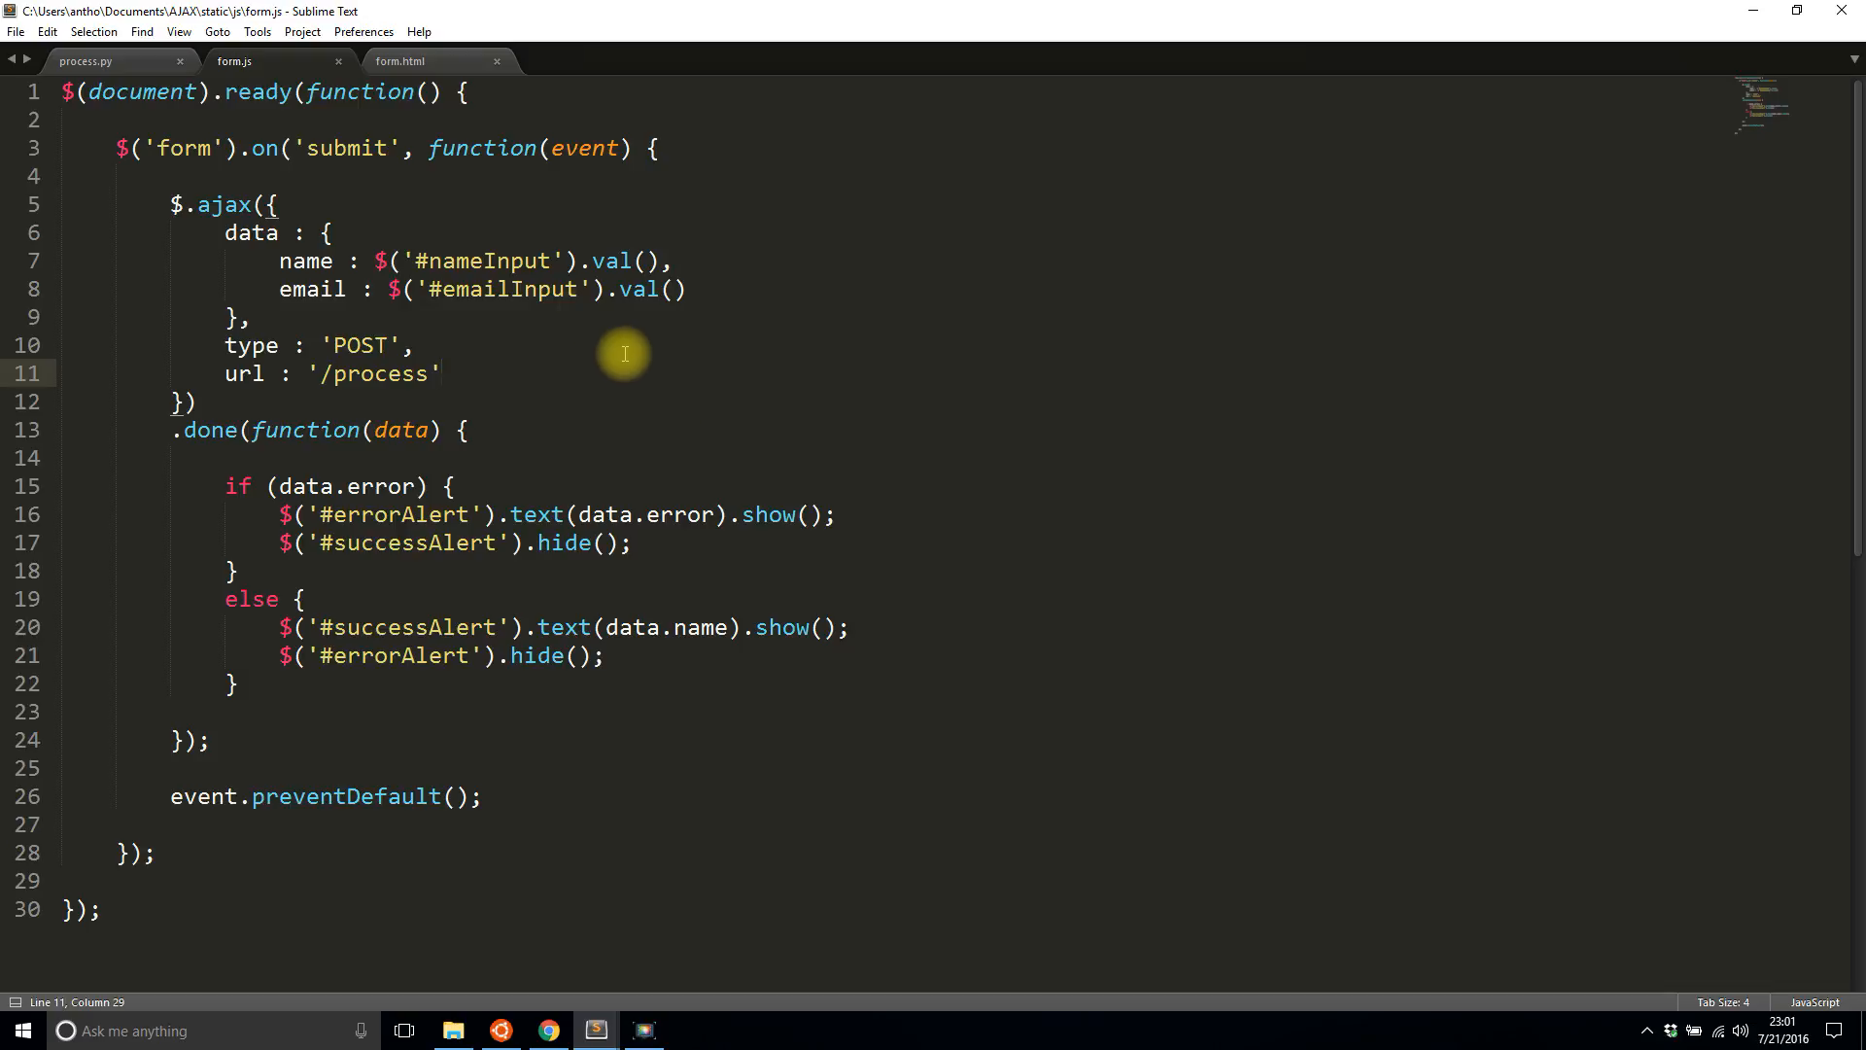
{"action": "left_click", "coordinate": [401, 60]}
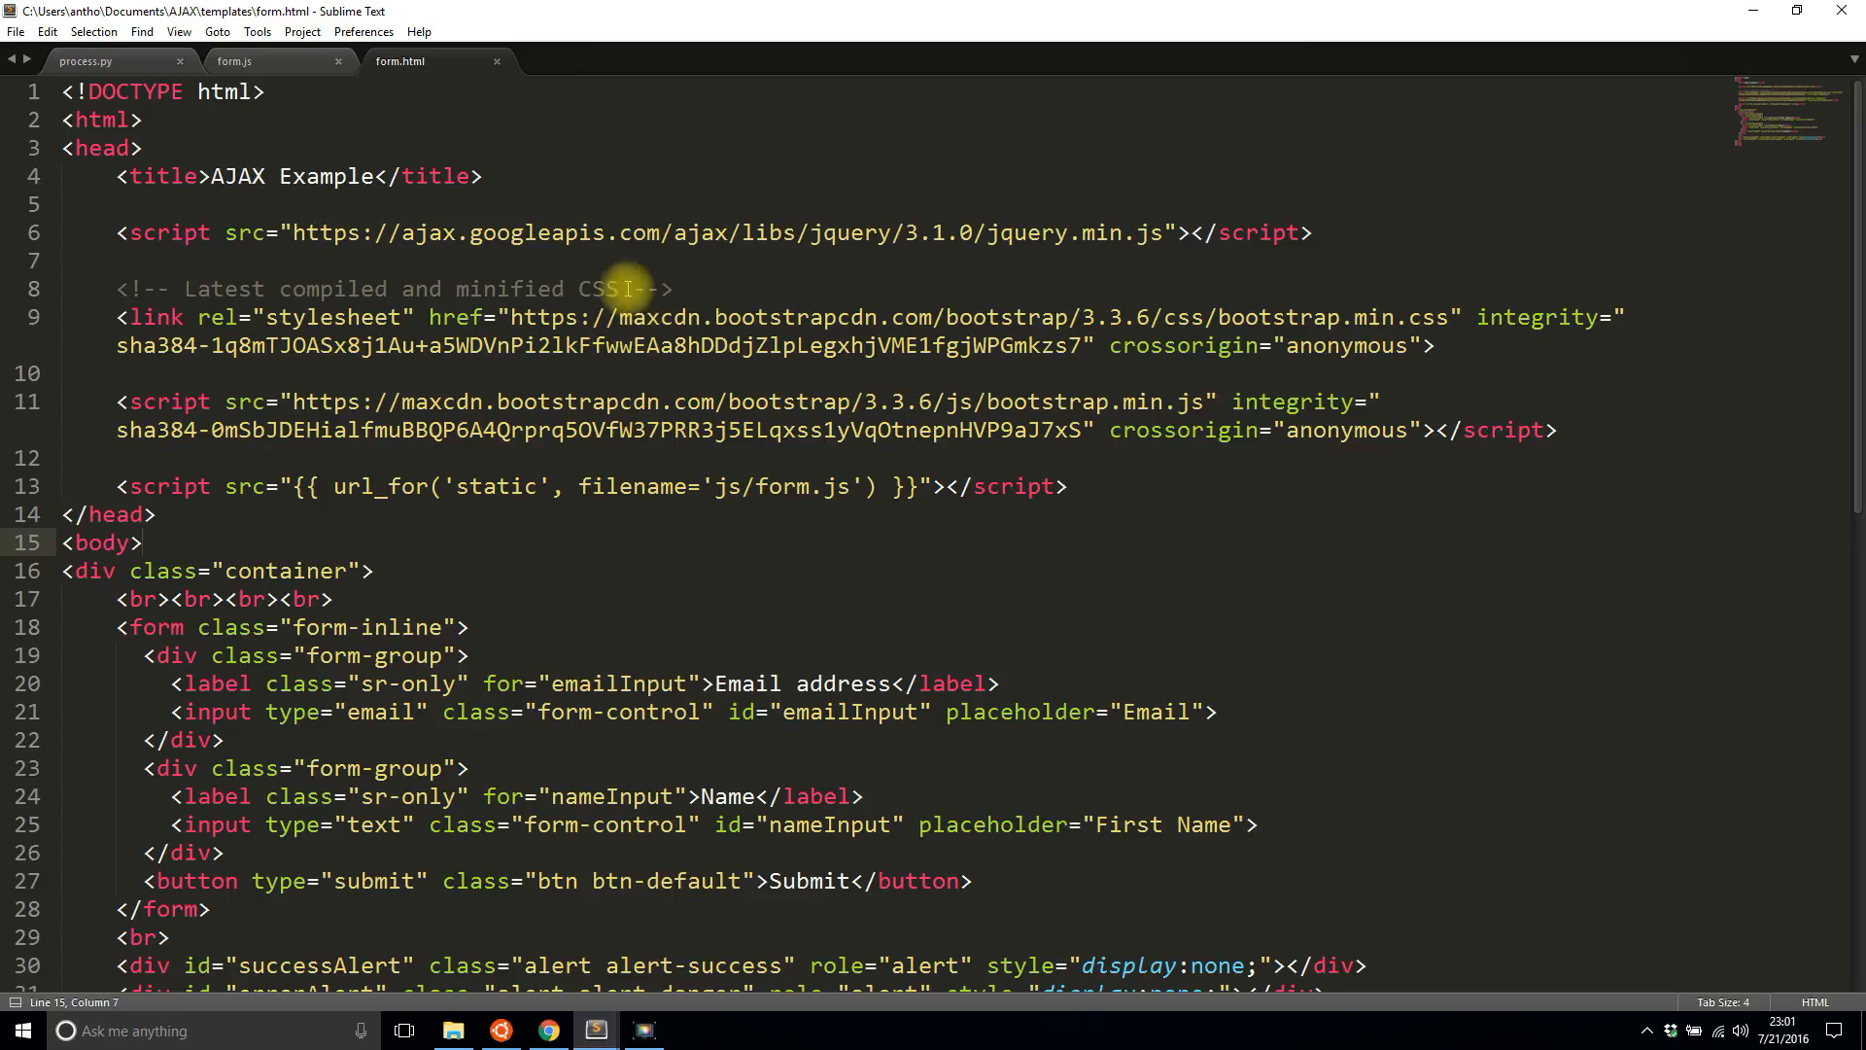
{"action": "left_click", "coordinate": [235, 60]}
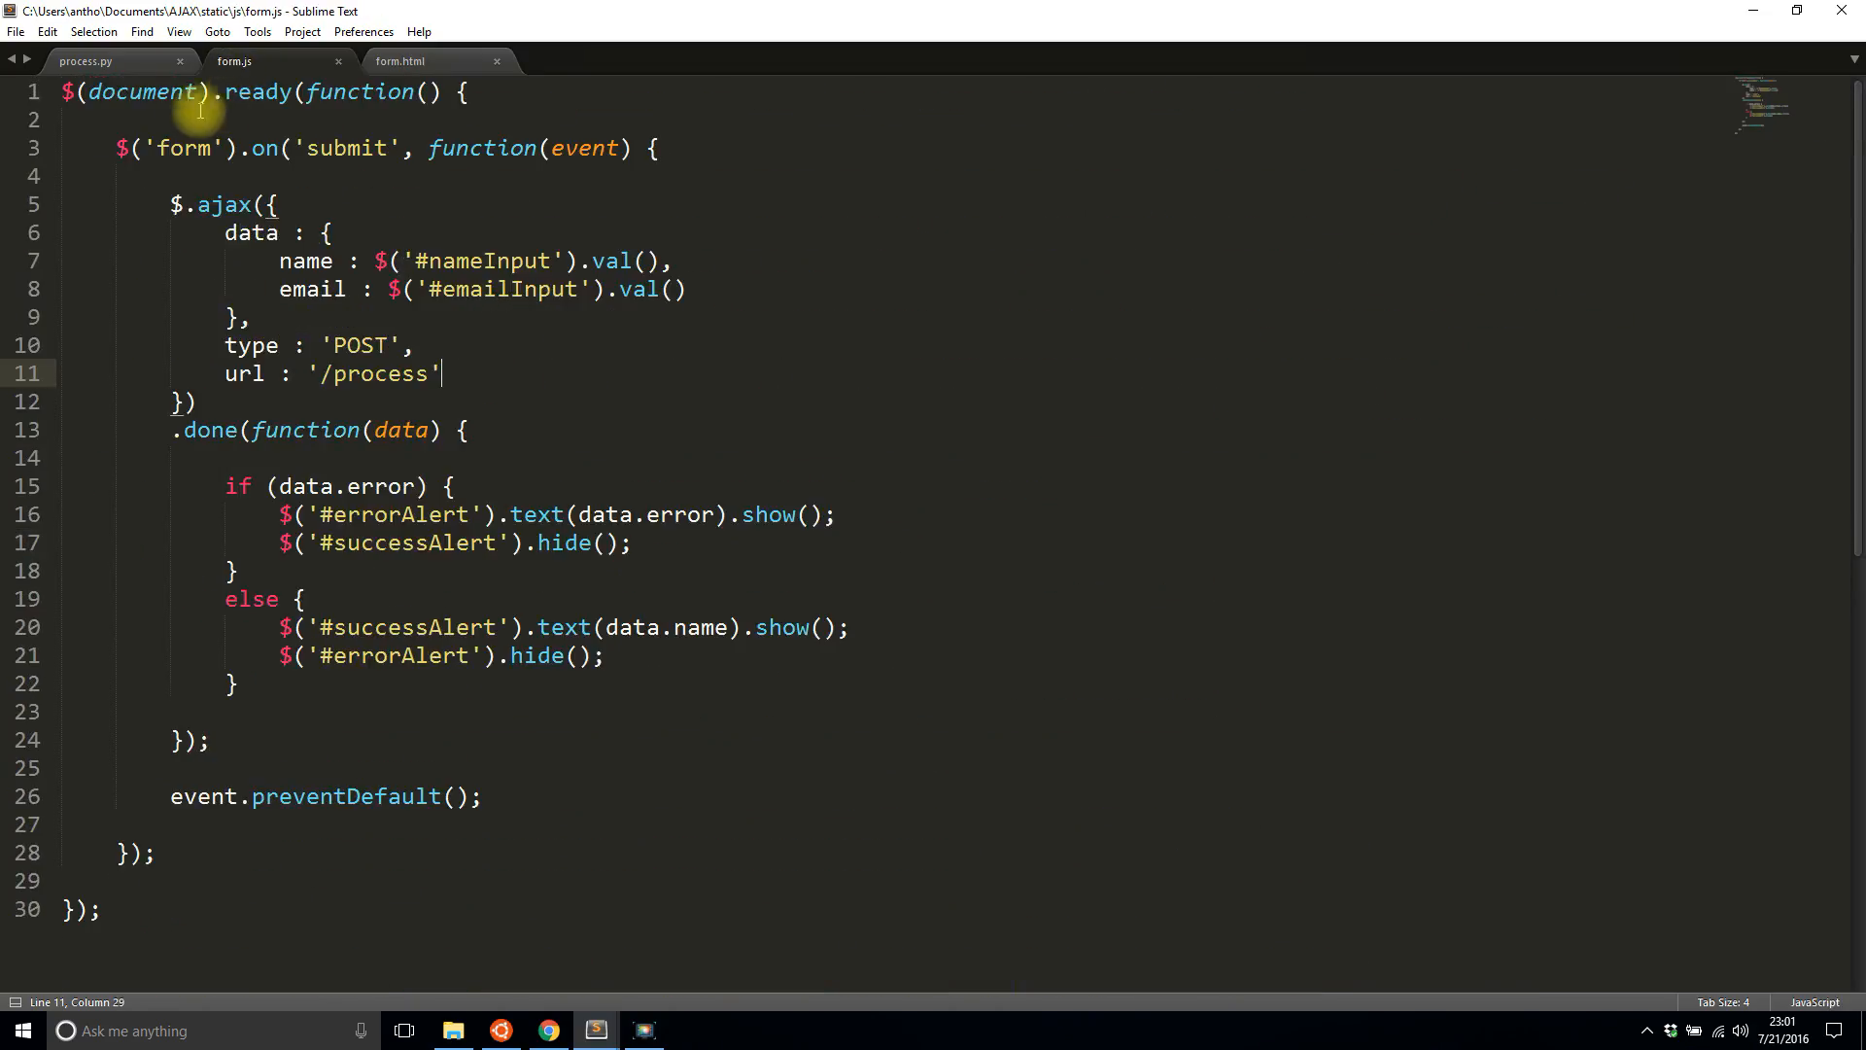
{"action": "left_click", "coordinate": [86, 61]}
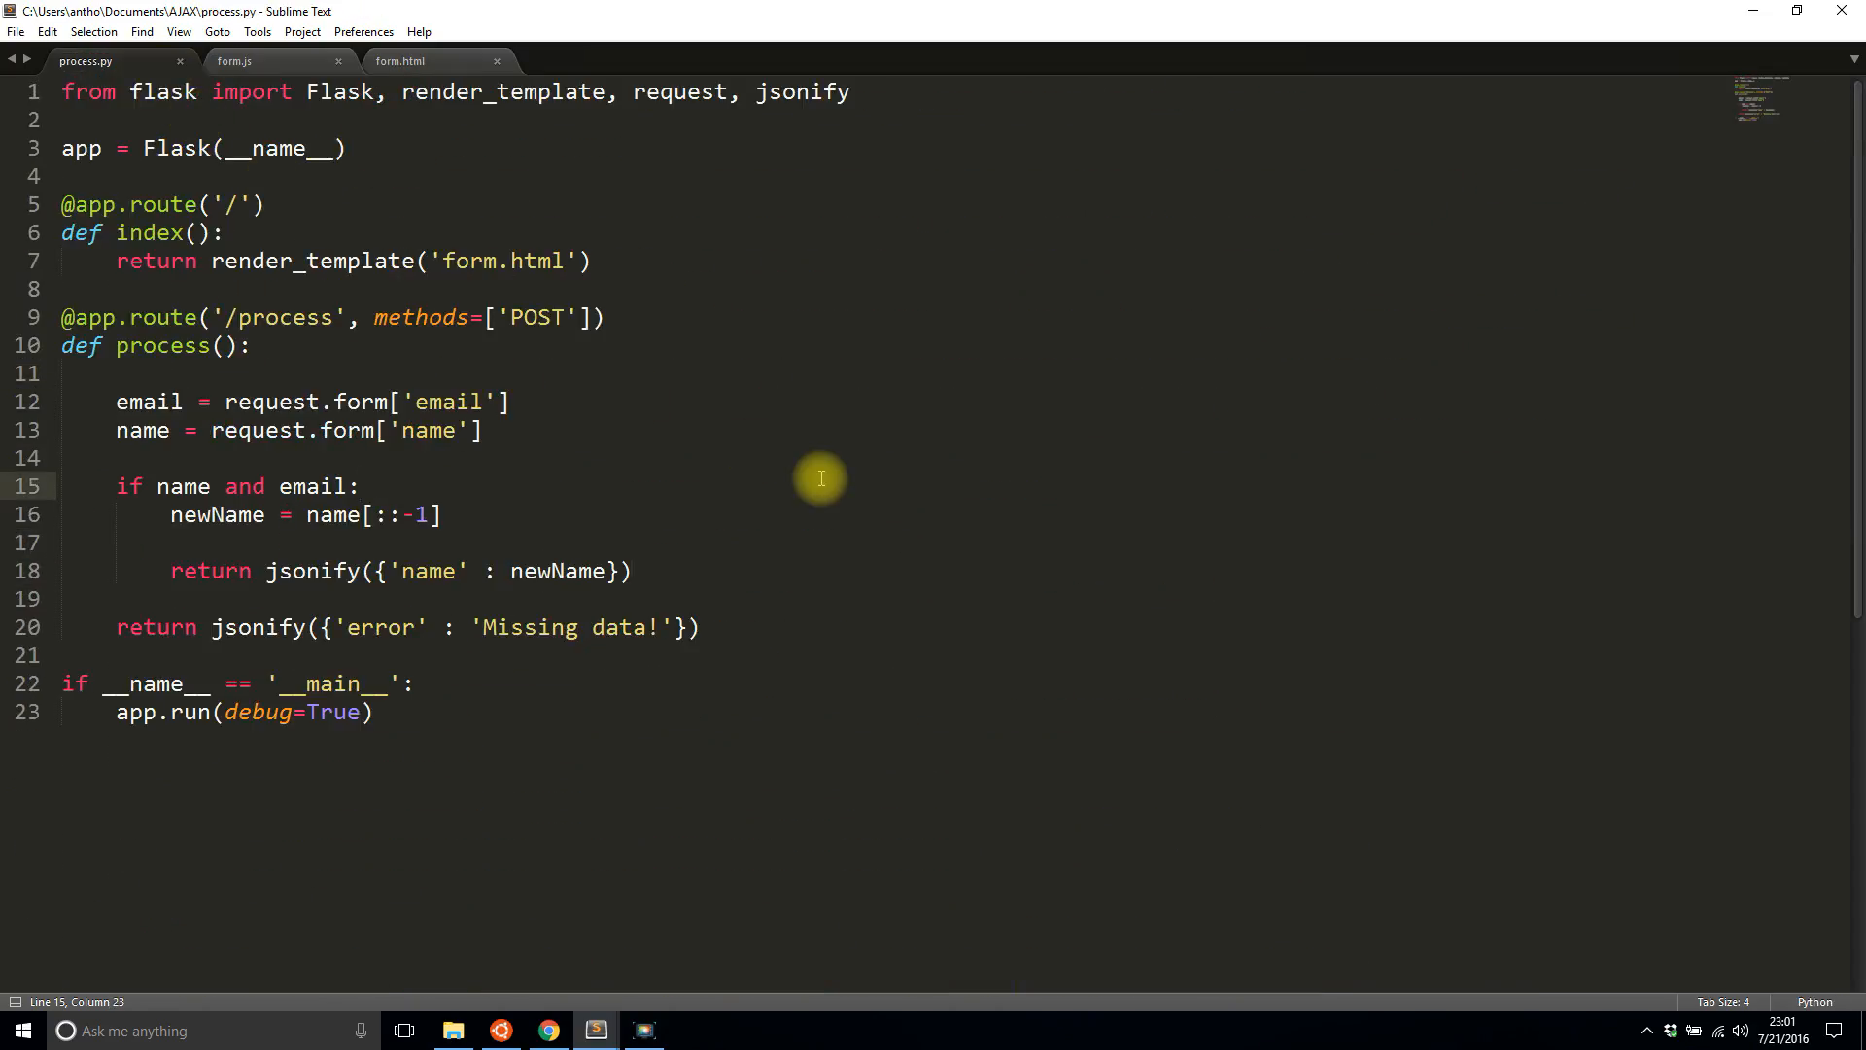